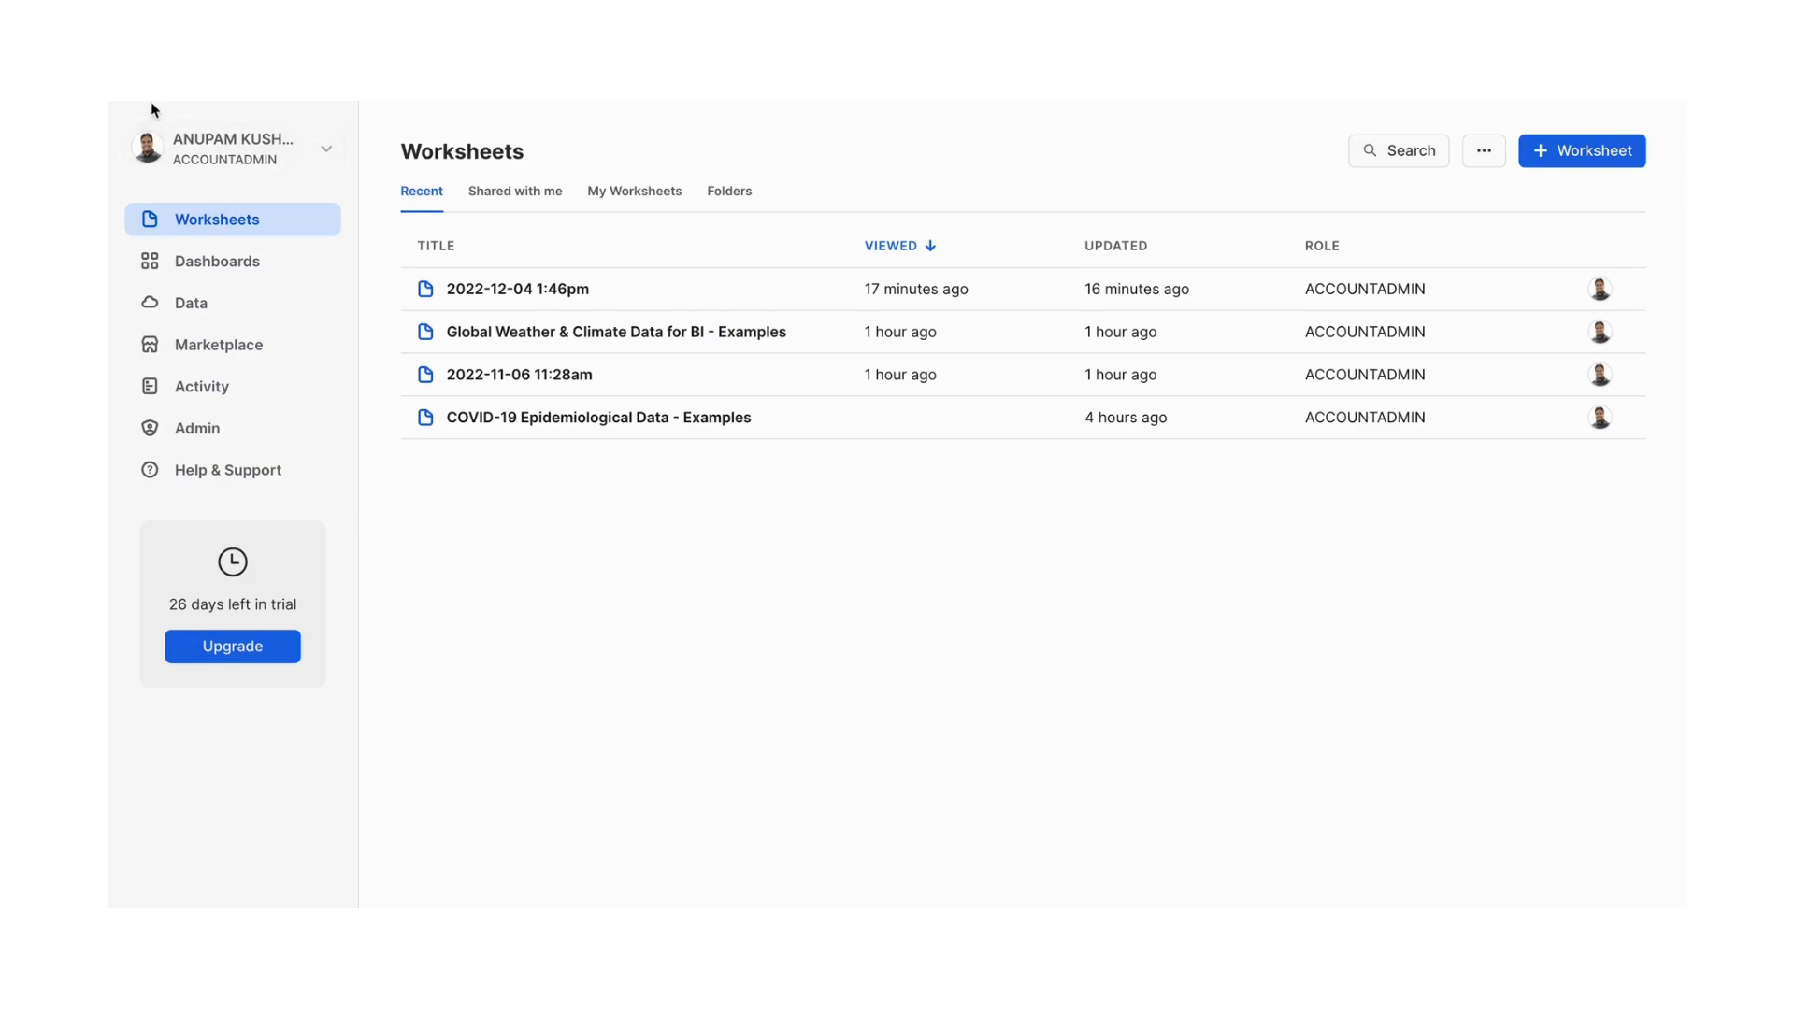
{"action": "mouse_move", "coordinate": [538, 635]}
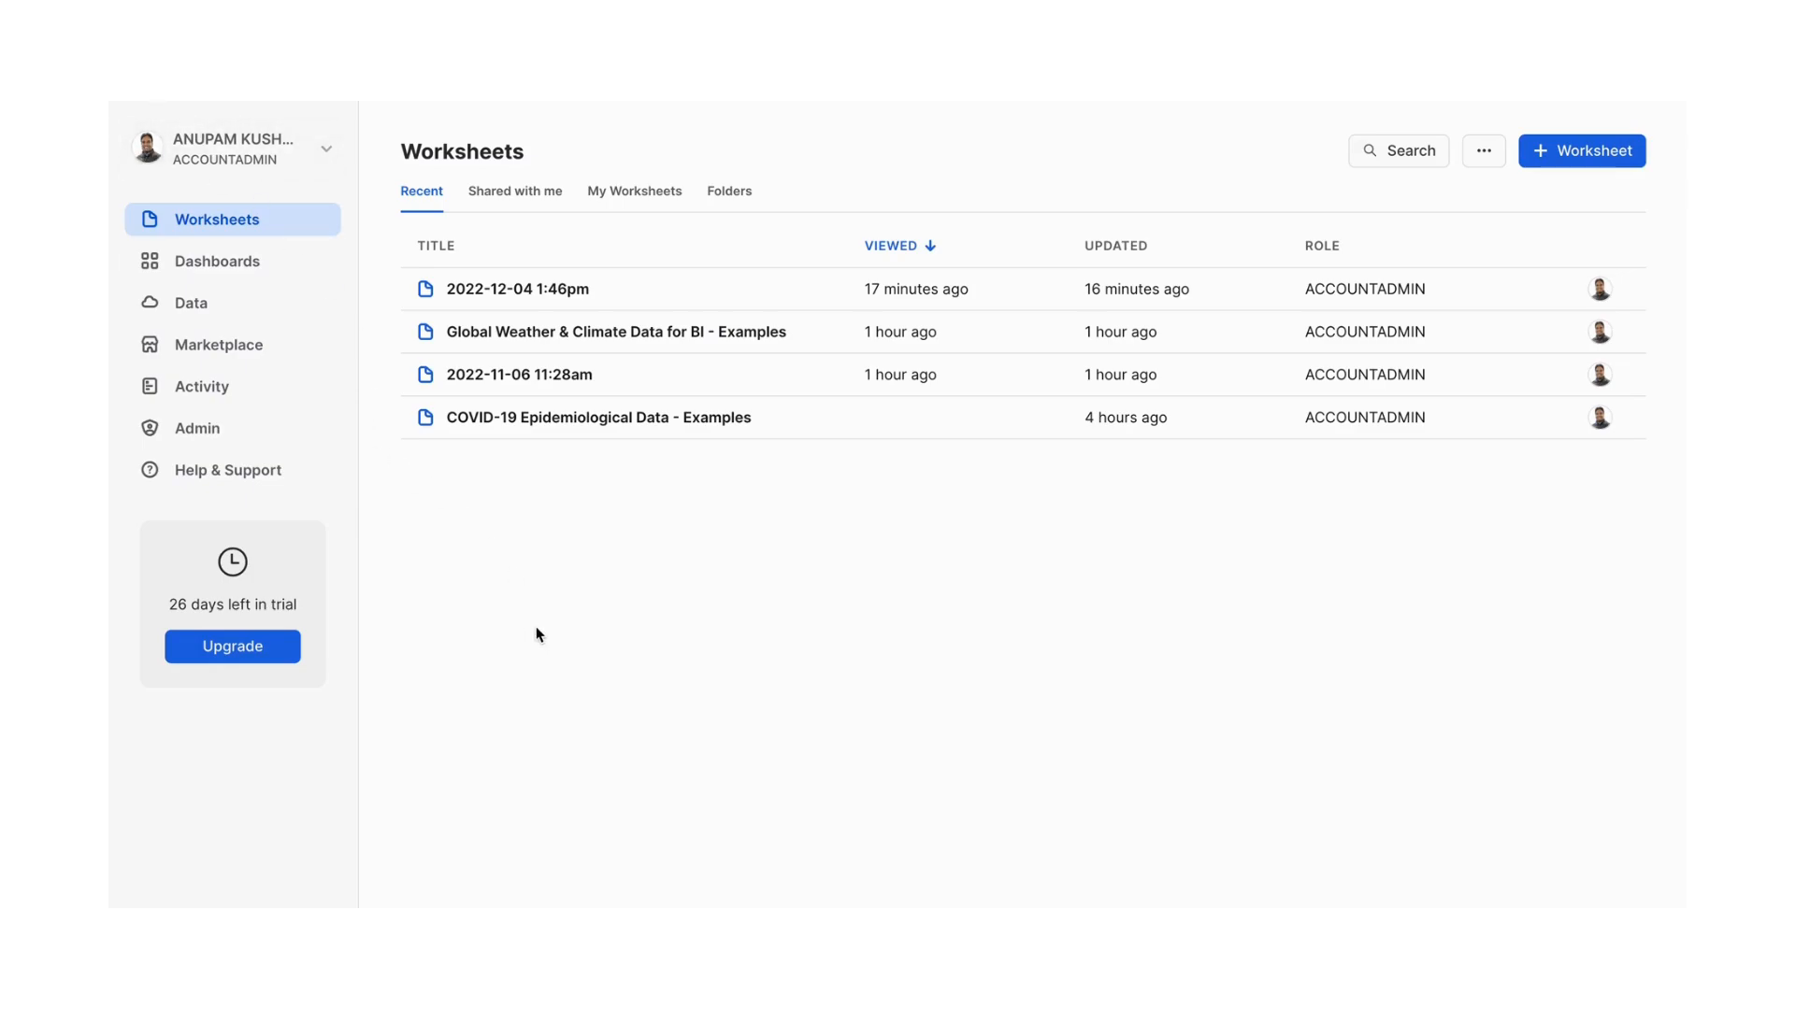
{"action": "mouse_move", "coordinate": [232, 146]}
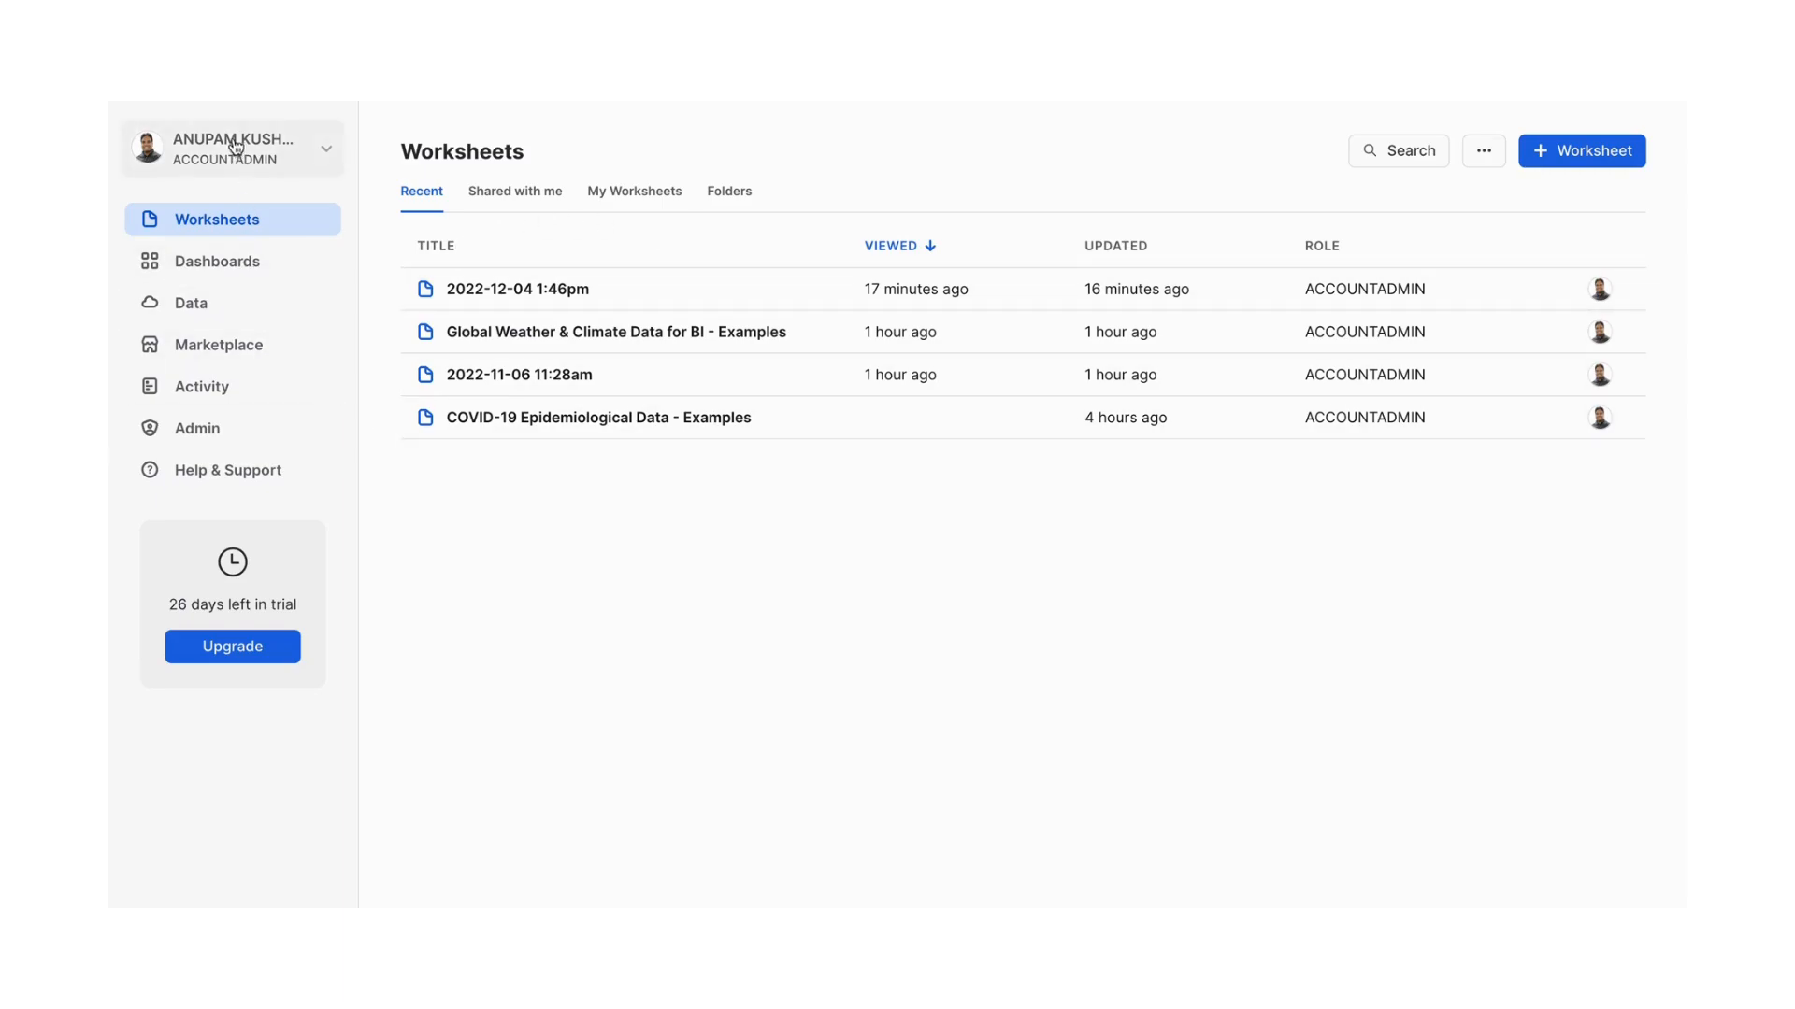
{"action": "mouse_move", "coordinate": [333, 148]}
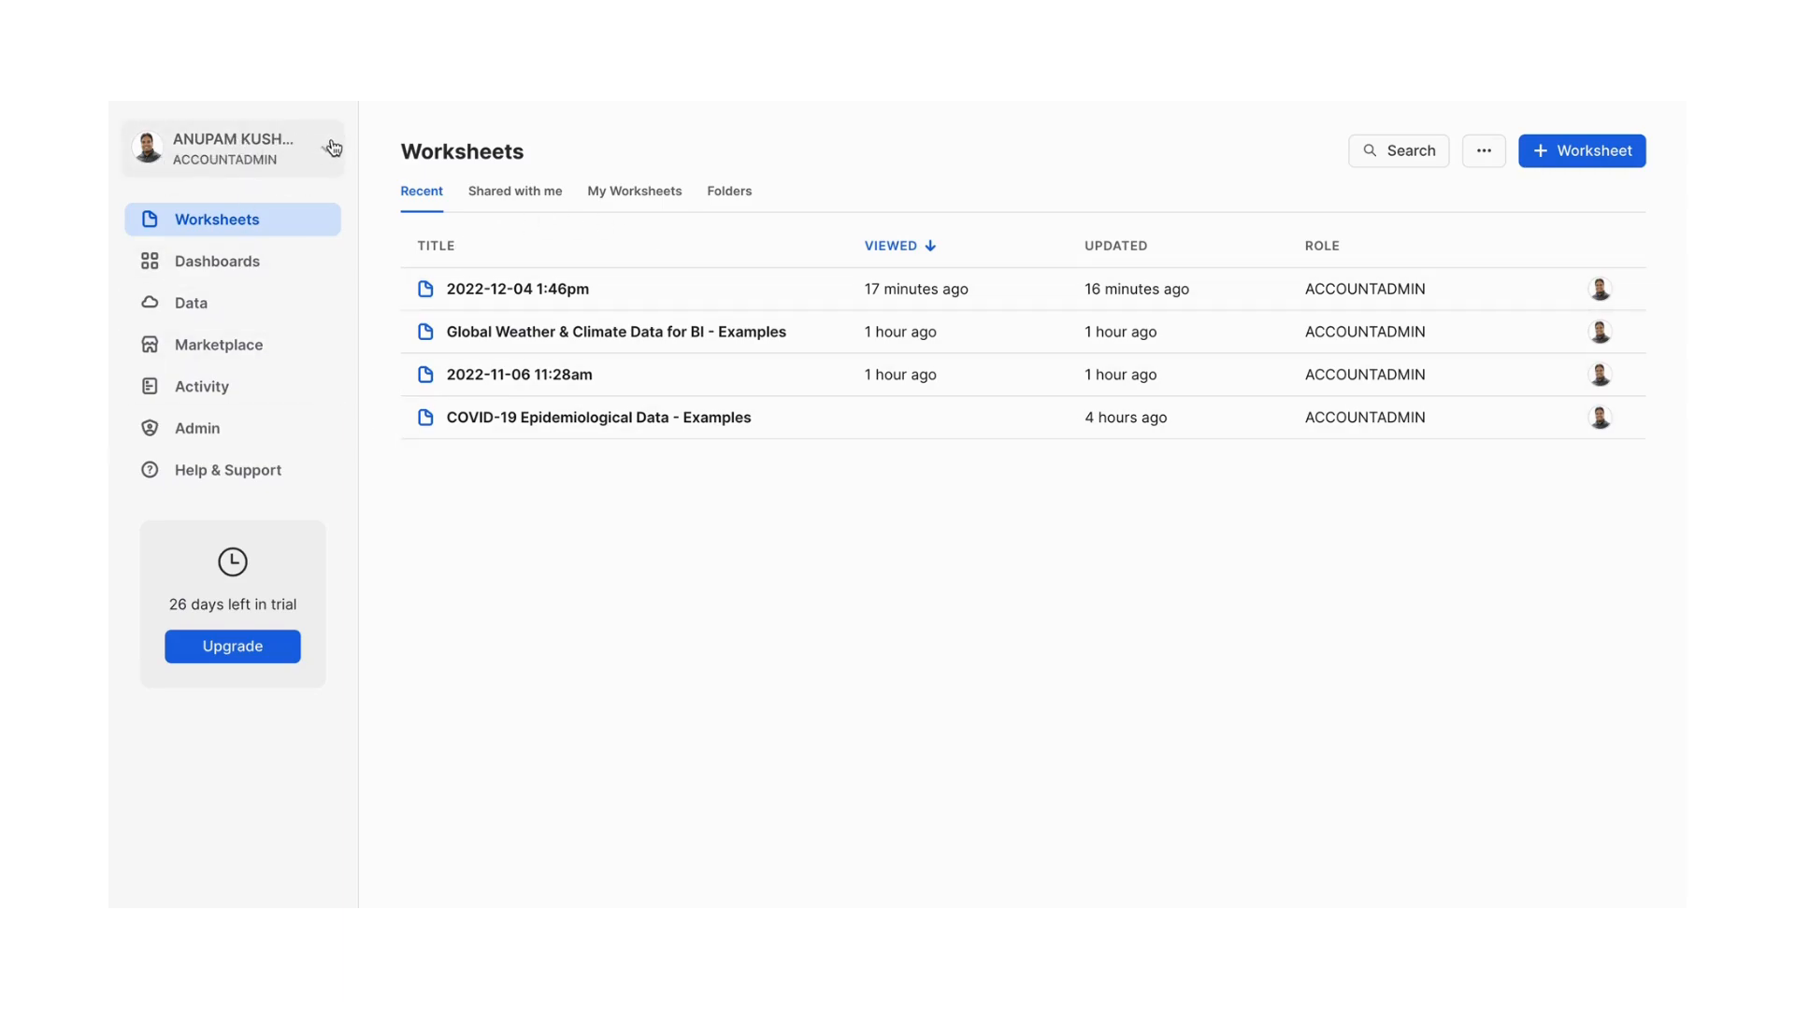
Show the signed-in user's account menu with role, profile, documentation, support and sign-out options
{"action": "left_click", "coordinate": [232, 148]}
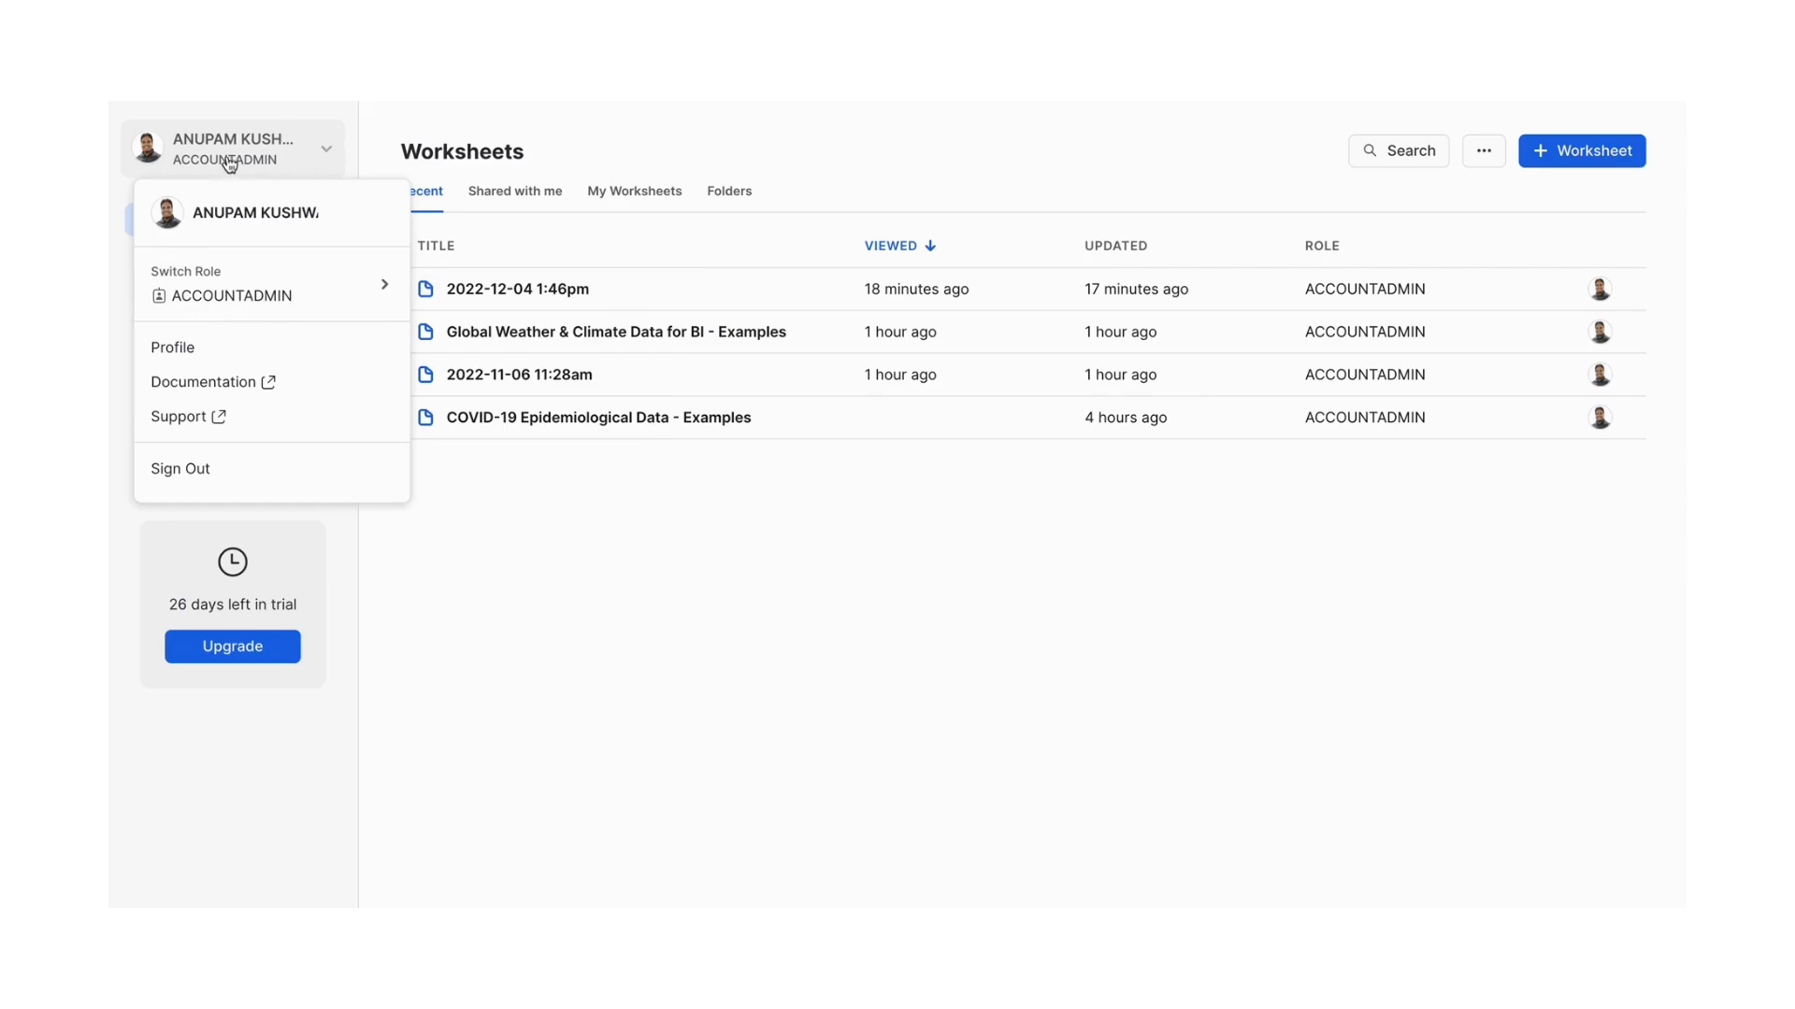
{"action": "left_click", "coordinate": [228, 288]}
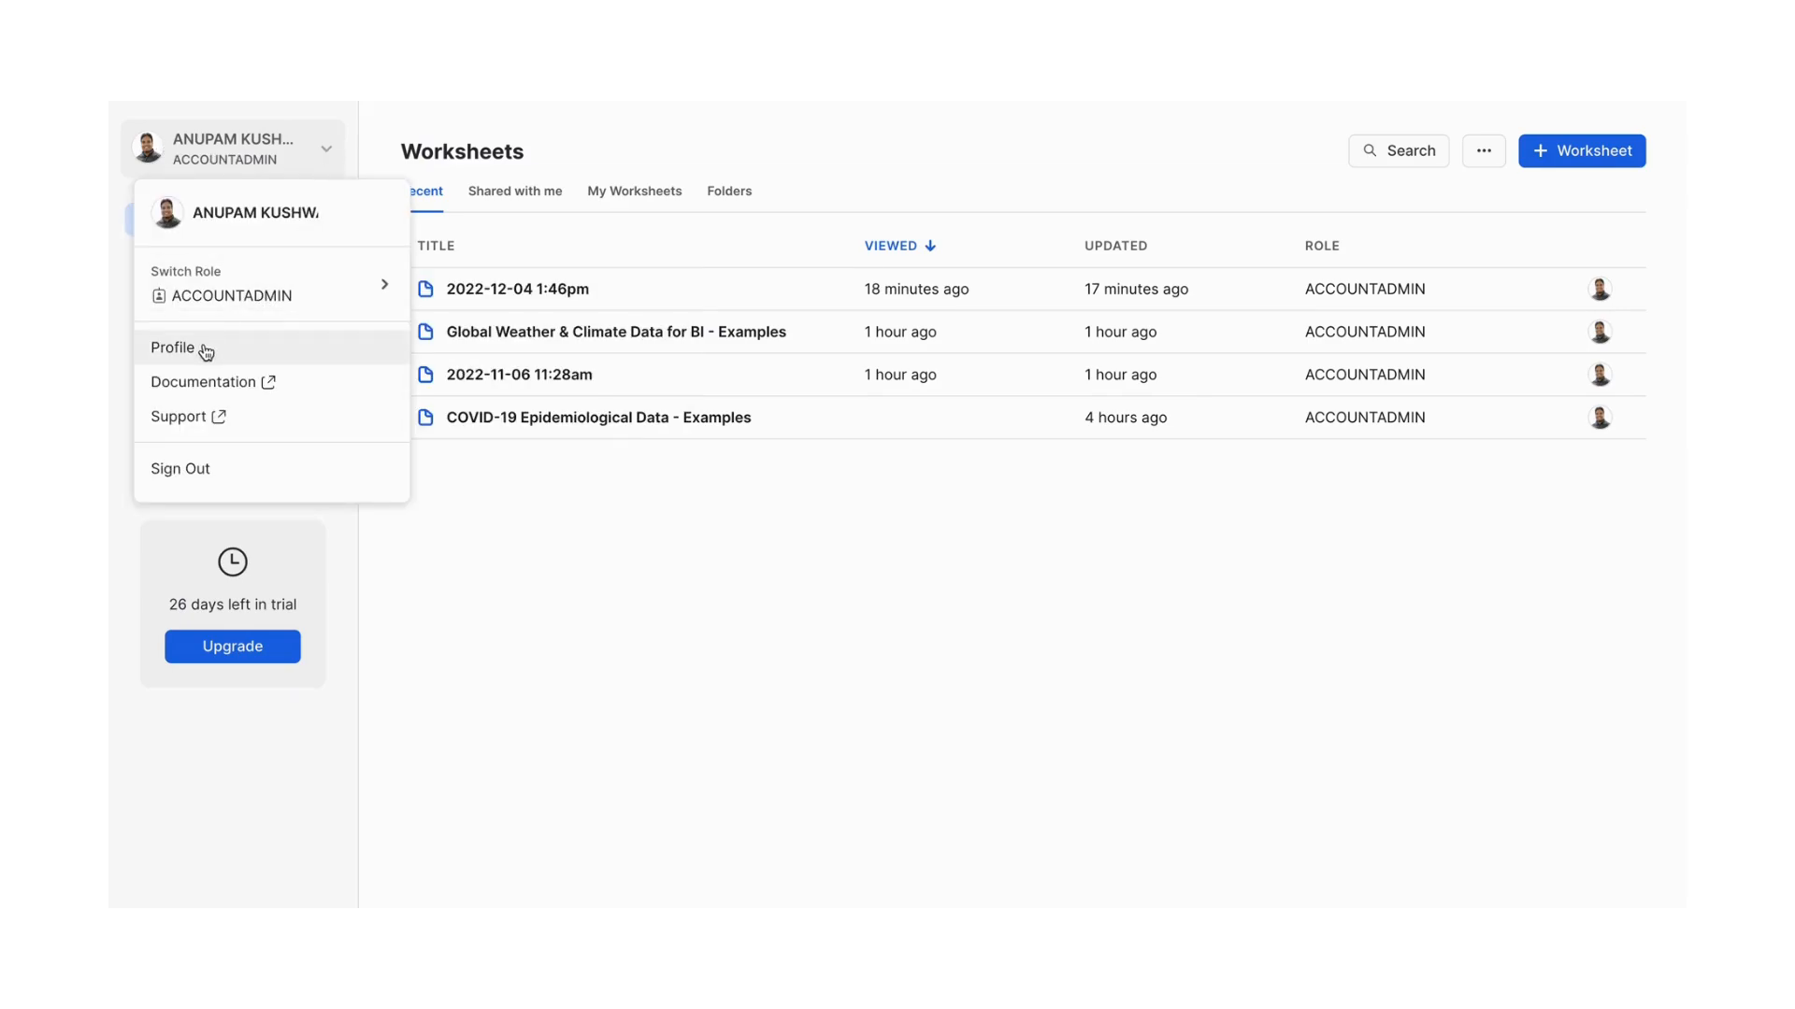
View the profile settings and reveal the Default Experience choices Snowsight and Classic UI
{"action": "left_click", "coordinate": [174, 348]}
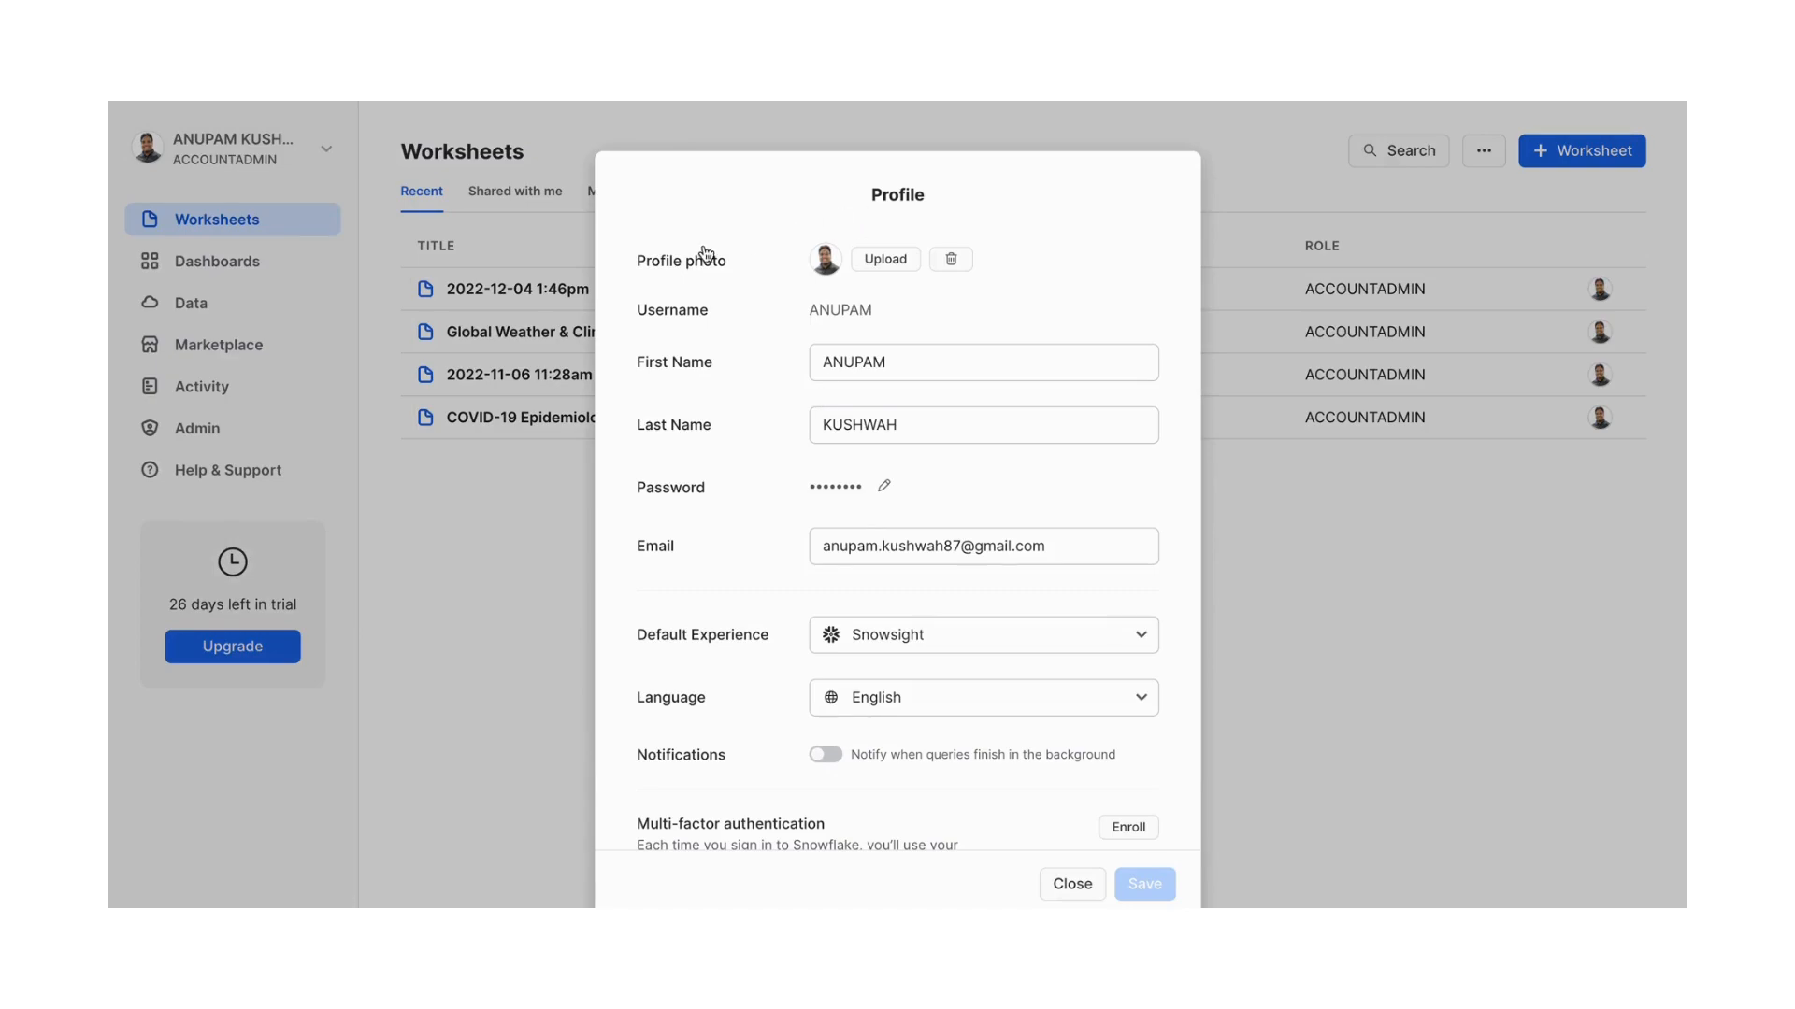
{"action": "mouse_move", "coordinate": [746, 267]}
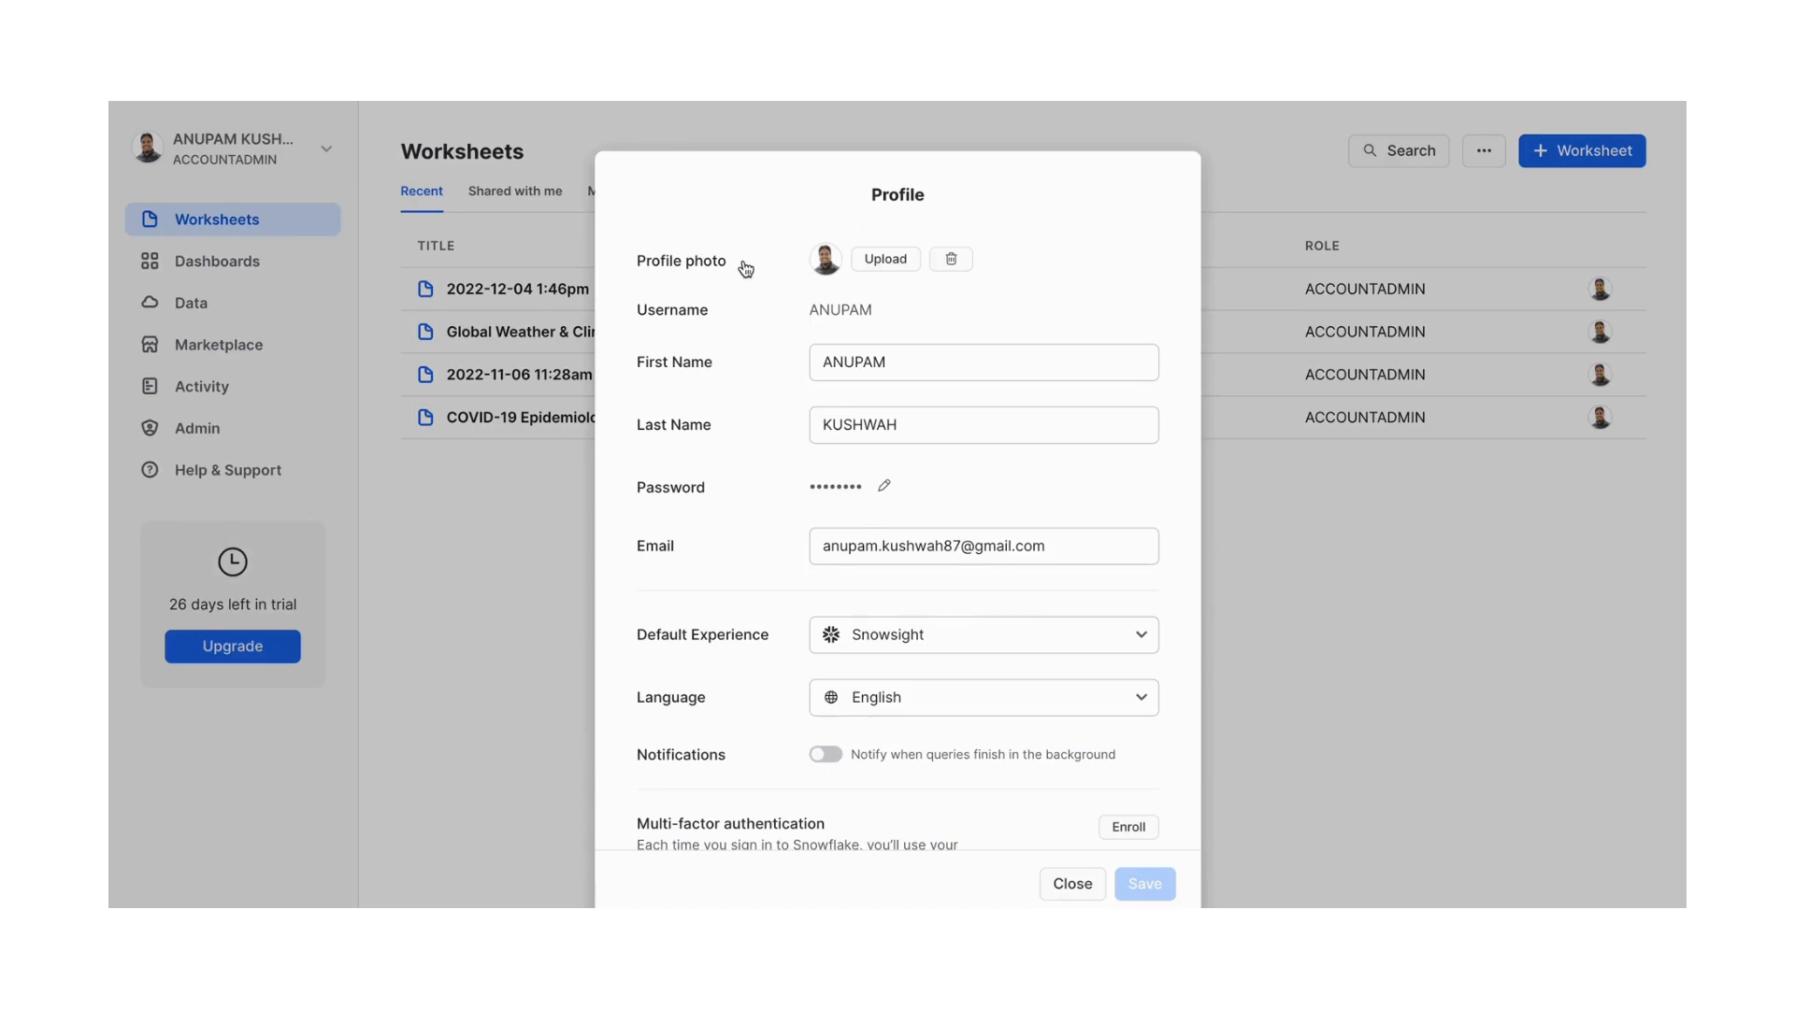
{"action": "scroll", "scroll_direction": "down", "scroll_amount": 3}
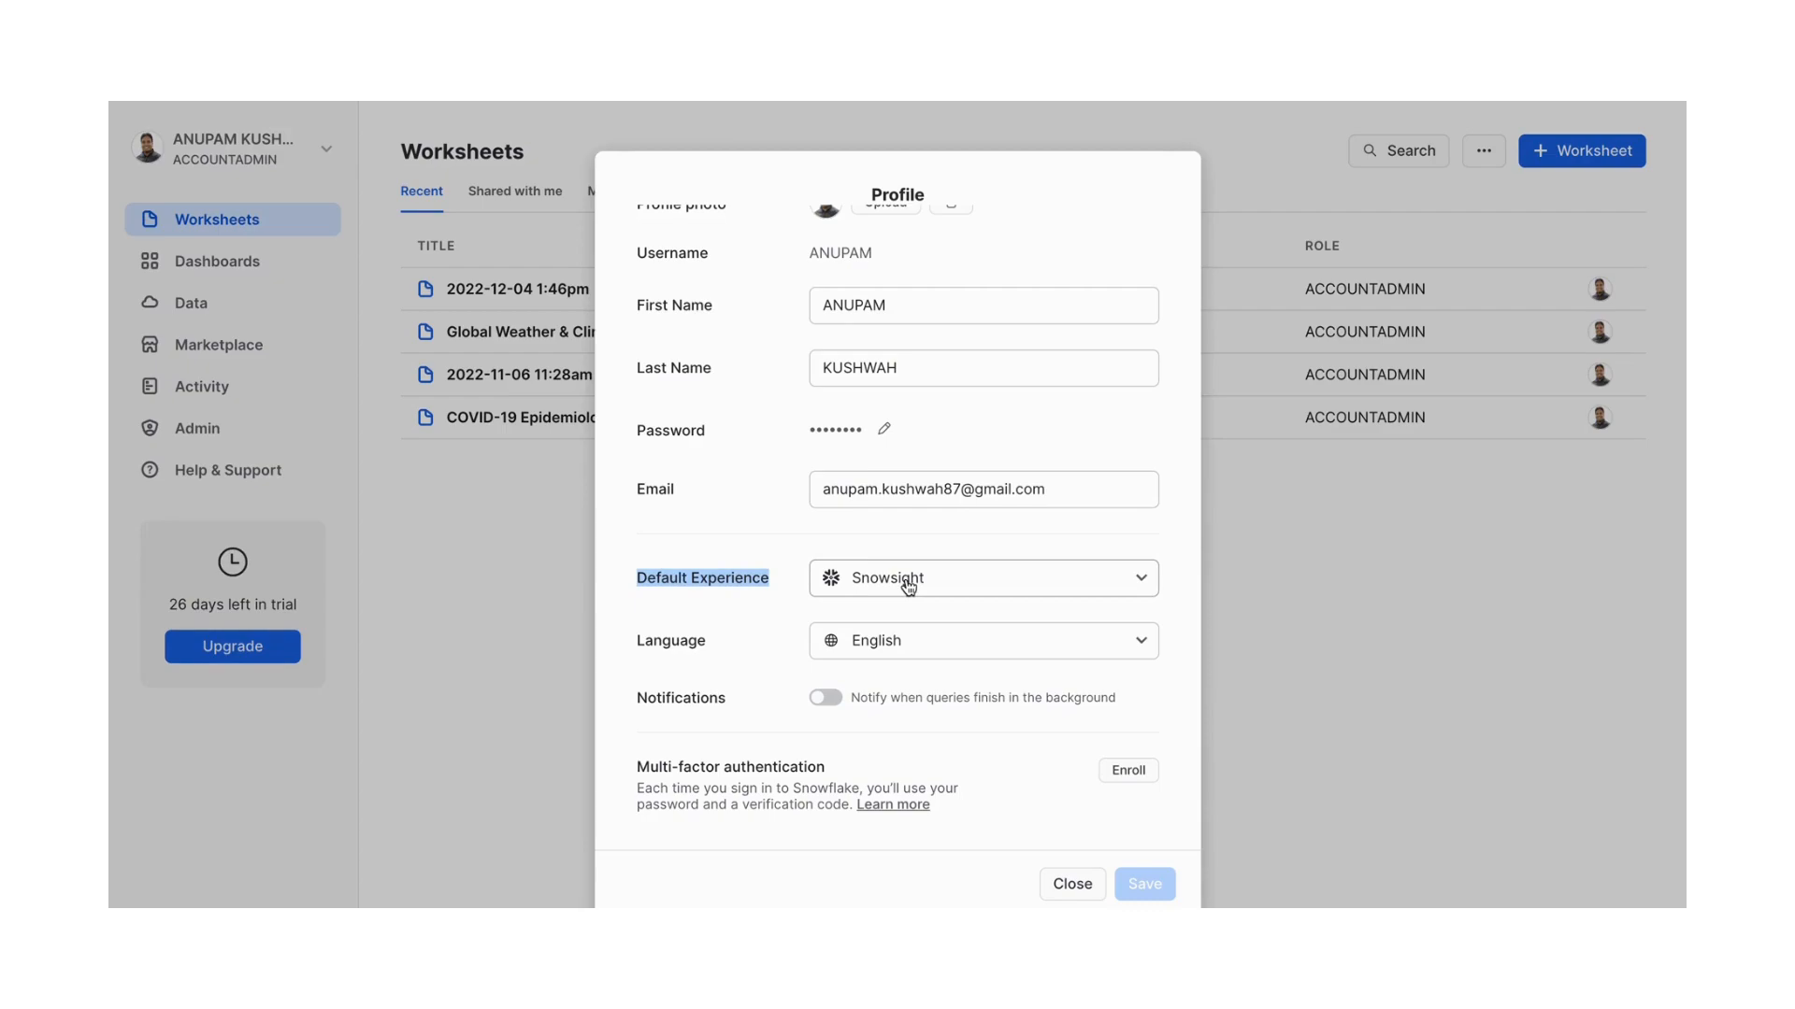
{"action": "left_click", "coordinate": [981, 578]}
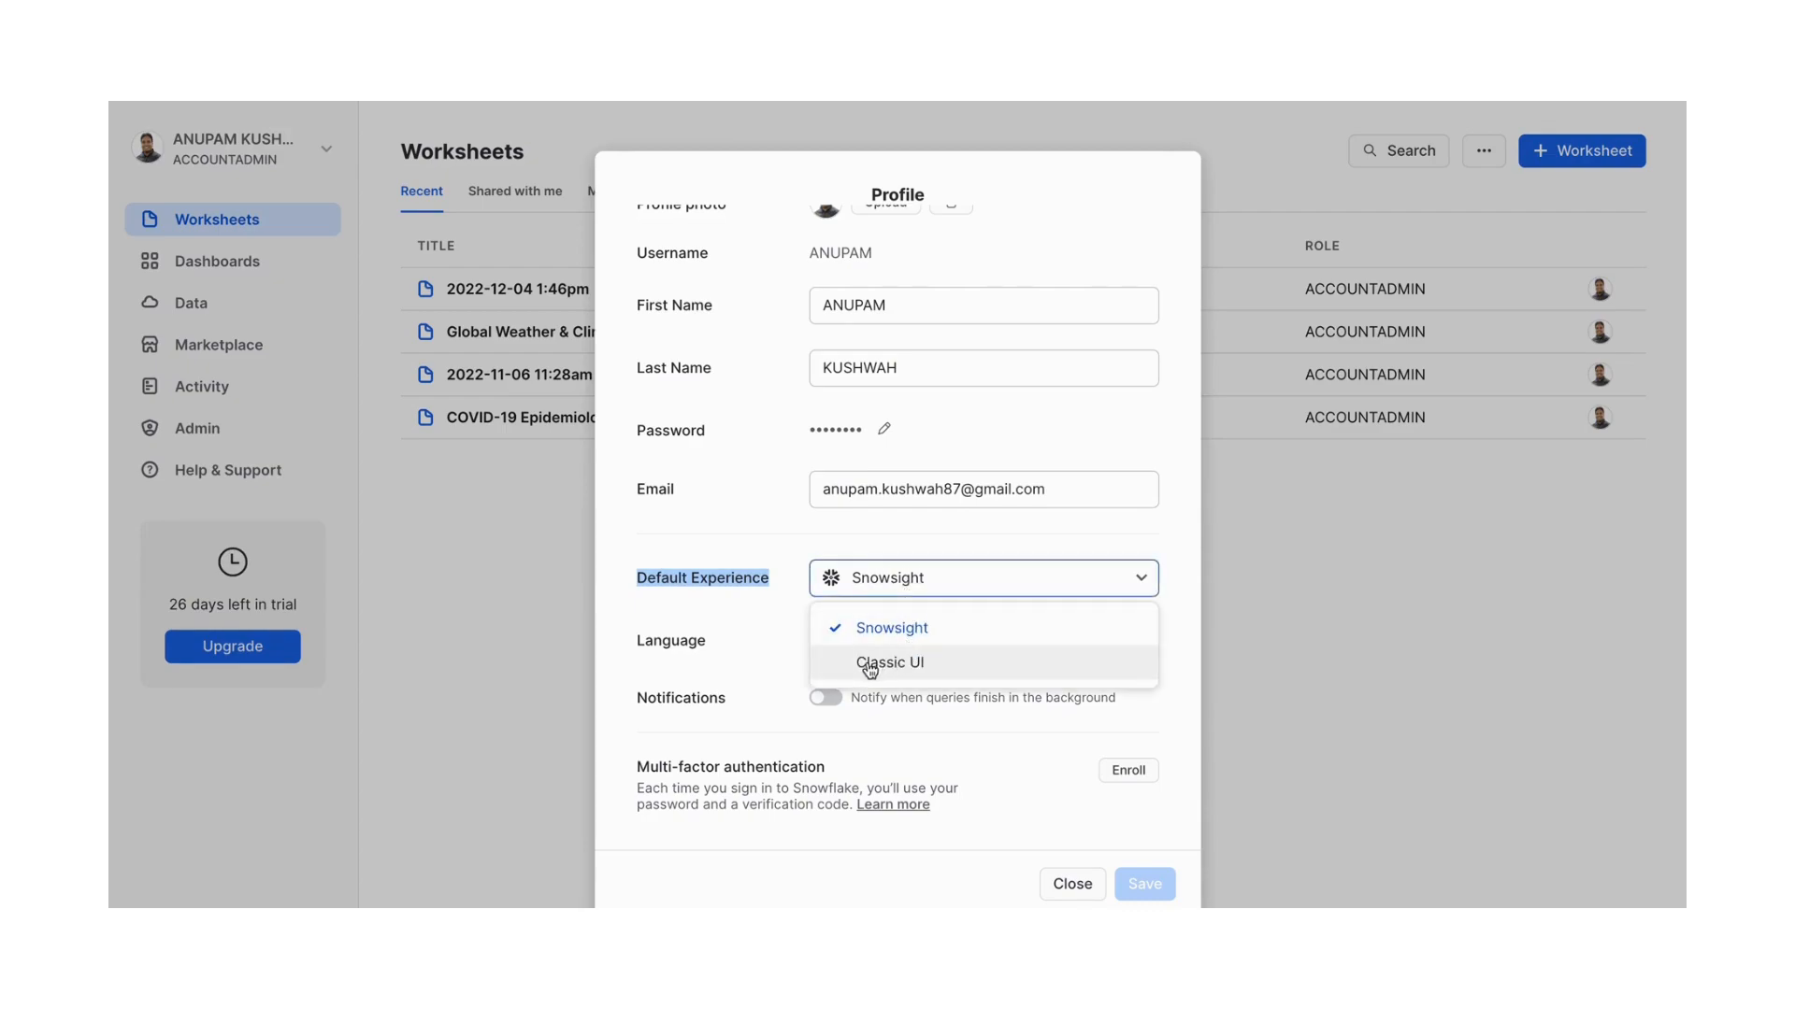
{"action": "mouse_move", "coordinate": [931, 669]}
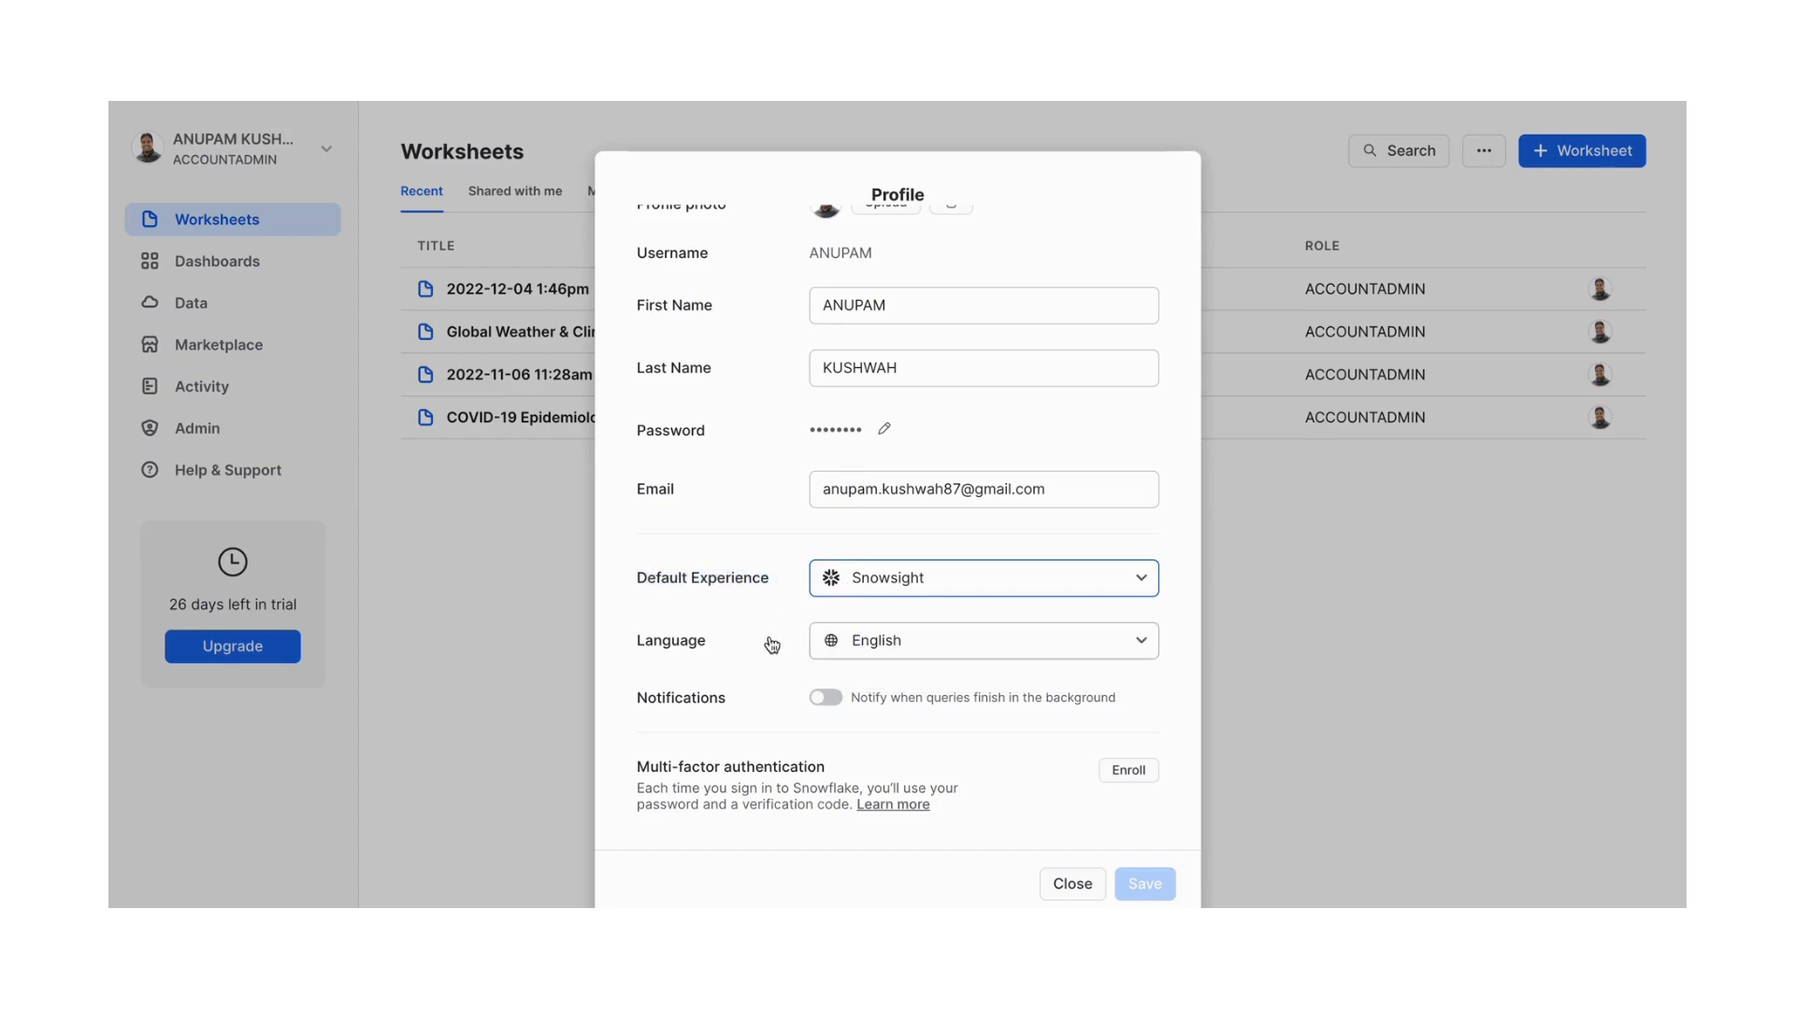
{"action": "mouse_move", "coordinate": [1004, 787]}
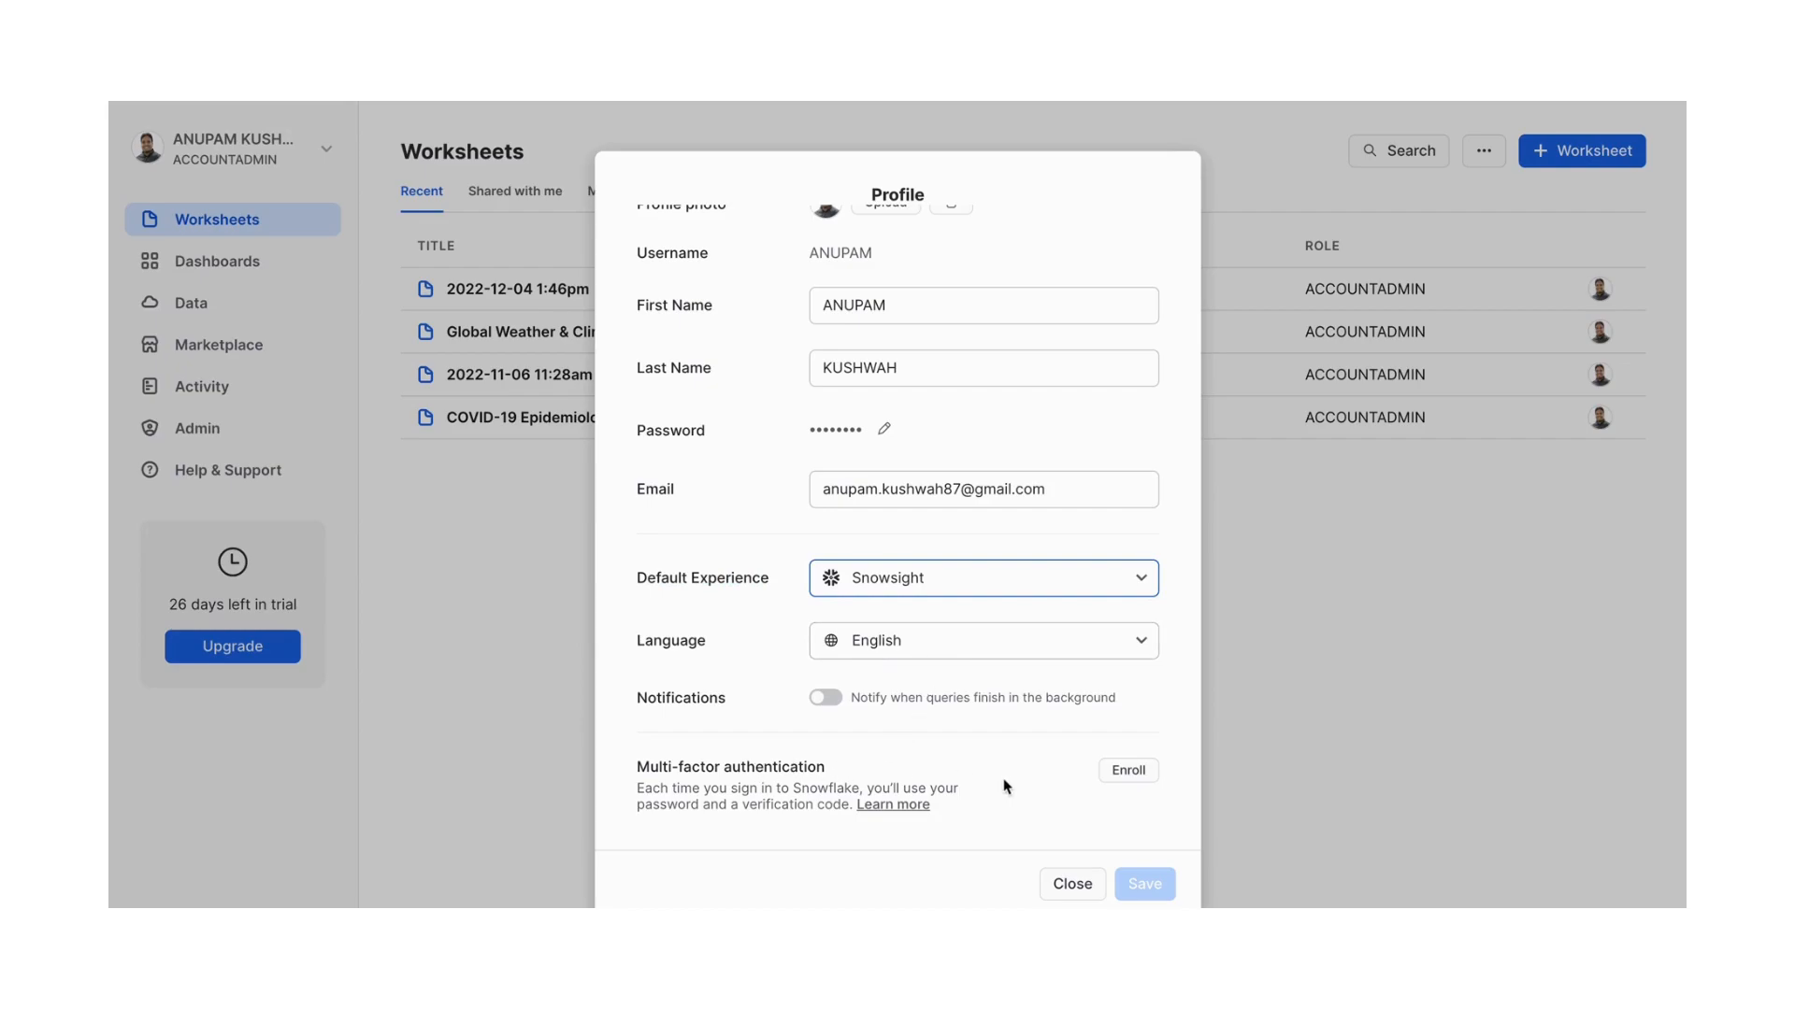
{"action": "mouse_move", "coordinate": [971, 789]}
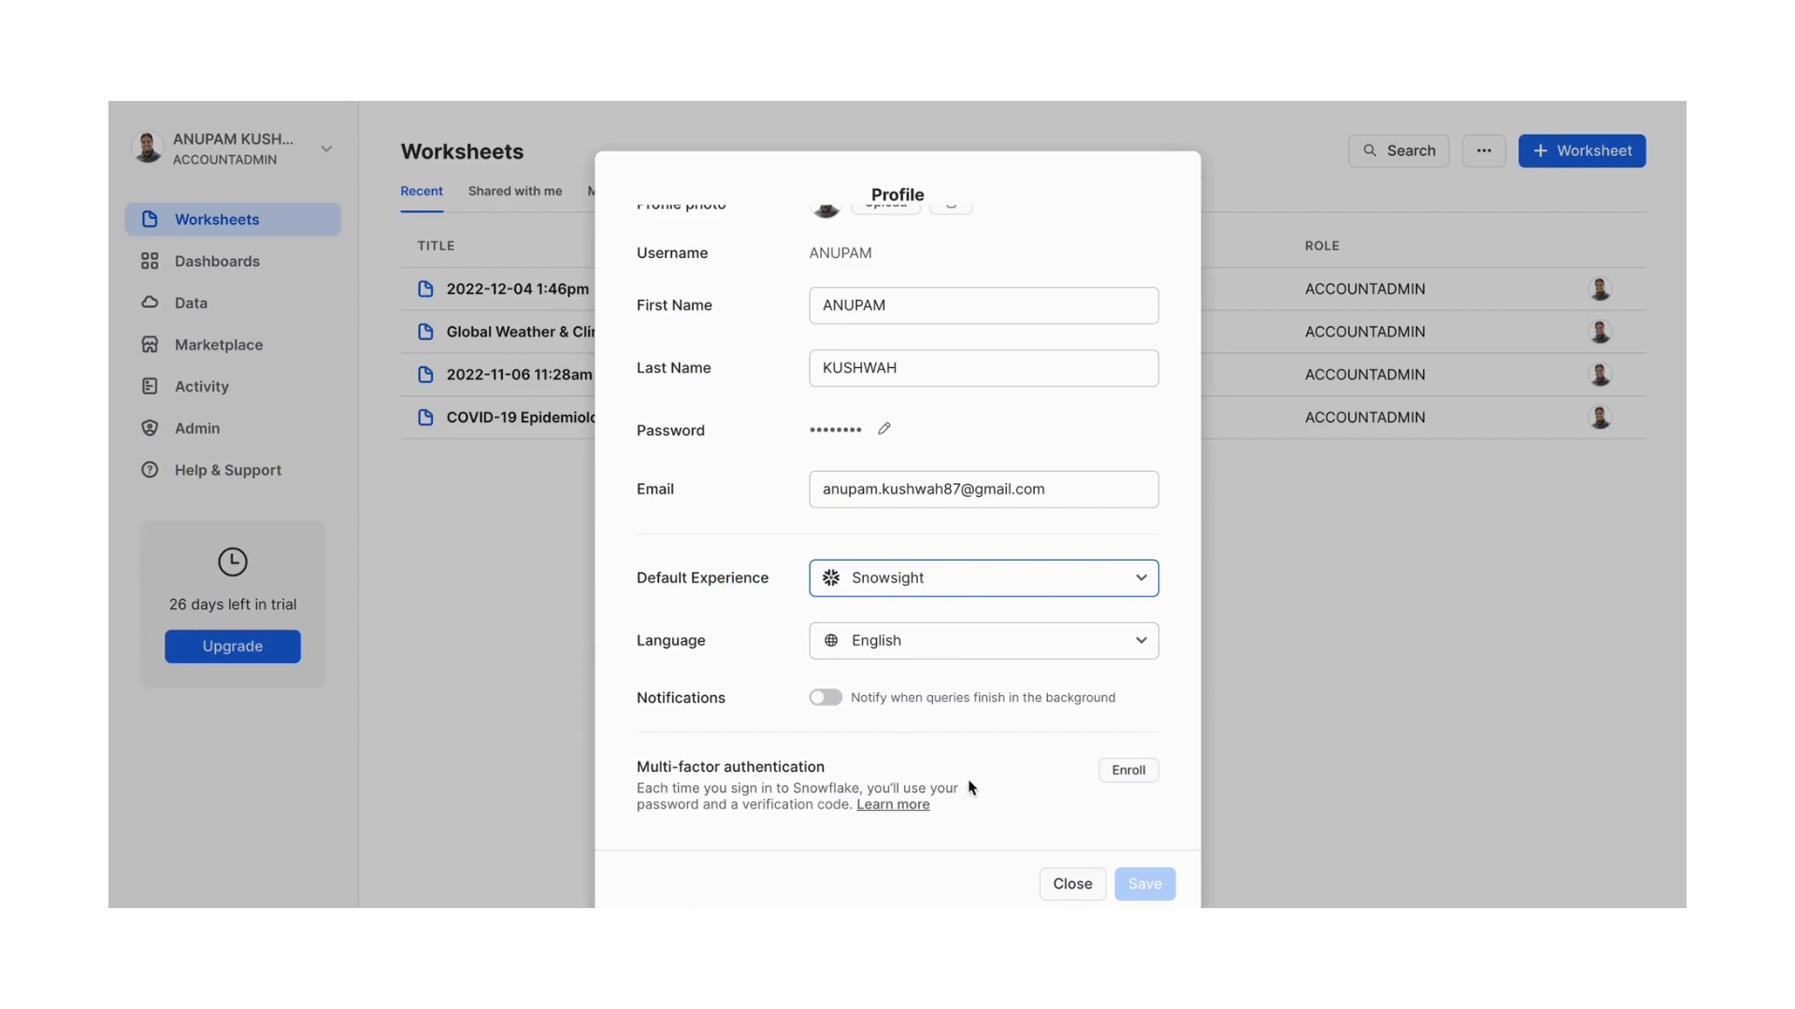
Leave the profile dialog, review switchable roles and bring up the Snowsight documentation
{"action": "left_click", "coordinate": [1069, 884]}
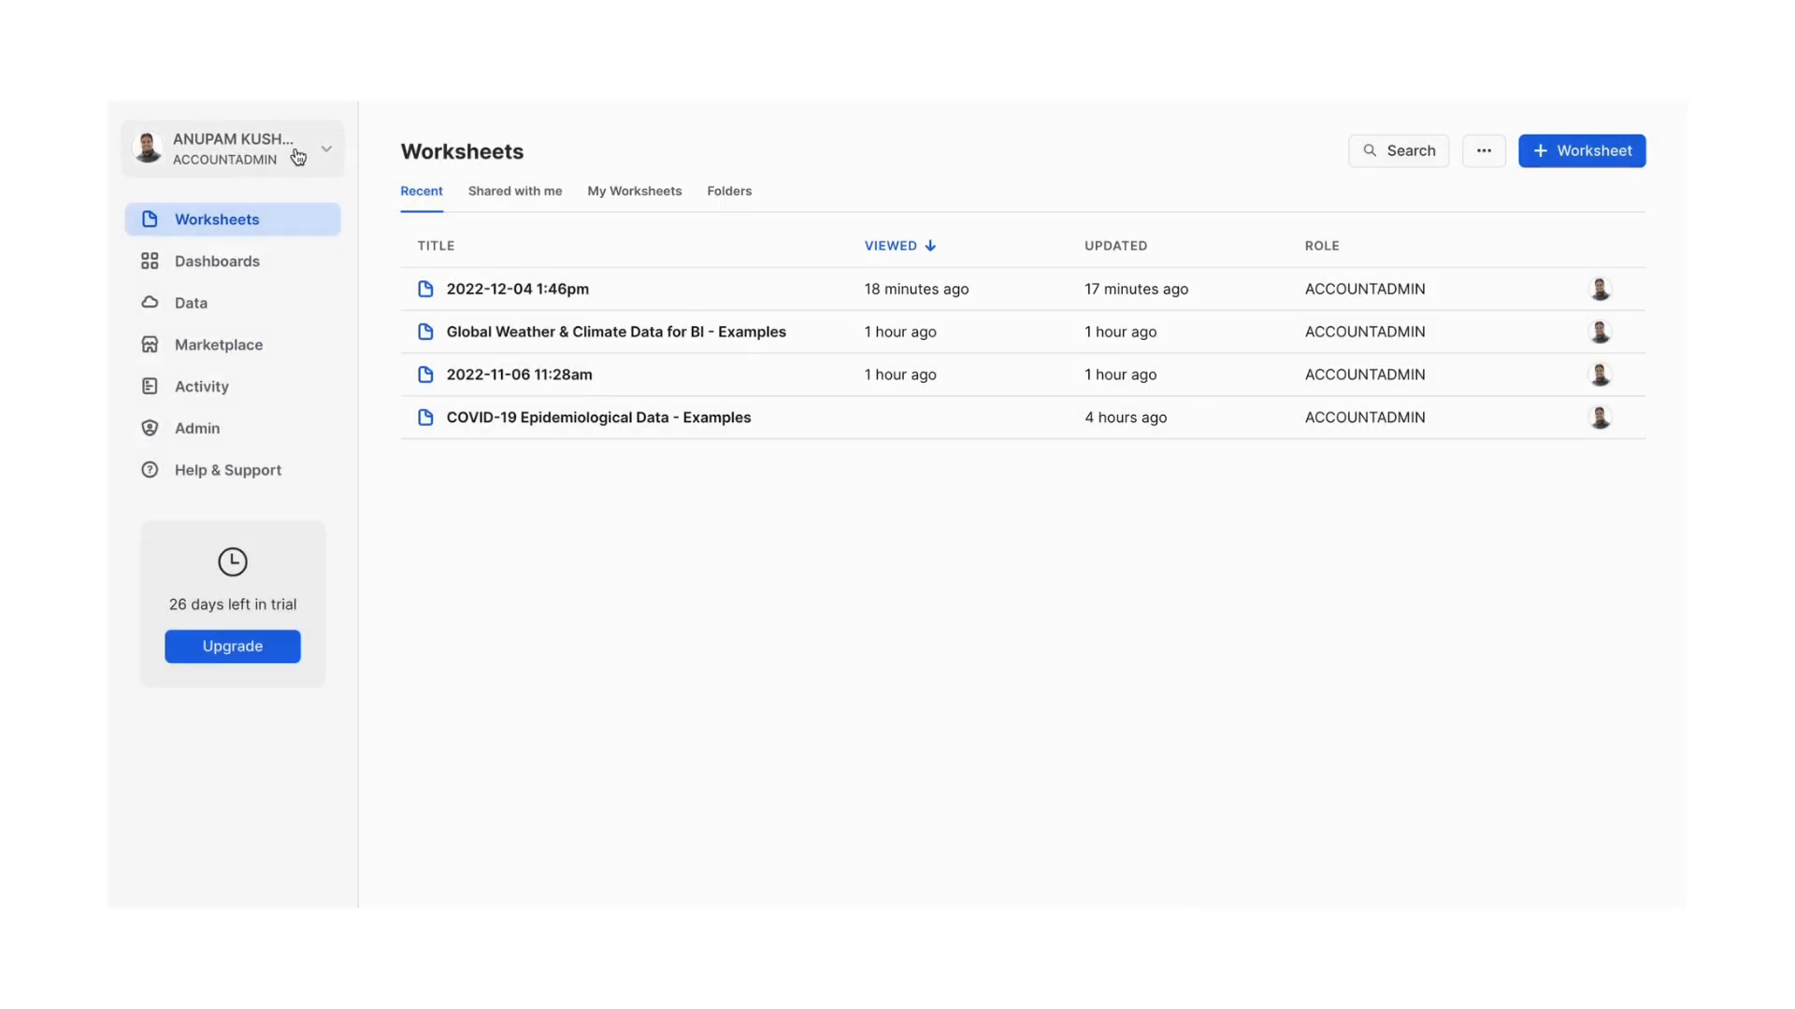
{"action": "left_click", "coordinate": [232, 146]}
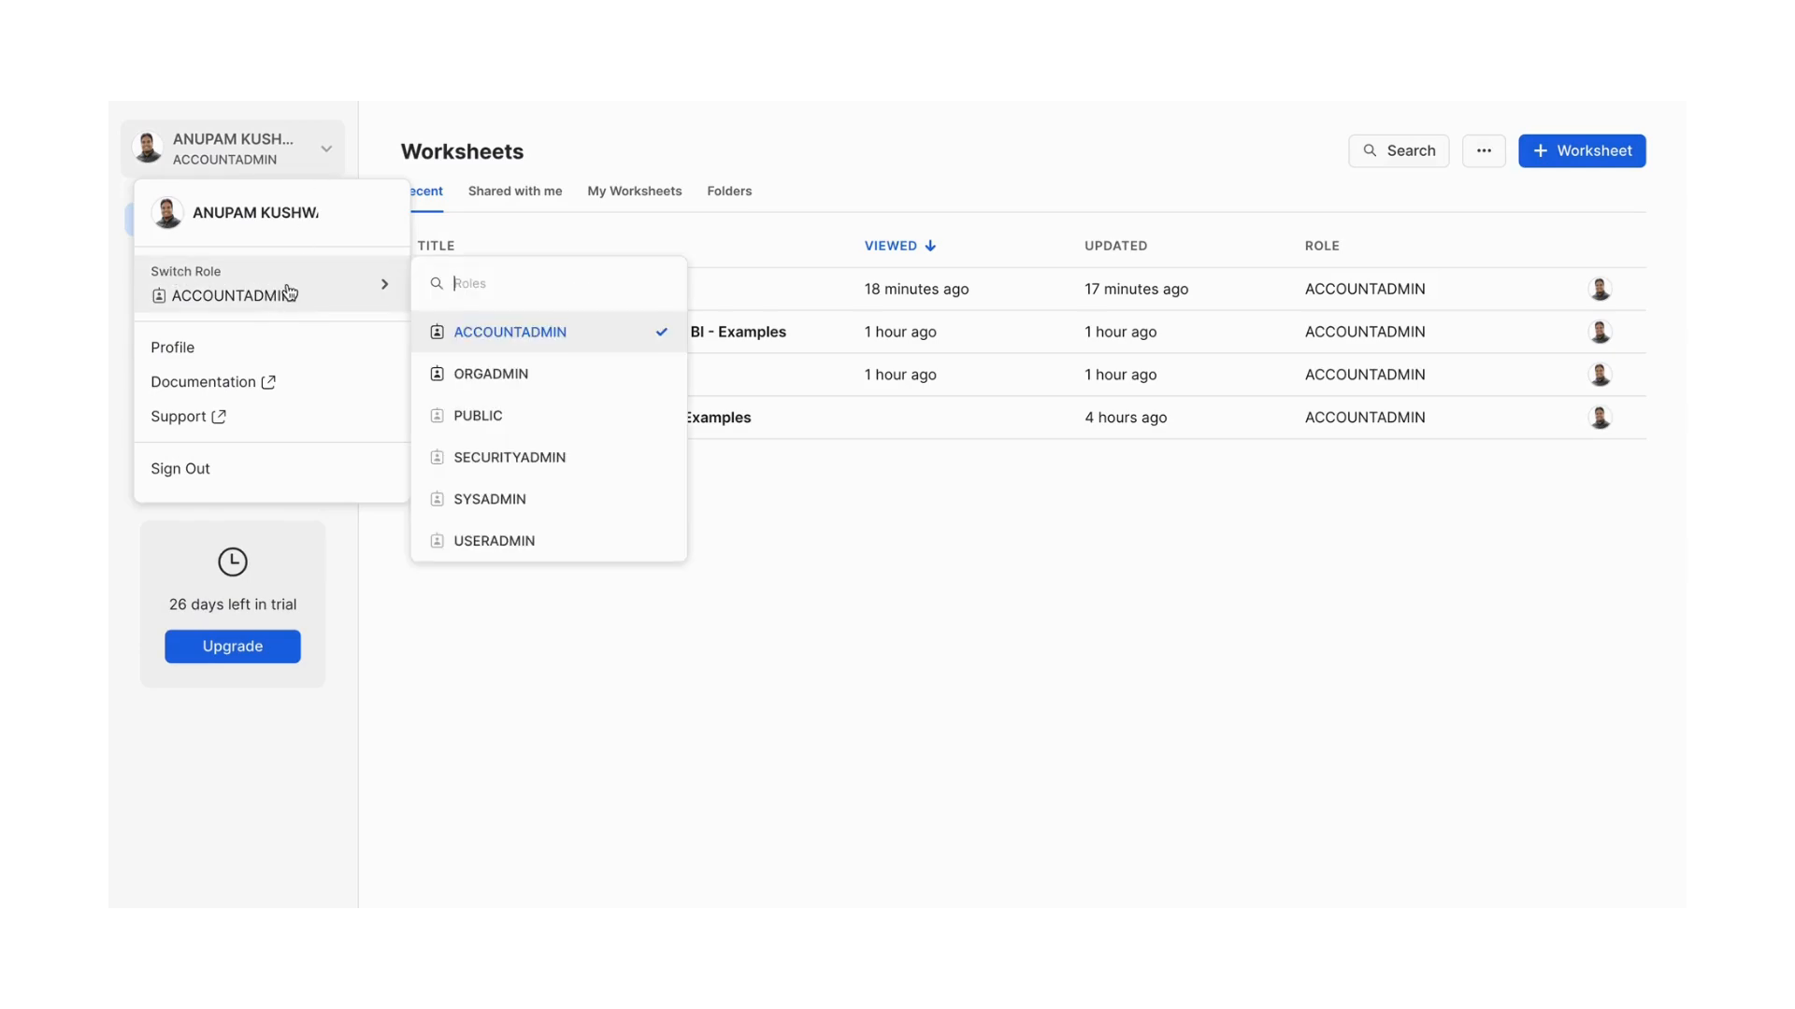
{"action": "mouse_move", "coordinate": [373, 289]}
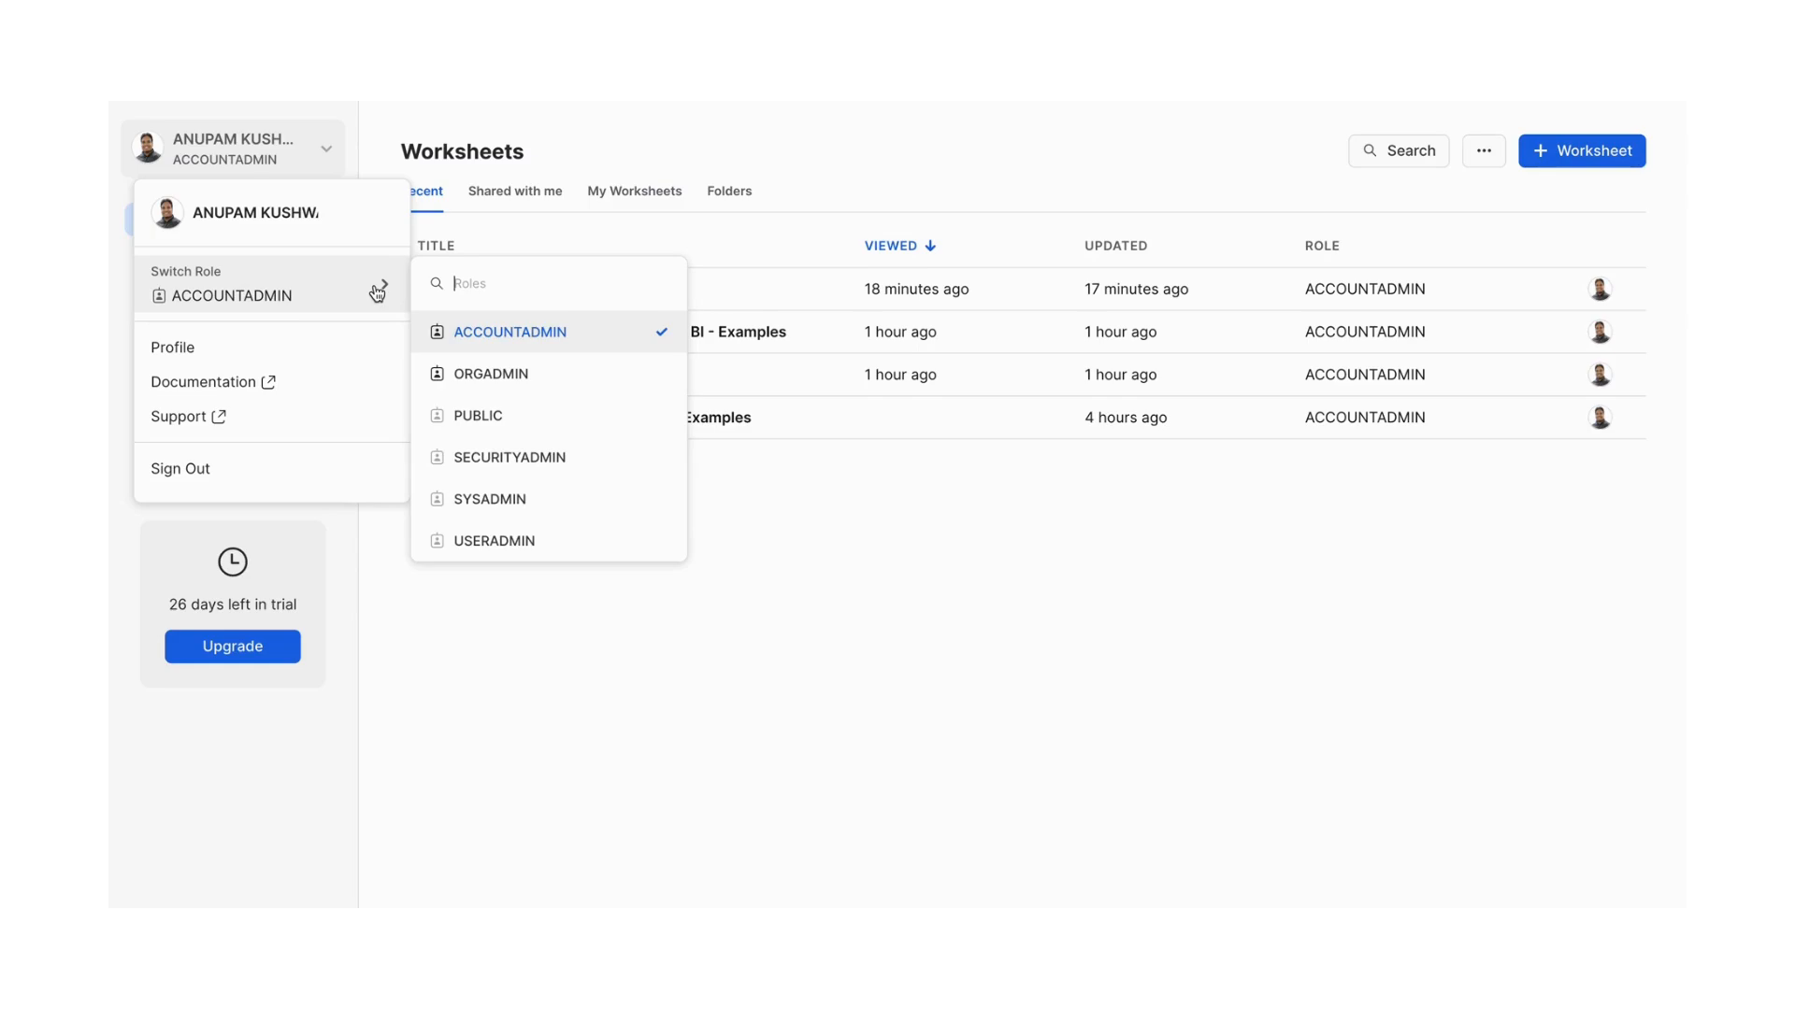
{"action": "mouse_move", "coordinate": [512, 363]}
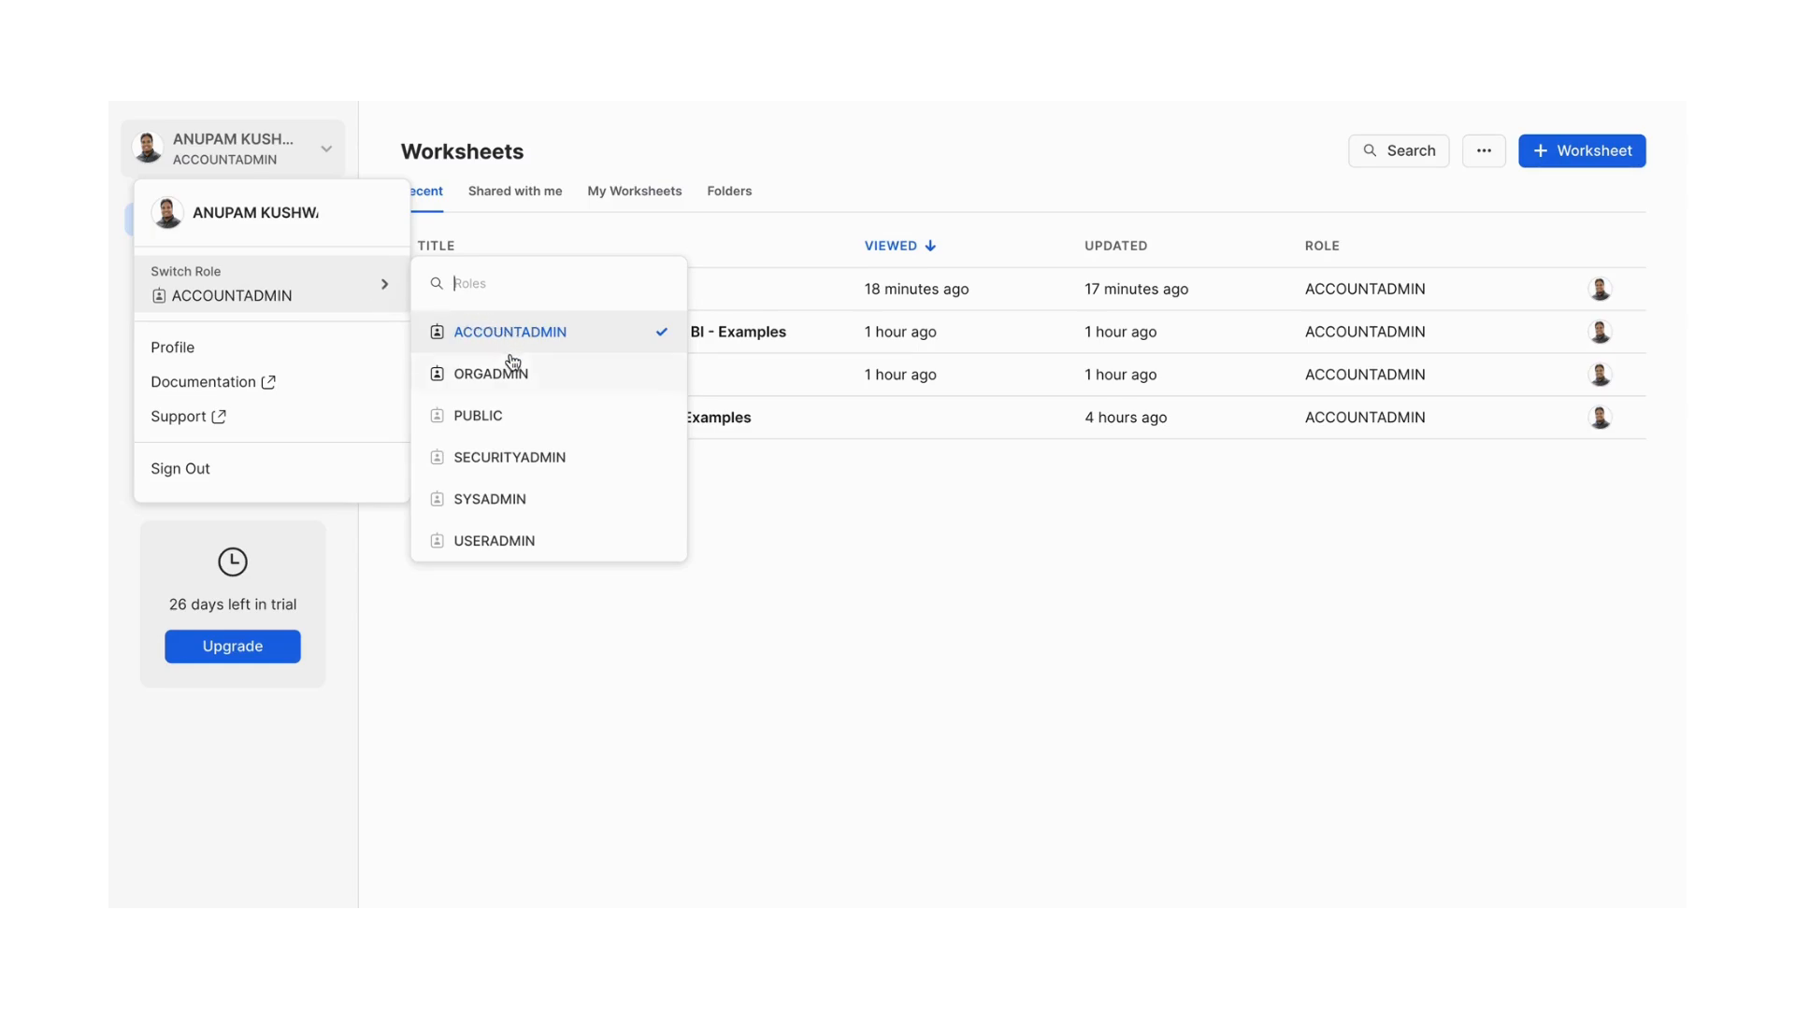
{"action": "mouse_move", "coordinate": [535, 378]}
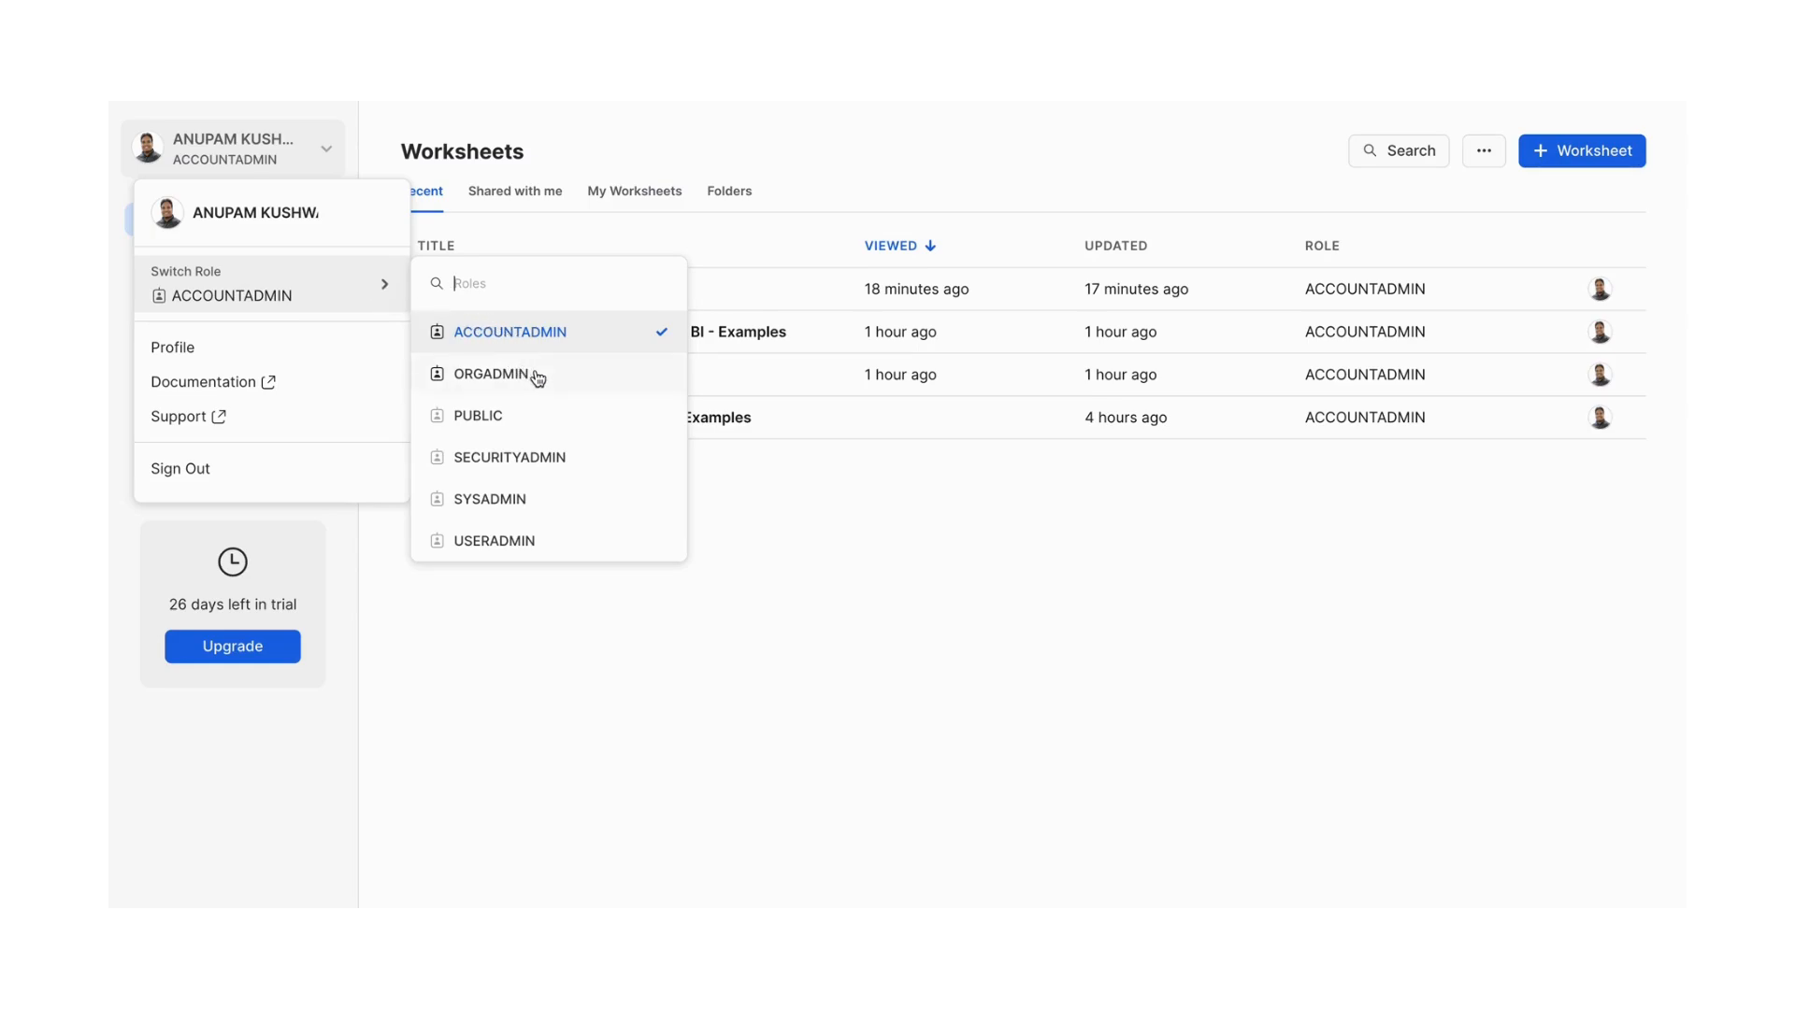
{"action": "mouse_move", "coordinate": [366, 279]}
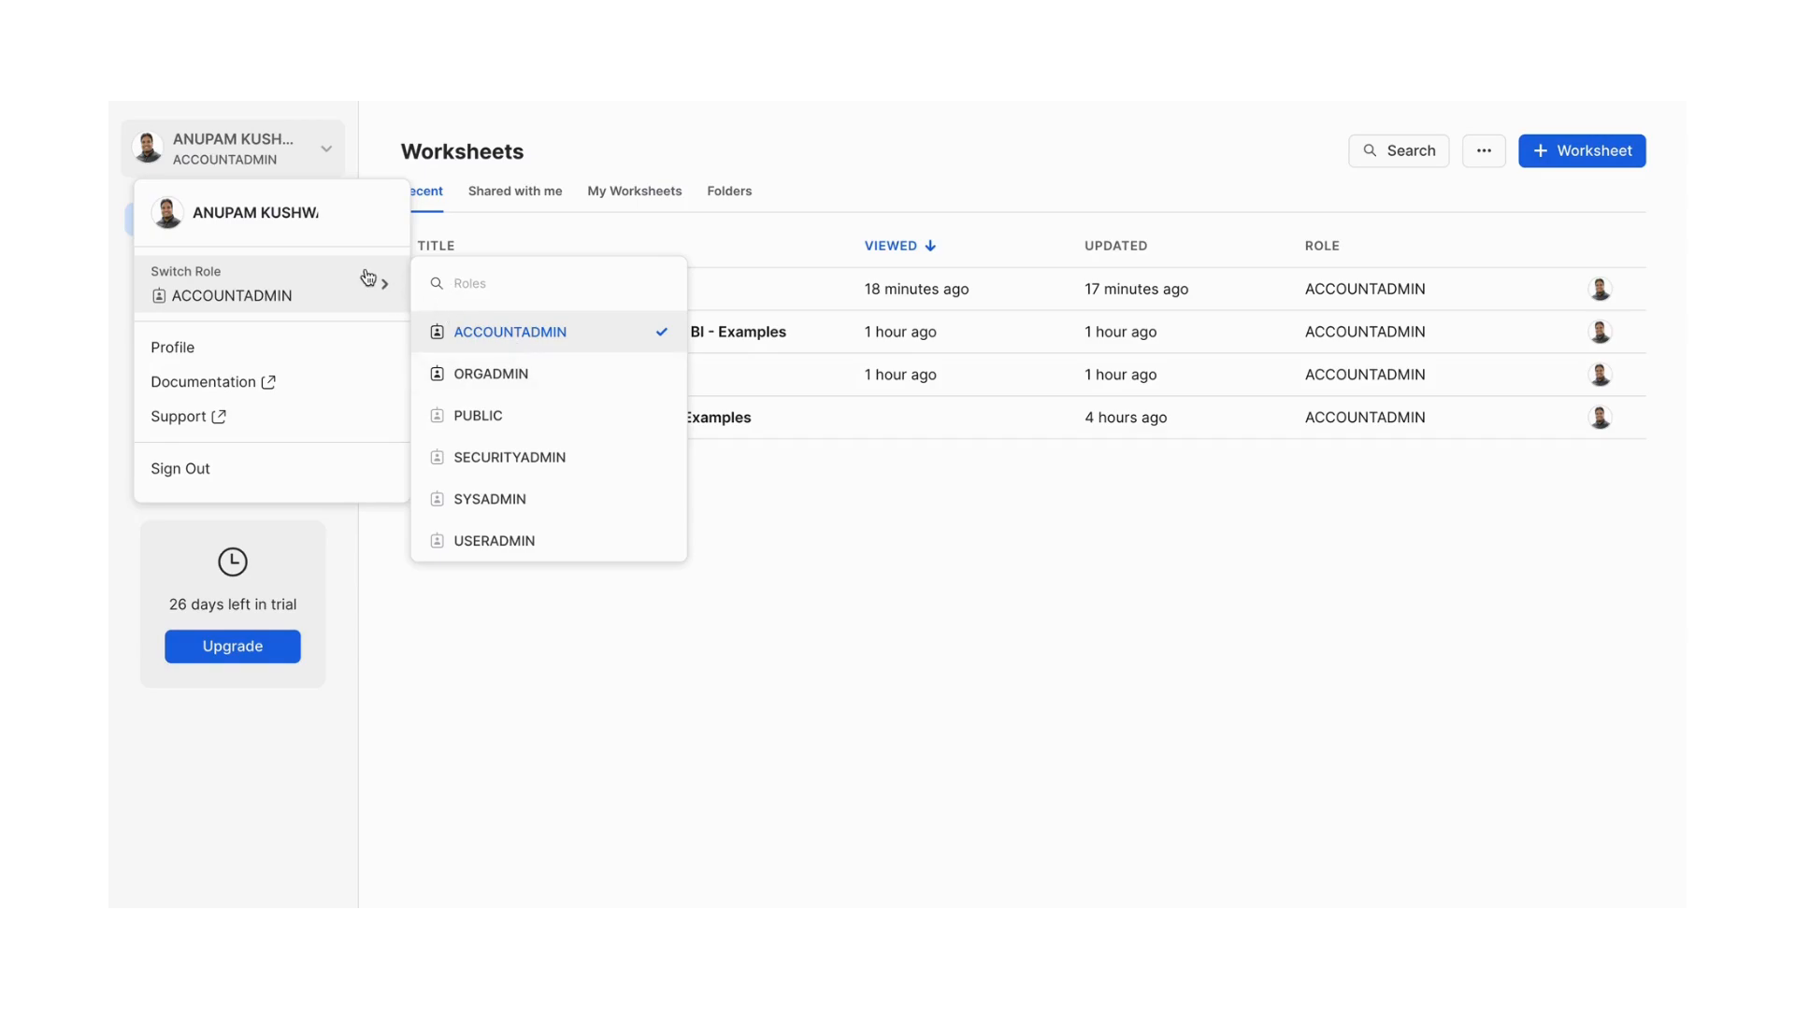
{"action": "mouse_move", "coordinate": [344, 327]}
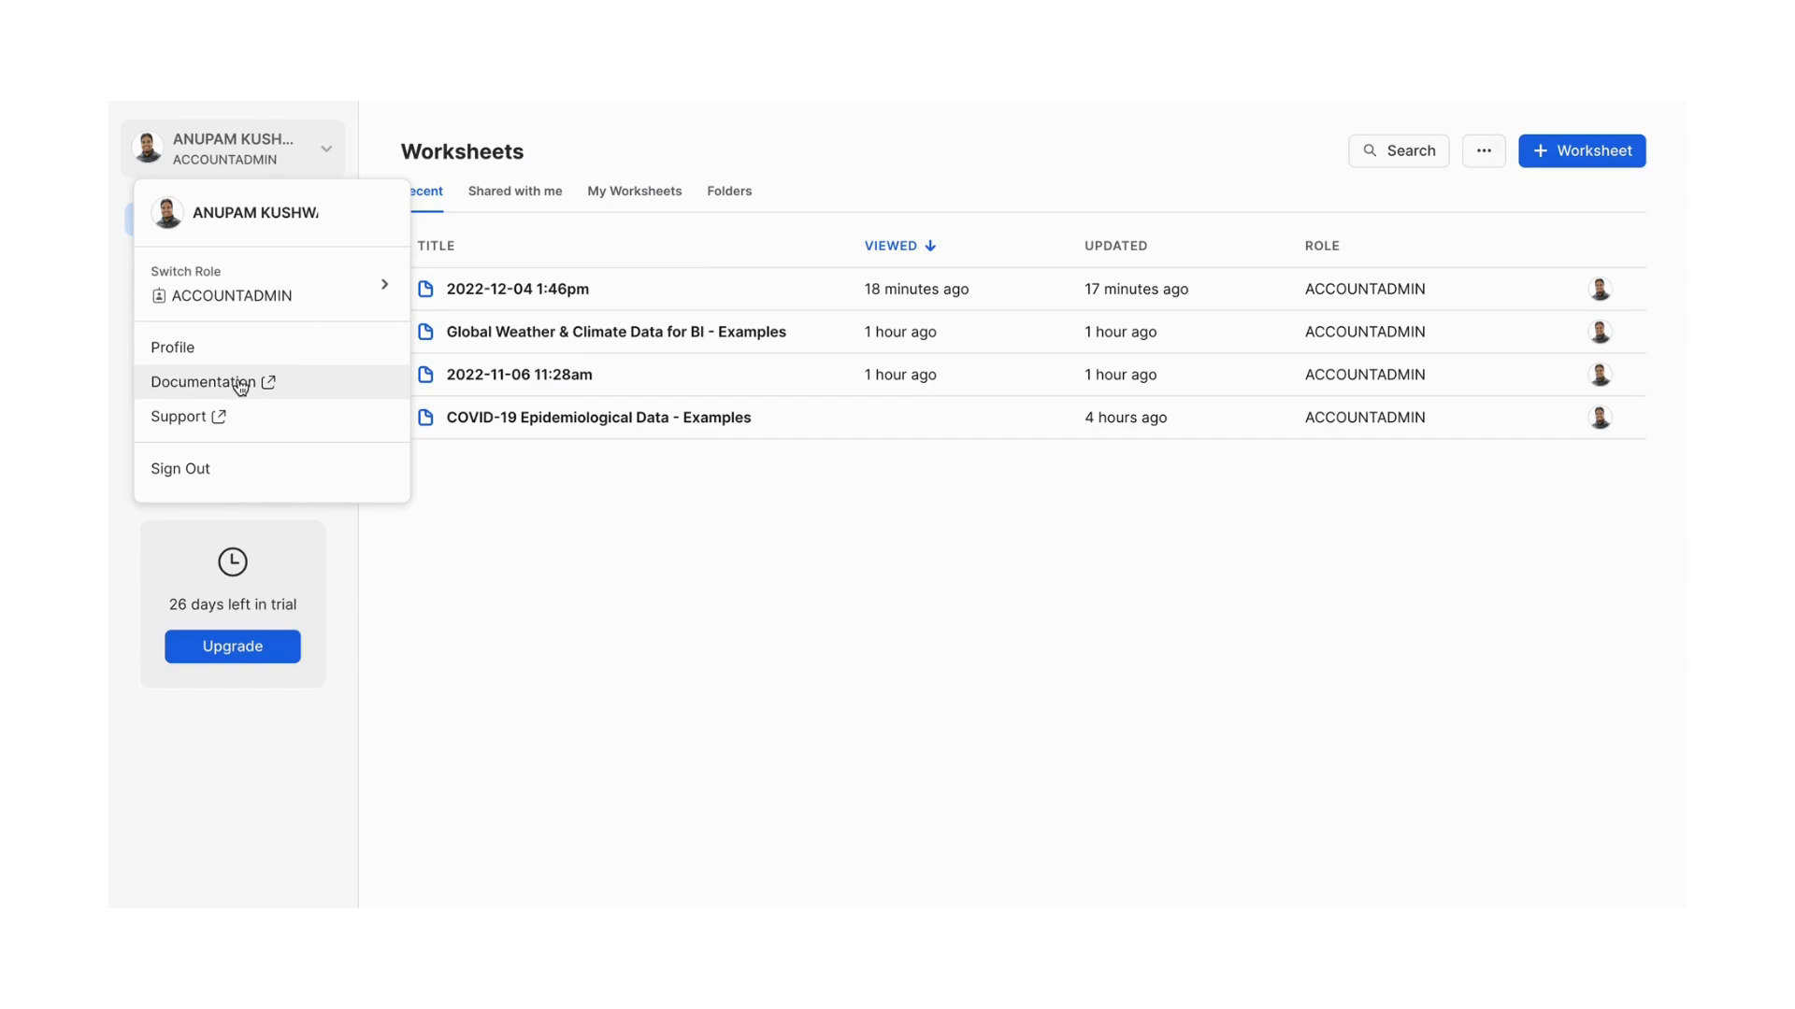
{"action": "left_click", "coordinate": [206, 381]}
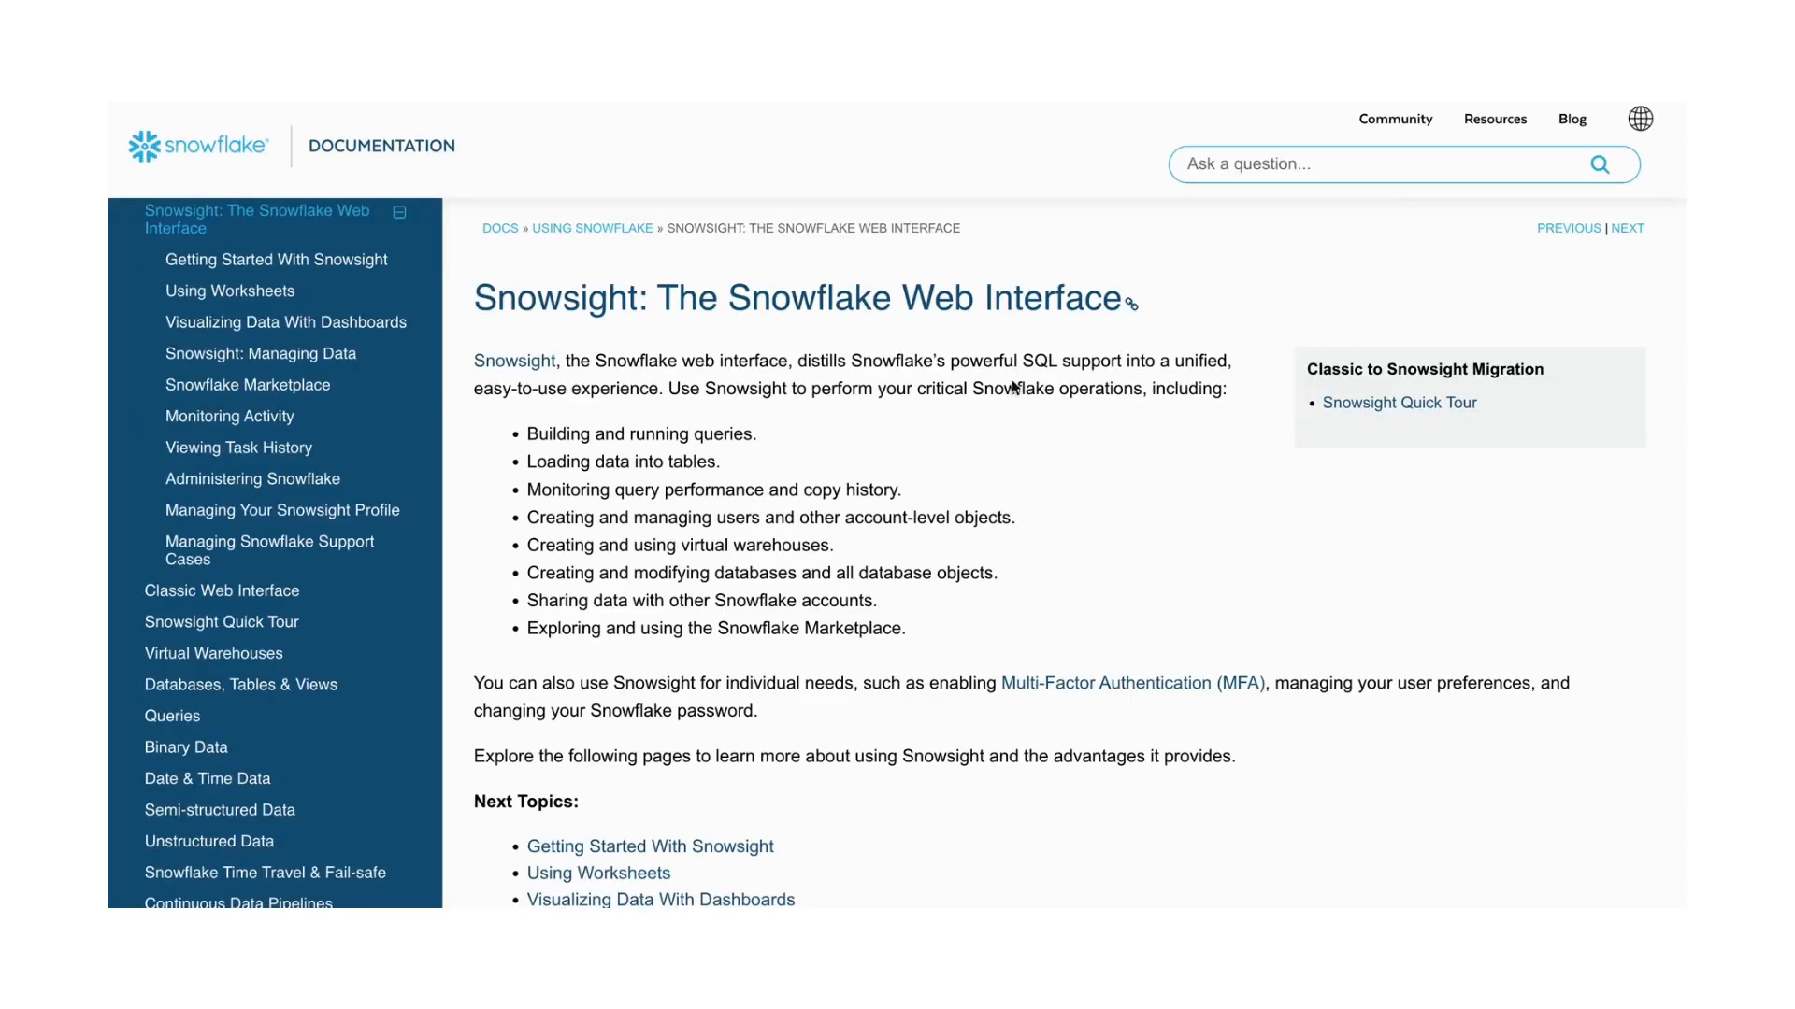
{"action": "mouse_move", "coordinate": [1021, 312]}
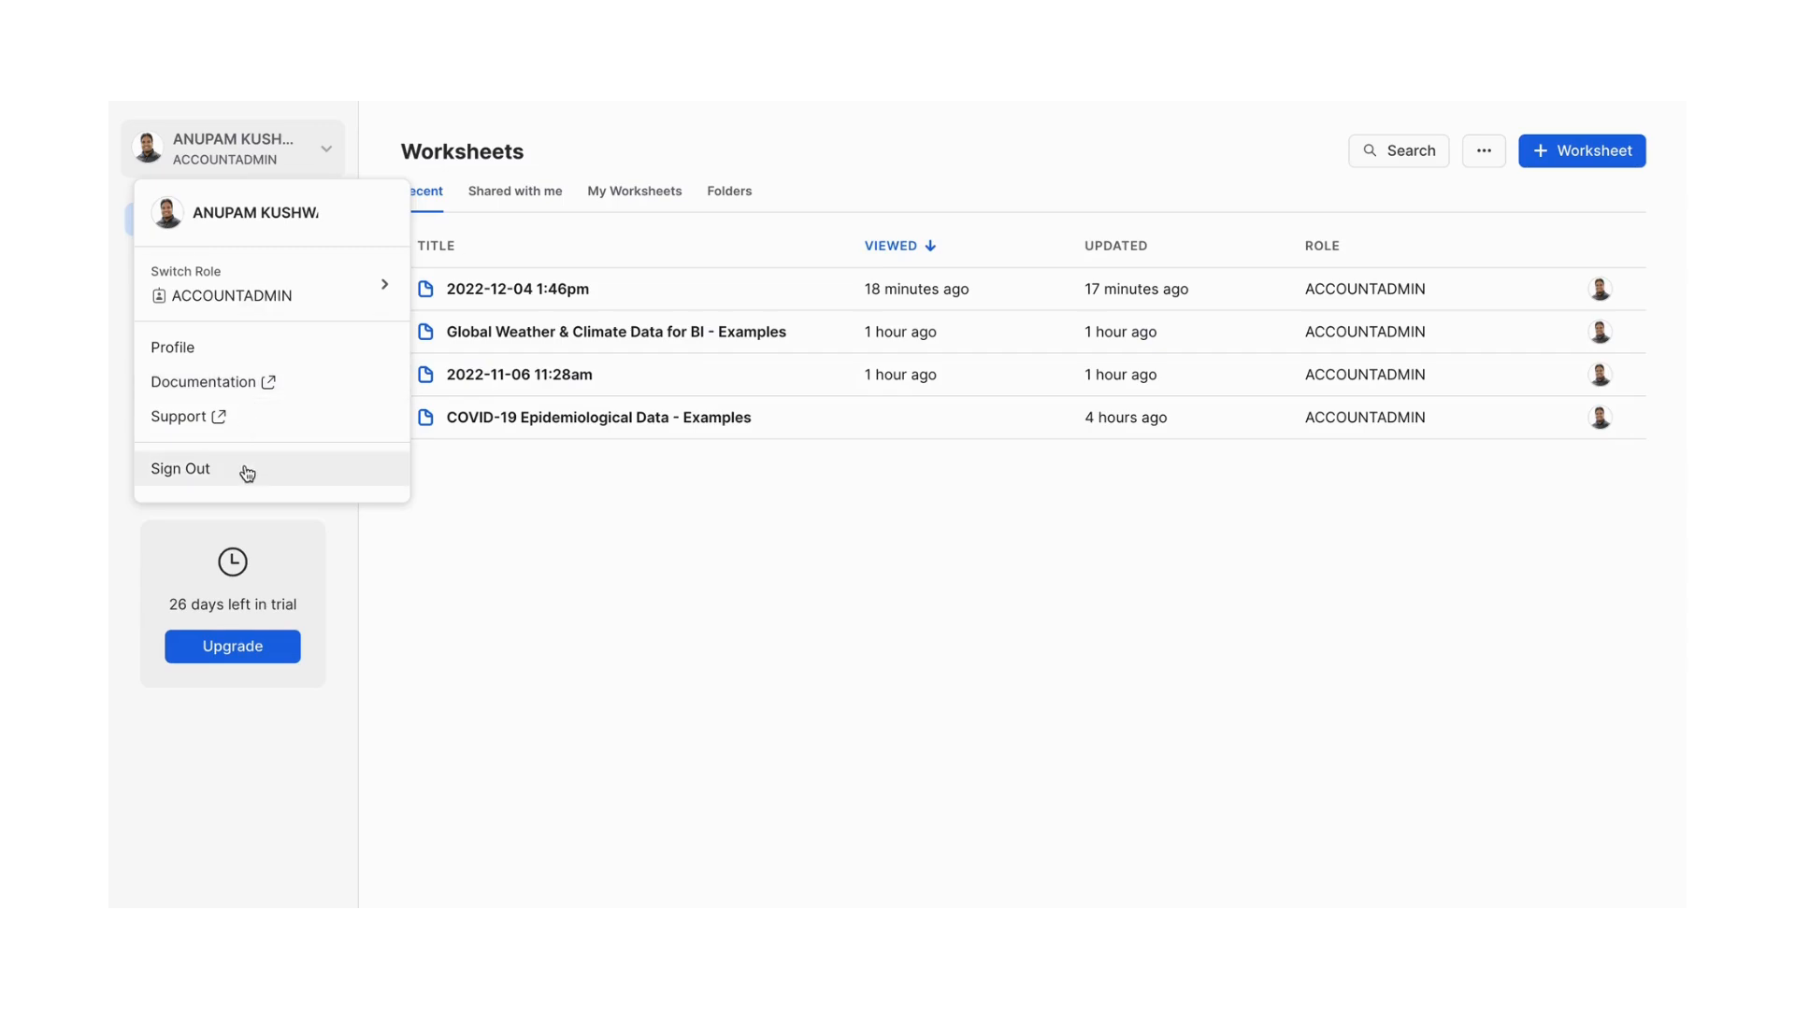
{"action": "mouse_move", "coordinate": [194, 425]}
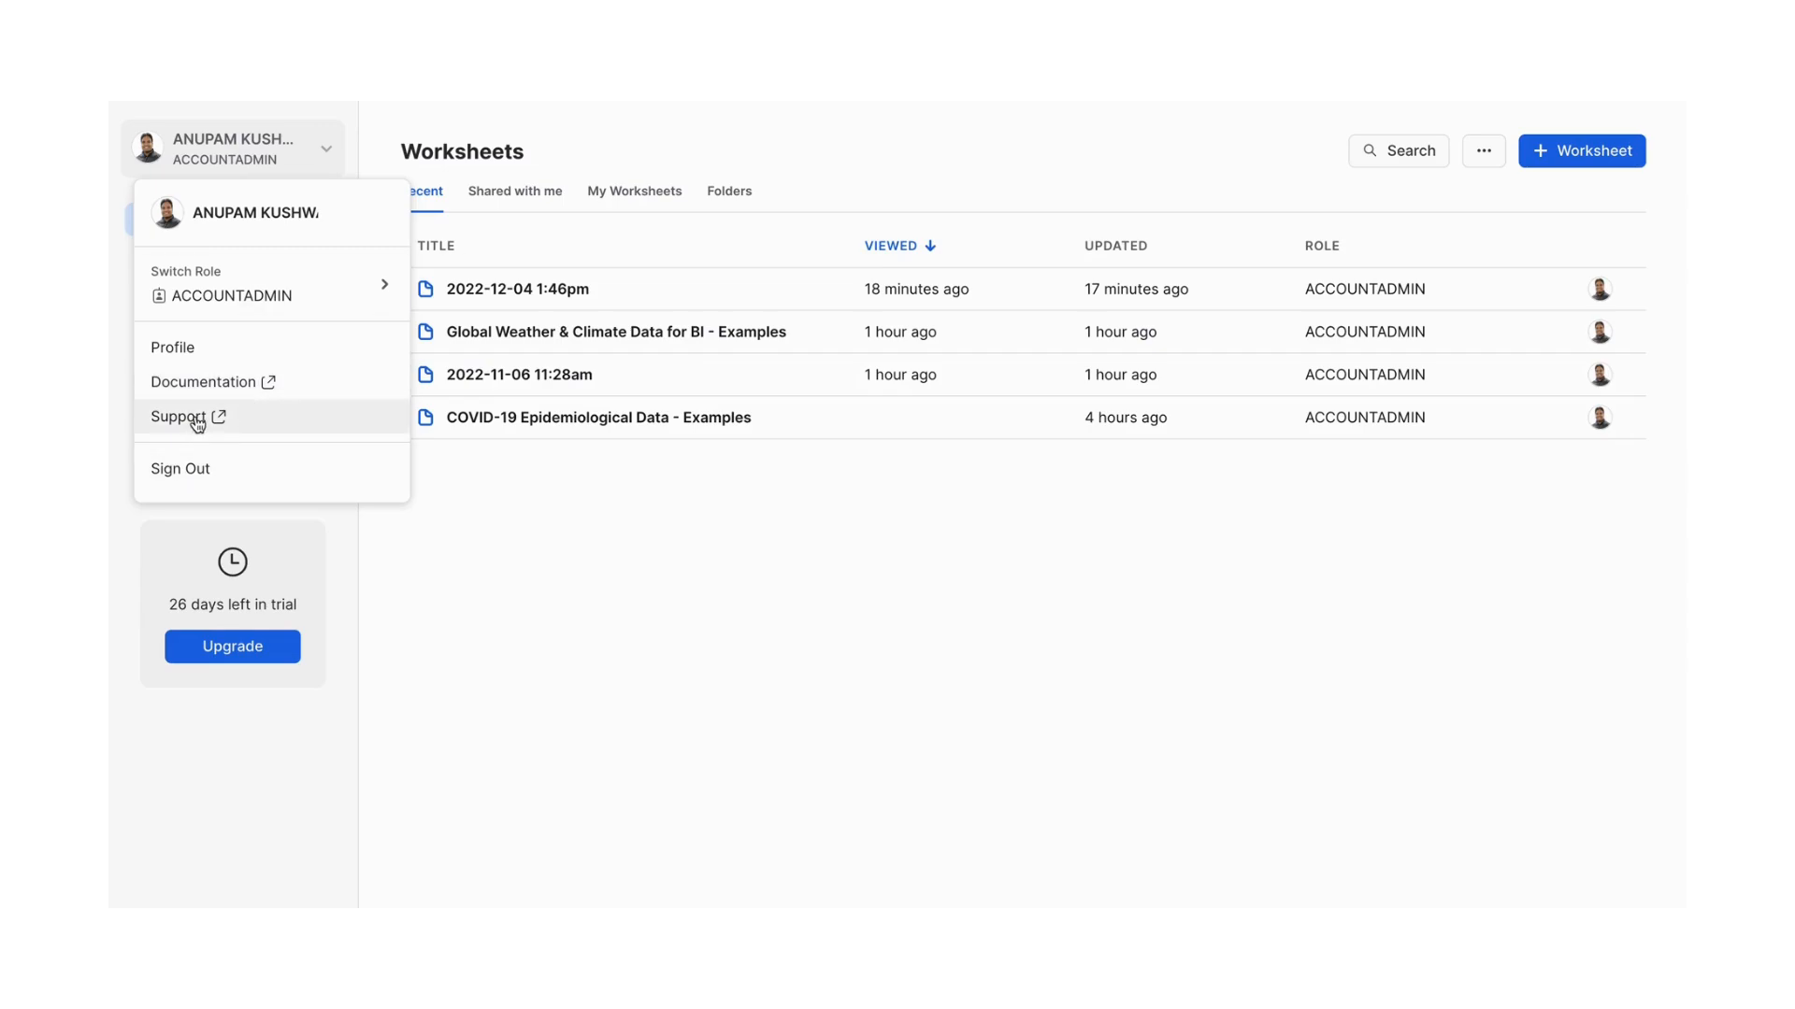
{"action": "mouse_move", "coordinate": [190, 473]}
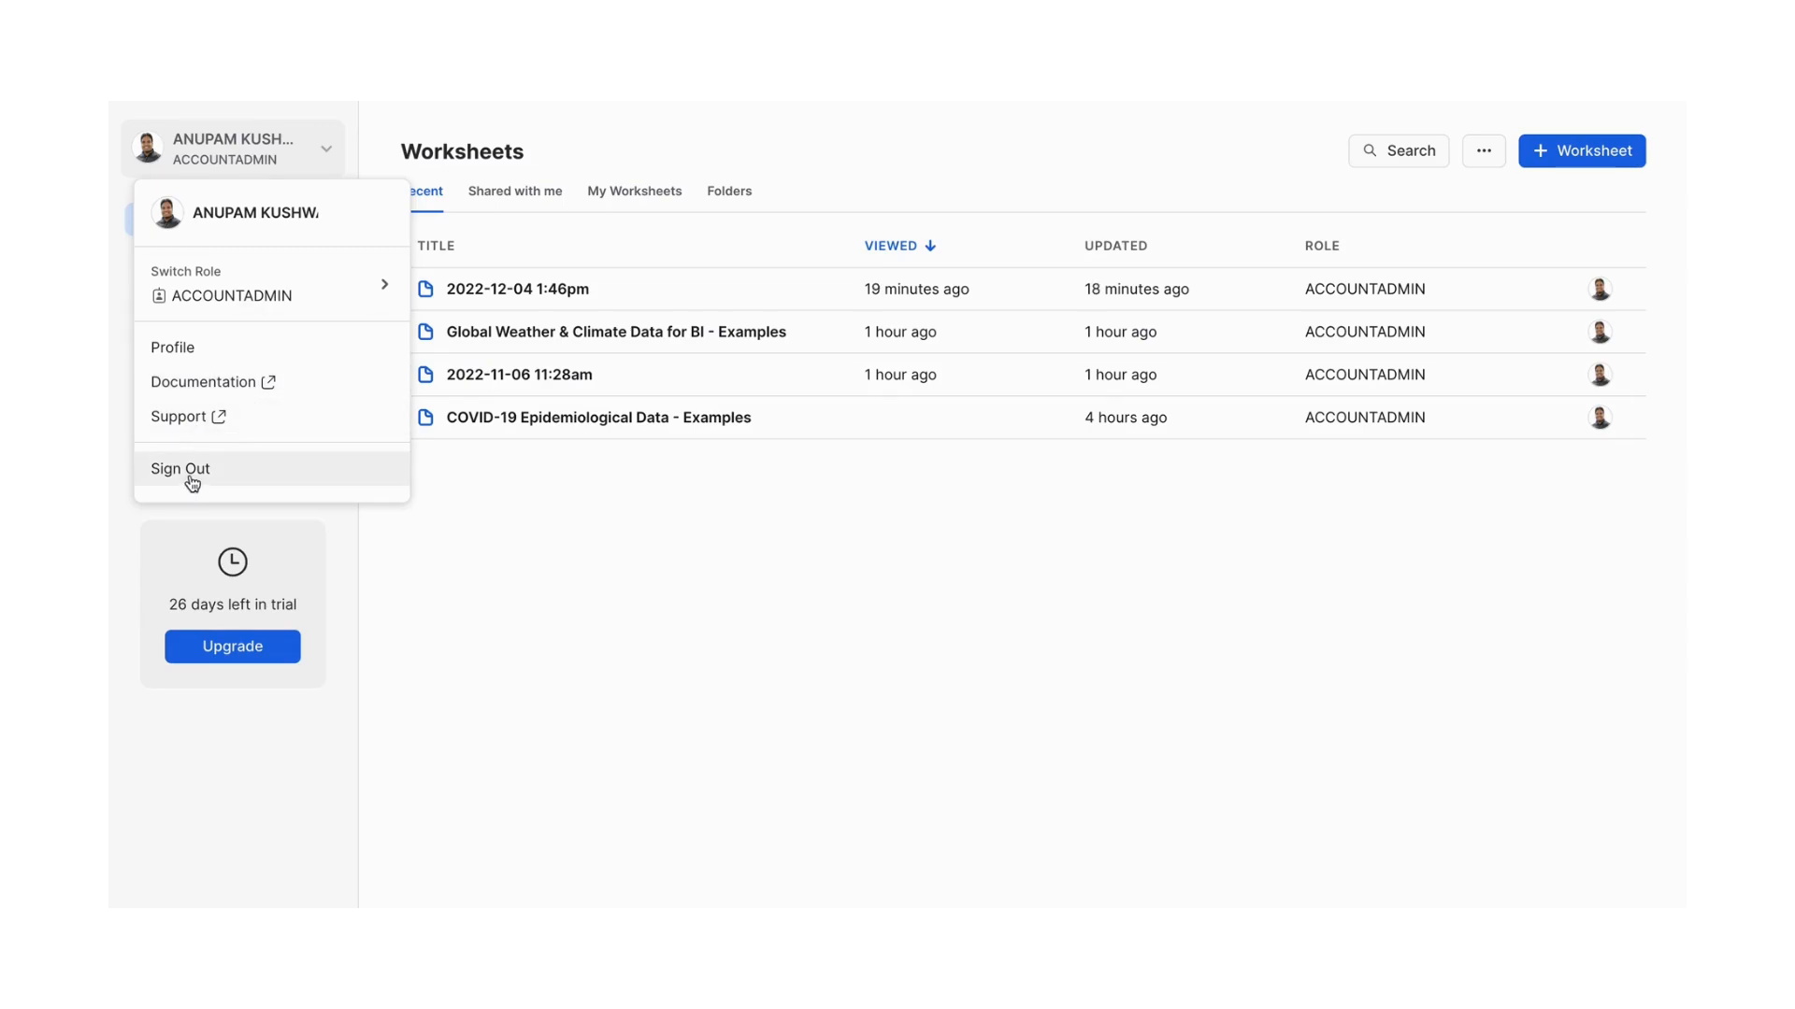
{"action": "mouse_move", "coordinate": [396, 556]}
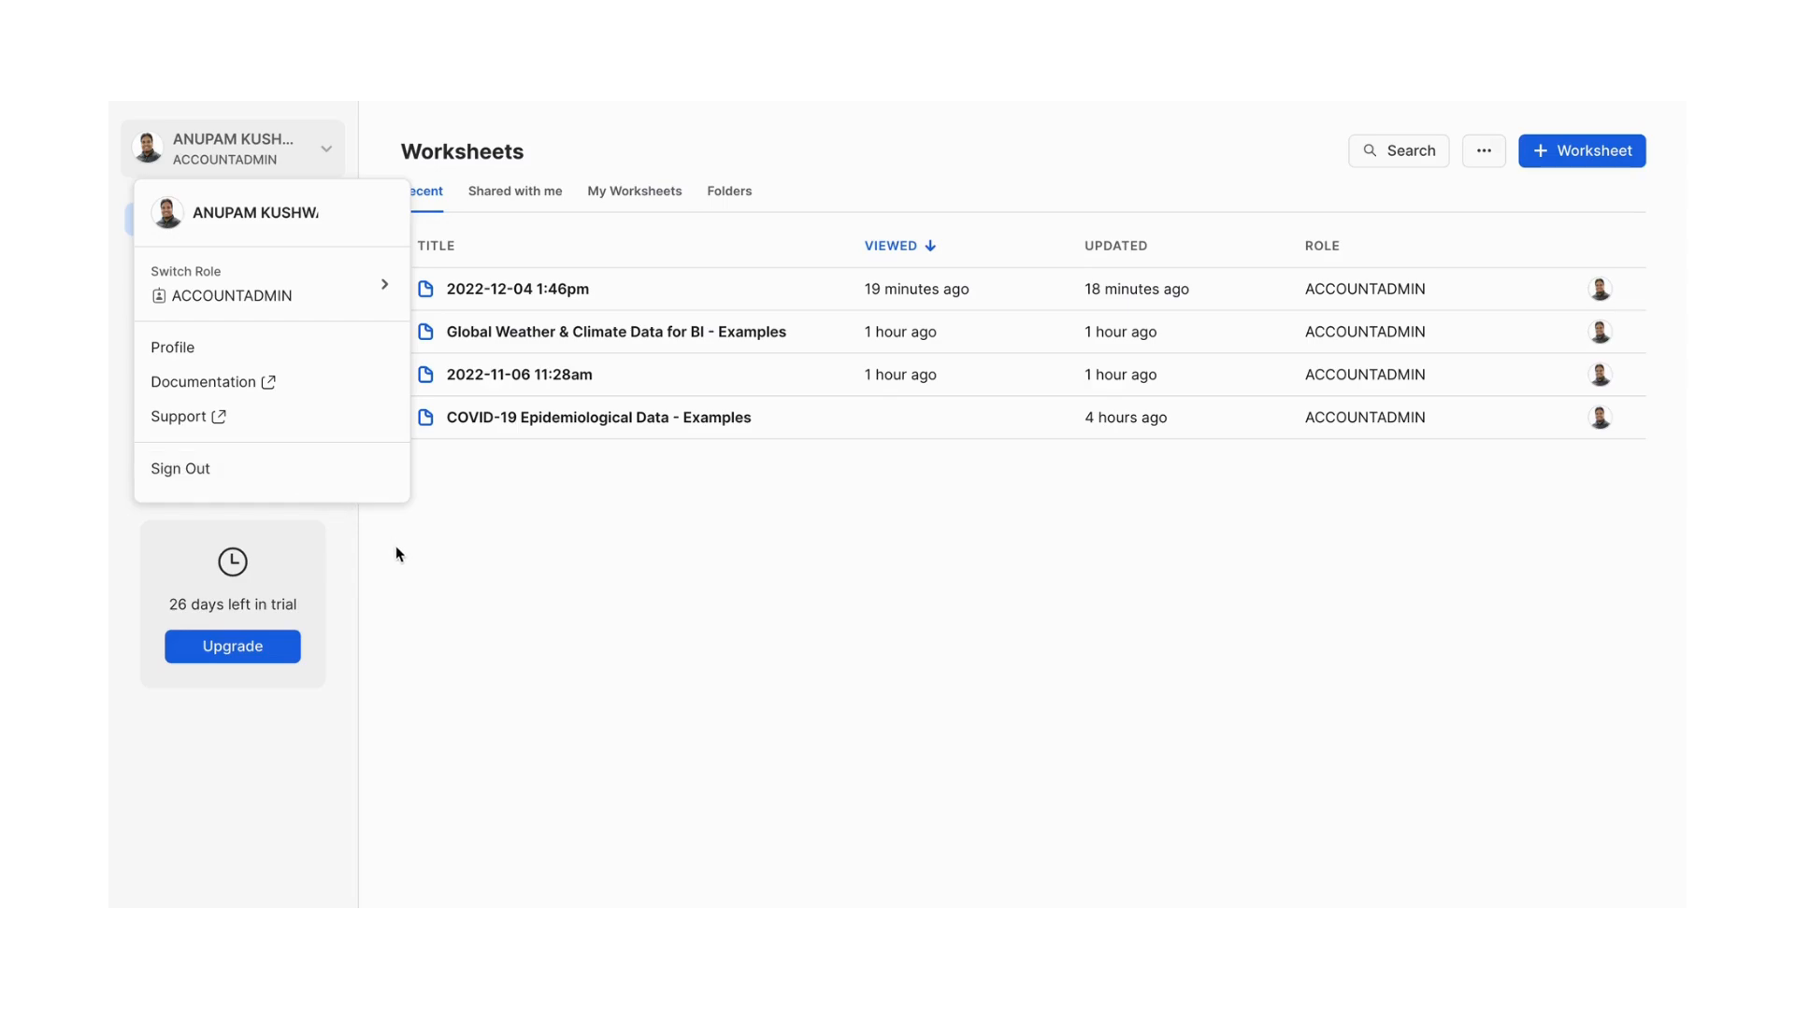
Dismiss the account menu and load the worksheet 2022-12-04 1:46pm with its query and results
{"action": "left_click", "coordinate": [961, 557]}
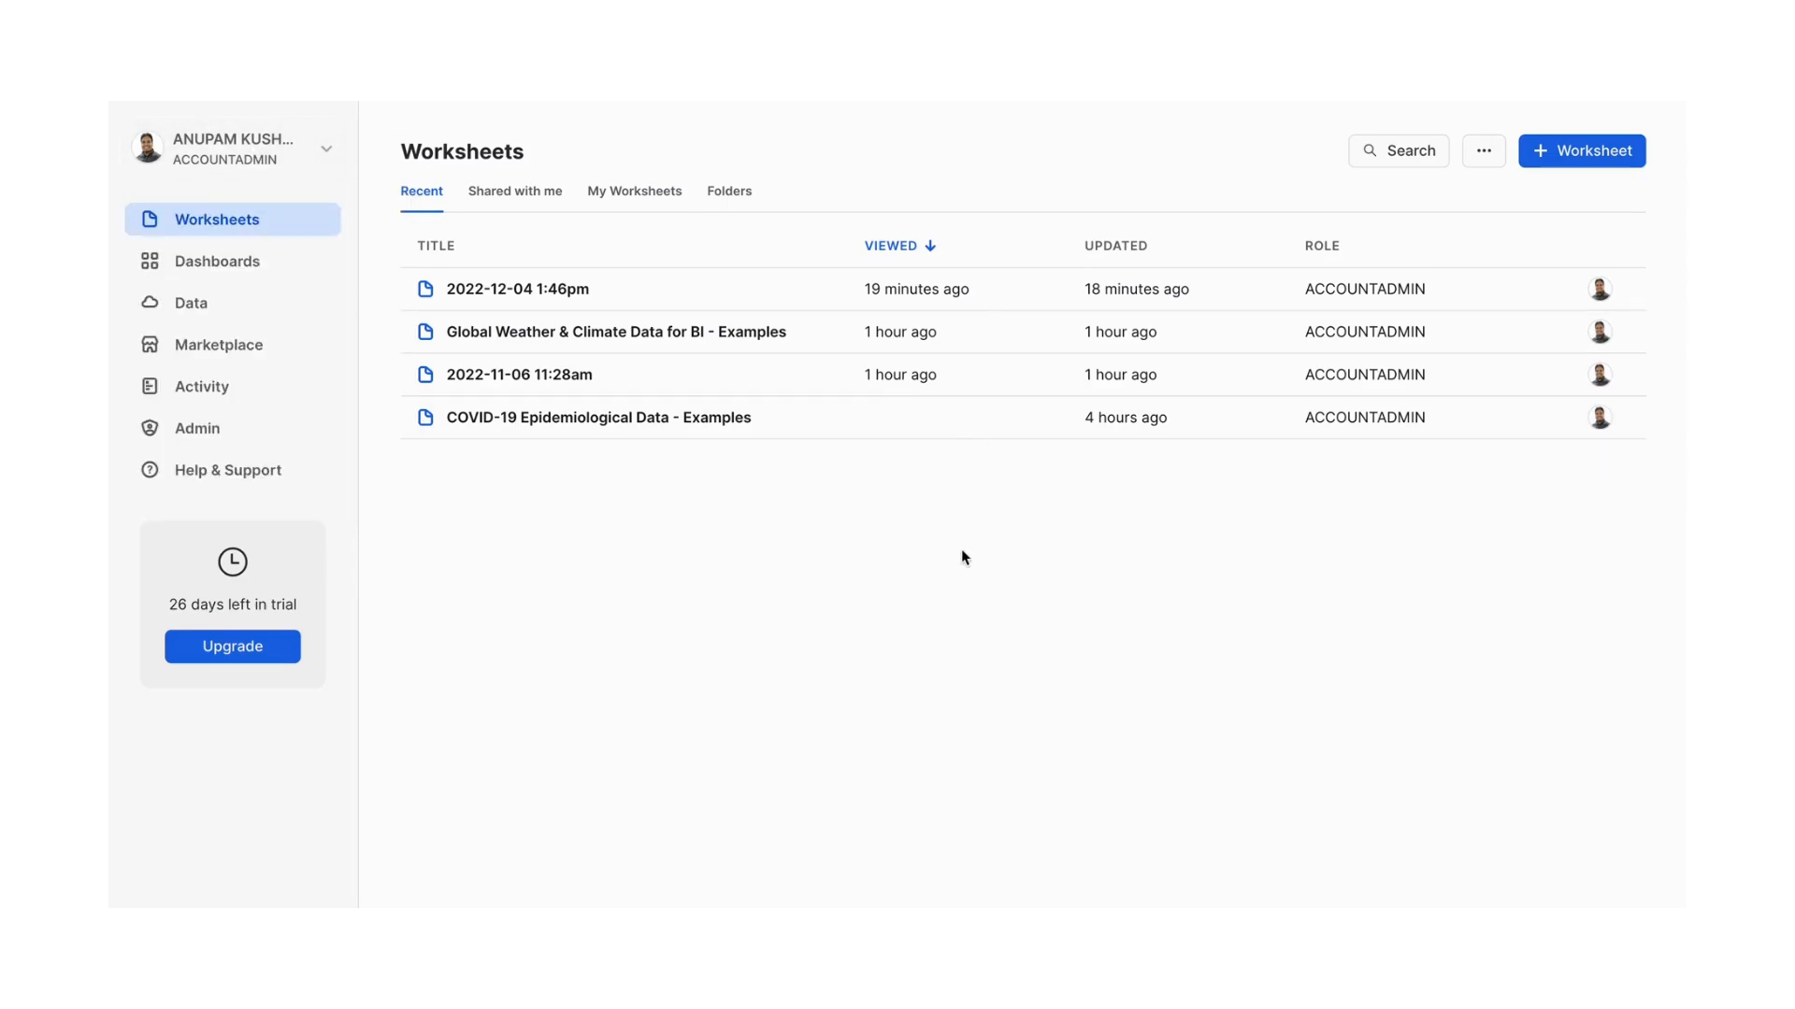
{"action": "mouse_move", "coordinate": [379, 353]}
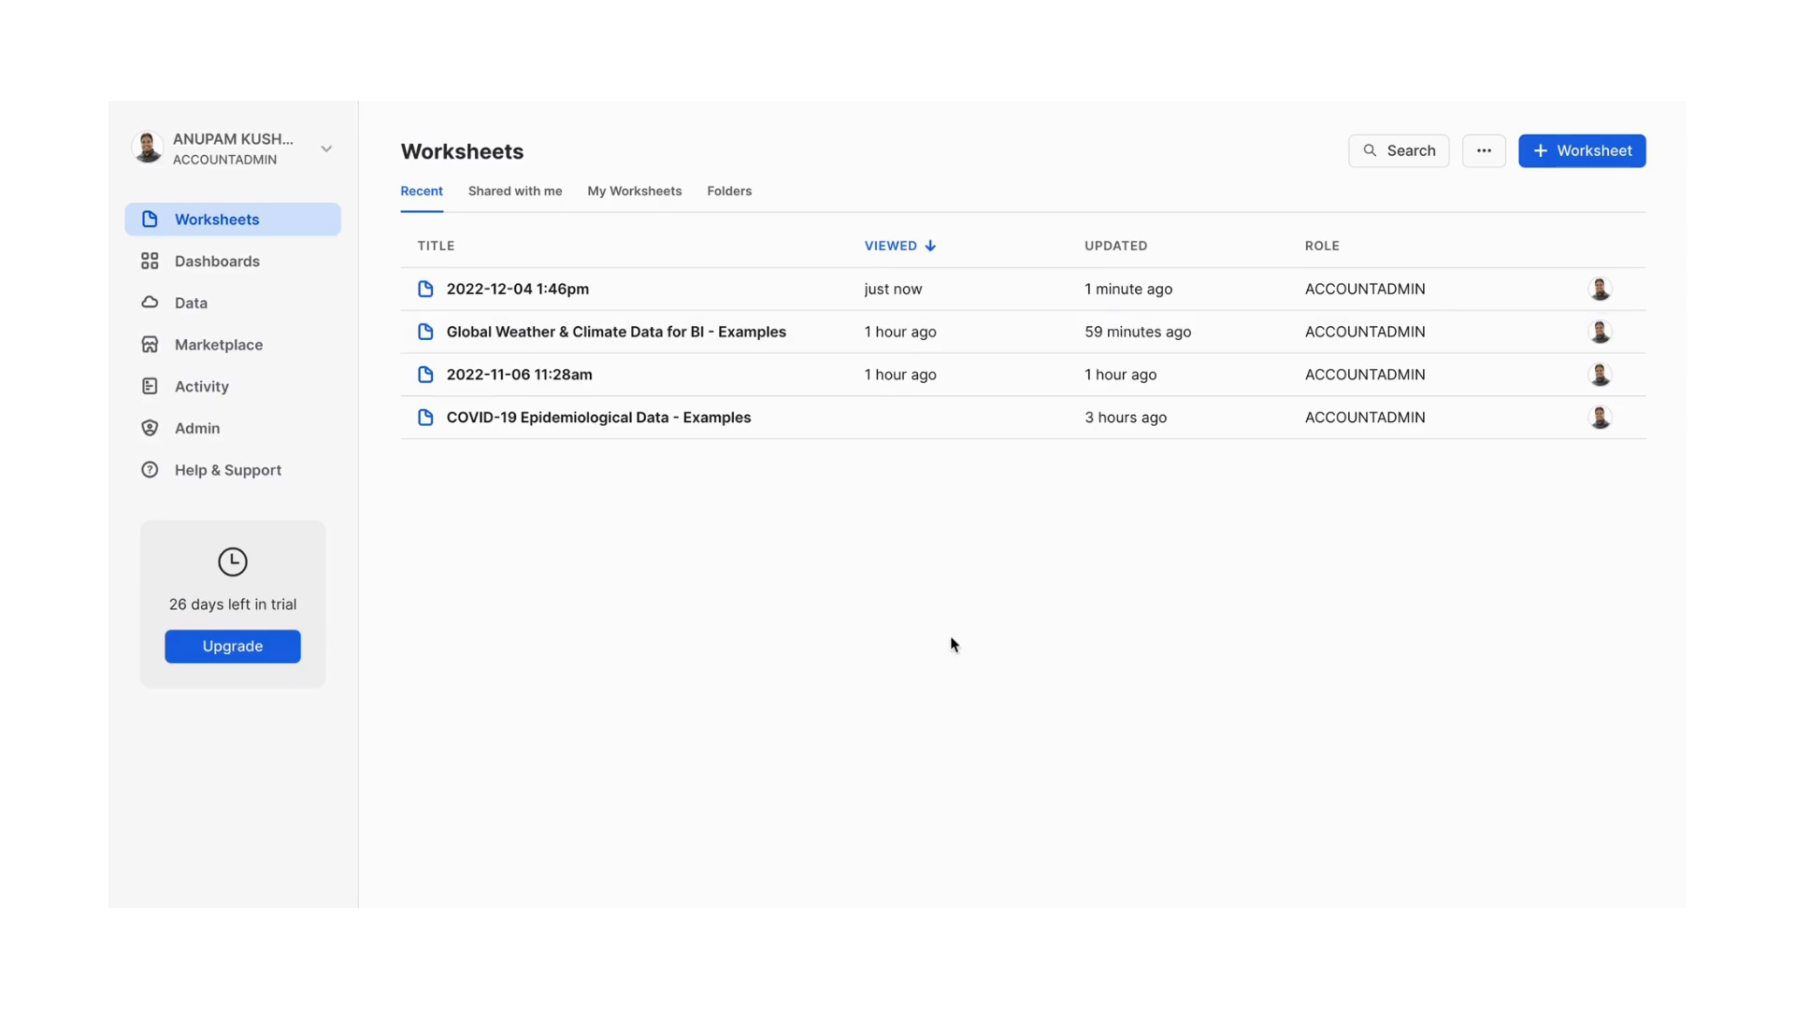
{"action": "mouse_move", "coordinate": [509, 251]}
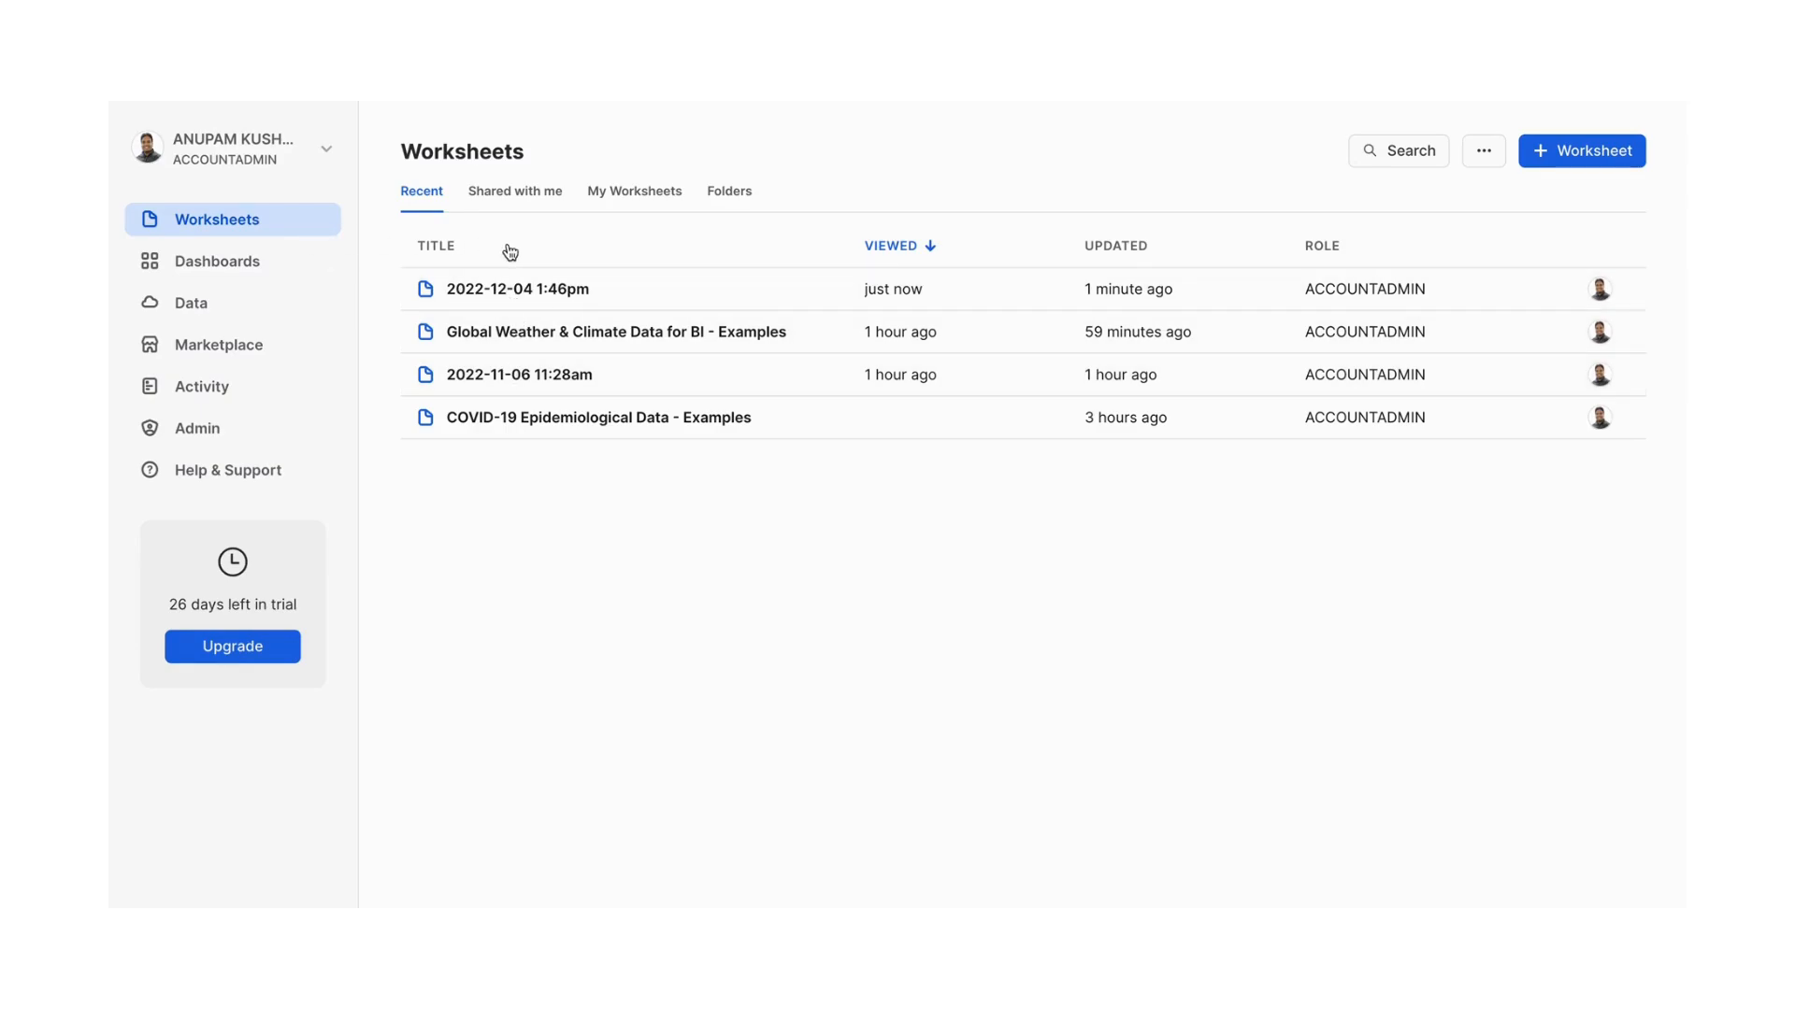
{"action": "mouse_move", "coordinate": [1619, 193]}
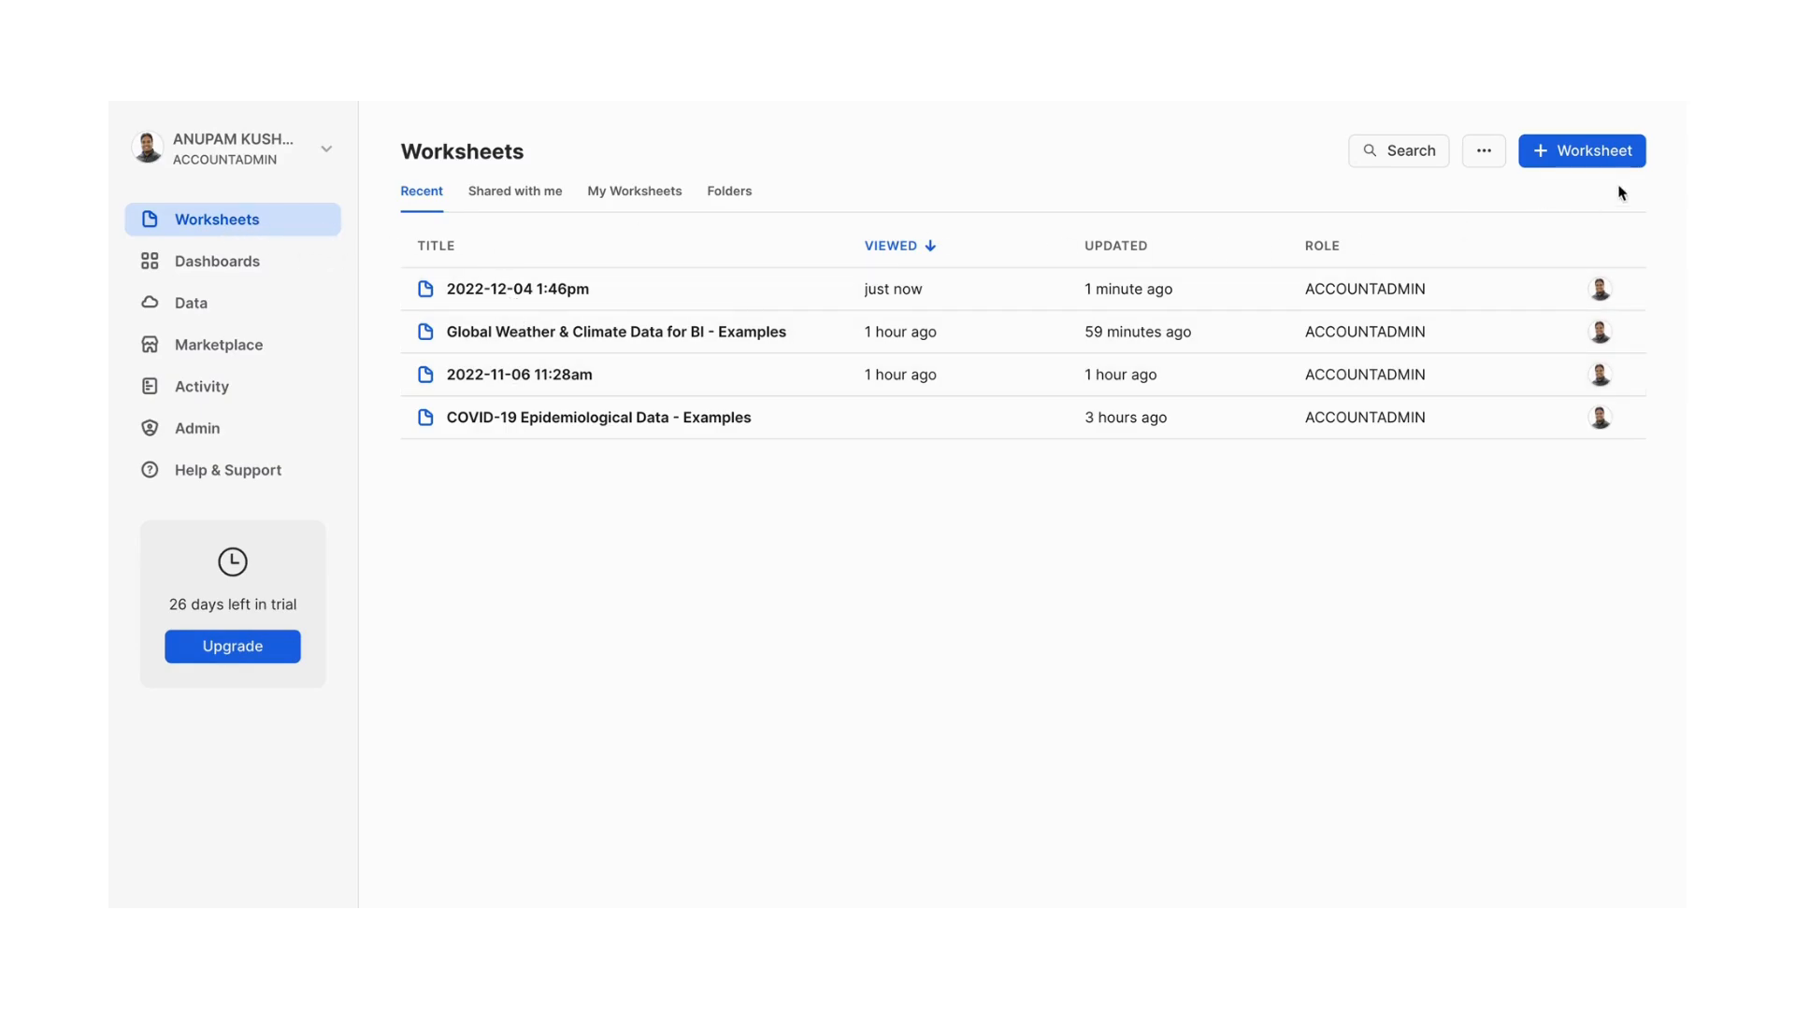
{"action": "mouse_move", "coordinate": [571, 445]}
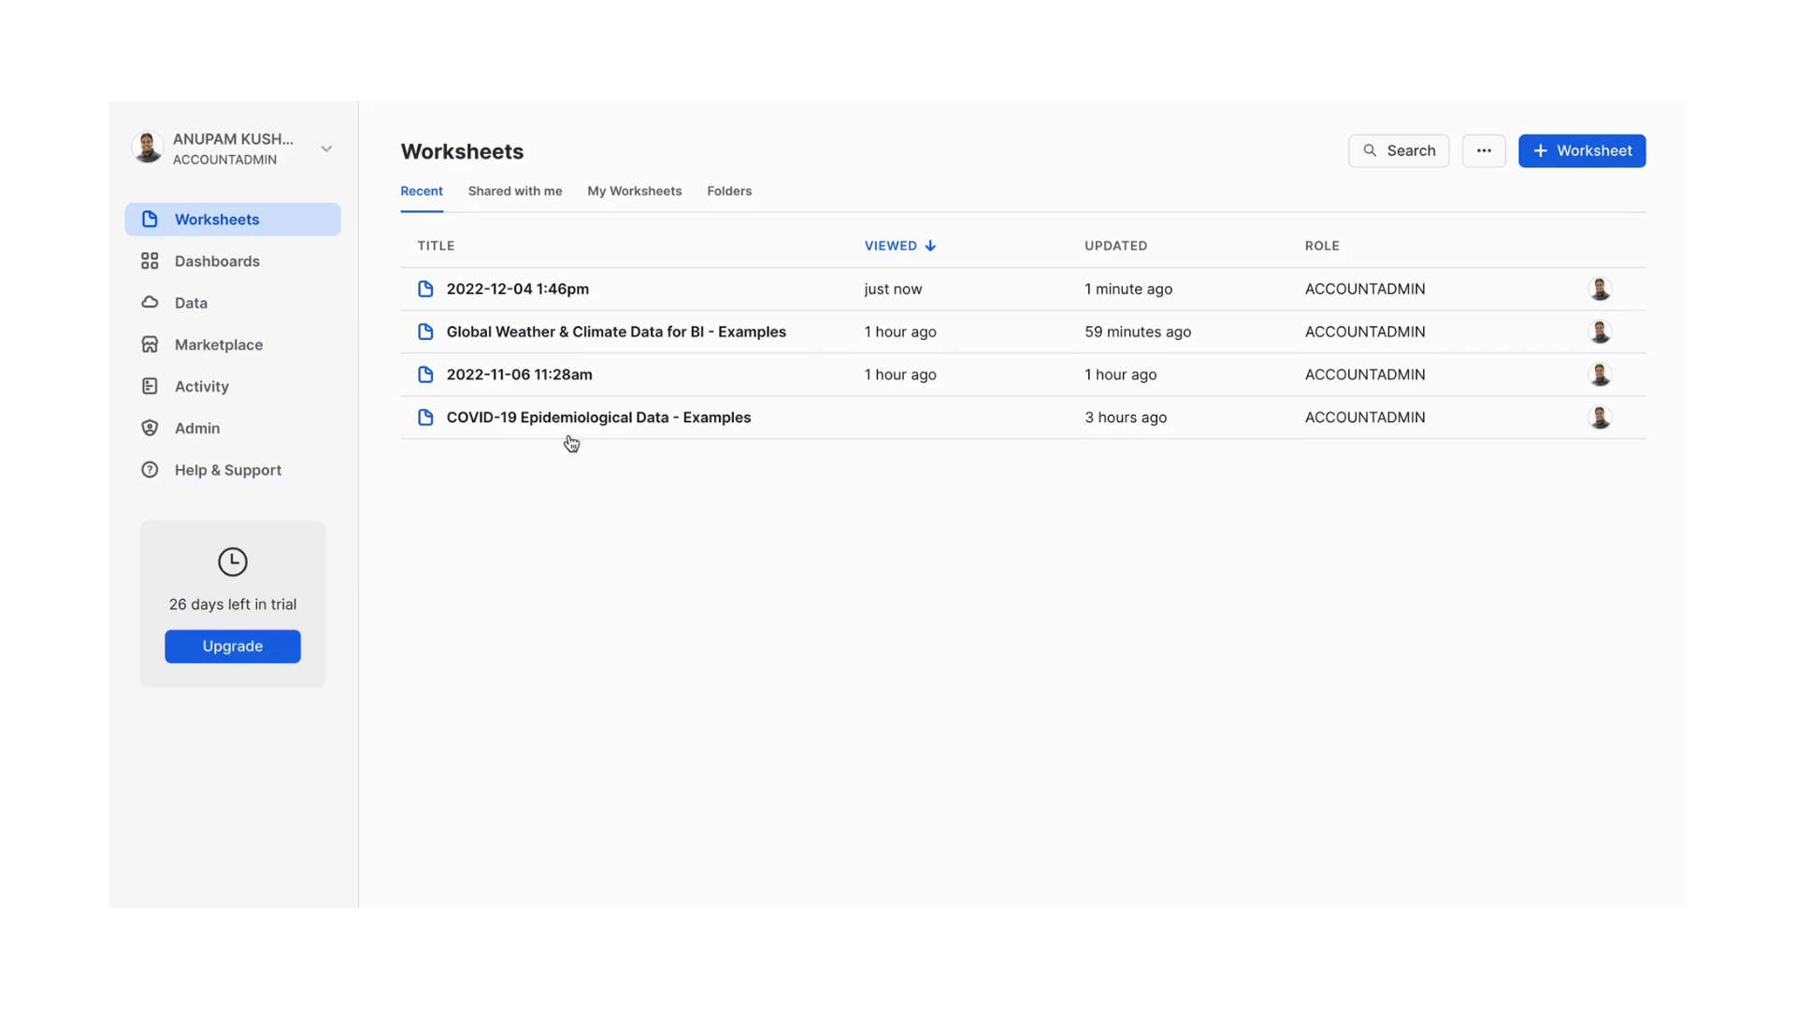
{"action": "mouse_move", "coordinate": [1585, 149]}
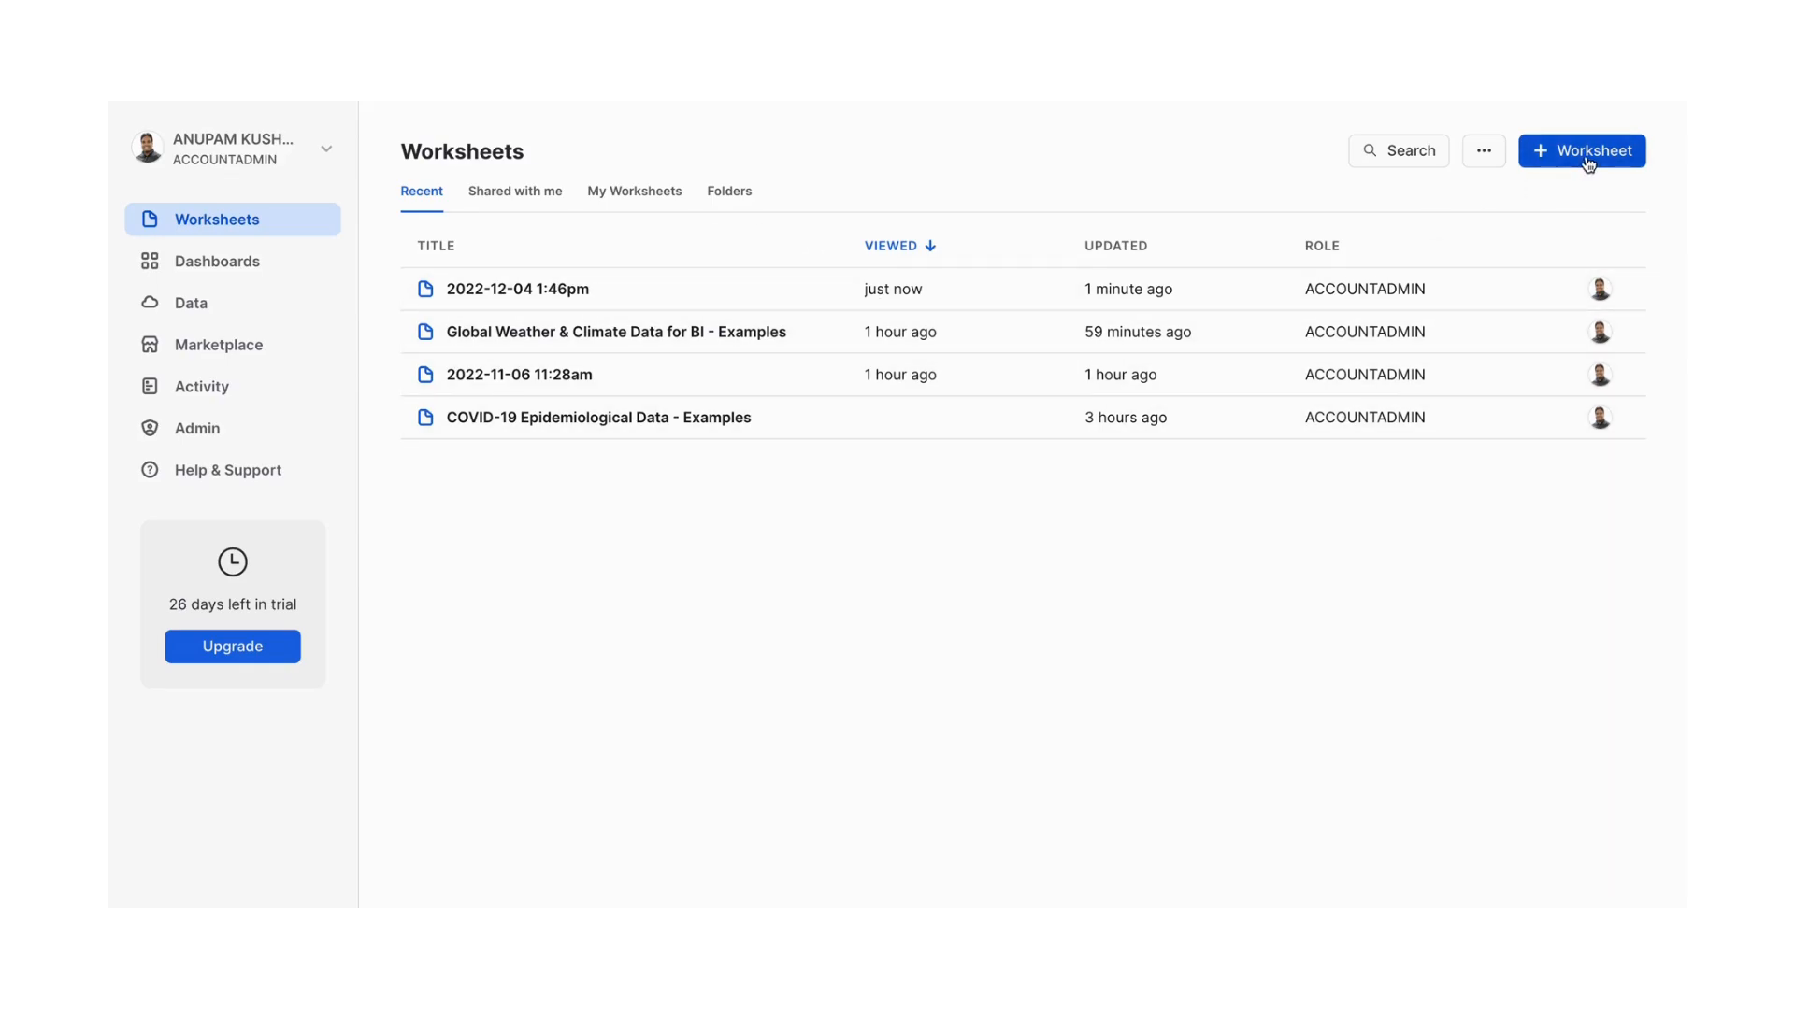
{"action": "left_click", "coordinate": [518, 288]}
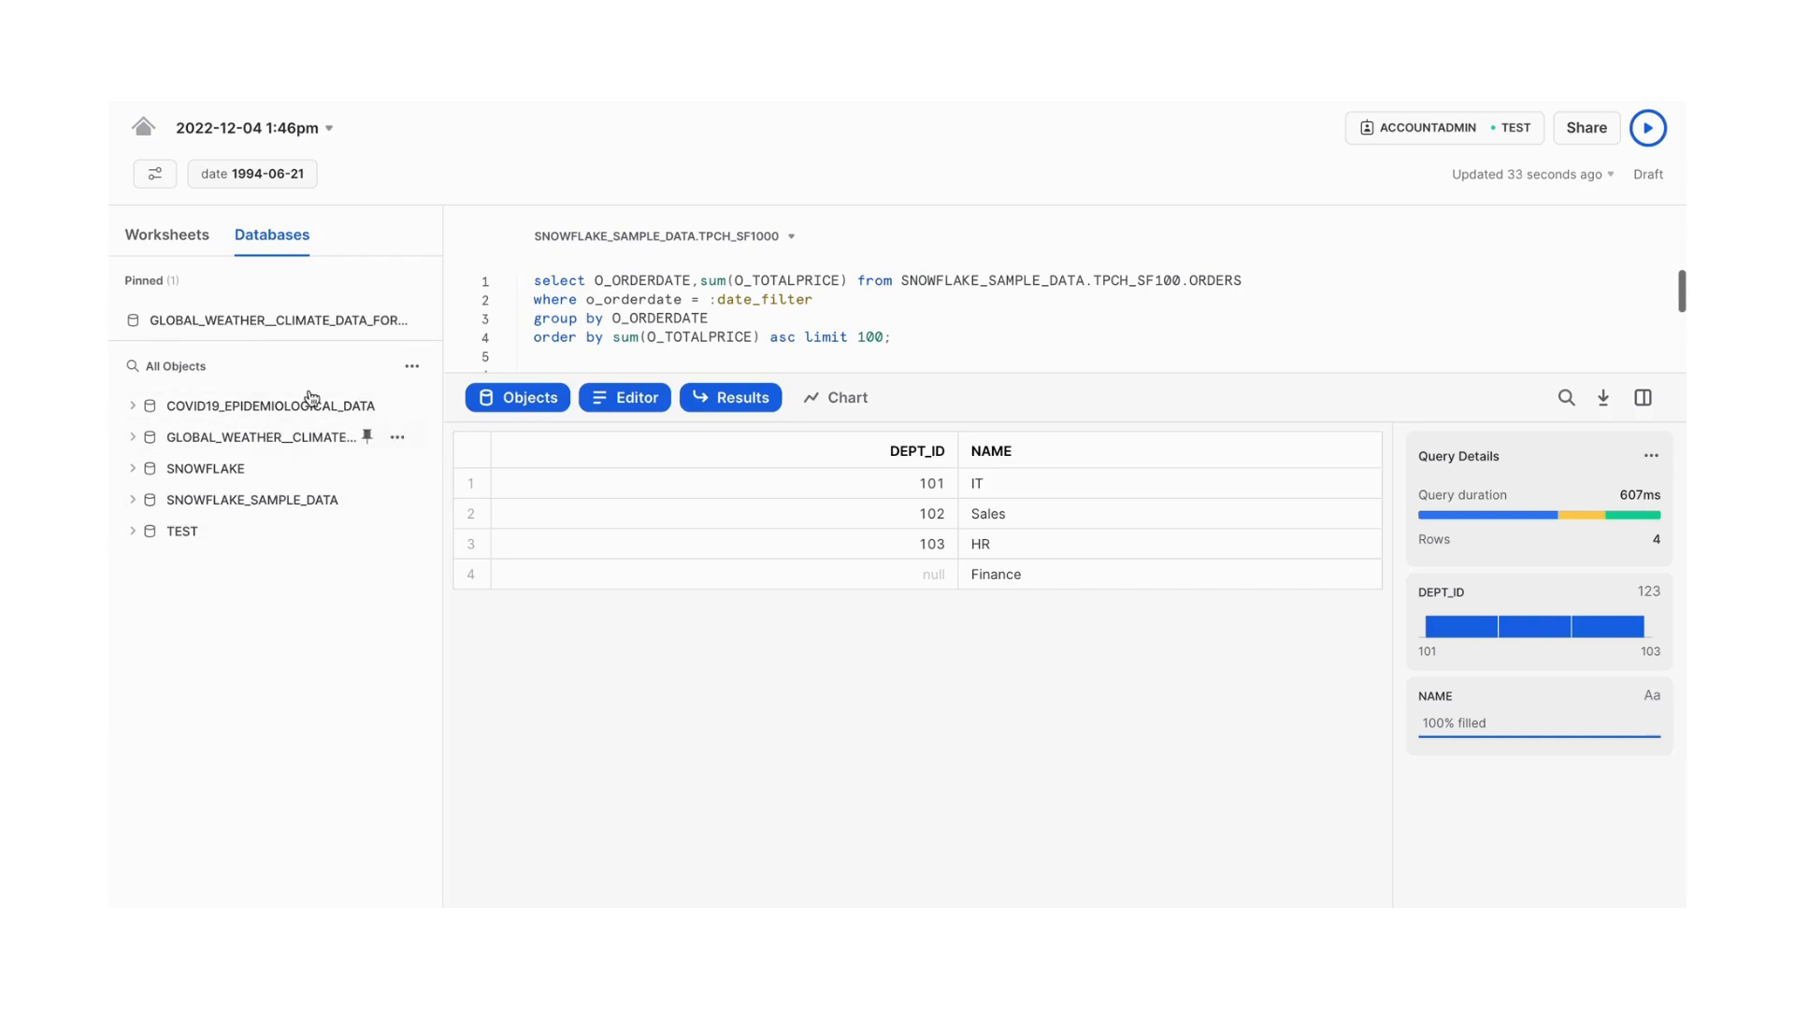
List worksheets beside the editor and run the ORDERS order-date total-price query
{"action": "left_click", "coordinate": [167, 235]}
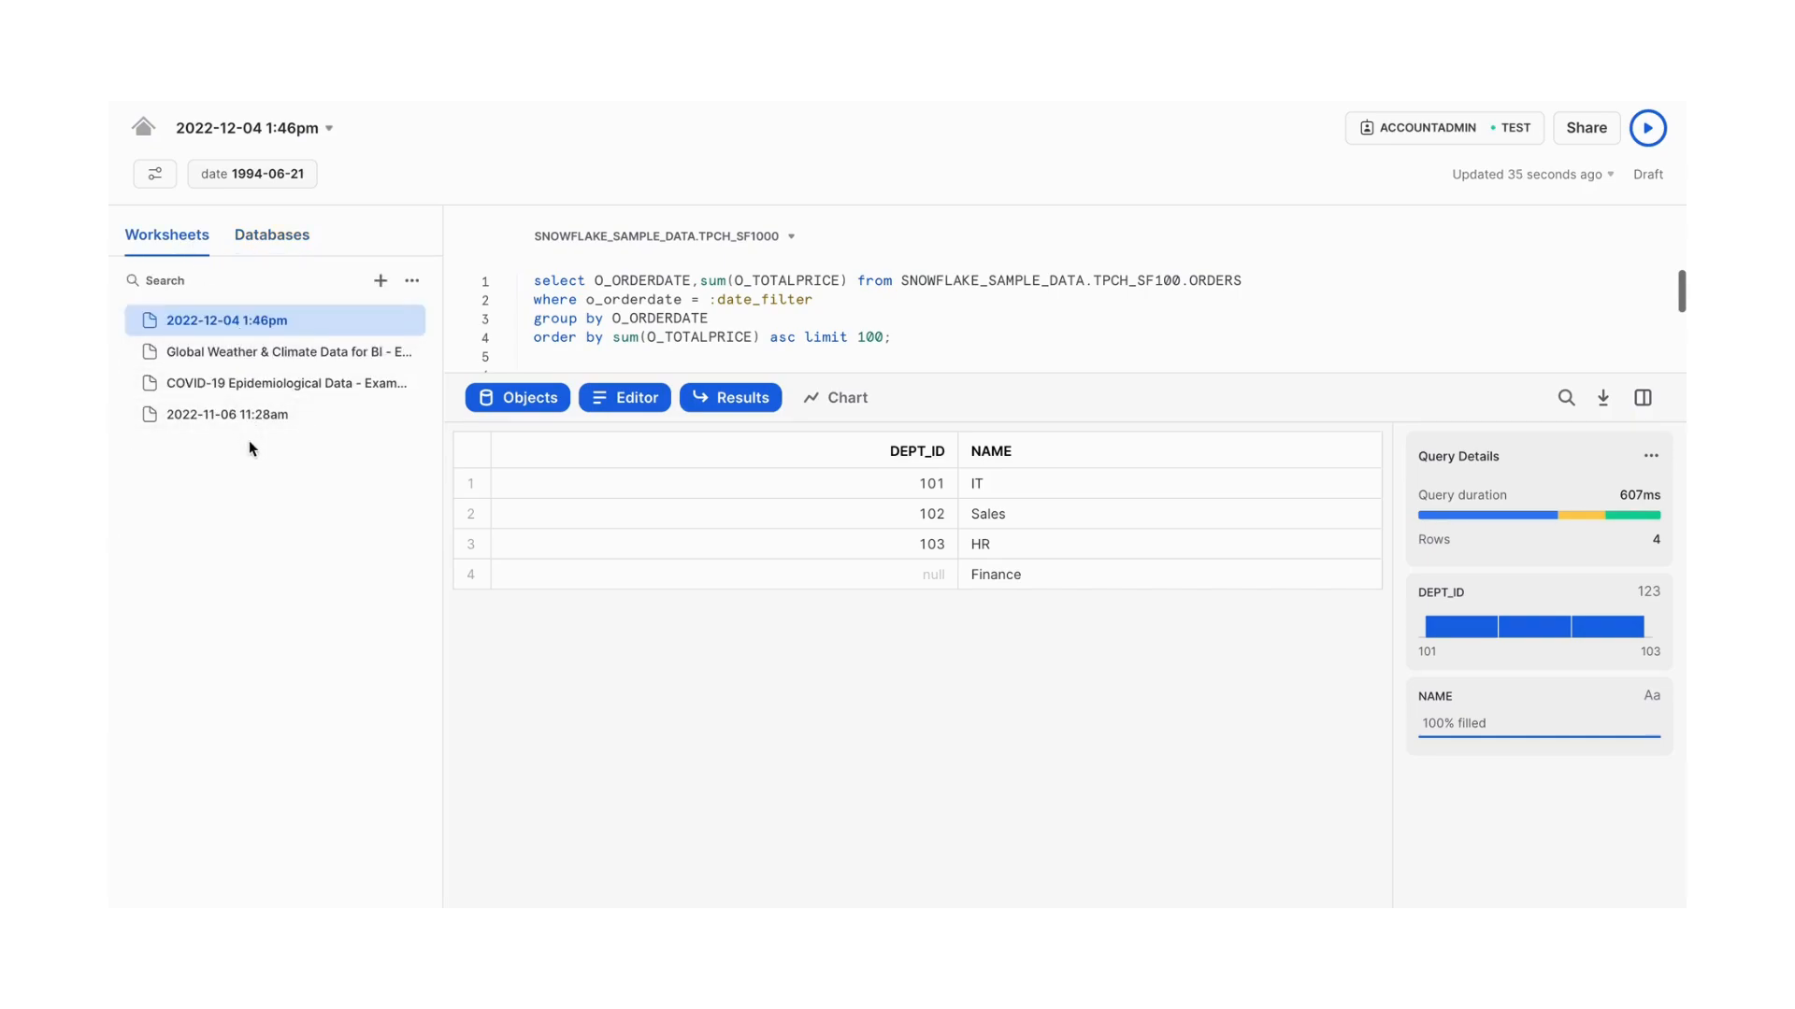
{"action": "mouse_move", "coordinate": [737, 305]}
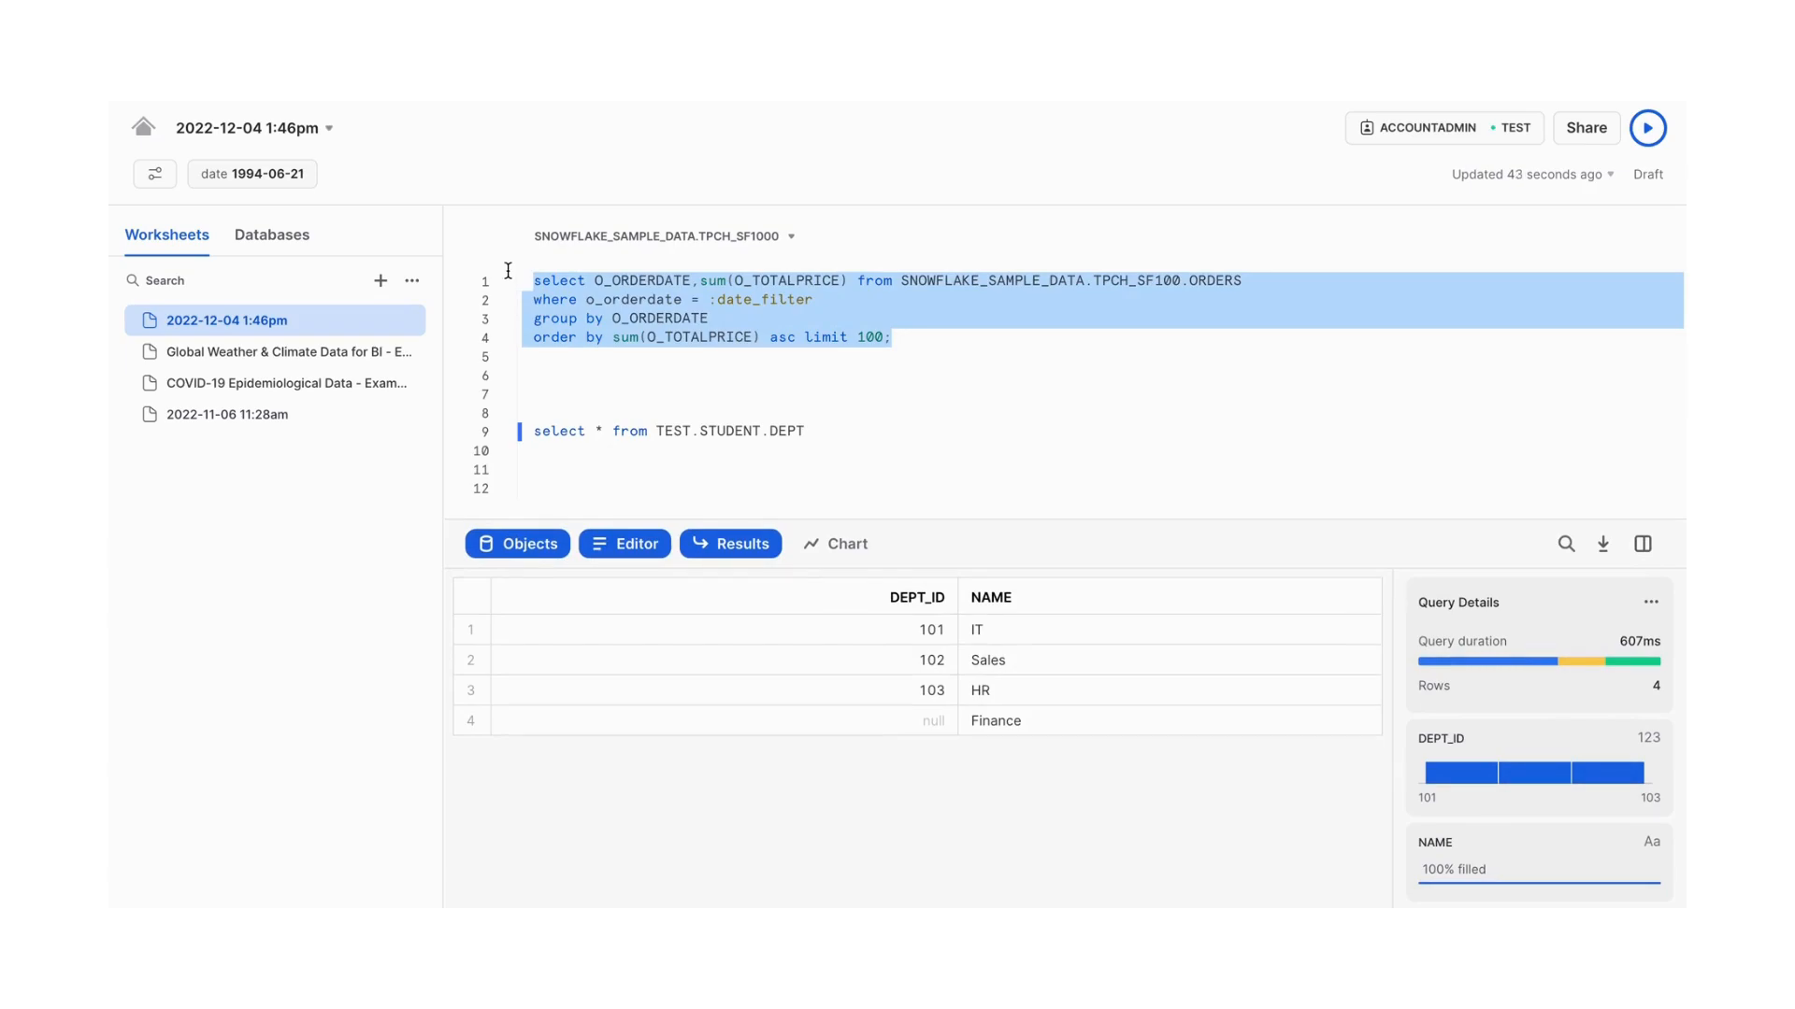
{"action": "mouse_move", "coordinate": [1268, 309]}
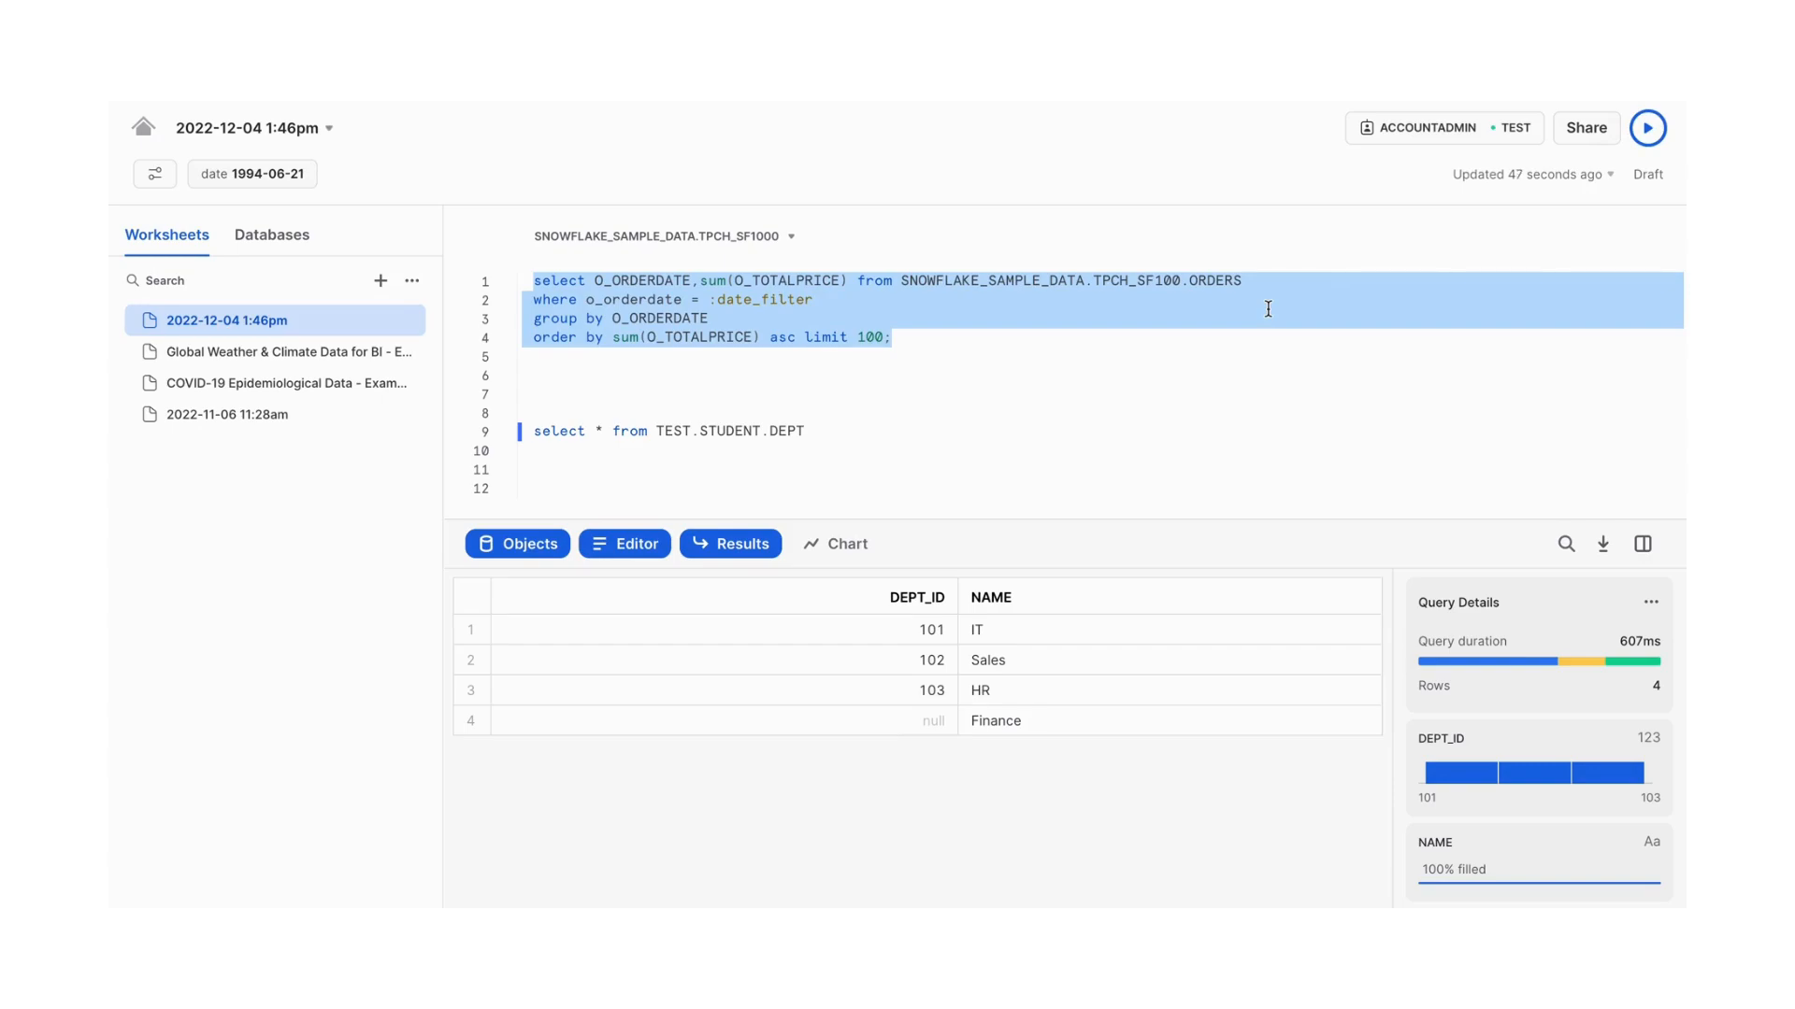
{"action": "left_click", "coordinate": [1647, 127]}
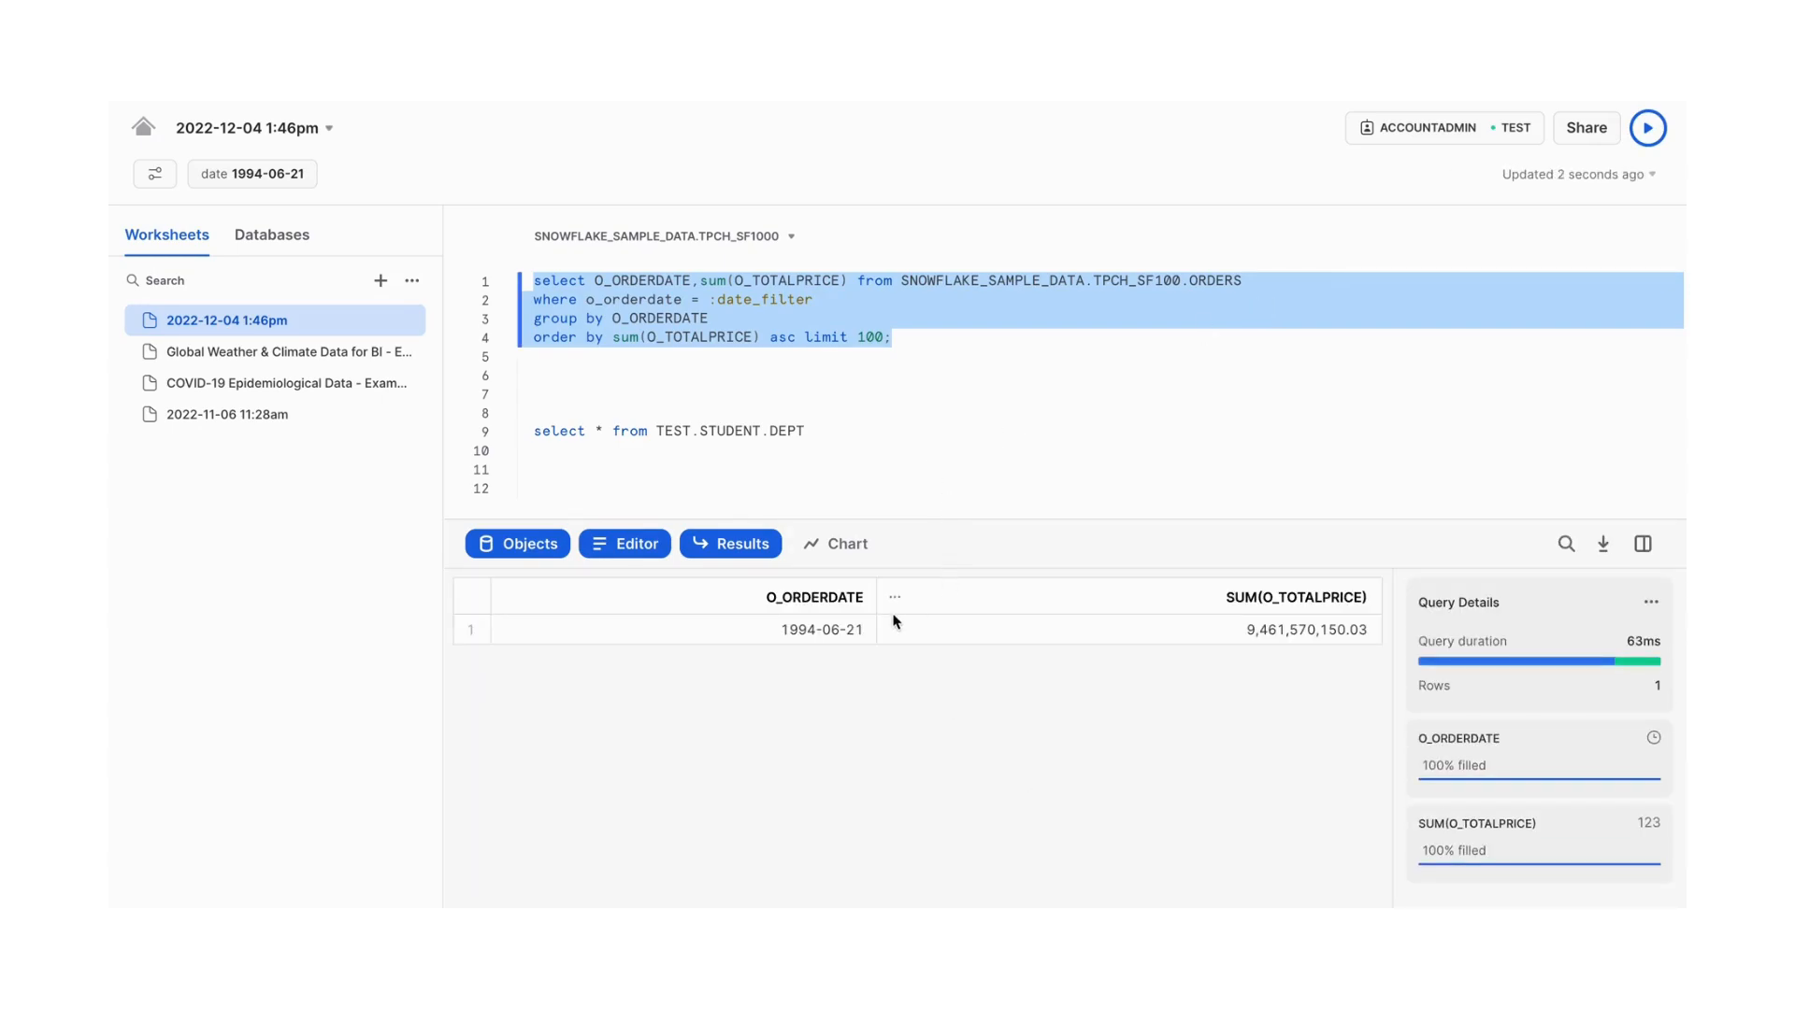
{"action": "mouse_move", "coordinate": [1563, 617]}
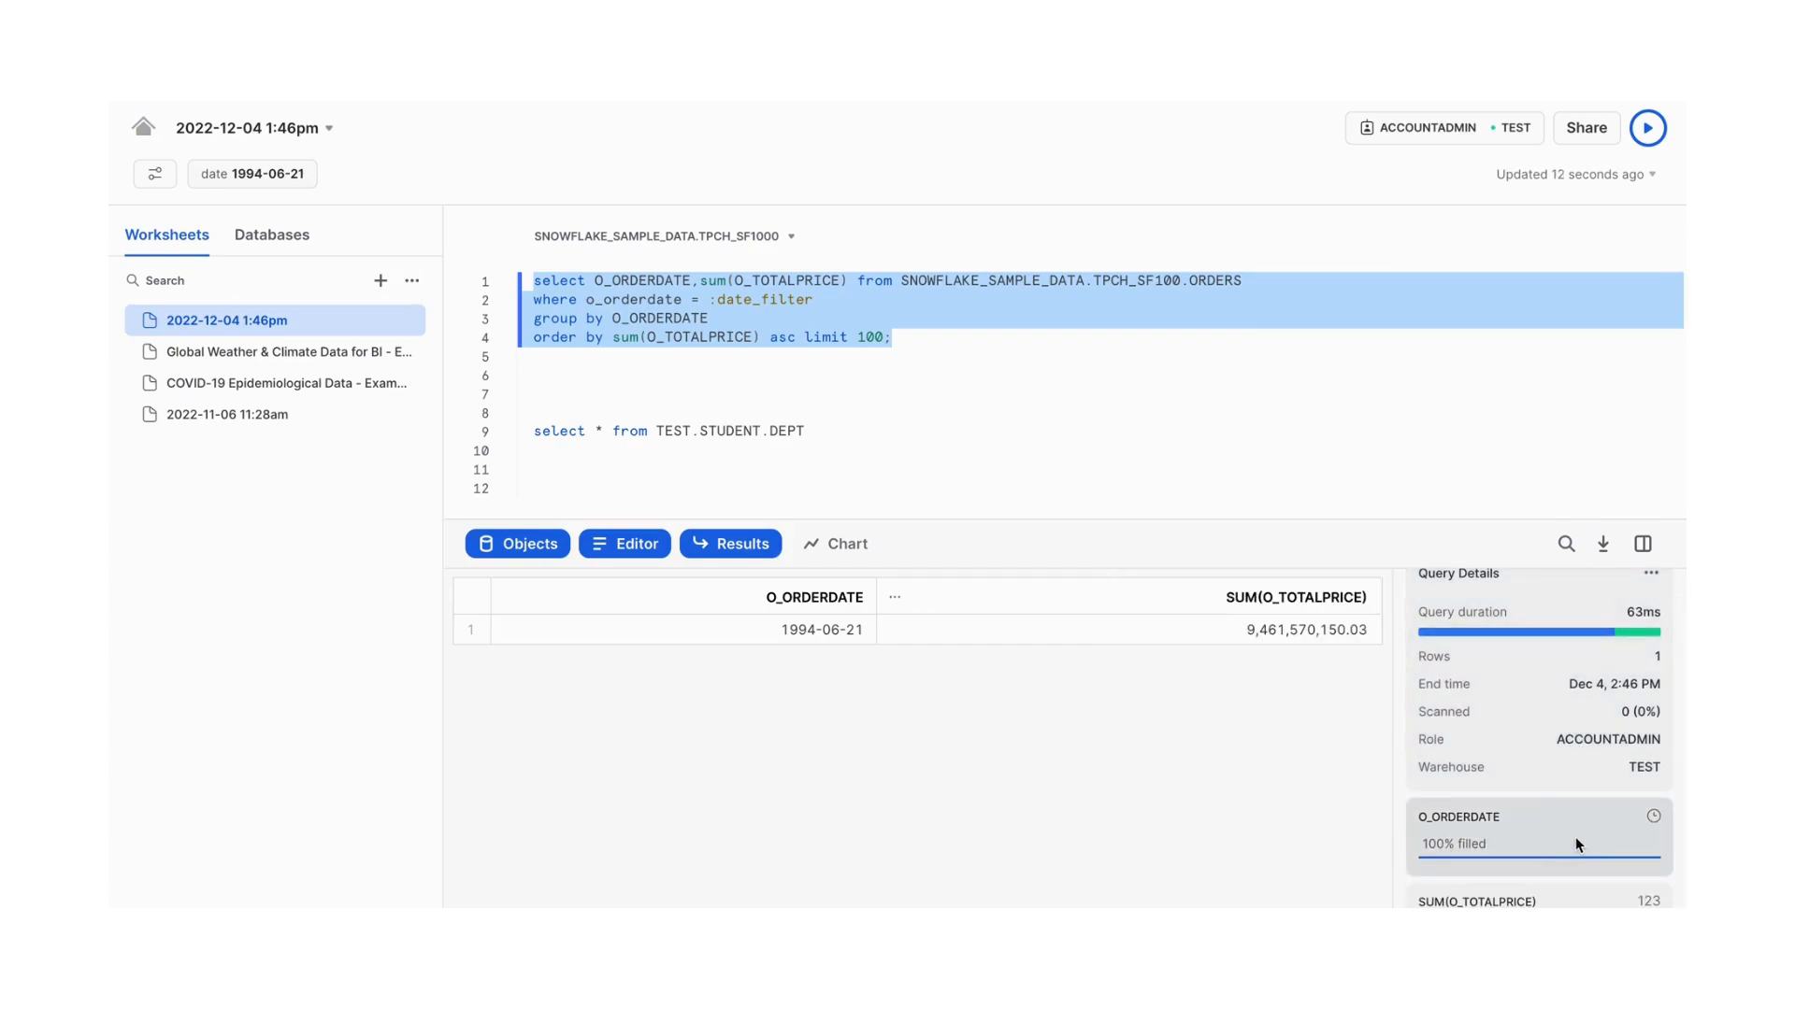
{"action": "mouse_move", "coordinate": [1557, 847]}
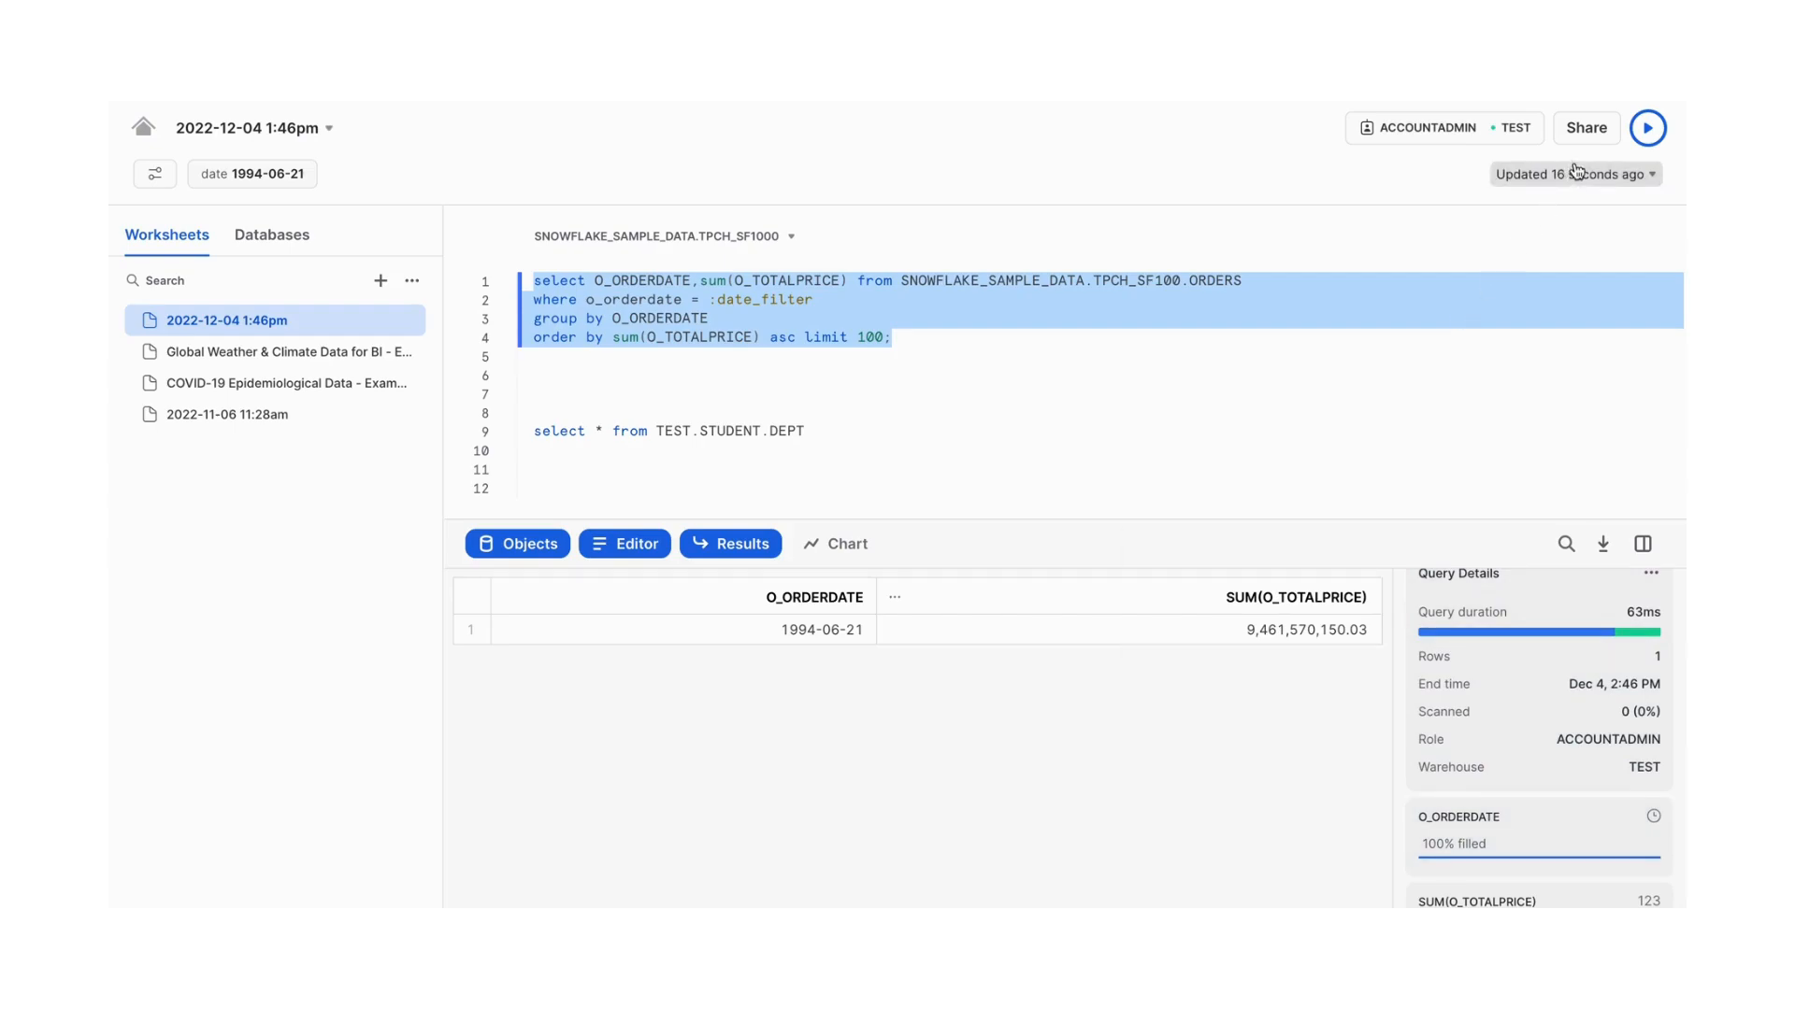
Copy a shareable link to the worksheet from its sharing settings and close them
{"action": "left_click", "coordinate": [1584, 127]}
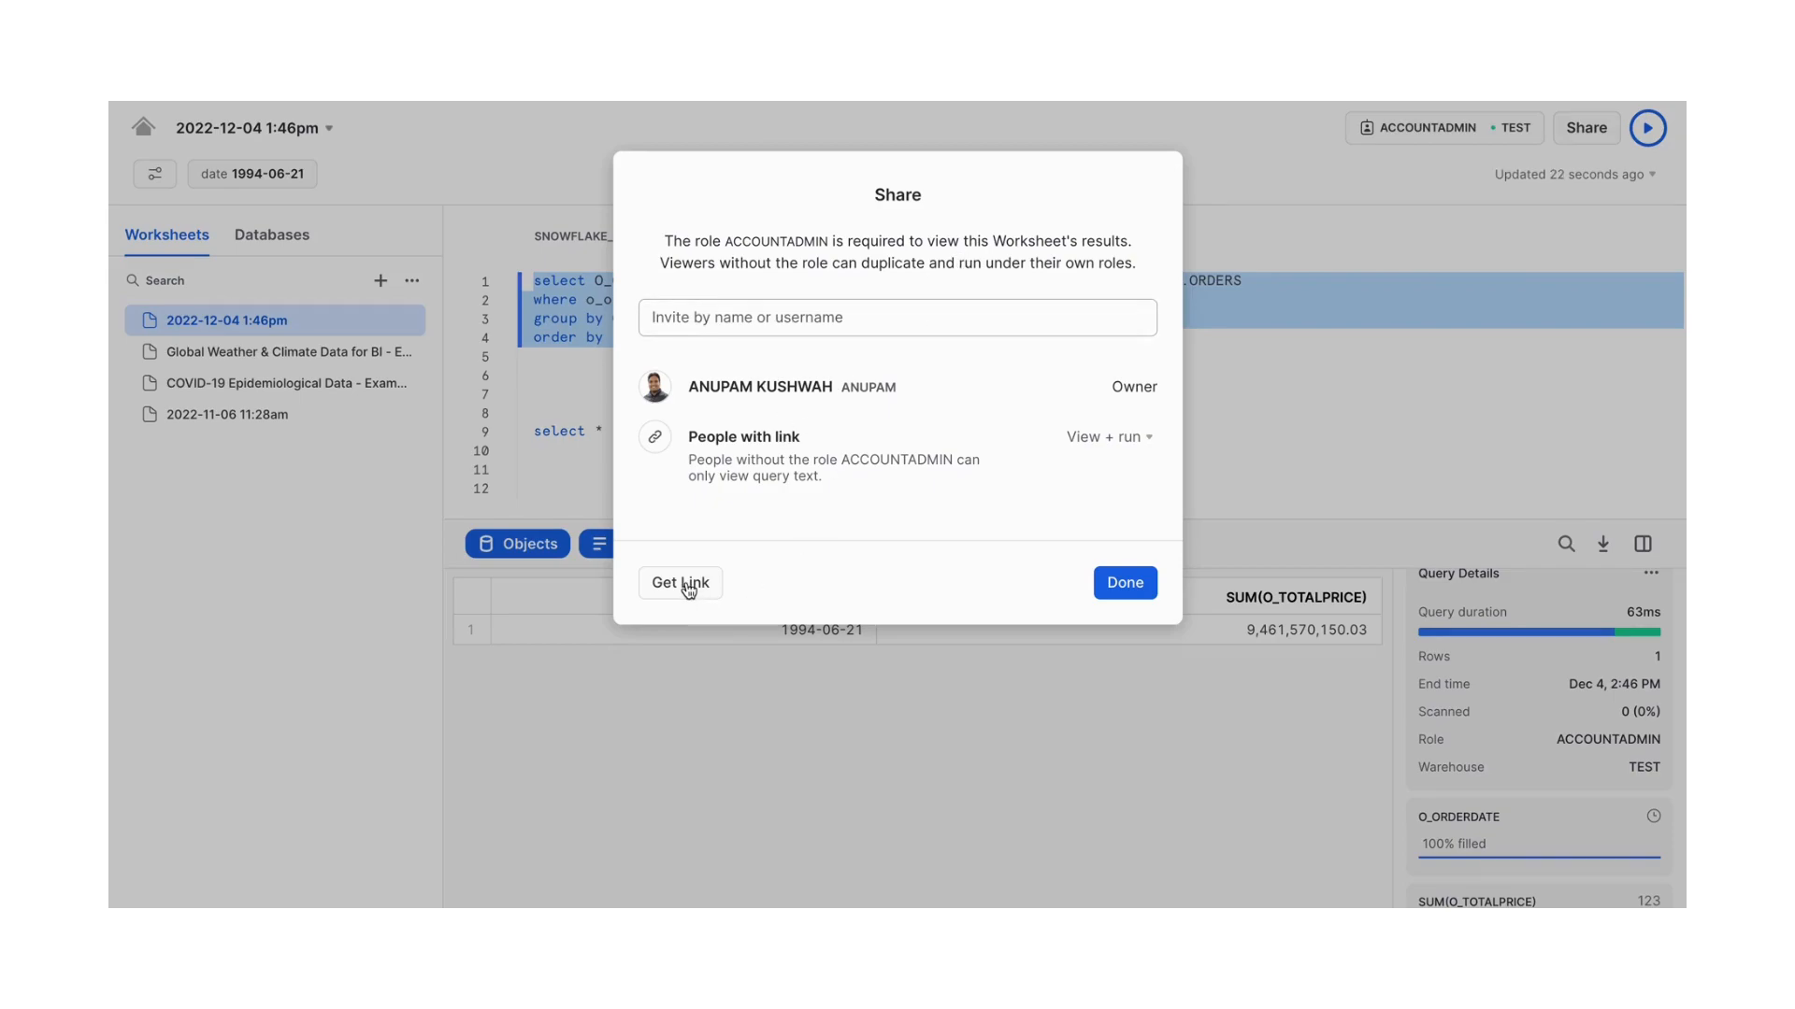
{"action": "left_click", "coordinate": [678, 583]}
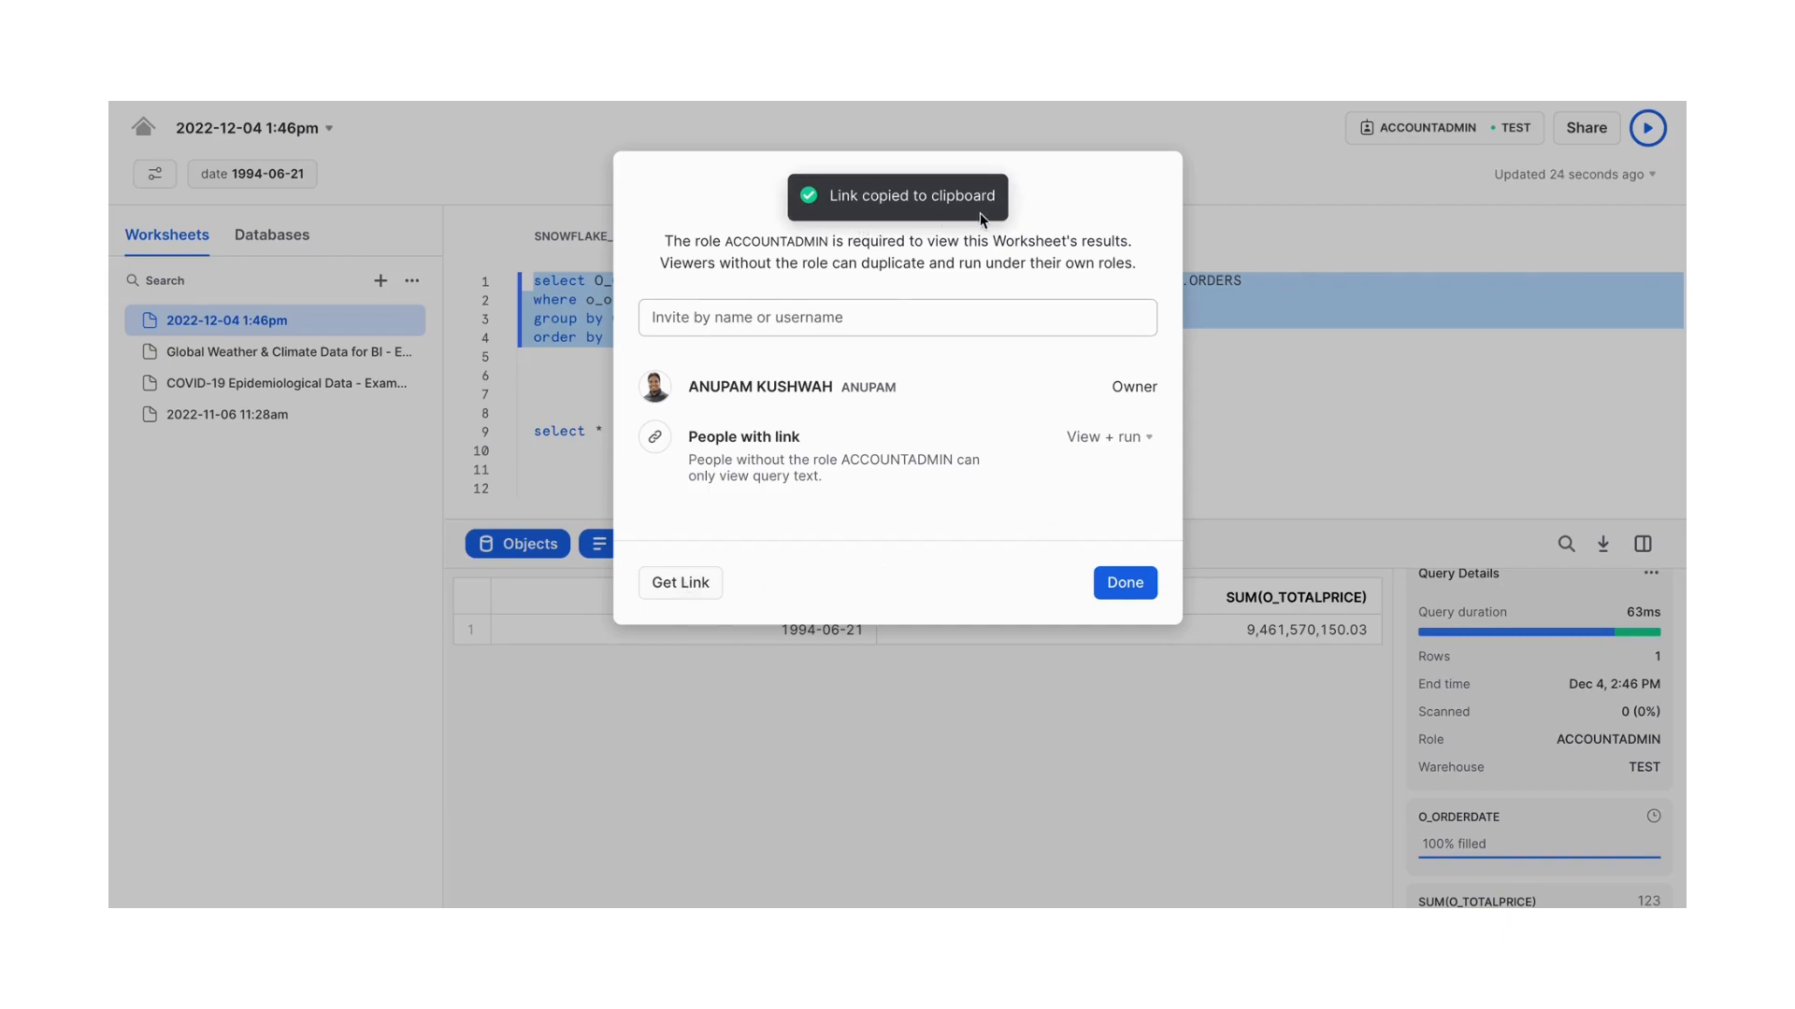
{"action": "mouse_move", "coordinate": [1126, 584]}
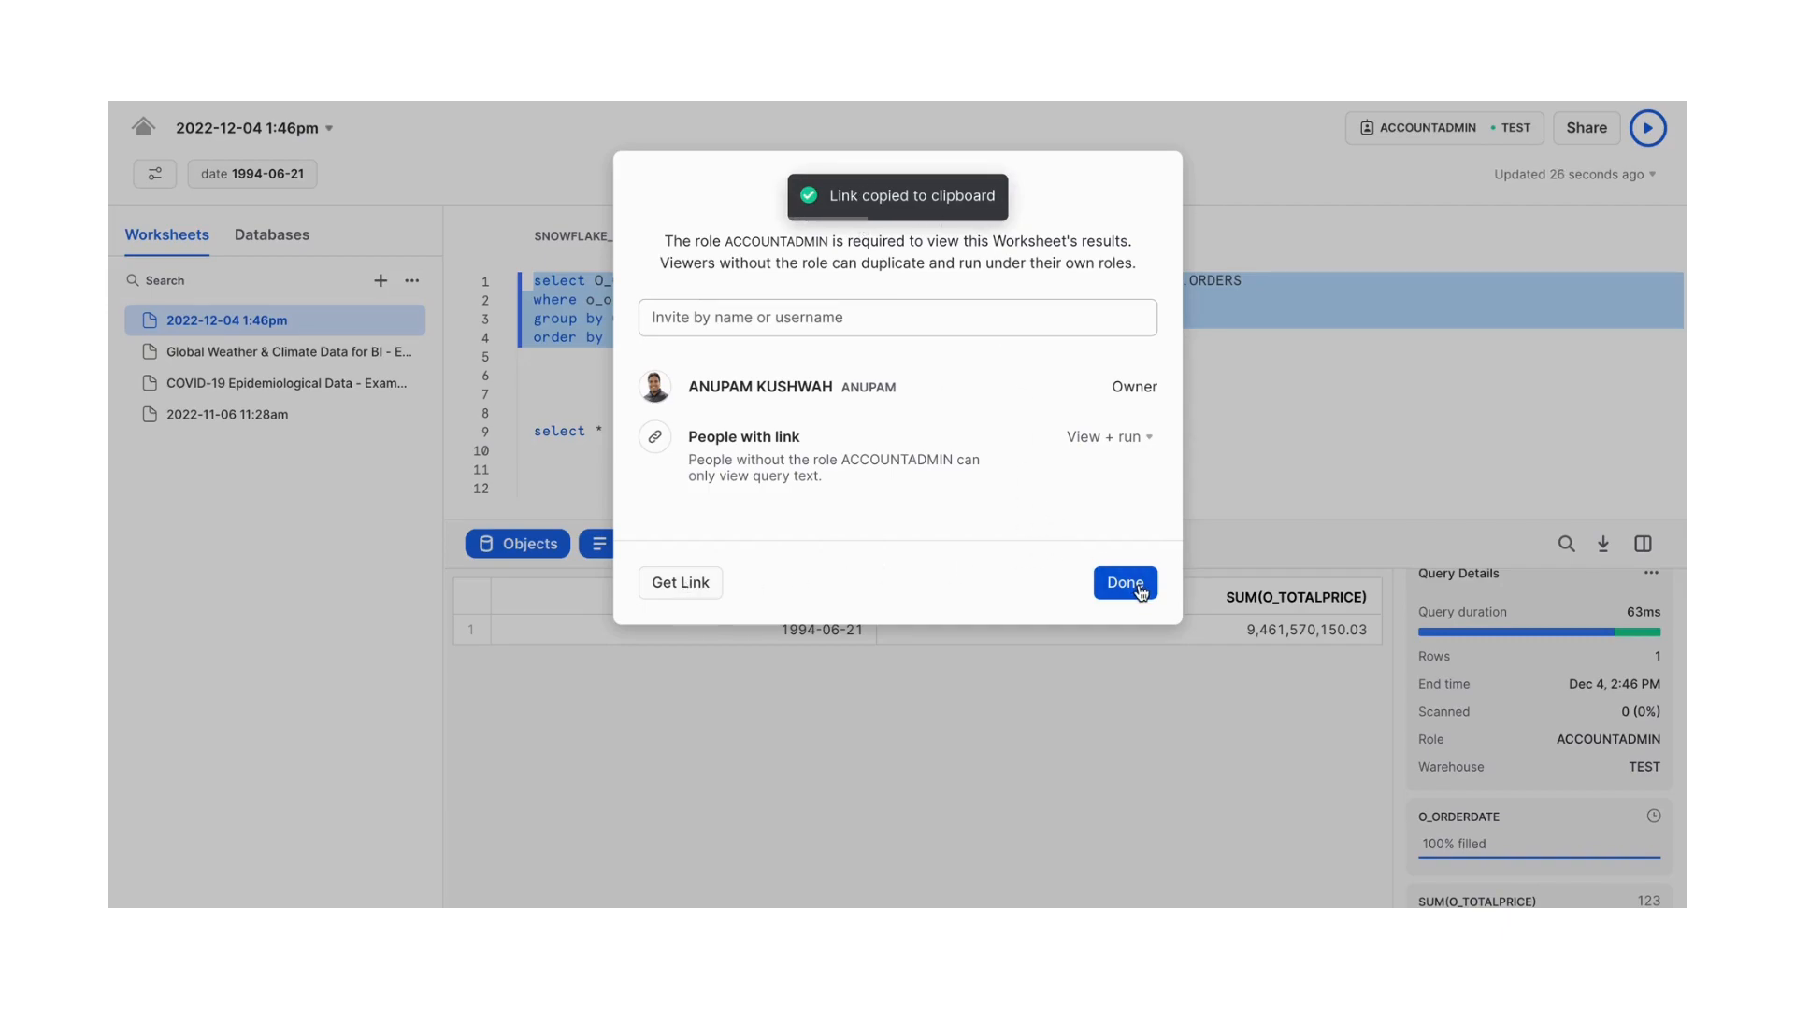
{"action": "left_click", "coordinate": [1123, 584]}
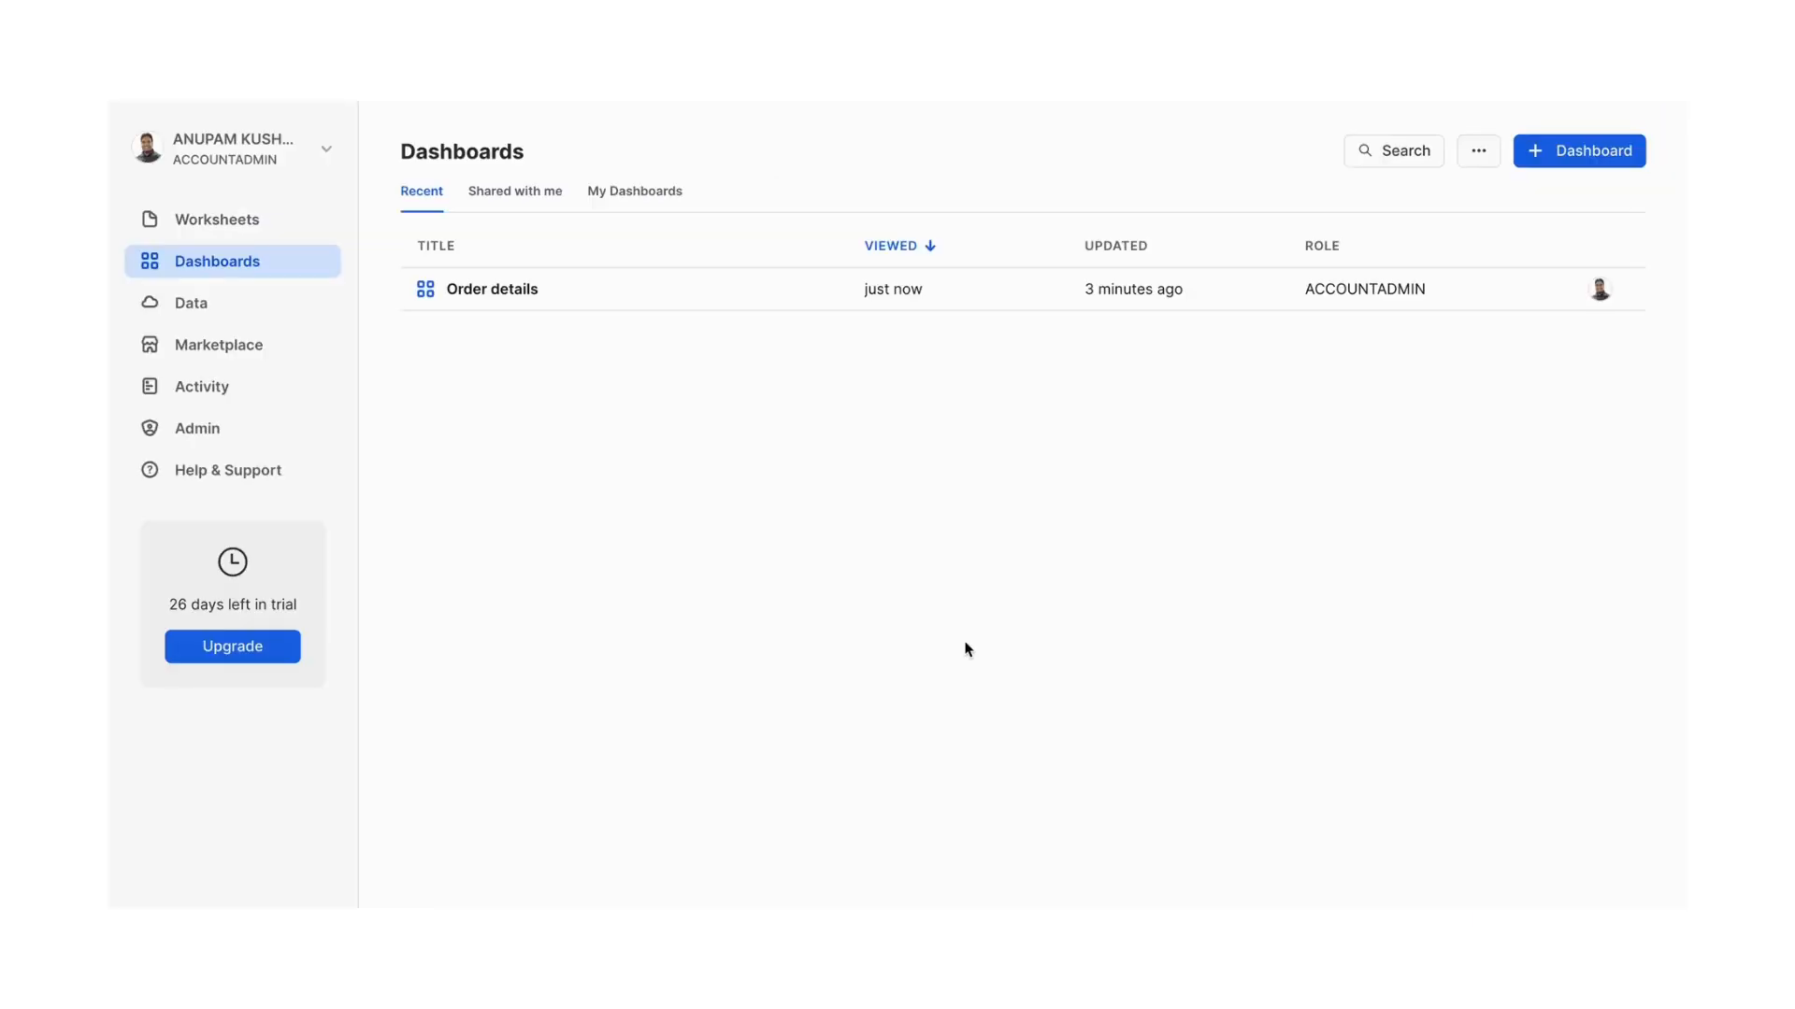
{"action": "mouse_move", "coordinate": [288, 266]}
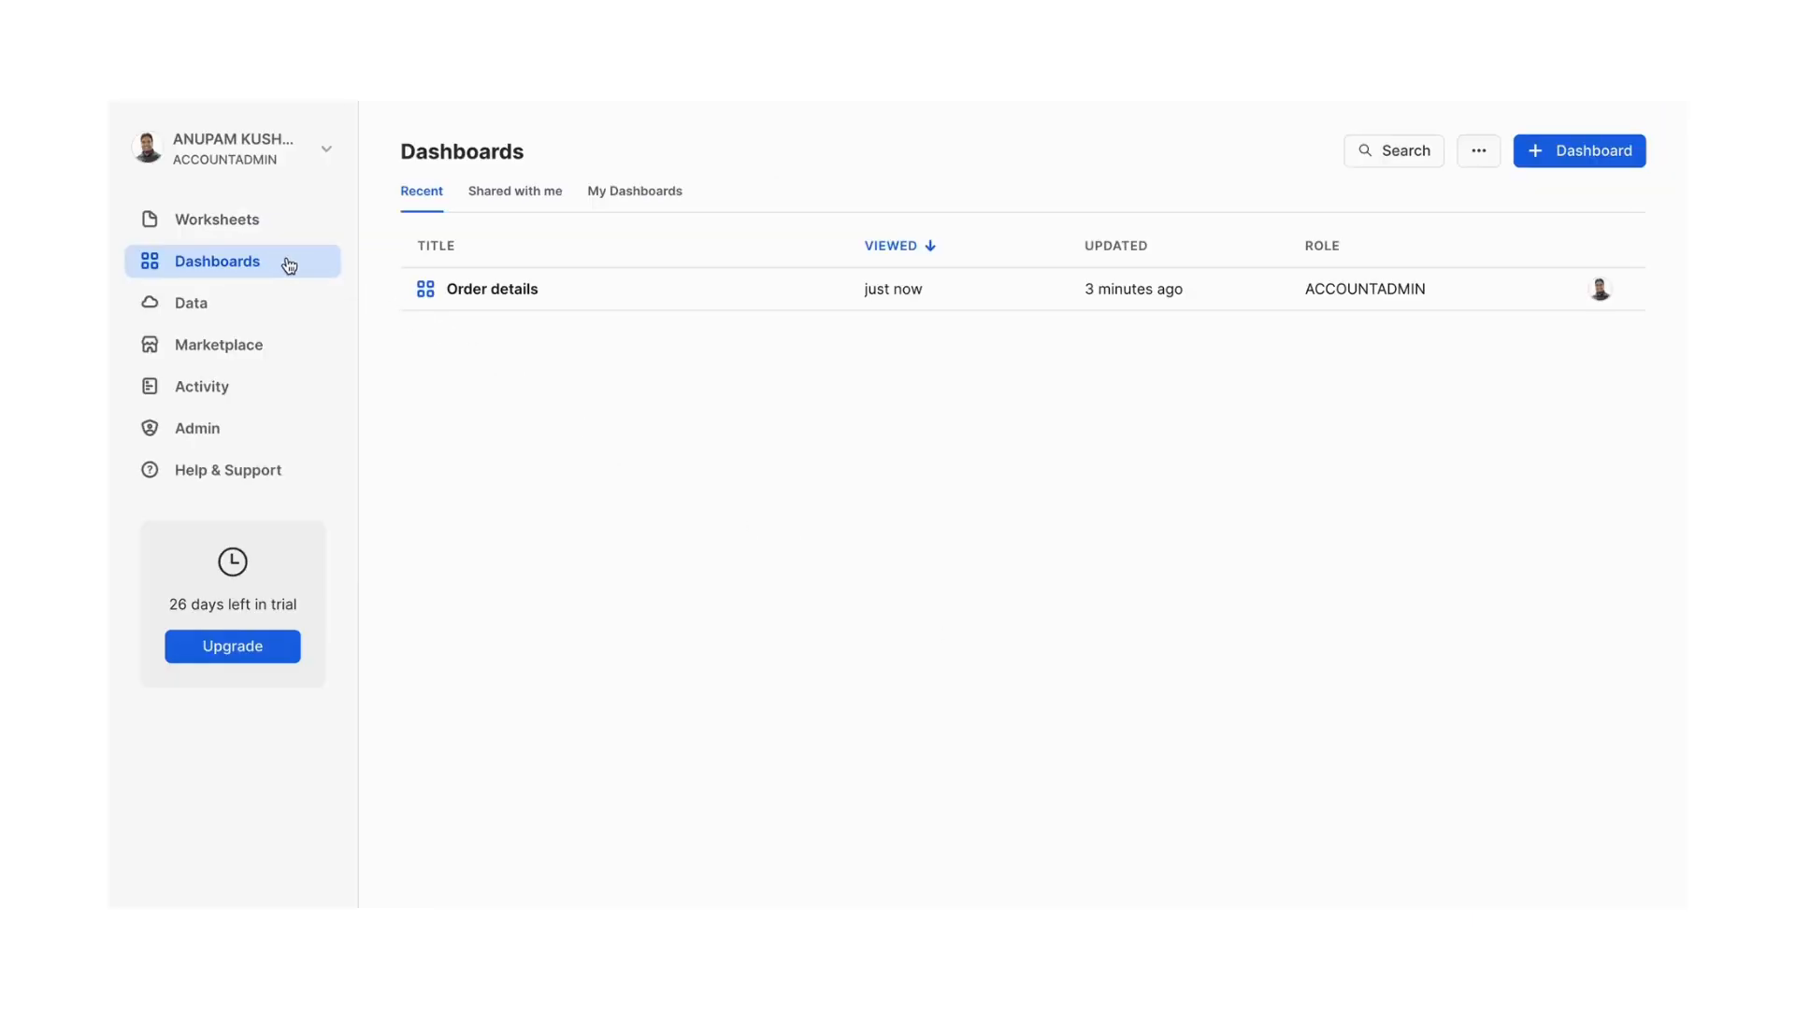
{"action": "mouse_move", "coordinate": [800, 452]}
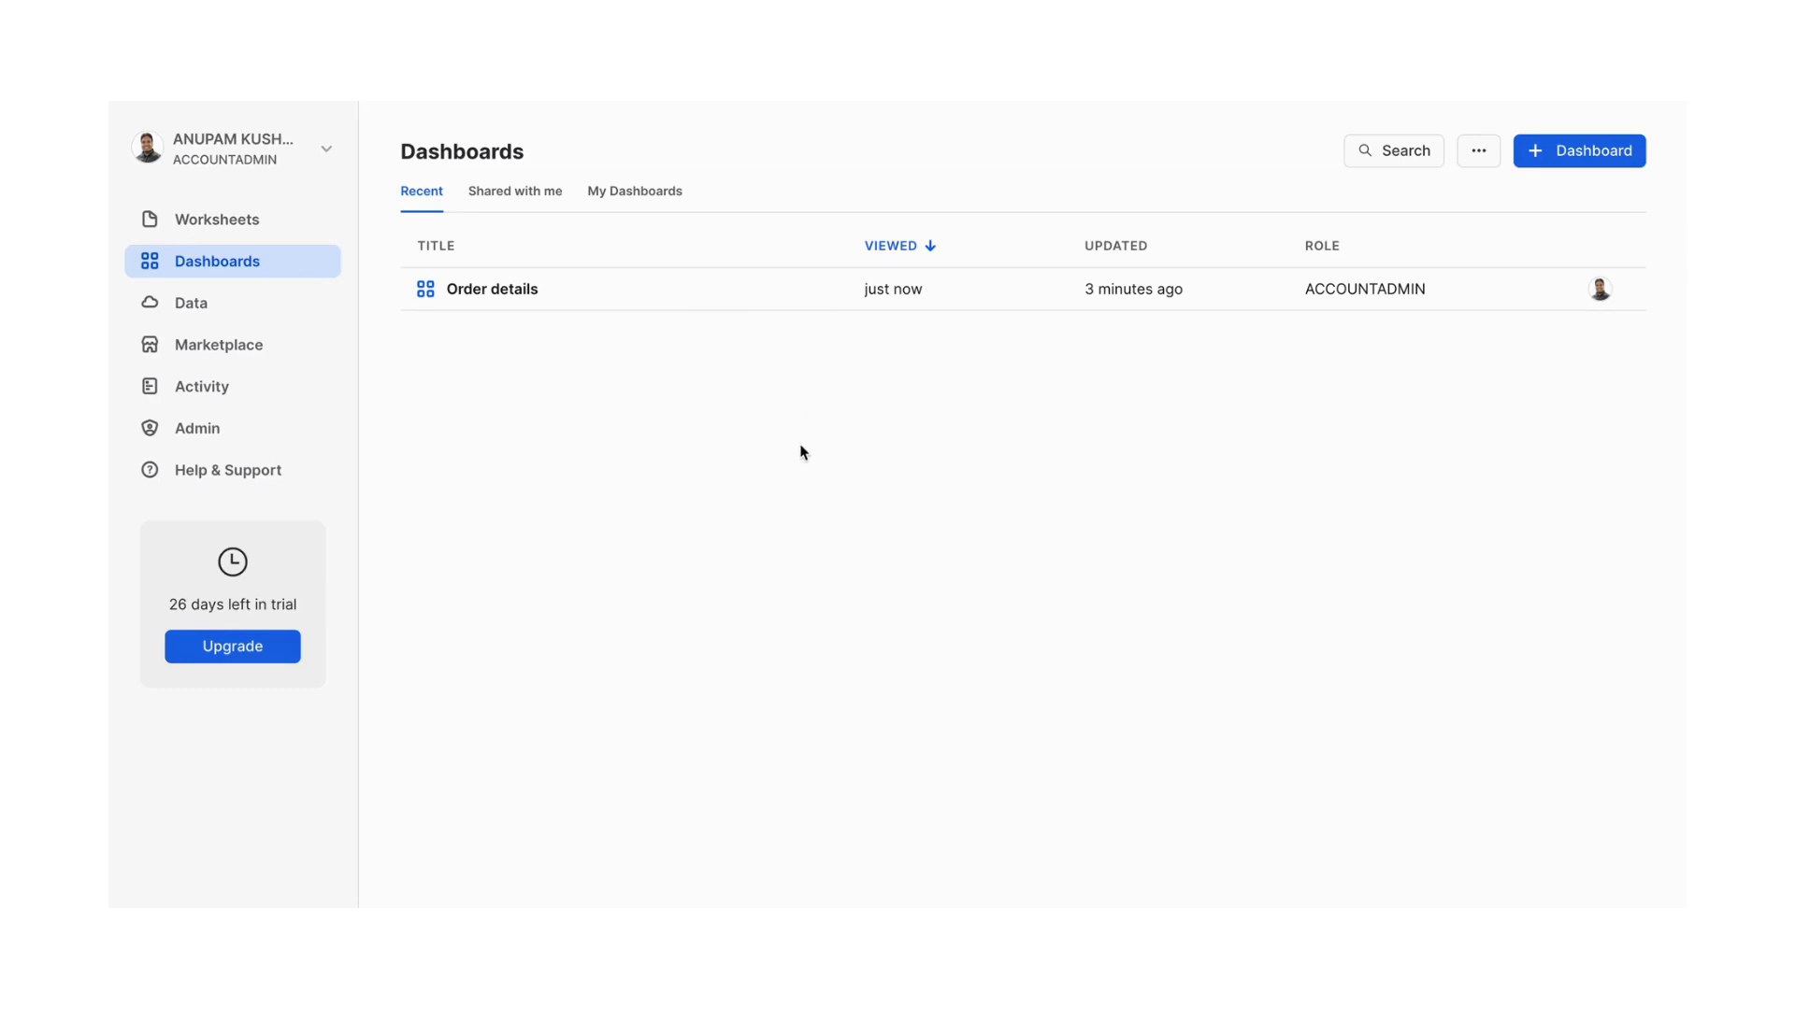
{"action": "mouse_move", "coordinate": [528, 293]}
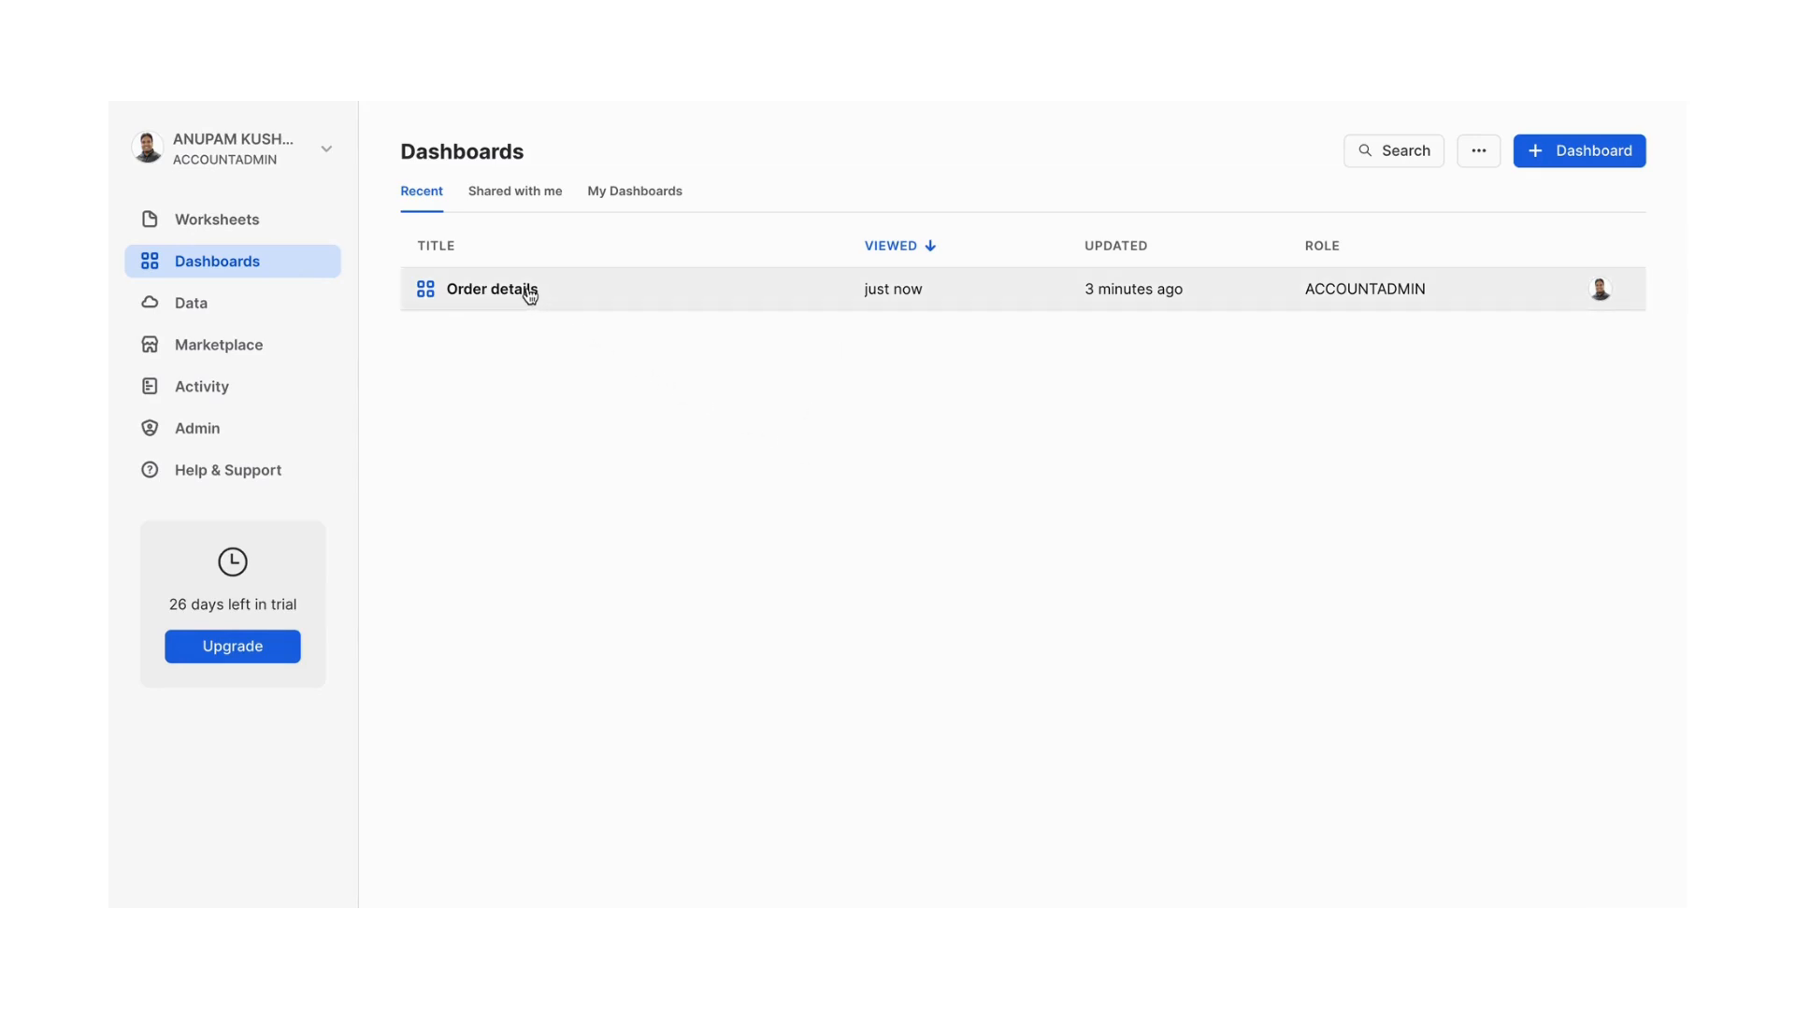
Start a new tile on the Order details dashboard with the SNOWFLAKE_SAMPLE_DATA CUSTOMER table in its query
{"action": "left_click", "coordinate": [491, 288]}
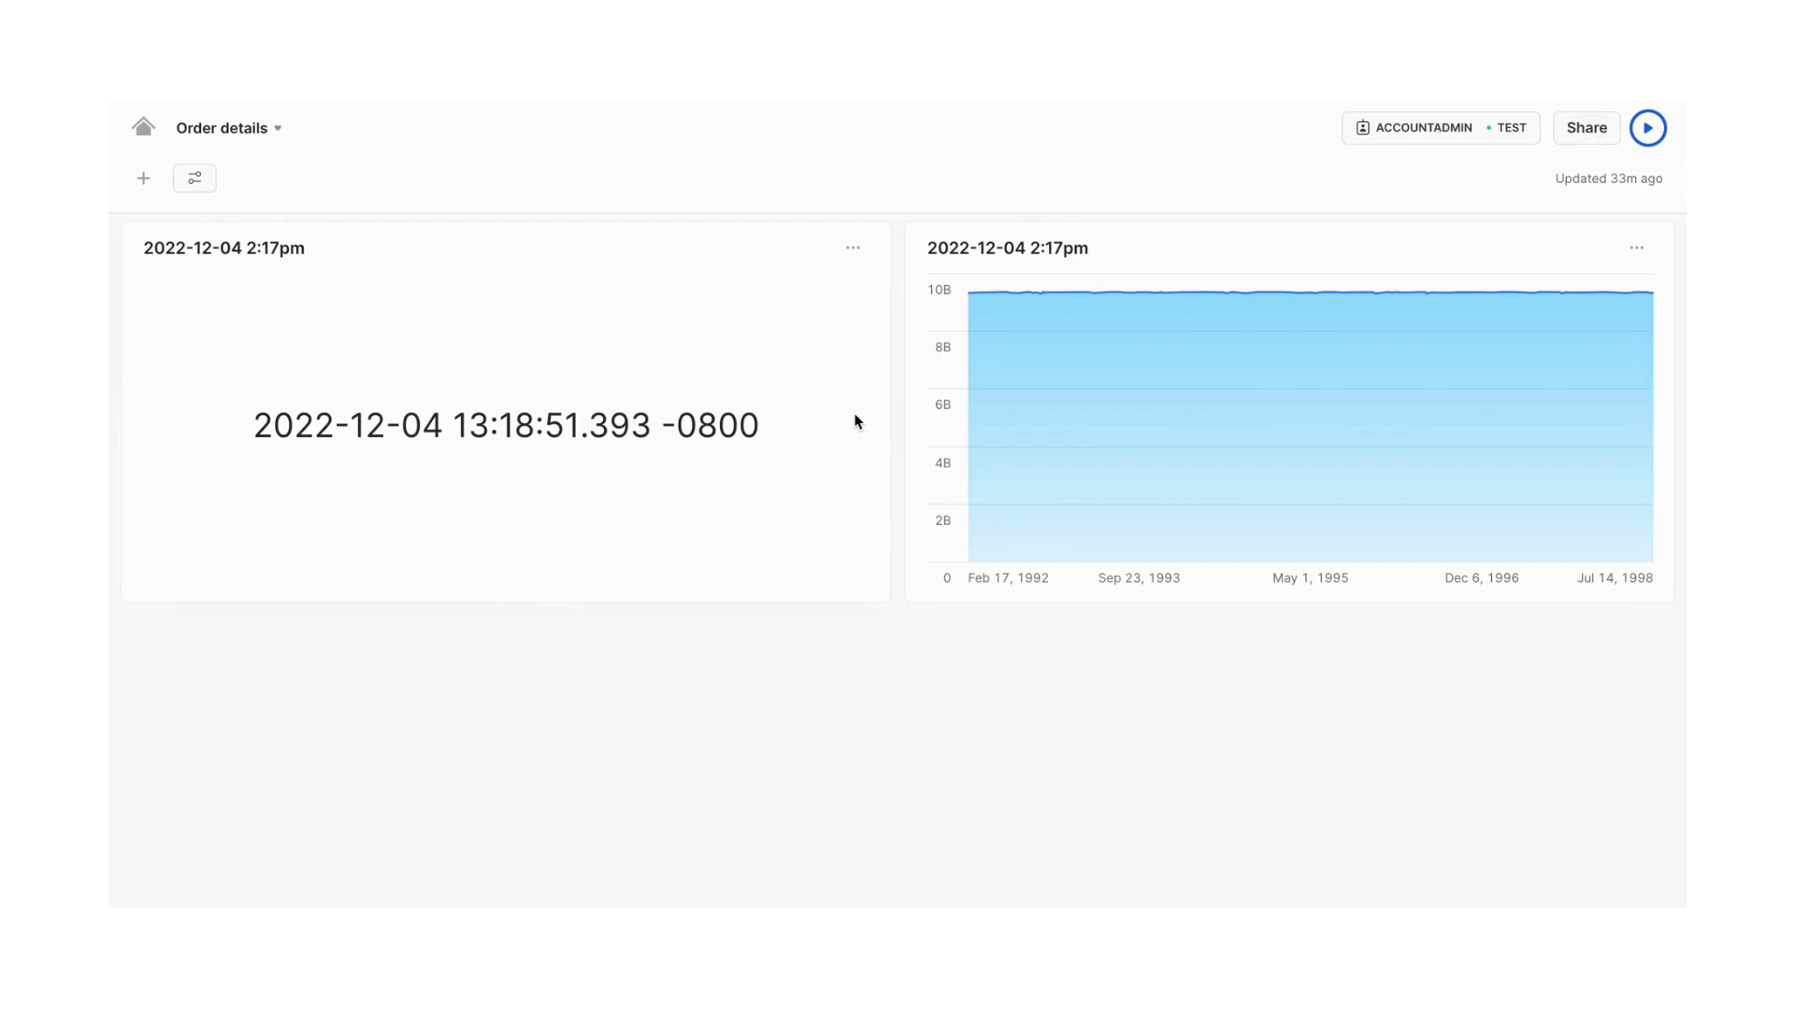
{"action": "mouse_move", "coordinate": [262, 288]}
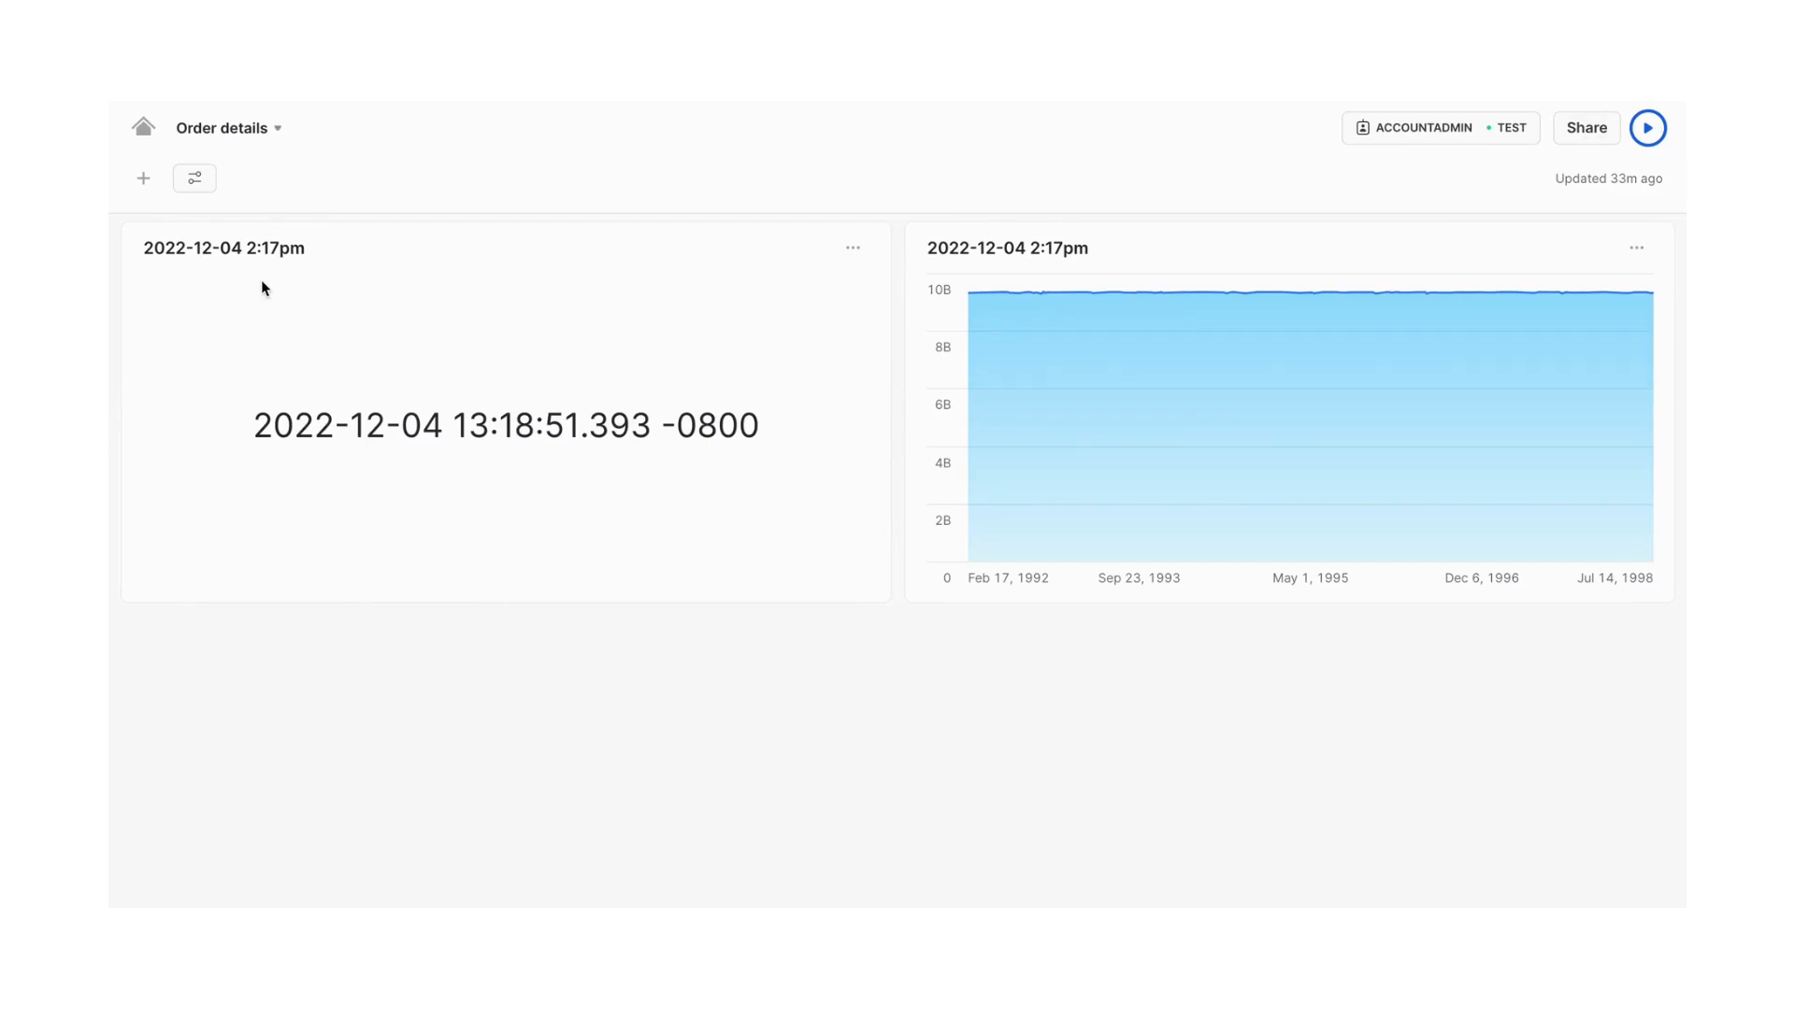
{"action": "left_click", "coordinate": [143, 177]}
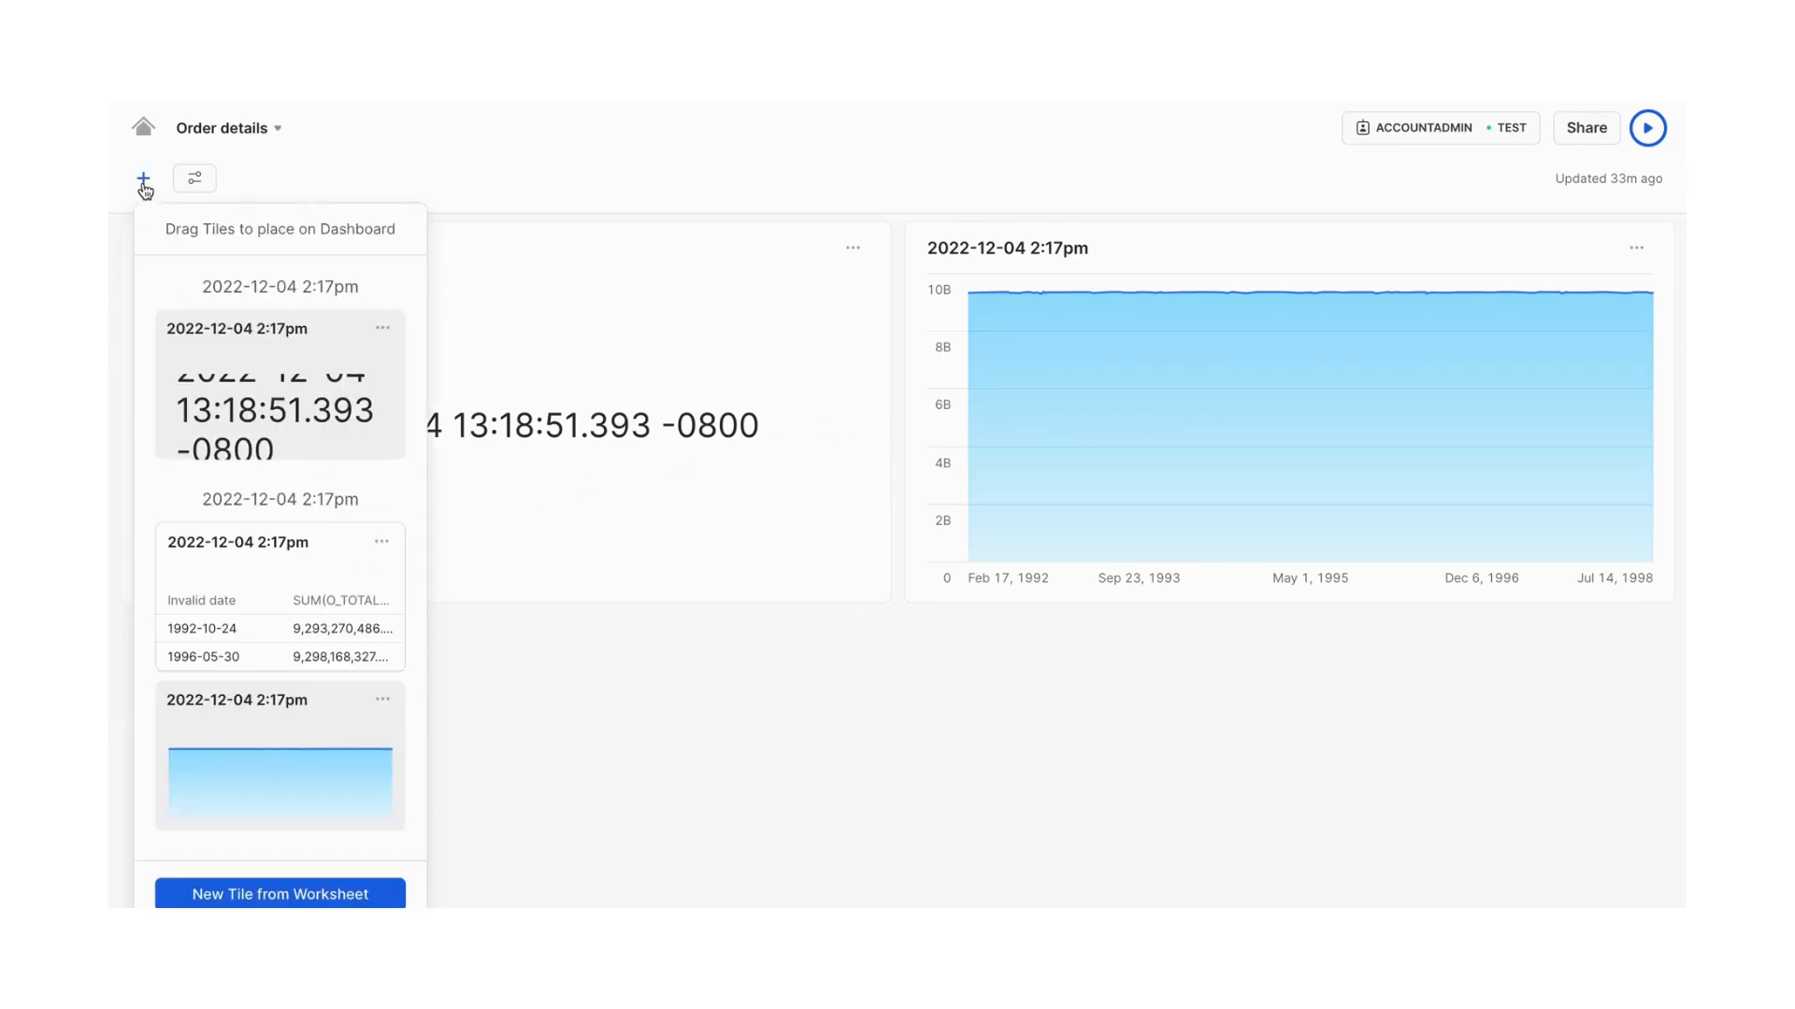
{"action": "left_click", "coordinate": [279, 893]}
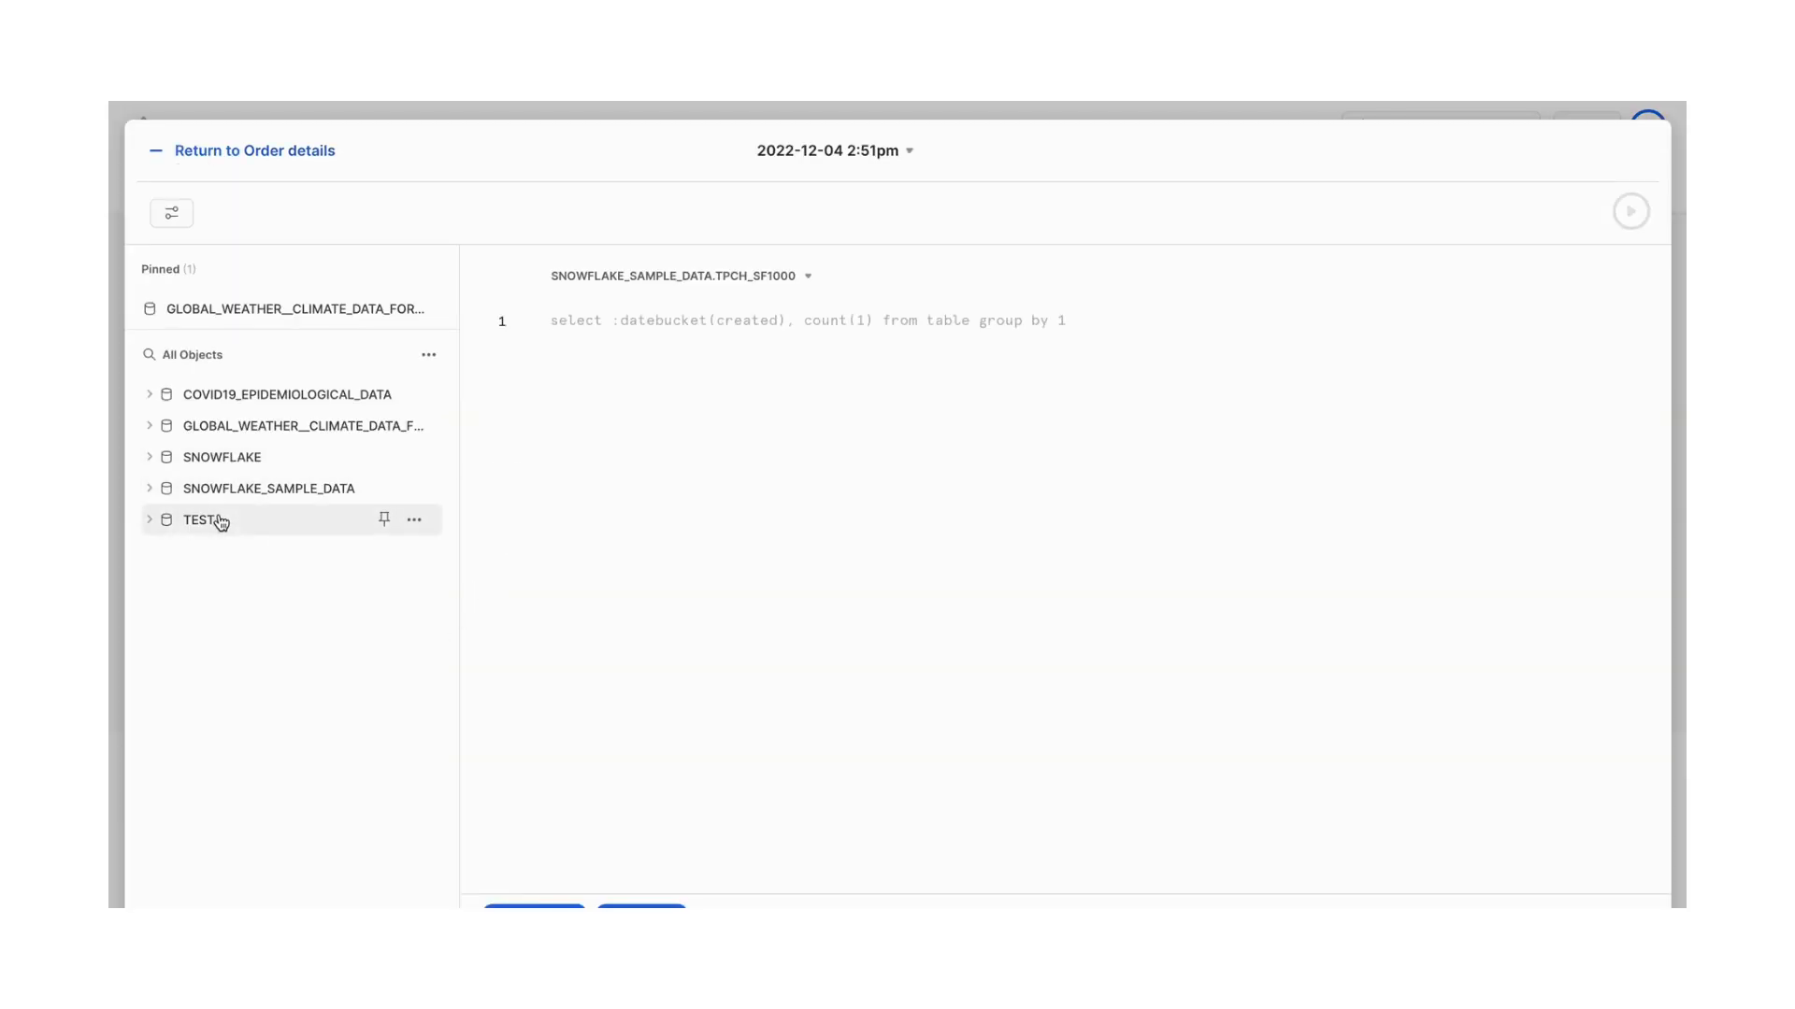
{"action": "left_click", "coordinate": [223, 456]}
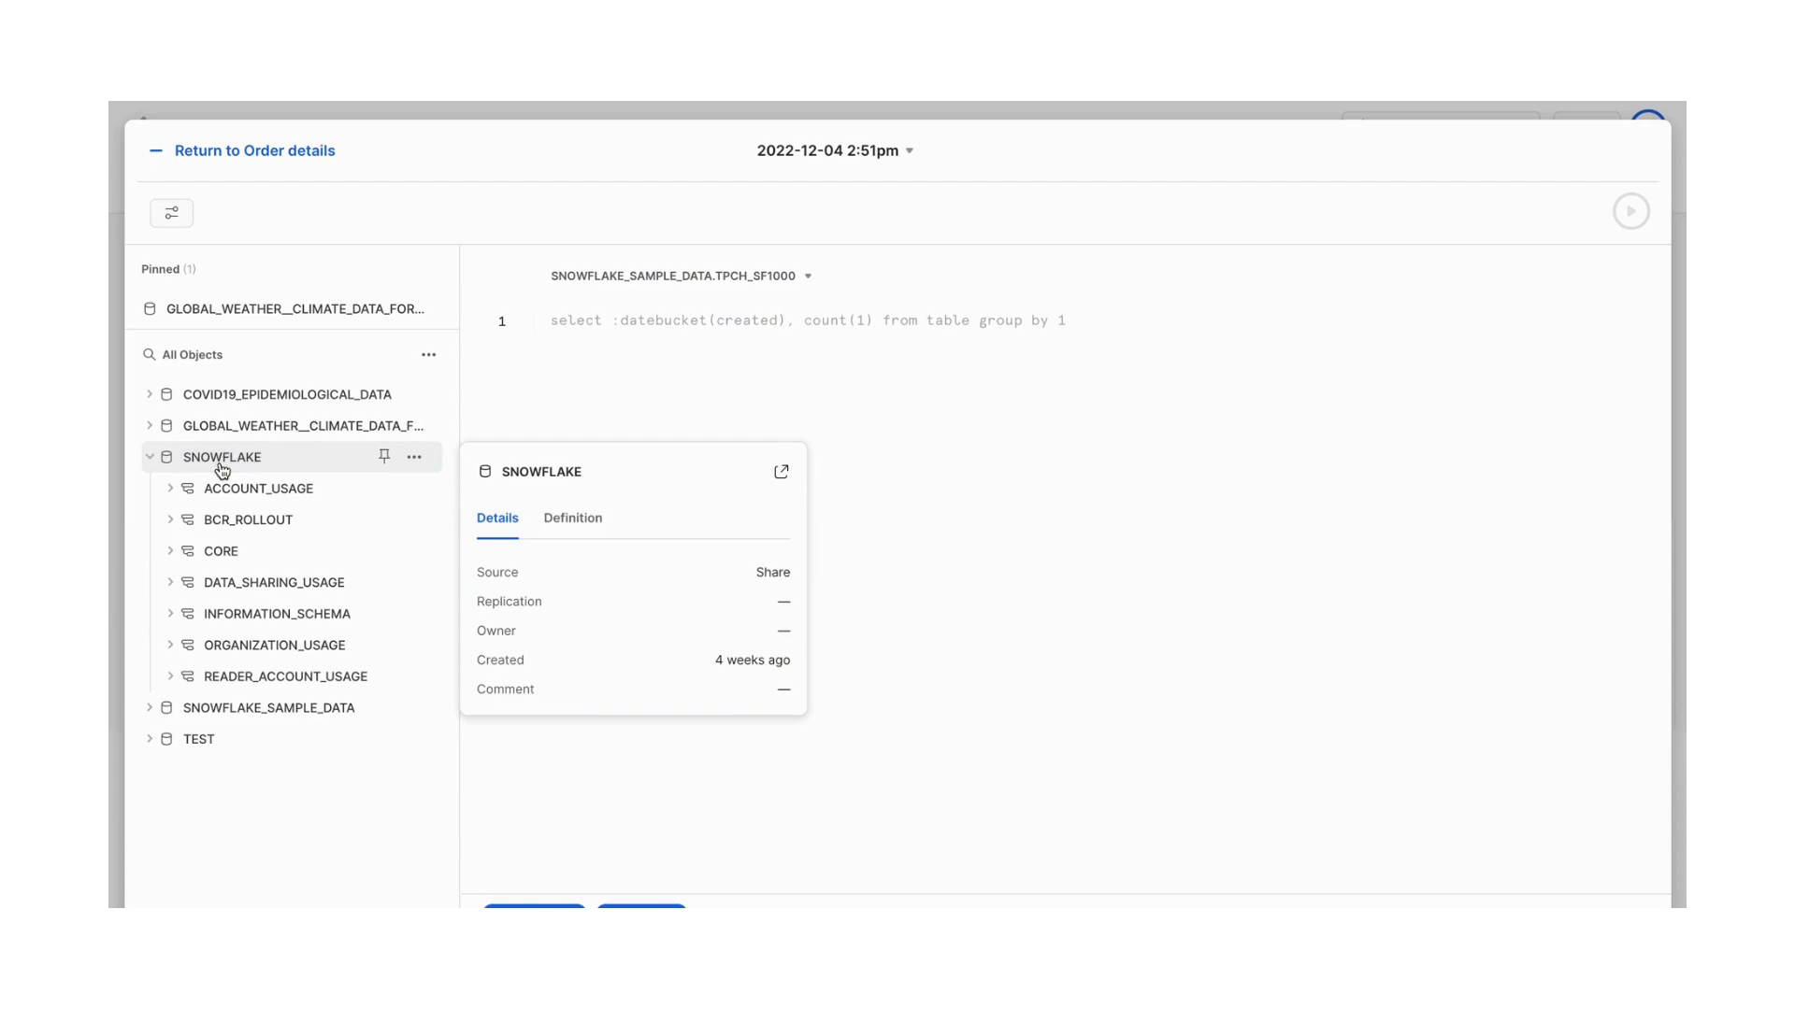
{"action": "left_click", "coordinate": [149, 456]}
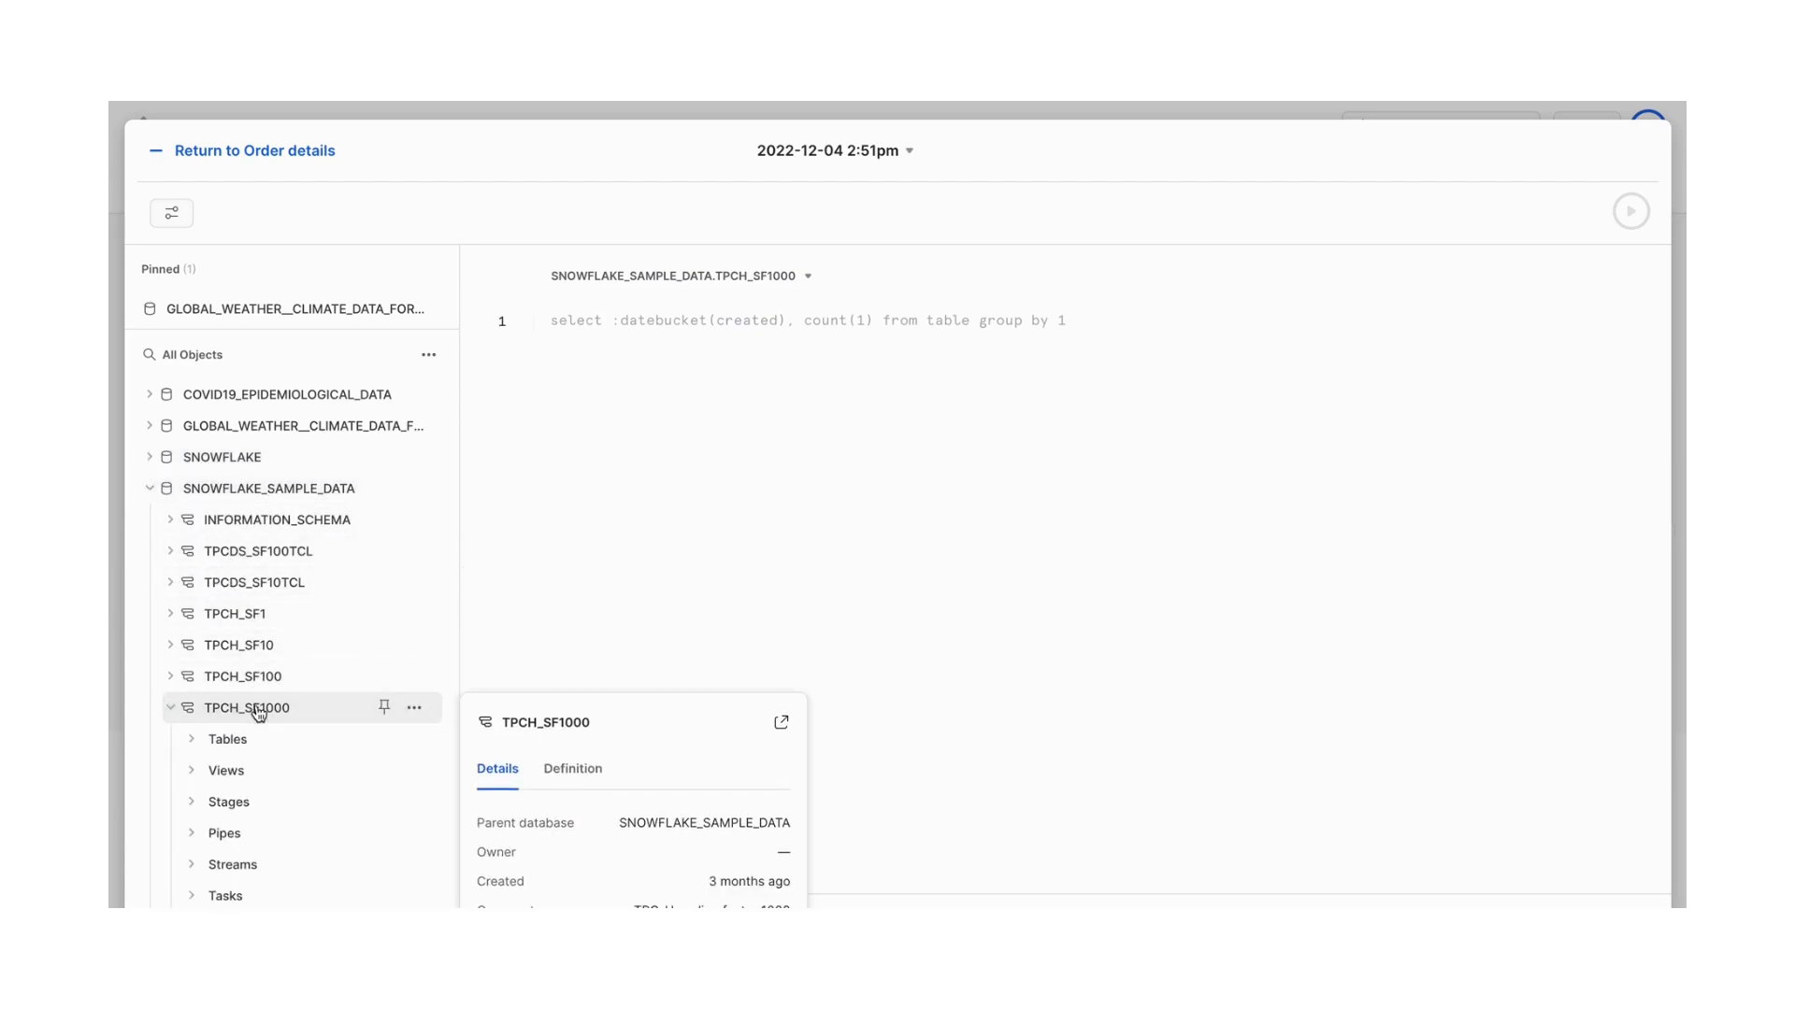
{"action": "left_click", "coordinate": [191, 739]}
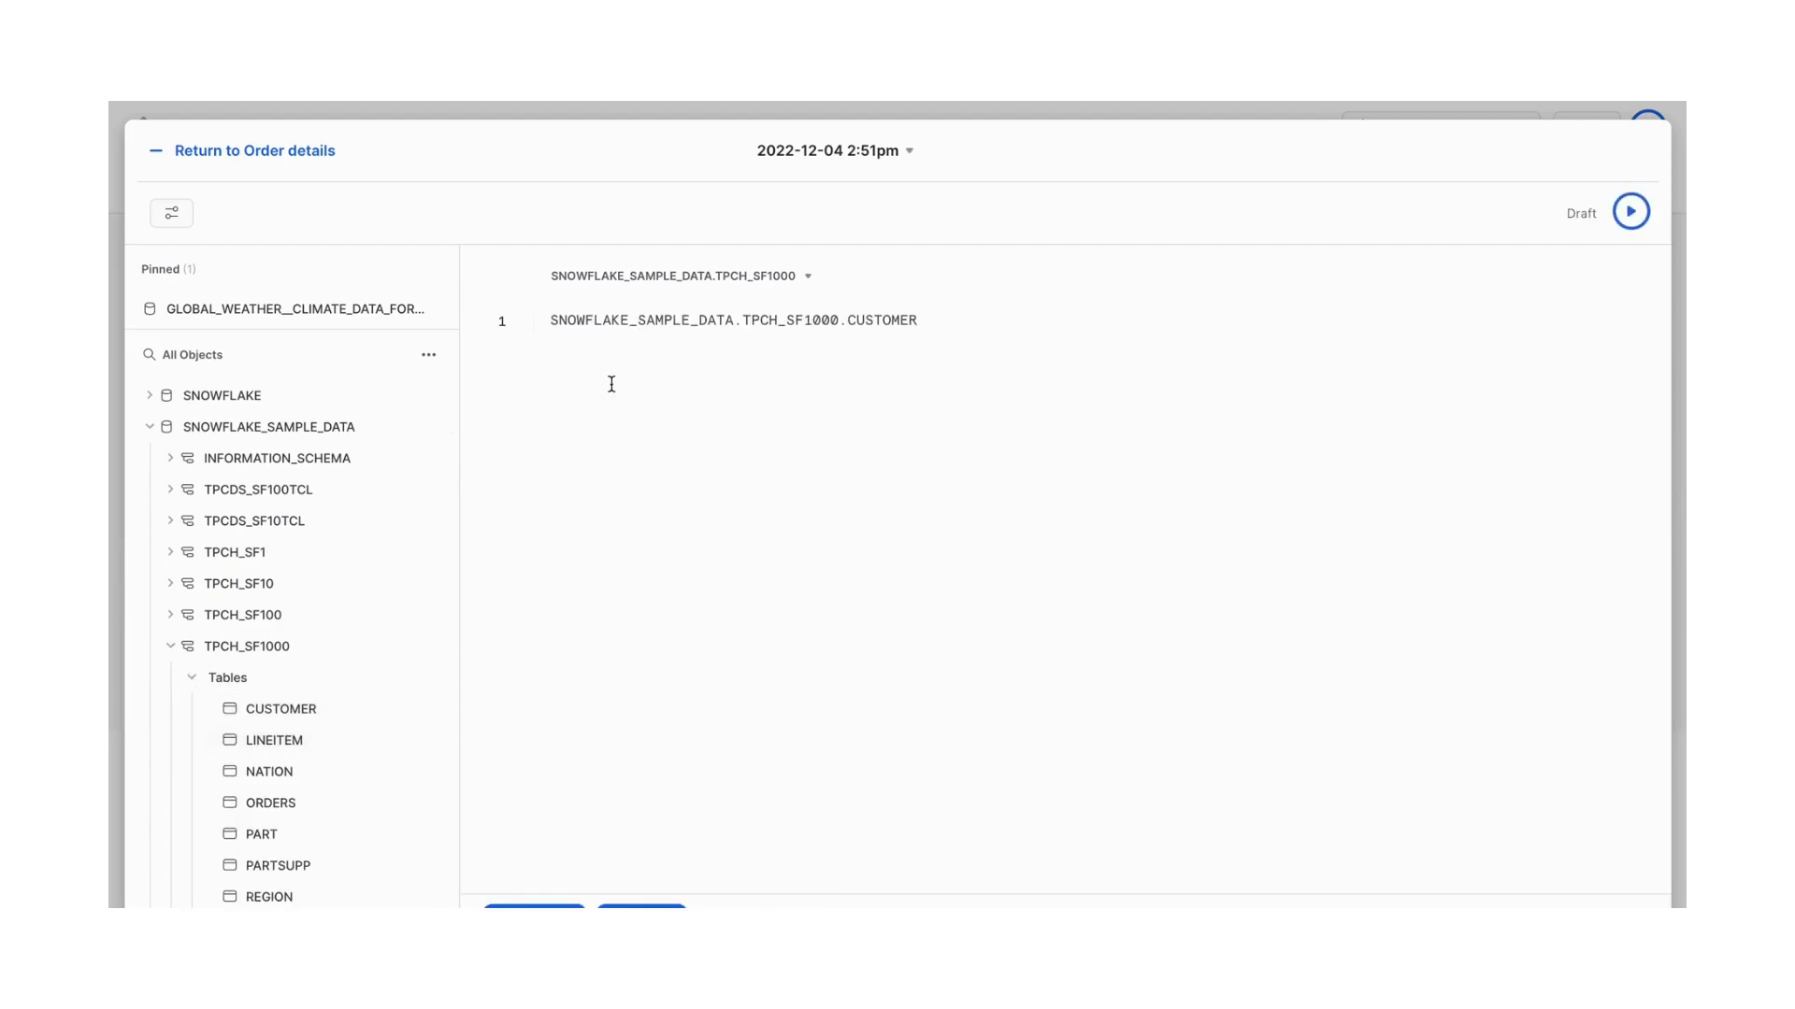
Write and run a select from CUSTOMER limit 5 query and inspect the C_NAME column
{"action": "type", "text": "sekect *"}
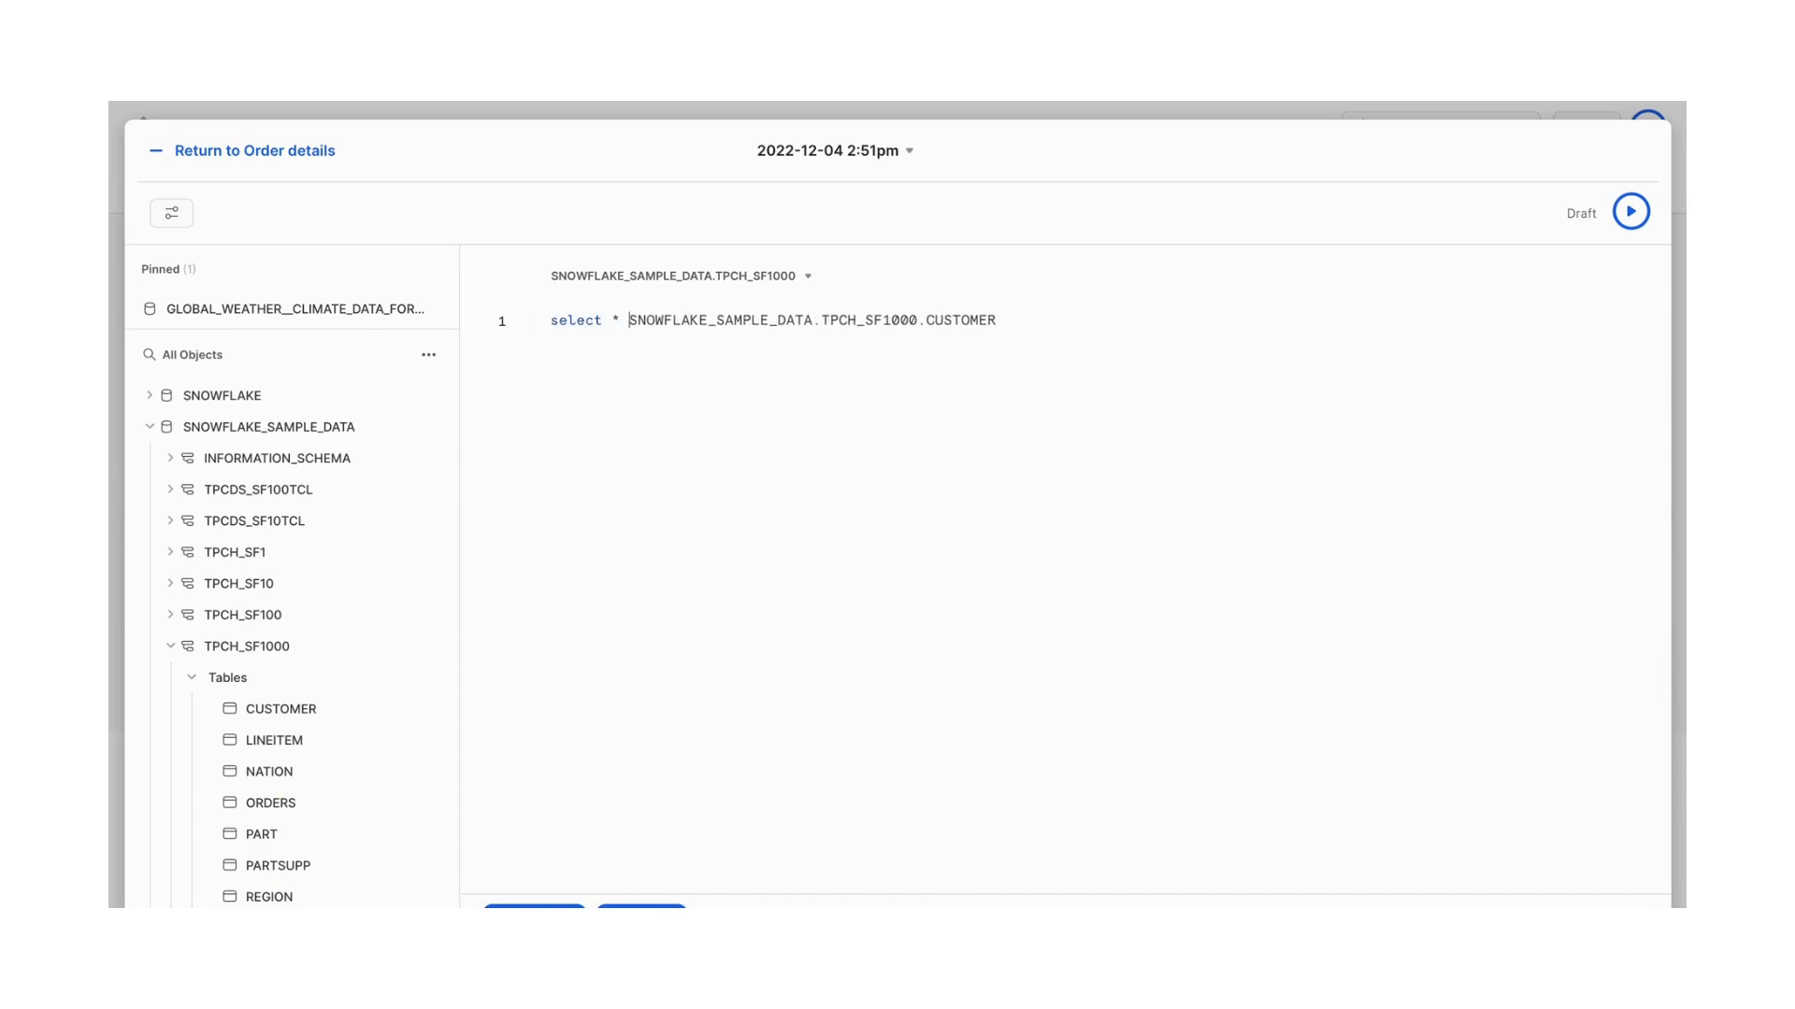
{"action": "type", "text": "from"}
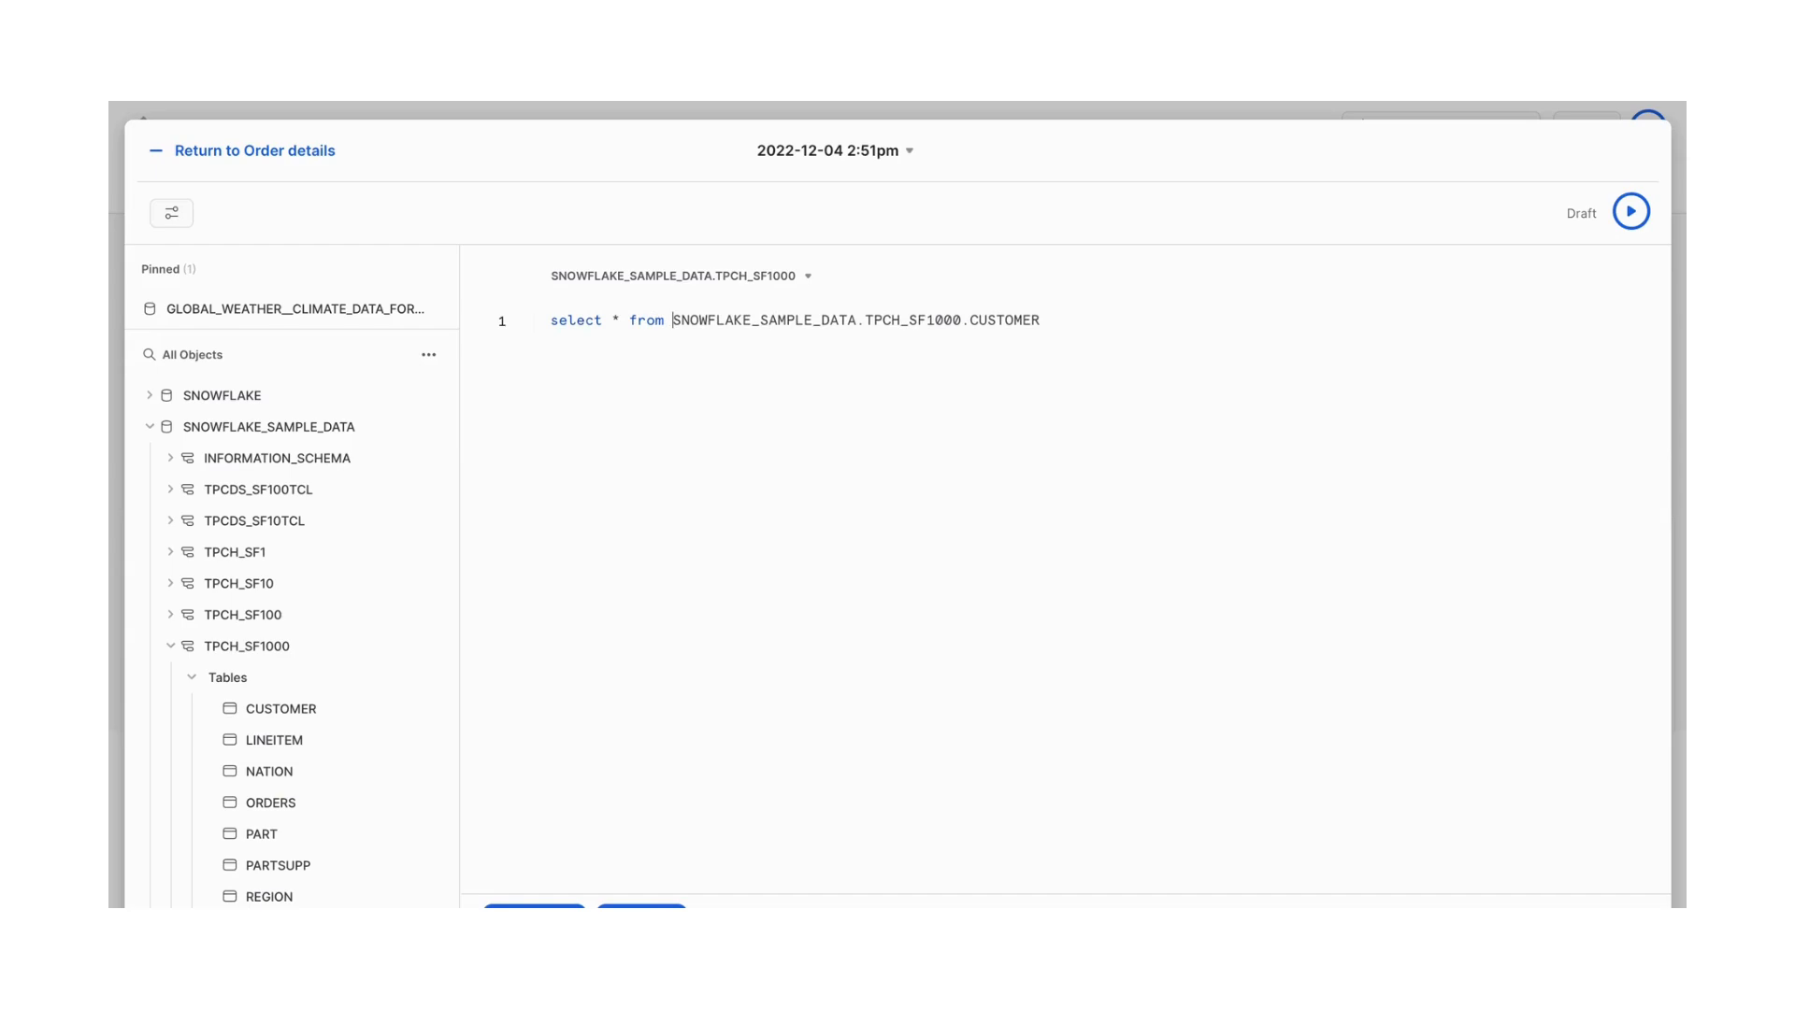
{"action": "type", "text": "li"}
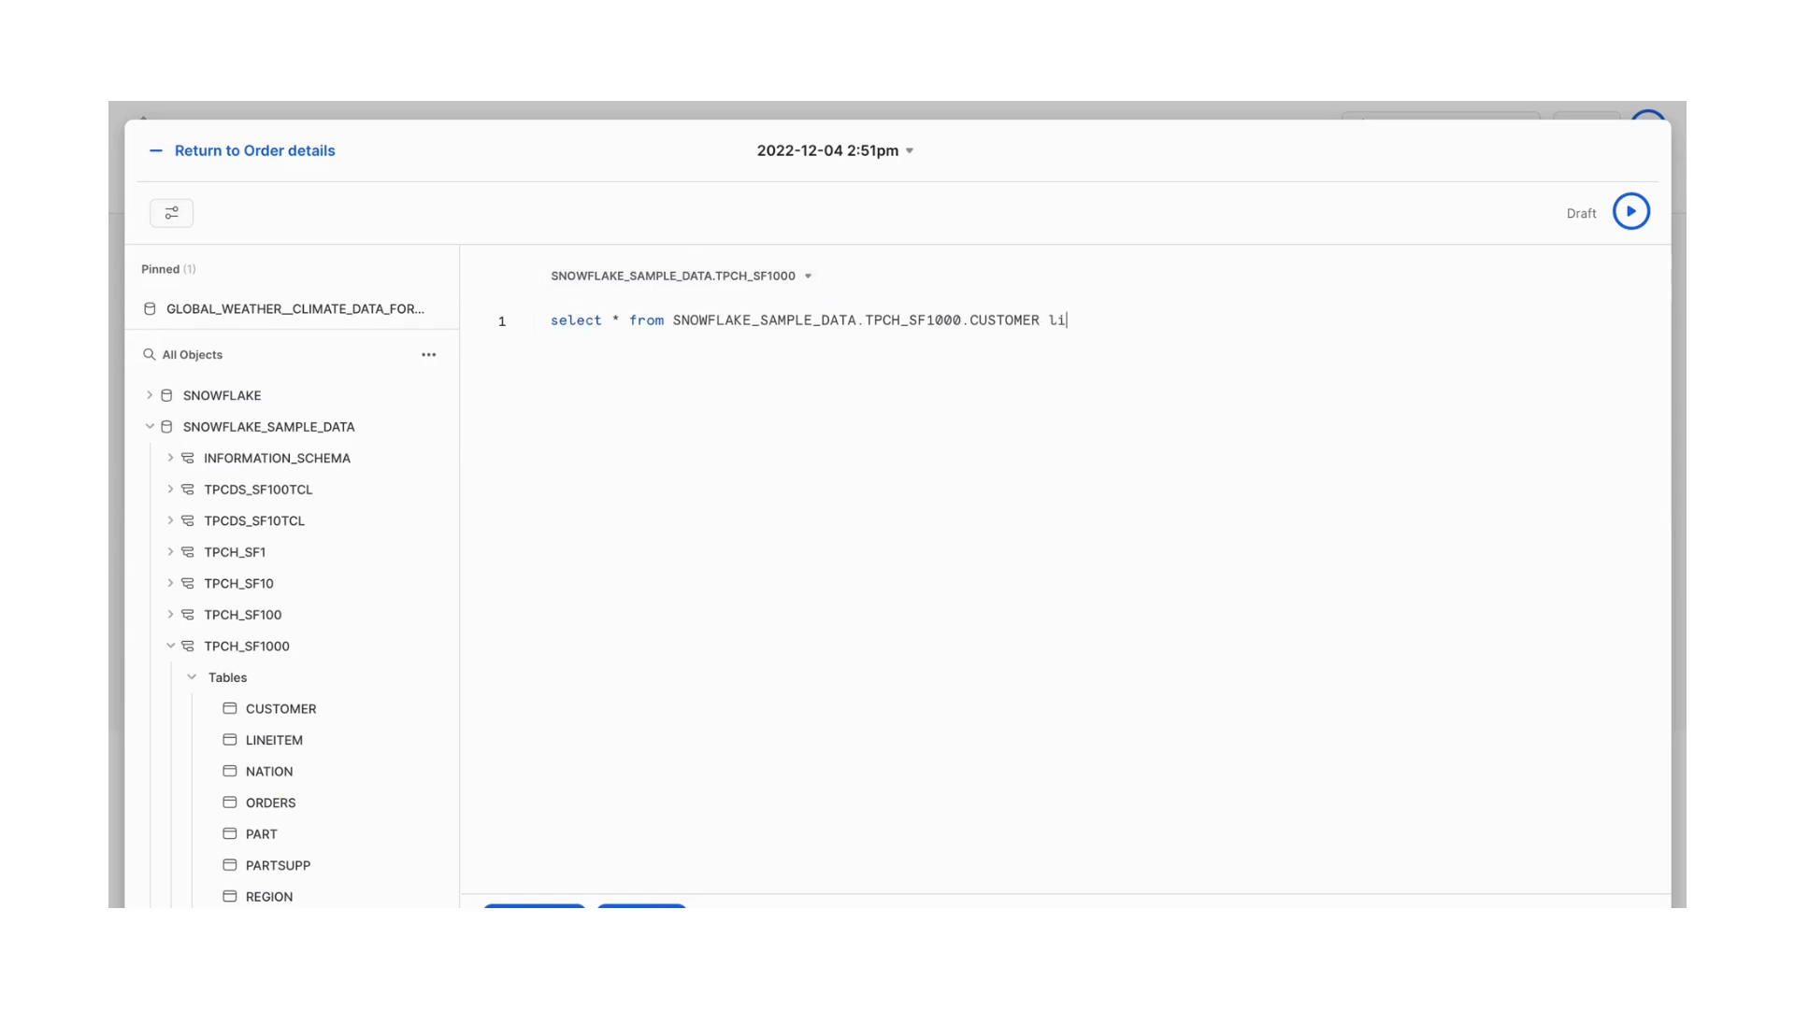
{"action": "type", "text": "mit 5;"}
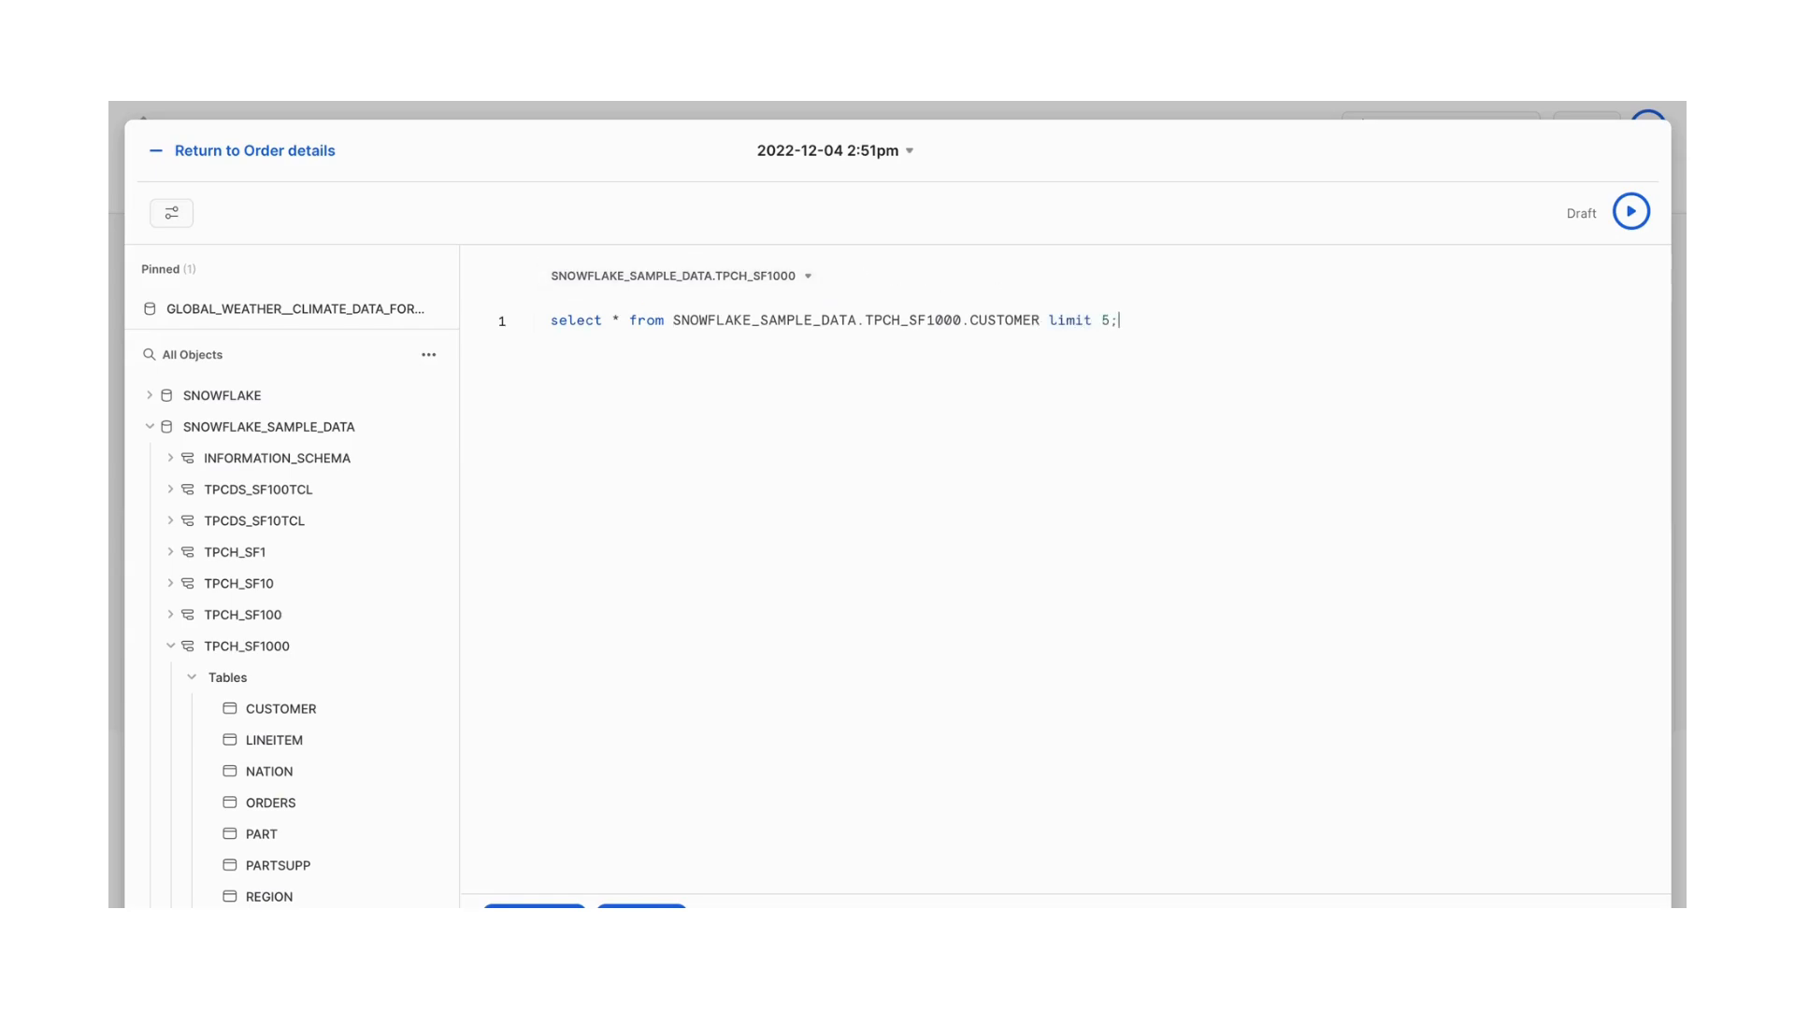
{"action": "left_click", "coordinate": [1630, 211]}
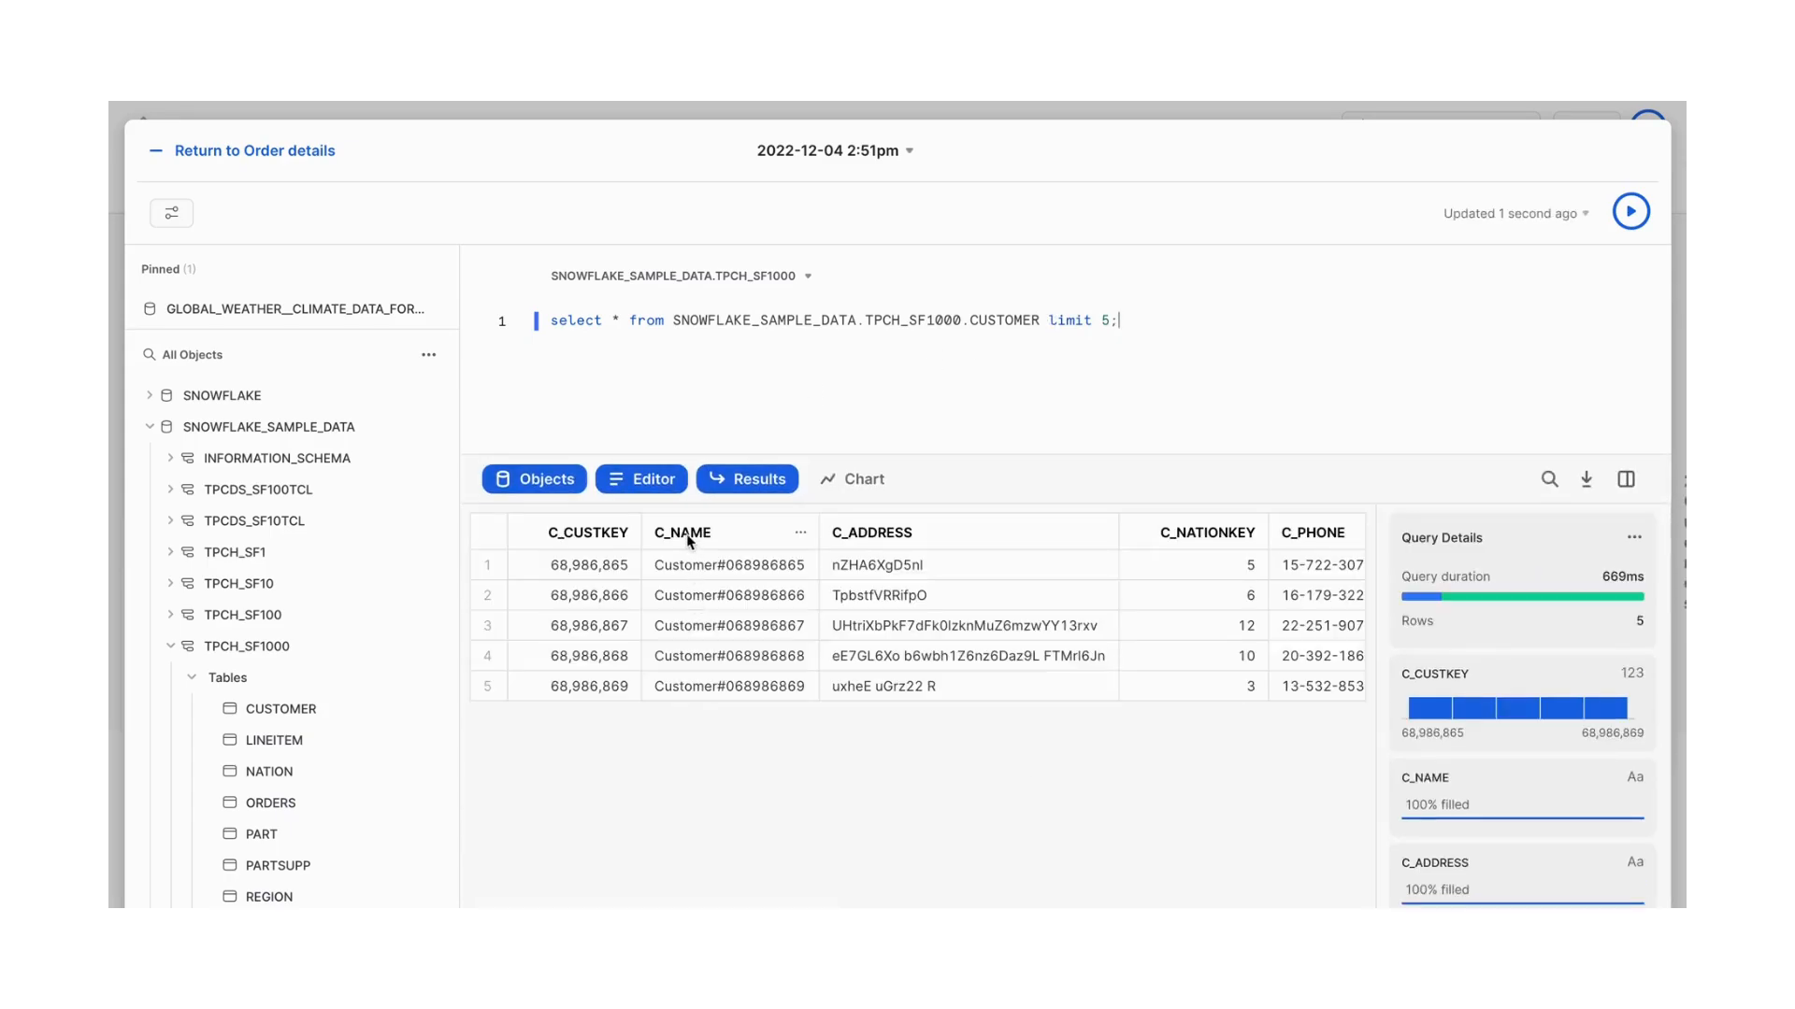
{"action": "left_click", "coordinate": [682, 533]}
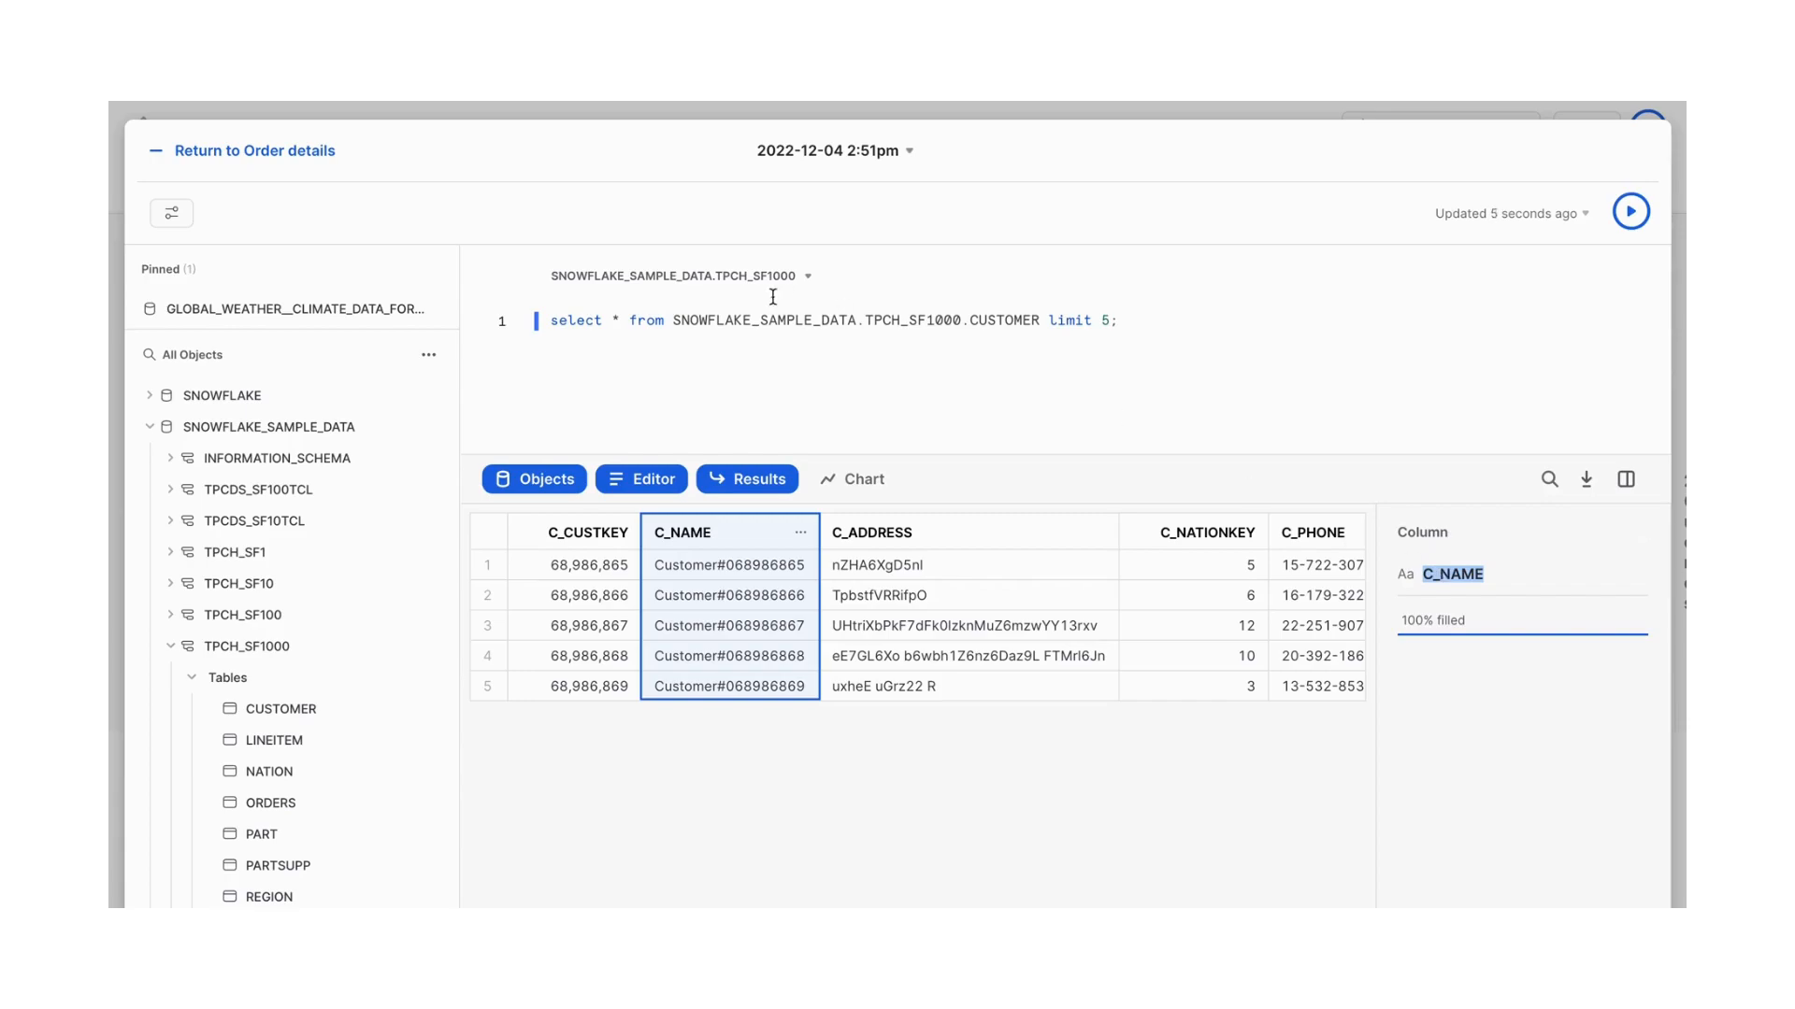
Change the query to select distinct C_NAME limit 5 and run it for five customer names
{"action": "type", "text": "dis"}
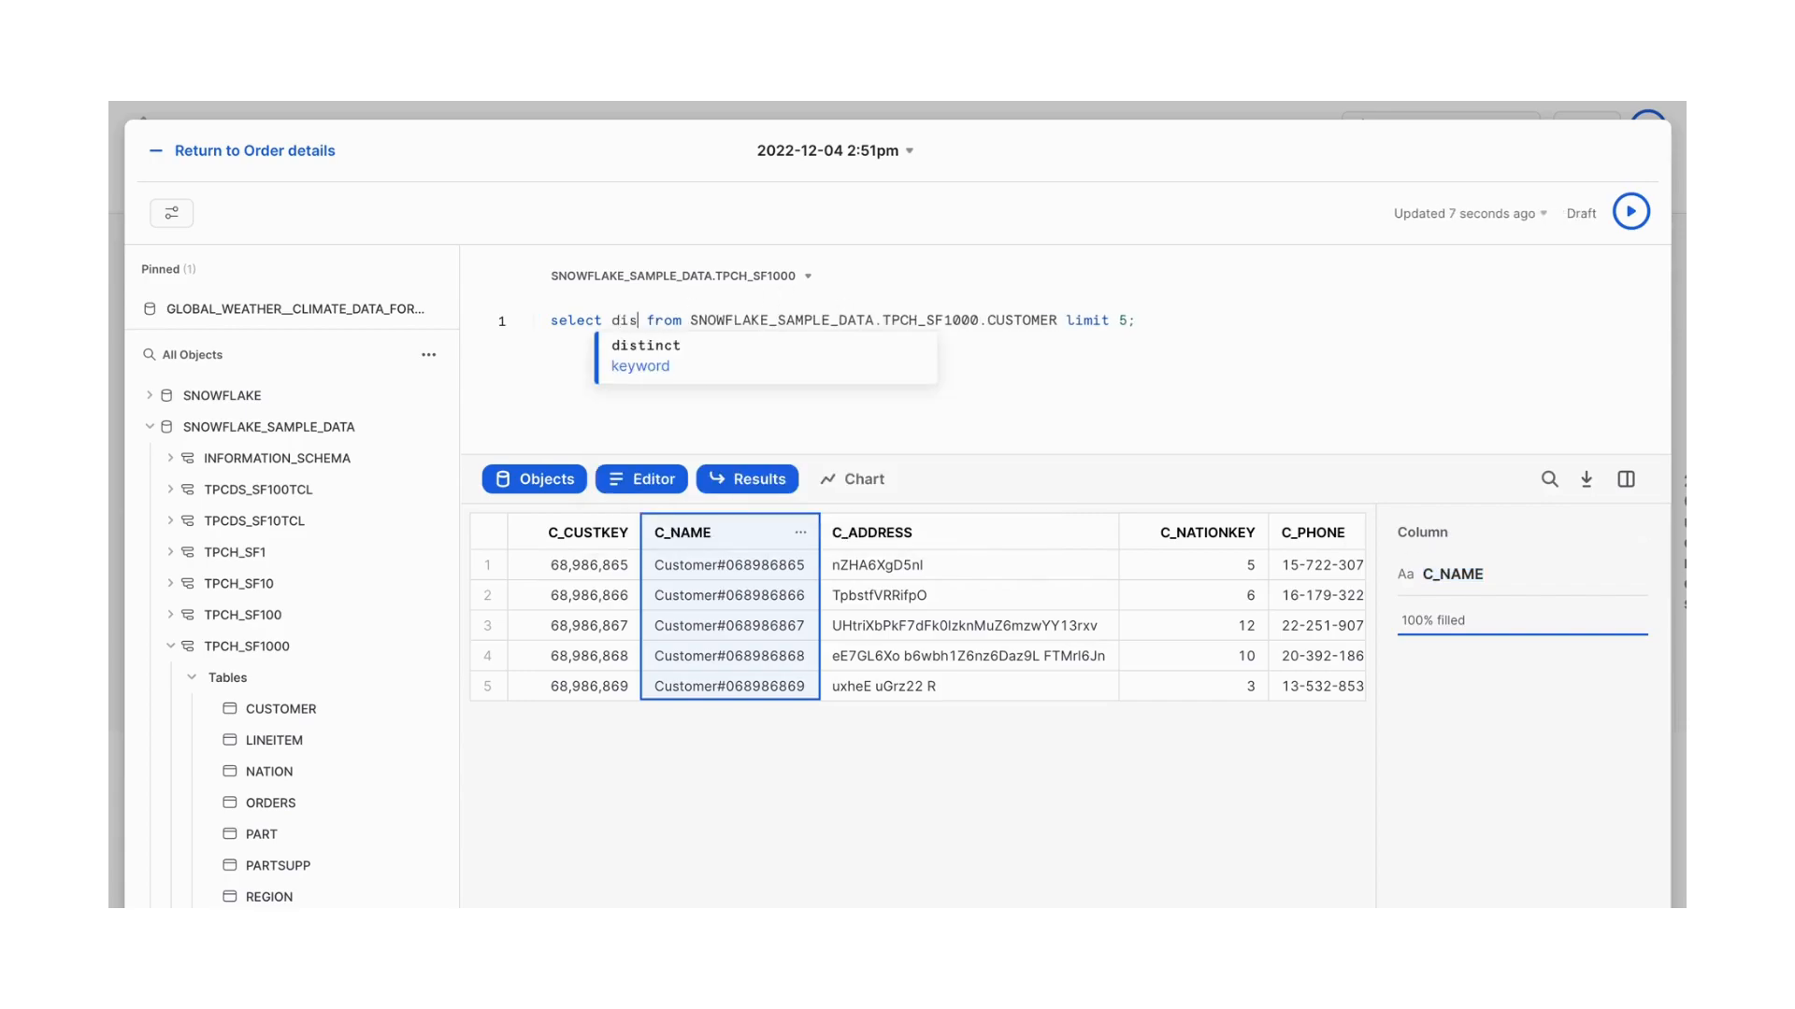
{"action": "left_click", "coordinate": [645, 344]}
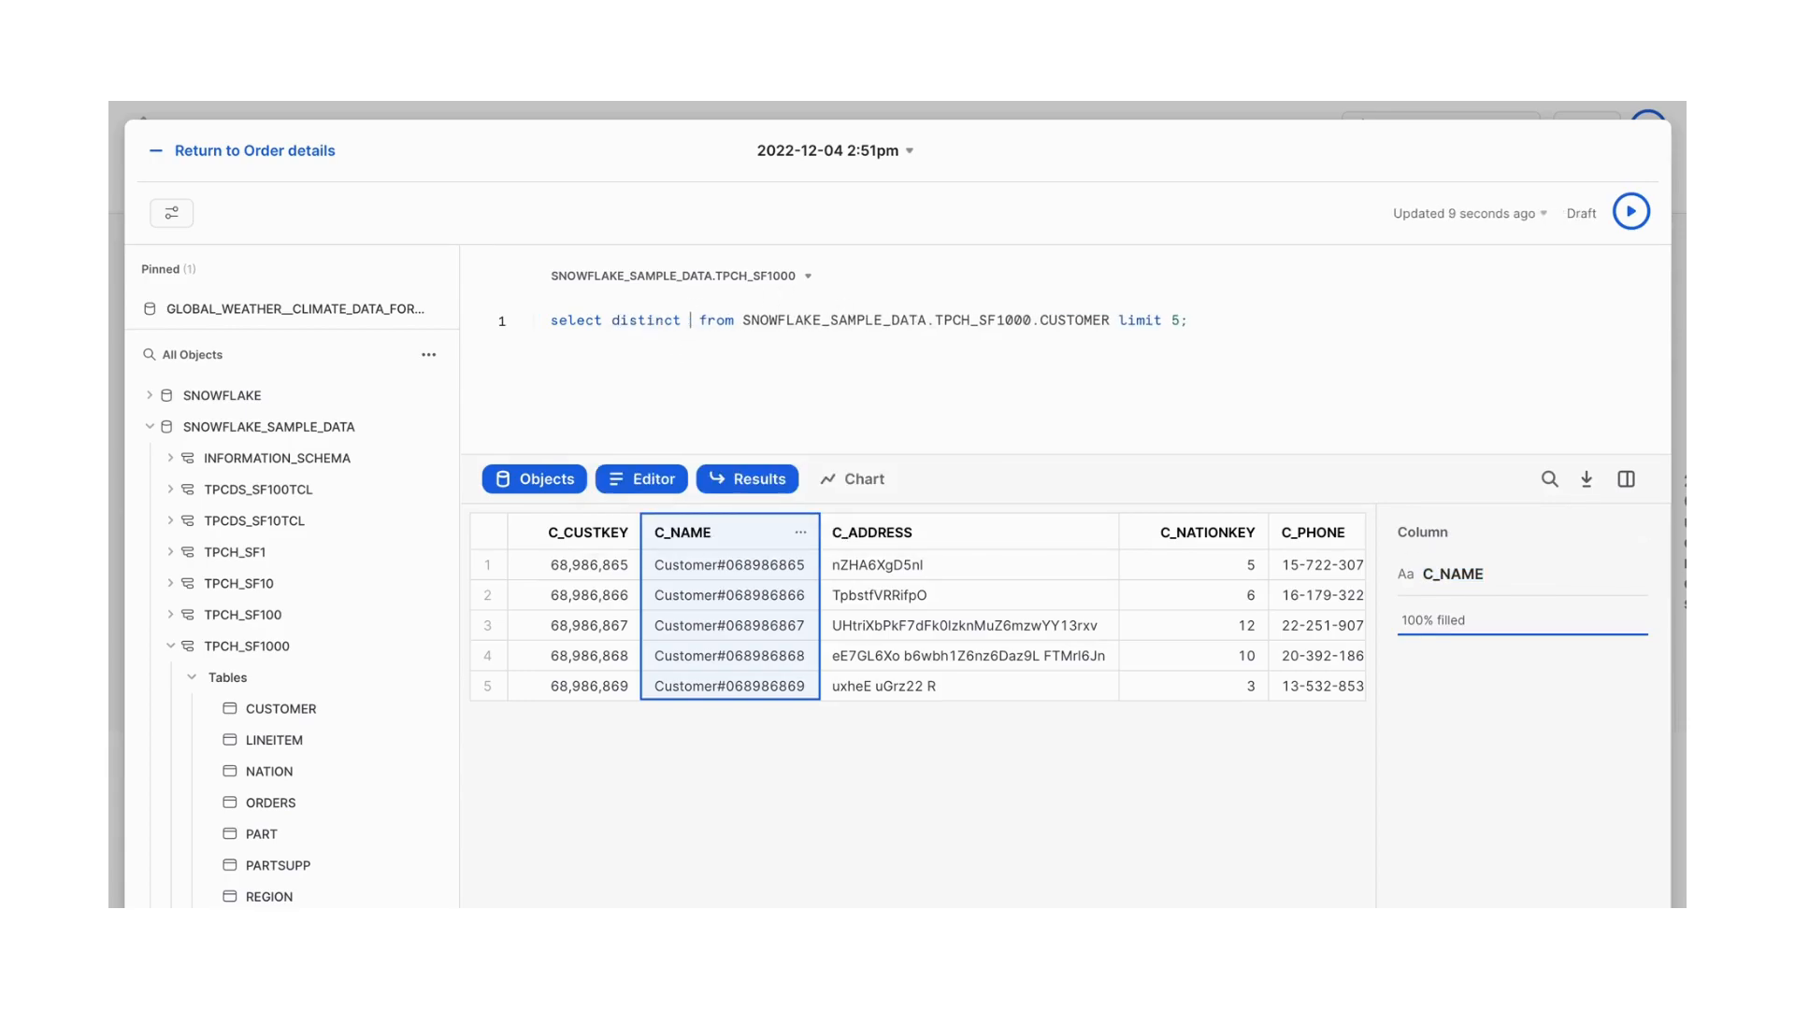
{"action": "type", "text": "C_NAME"}
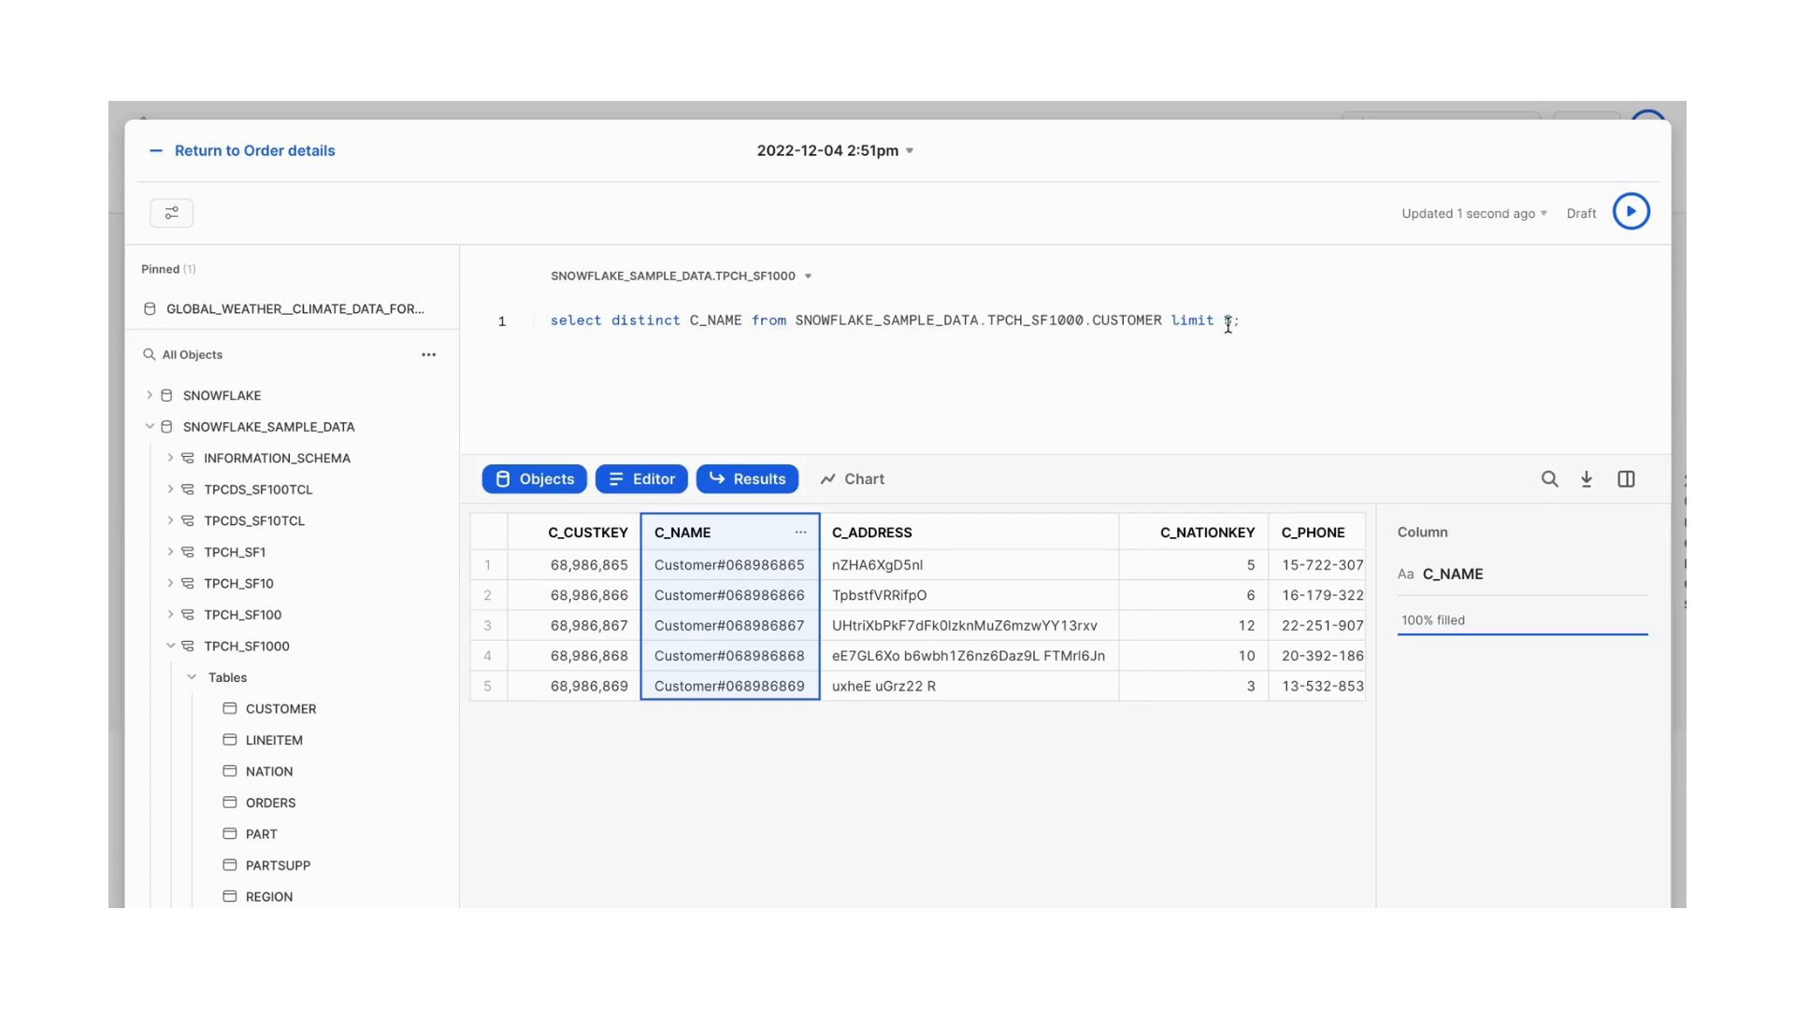
{"action": "left_click", "coordinate": [1630, 211]}
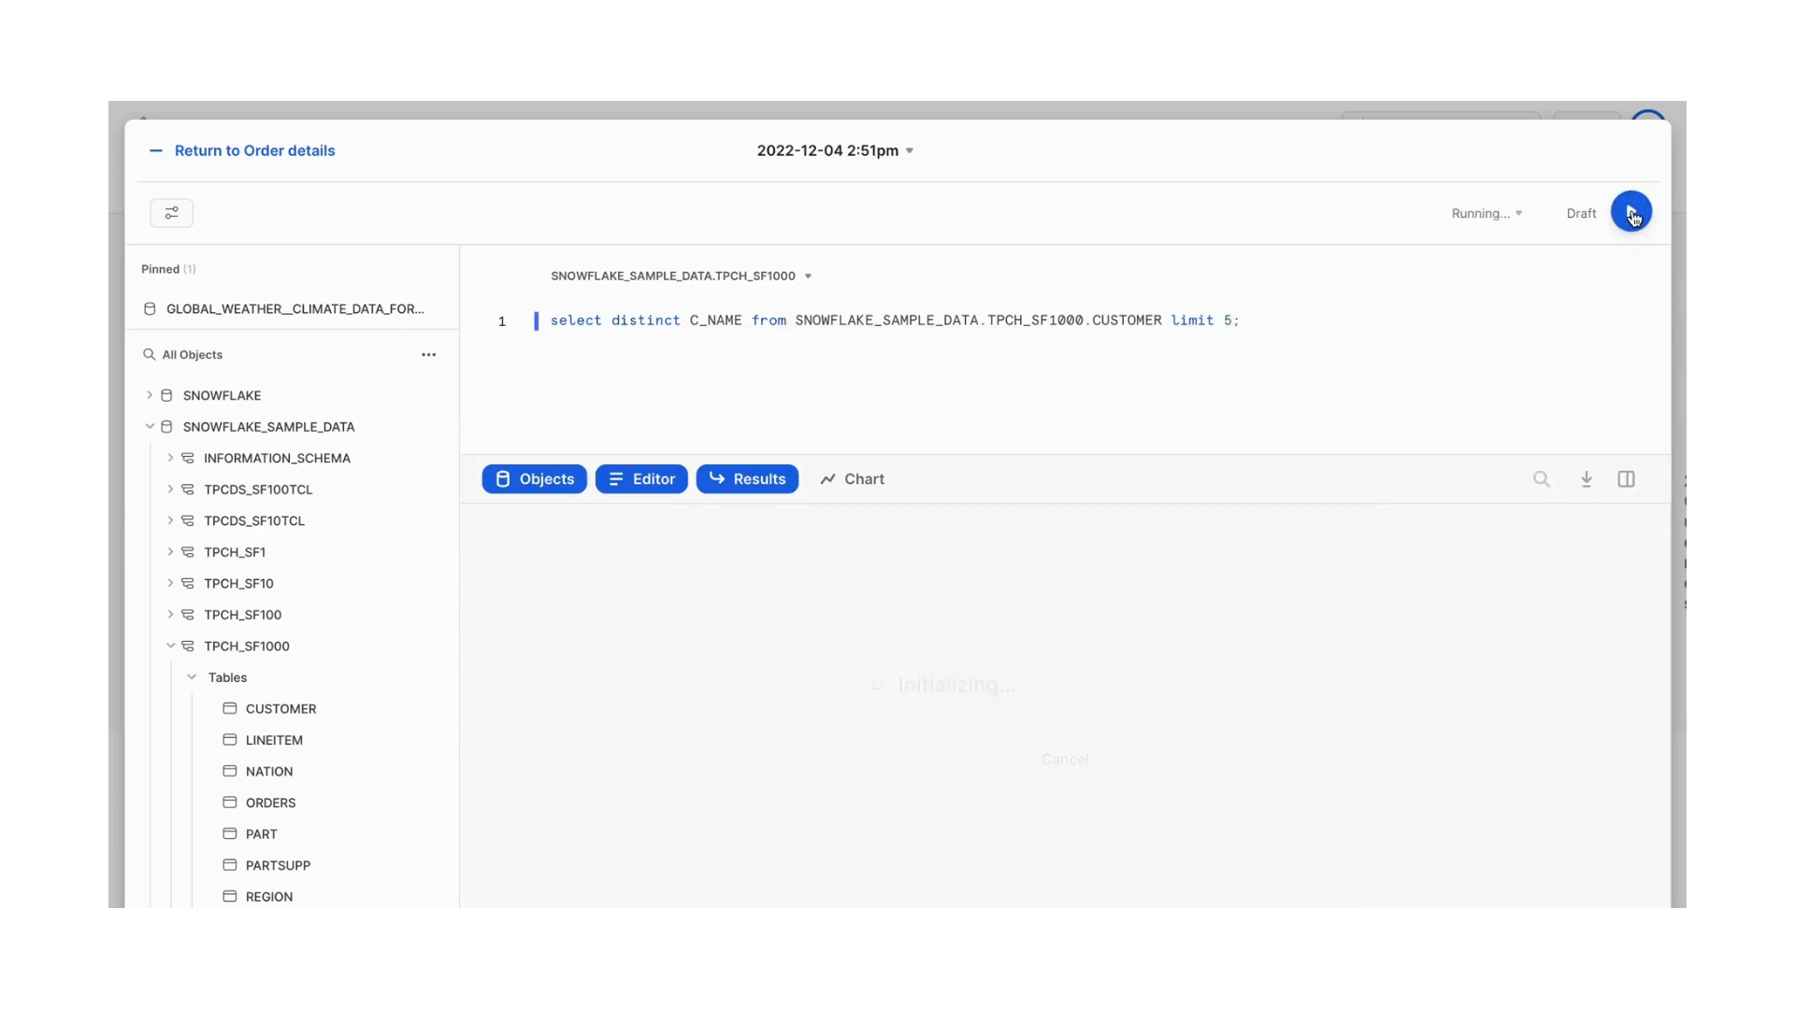
{"action": "left_click", "coordinate": [1630, 212]}
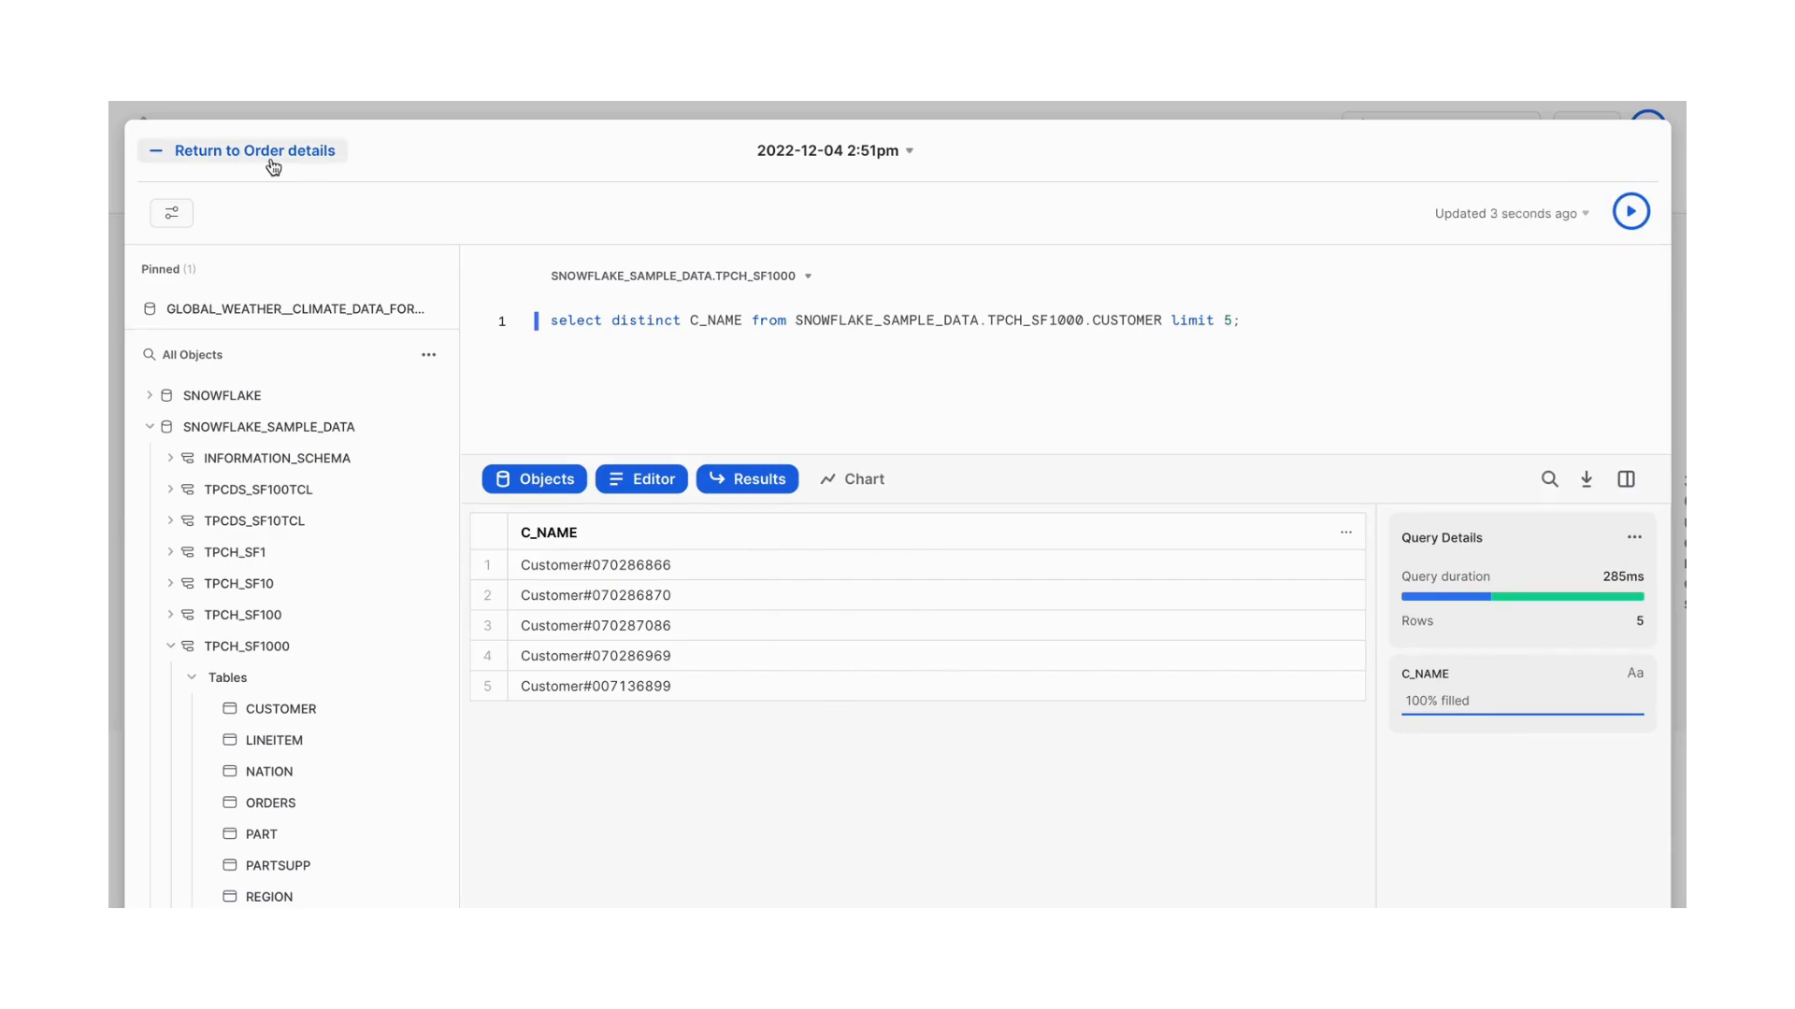
Rename the new dashboard tile's query to Top 5 customer via Edit Query
{"action": "left_click", "coordinate": [254, 149]}
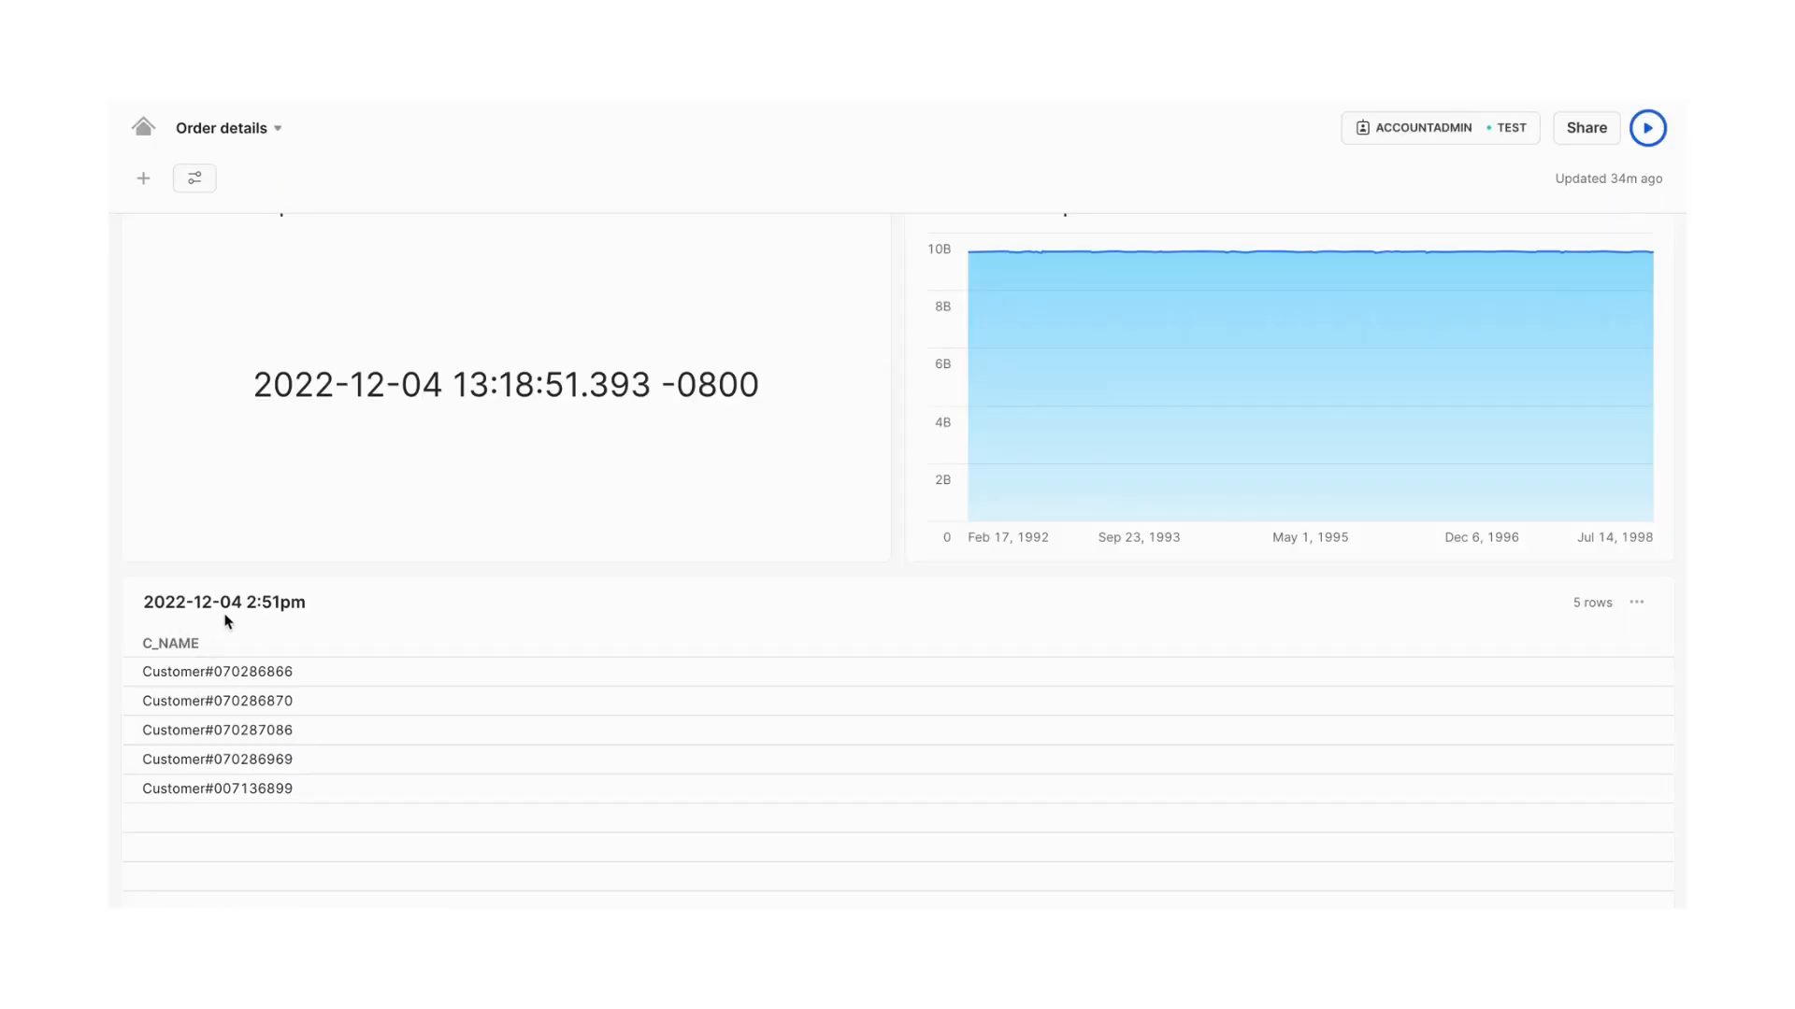
{"action": "mouse_move", "coordinate": [243, 746]}
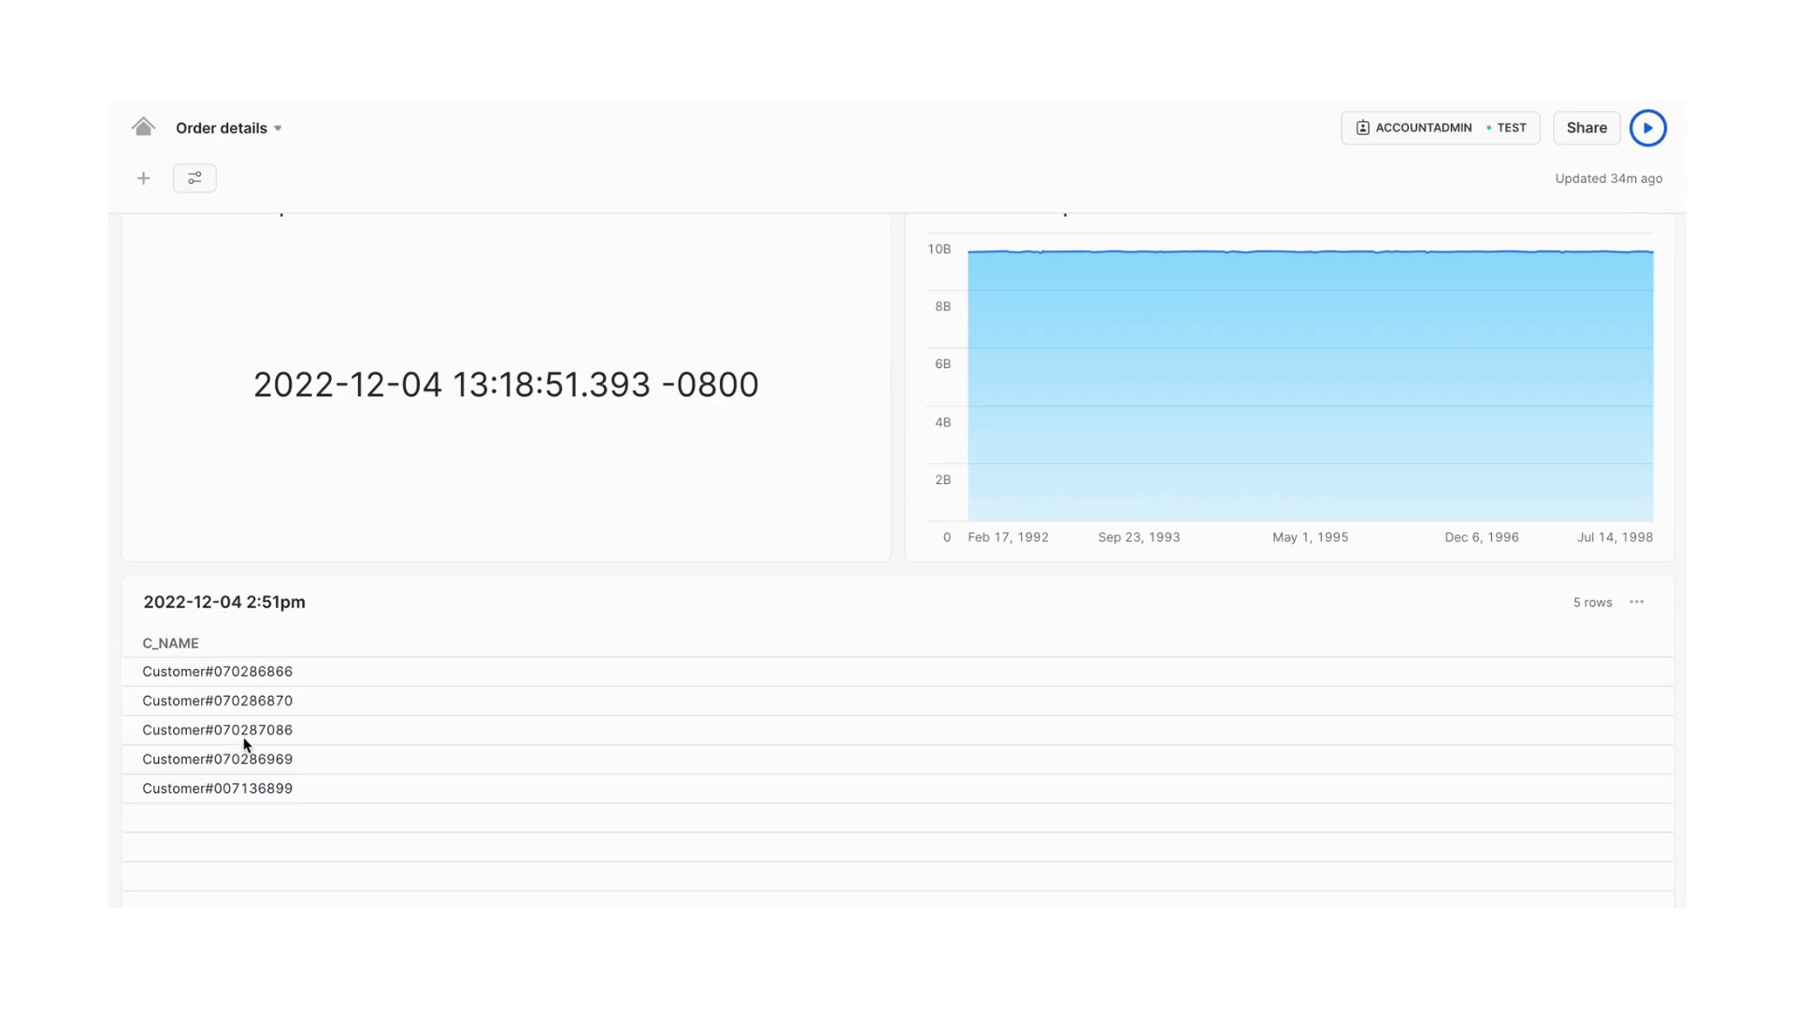
{"action": "mouse_move", "coordinate": [232, 603]}
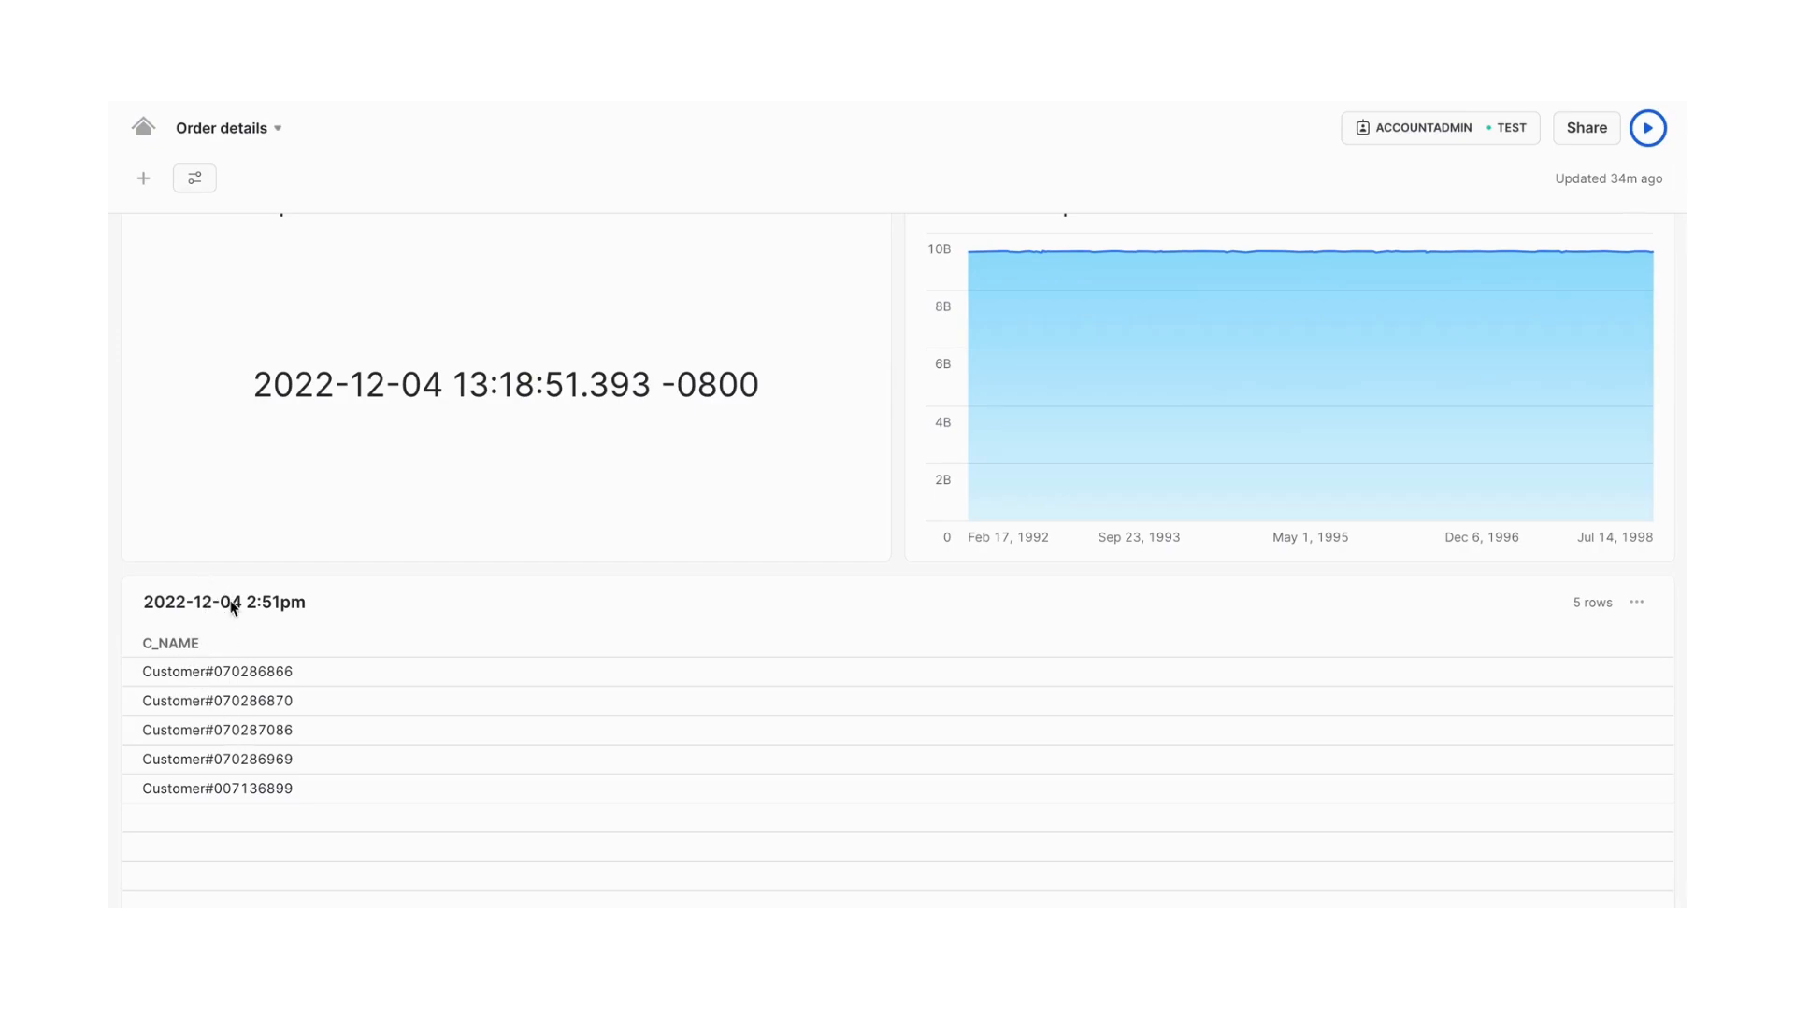
{"action": "left_click", "coordinate": [1647, 127]}
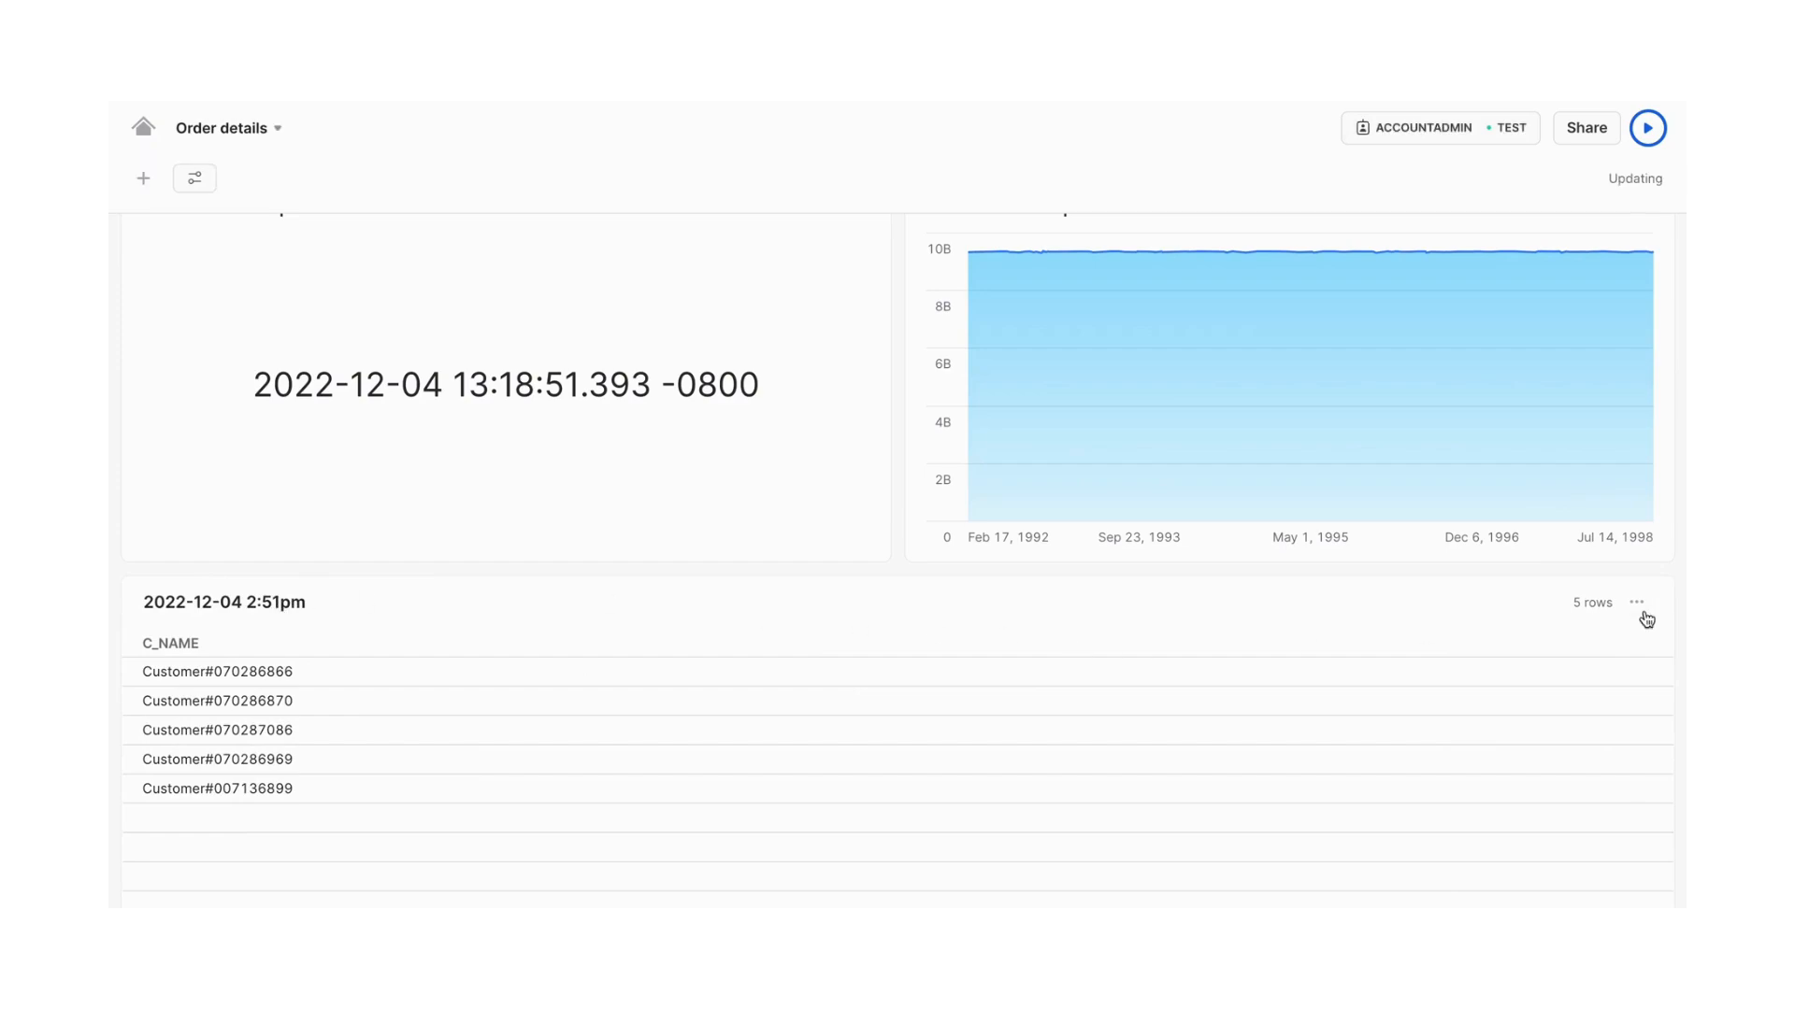
{"action": "left_click", "coordinate": [1636, 602]}
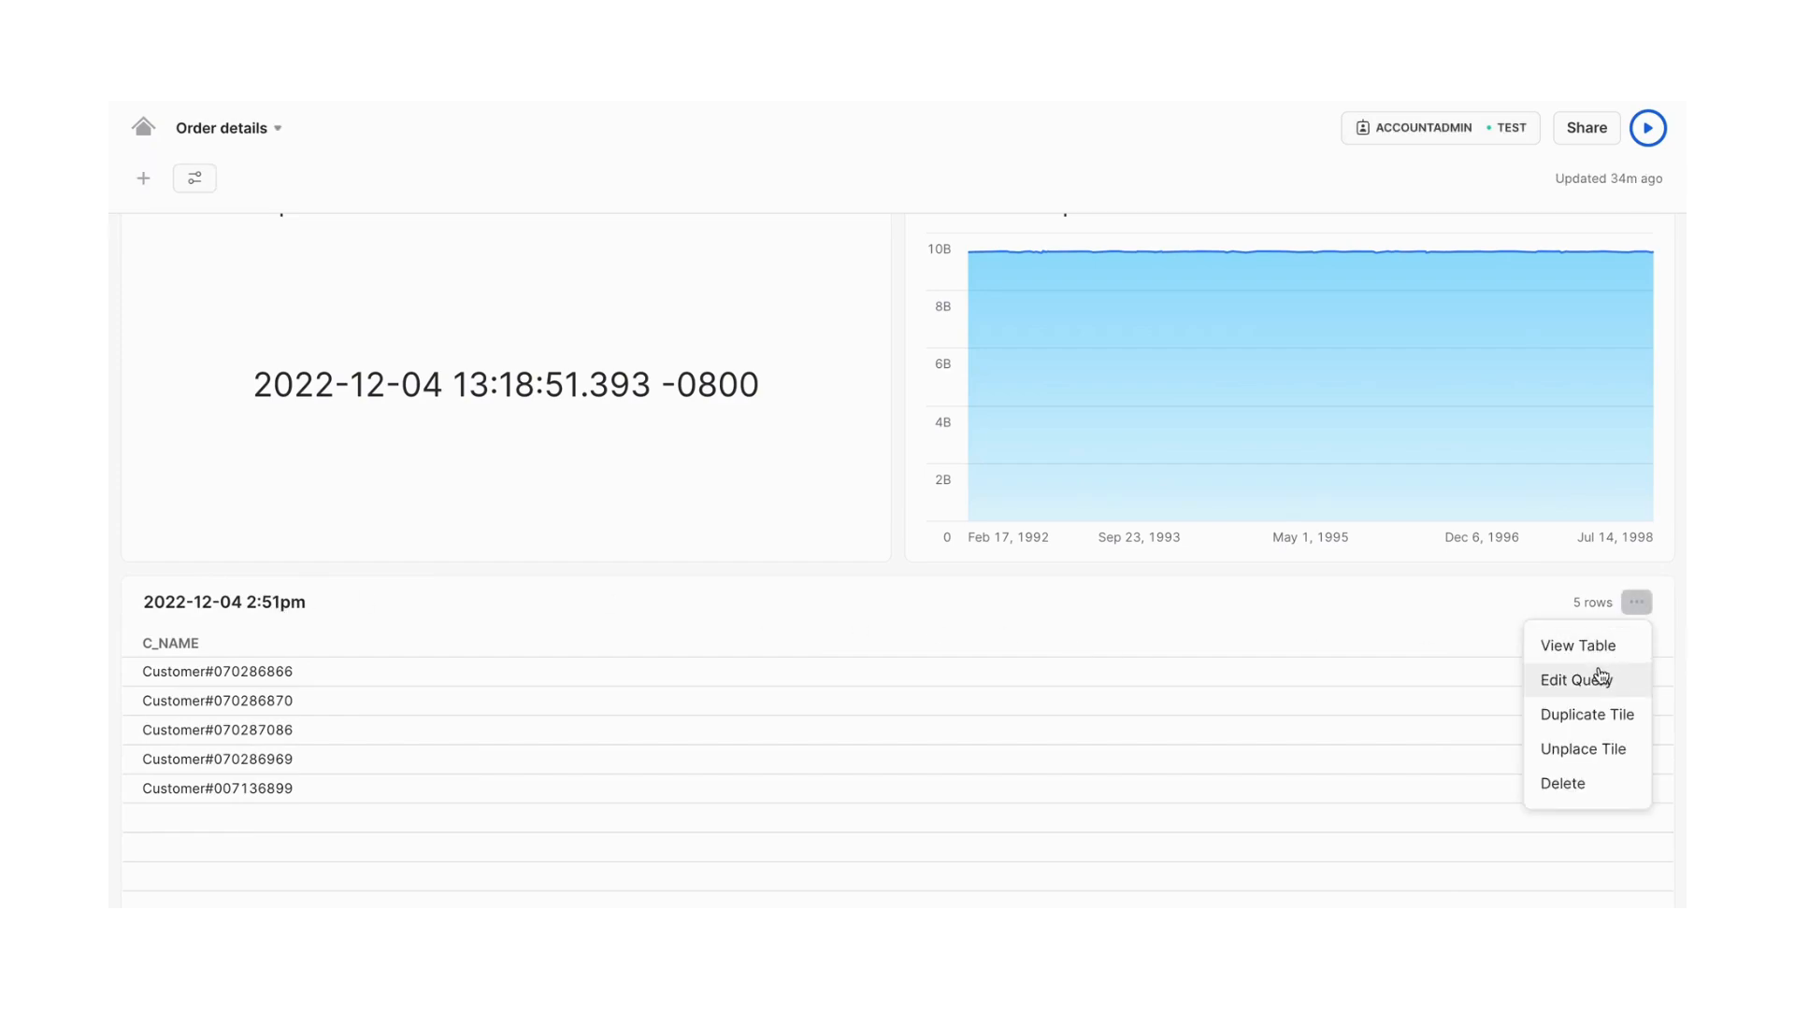
{"action": "left_click", "coordinate": [1576, 679]}
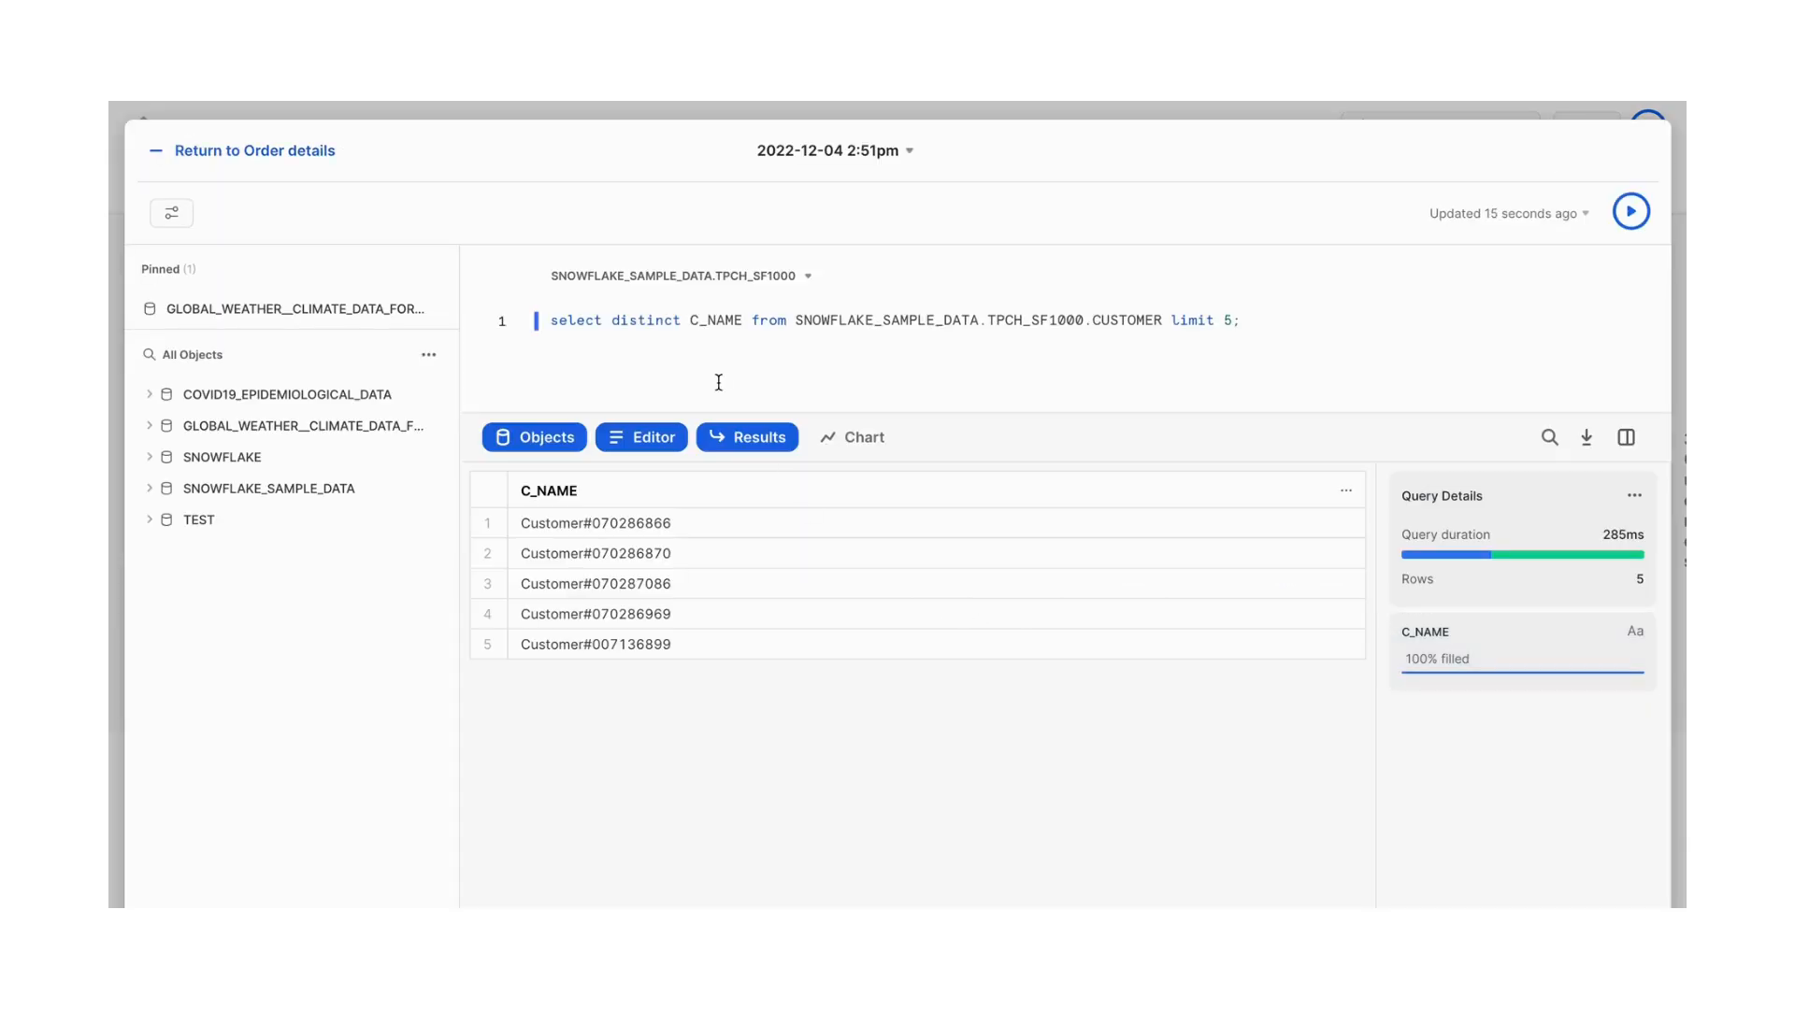
{"action": "left_click", "coordinate": [834, 150]}
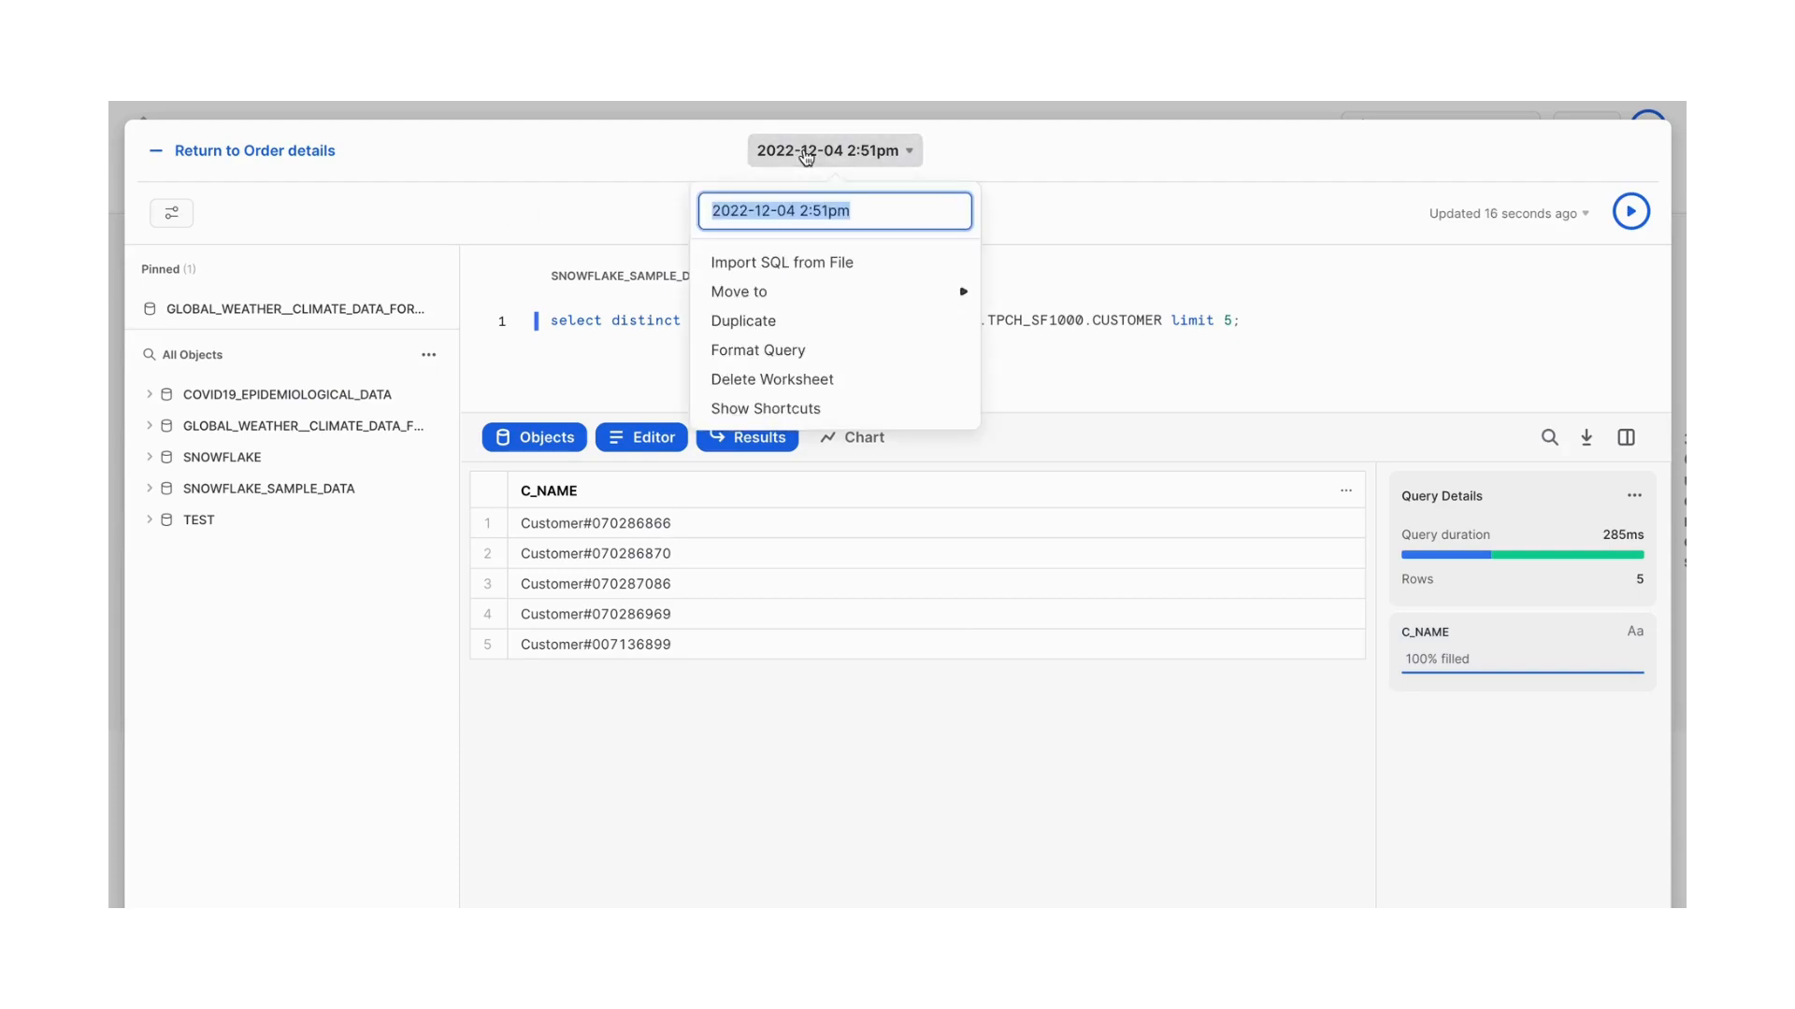
{"action": "type", "text": "Top 5 customer"}
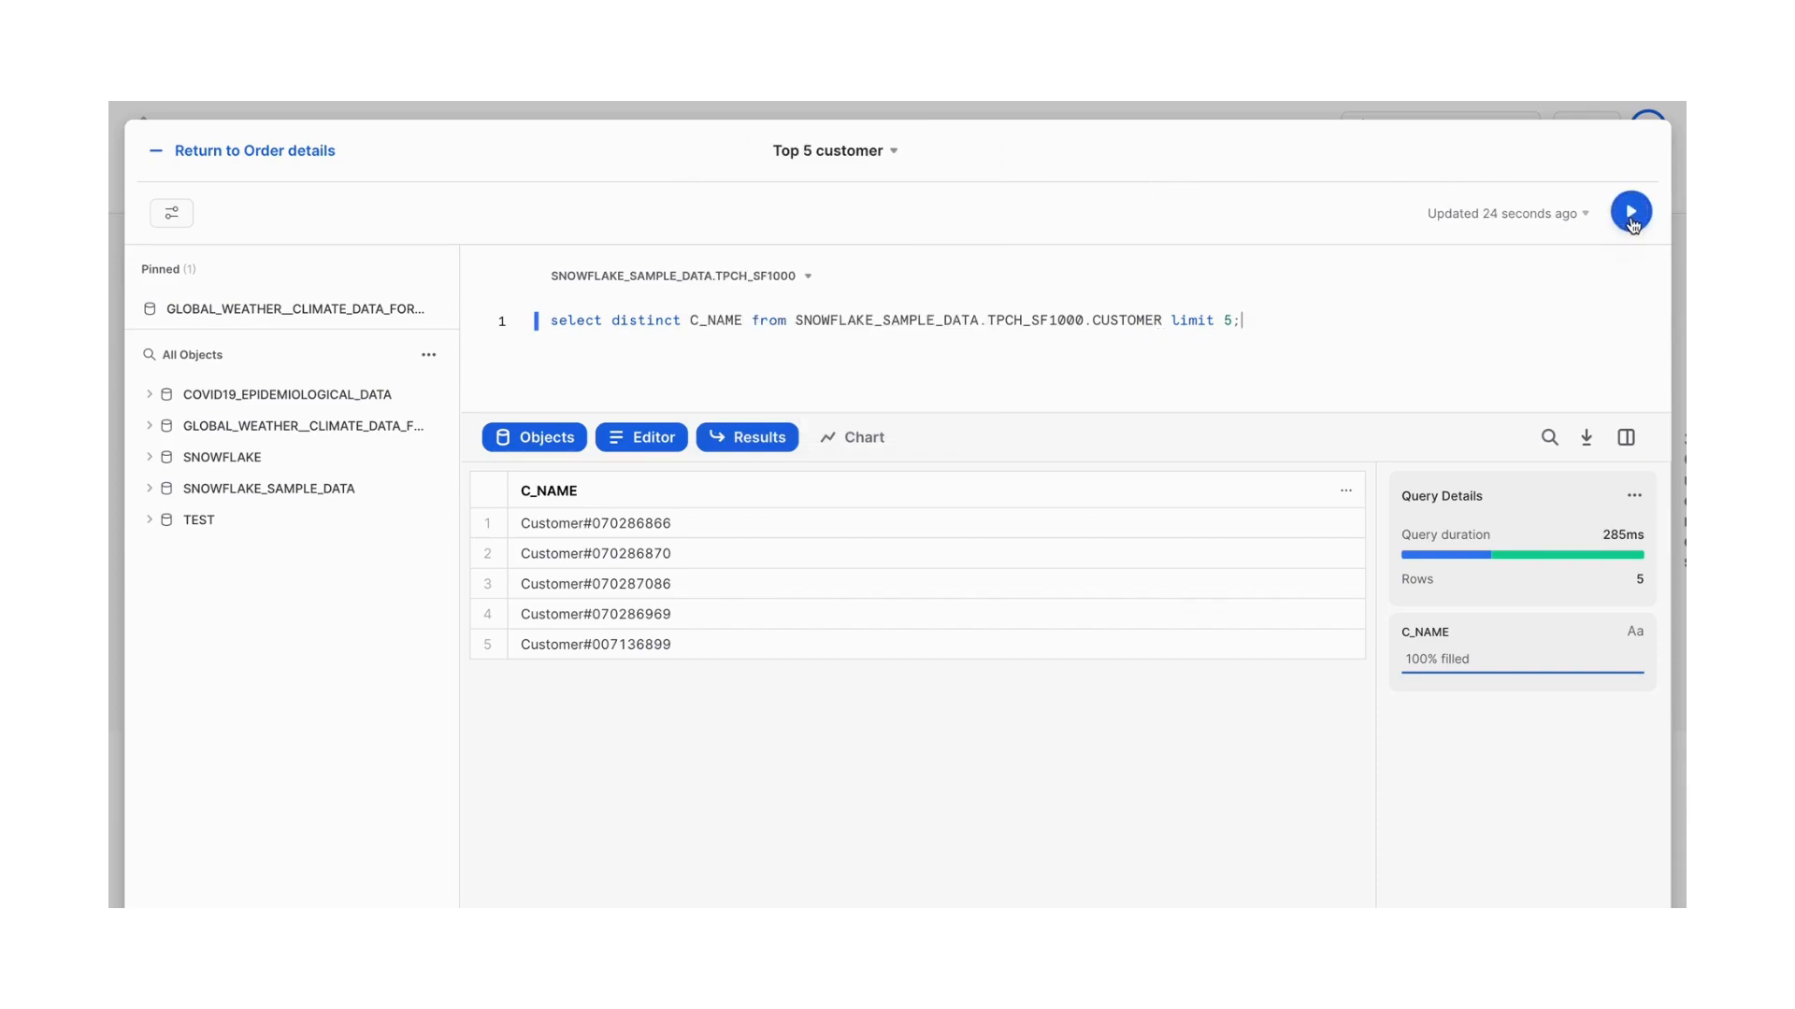
Return to the Order details dashboard and refresh all its tiles
{"action": "left_click", "coordinate": [252, 149]}
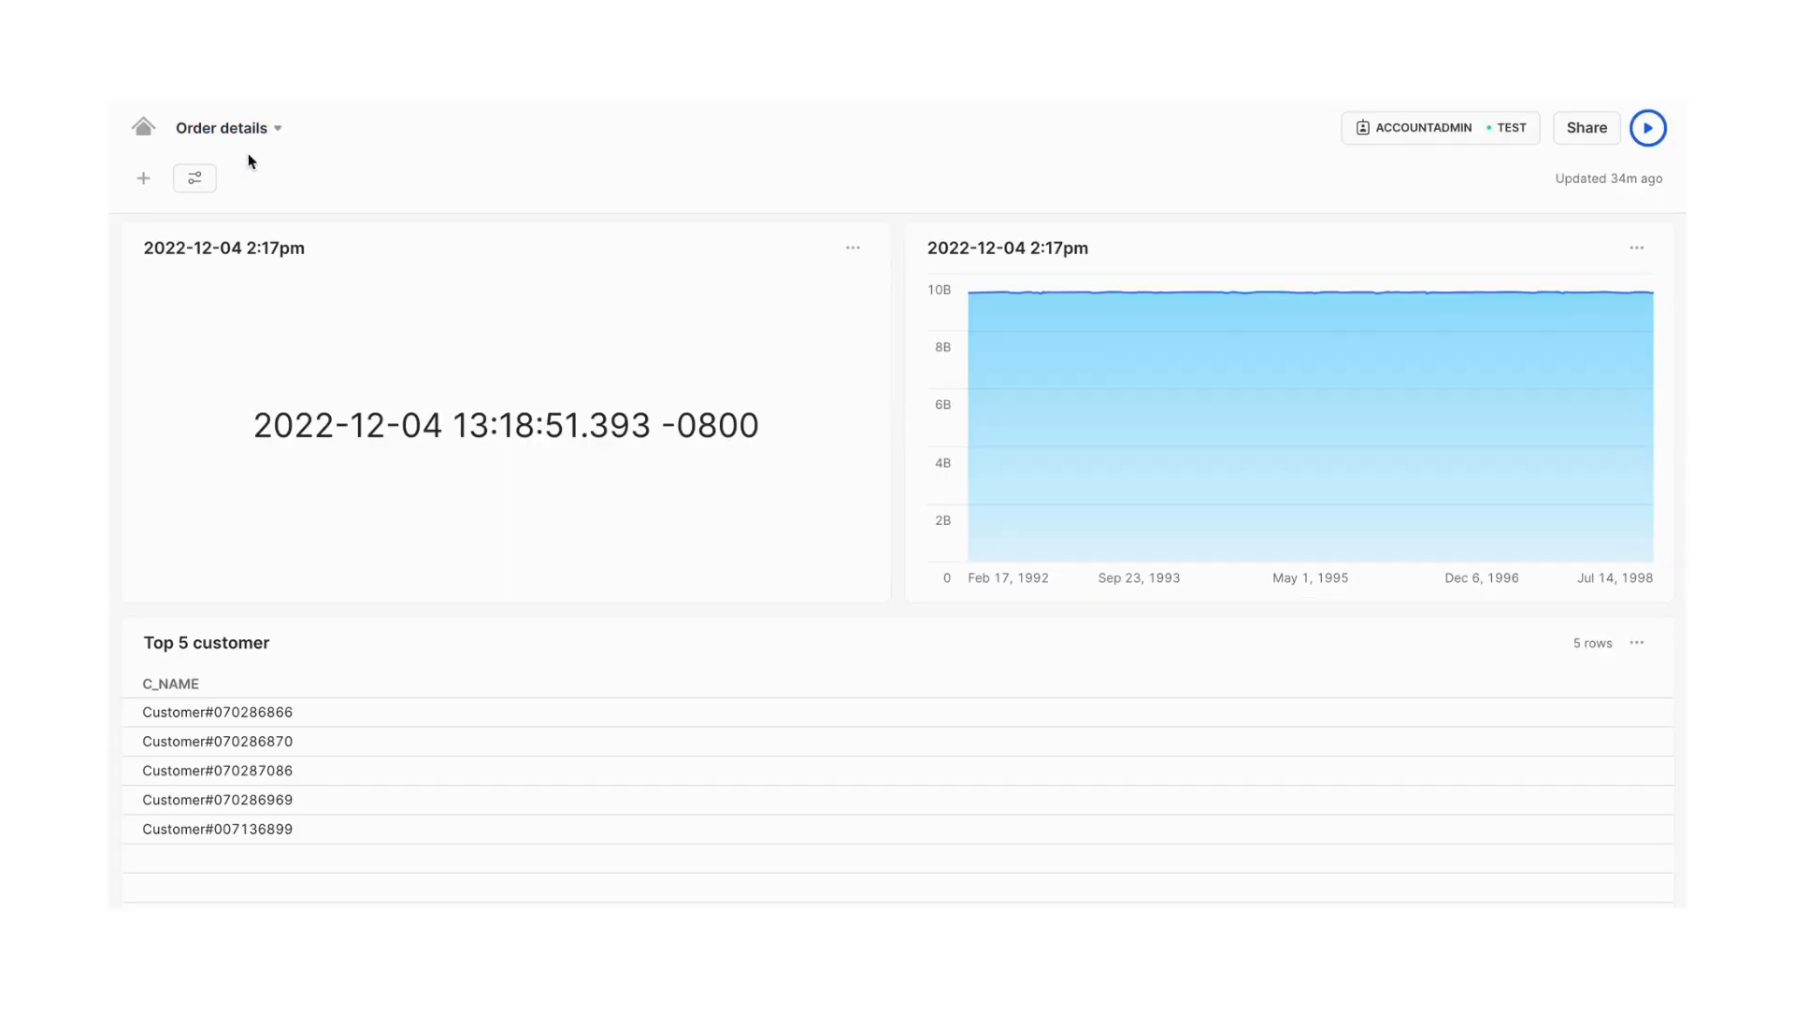
{"action": "mouse_move", "coordinate": [461, 394]}
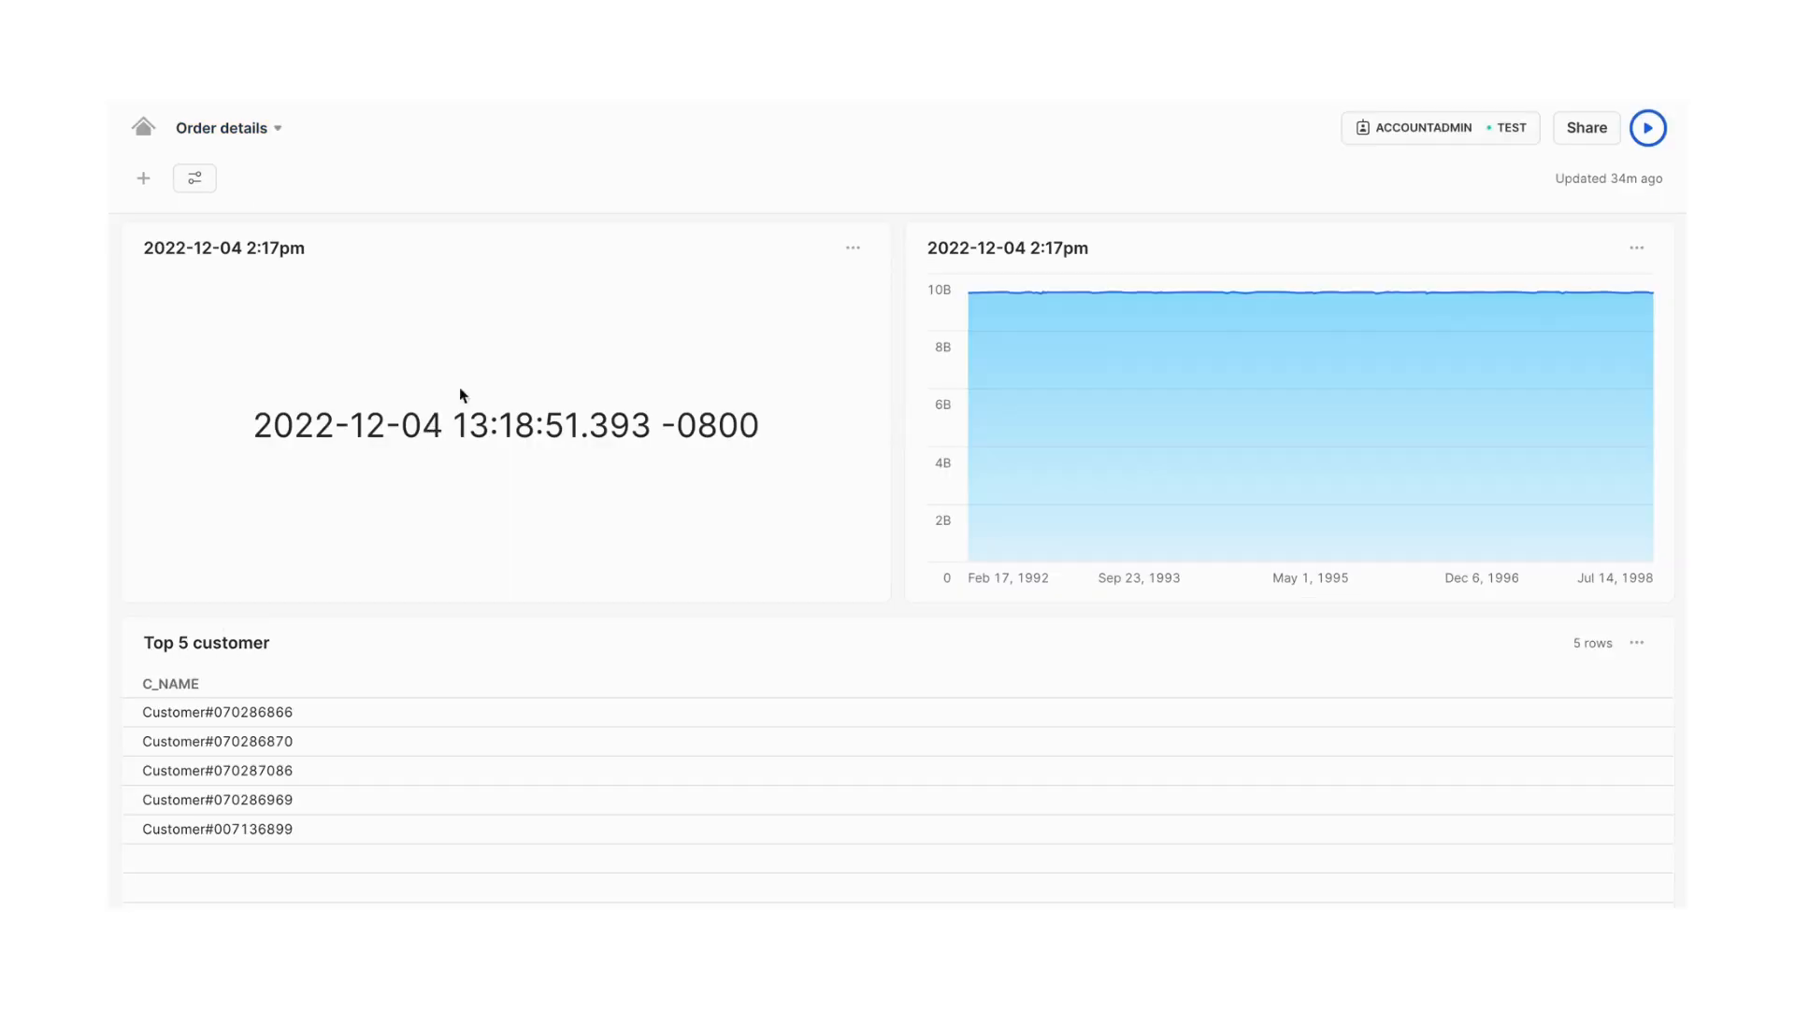
{"action": "mouse_move", "coordinate": [1546, 133]}
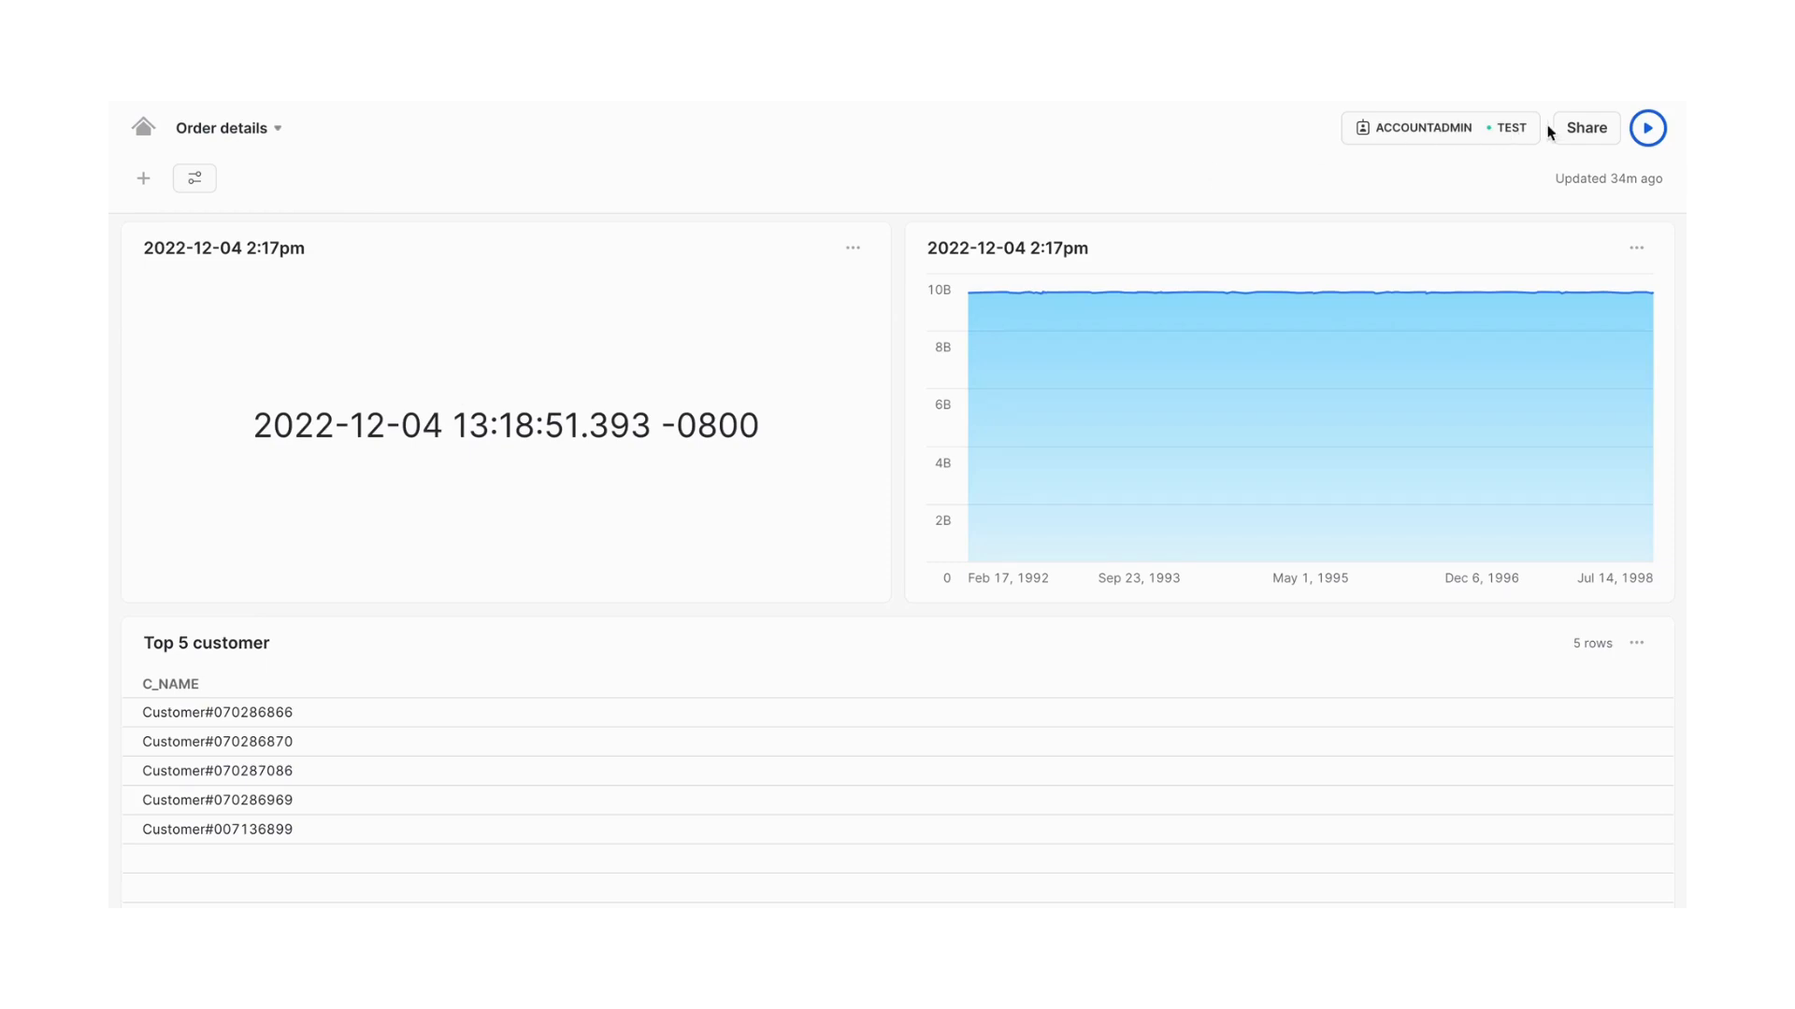
{"action": "left_click", "coordinate": [1647, 127]}
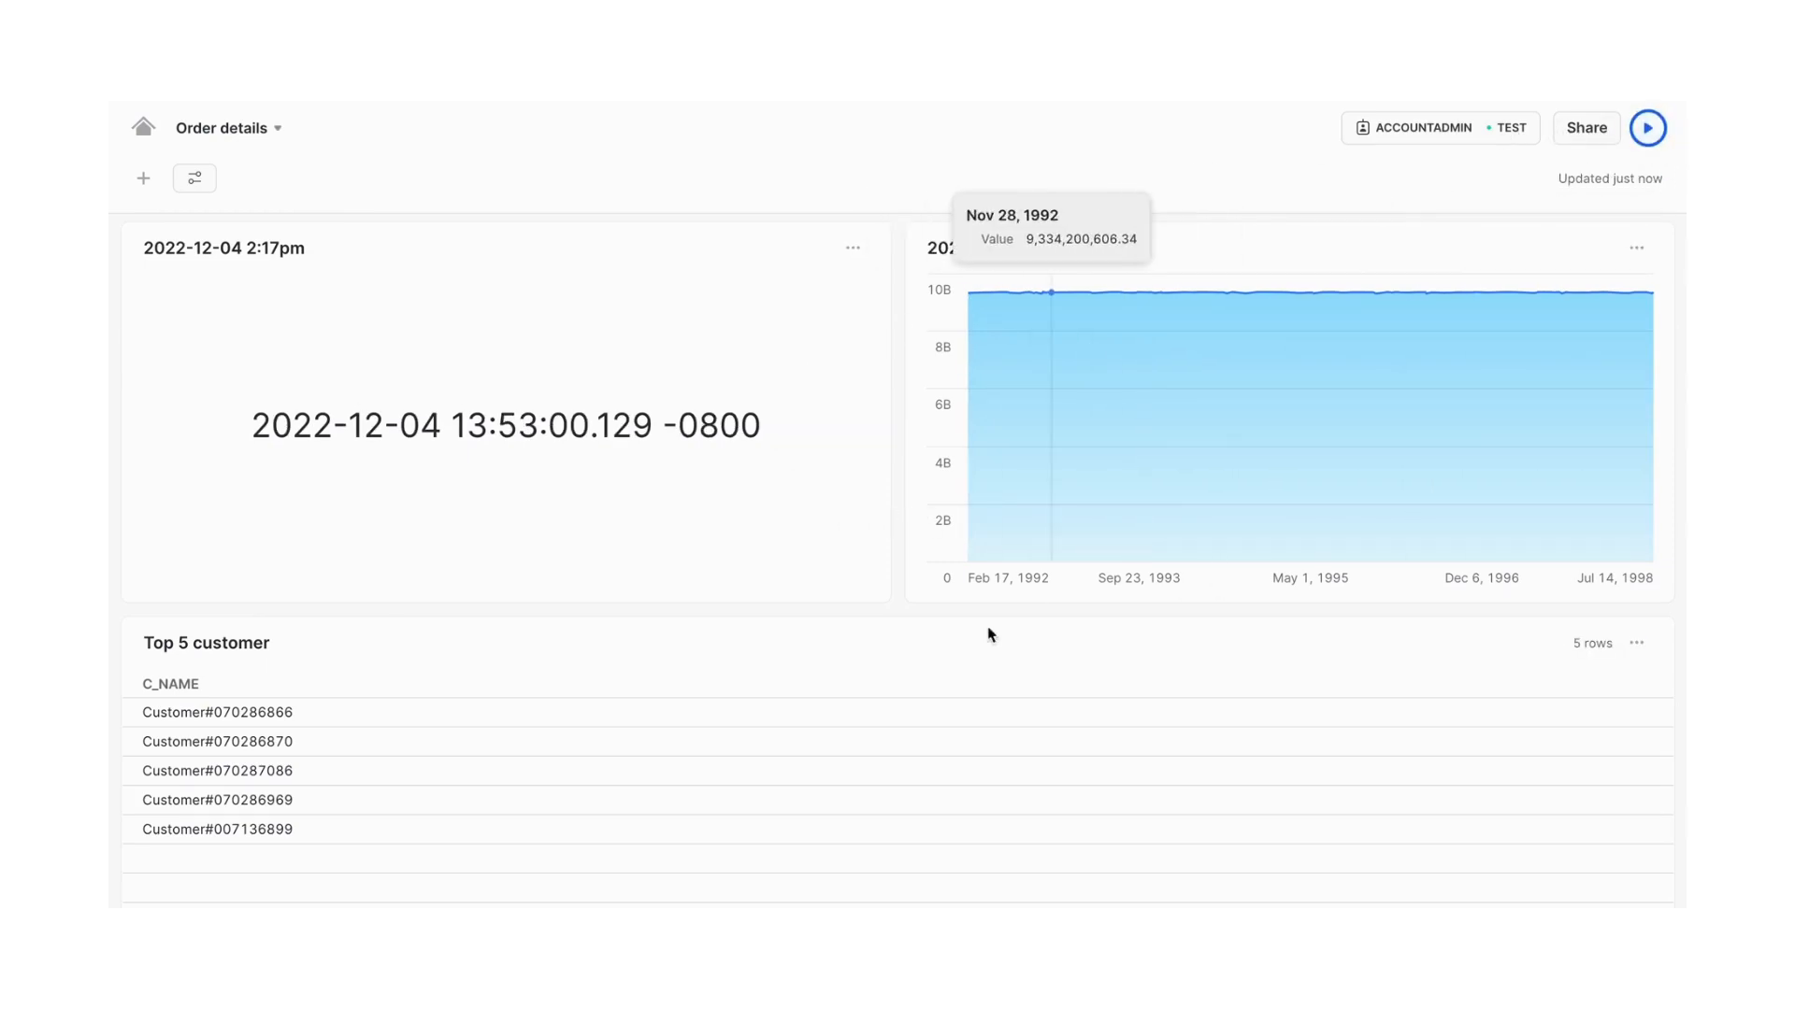
{"action": "mouse_move", "coordinate": [688, 438]}
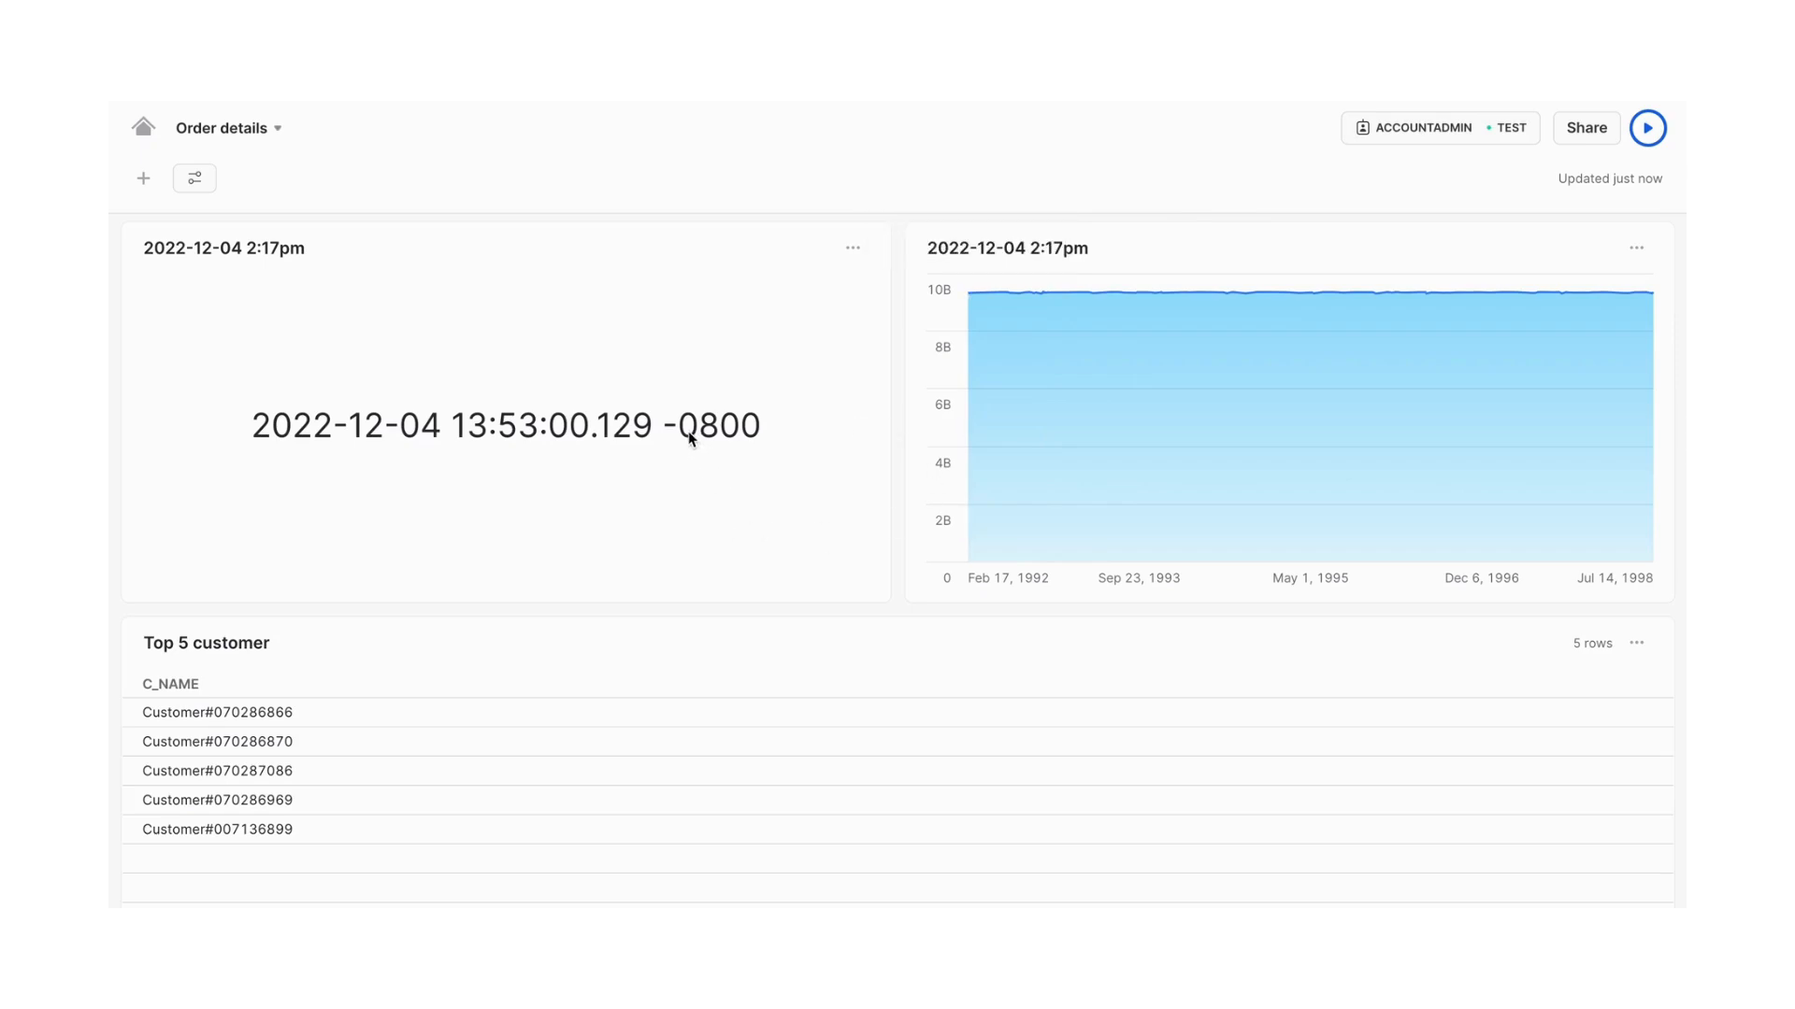
{"action": "mouse_move", "coordinate": [1067, 334]}
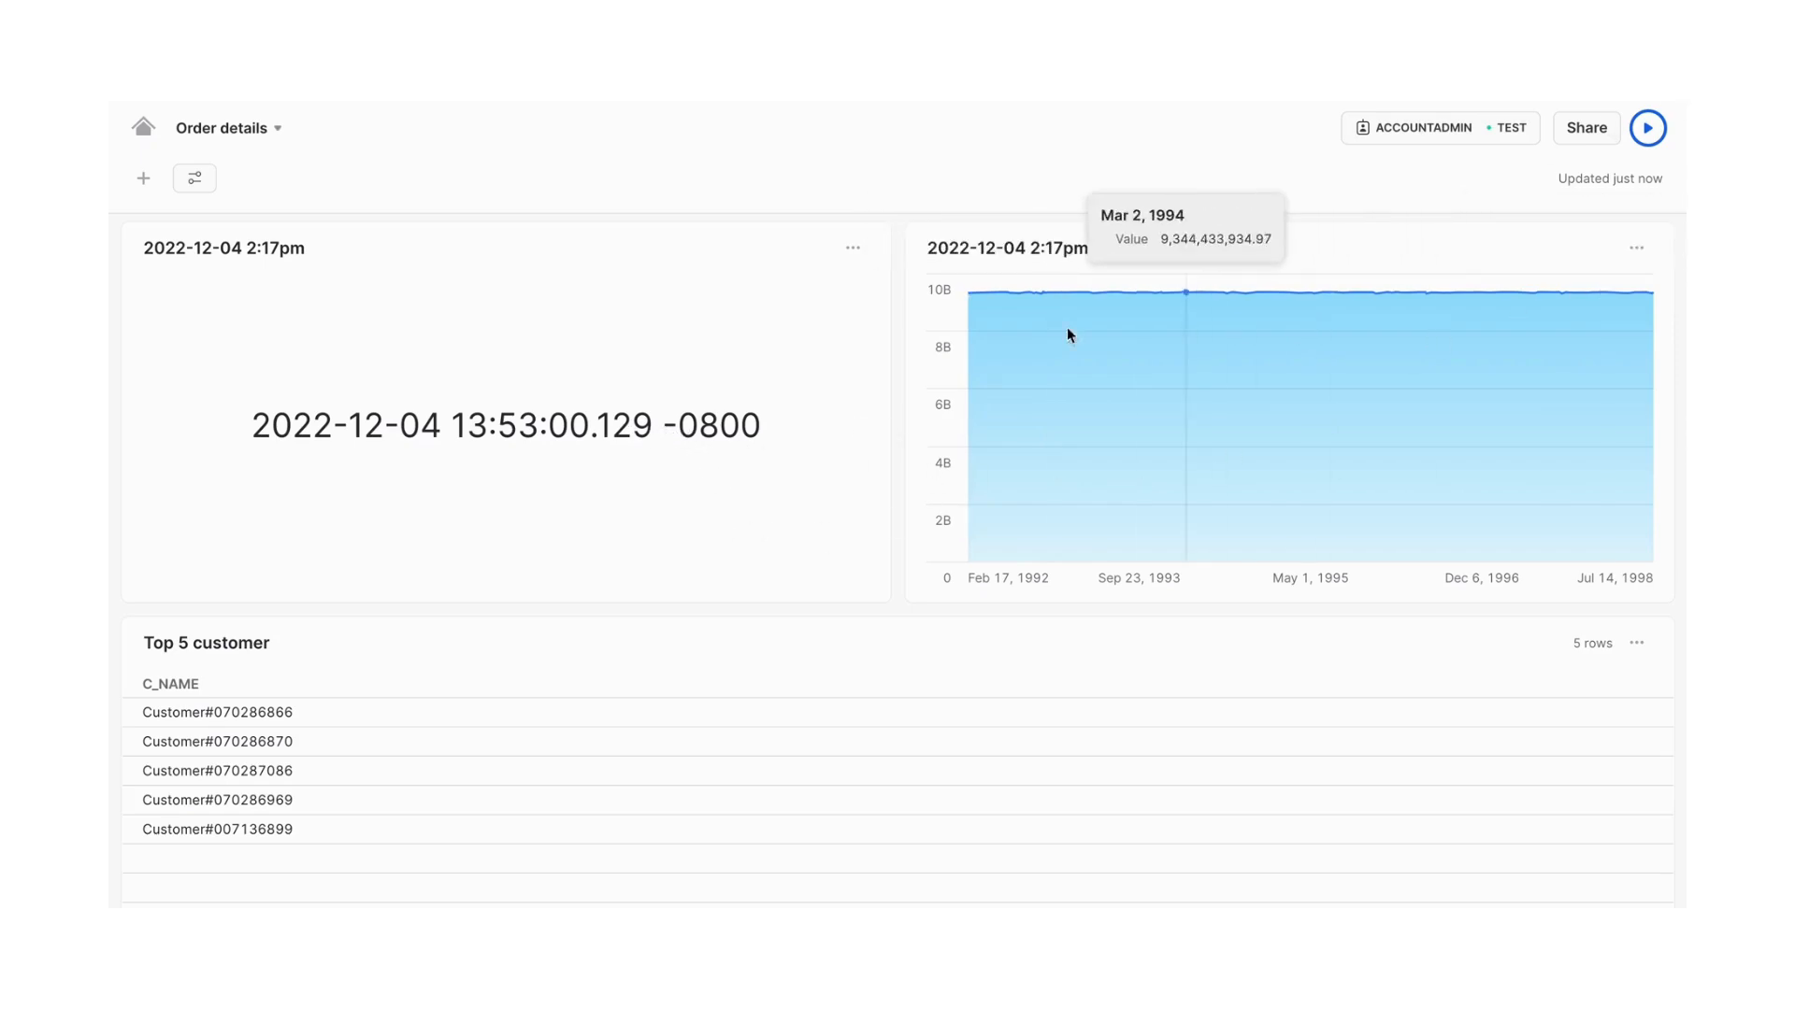
{"action": "mouse_move", "coordinate": [146, 125]}
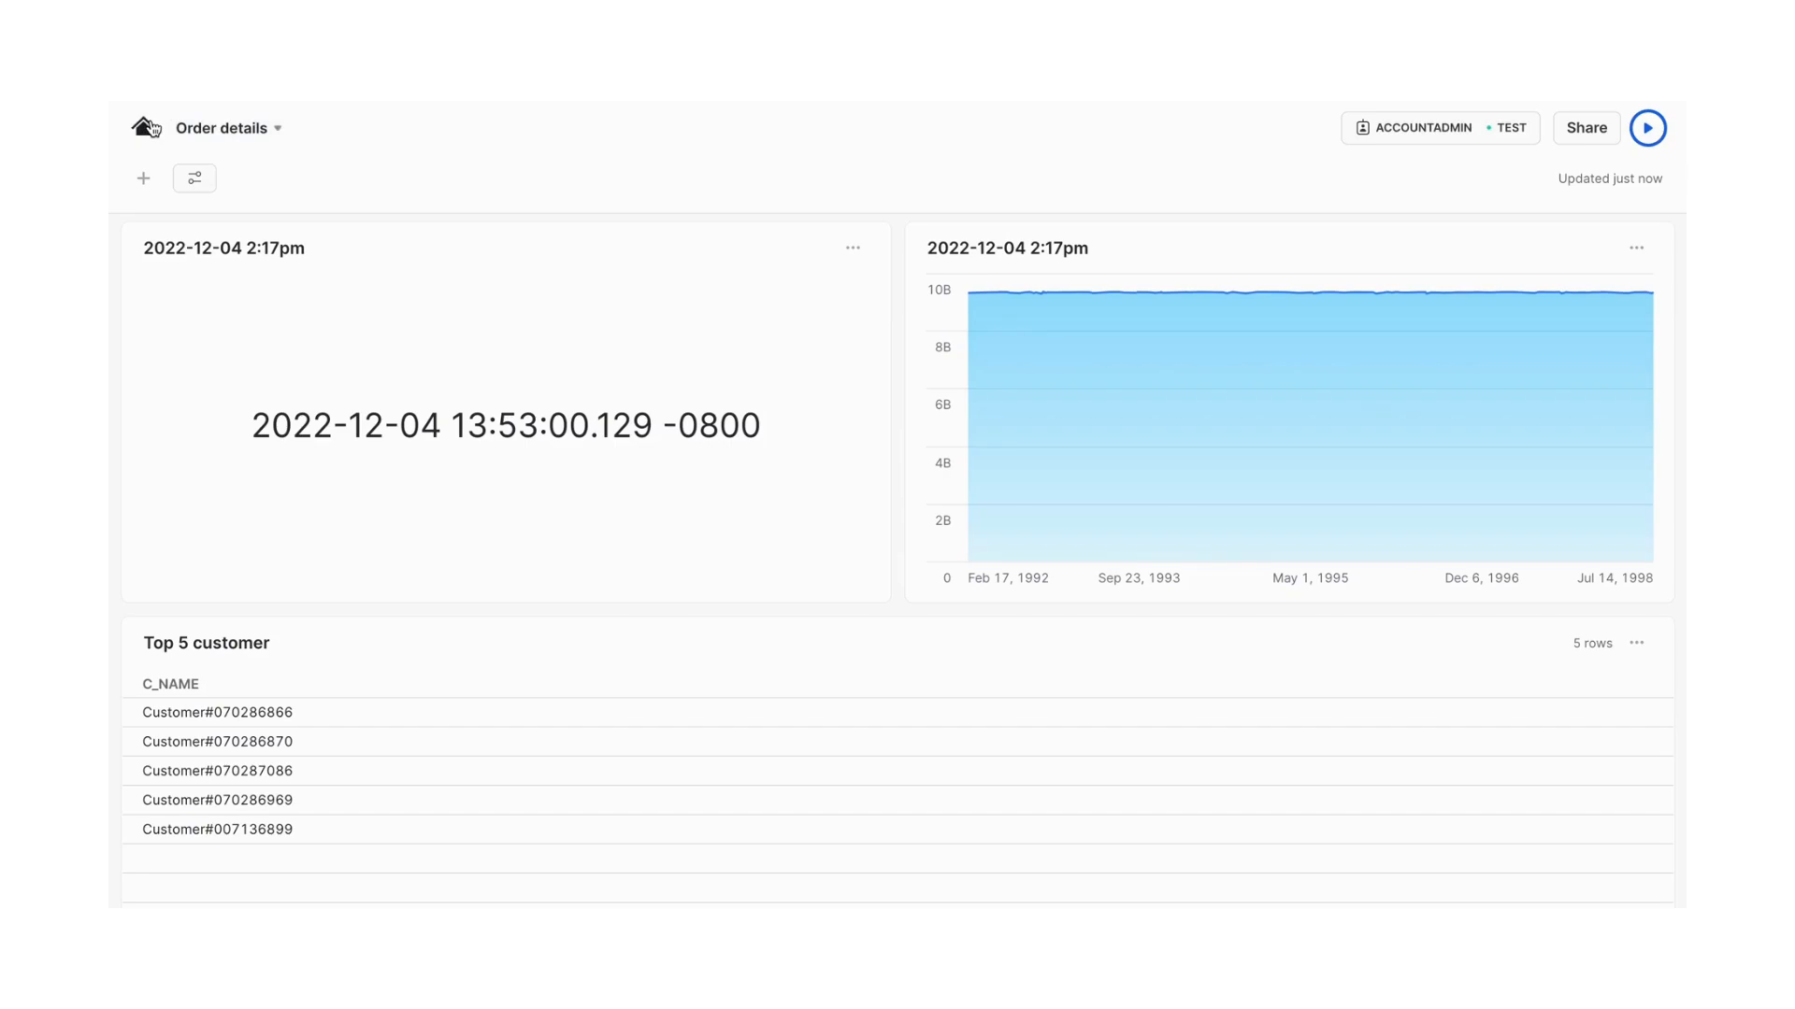
Browse the Data section's private sharing page
{"action": "left_click", "coordinate": [146, 127]}
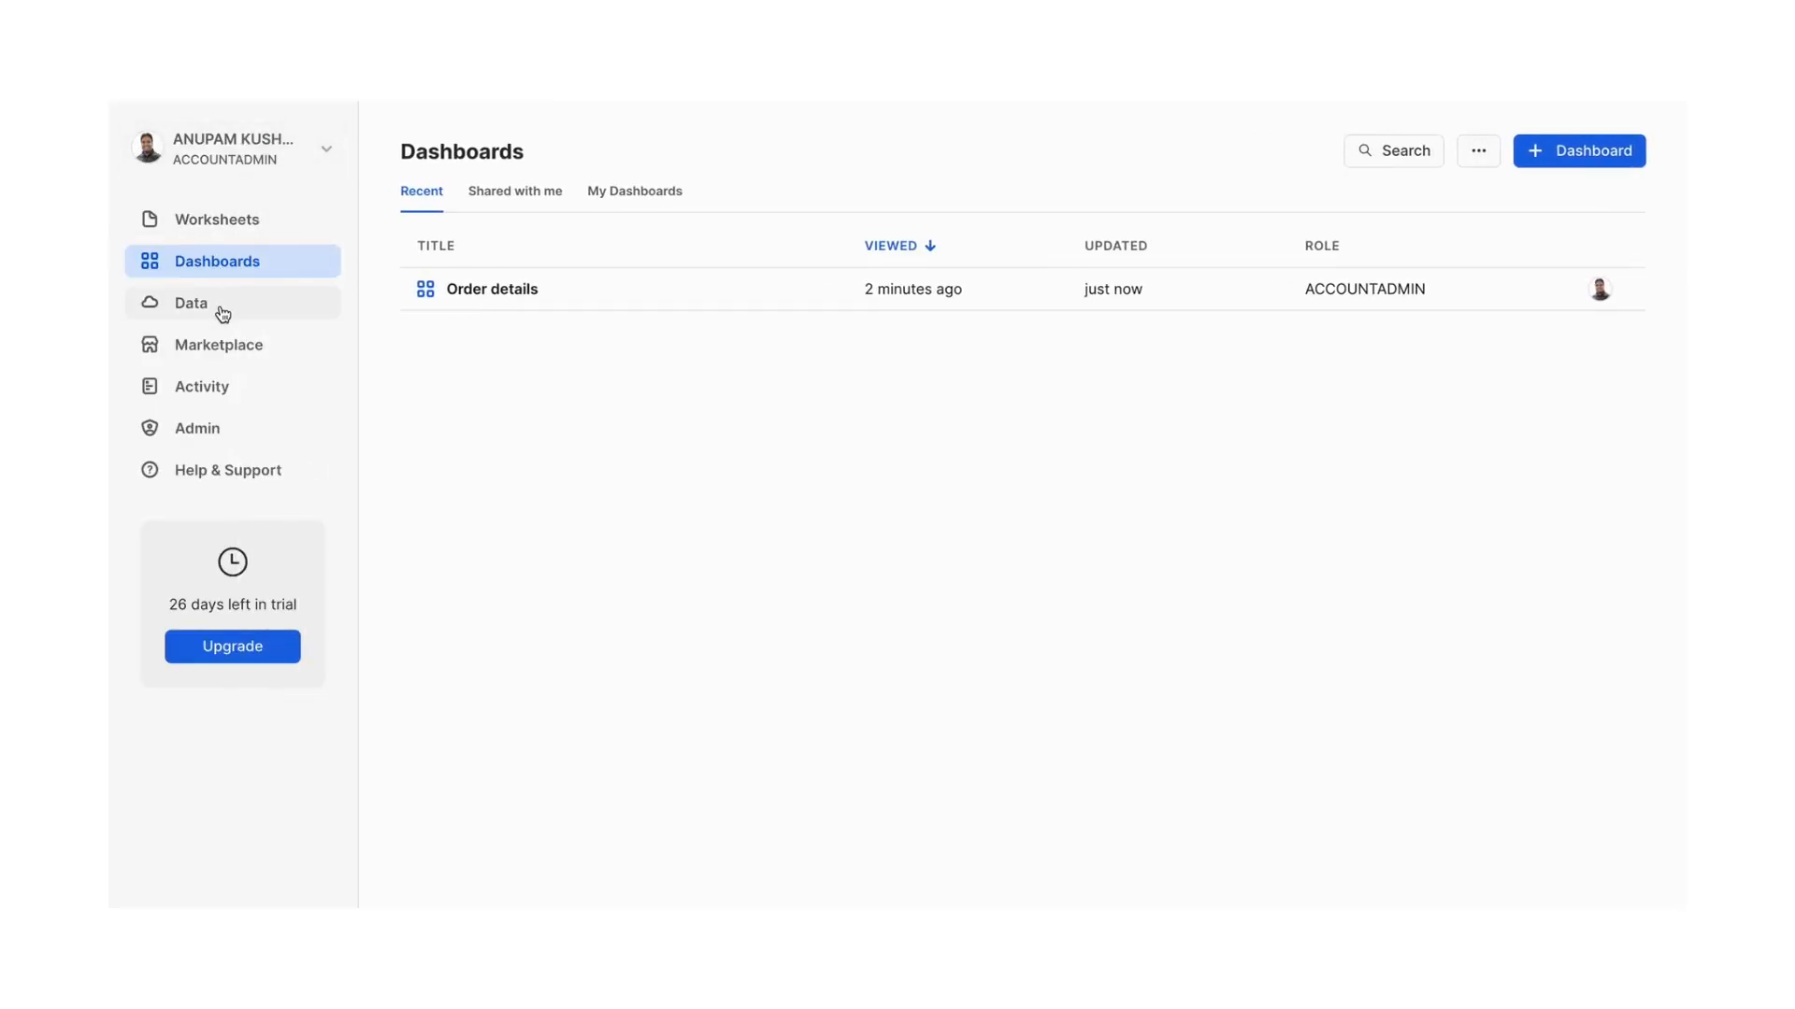
{"action": "left_click", "coordinate": [191, 303]}
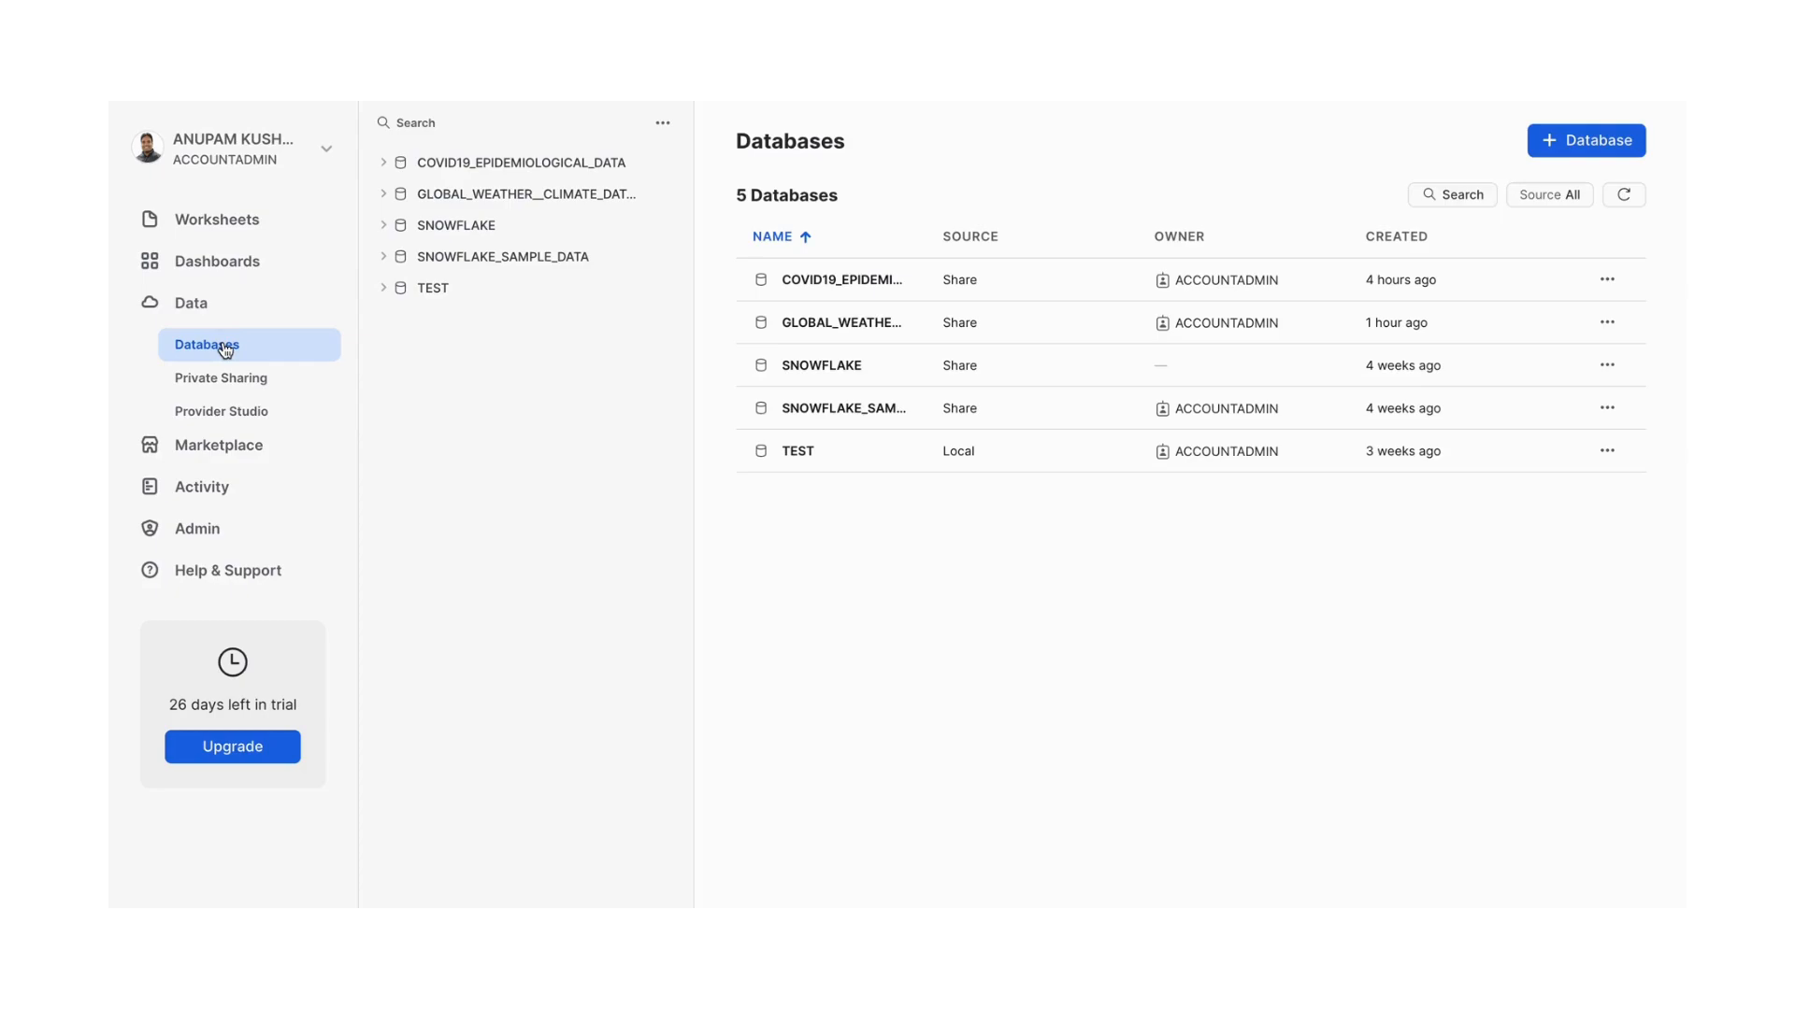
{"action": "mouse_move", "coordinate": [432, 288]}
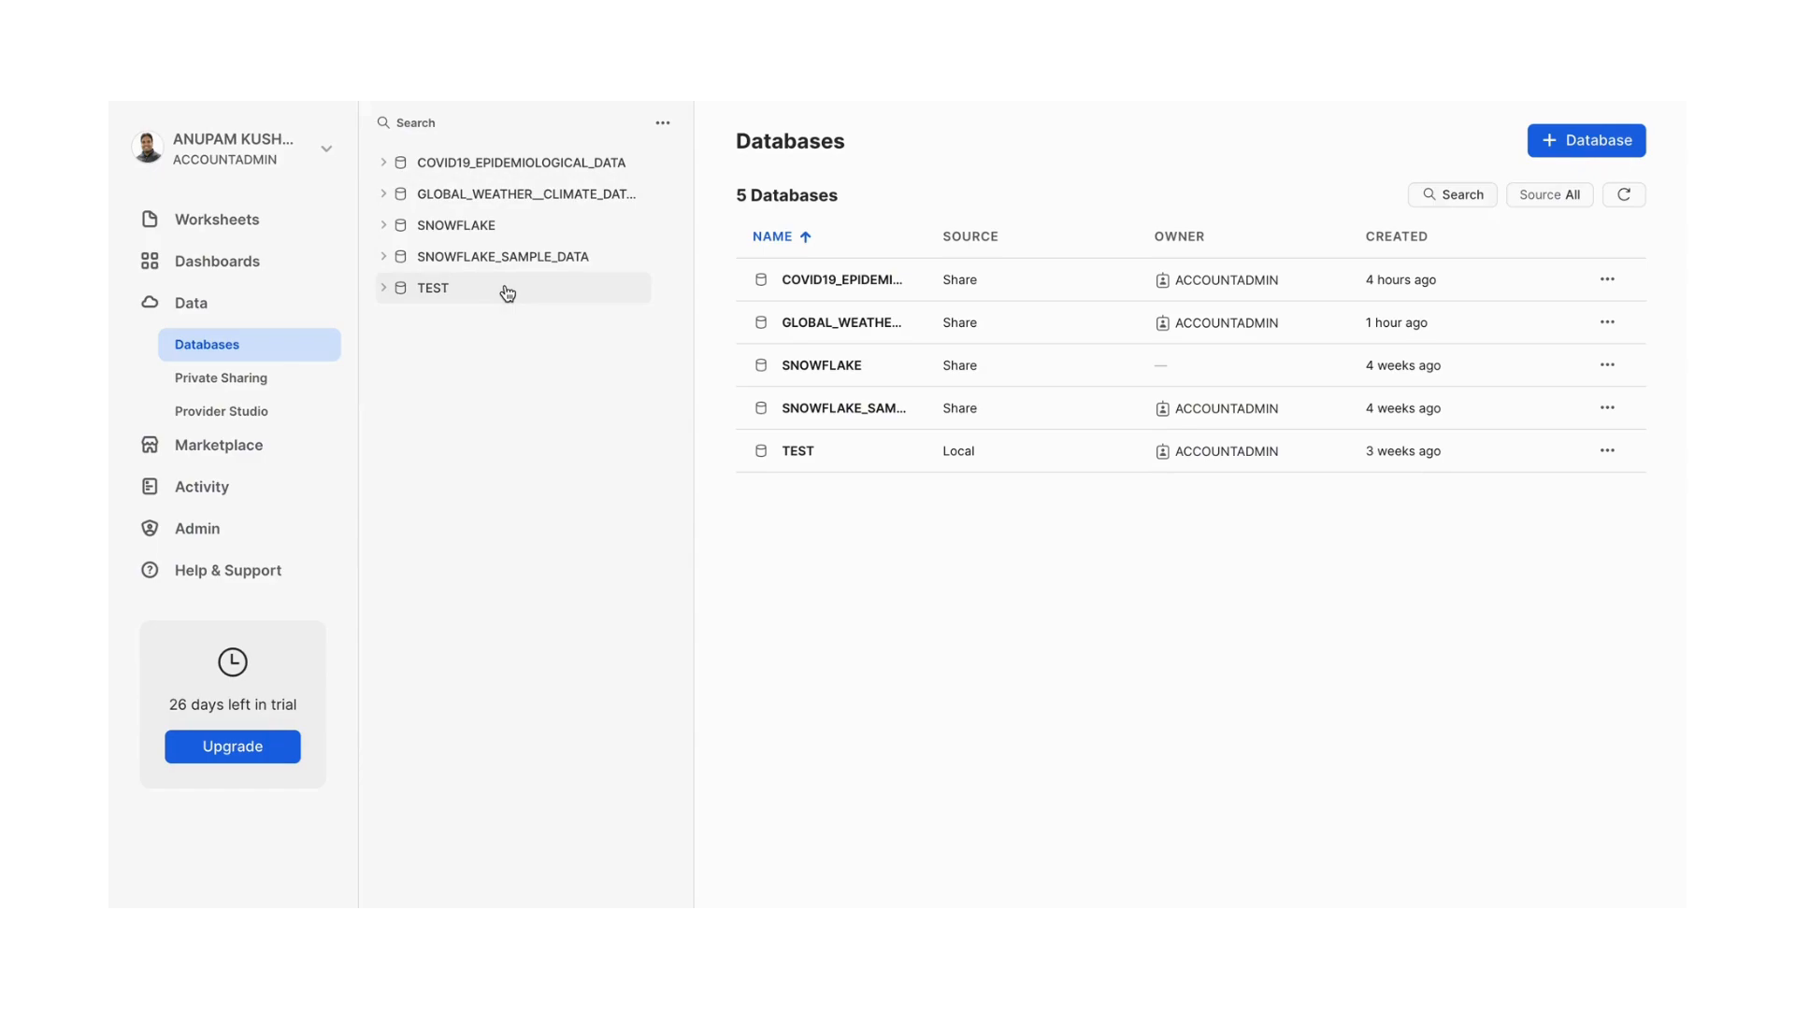
{"action": "left_click", "coordinate": [221, 378]}
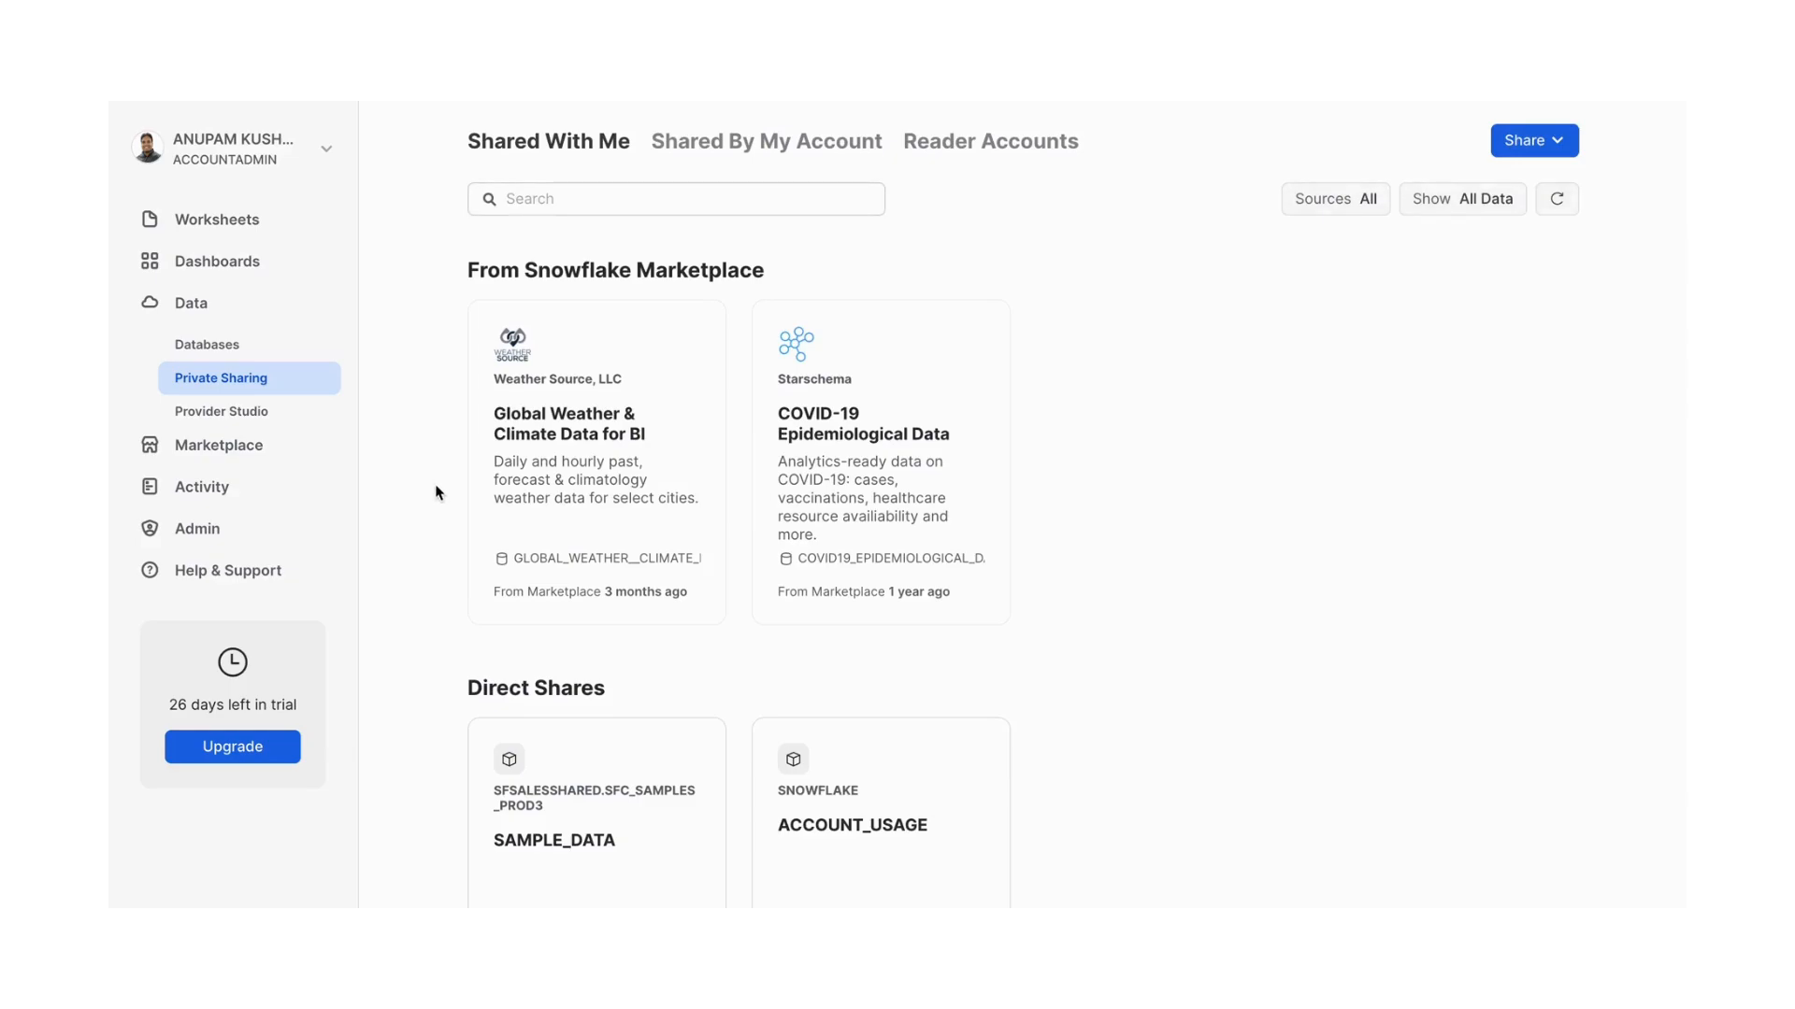
{"action": "scroll", "scroll_direction": "down", "scroll_amount": 3}
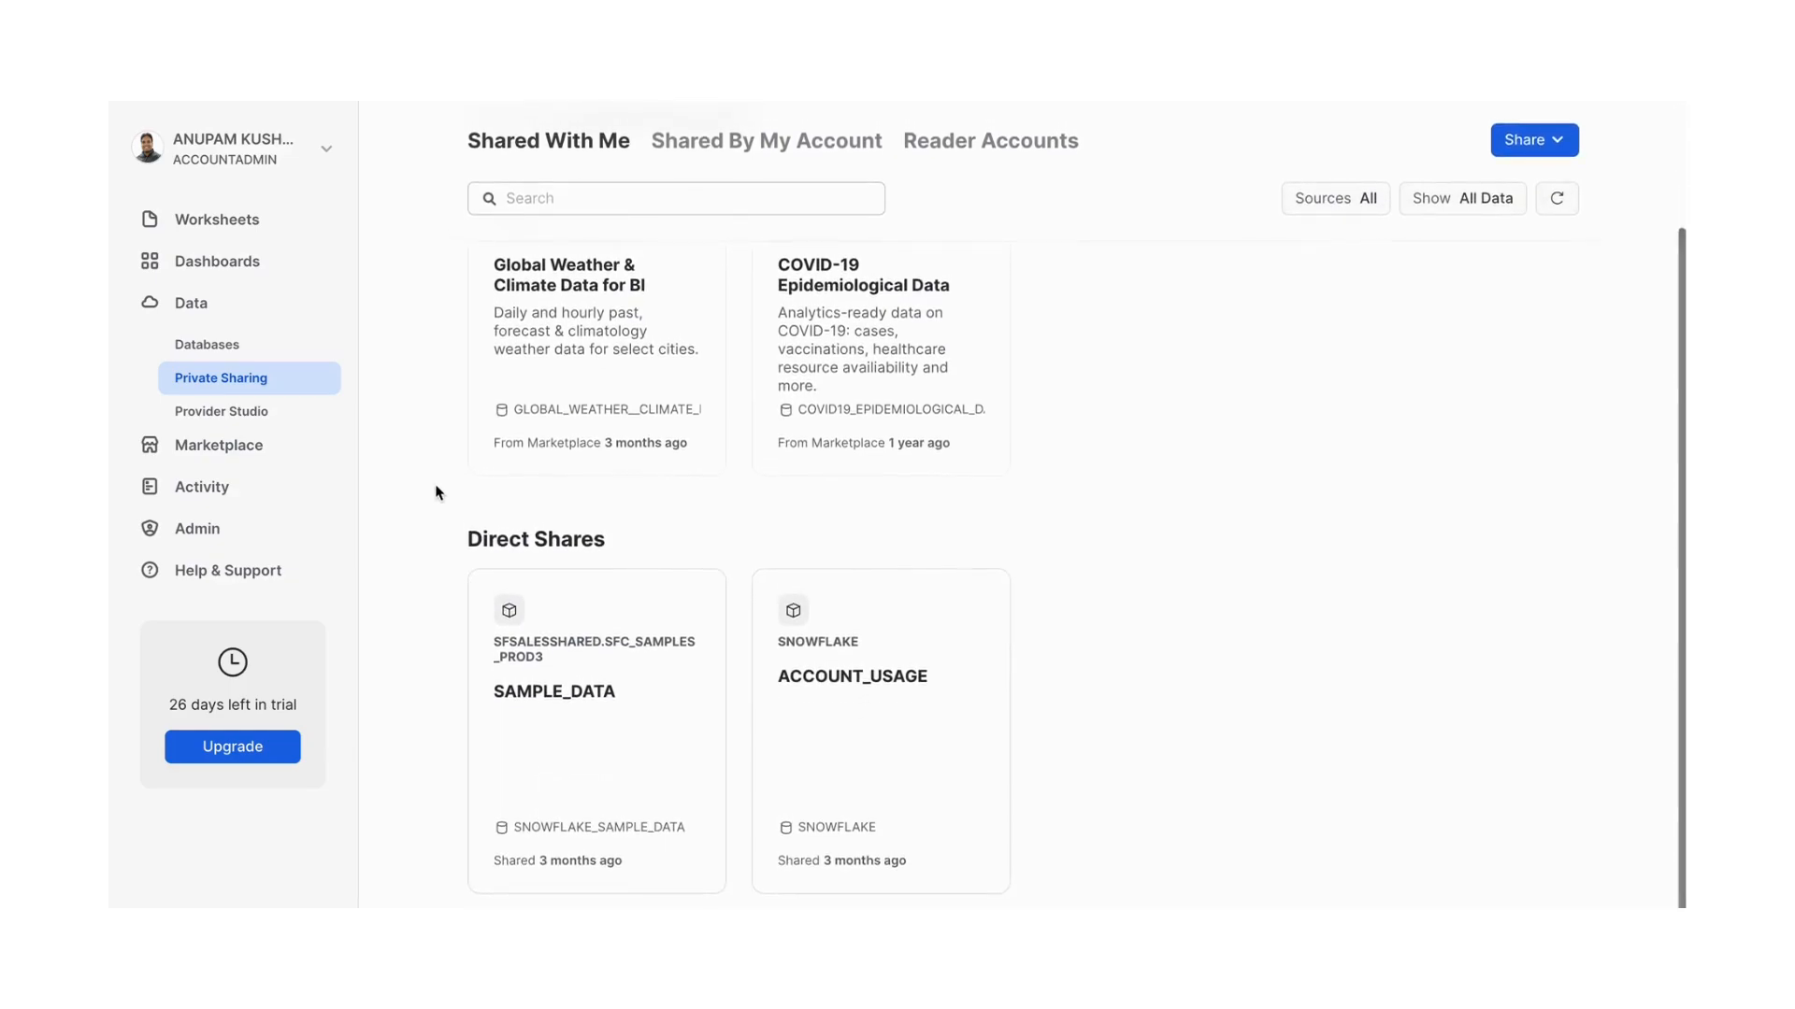
{"action": "mouse_move", "coordinate": [978, 202]}
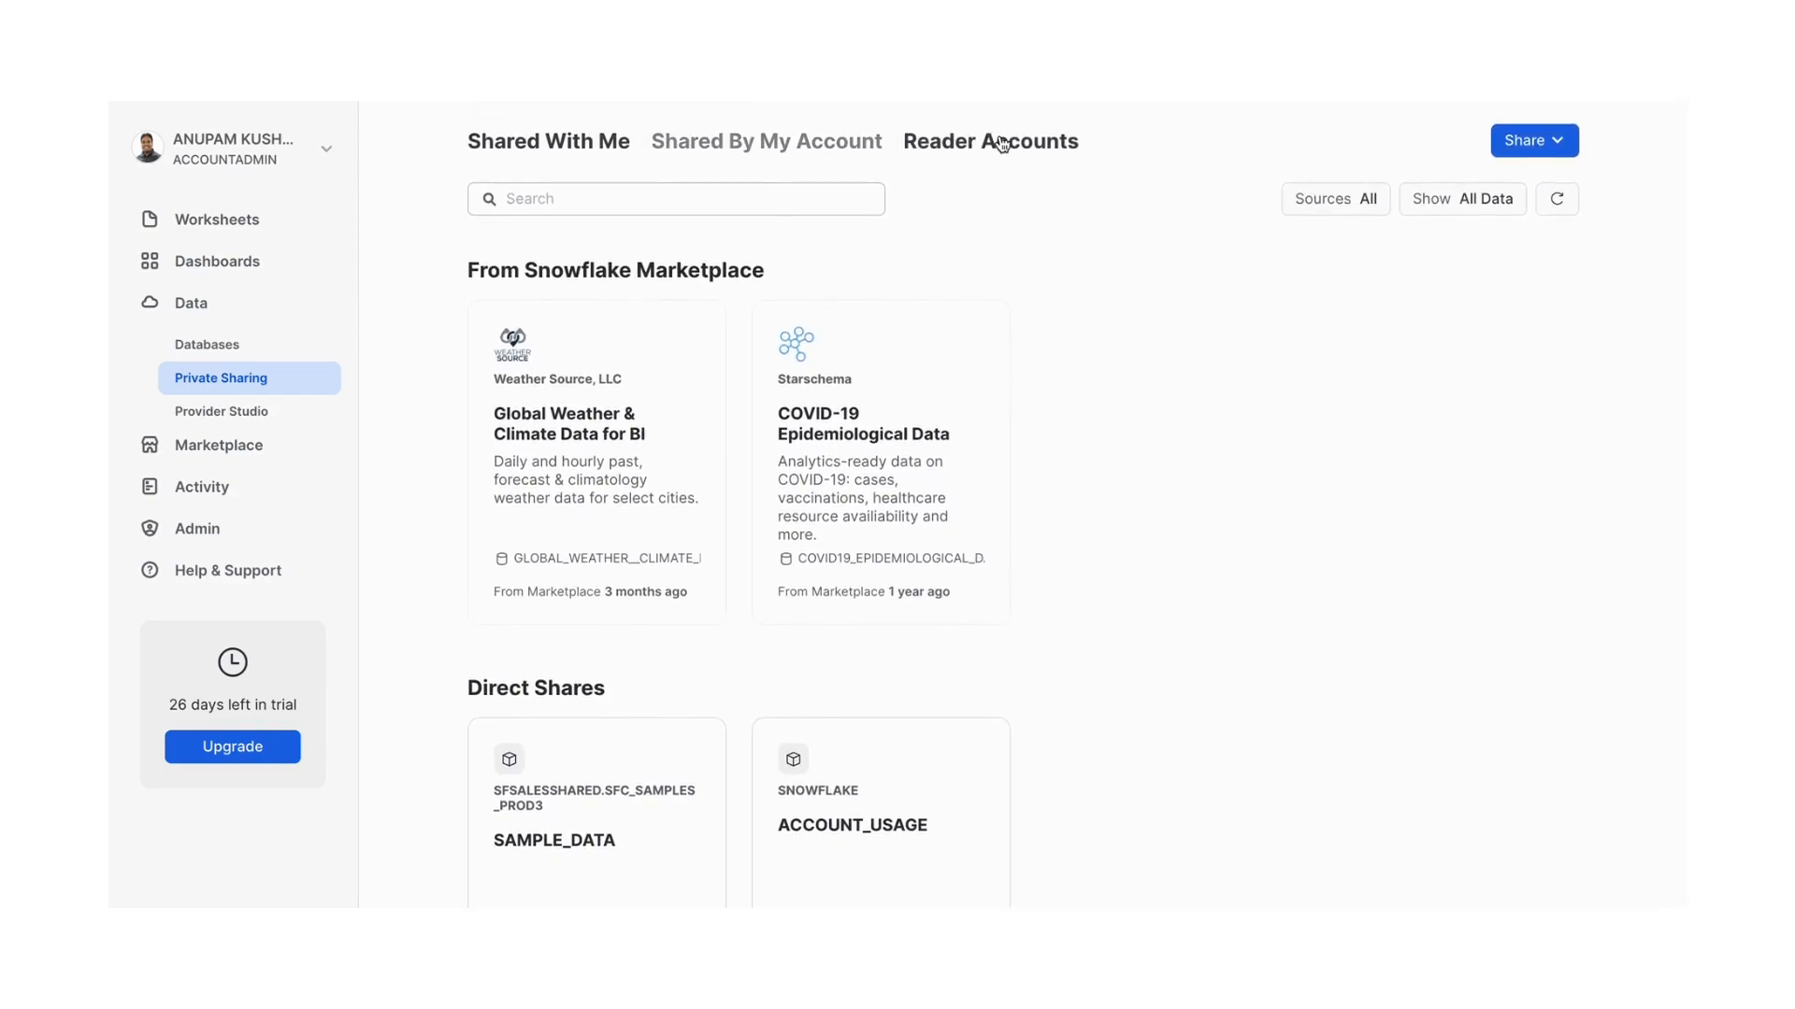
{"action": "mouse_move", "coordinate": [974, 215]}
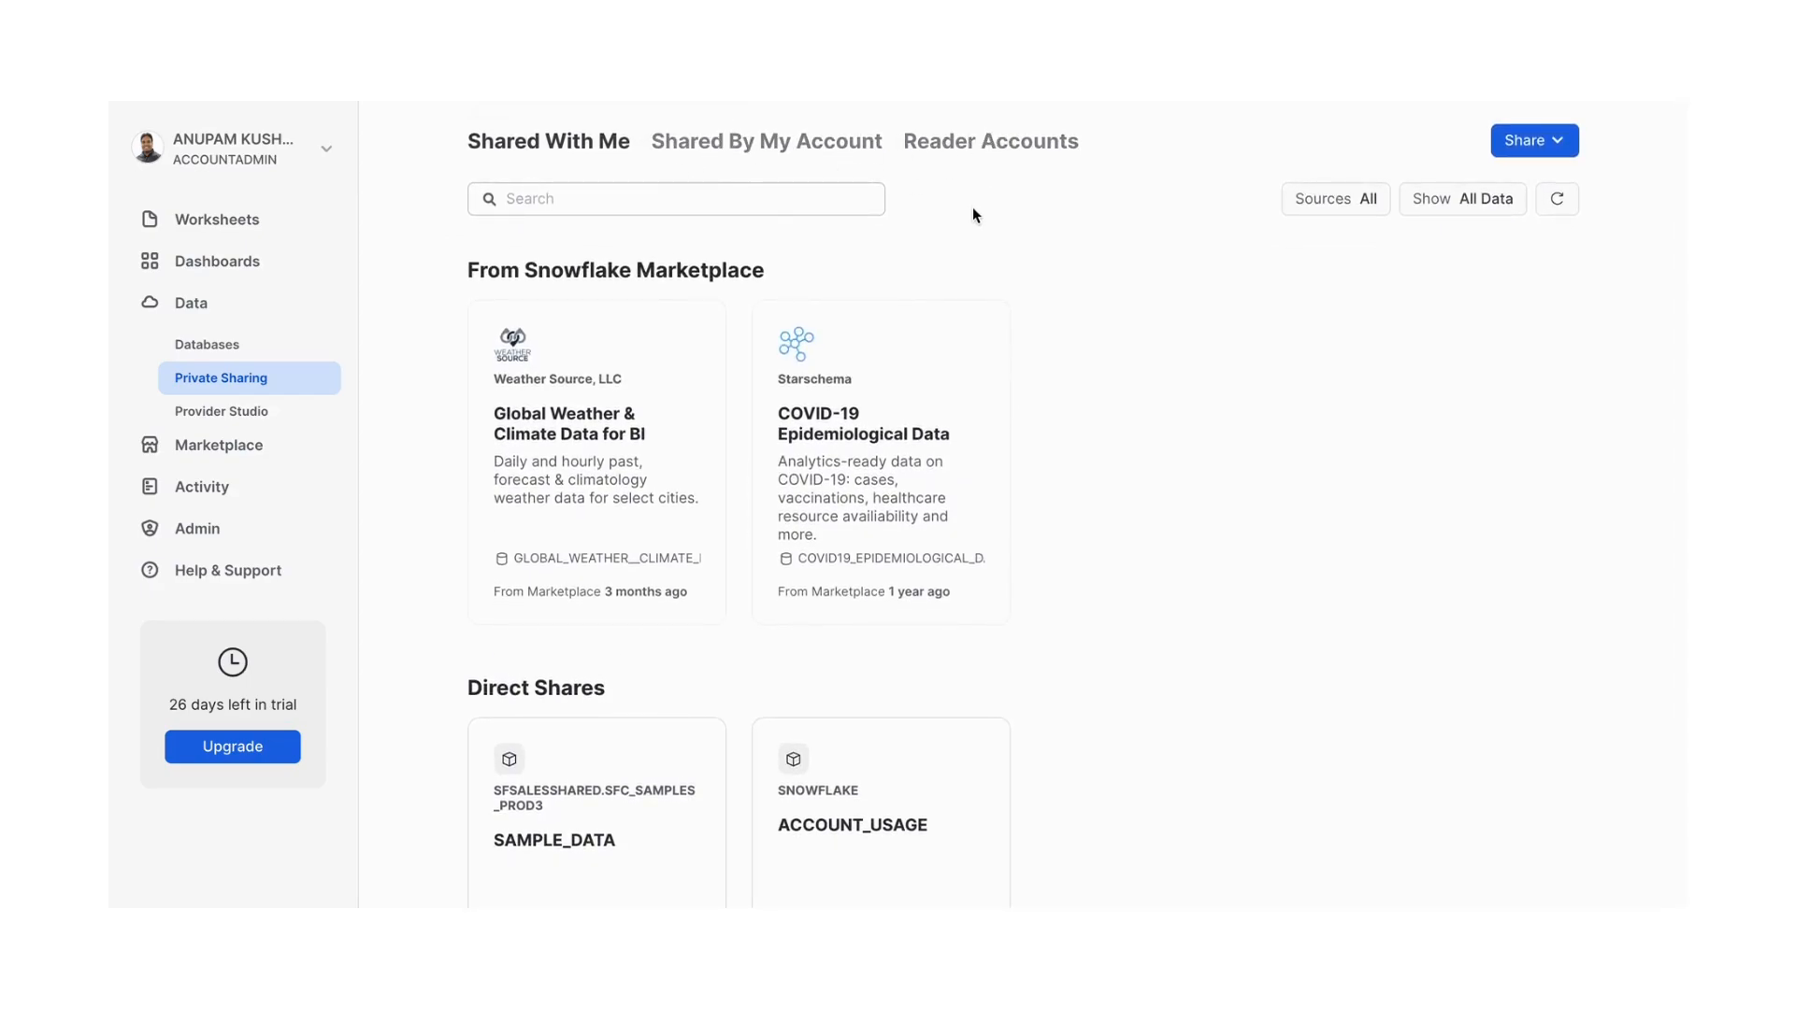
Visit Provider Studio, then show the list of databases
{"action": "left_click", "coordinate": [221, 412]}
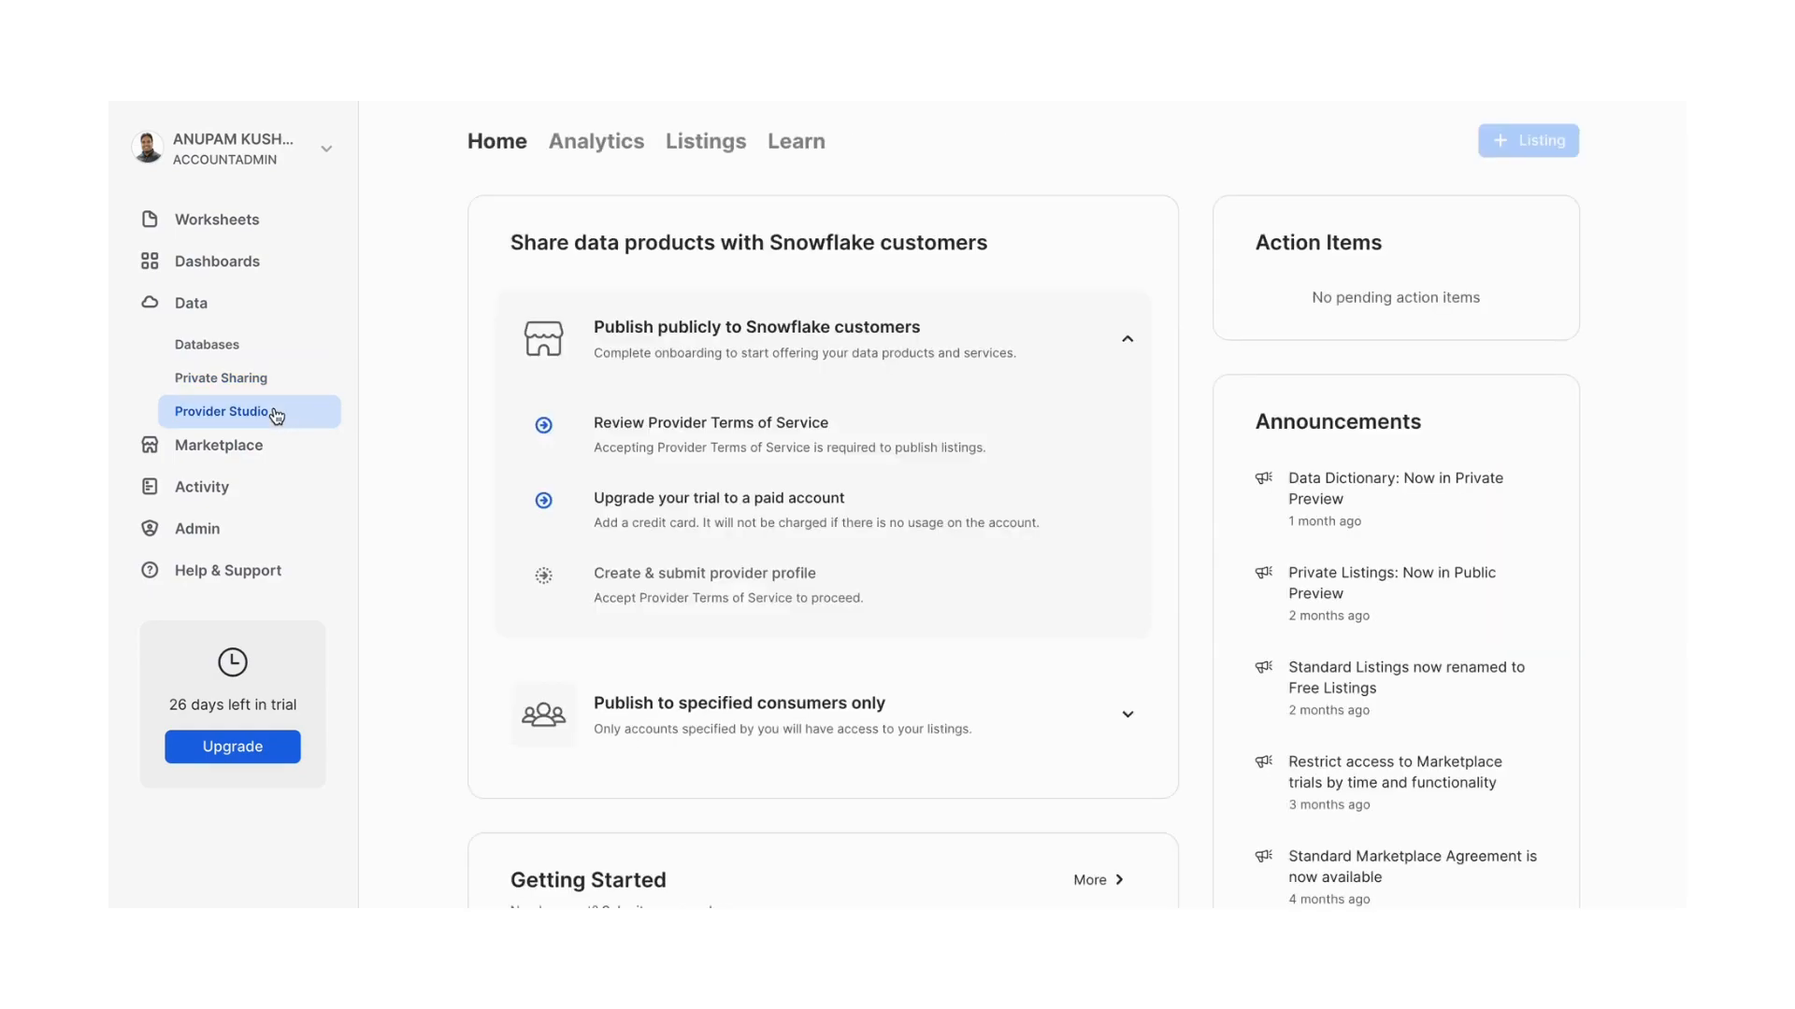
{"action": "mouse_move", "coordinate": [1185, 428]}
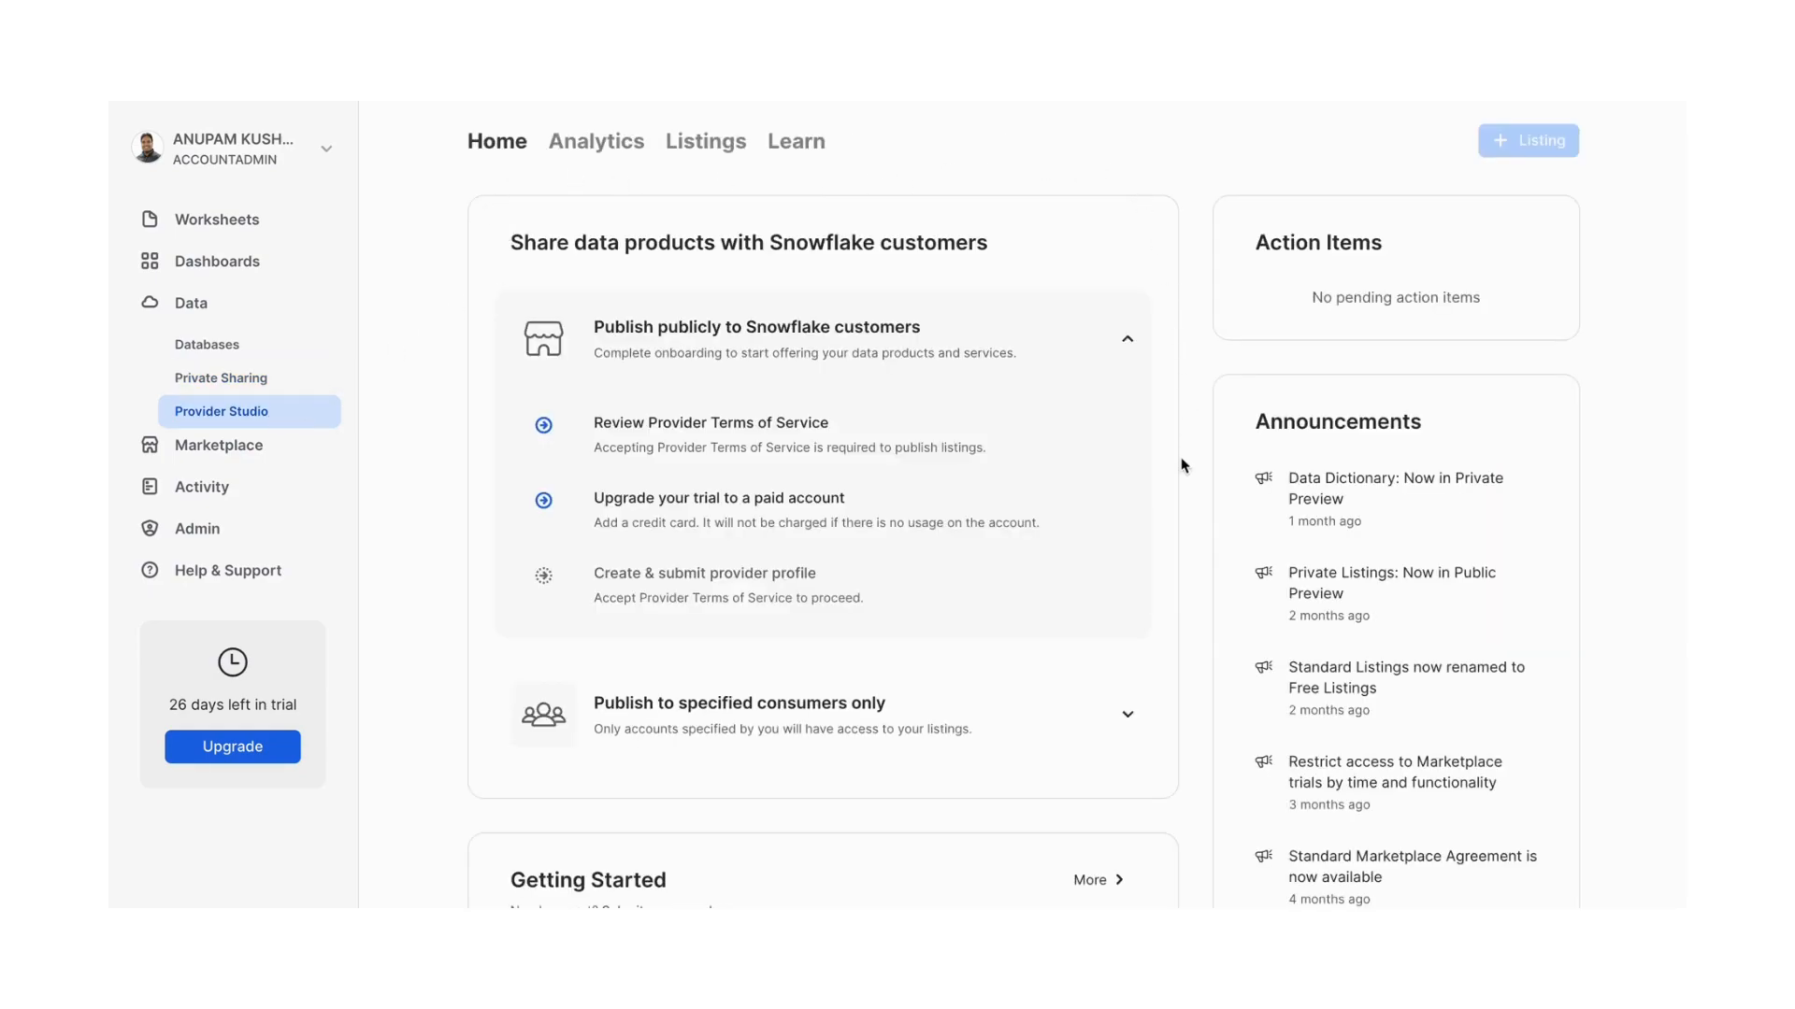
{"action": "mouse_move", "coordinate": [217, 445]}
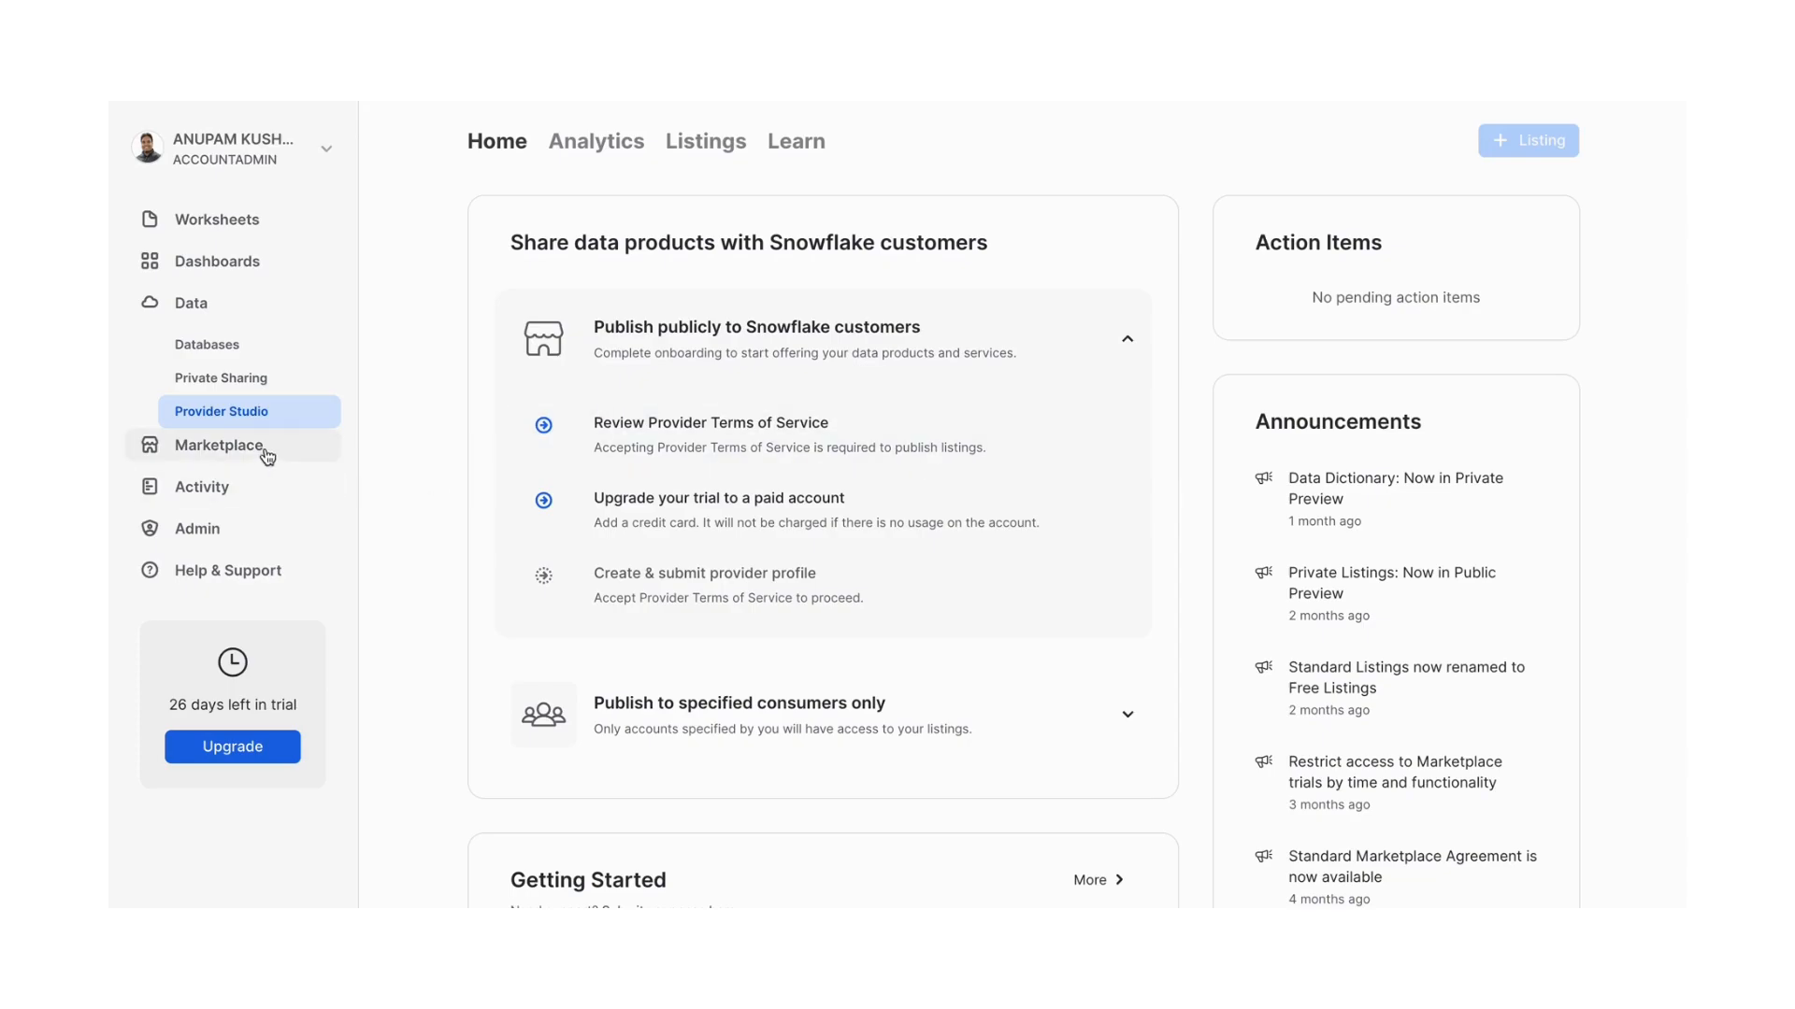
{"action": "left_click", "coordinate": [207, 344]}
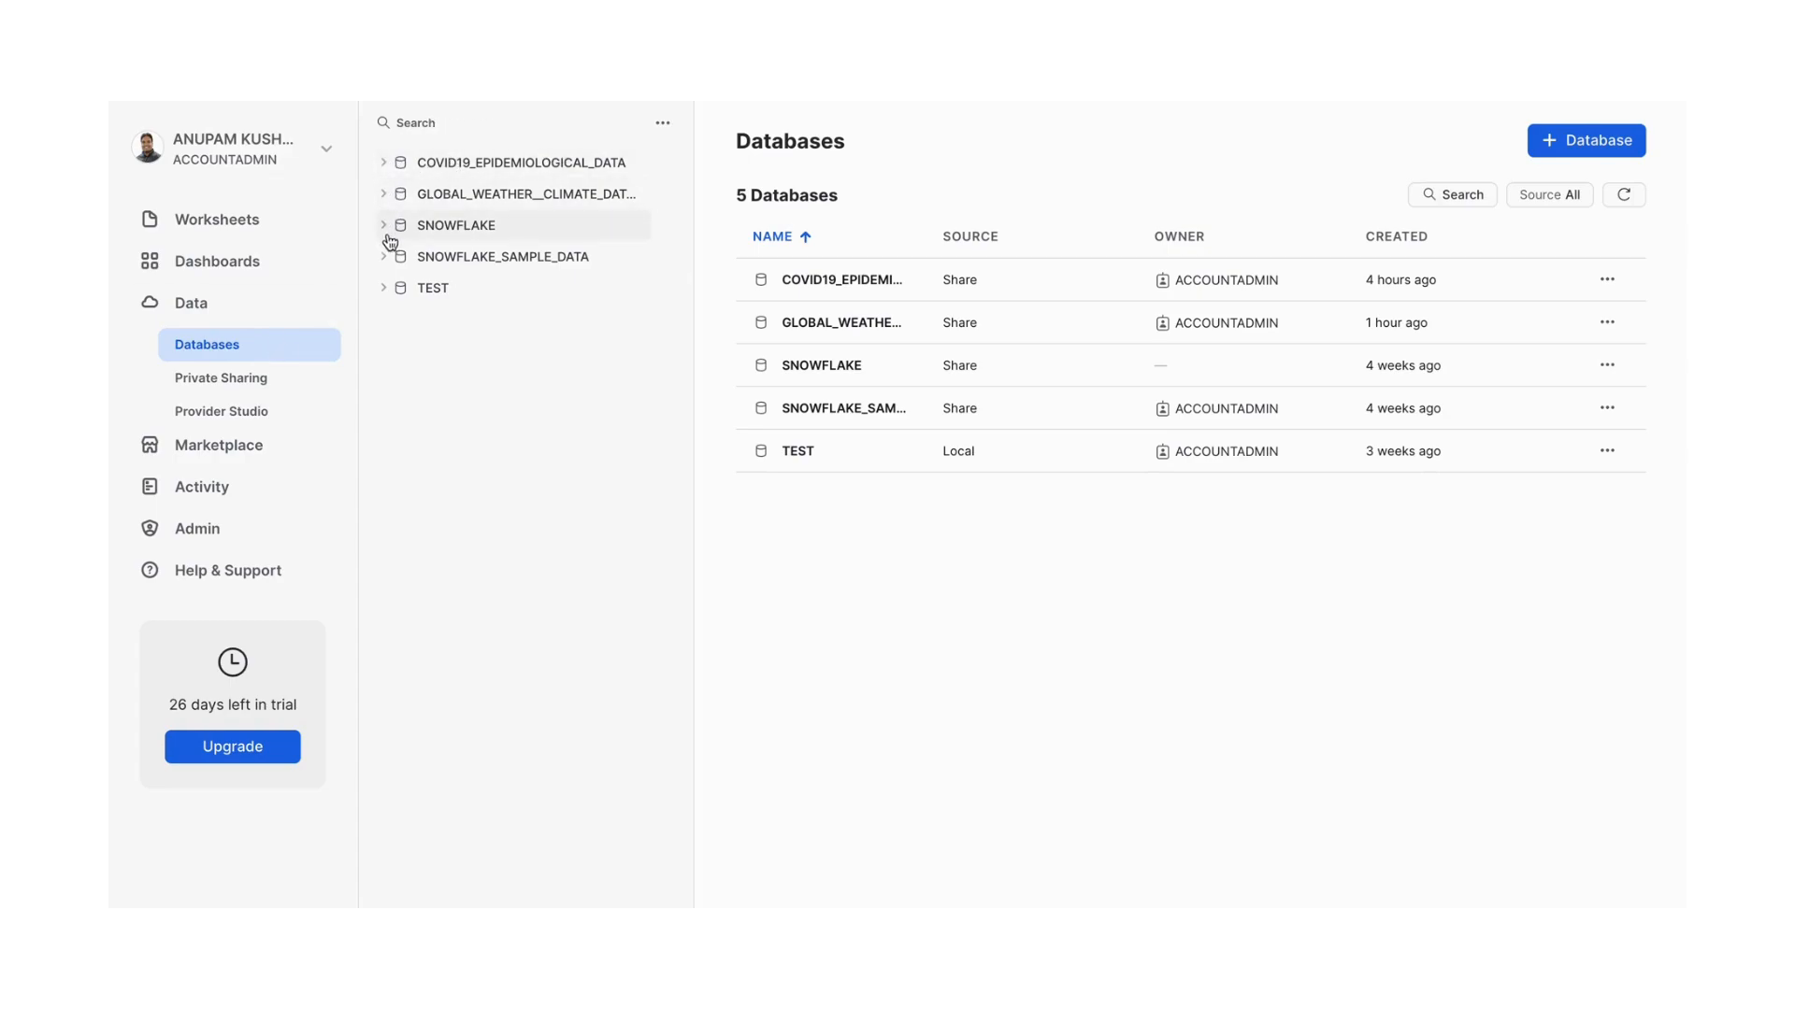
Expand TEST > STUDENT > Tables to list DEPT, EMPLOYEE and MARKS
{"action": "left_click", "coordinate": [383, 288]}
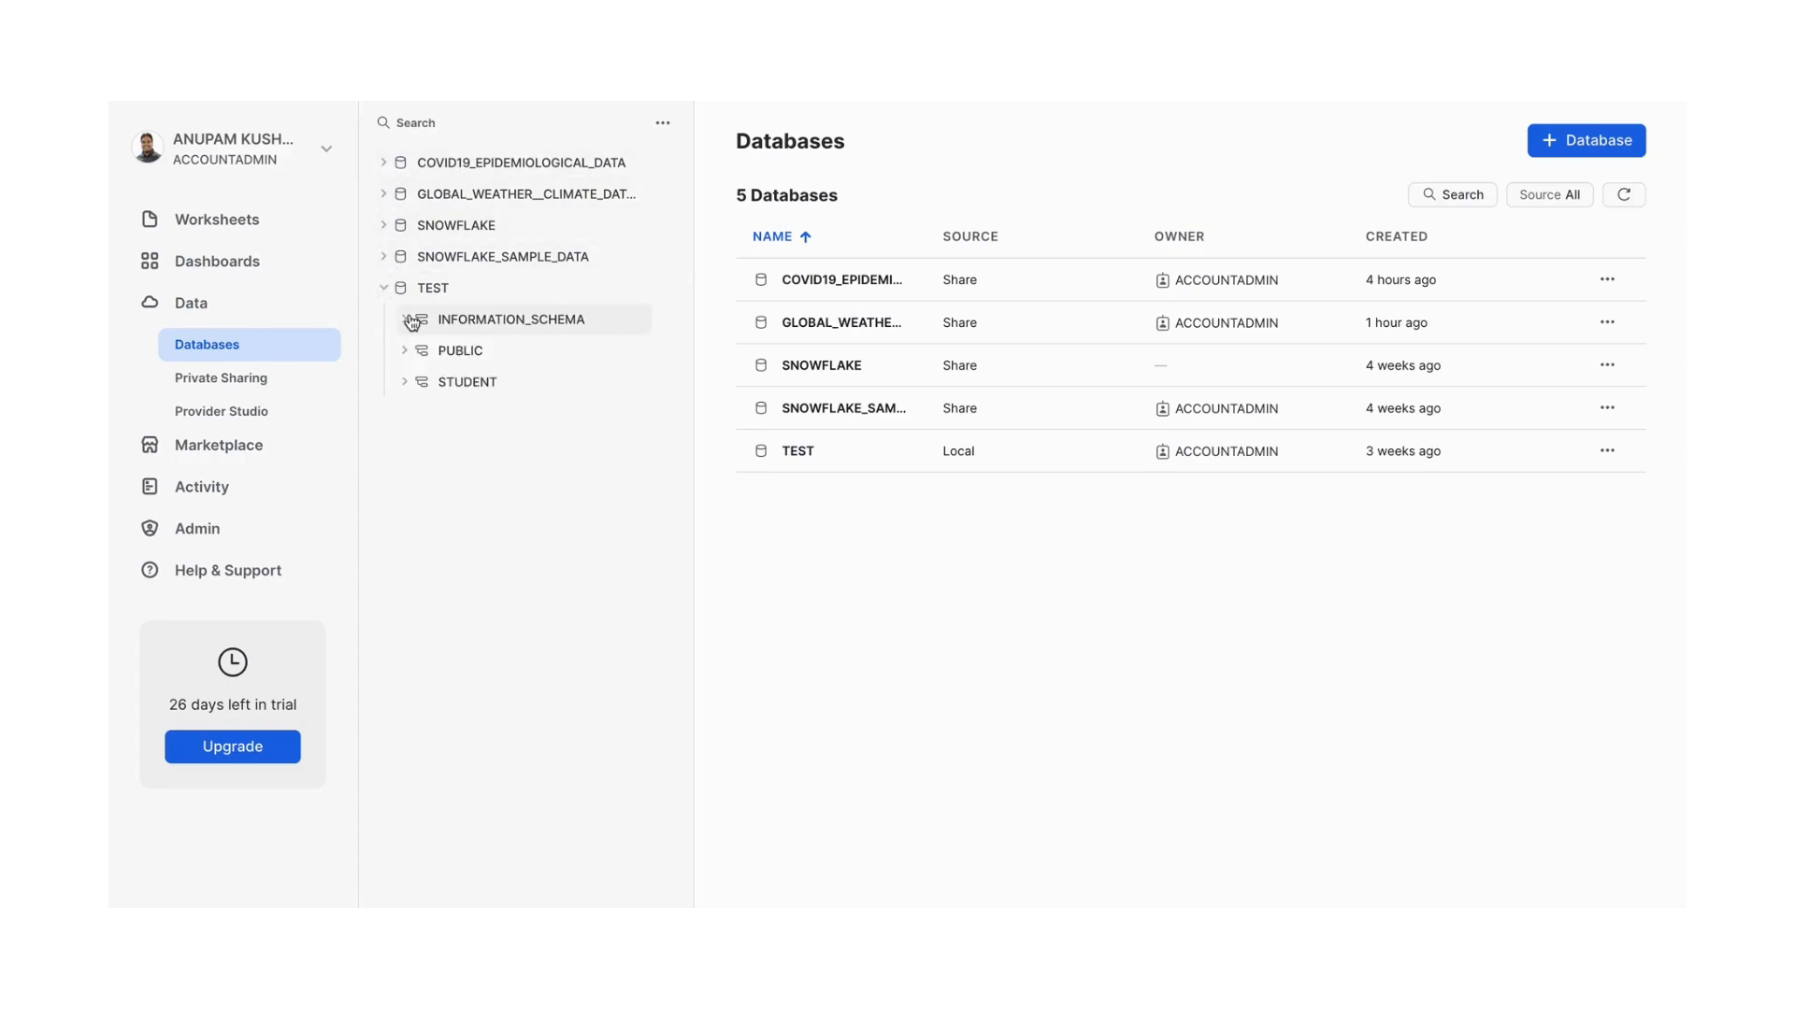
{"action": "left_click", "coordinate": [404, 382]}
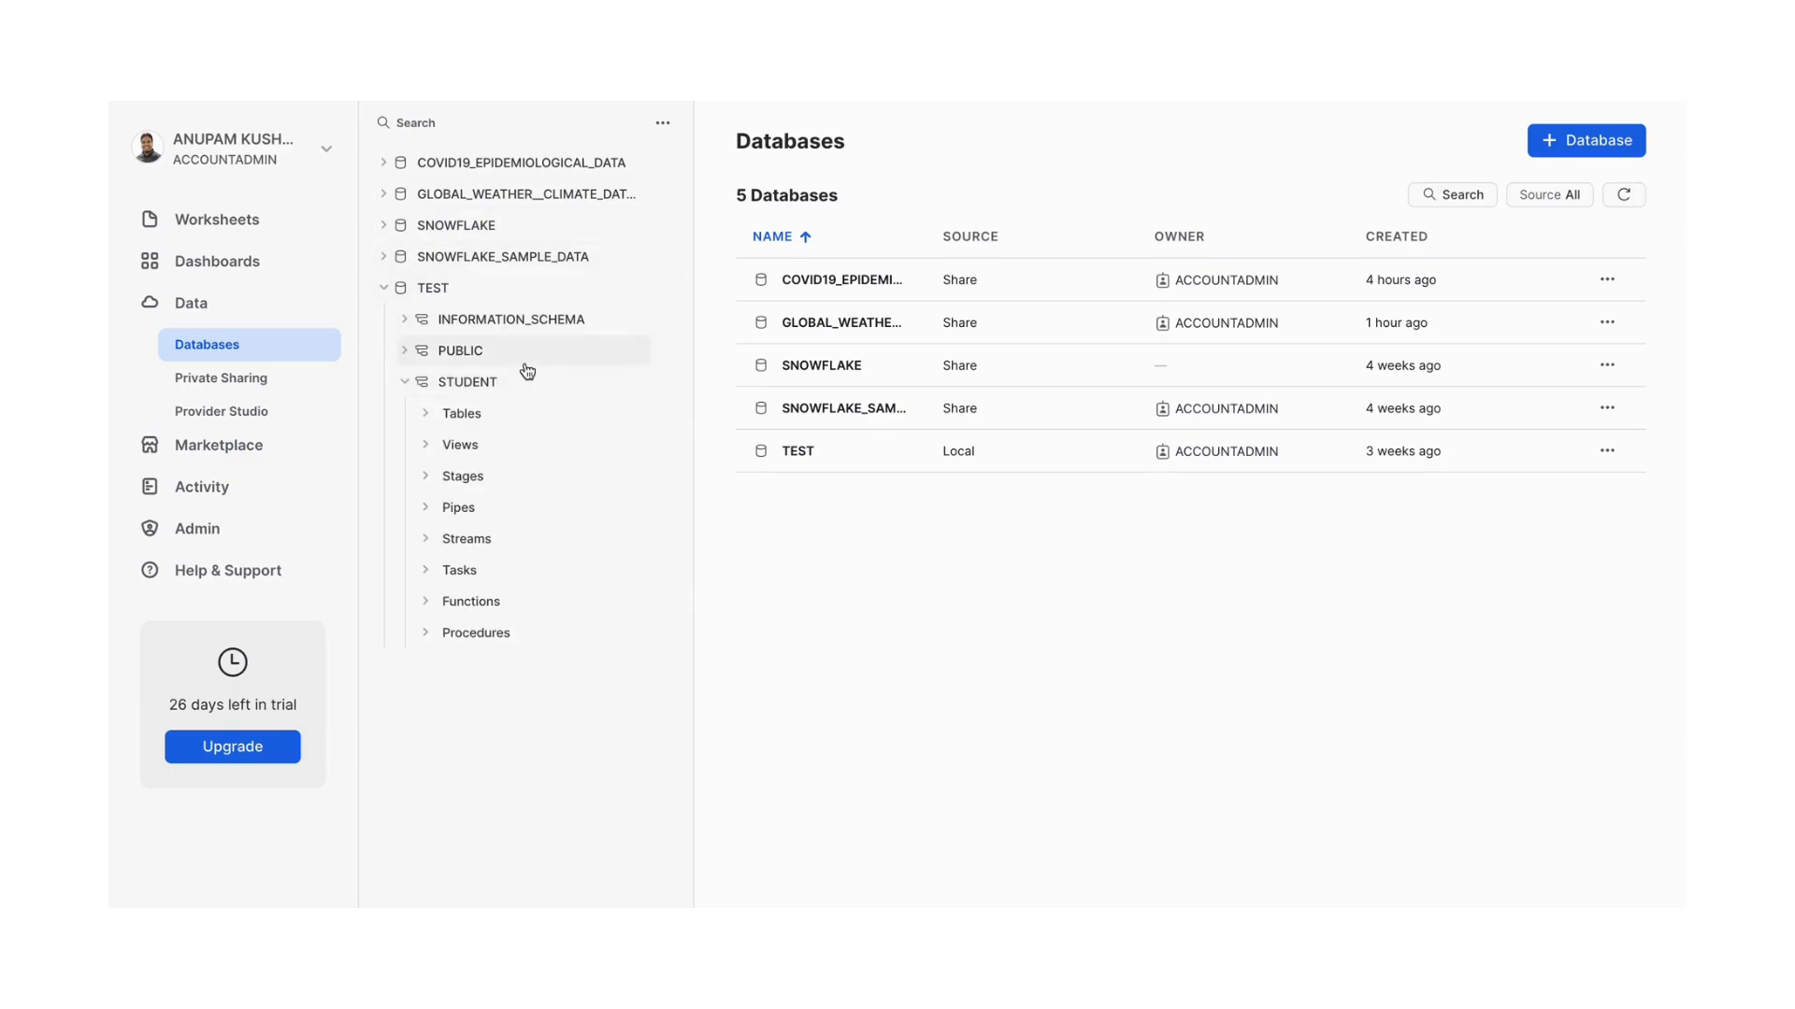
{"action": "mouse_move", "coordinate": [470, 359]}
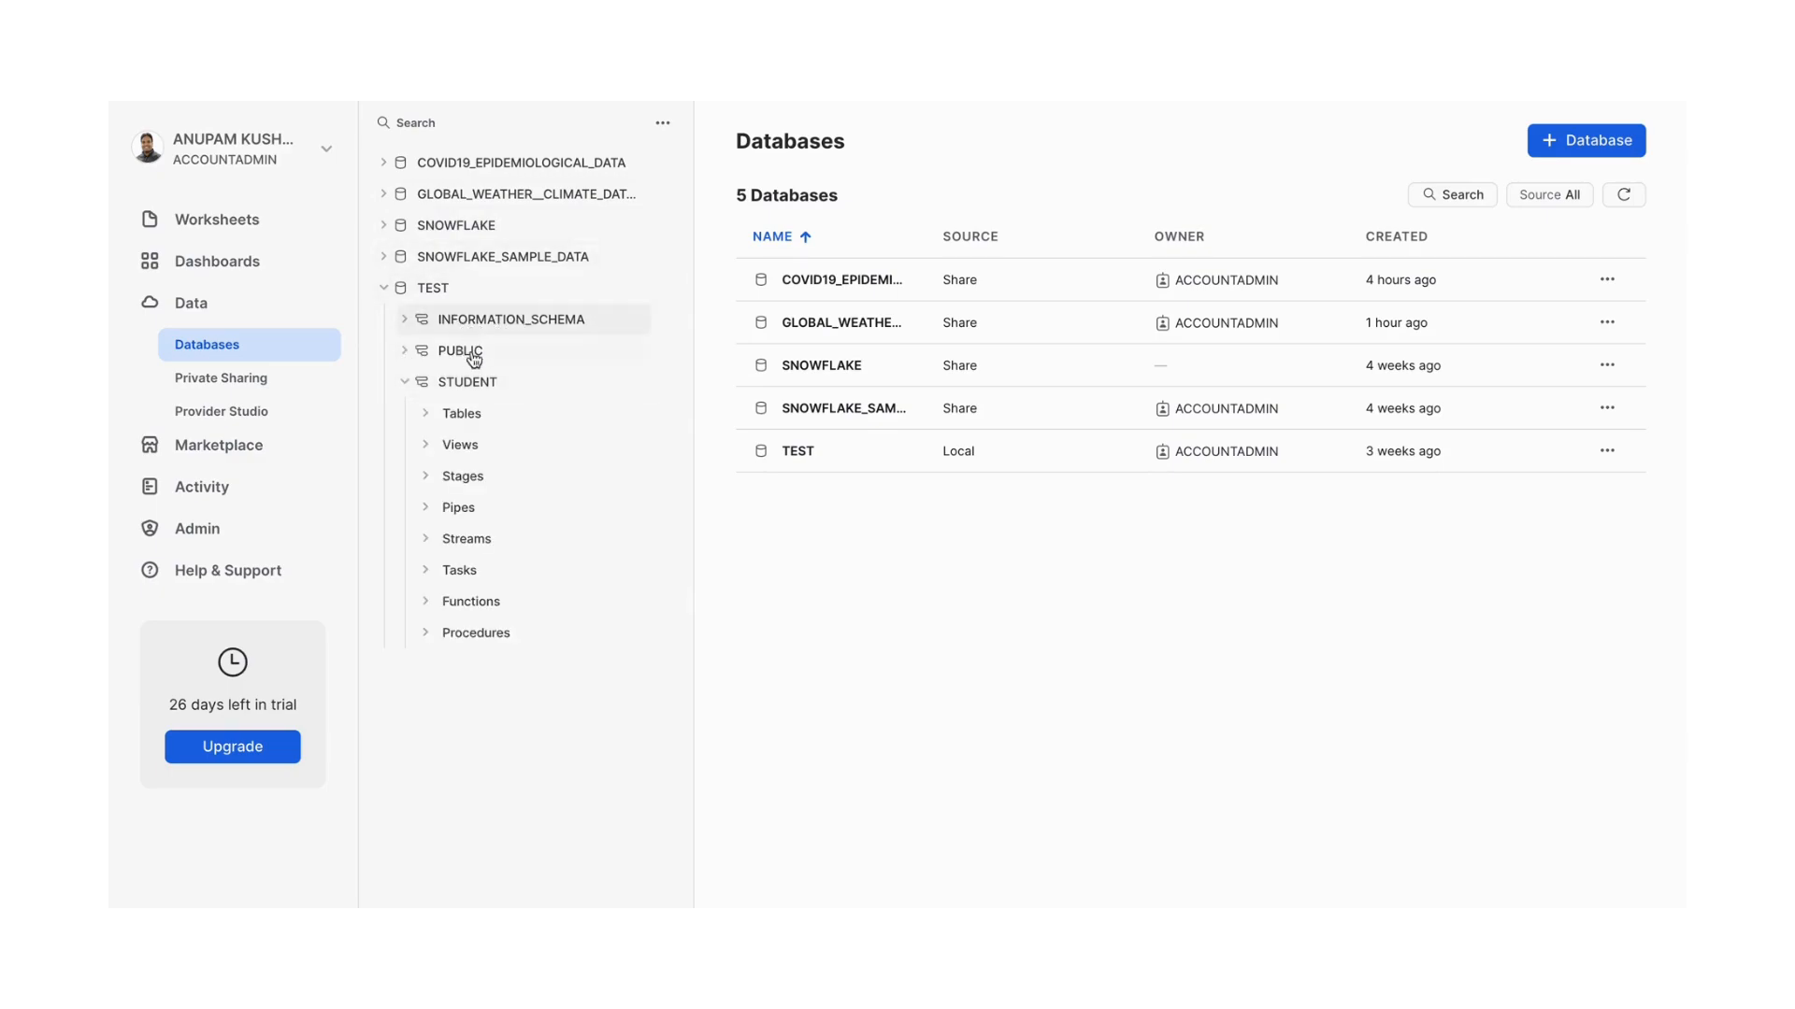
{"action": "mouse_move", "coordinate": [460, 349]}
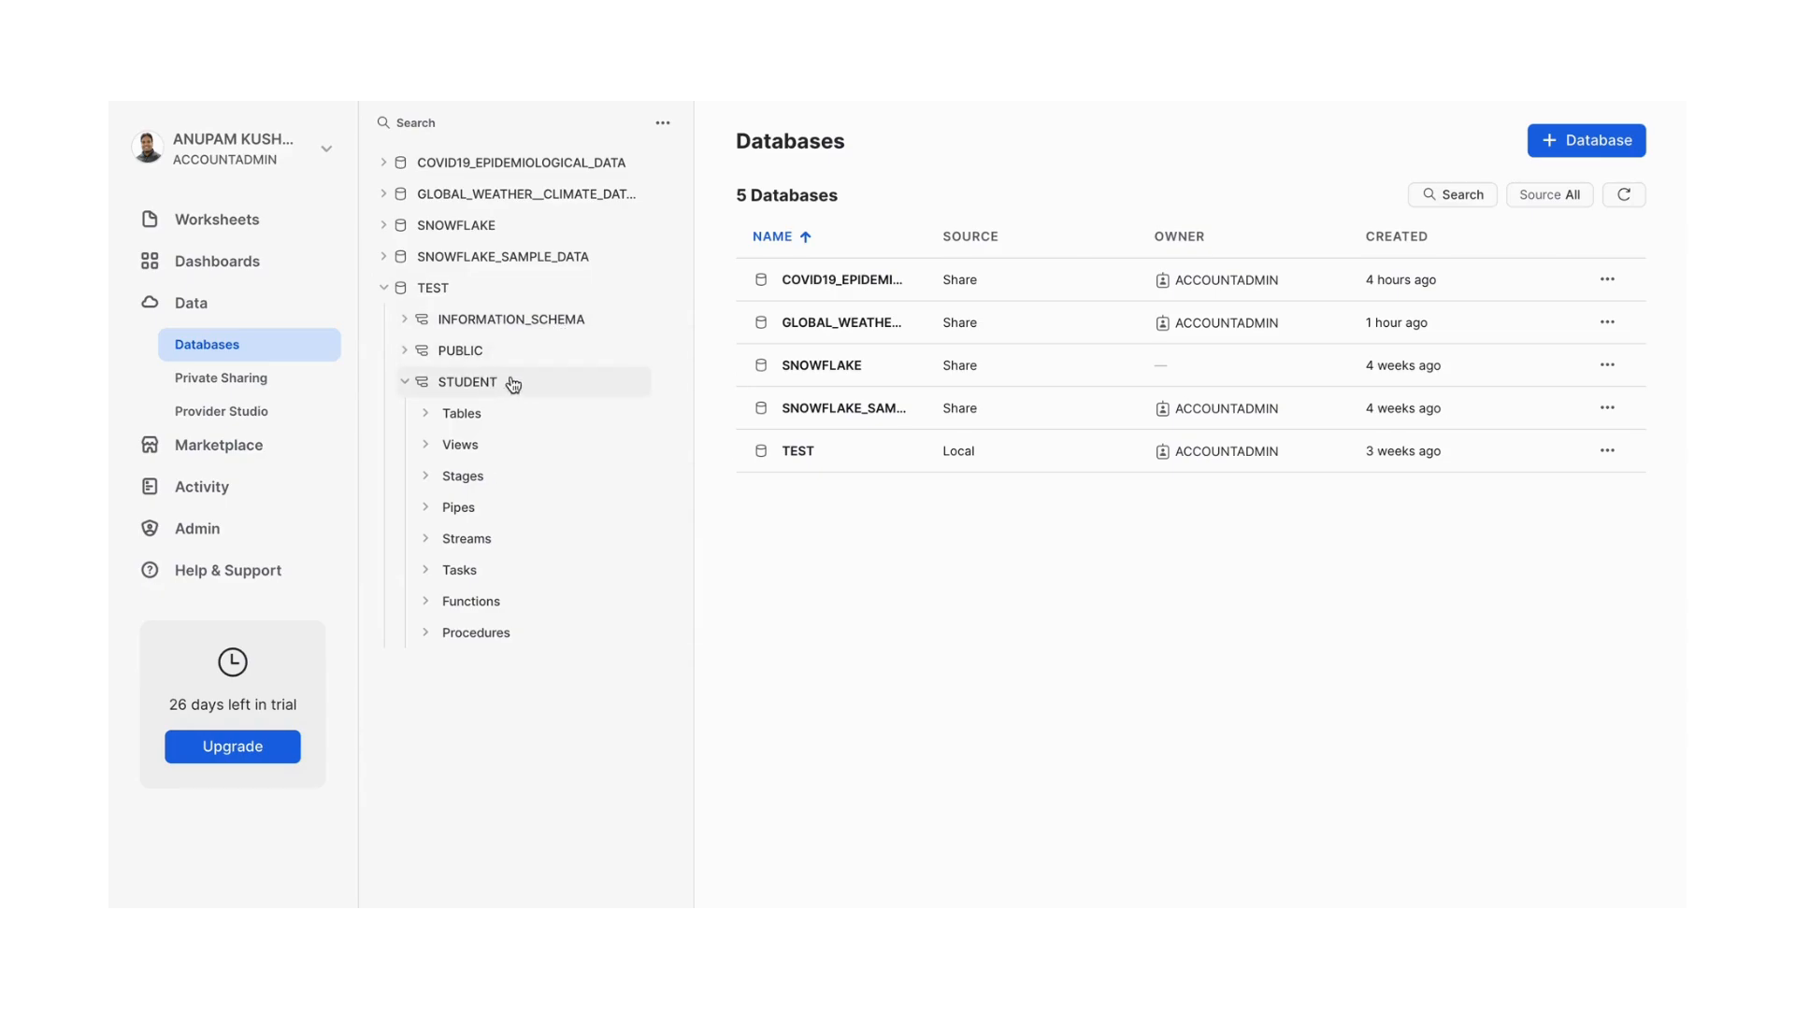
{"action": "mouse_move", "coordinate": [462, 600]}
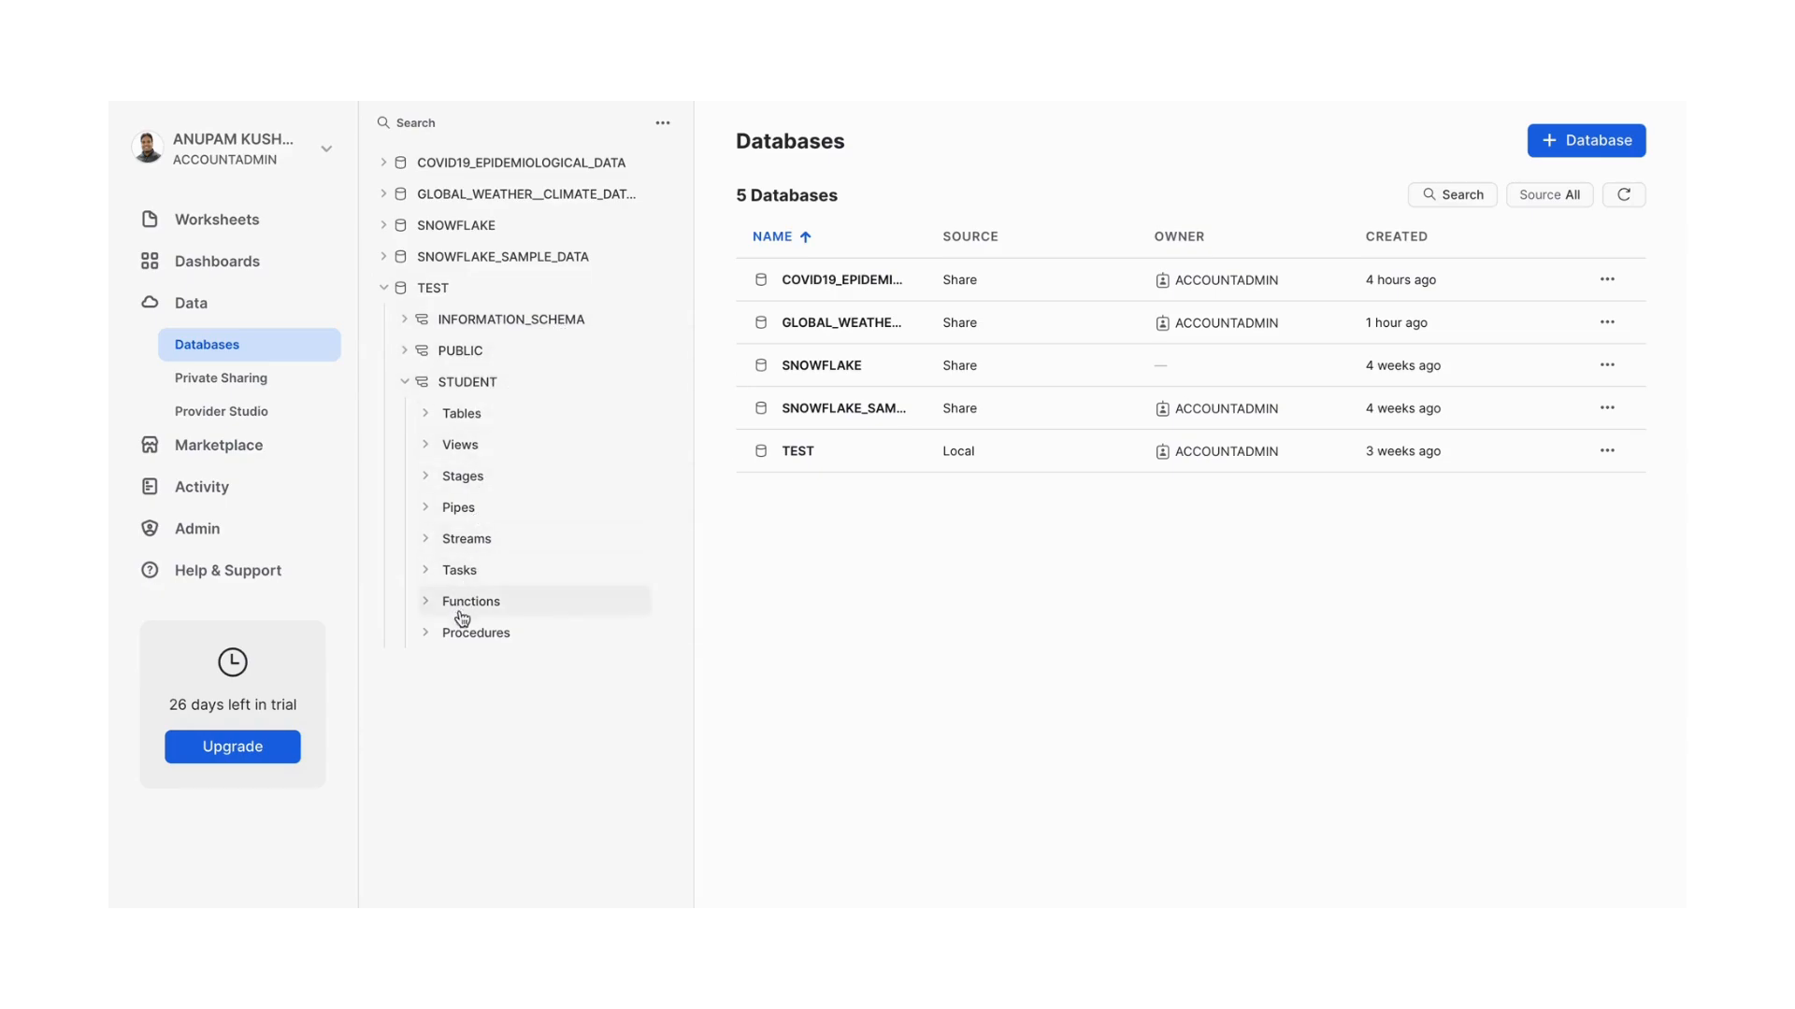
{"action": "mouse_move", "coordinate": [477, 417]}
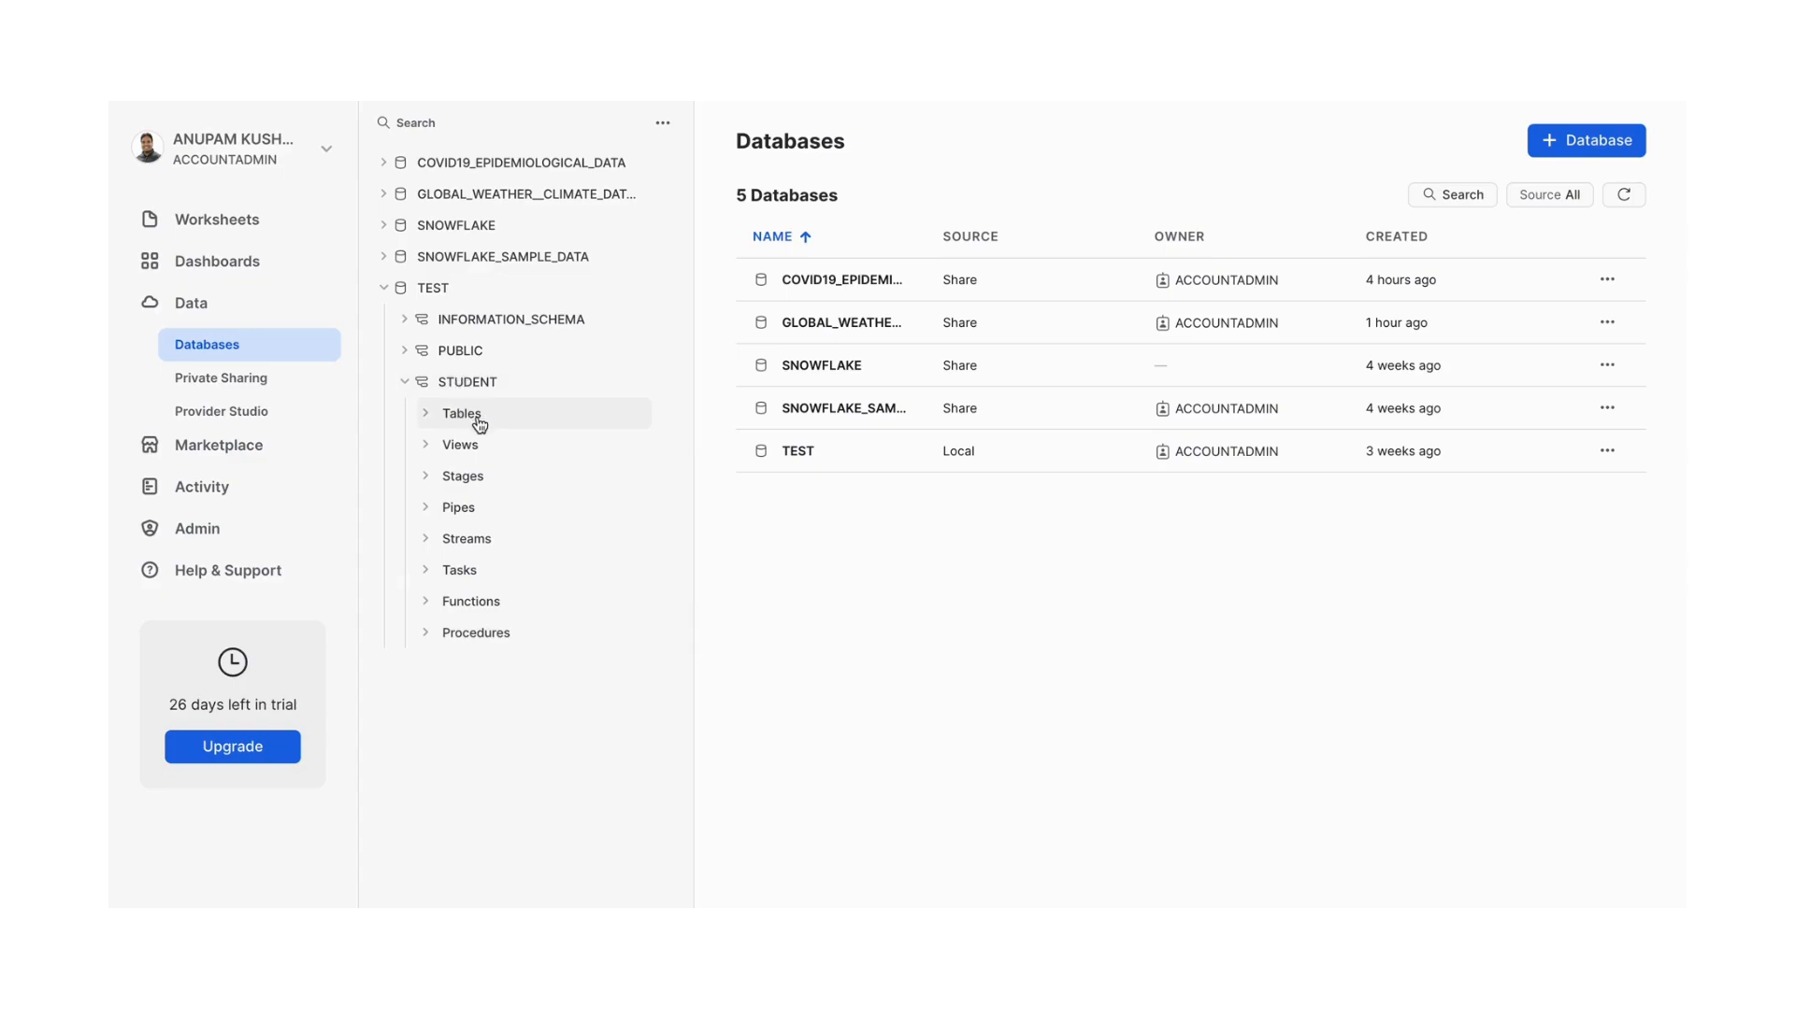
{"action": "mouse_move", "coordinate": [465, 538]}
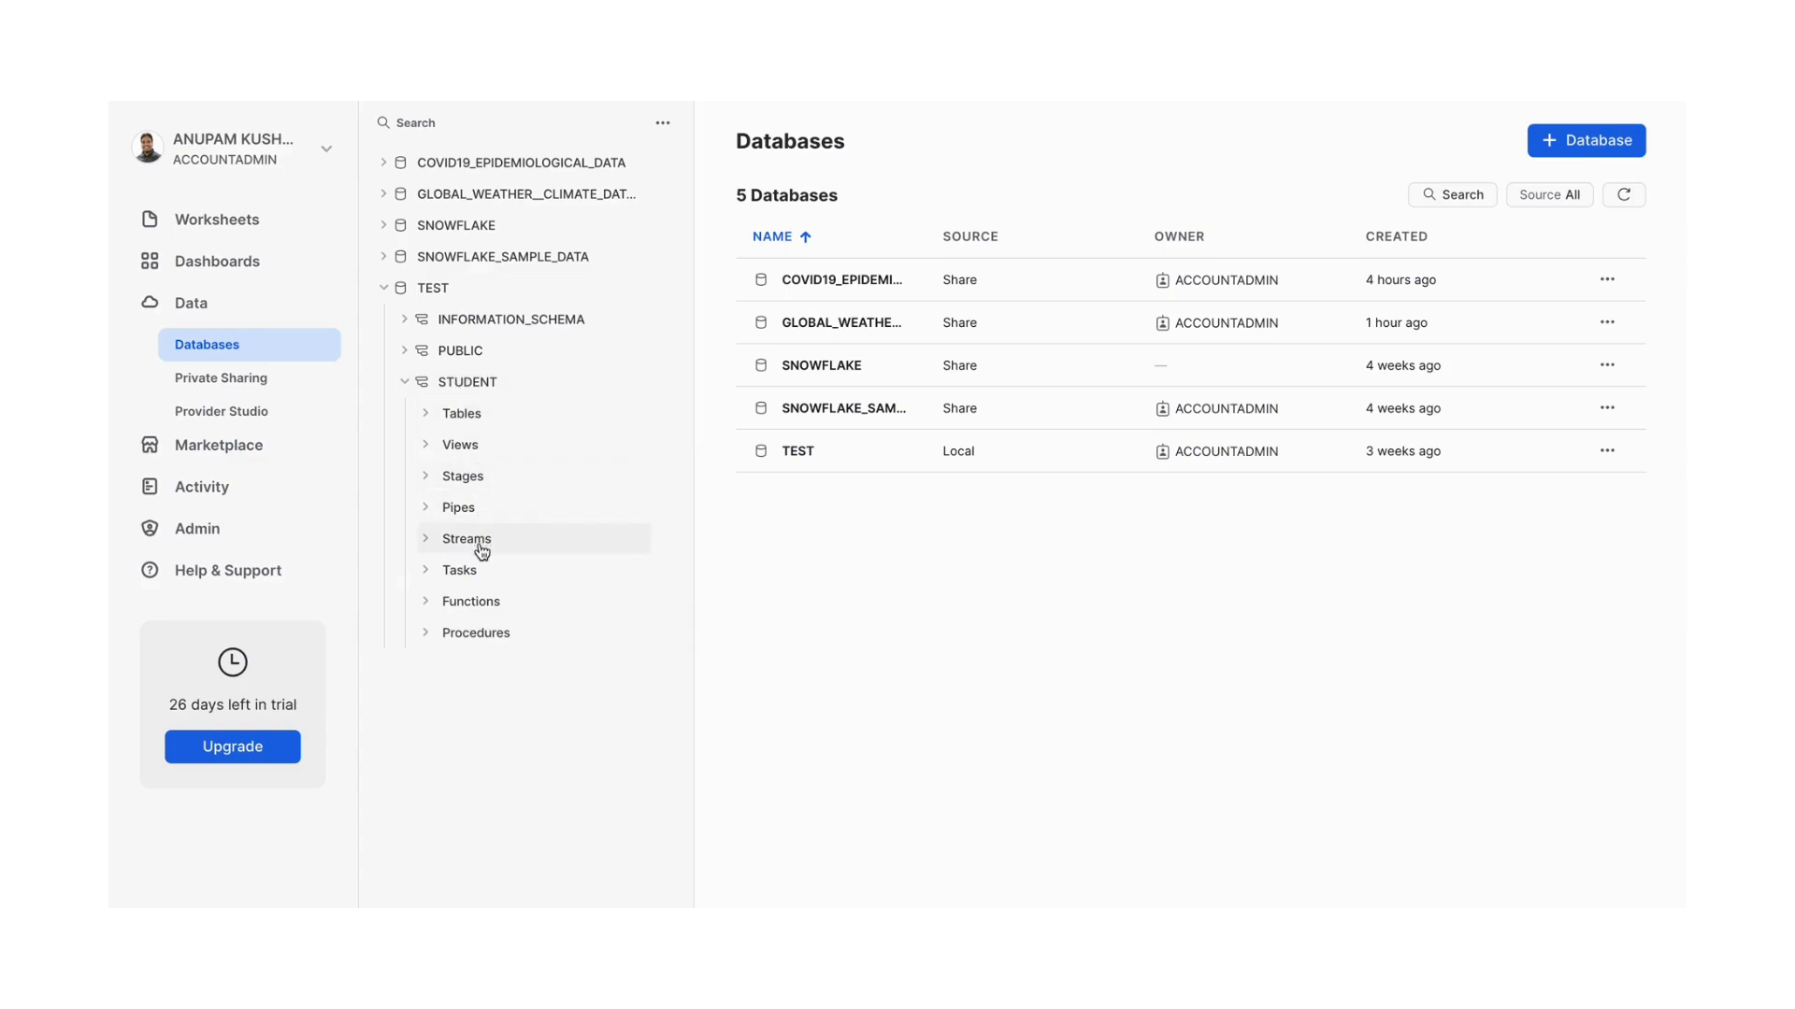
{"action": "mouse_move", "coordinate": [476, 634]}
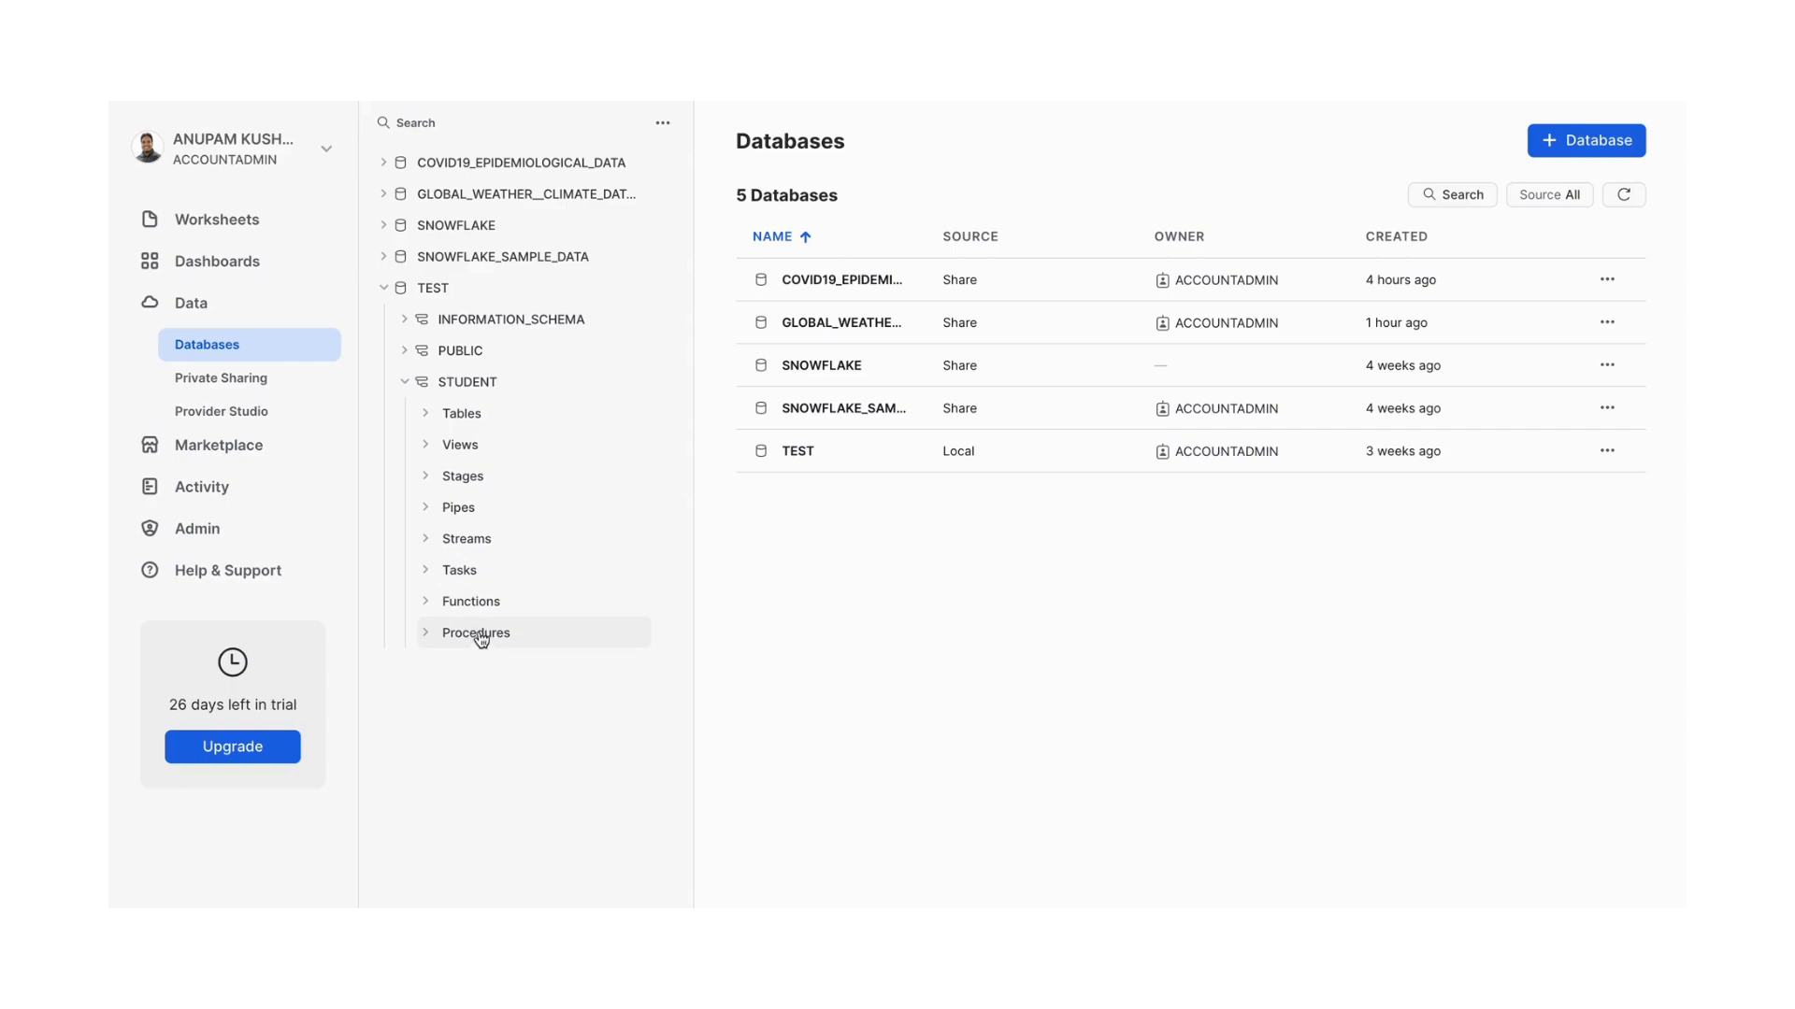
{"action": "mouse_move", "coordinate": [469, 600]}
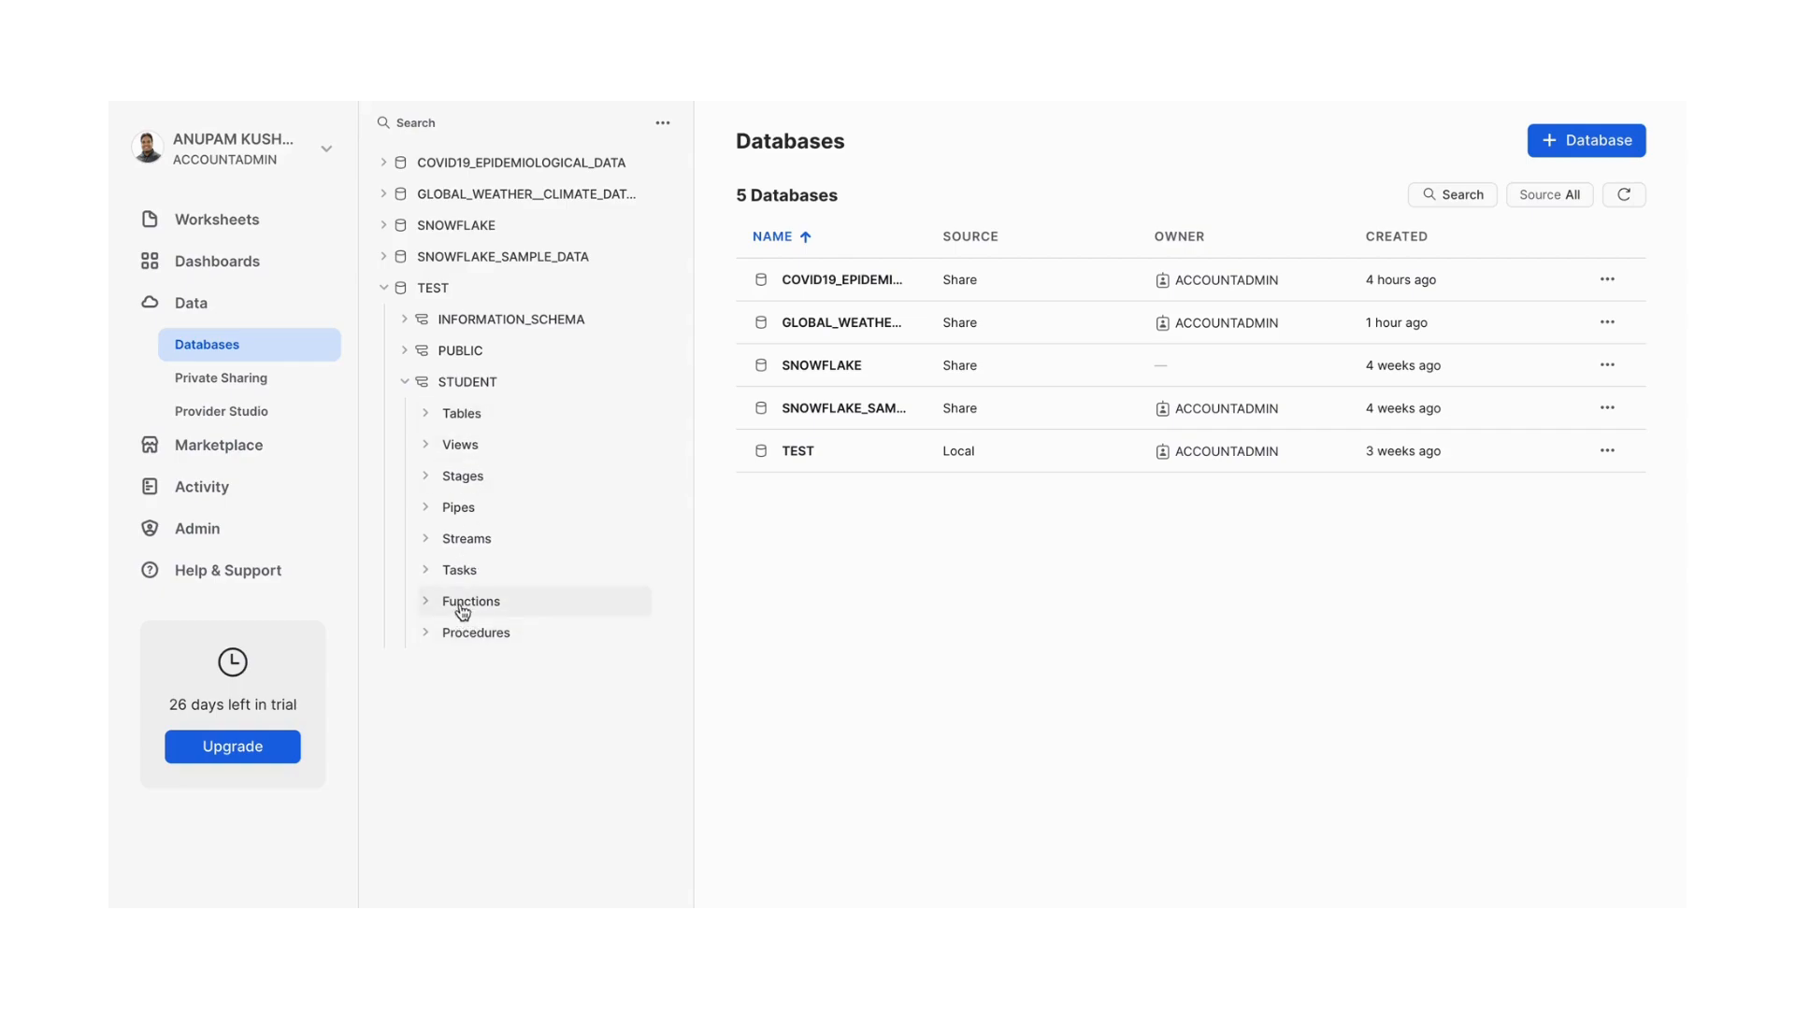
{"action": "mouse_move", "coordinate": [475, 641]}
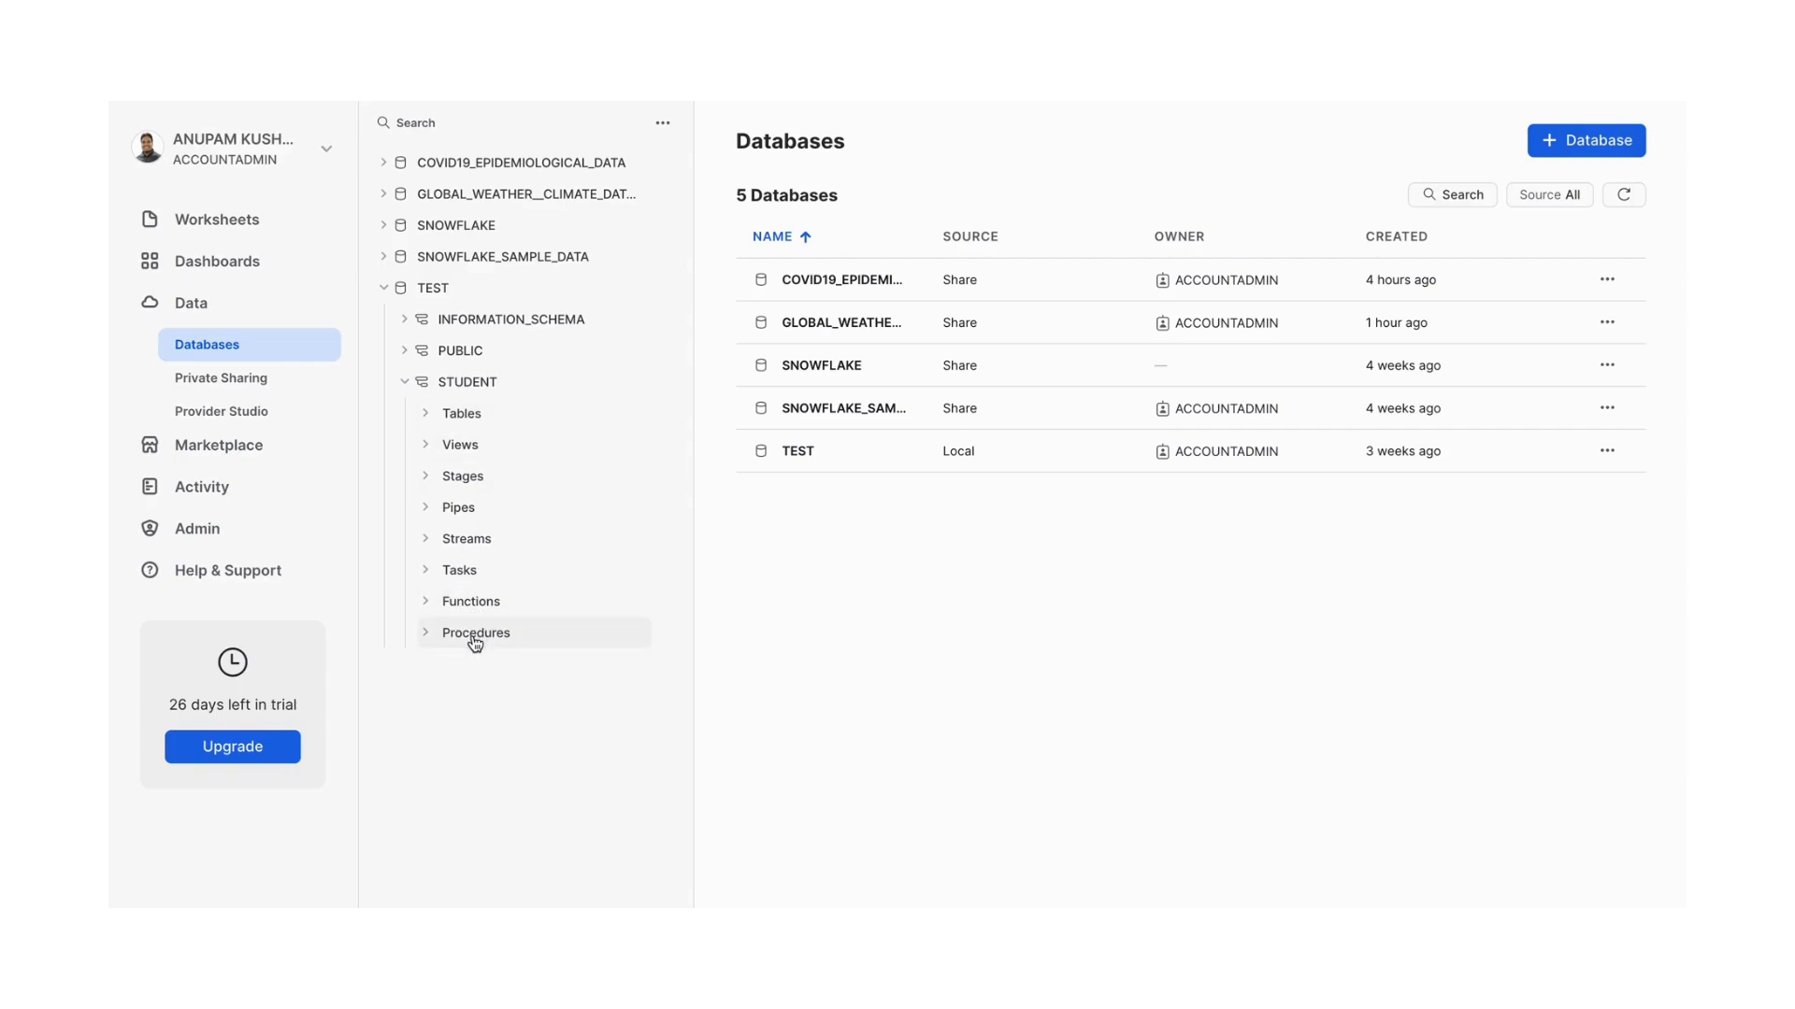
{"action": "mouse_move", "coordinate": [458, 414]}
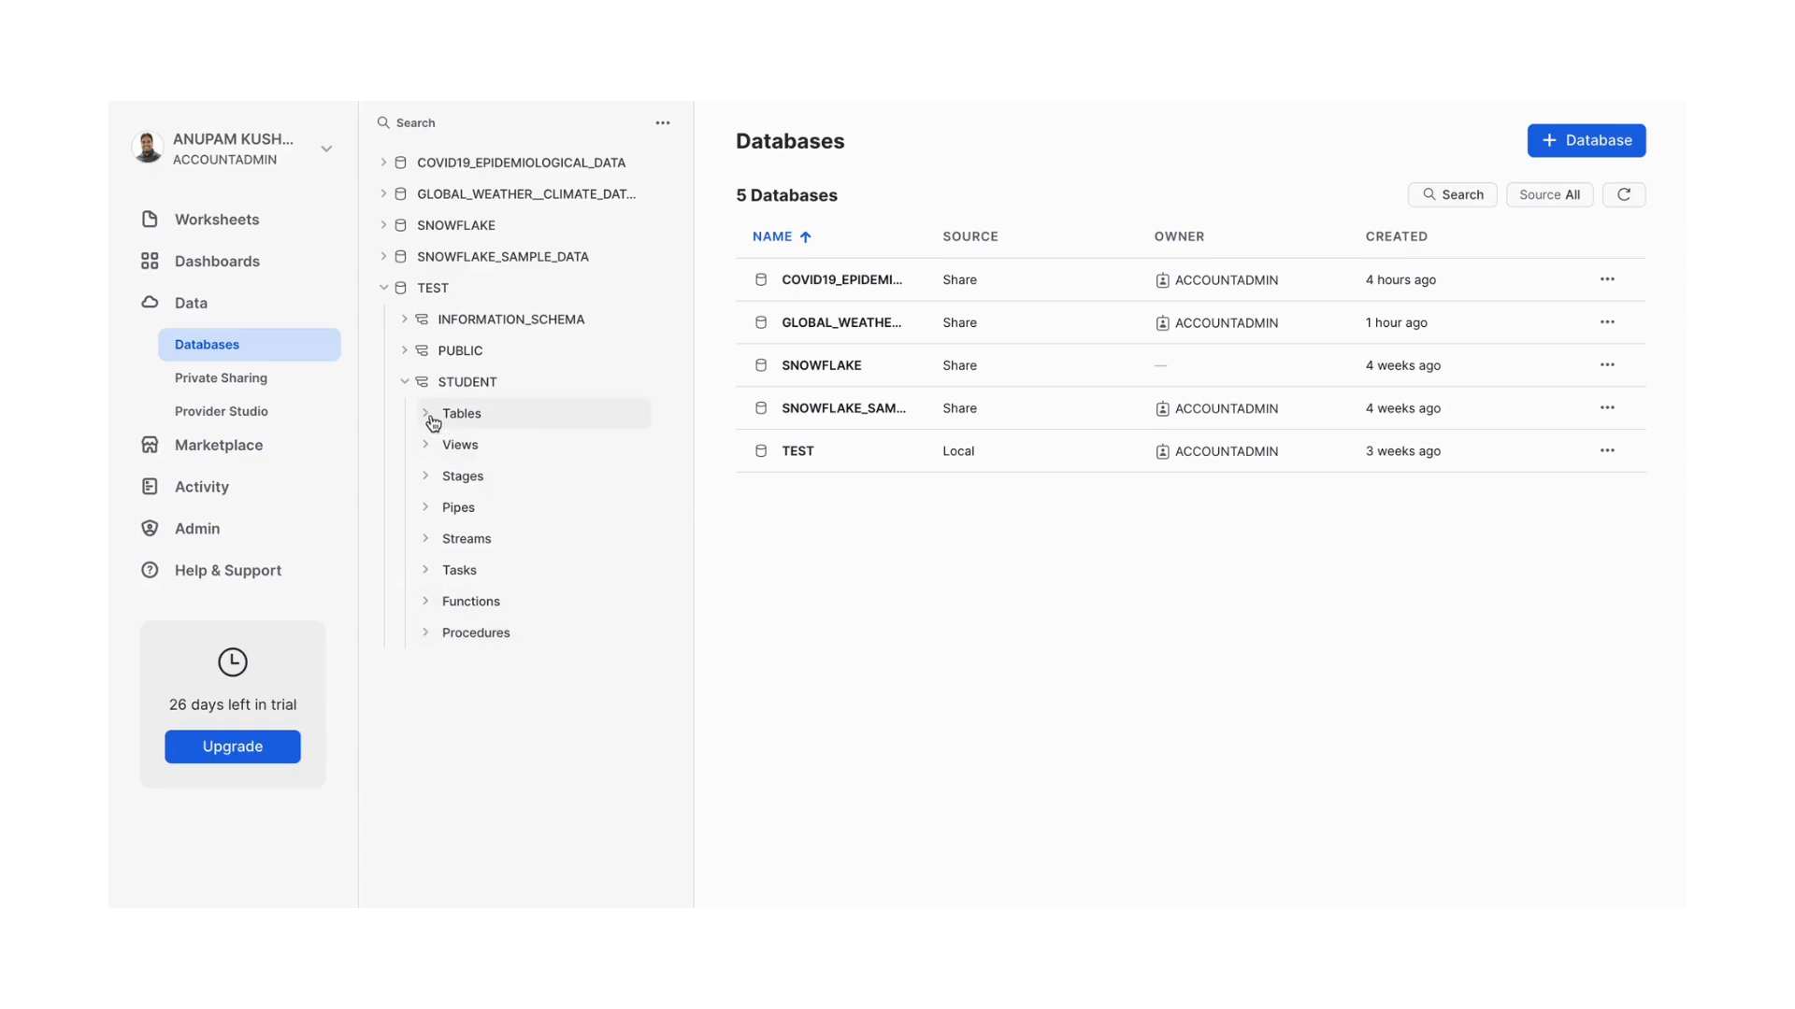
{"action": "left_click", "coordinate": [460, 413]}
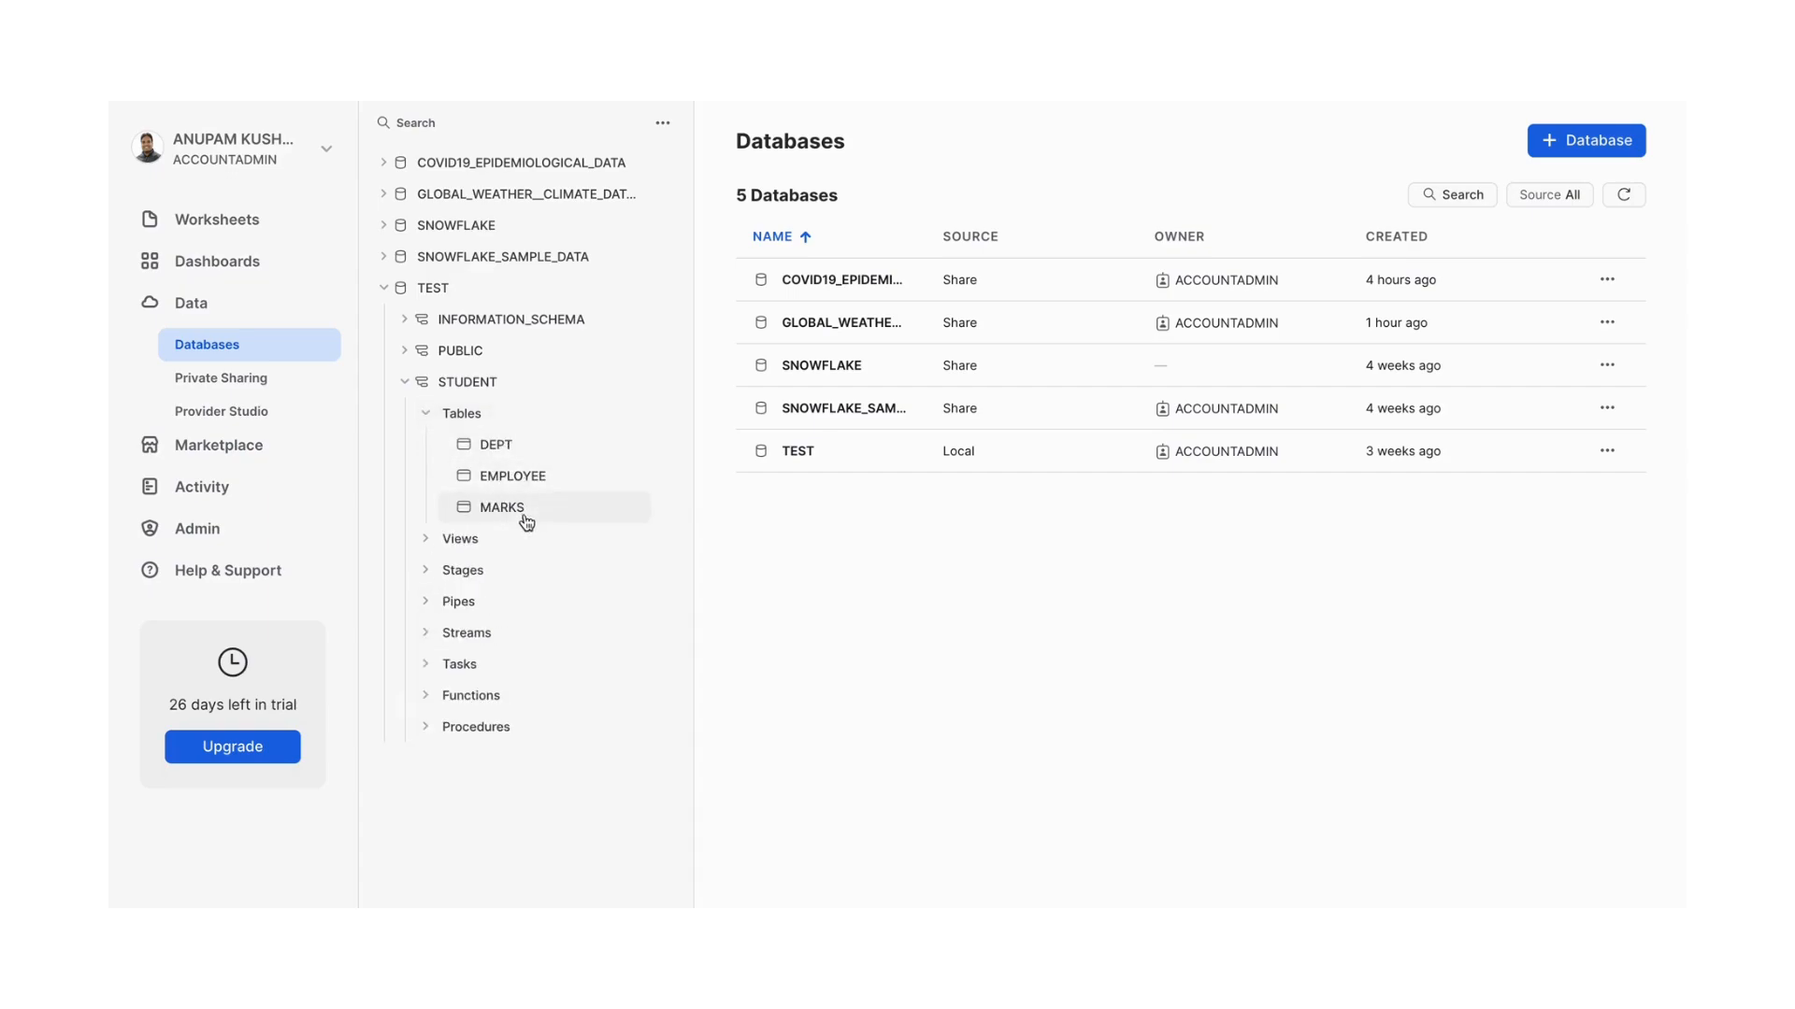
{"action": "left_click", "coordinate": [488, 445]}
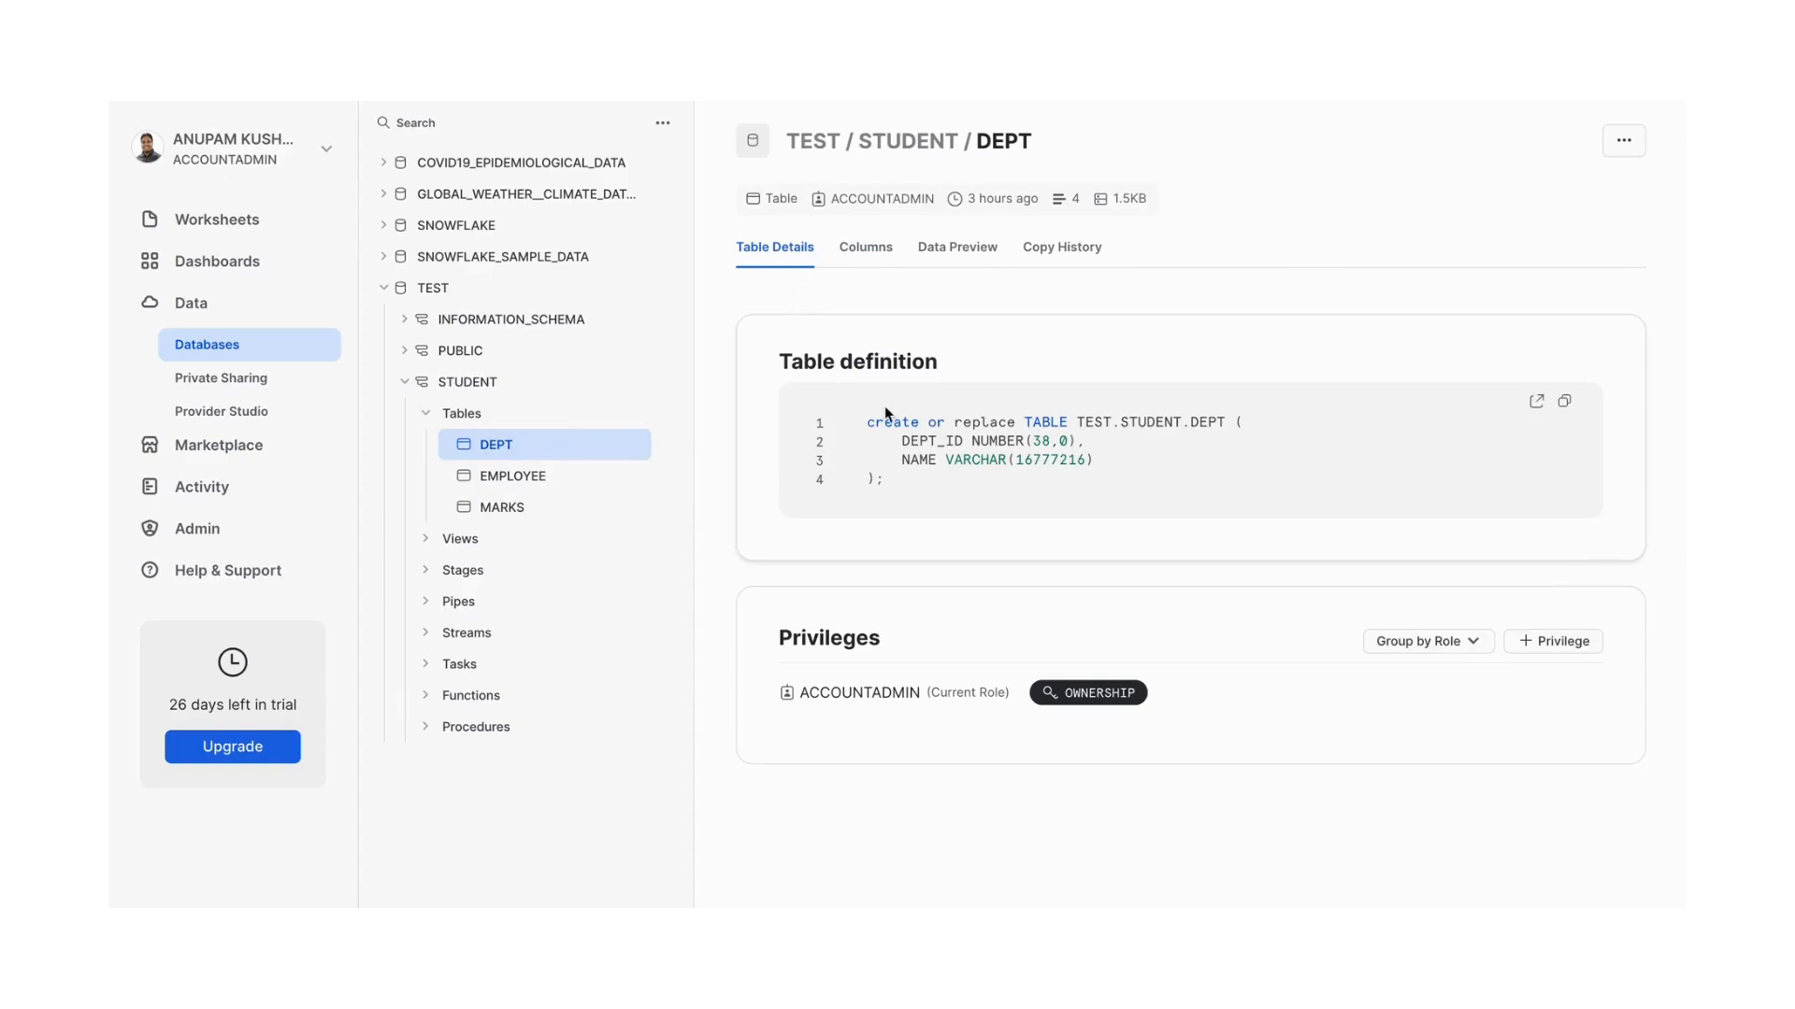
{"action": "mouse_move", "coordinate": [852, 691]}
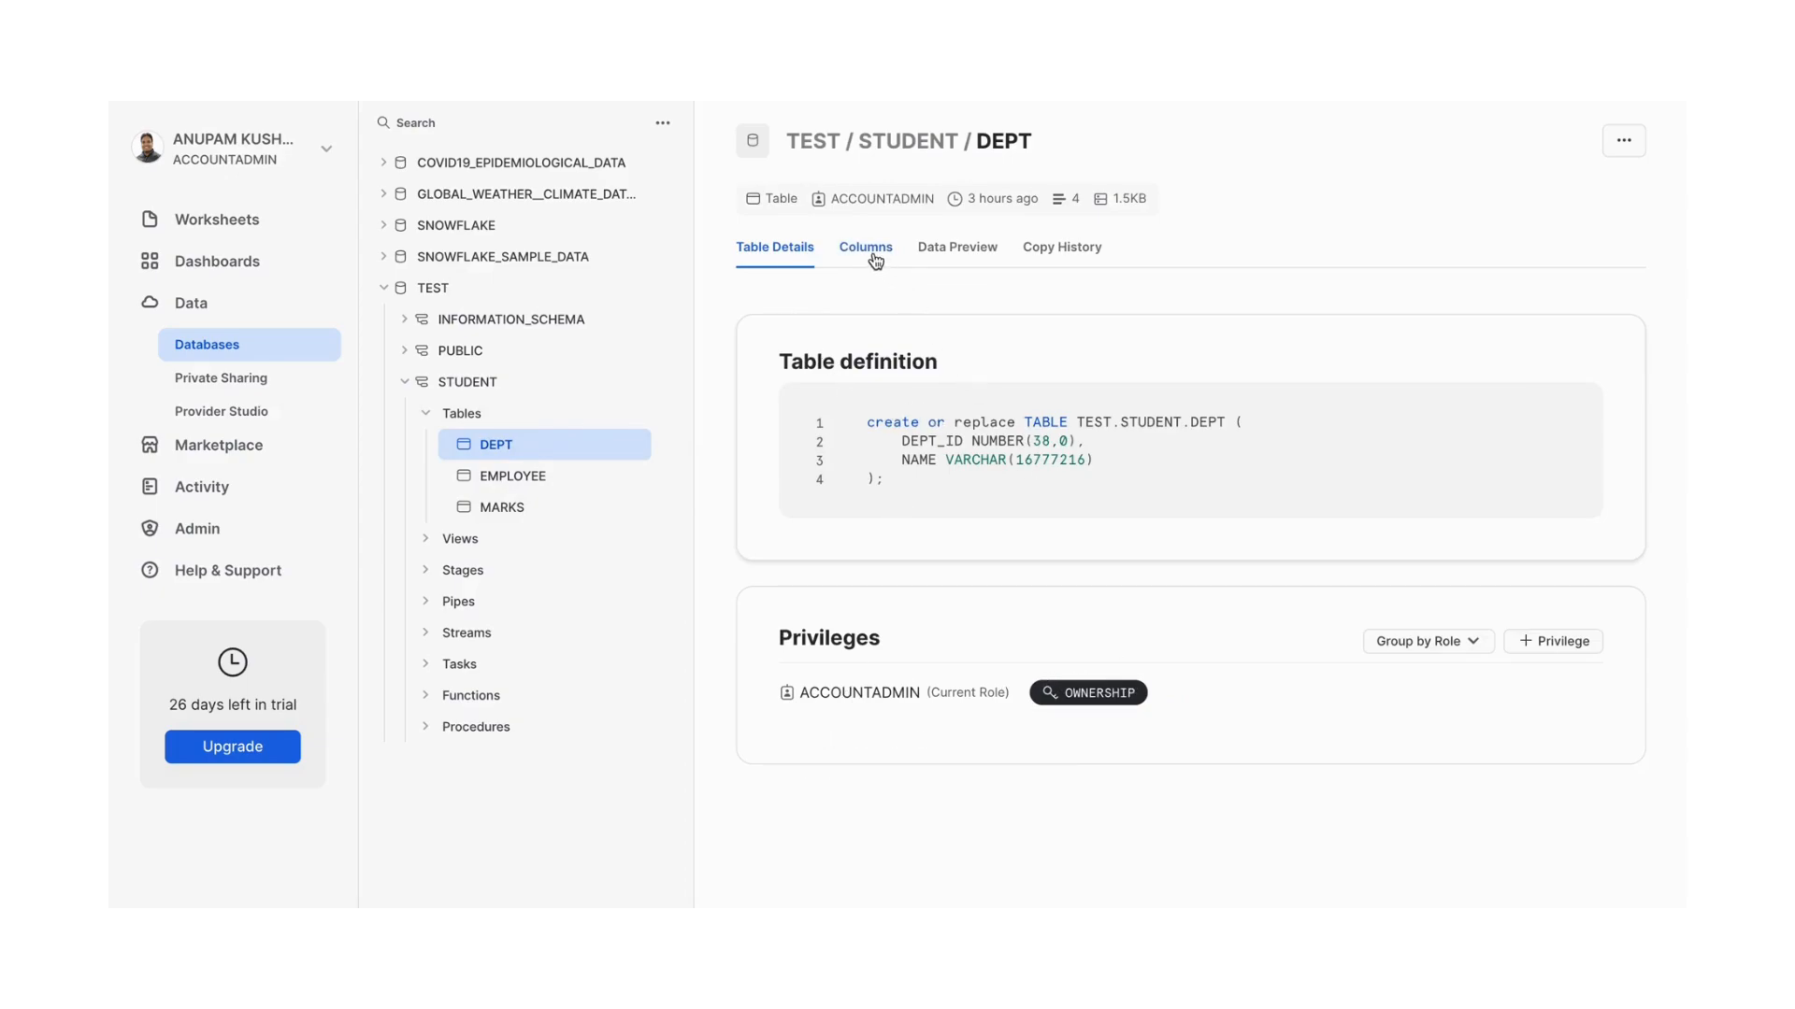
{"action": "left_click", "coordinate": [957, 247]}
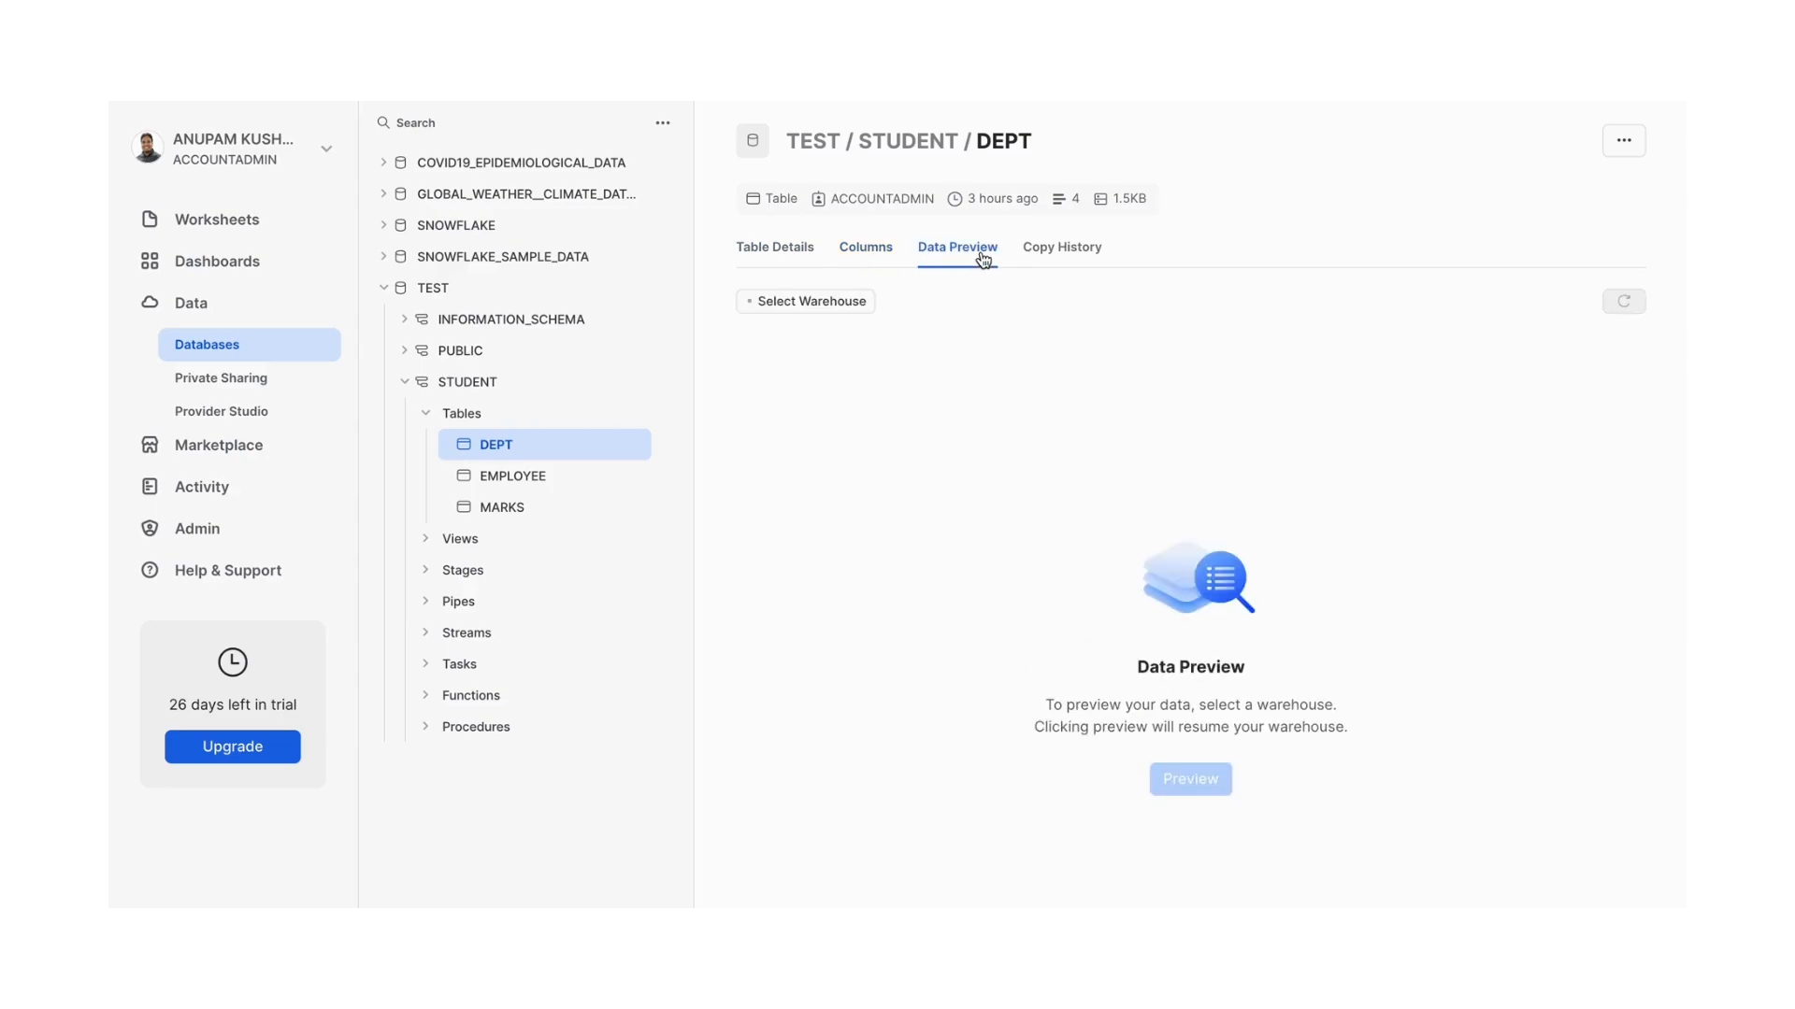
{"action": "left_click", "coordinate": [804, 301]}
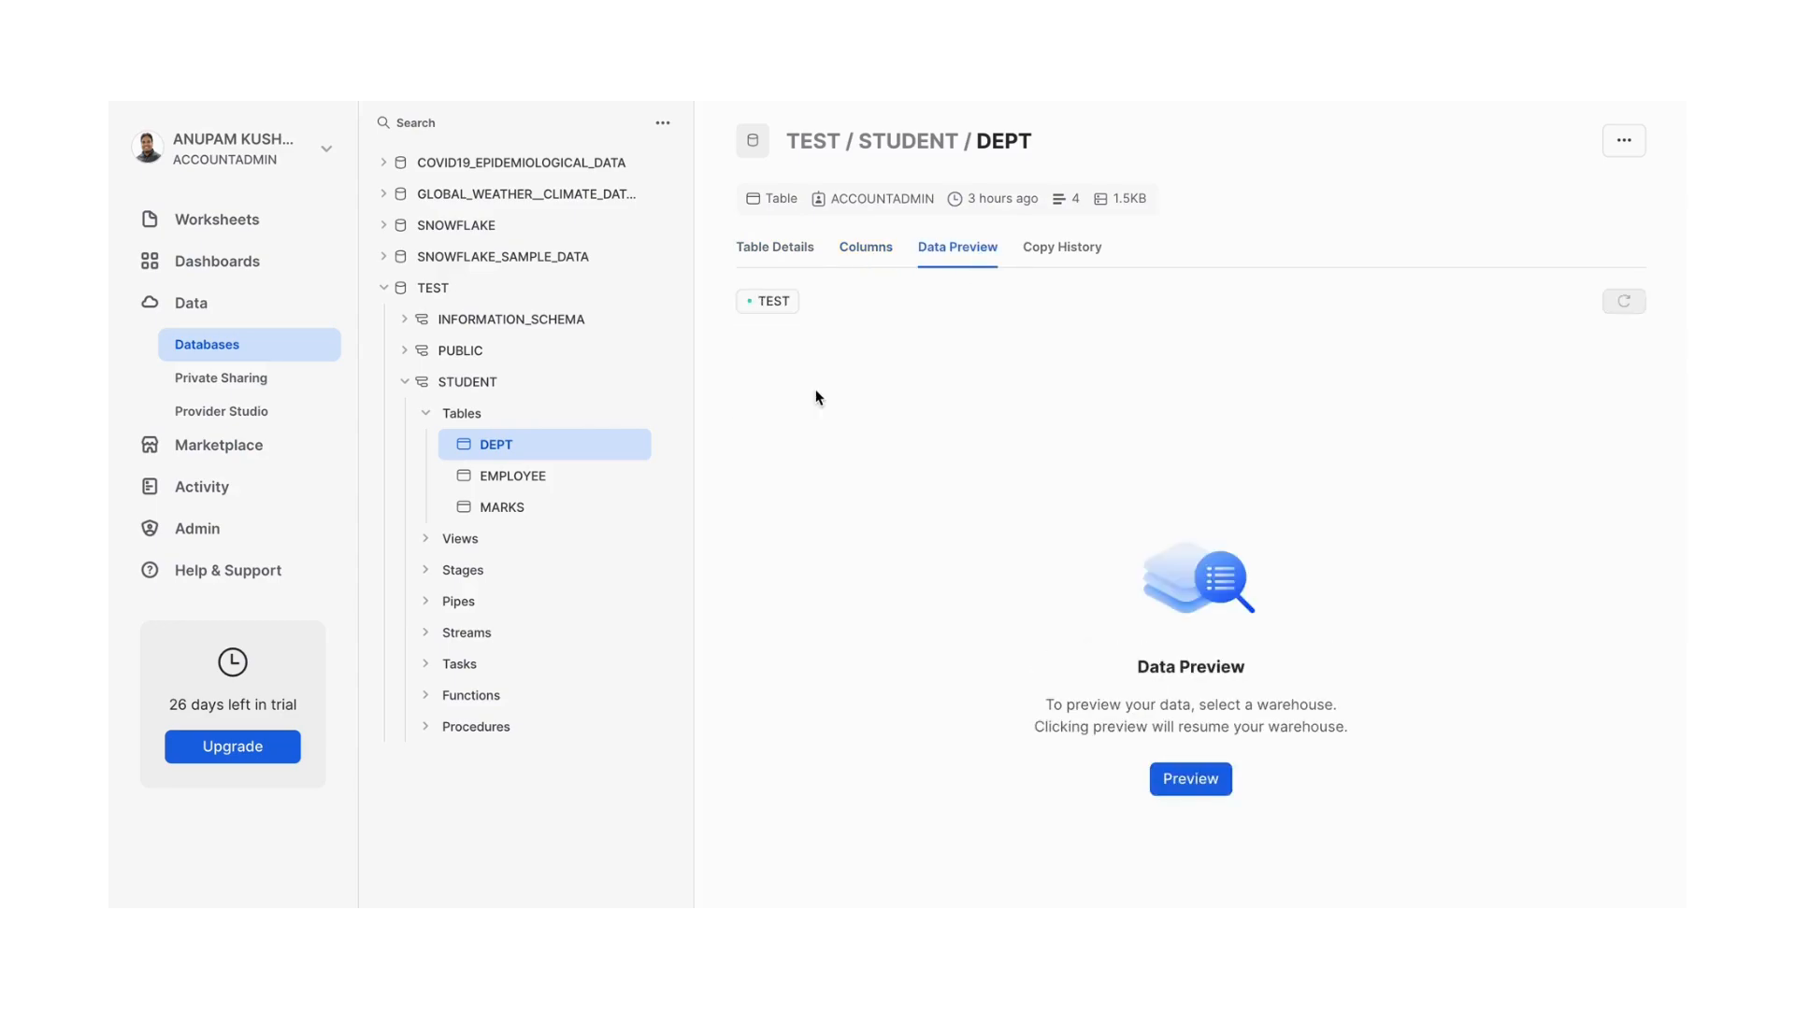
{"action": "left_click", "coordinate": [1189, 777]}
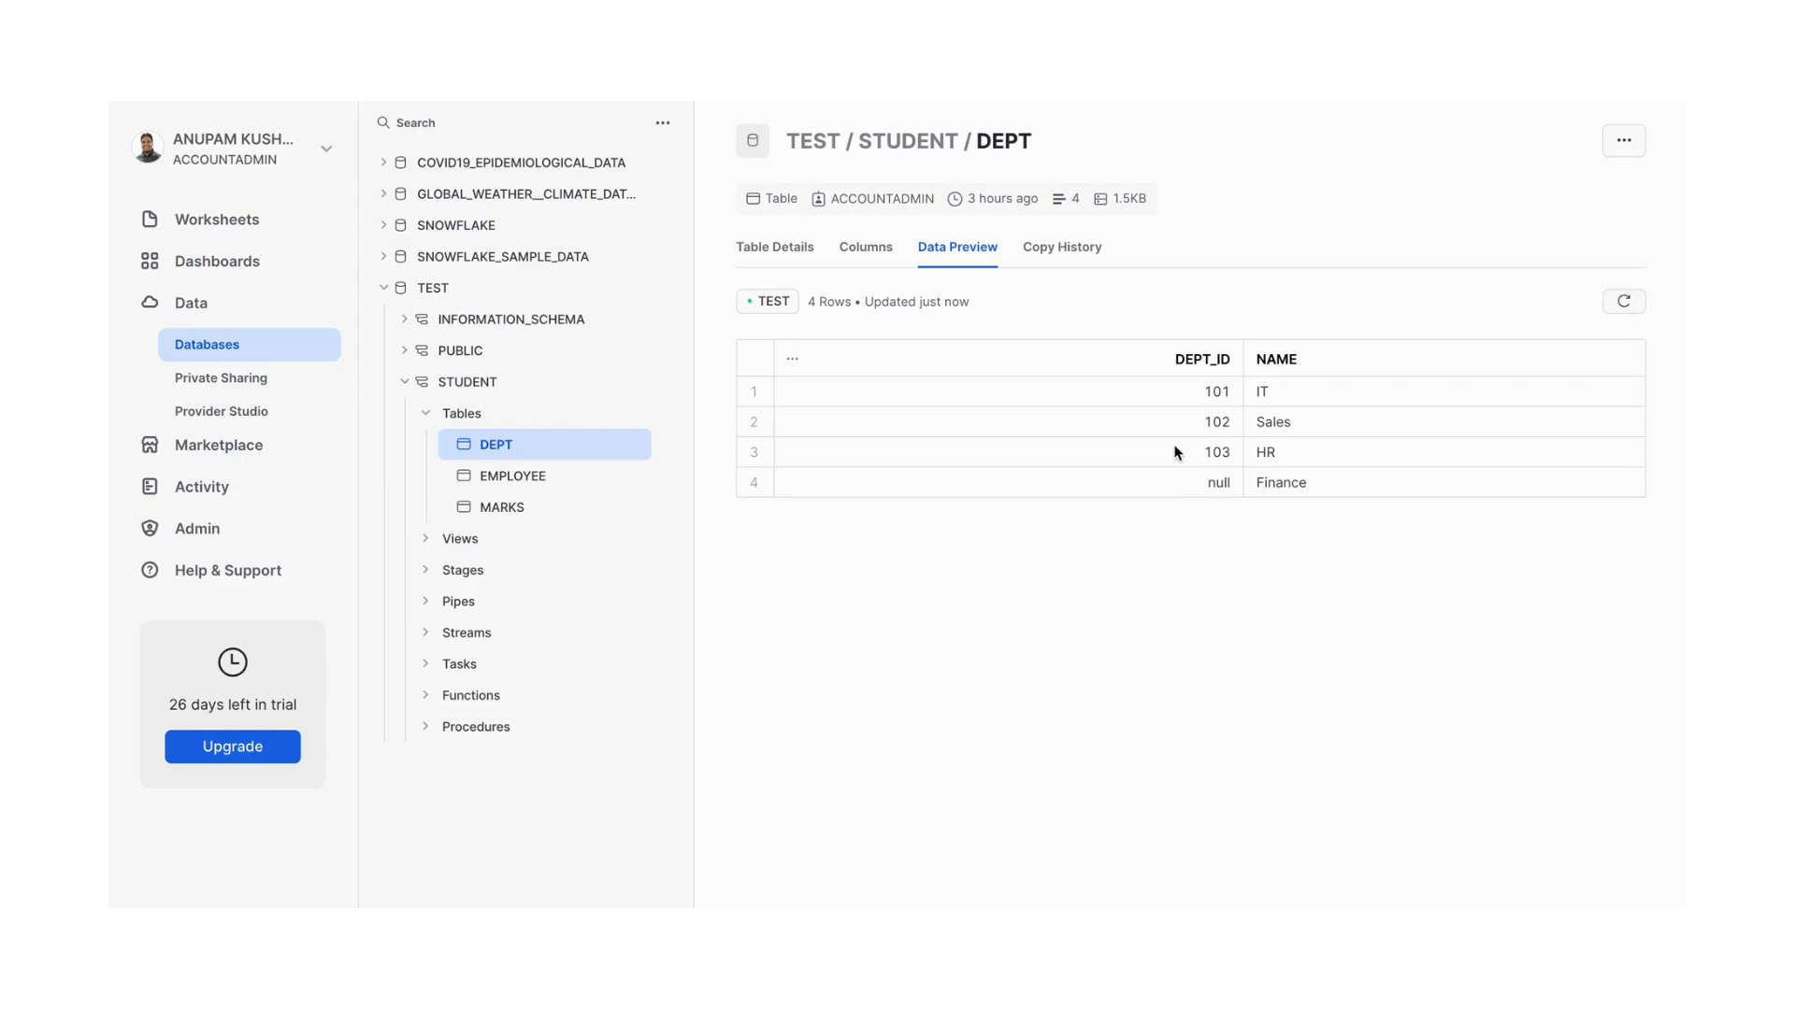
{"action": "left_click", "coordinate": [1060, 247]}
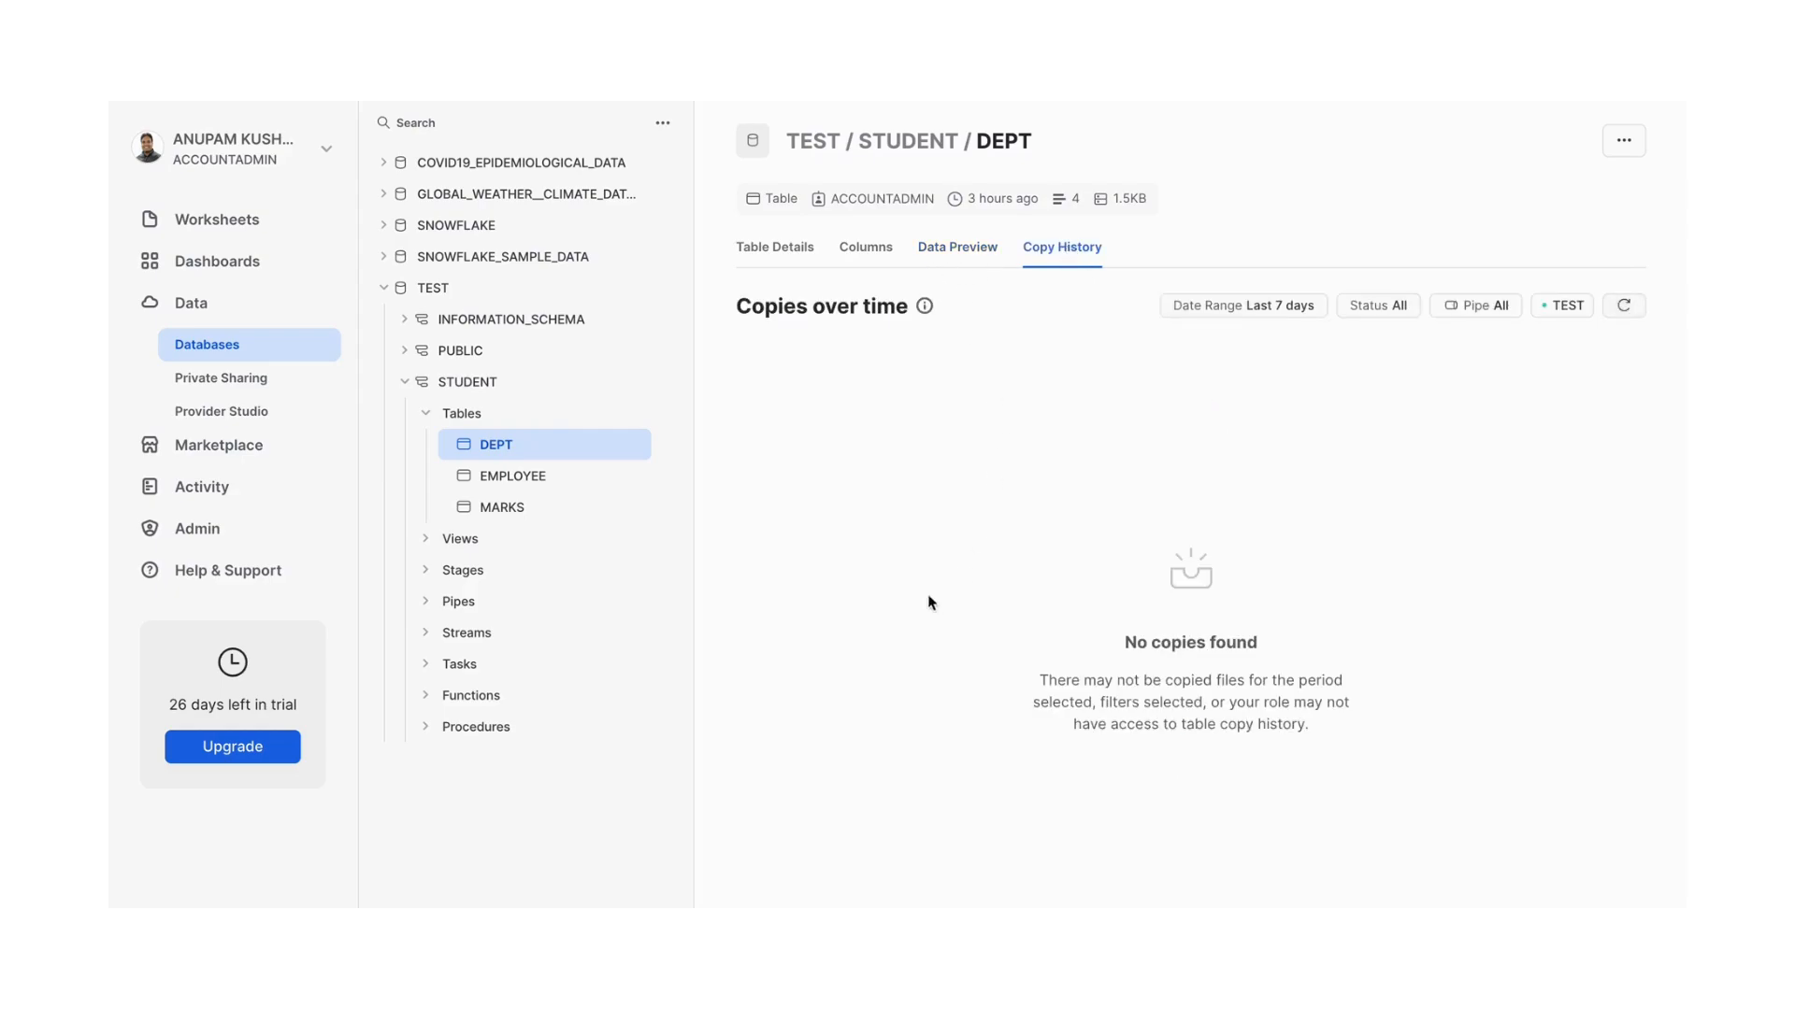
{"action": "left_click", "coordinate": [957, 247]}
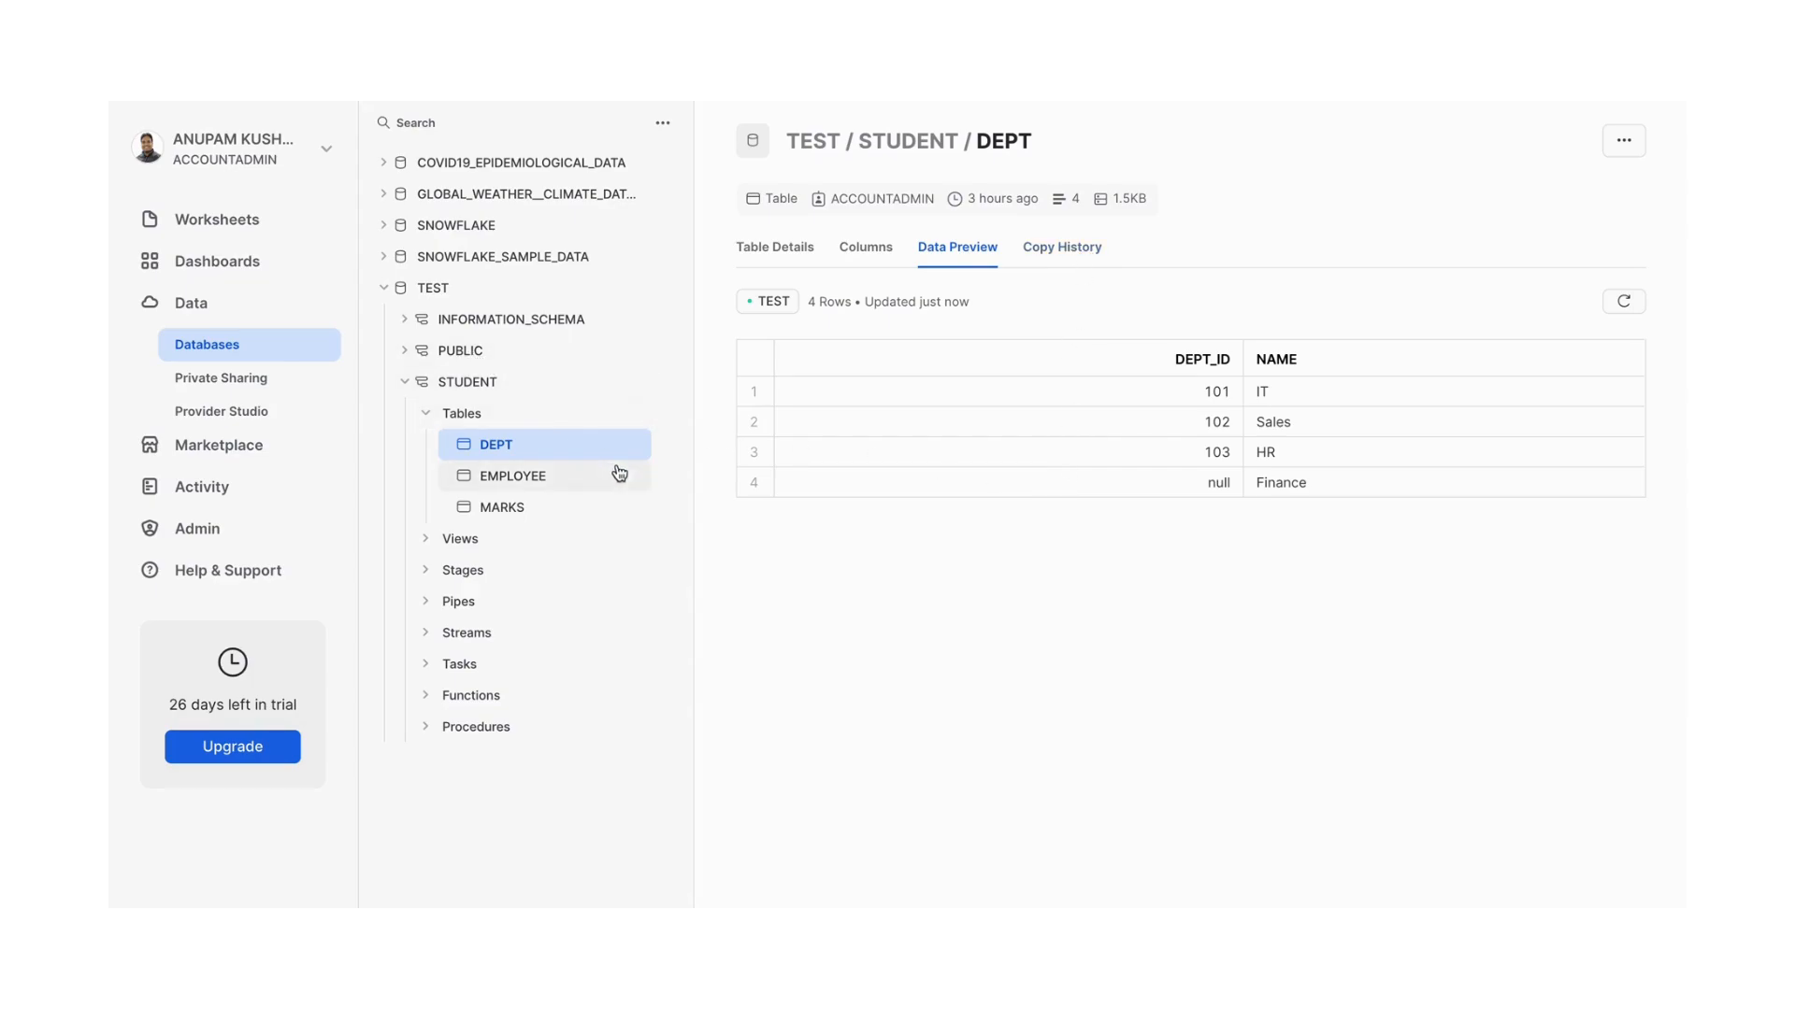
{"action": "mouse_move", "coordinate": [469, 381]}
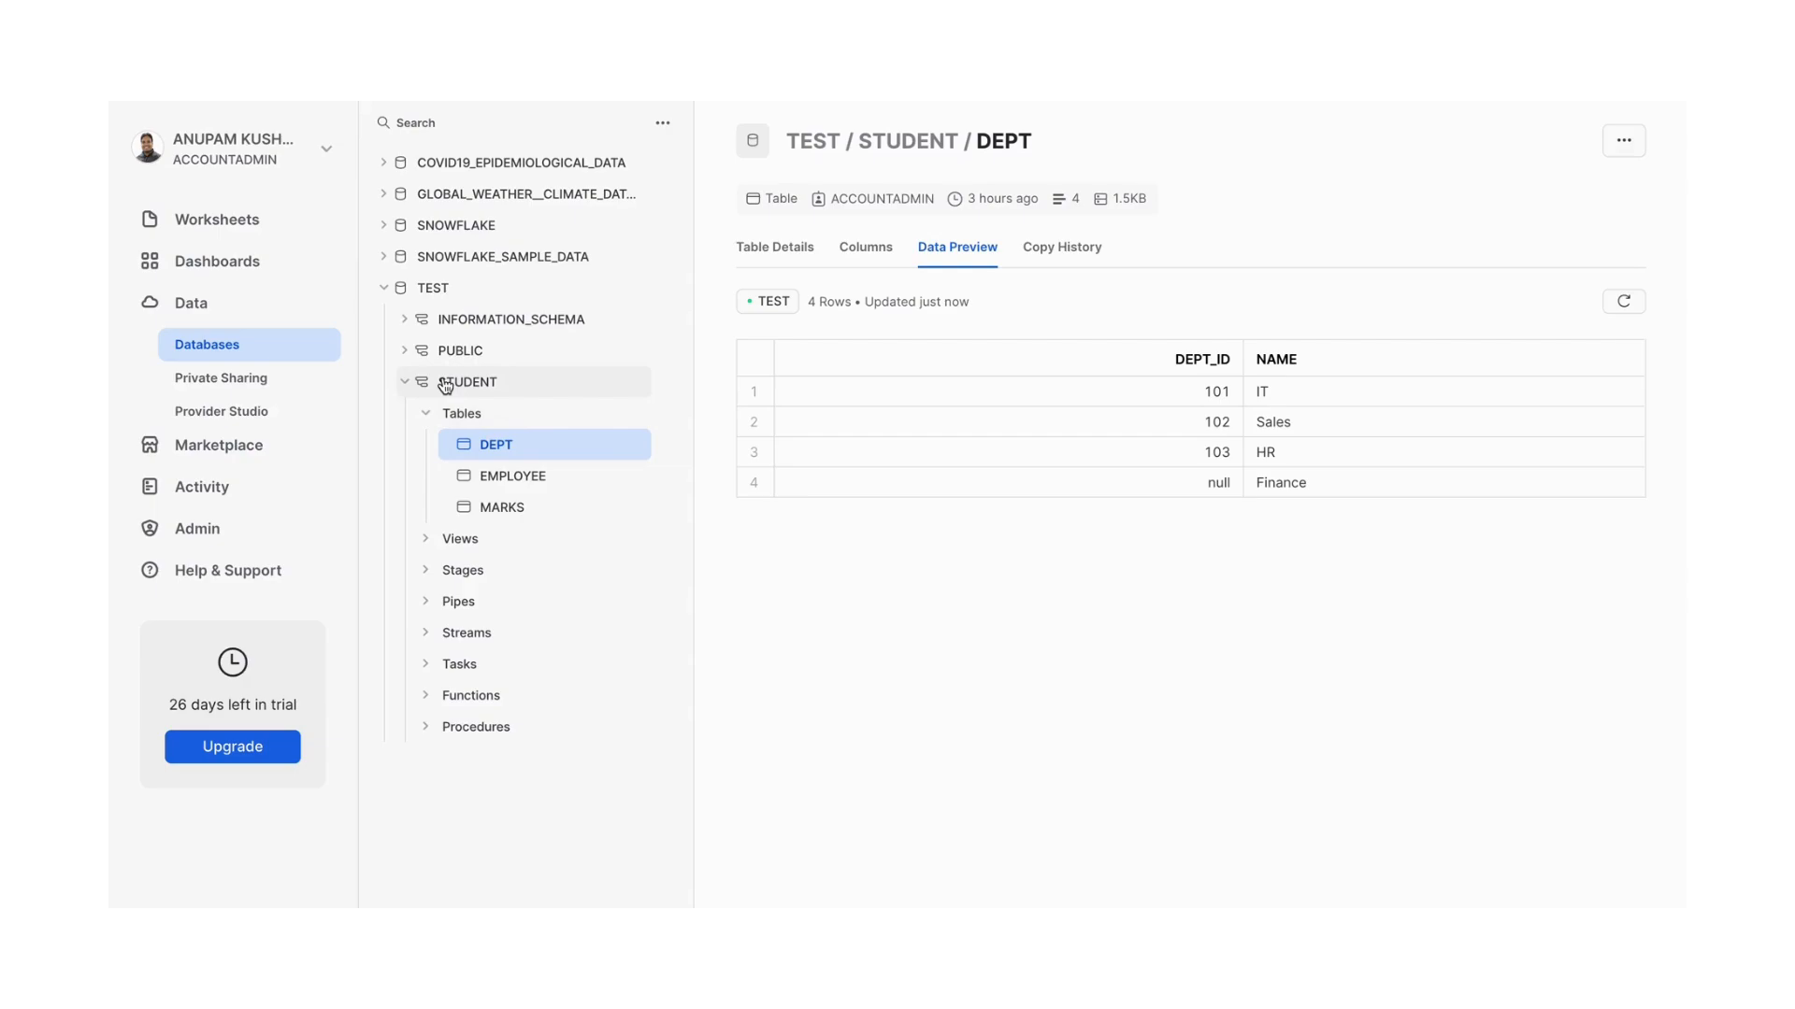
{"action": "mouse_move", "coordinate": [633, 445]}
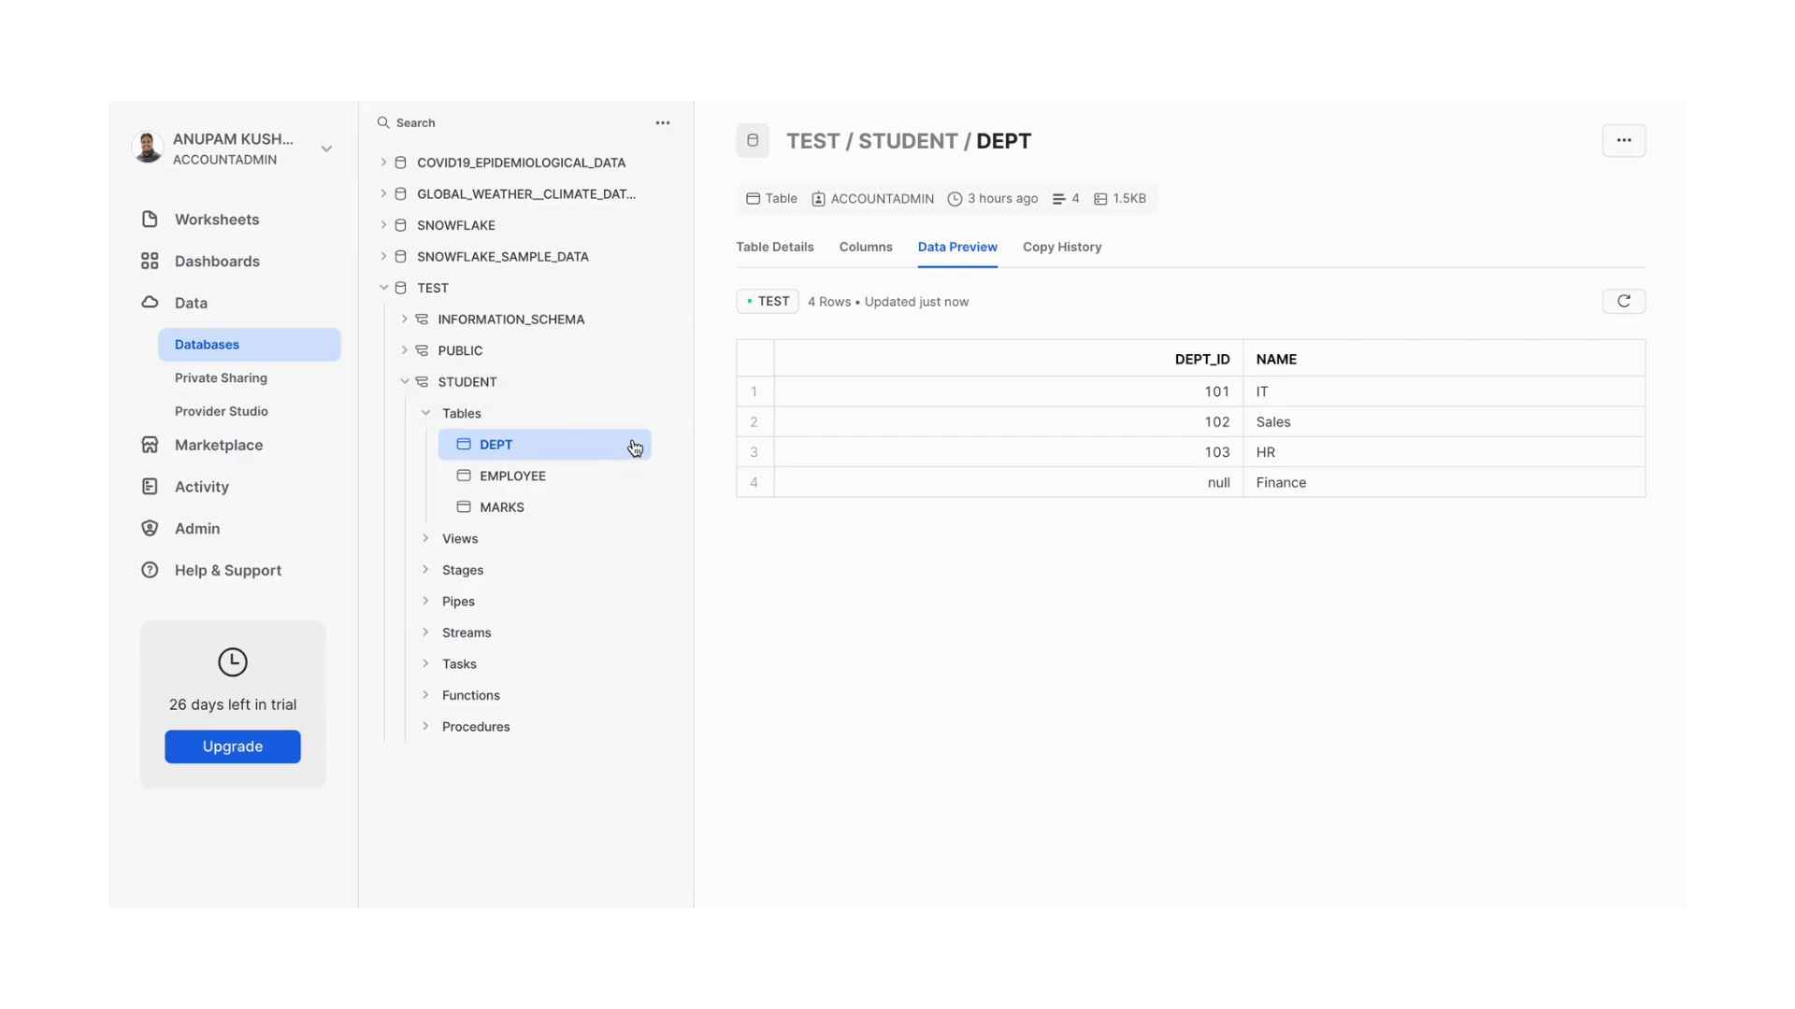
{"action": "mouse_move", "coordinate": [810, 435]}
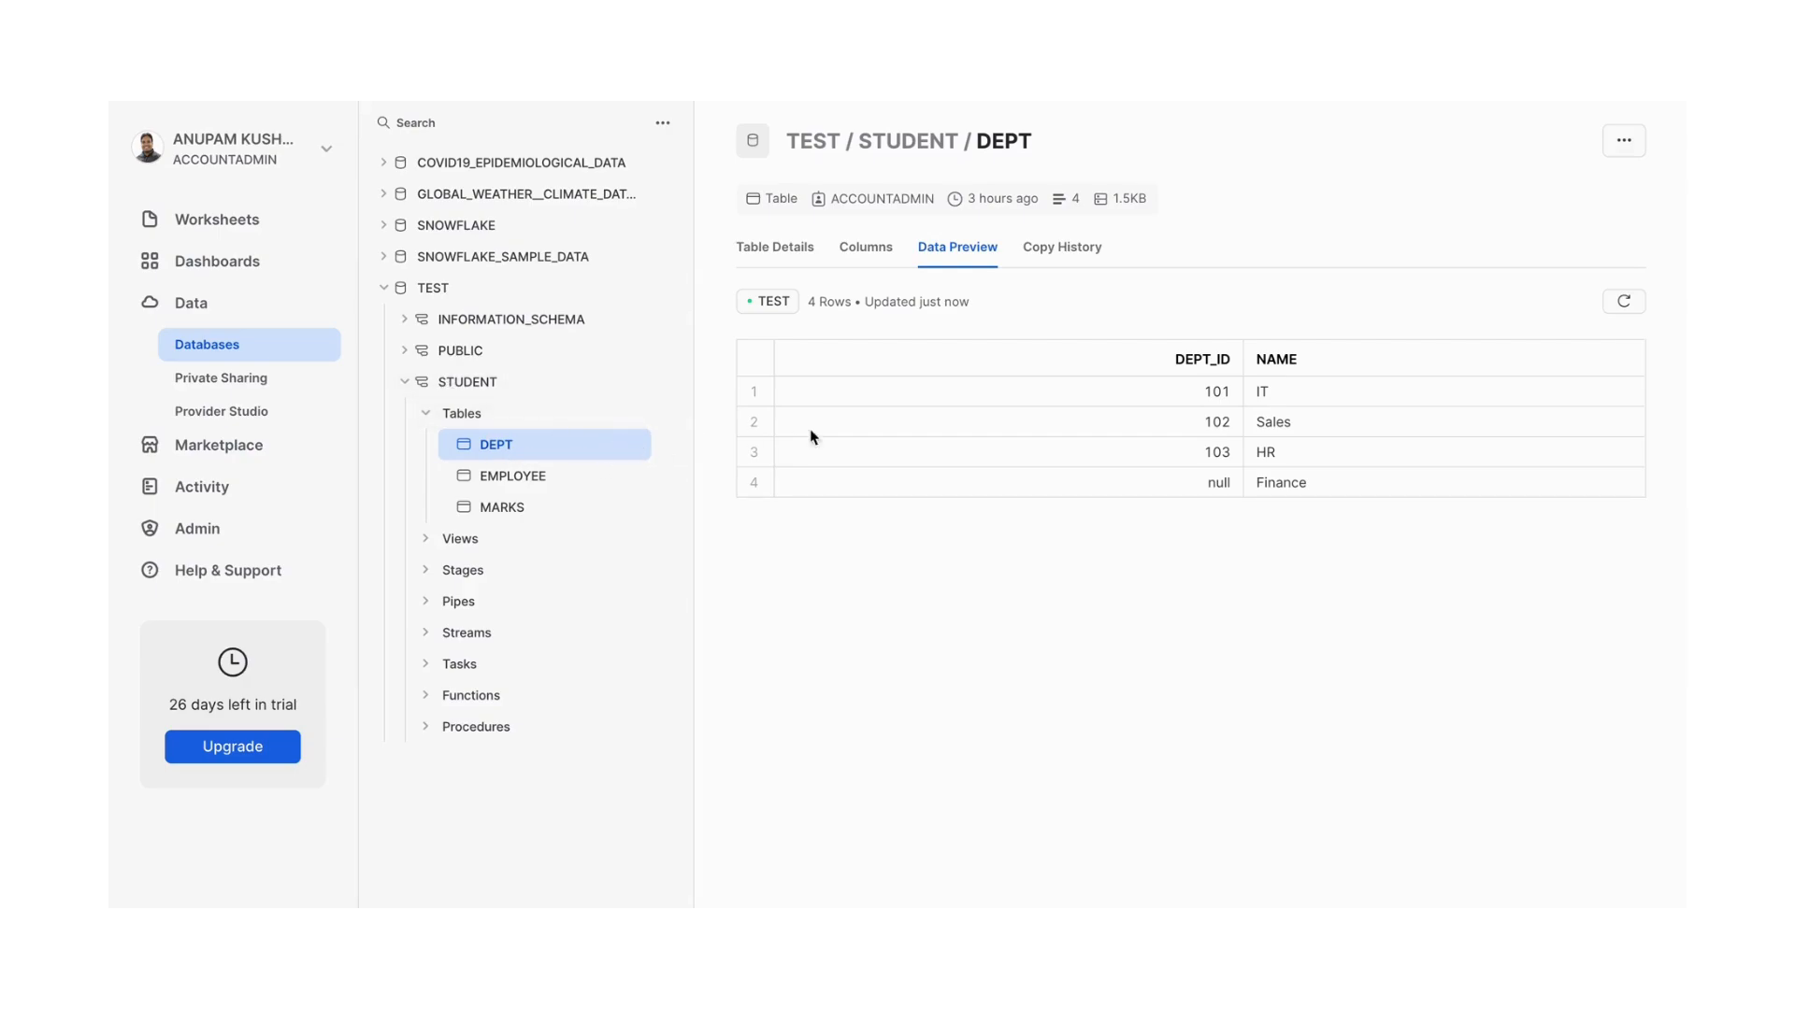
{"action": "mouse_move", "coordinate": [219, 219]}
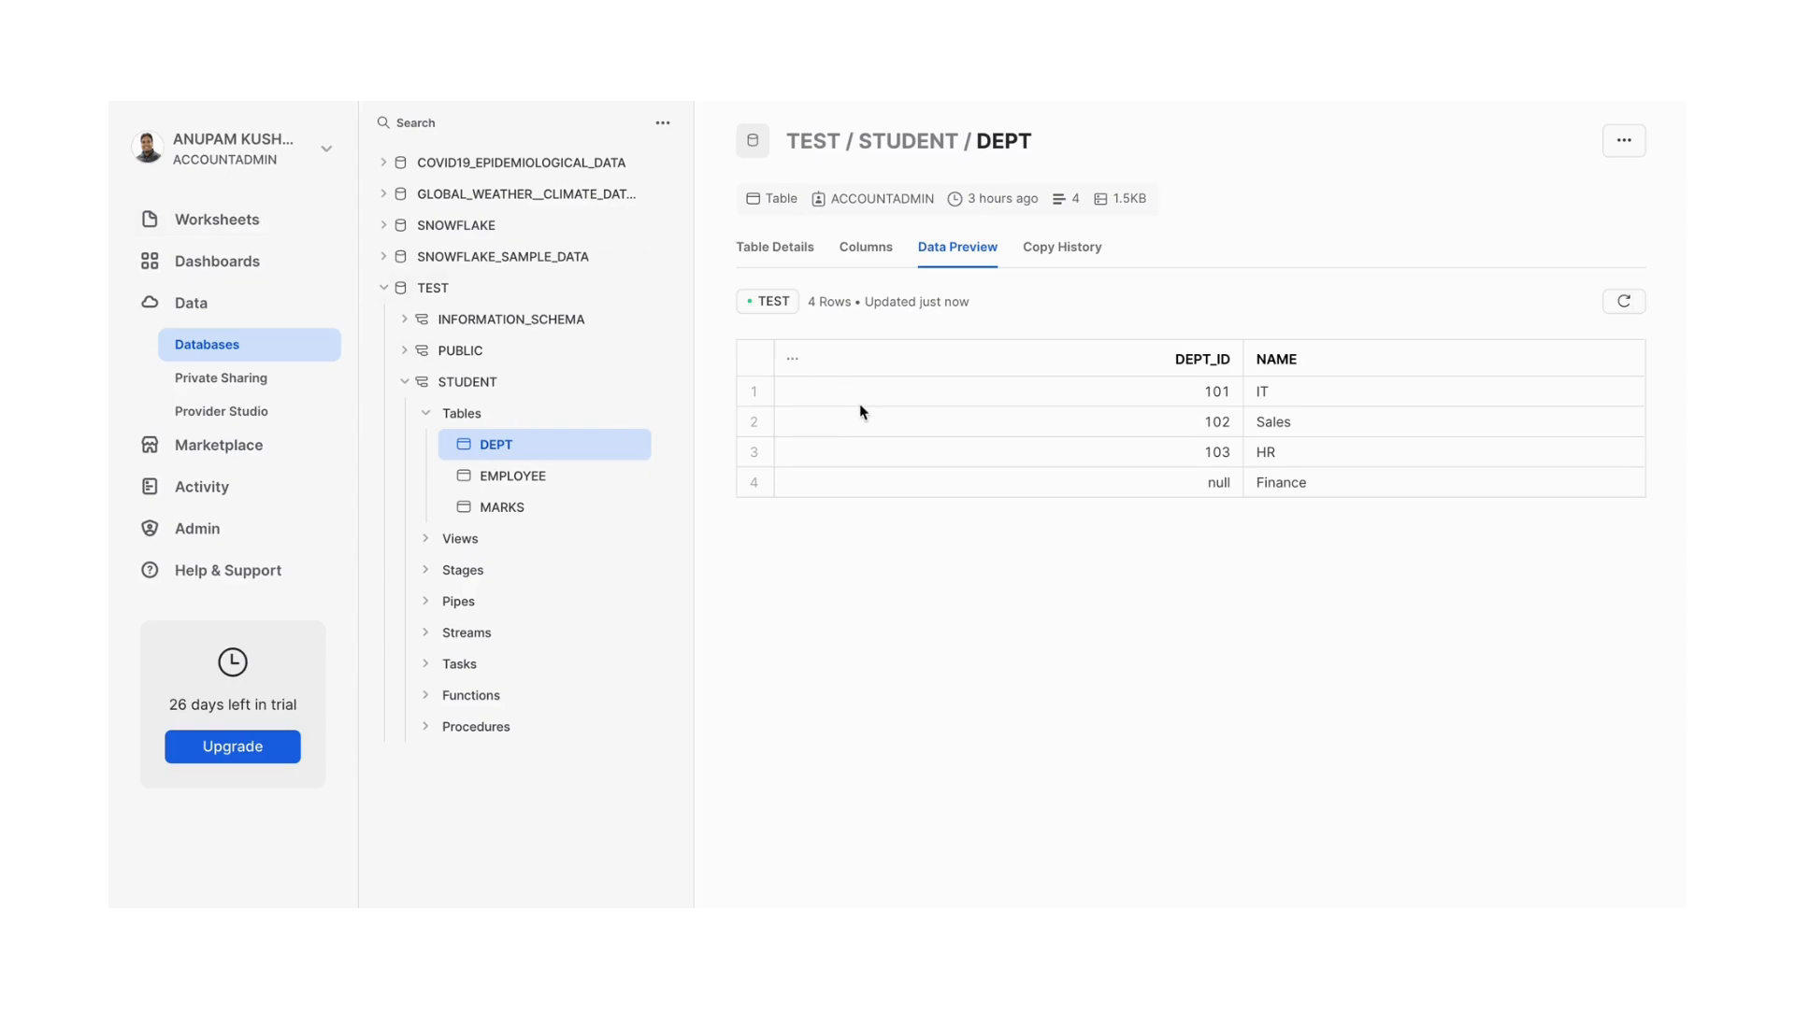
{"action": "left_click", "coordinate": [207, 344]}
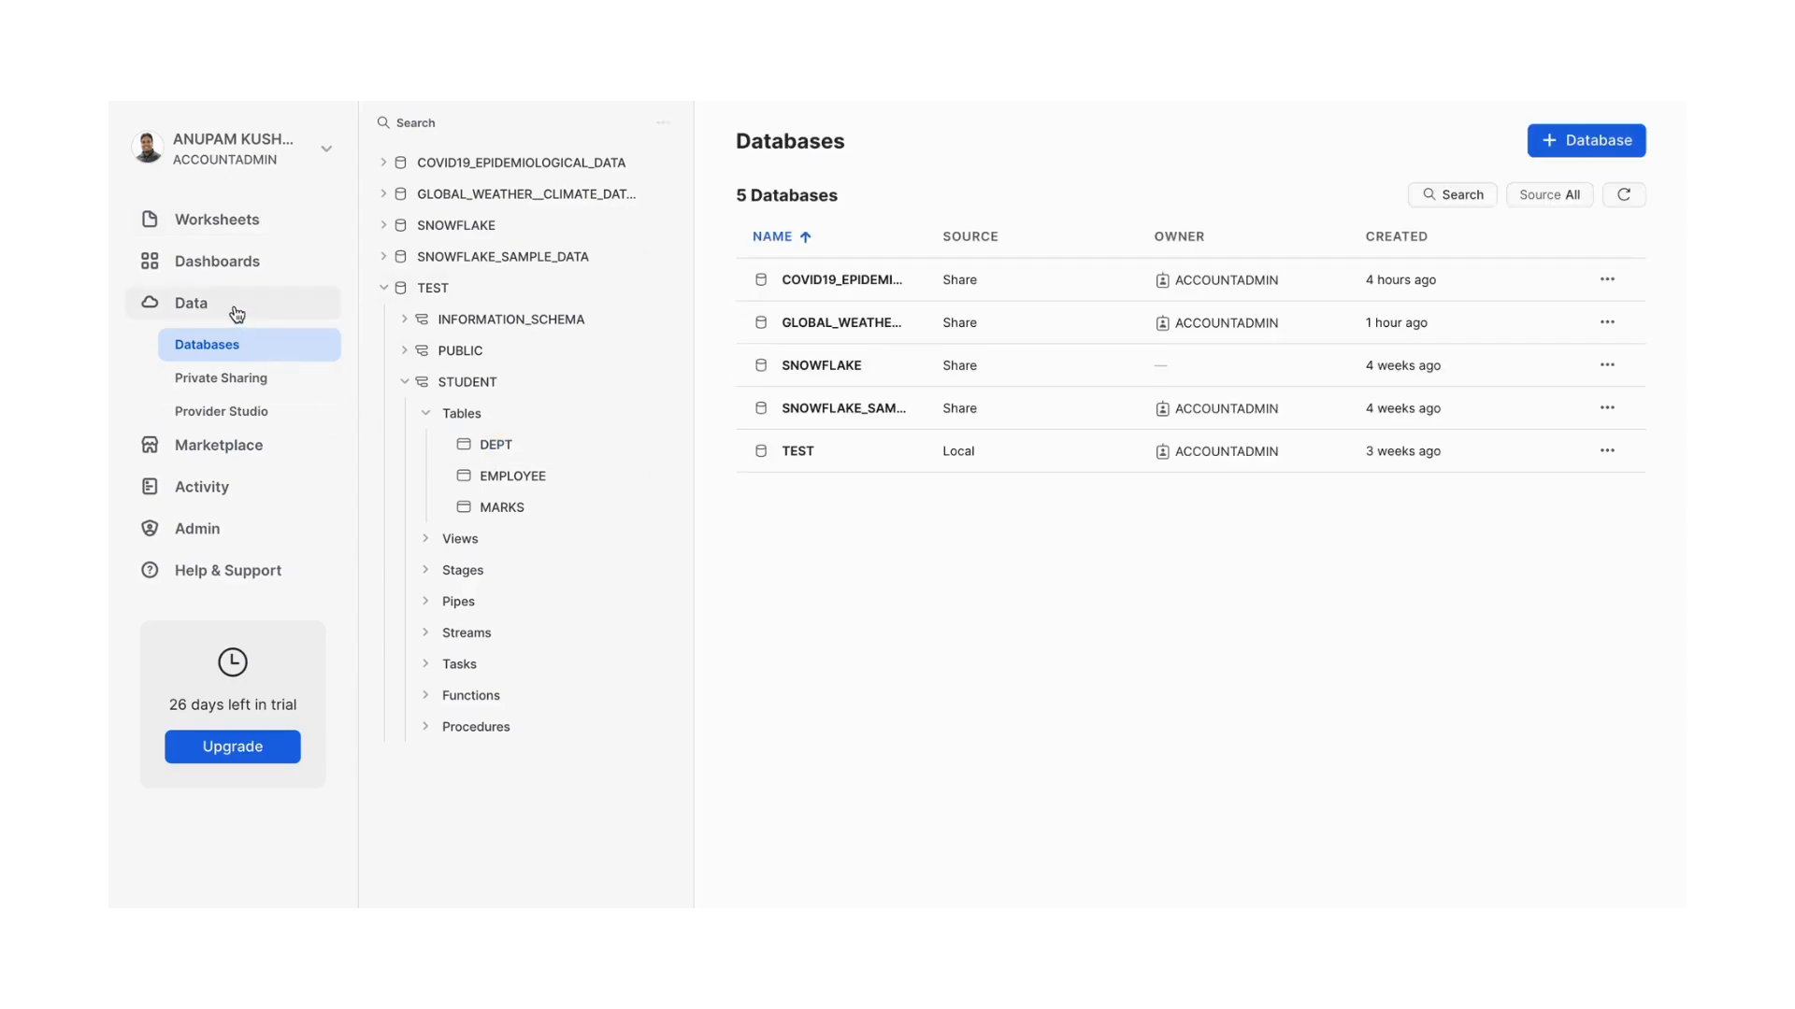
Browse the Marketplace and search for the Finance Data Atlas listing
{"action": "left_click", "coordinate": [216, 445]}
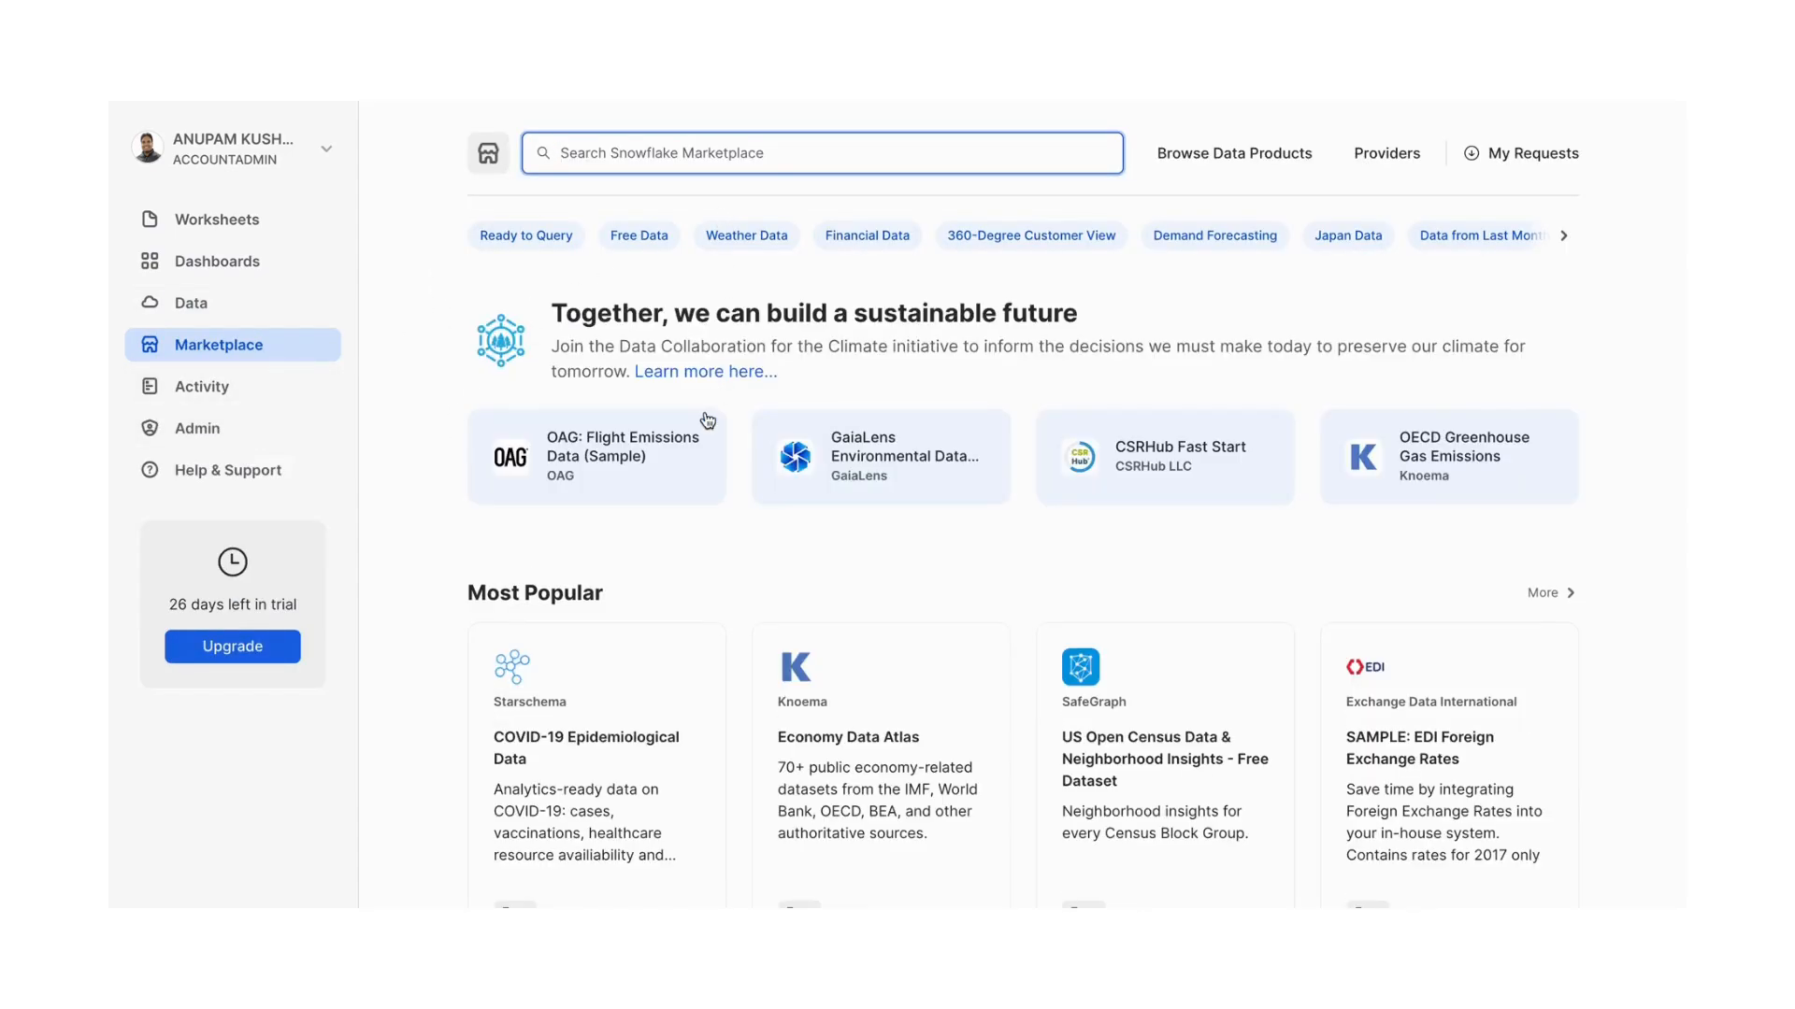
{"action": "scroll", "scroll_direction": "down", "scroll_amount": 3}
{"action": "type", "text": "bitcou"}
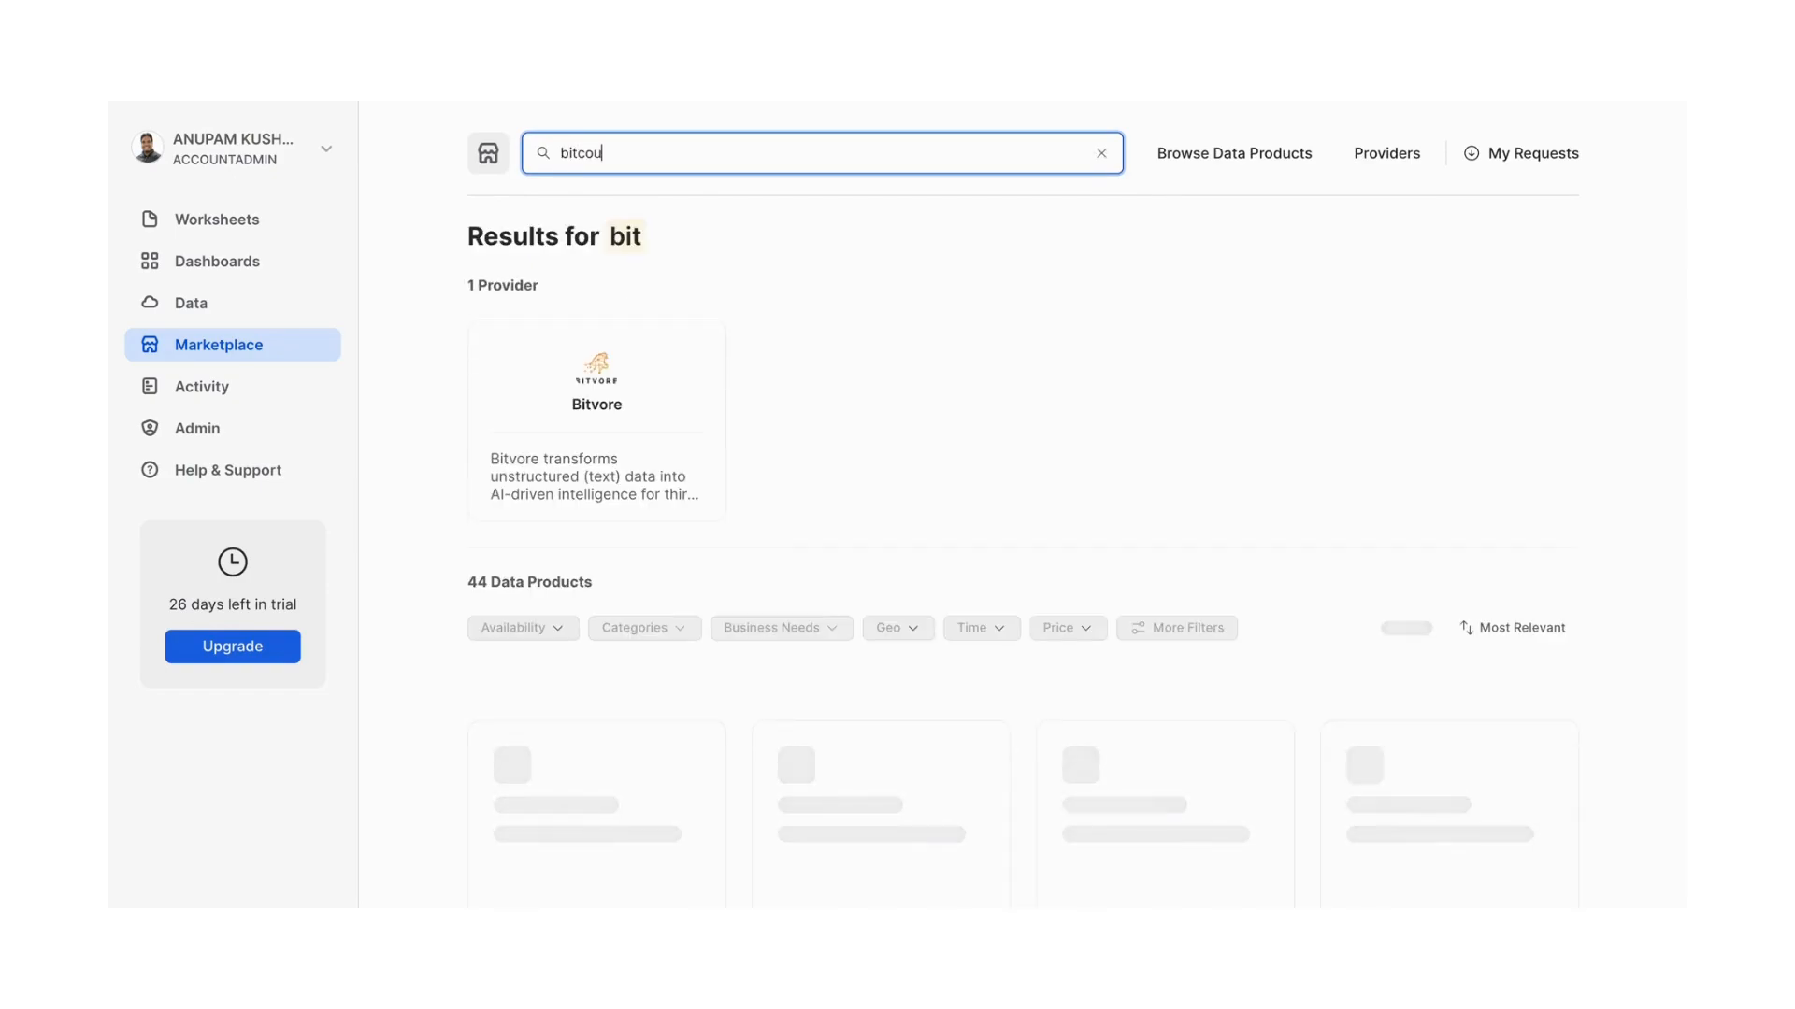
{"action": "type", "text": "i"}
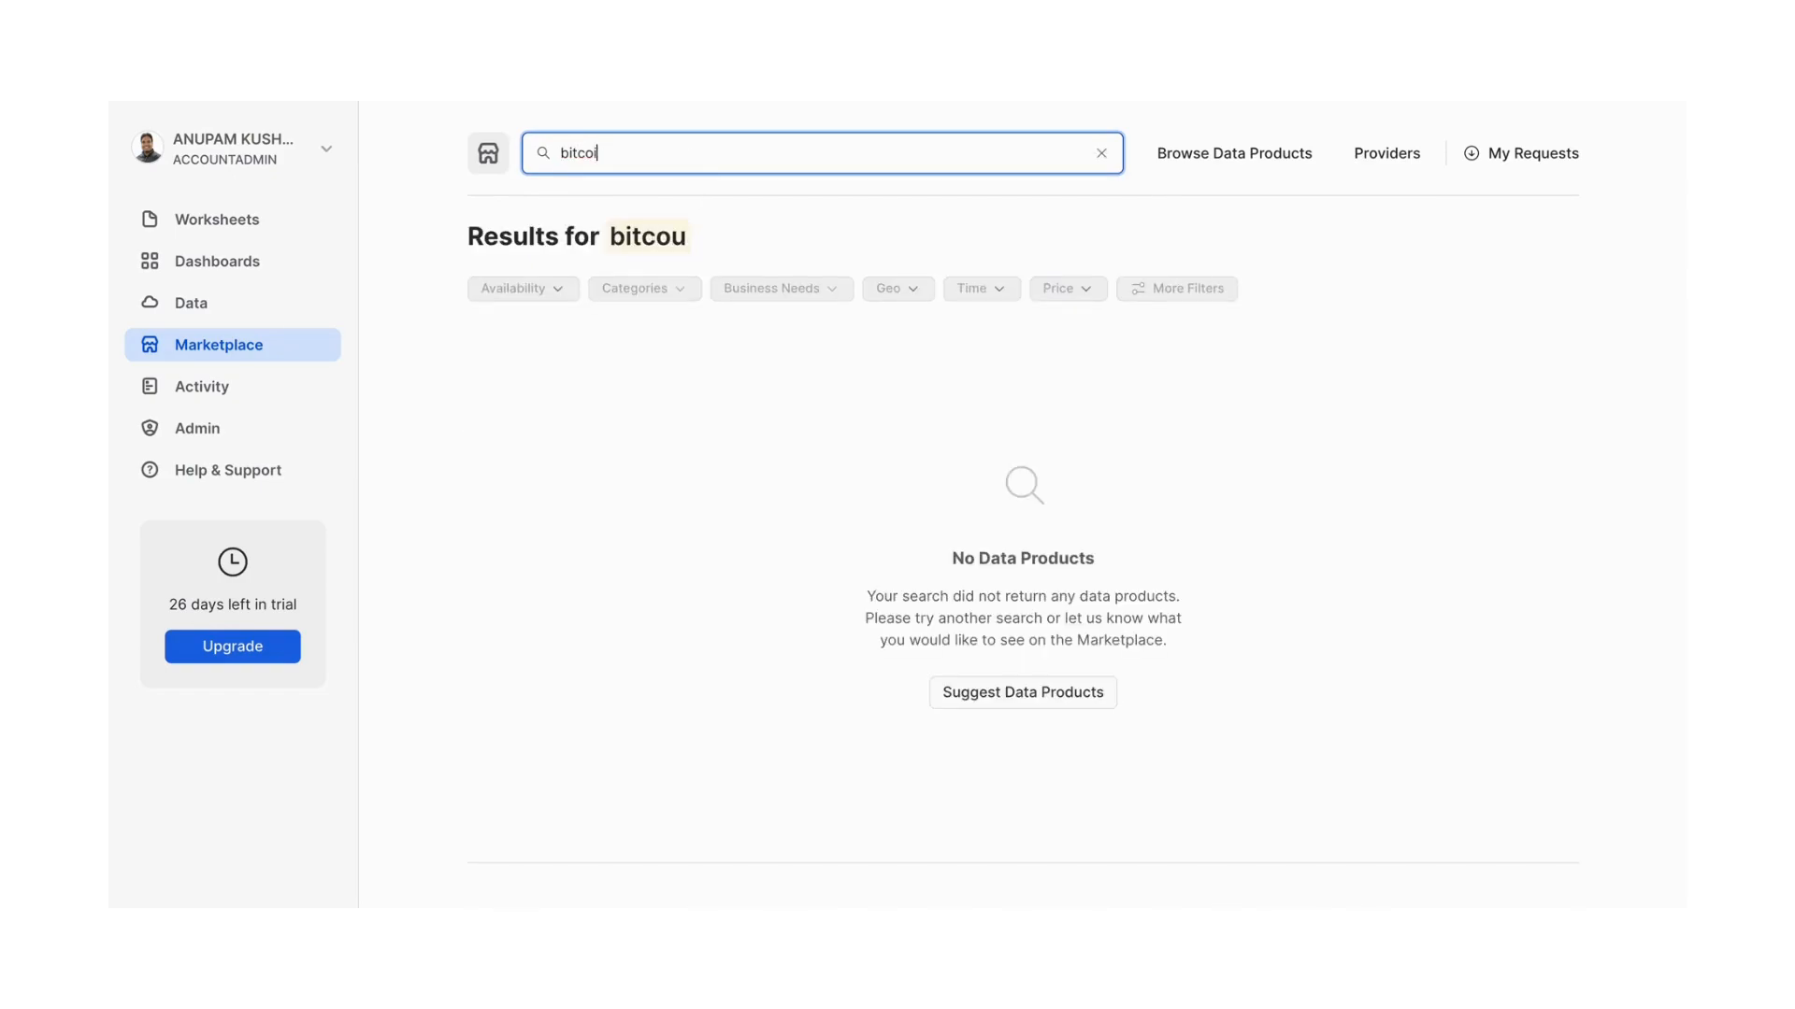
{"action": "type", "text": "in"}
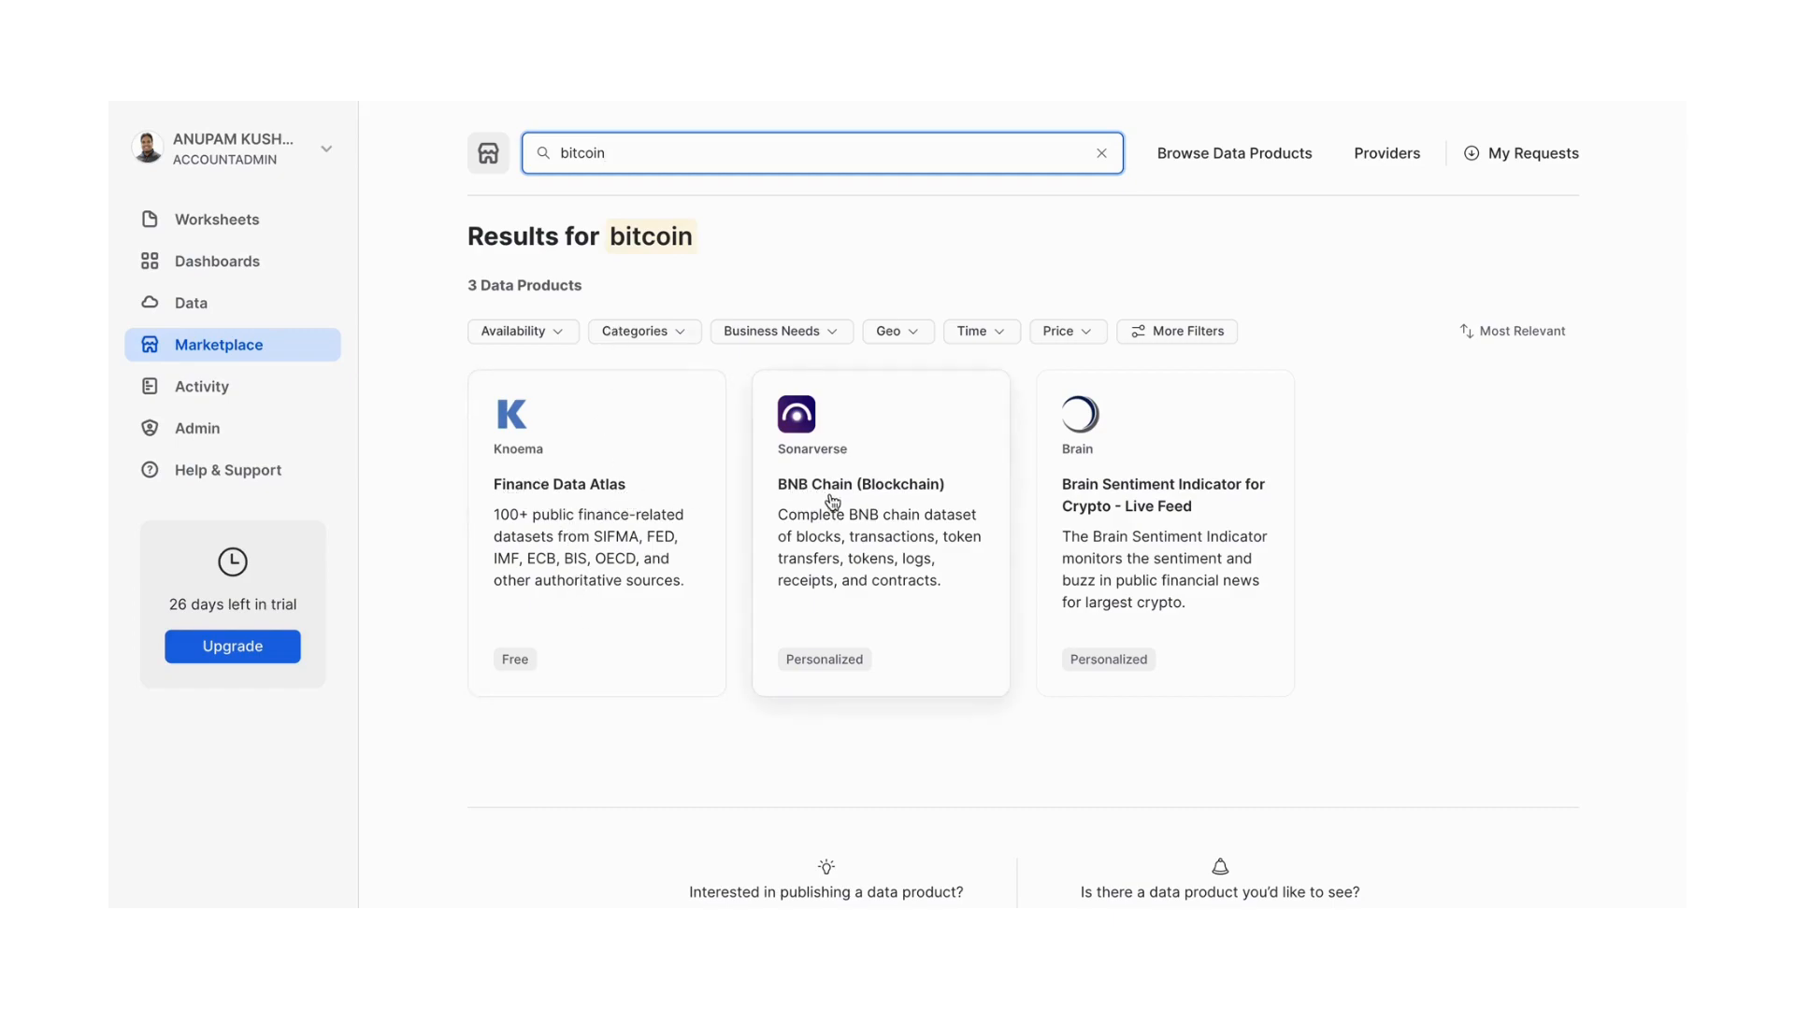
{"action": "mouse_move", "coordinate": [1161, 462]}
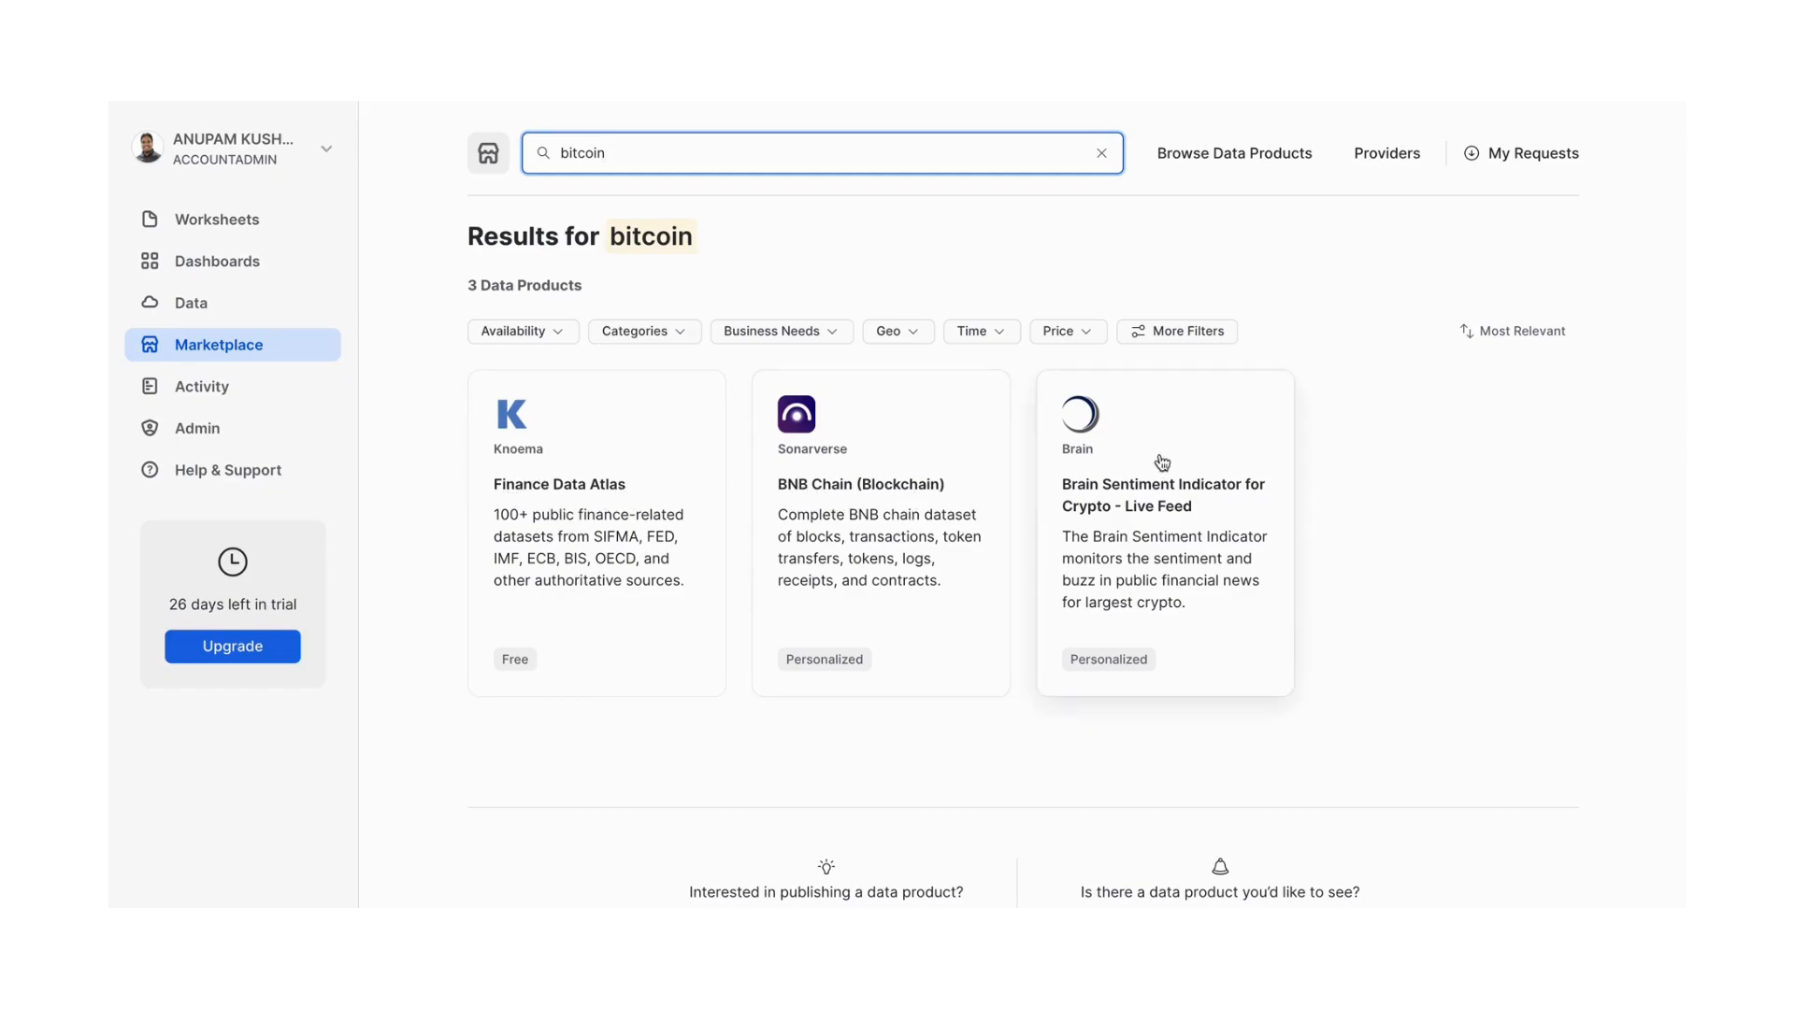
{"action": "mouse_move", "coordinate": [606, 675]}
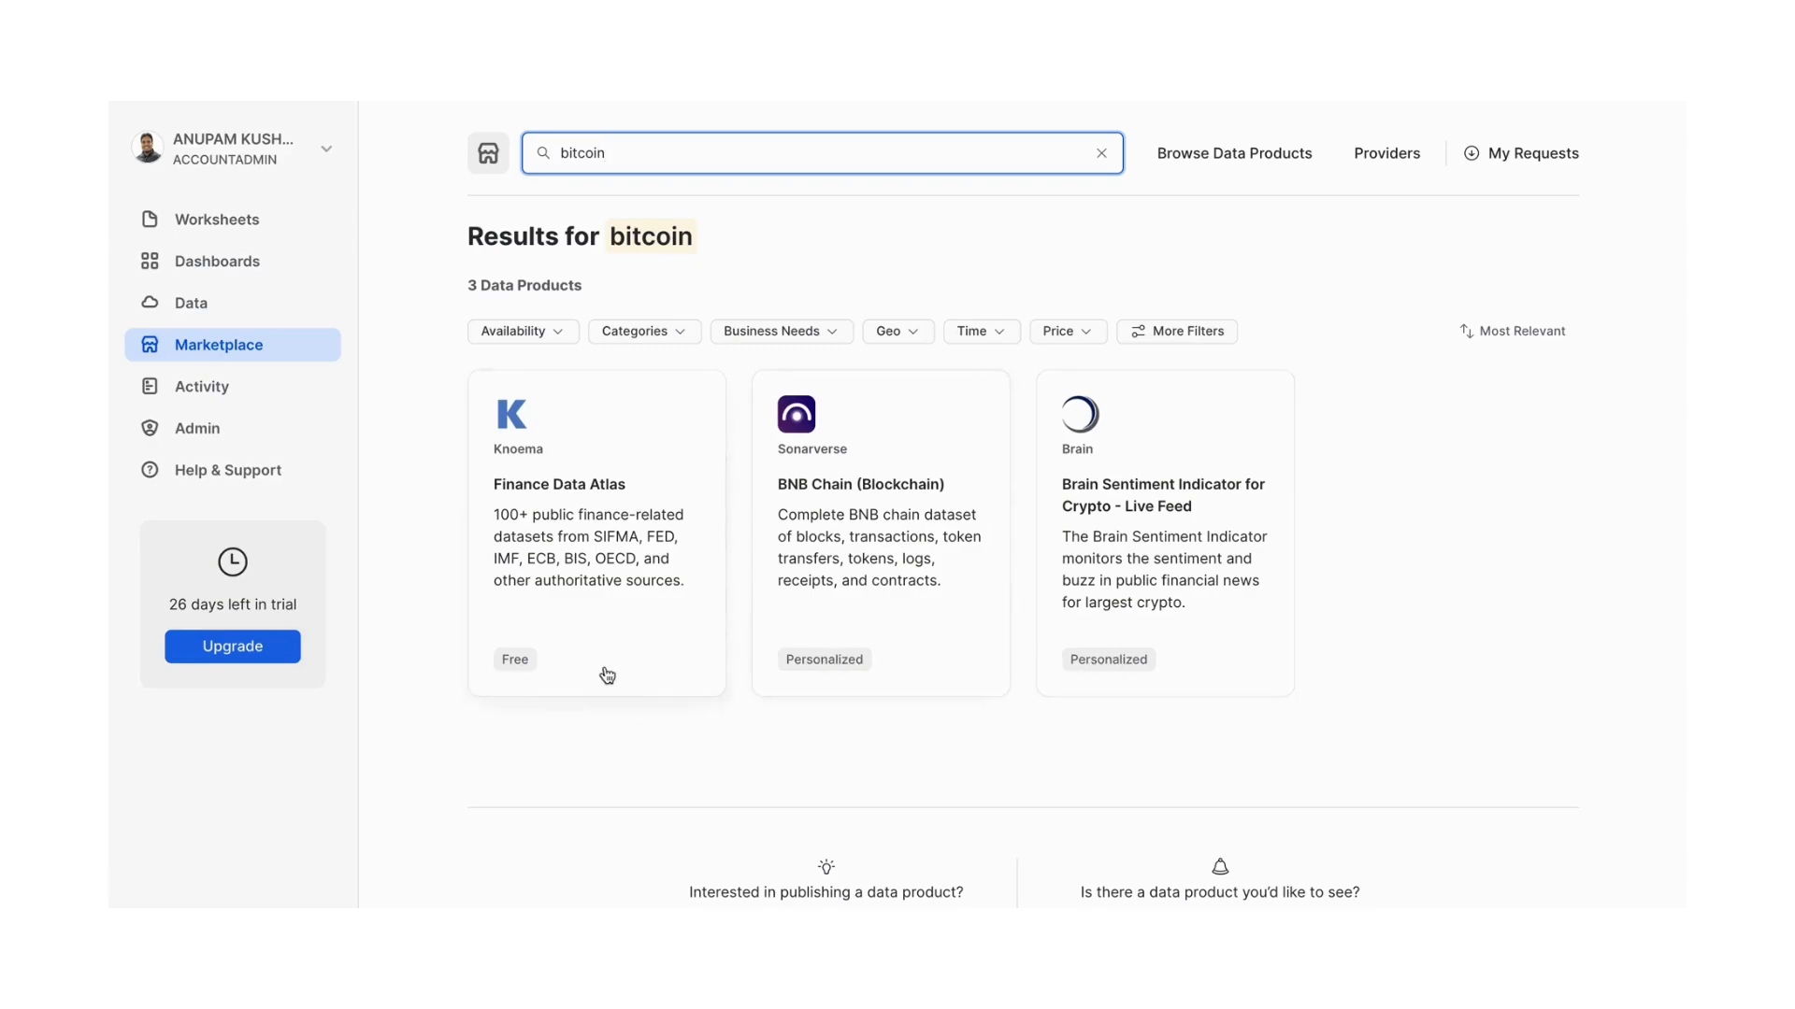
{"action": "mouse_move", "coordinate": [594, 296]}
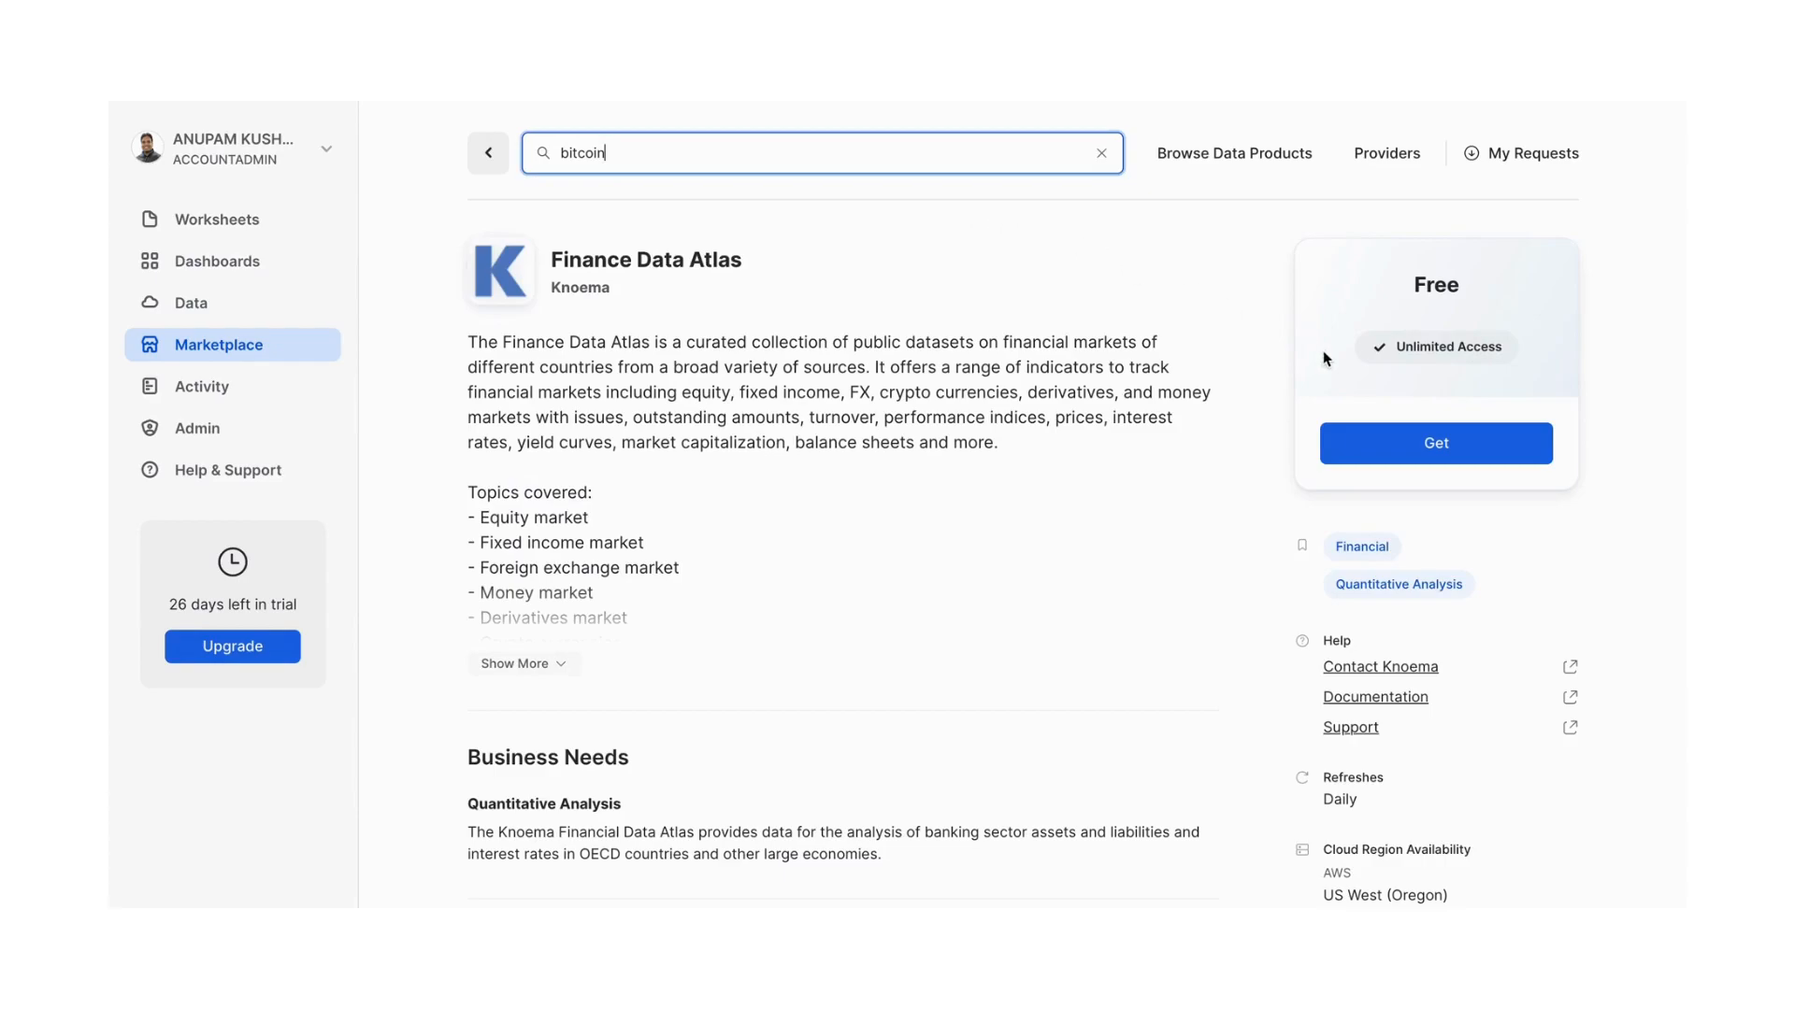
Get the free Finance Data Atlas product so it is installed and ready to query
{"action": "left_click", "coordinate": [1434, 443]}
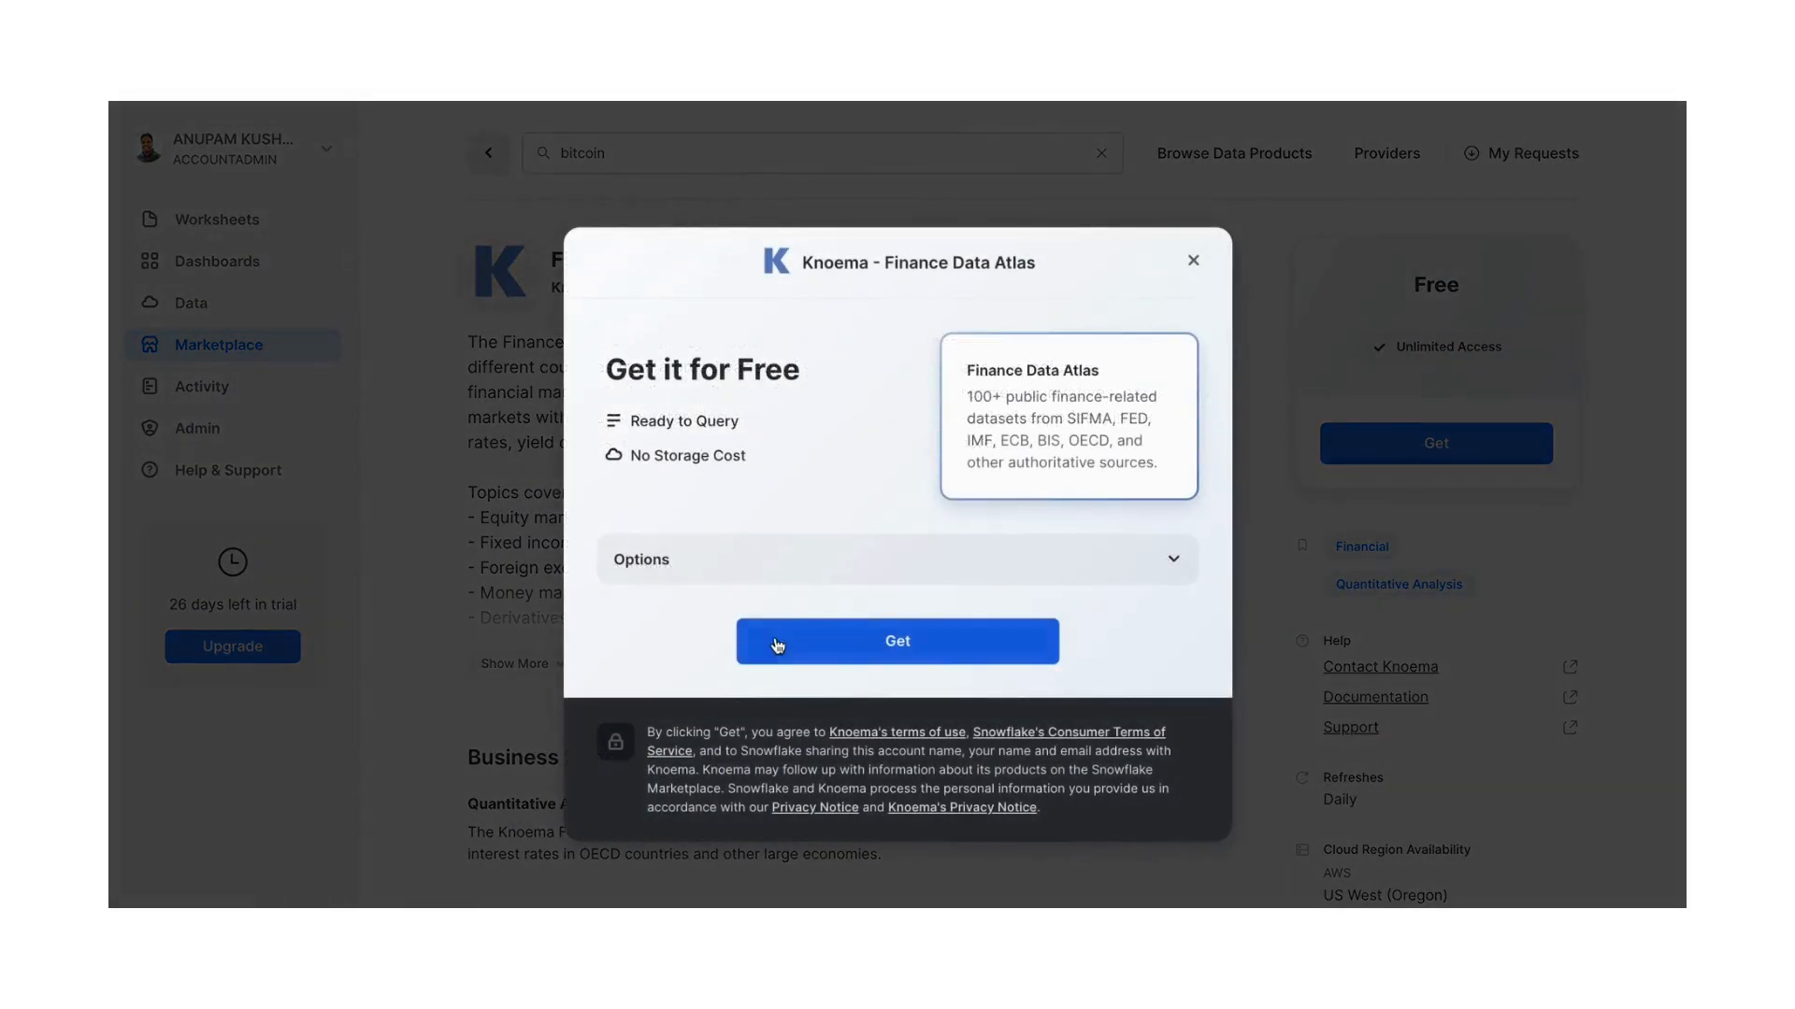
{"action": "left_click", "coordinate": [895, 641]}
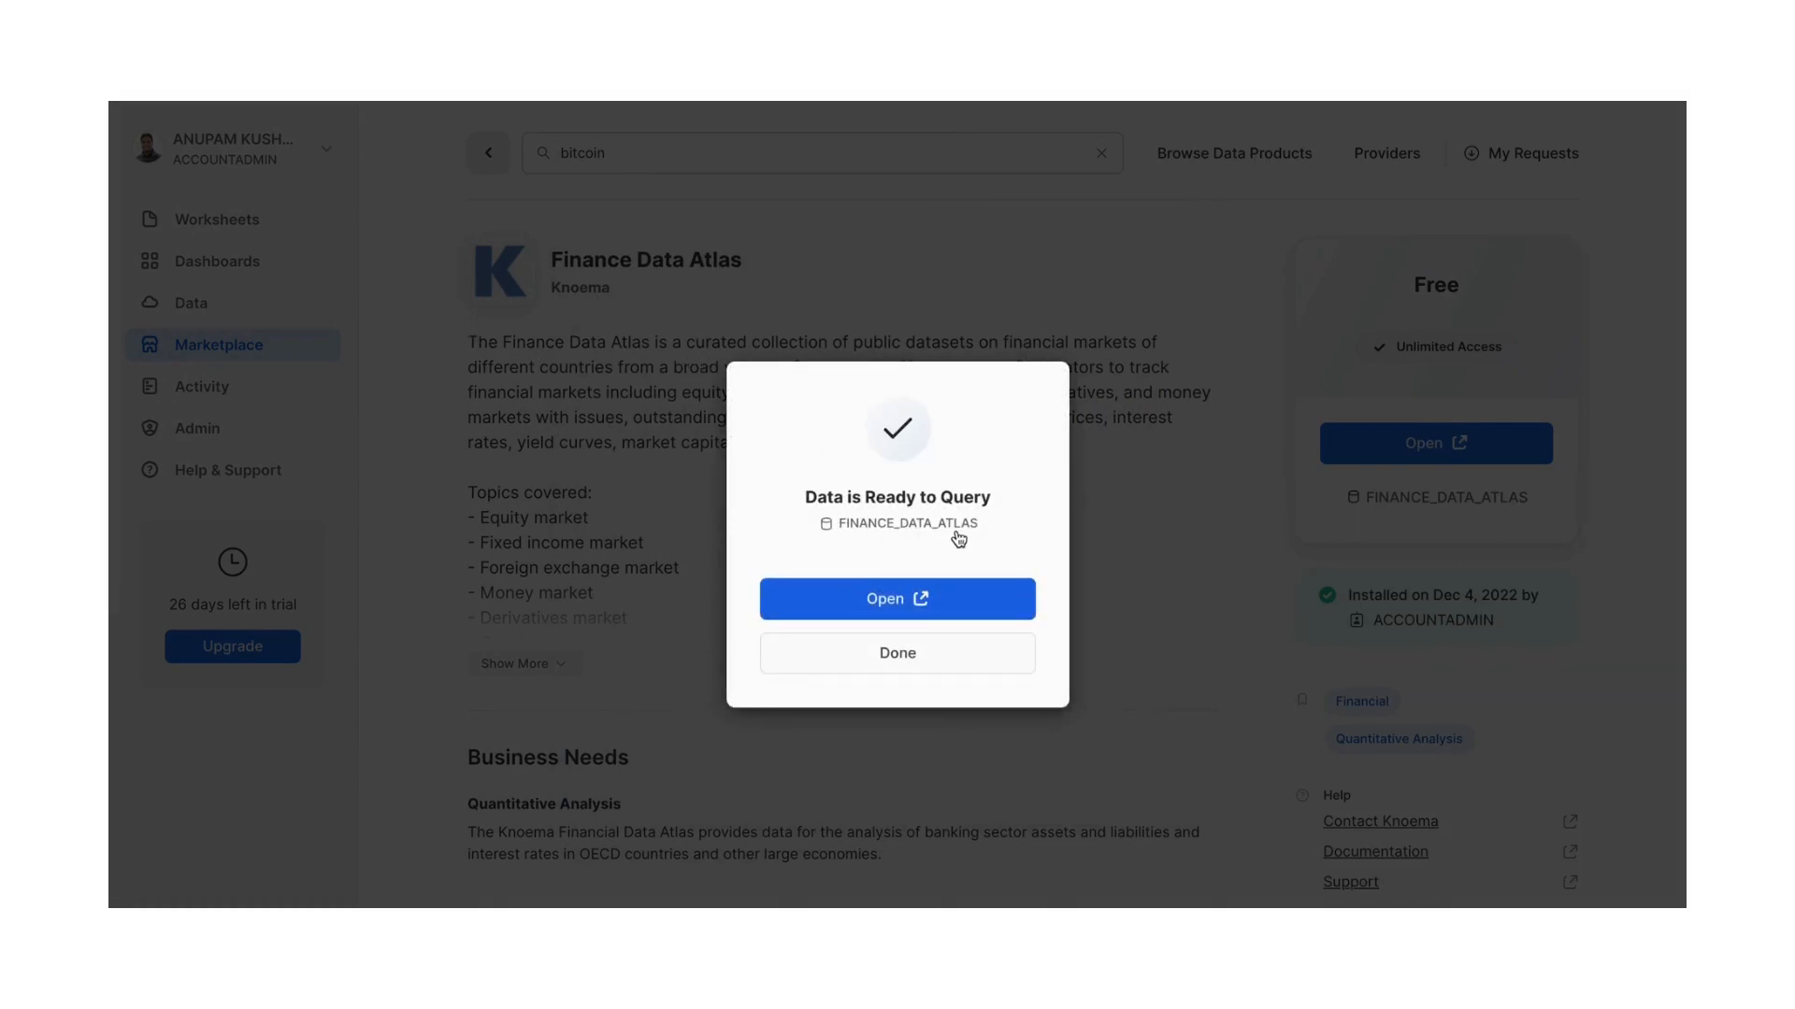
{"action": "mouse_move", "coordinate": [897, 599]}
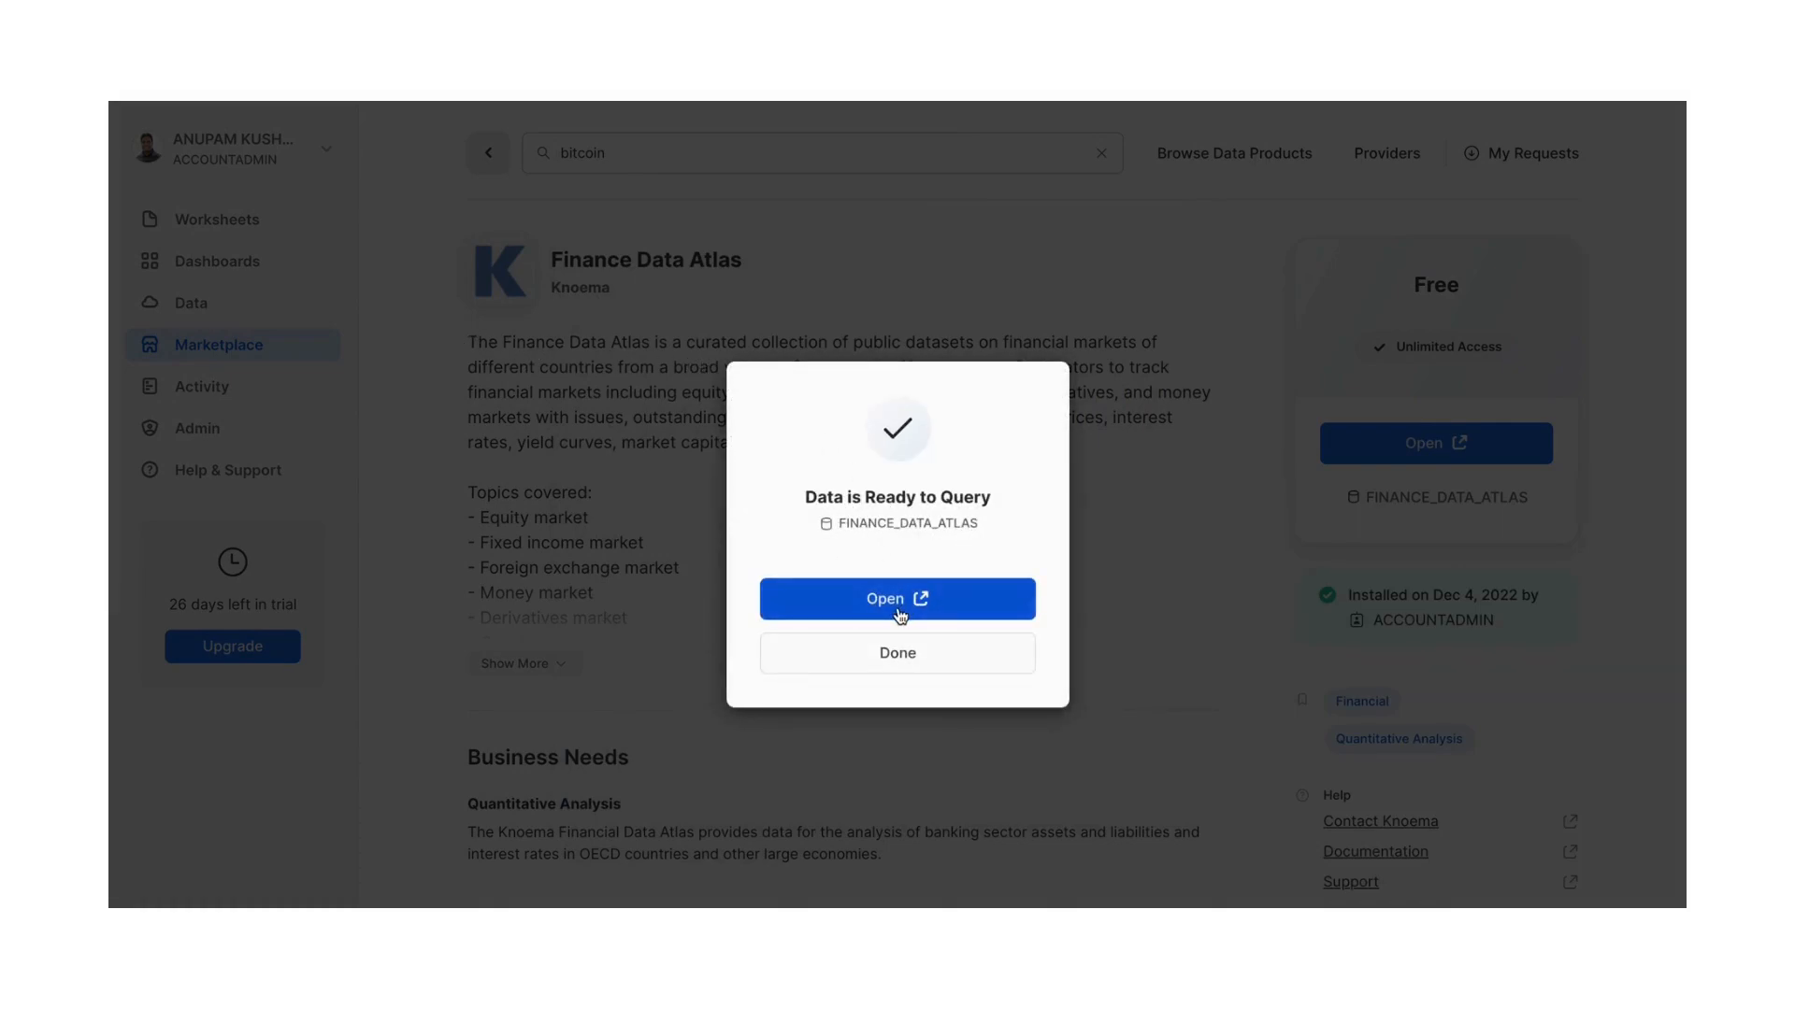
{"action": "left_click", "coordinate": [897, 654]}
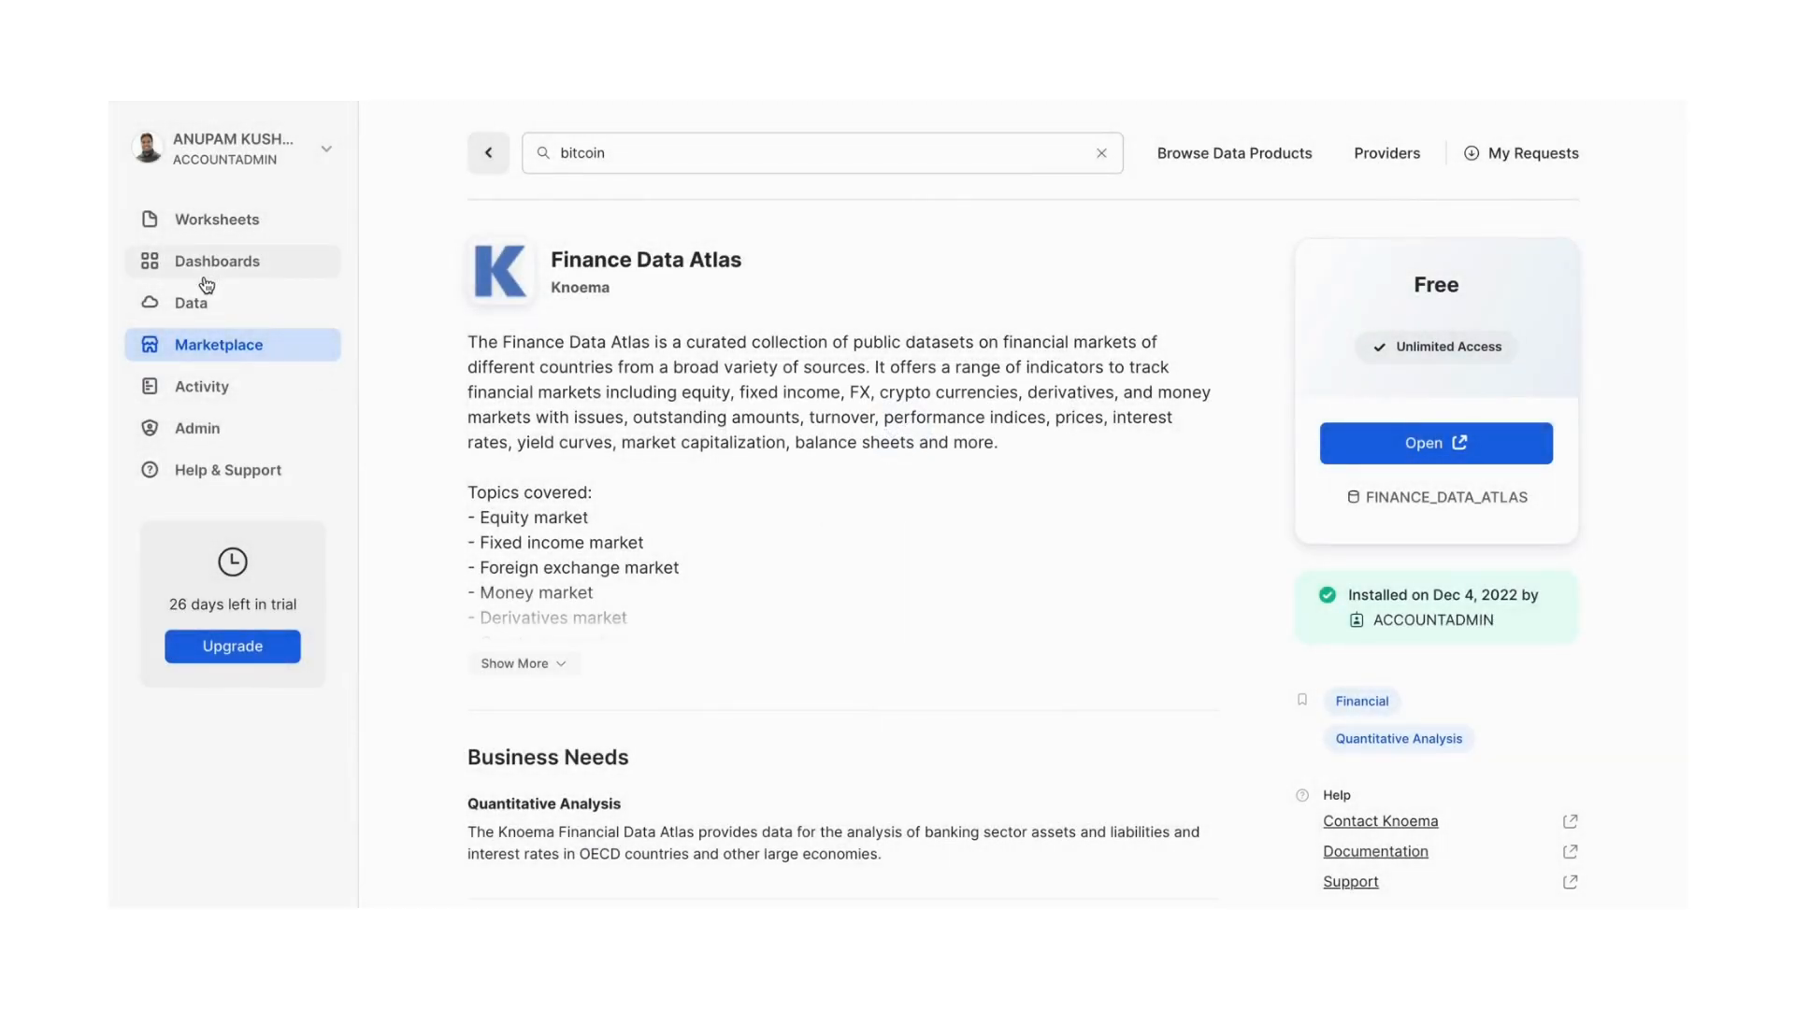
Browse Databases down to the DATASETS table in FINANCE_DATA_ATLAS > FINANCE
{"action": "left_click", "coordinate": [191, 303]}
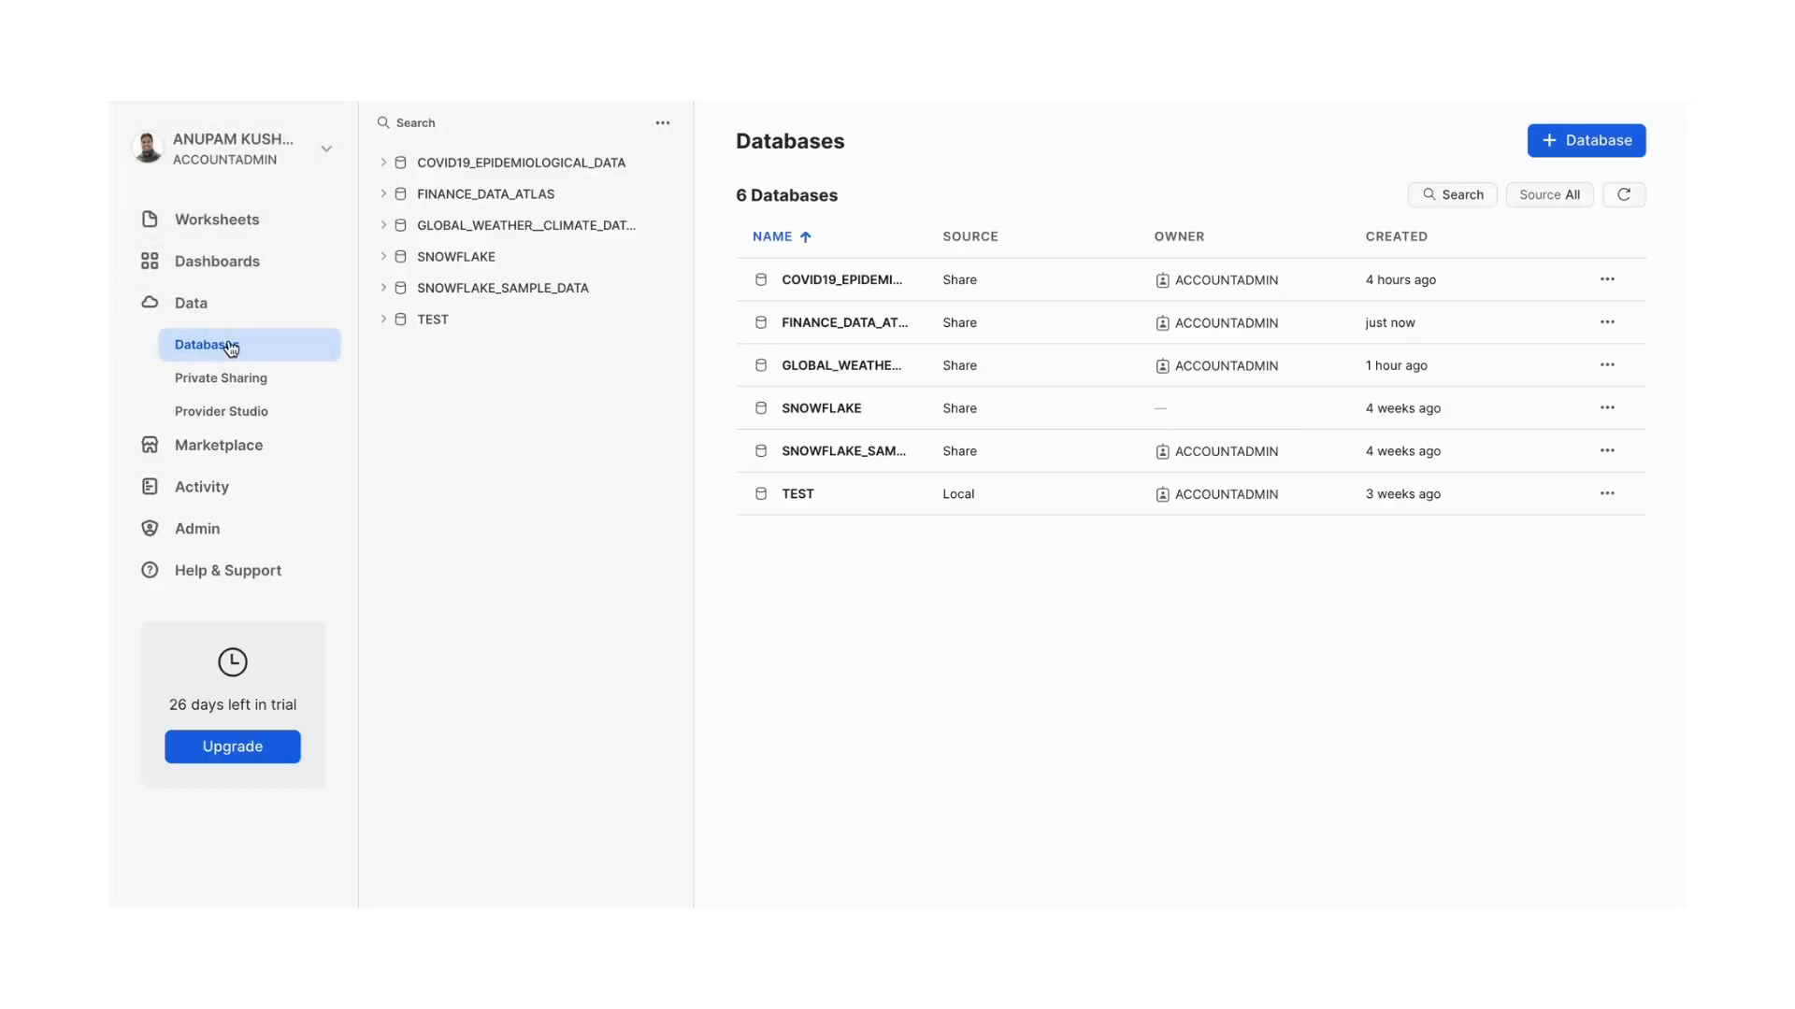
{"action": "left_click", "coordinate": [661, 124]}
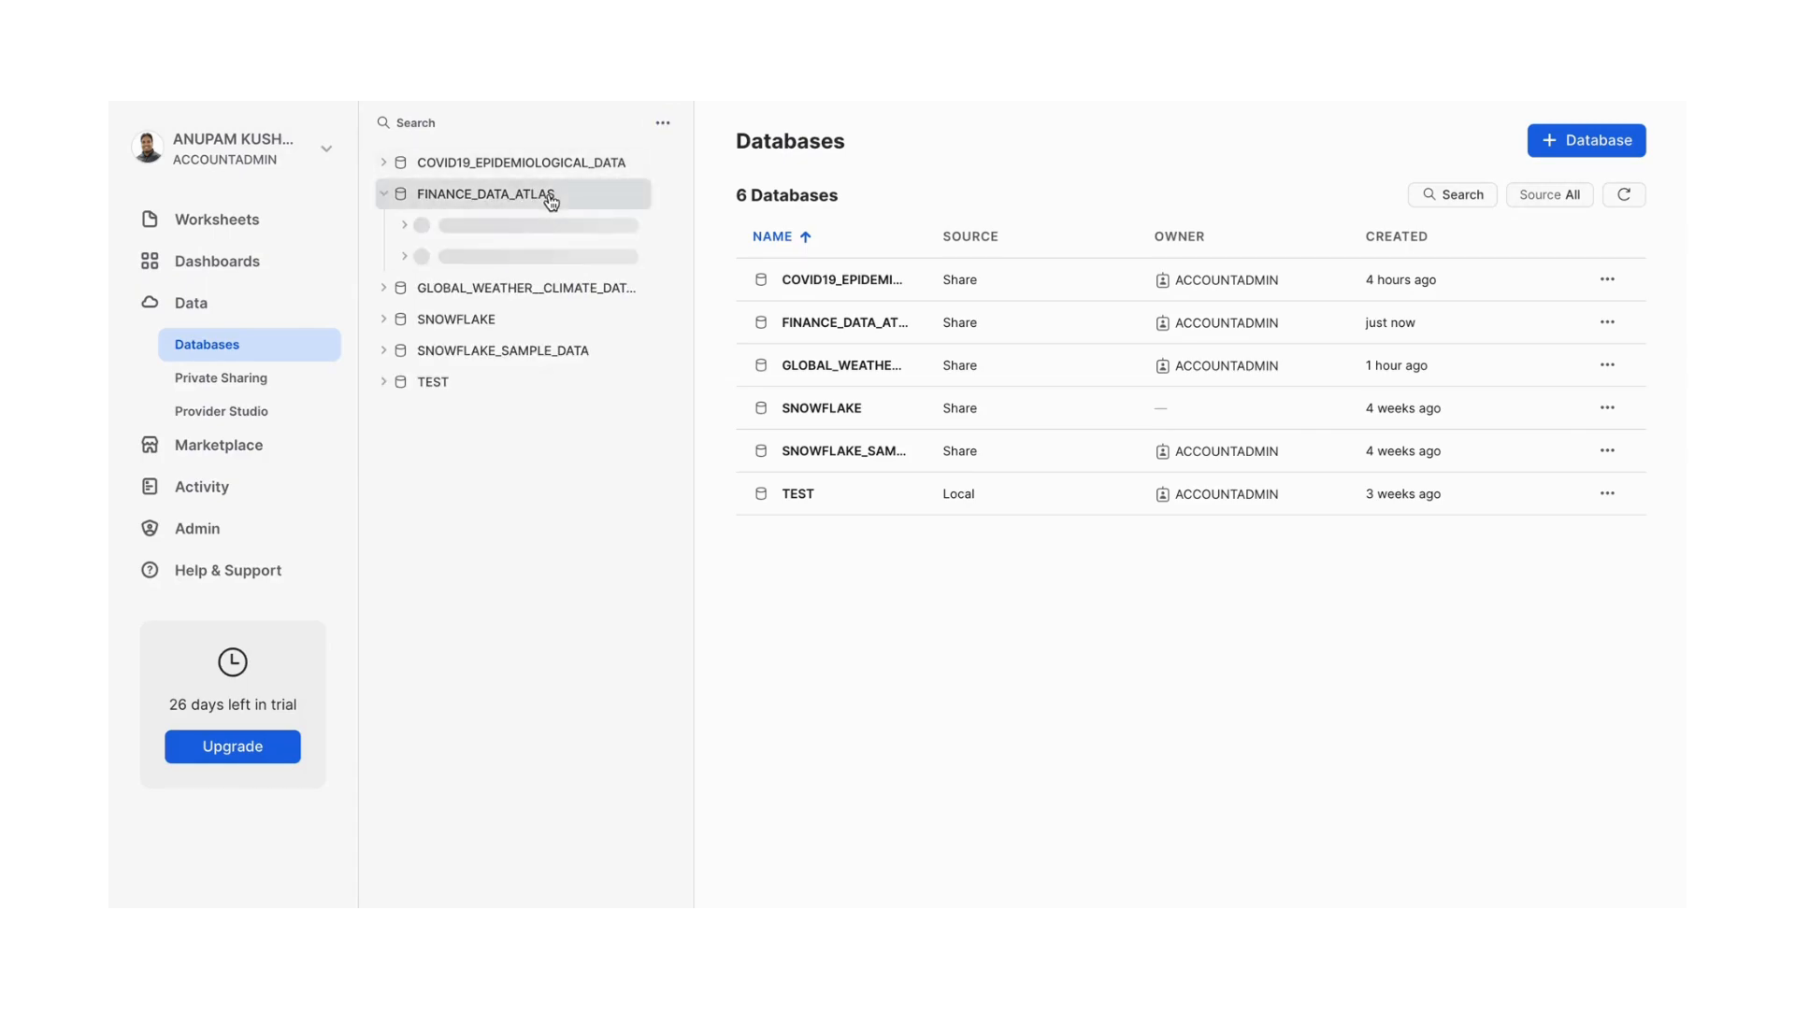
{"action": "left_click", "coordinate": [463, 224]}
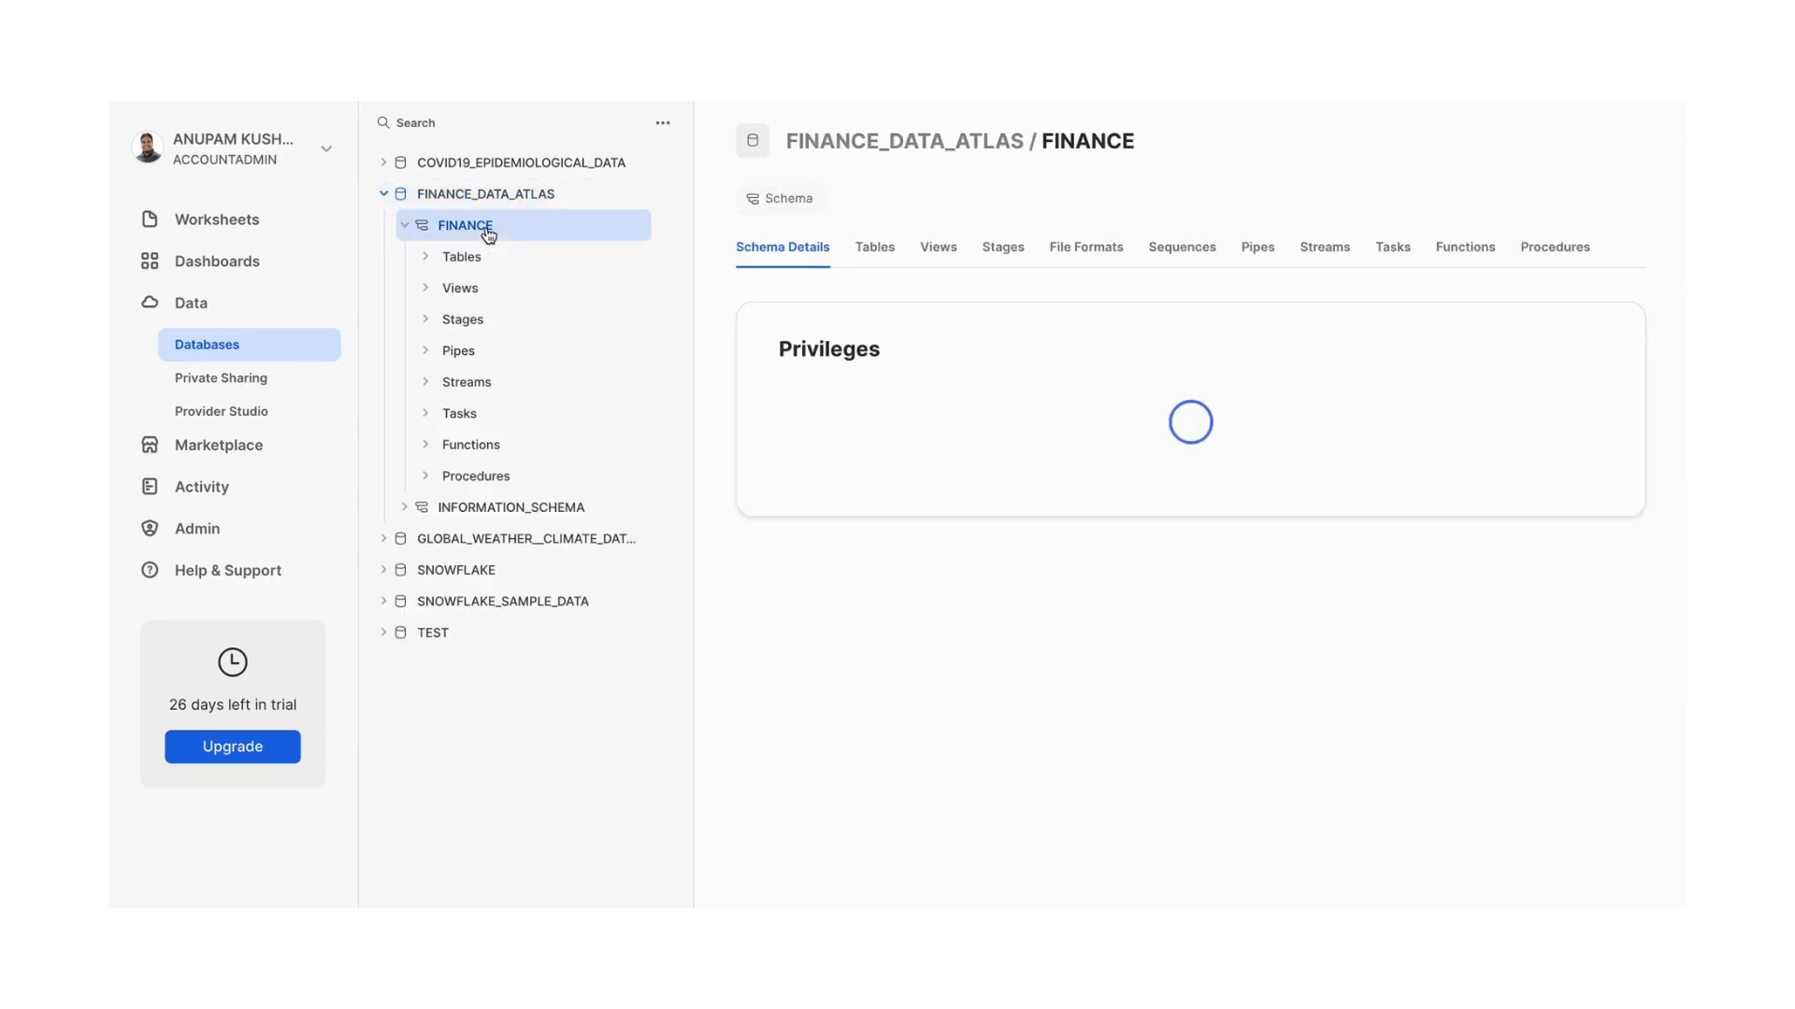
{"action": "left_click", "coordinate": [462, 256]}
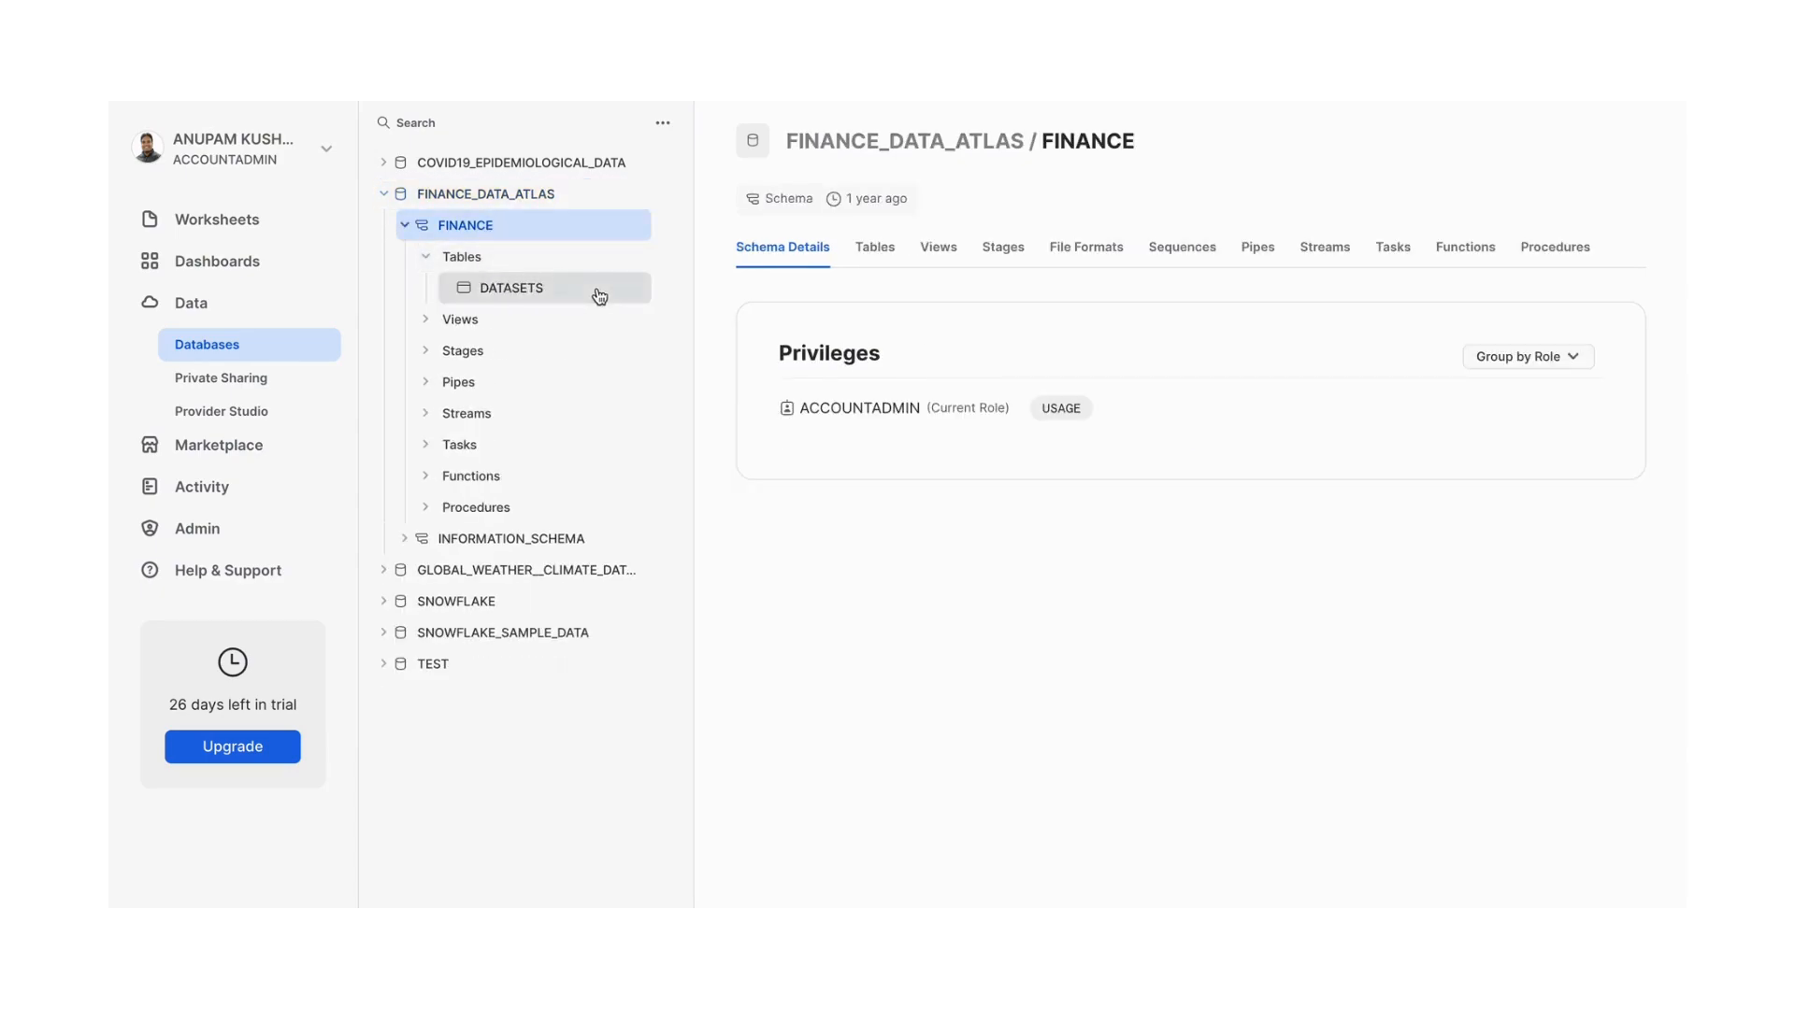
Review the DATASETS table's columns and preview rows, then return to the Marketplace home
{"action": "left_click", "coordinate": [512, 288]}
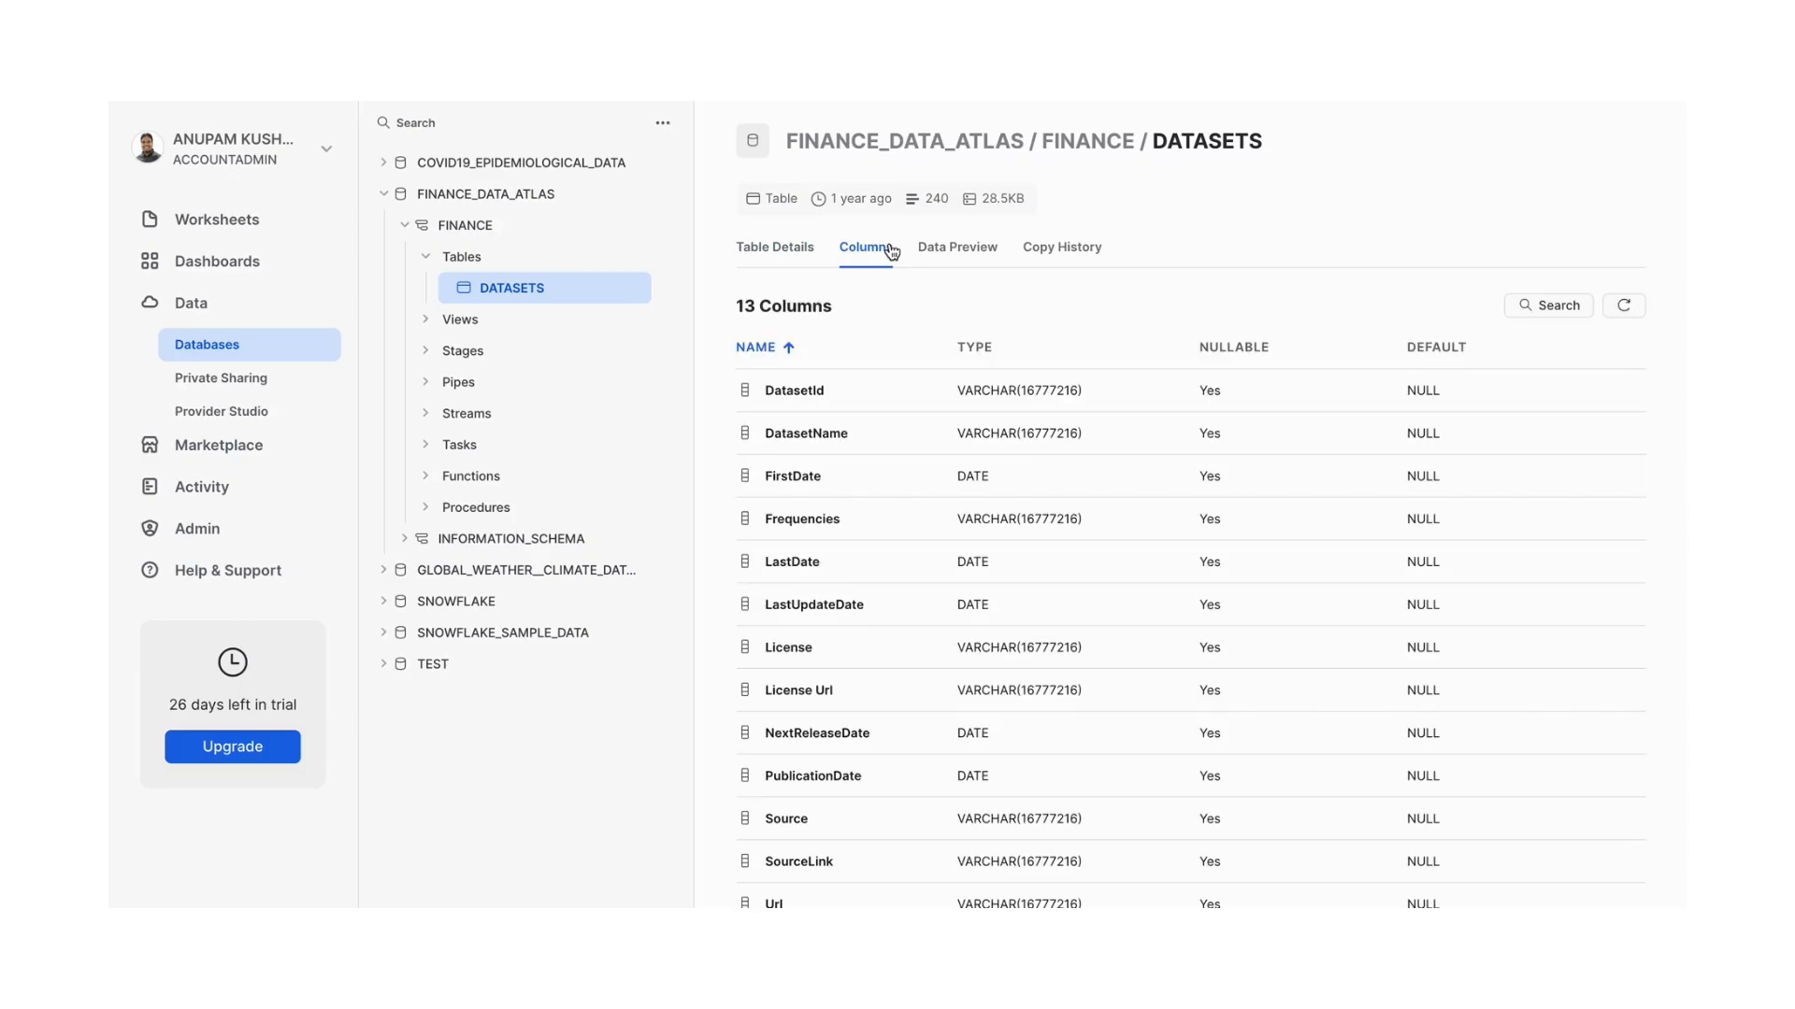
{"action": "left_click", "coordinate": [957, 247]}
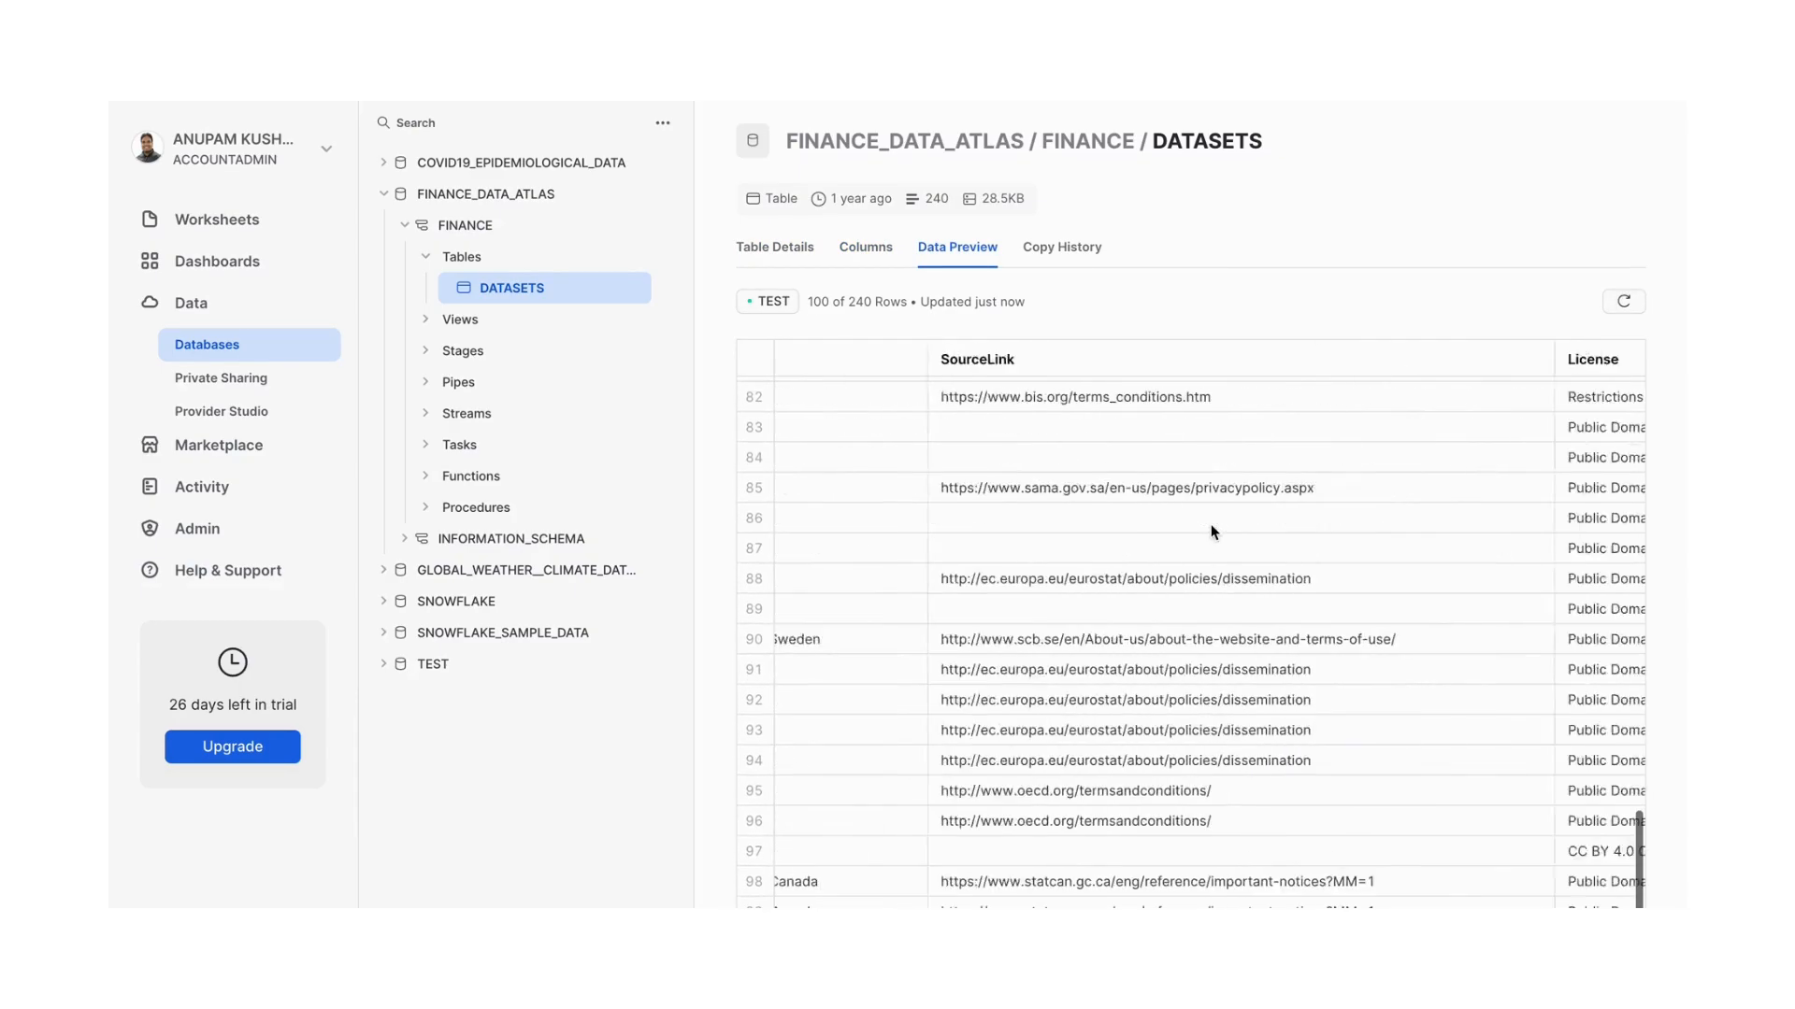
{"action": "scroll", "scroll_direction": "left", "scroll_amount": 3}
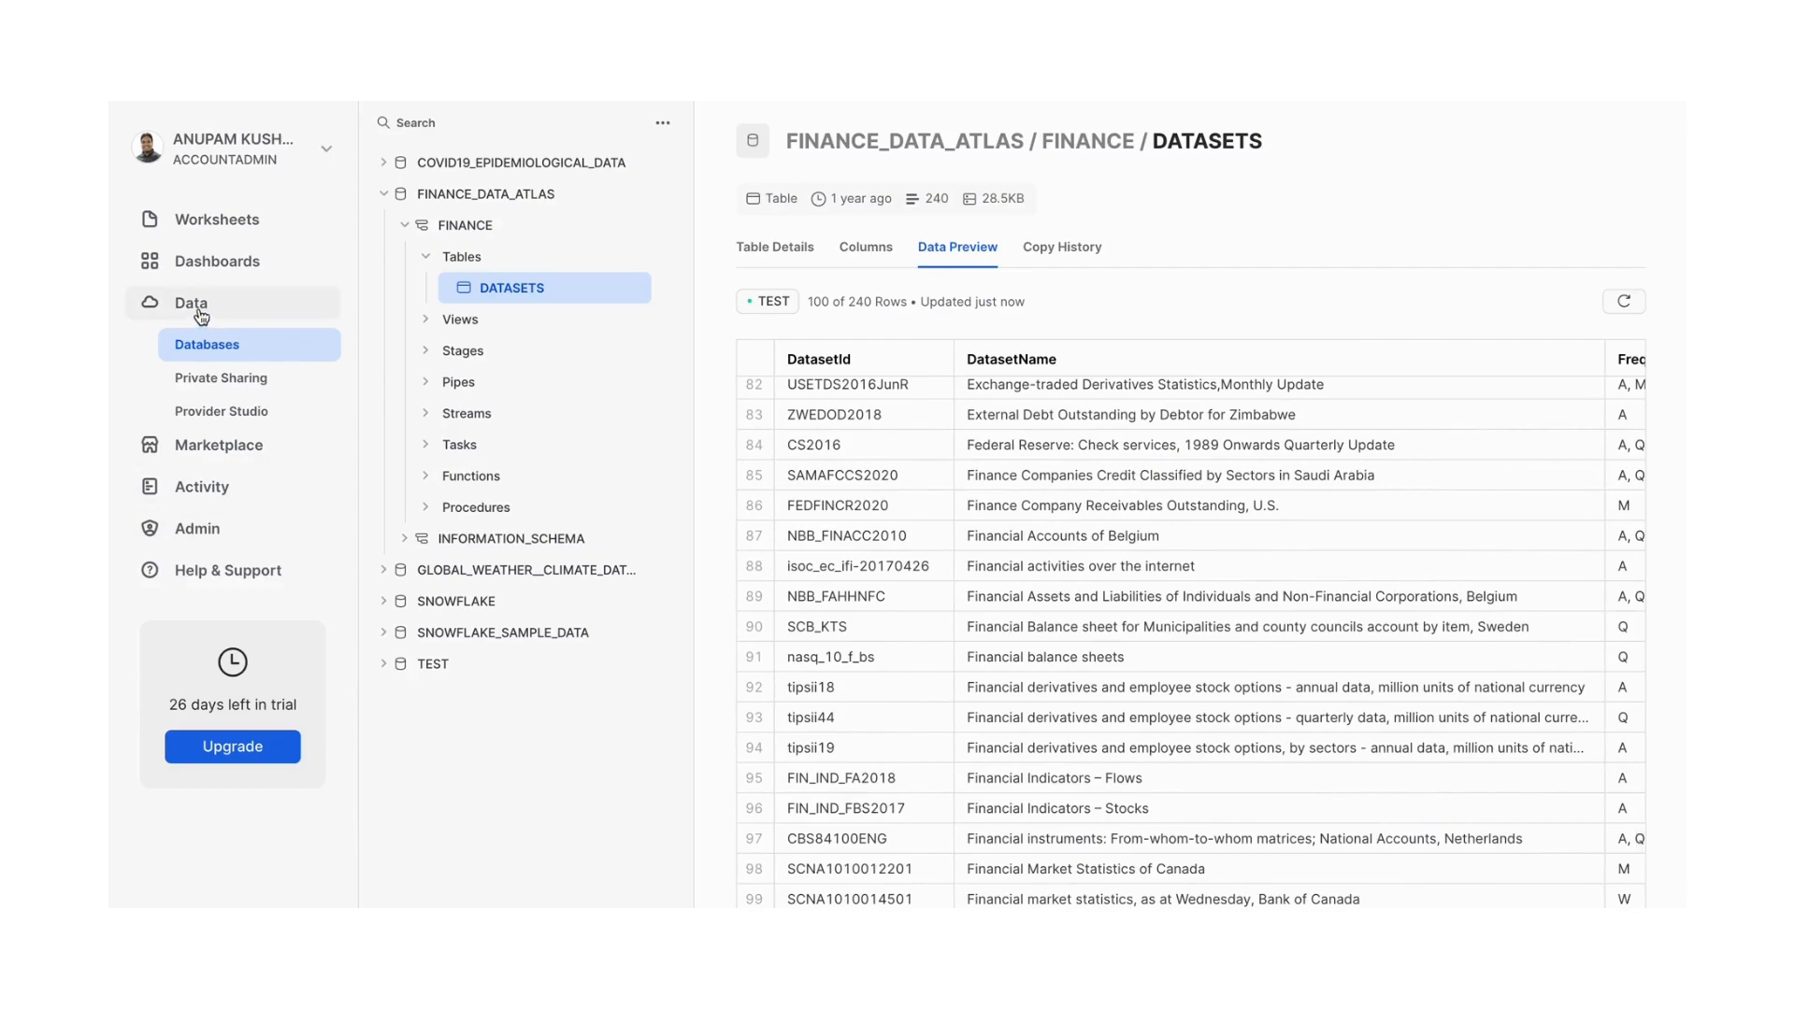
{"action": "left_click", "coordinate": [216, 444]}
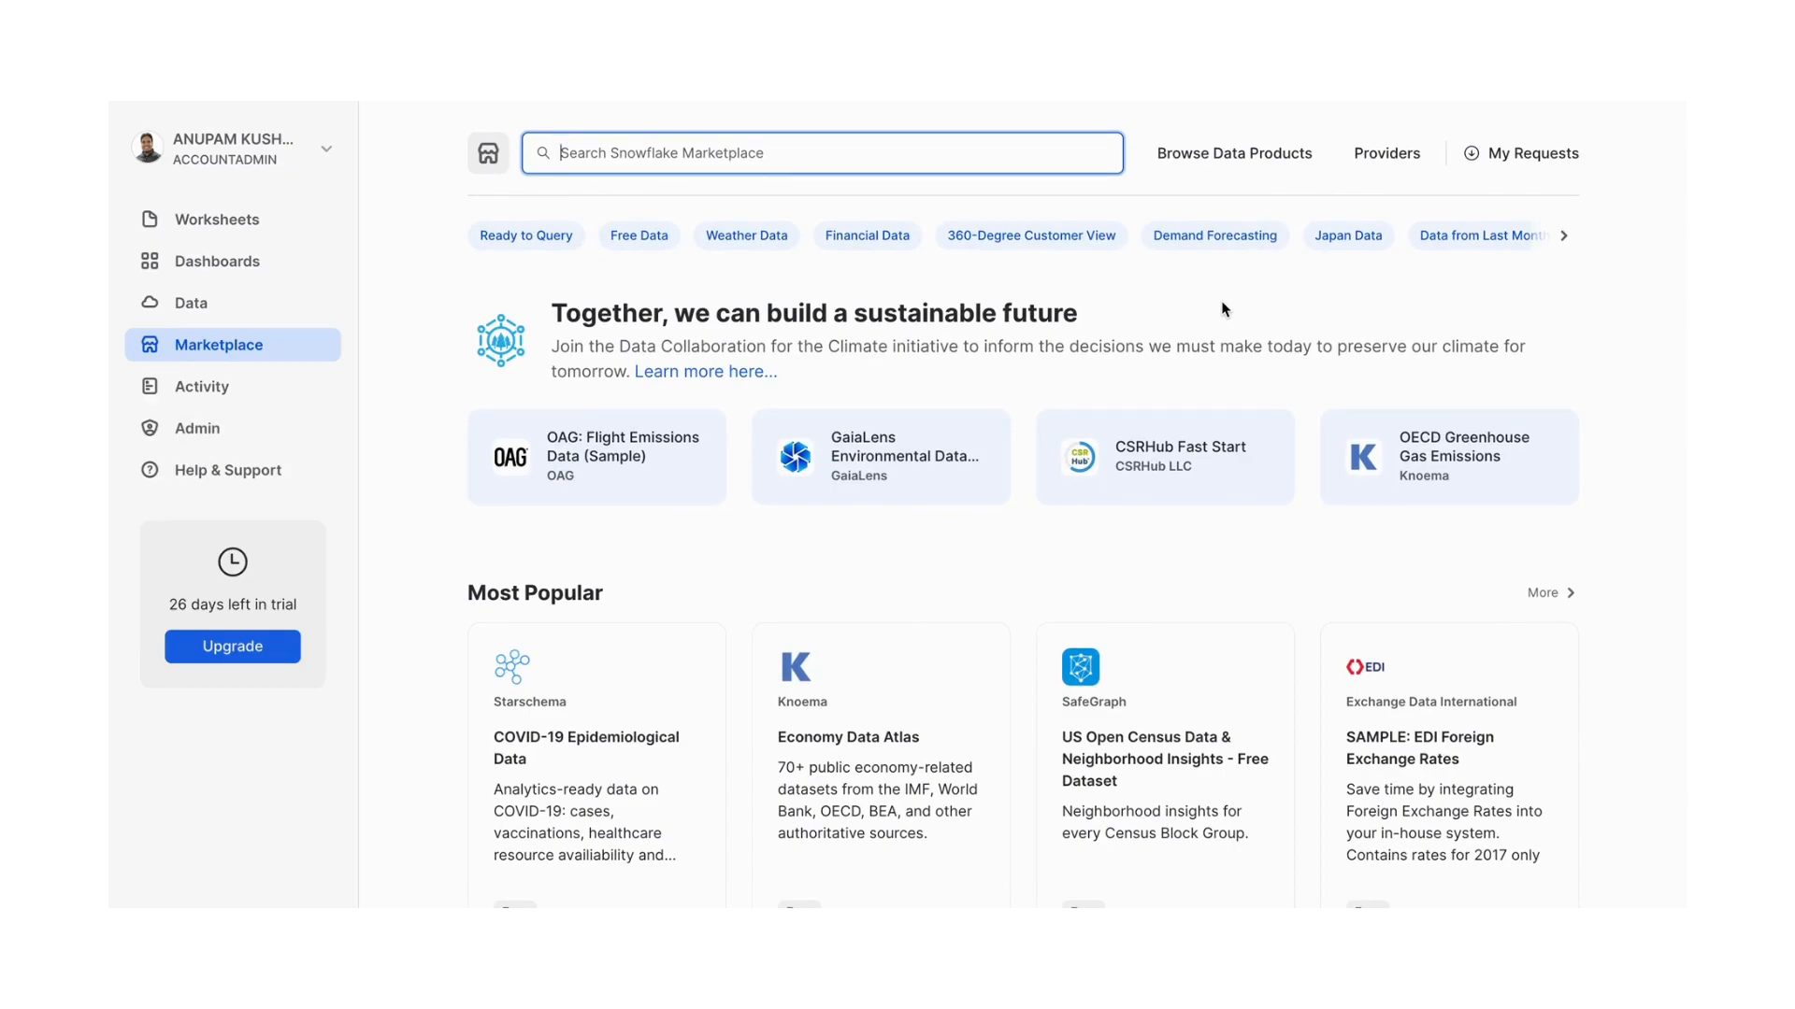
Browse the Query History, Copy History and empty Task History pages
{"action": "left_click", "coordinate": [202, 385]}
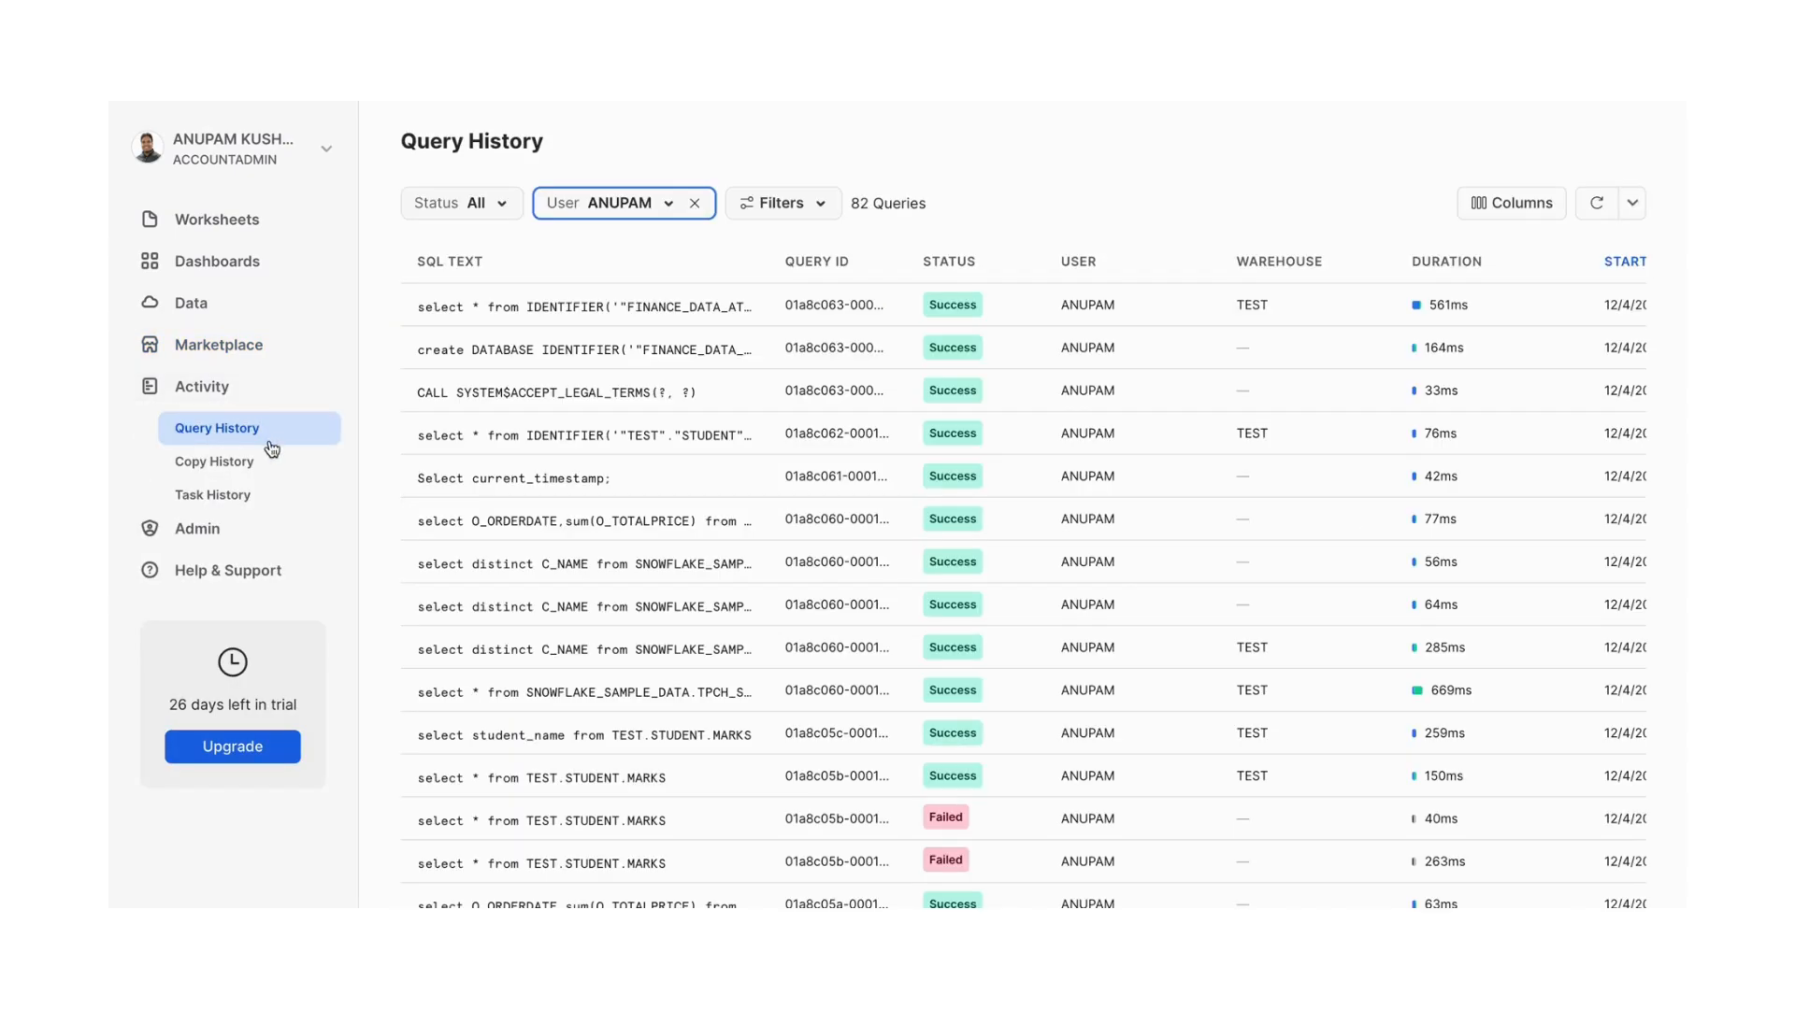
{"action": "mouse_move", "coordinate": [258, 438]}
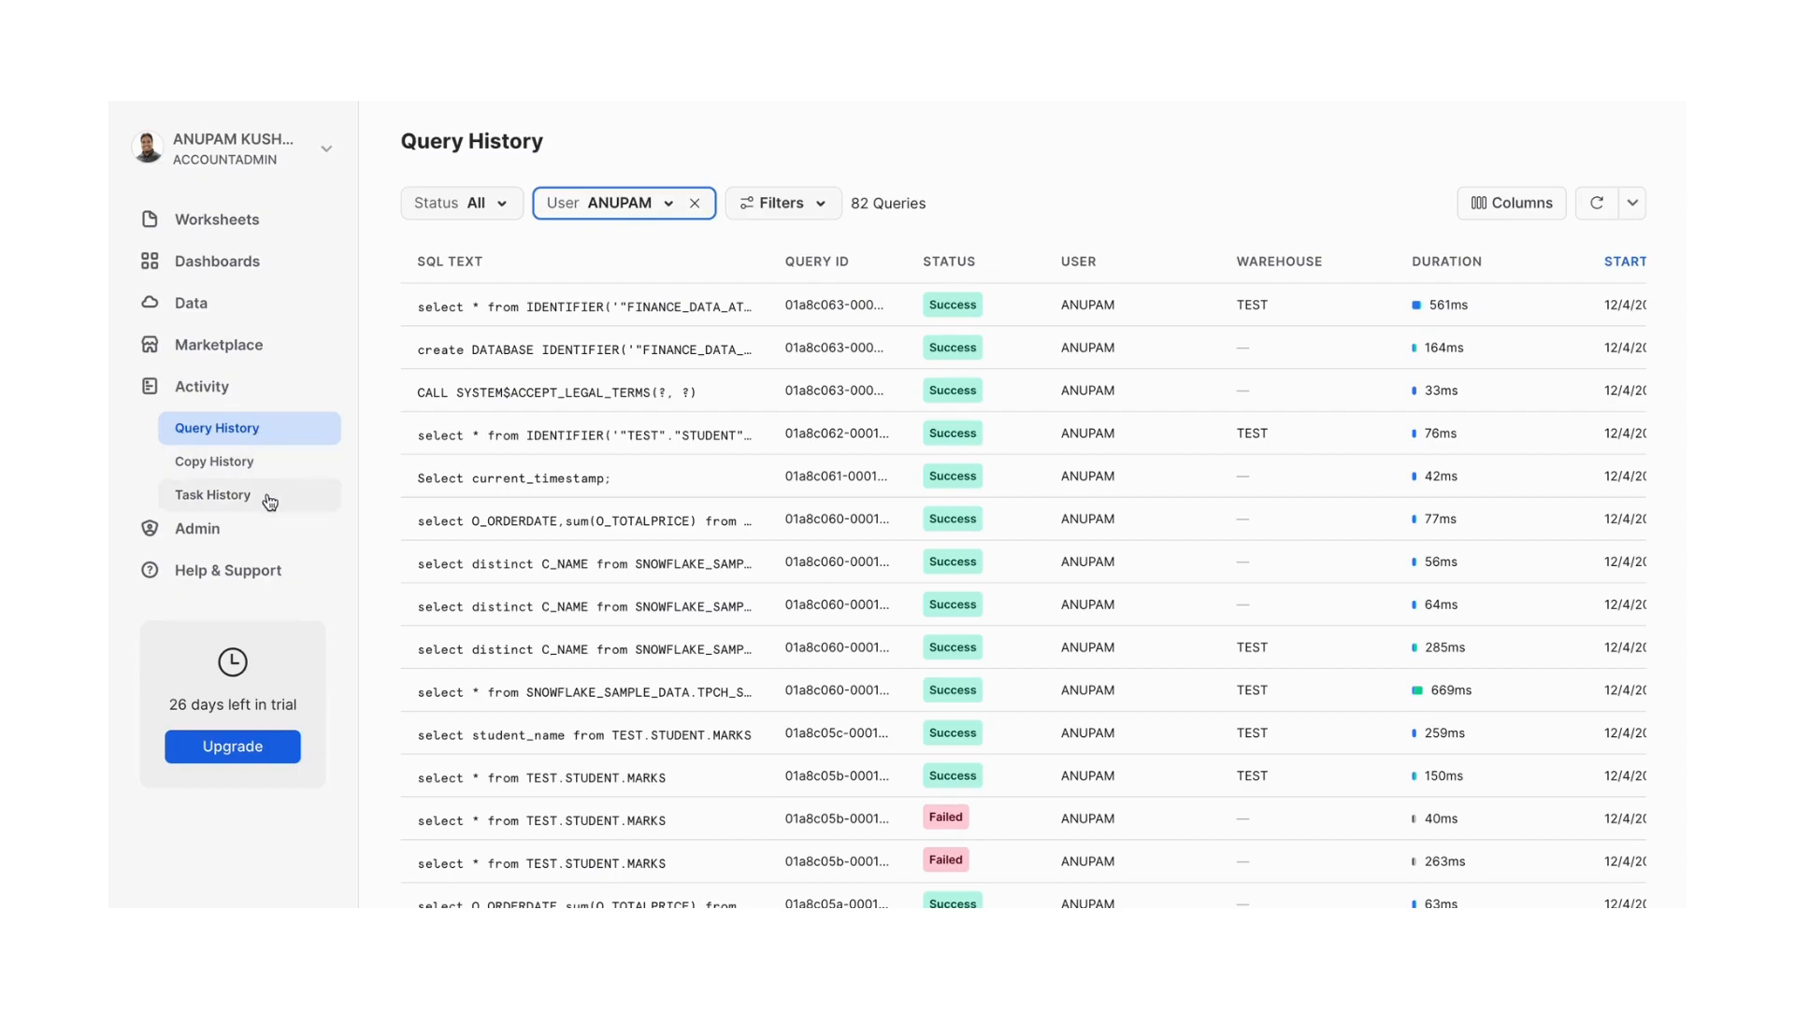
{"action": "left_click", "coordinate": [213, 462]}
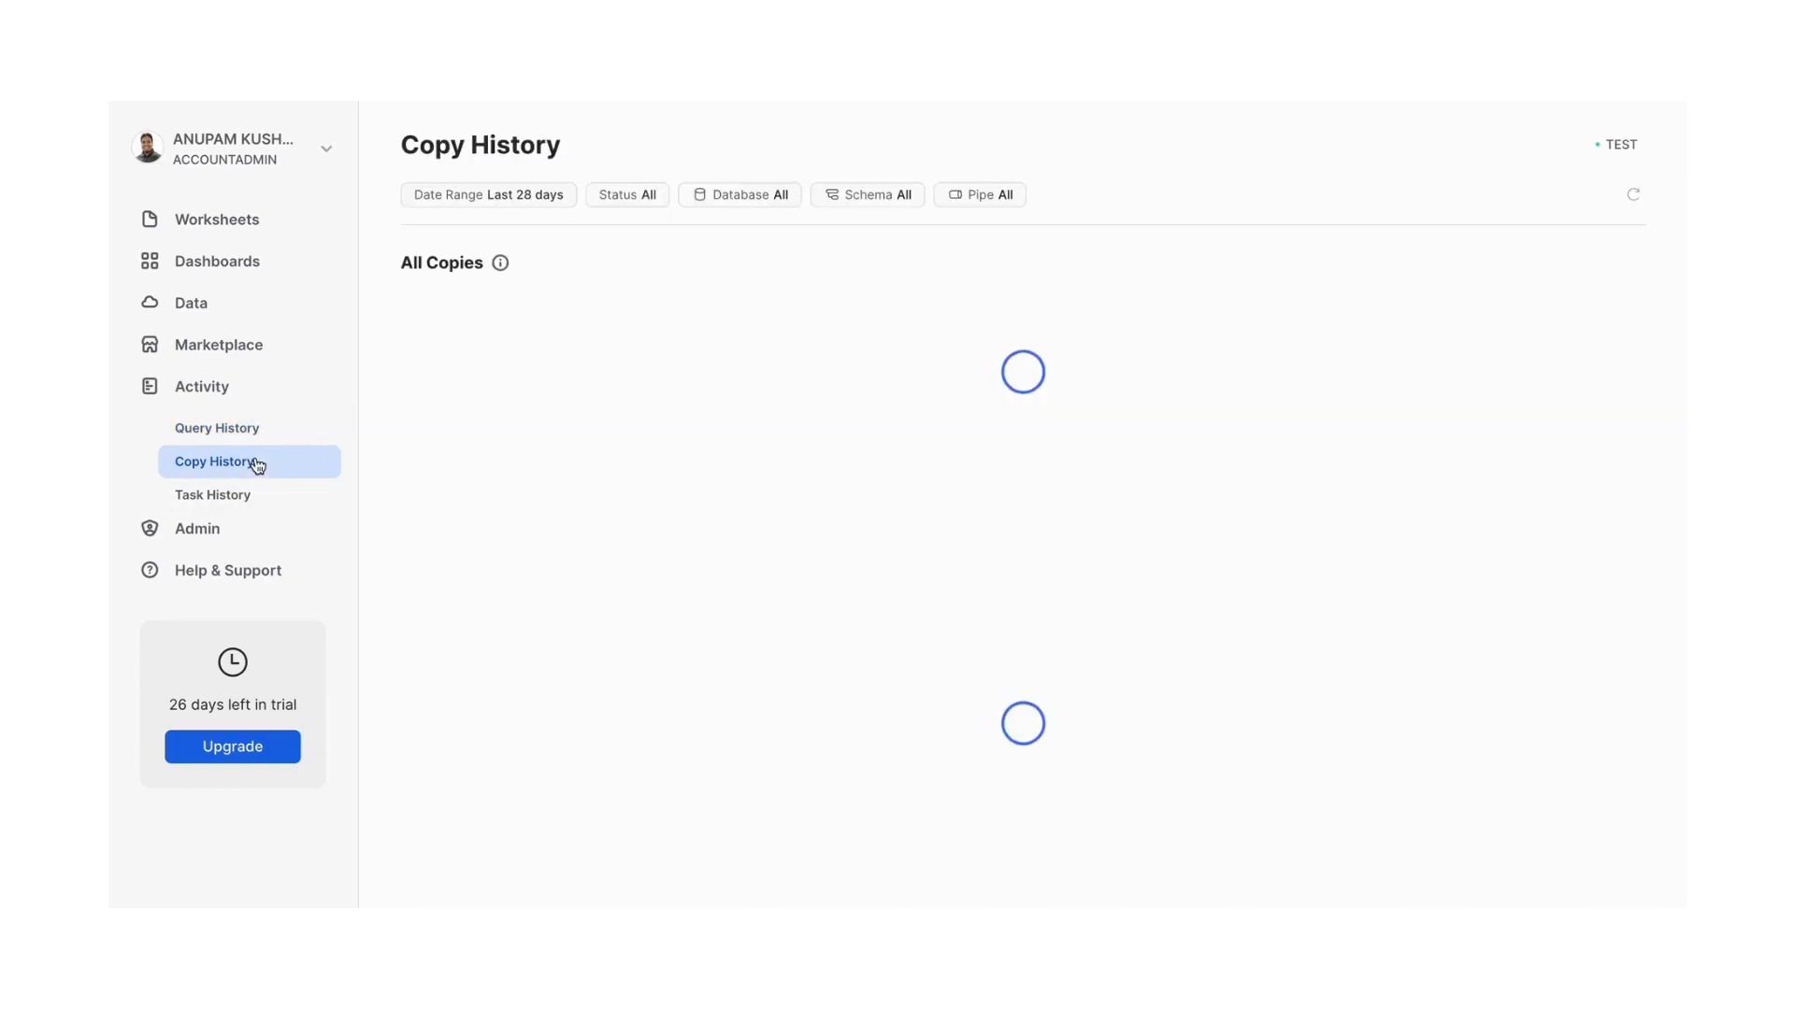
{"action": "mouse_move", "coordinate": [521, 482]}
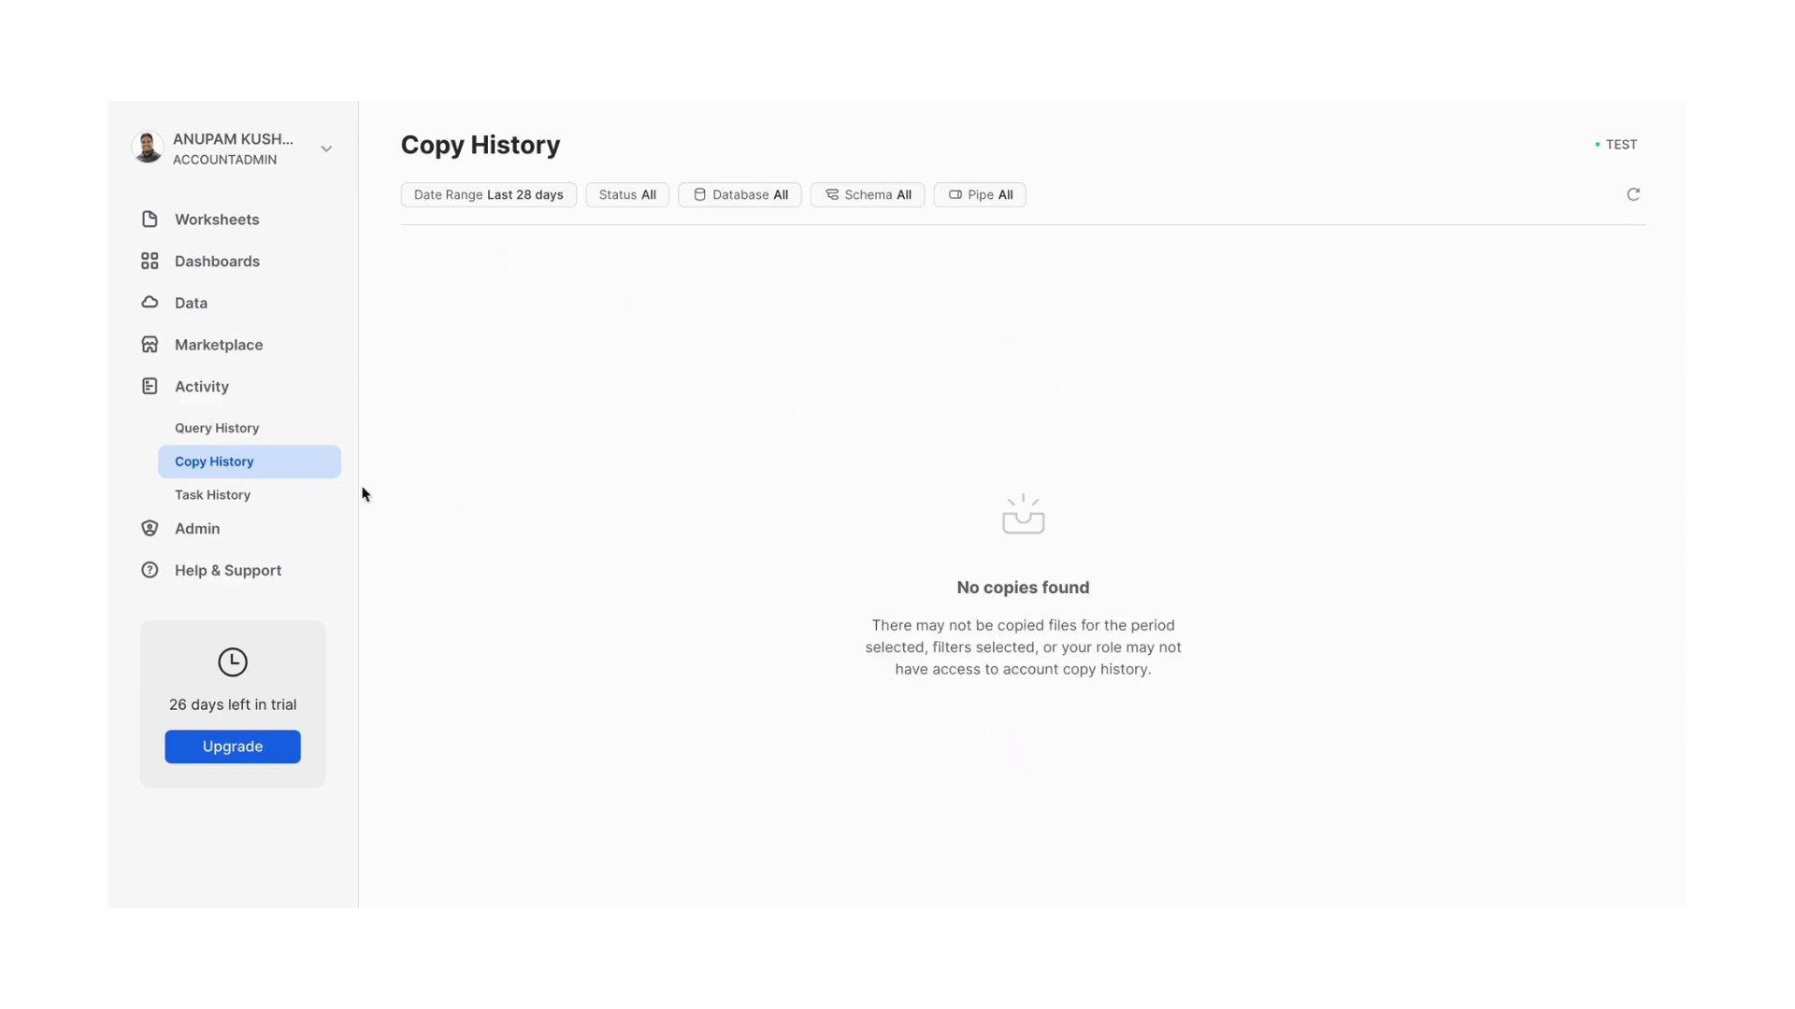
{"action": "left_click", "coordinate": [211, 493]}
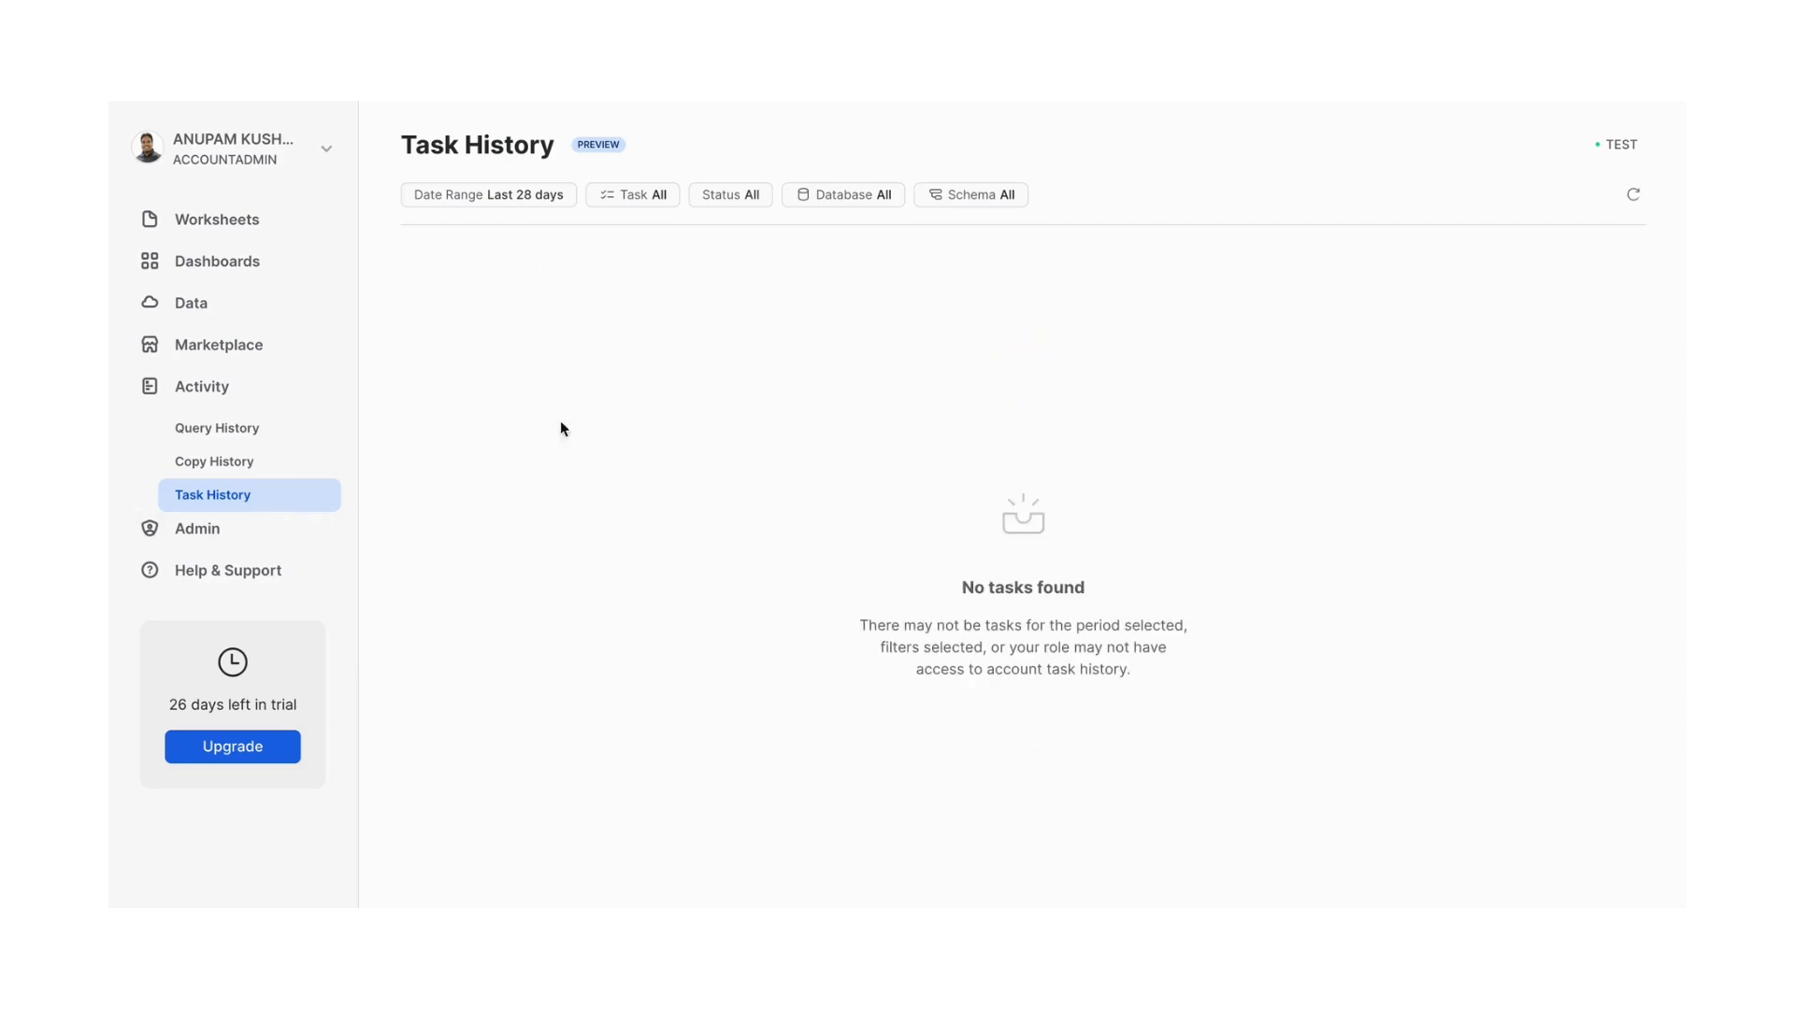
{"action": "mouse_move", "coordinate": [940, 486]}
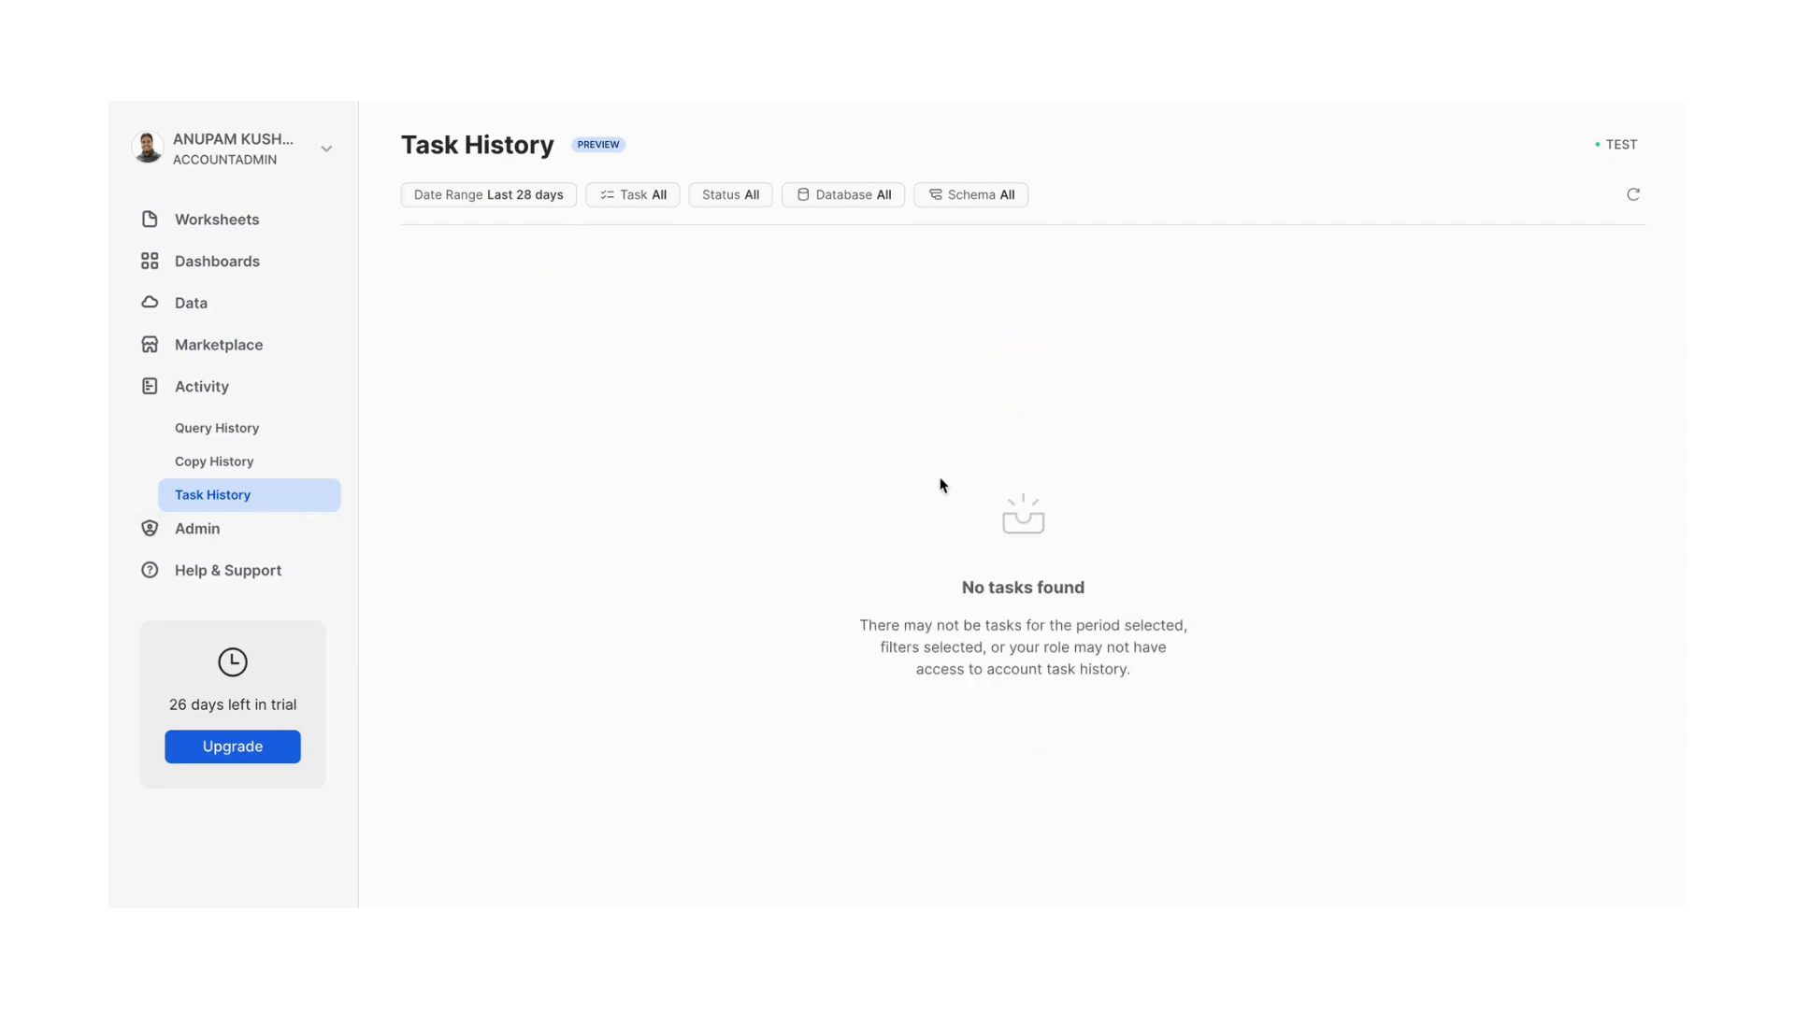
{"action": "mouse_move", "coordinate": [239, 512]}
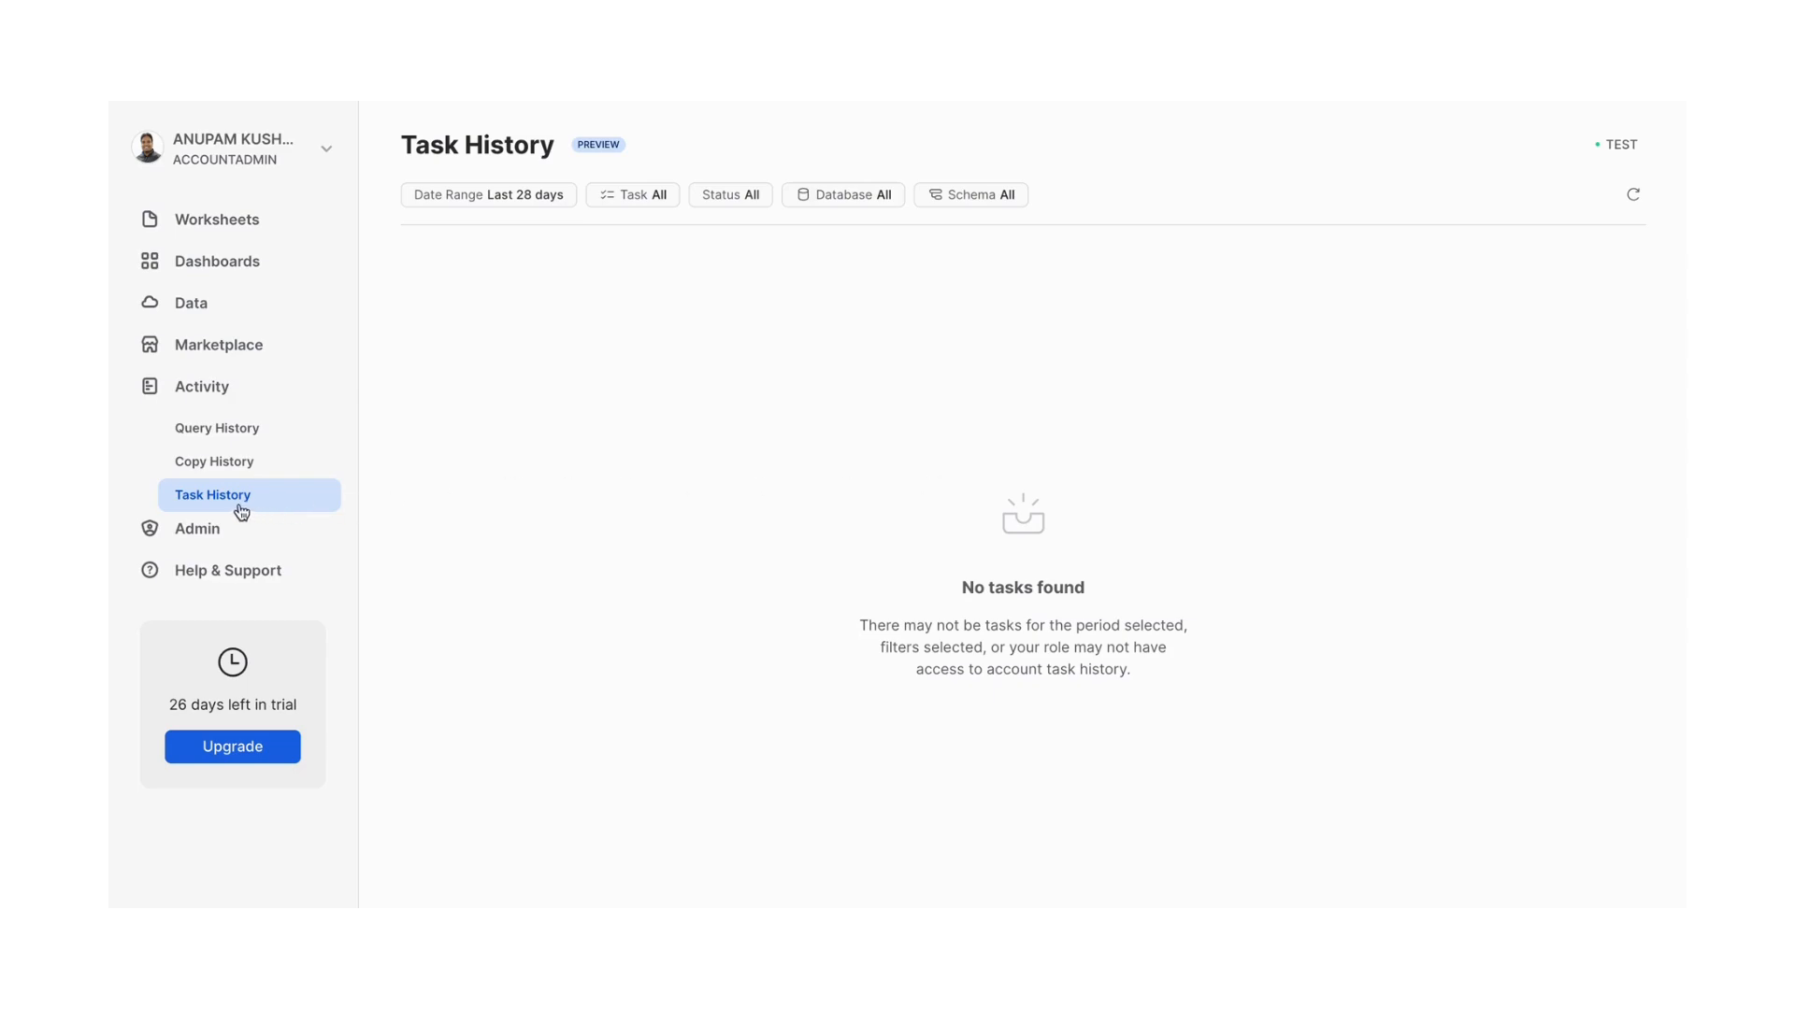
{"action": "mouse_move", "coordinate": [512, 479]}
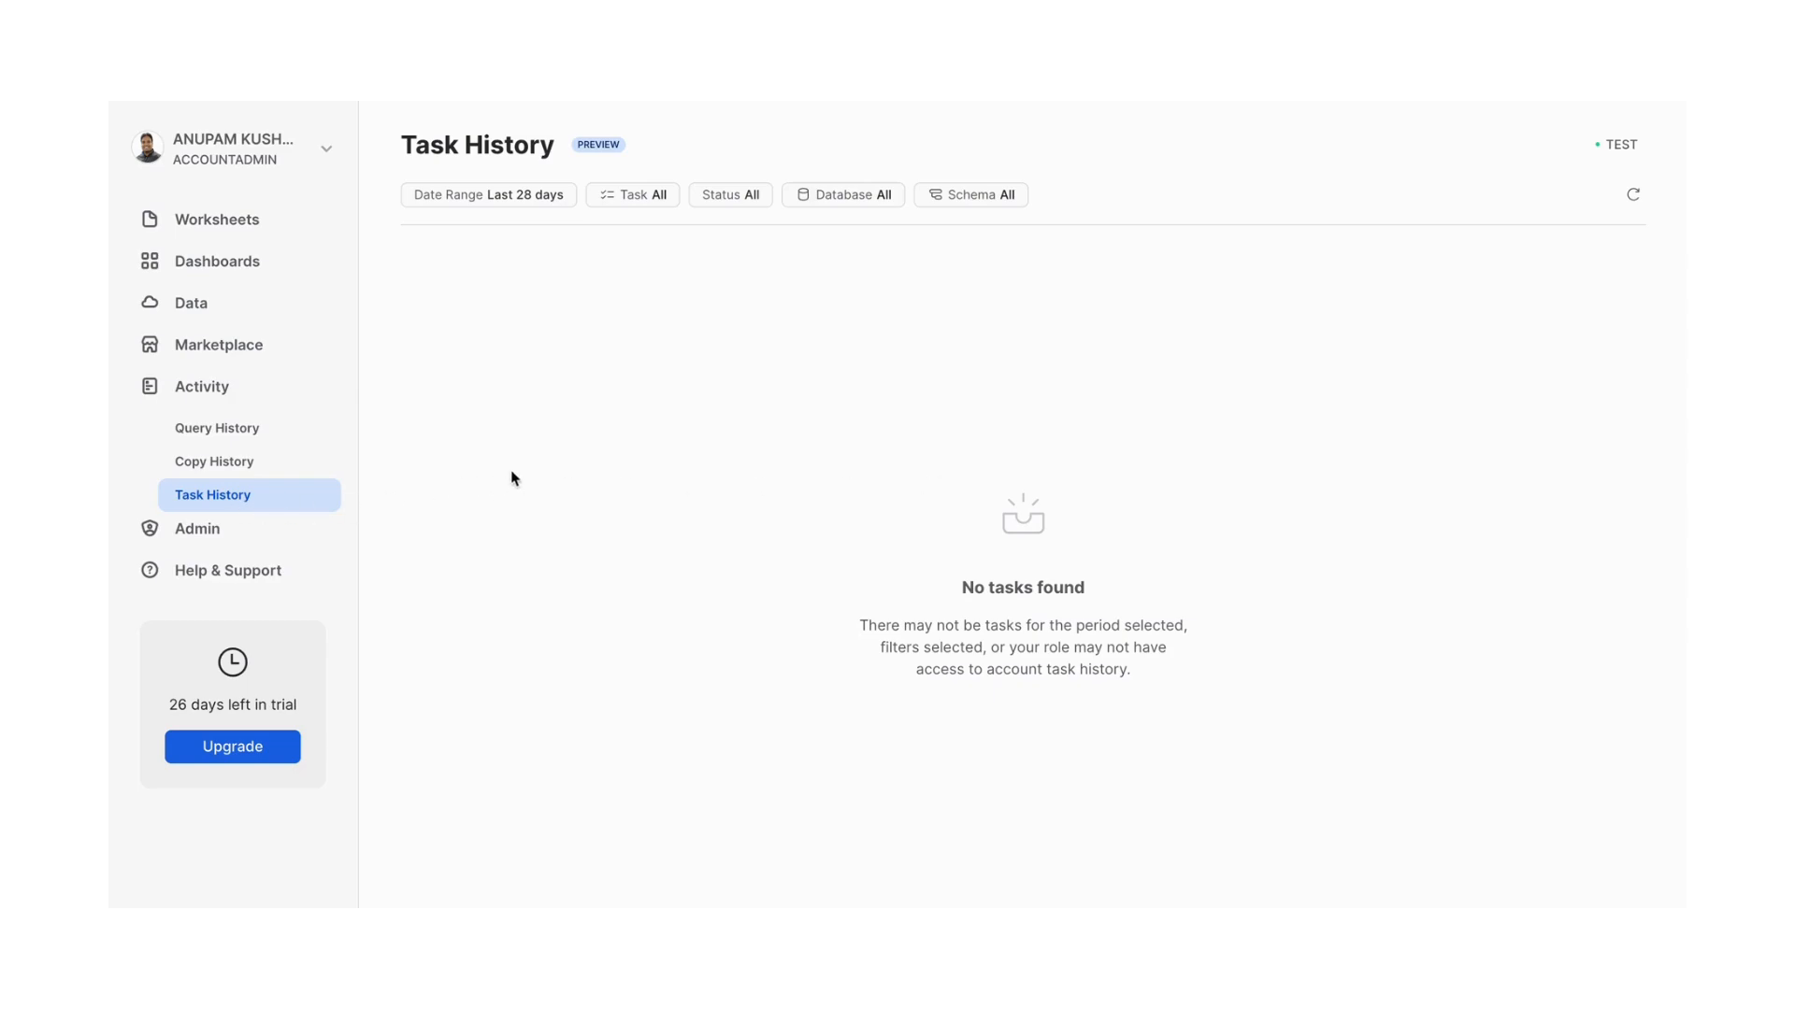
{"action": "mouse_move", "coordinate": [566, 432]}
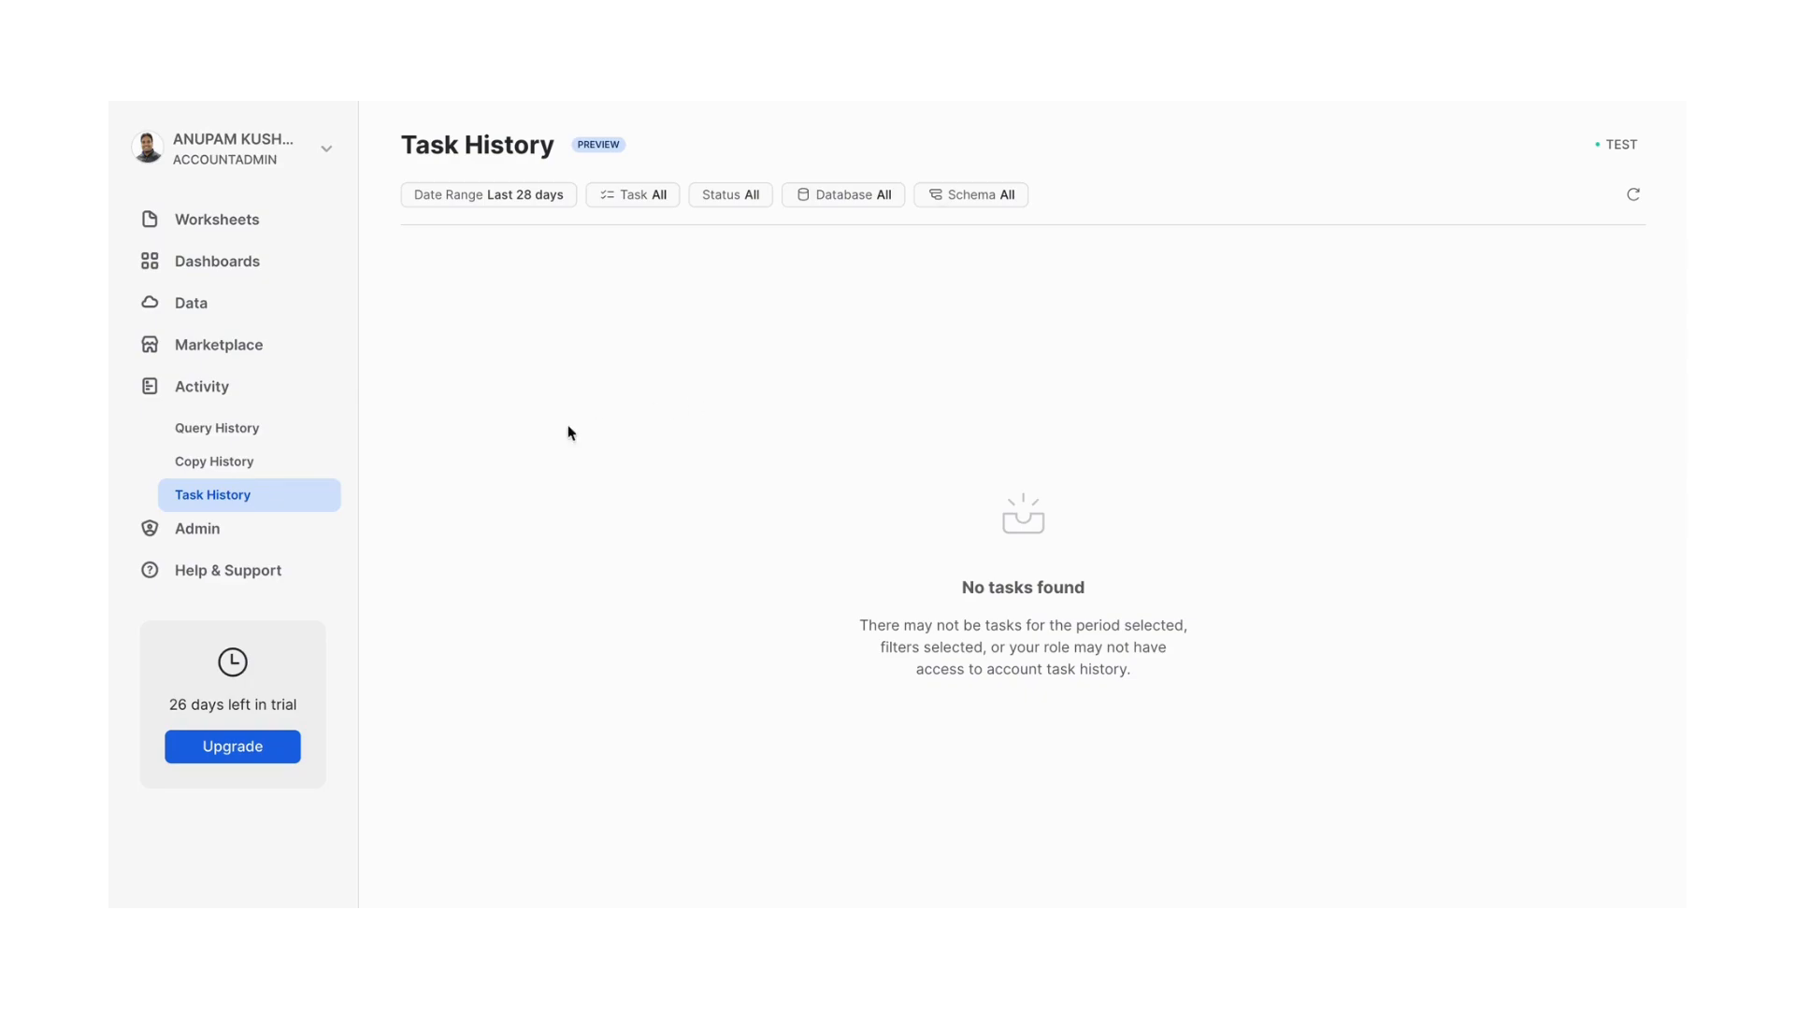
Return to Query History, view the filter options and close them, keeping the full list
{"action": "left_click", "coordinate": [217, 428]}
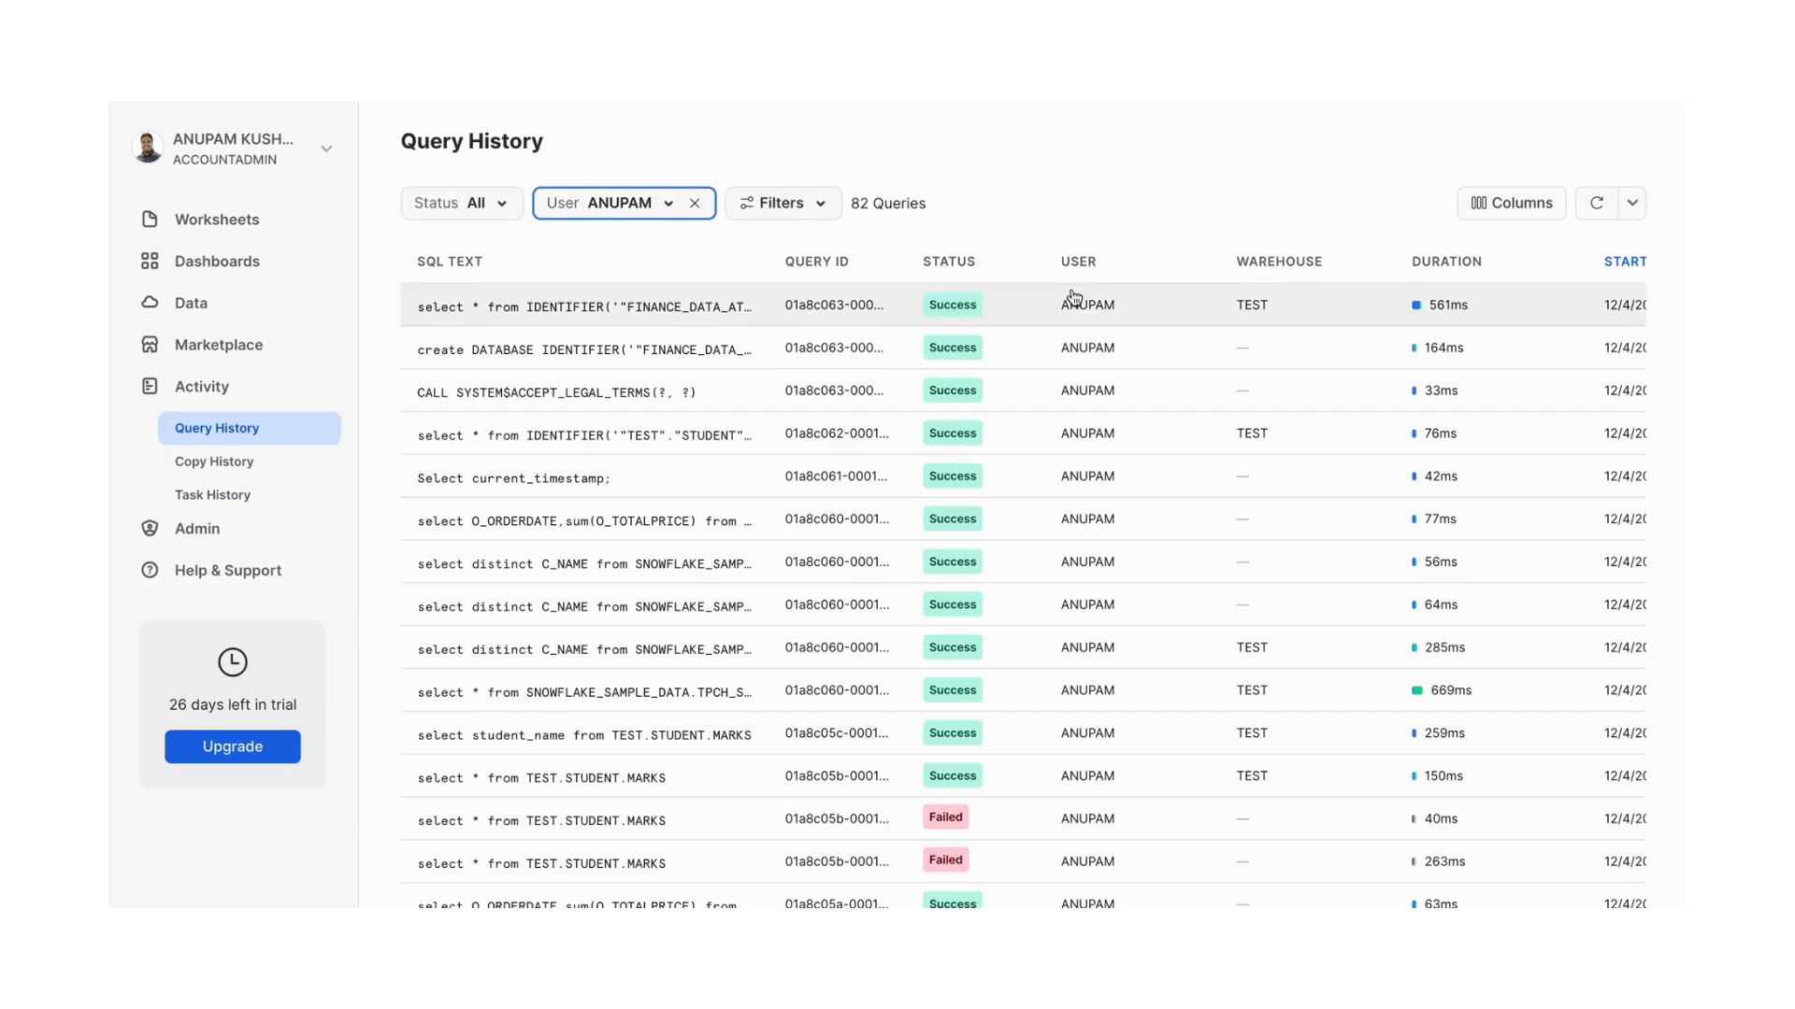
{"action": "left_click", "coordinate": [782, 202]}
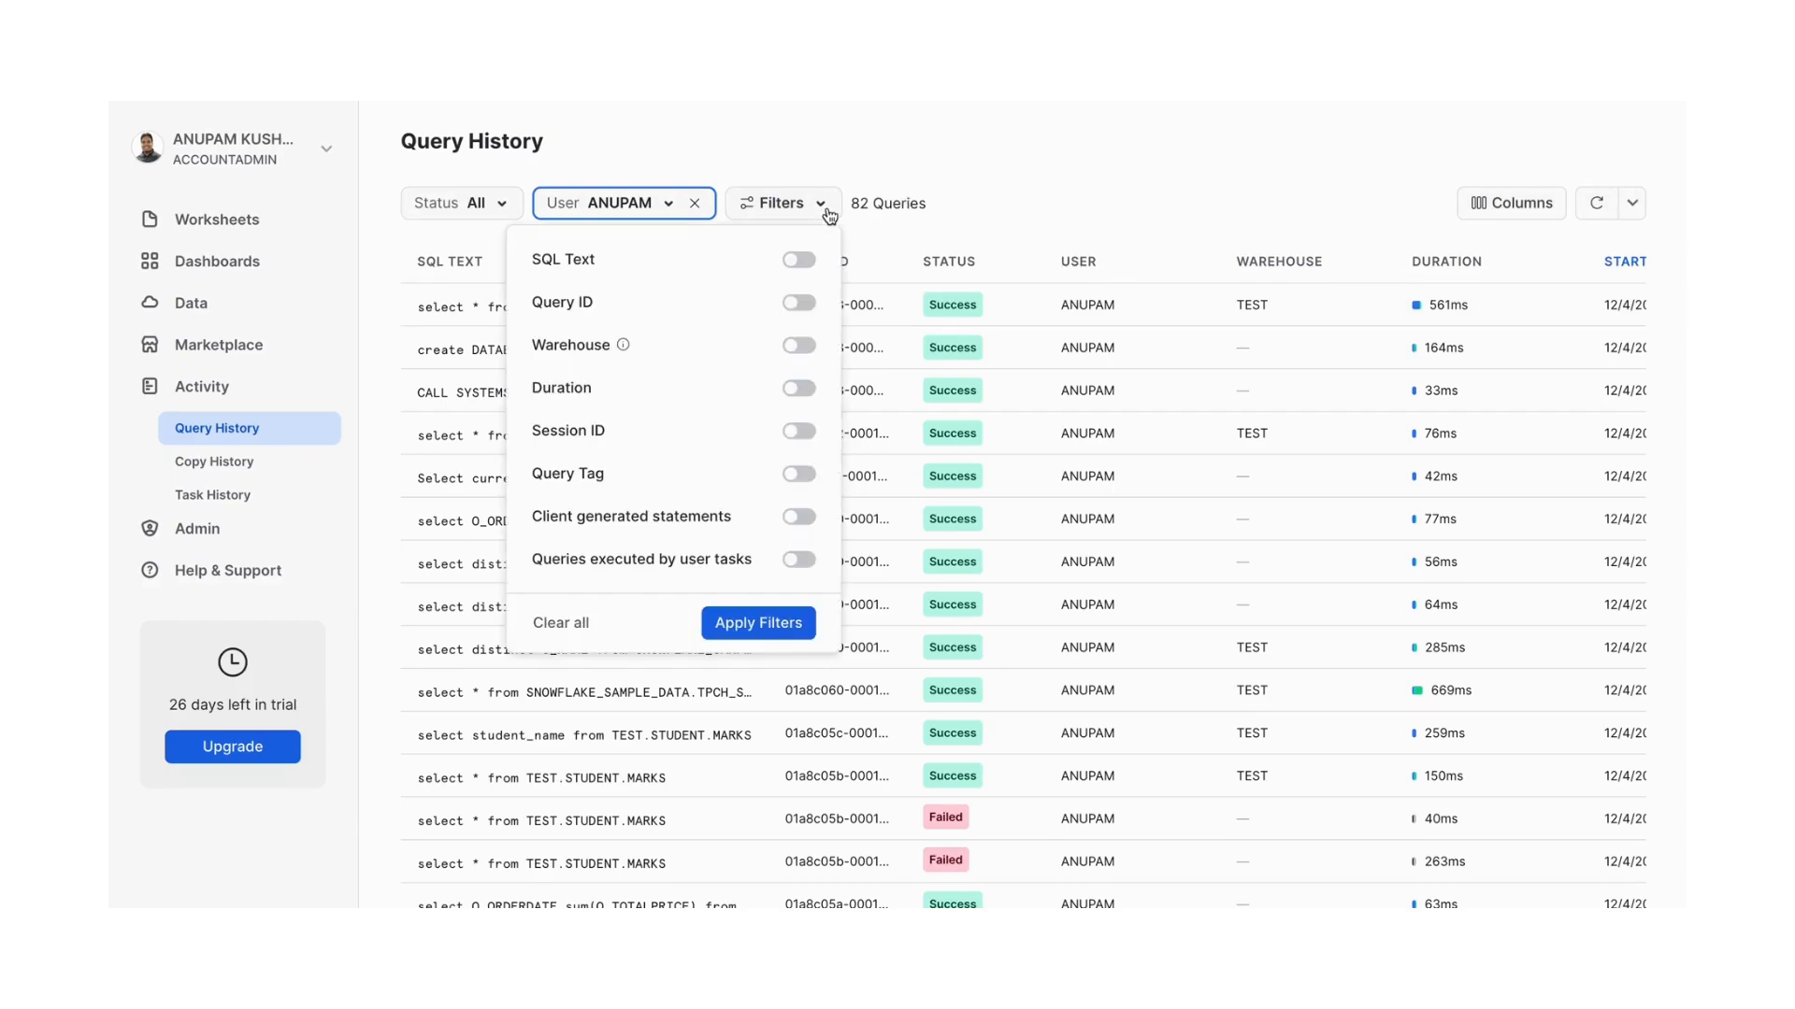
{"action": "mouse_move", "coordinate": [546, 267]}
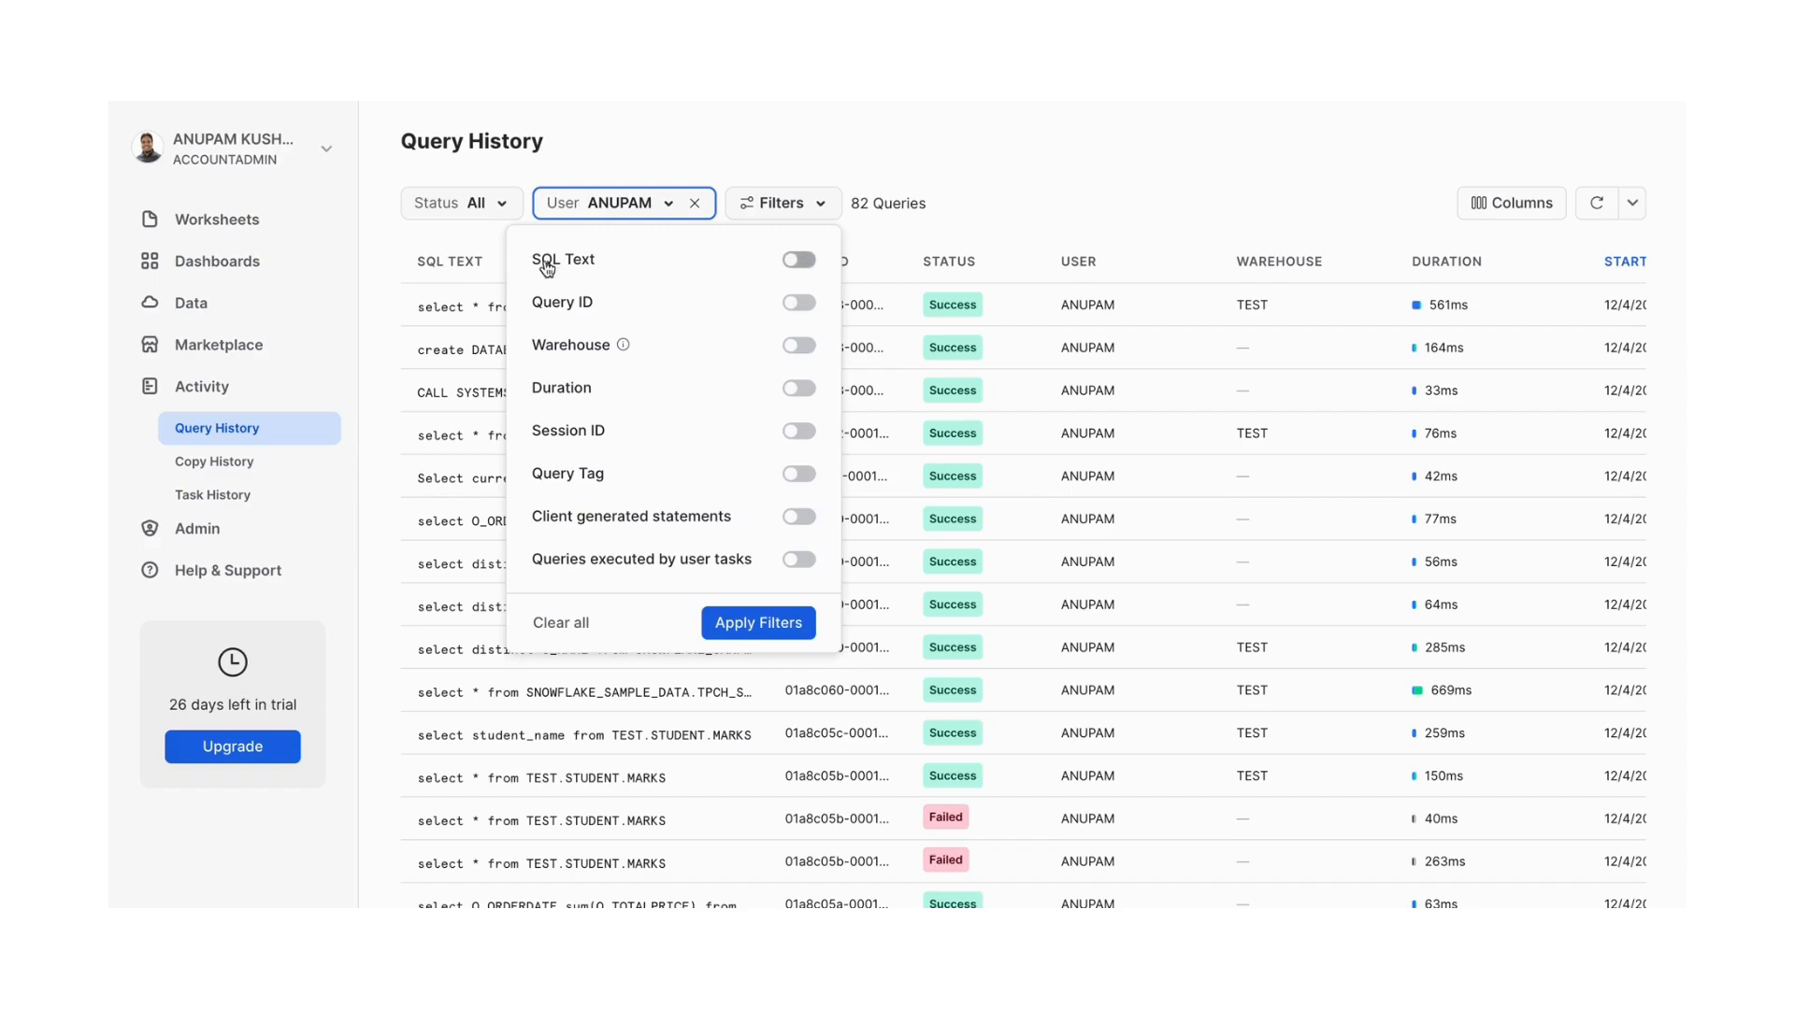
{"action": "mouse_move", "coordinate": [595, 359]}
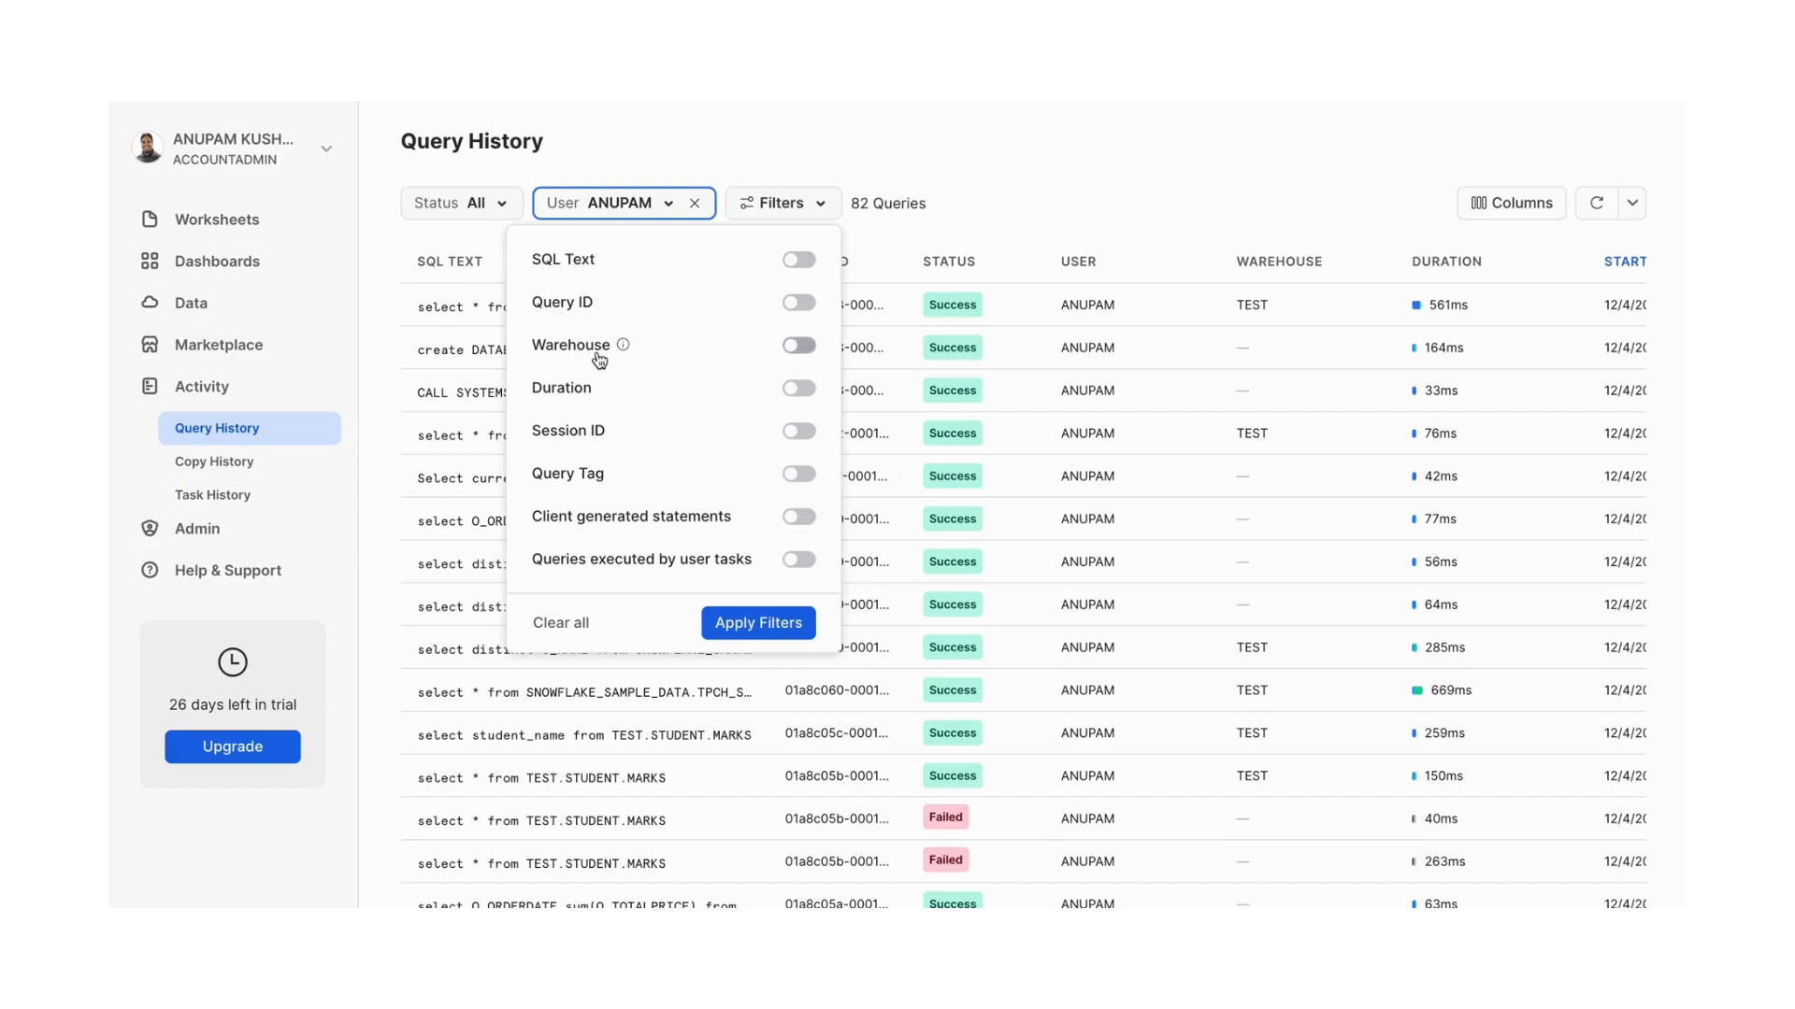
{"action": "mouse_move", "coordinate": [671, 633]}
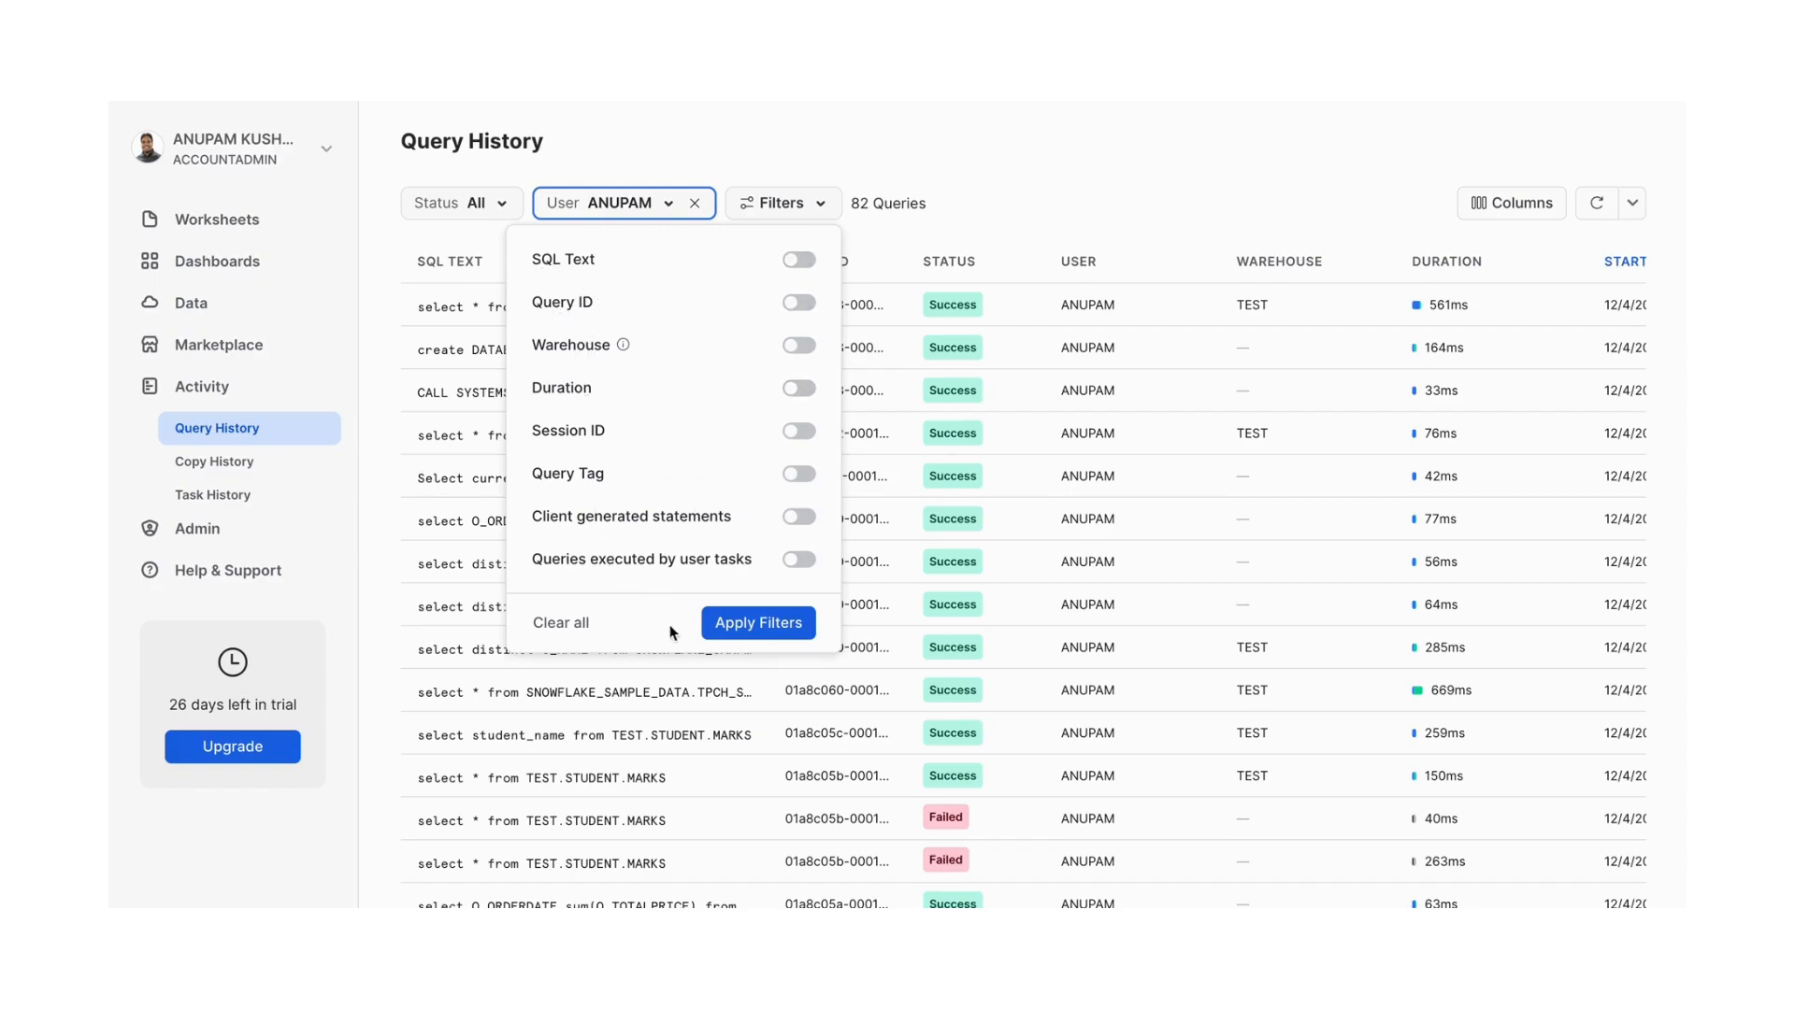
{"action": "left_click", "coordinate": [757, 622]}
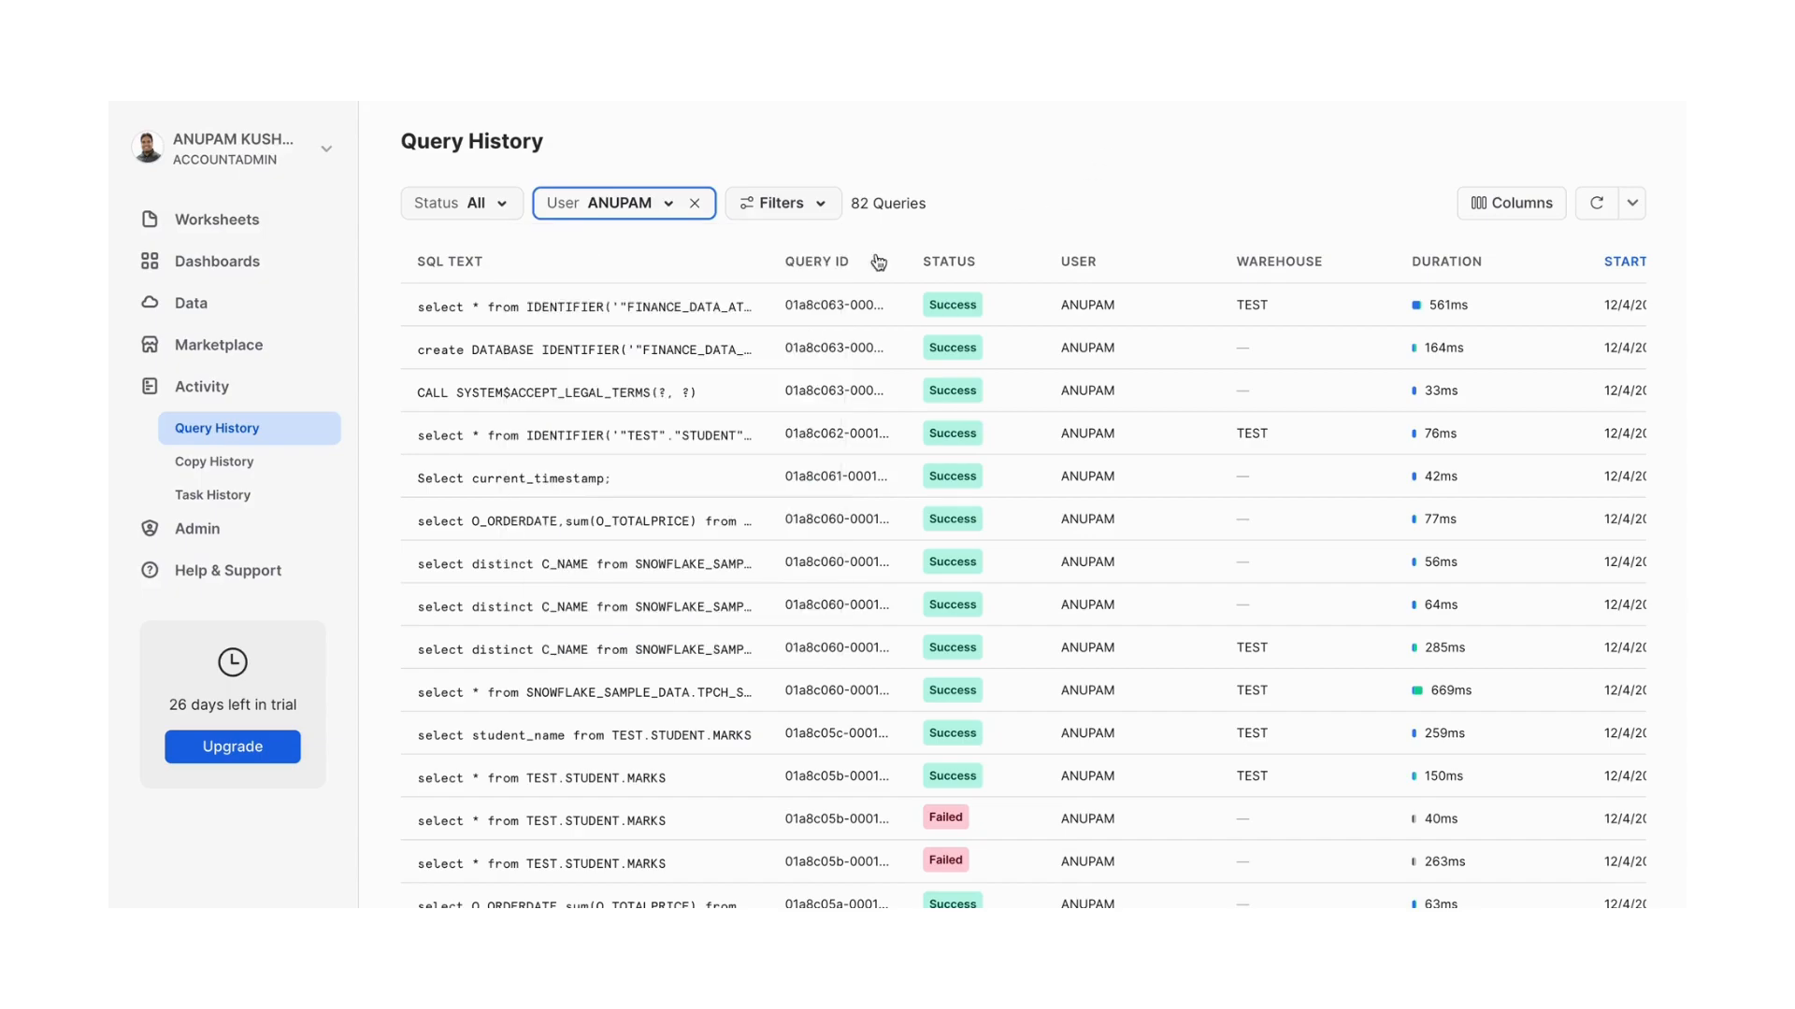
{"action": "mouse_move", "coordinate": [236, 527]}
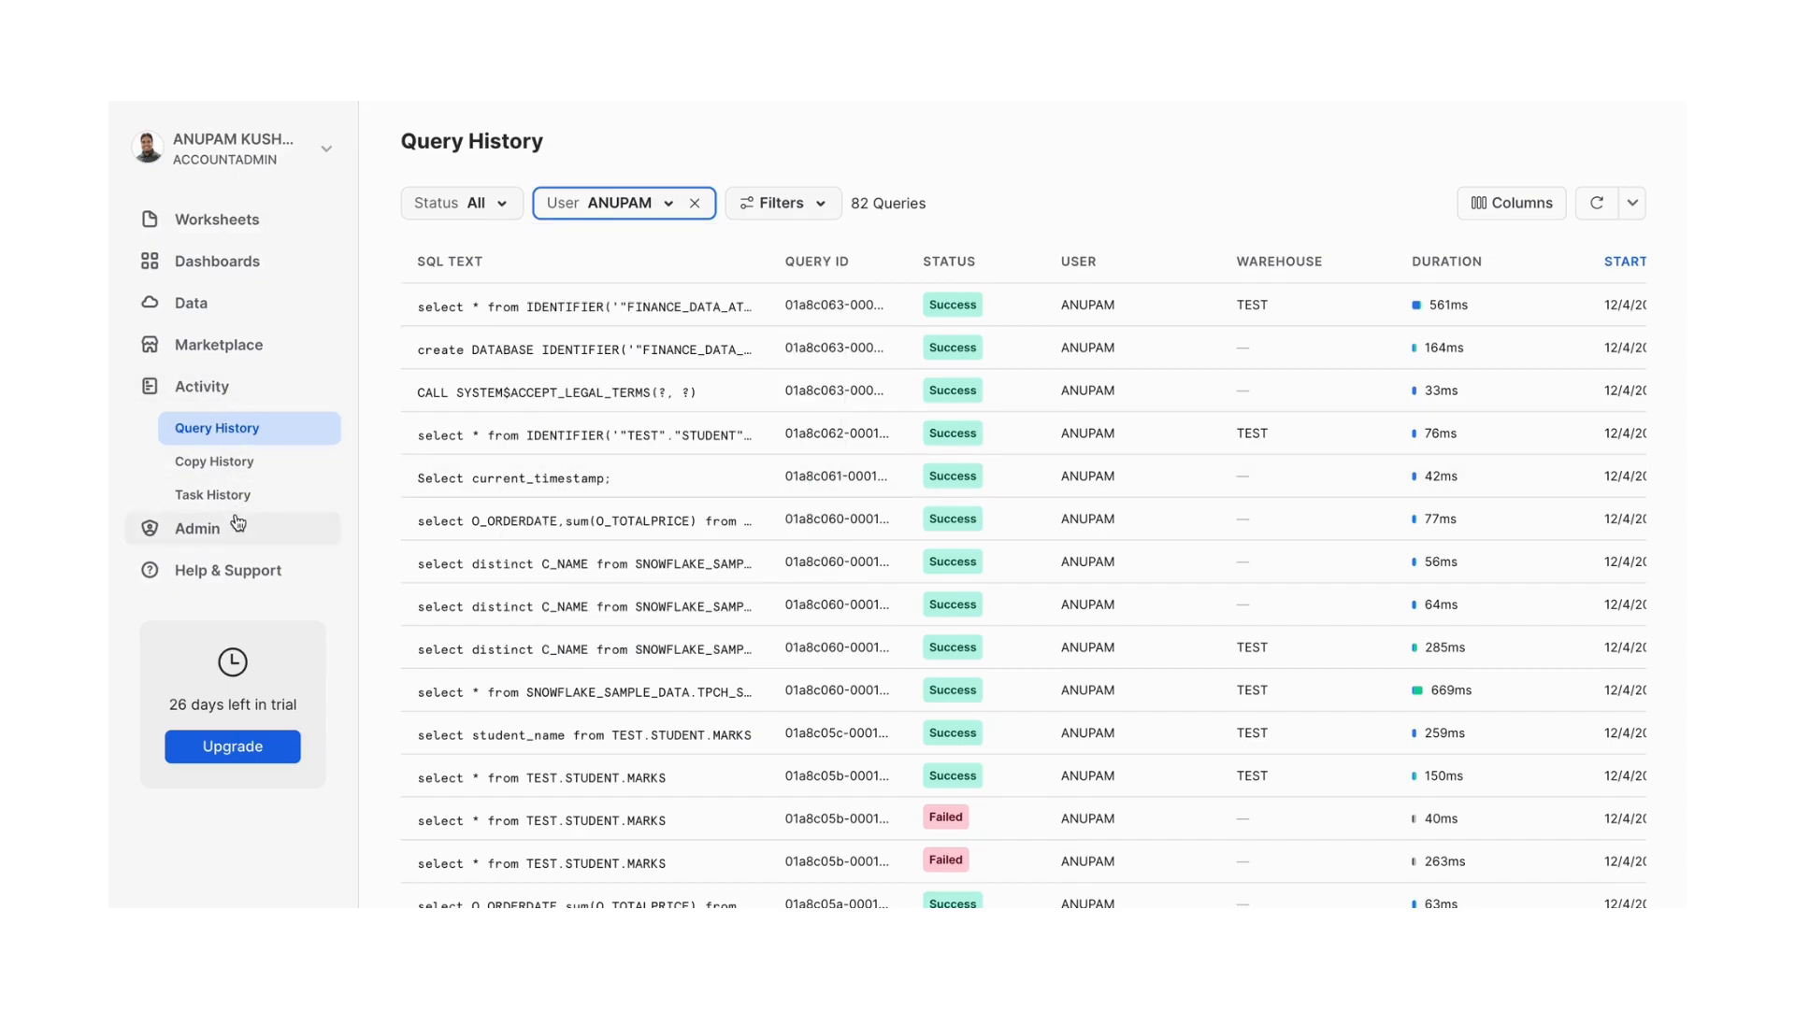
Show the admin usage overview's credit usage for the TEST warehouse
{"action": "left_click", "coordinate": [196, 527]}
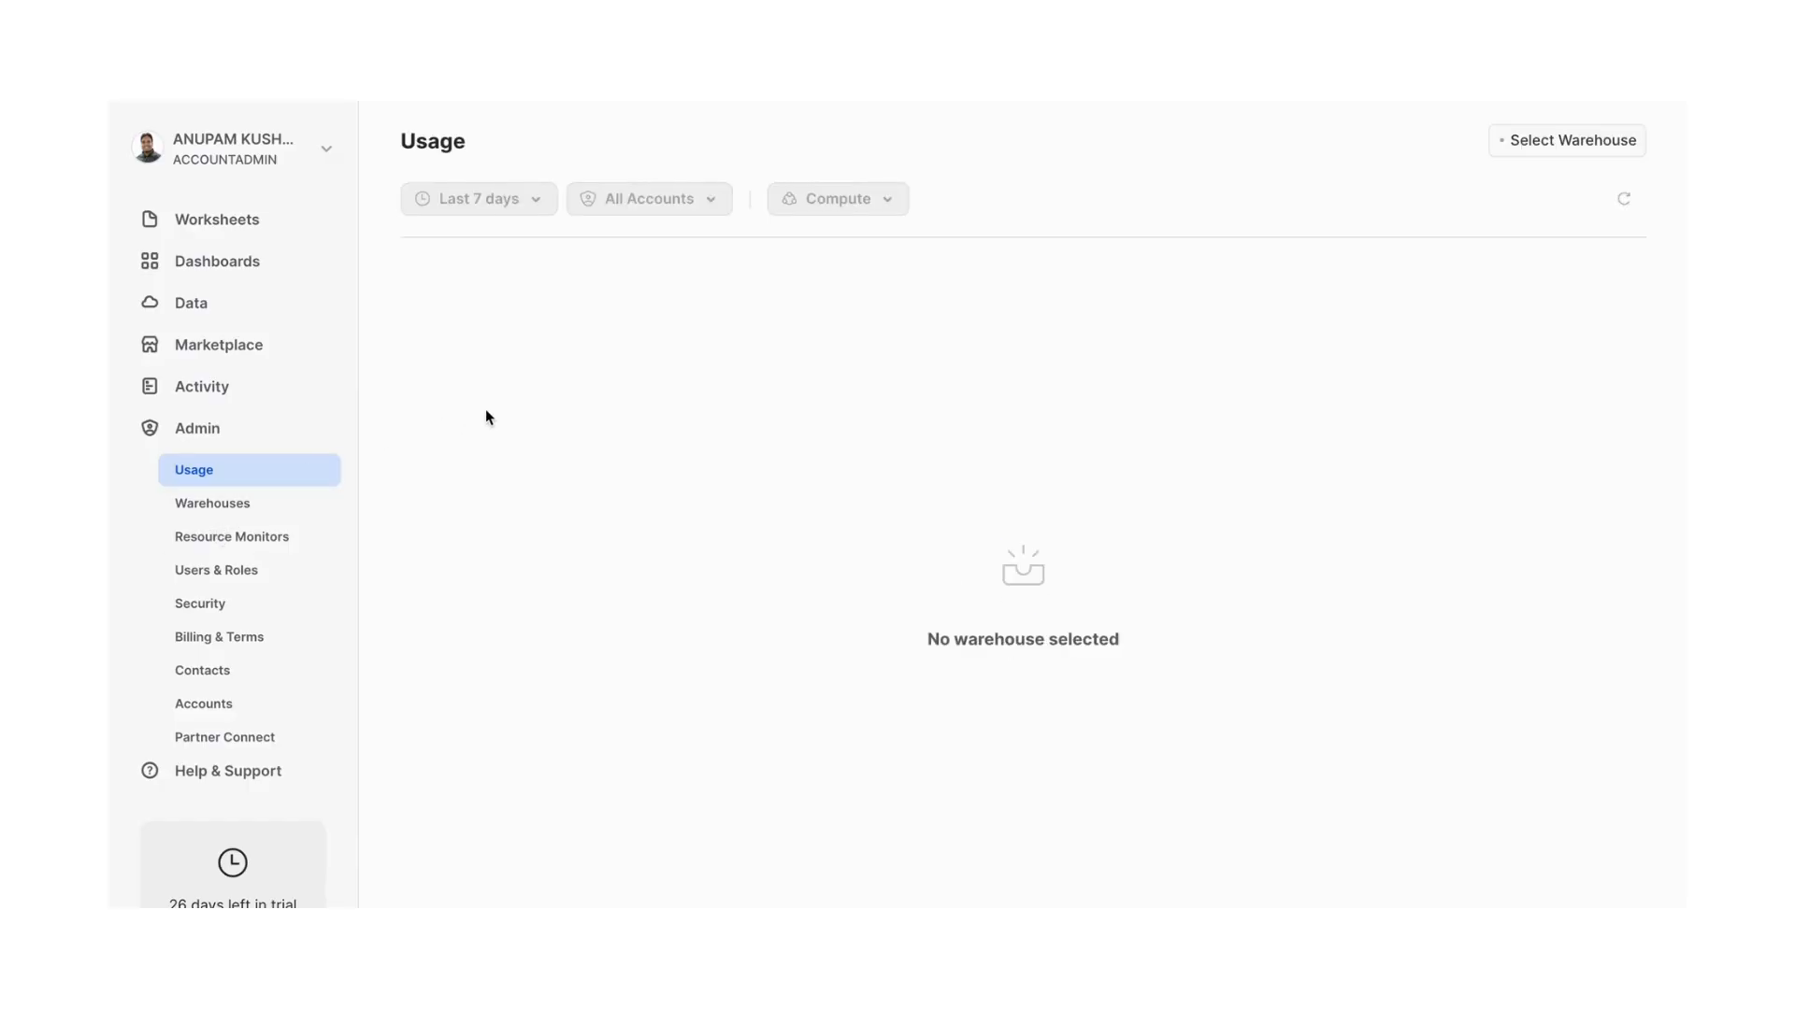
{"action": "mouse_move", "coordinate": [226, 481]}
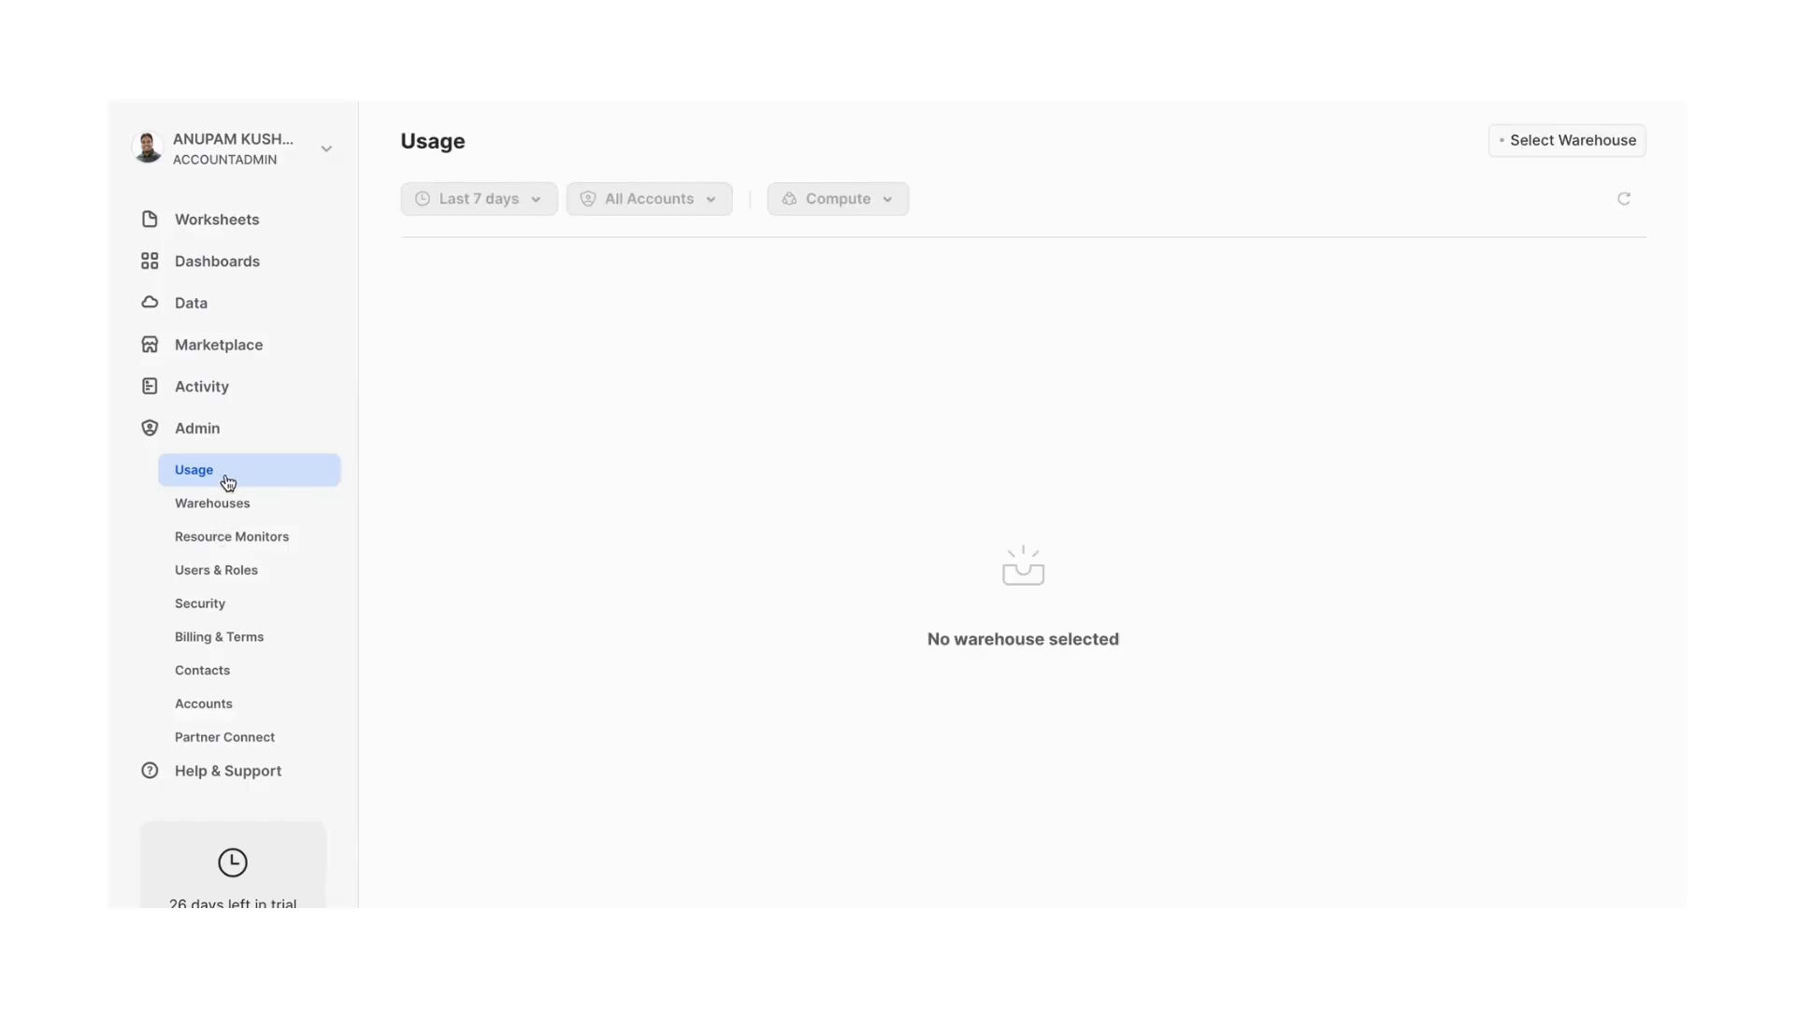
{"action": "left_click", "coordinate": [1572, 140]}
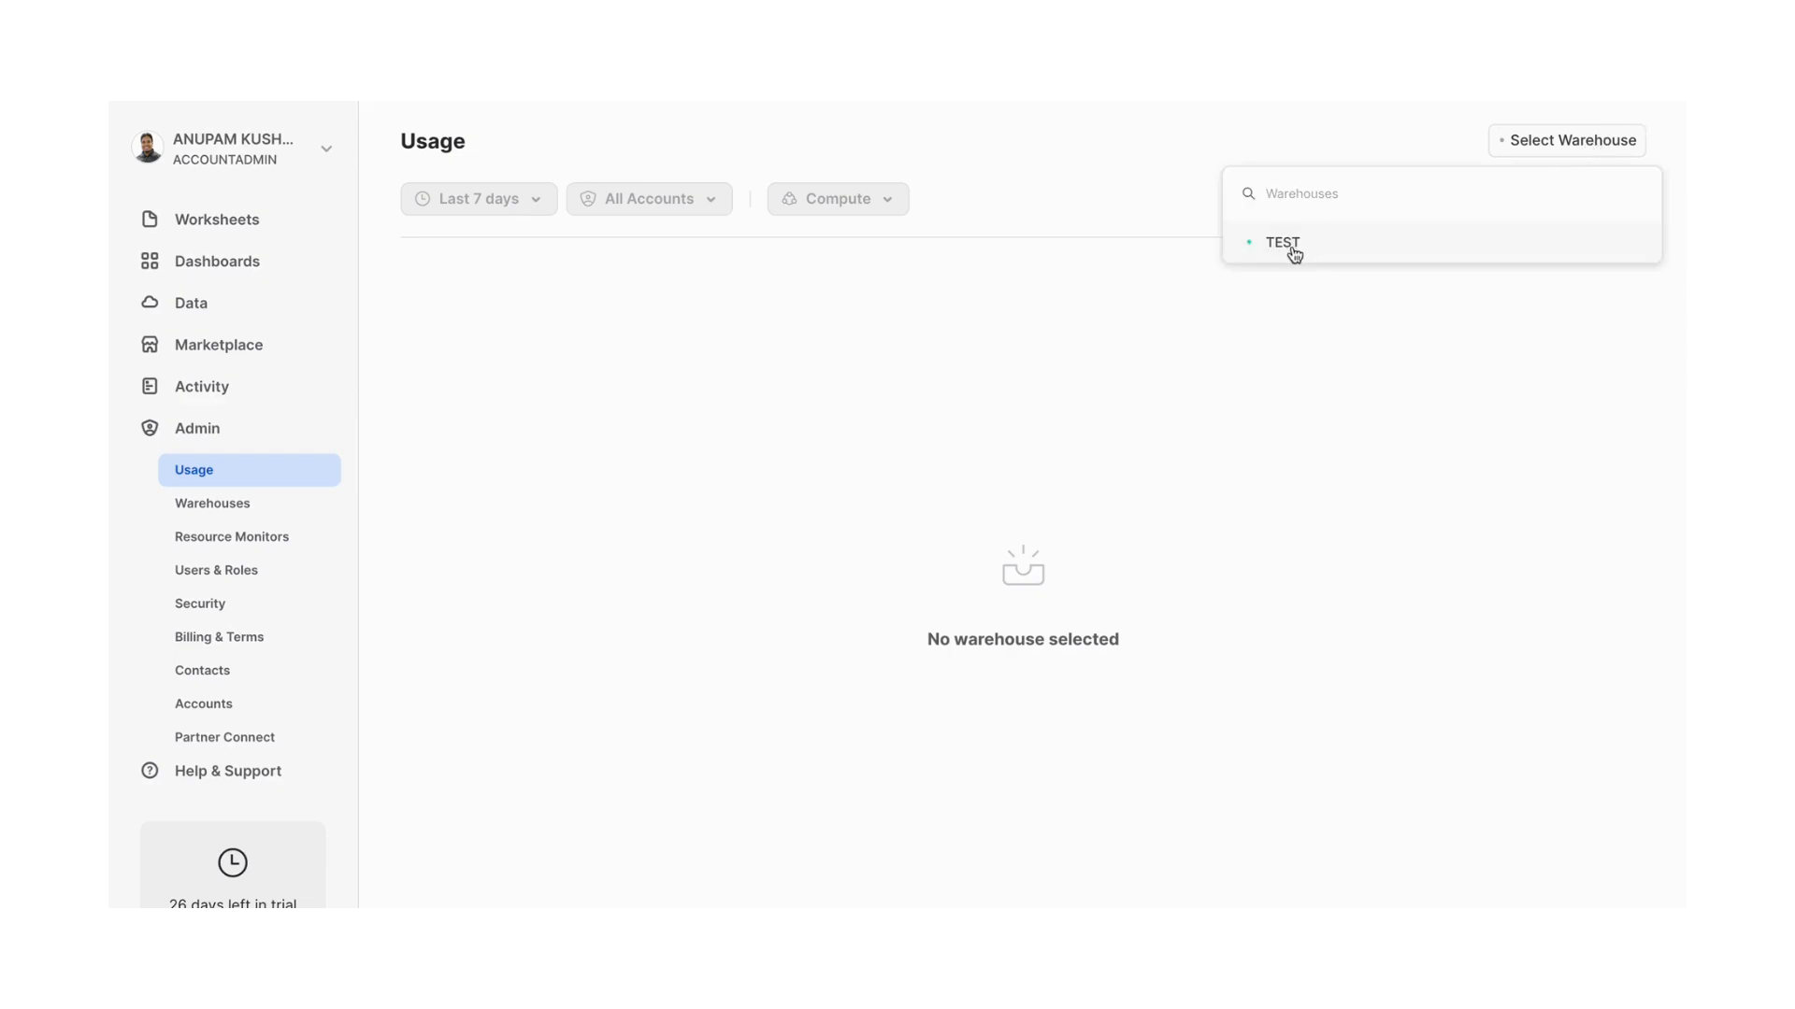
{"action": "left_click", "coordinate": [1282, 241]}
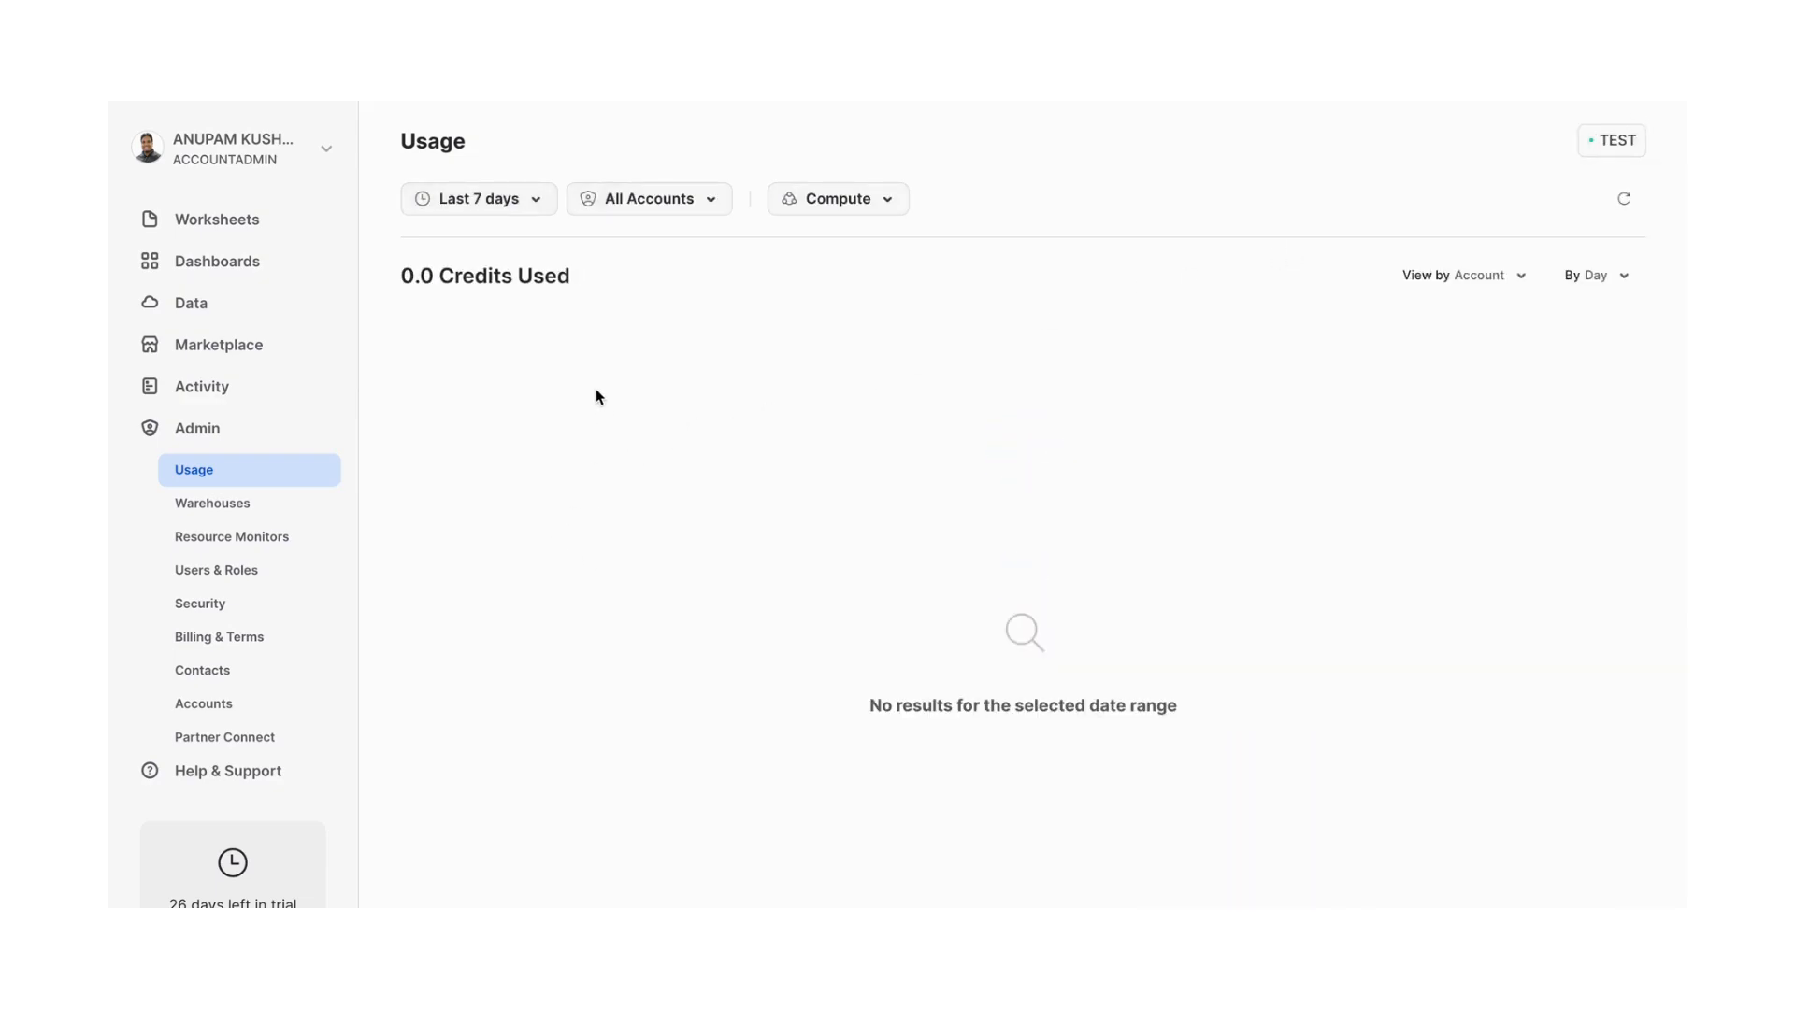
{"action": "mouse_move", "coordinate": [668, 555]}
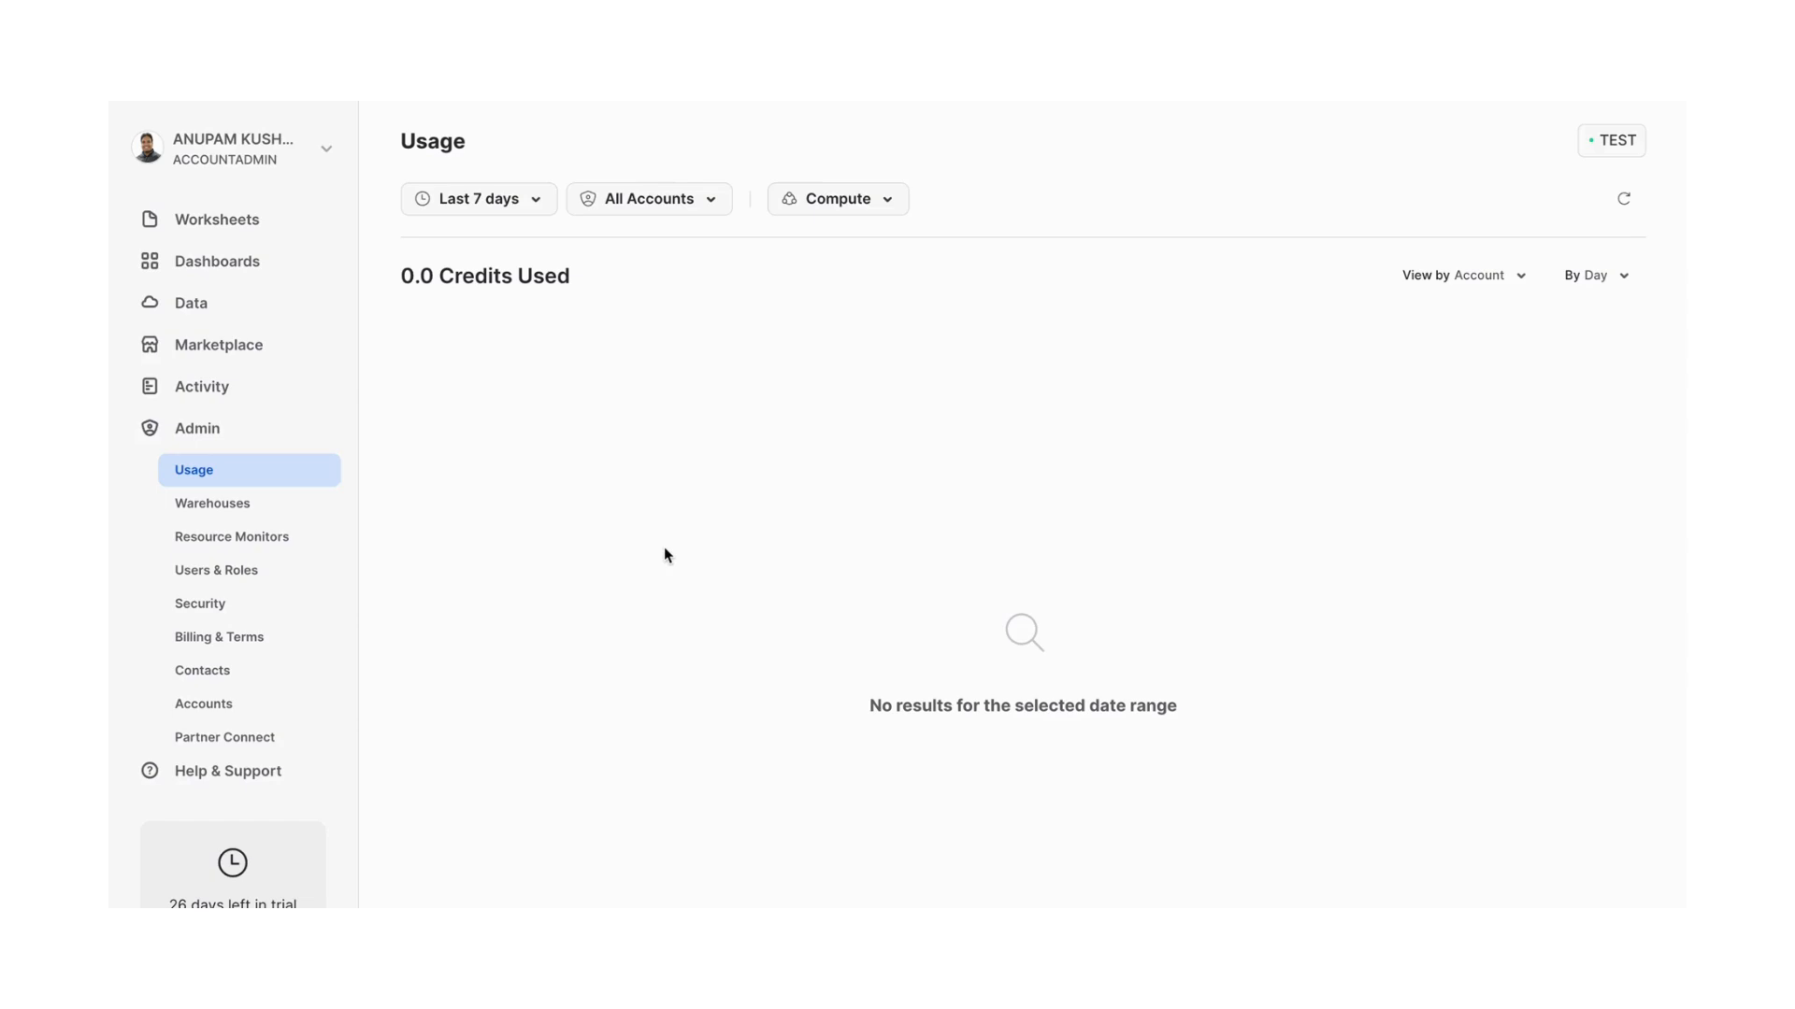
{"action": "mouse_move", "coordinate": [211, 503]}
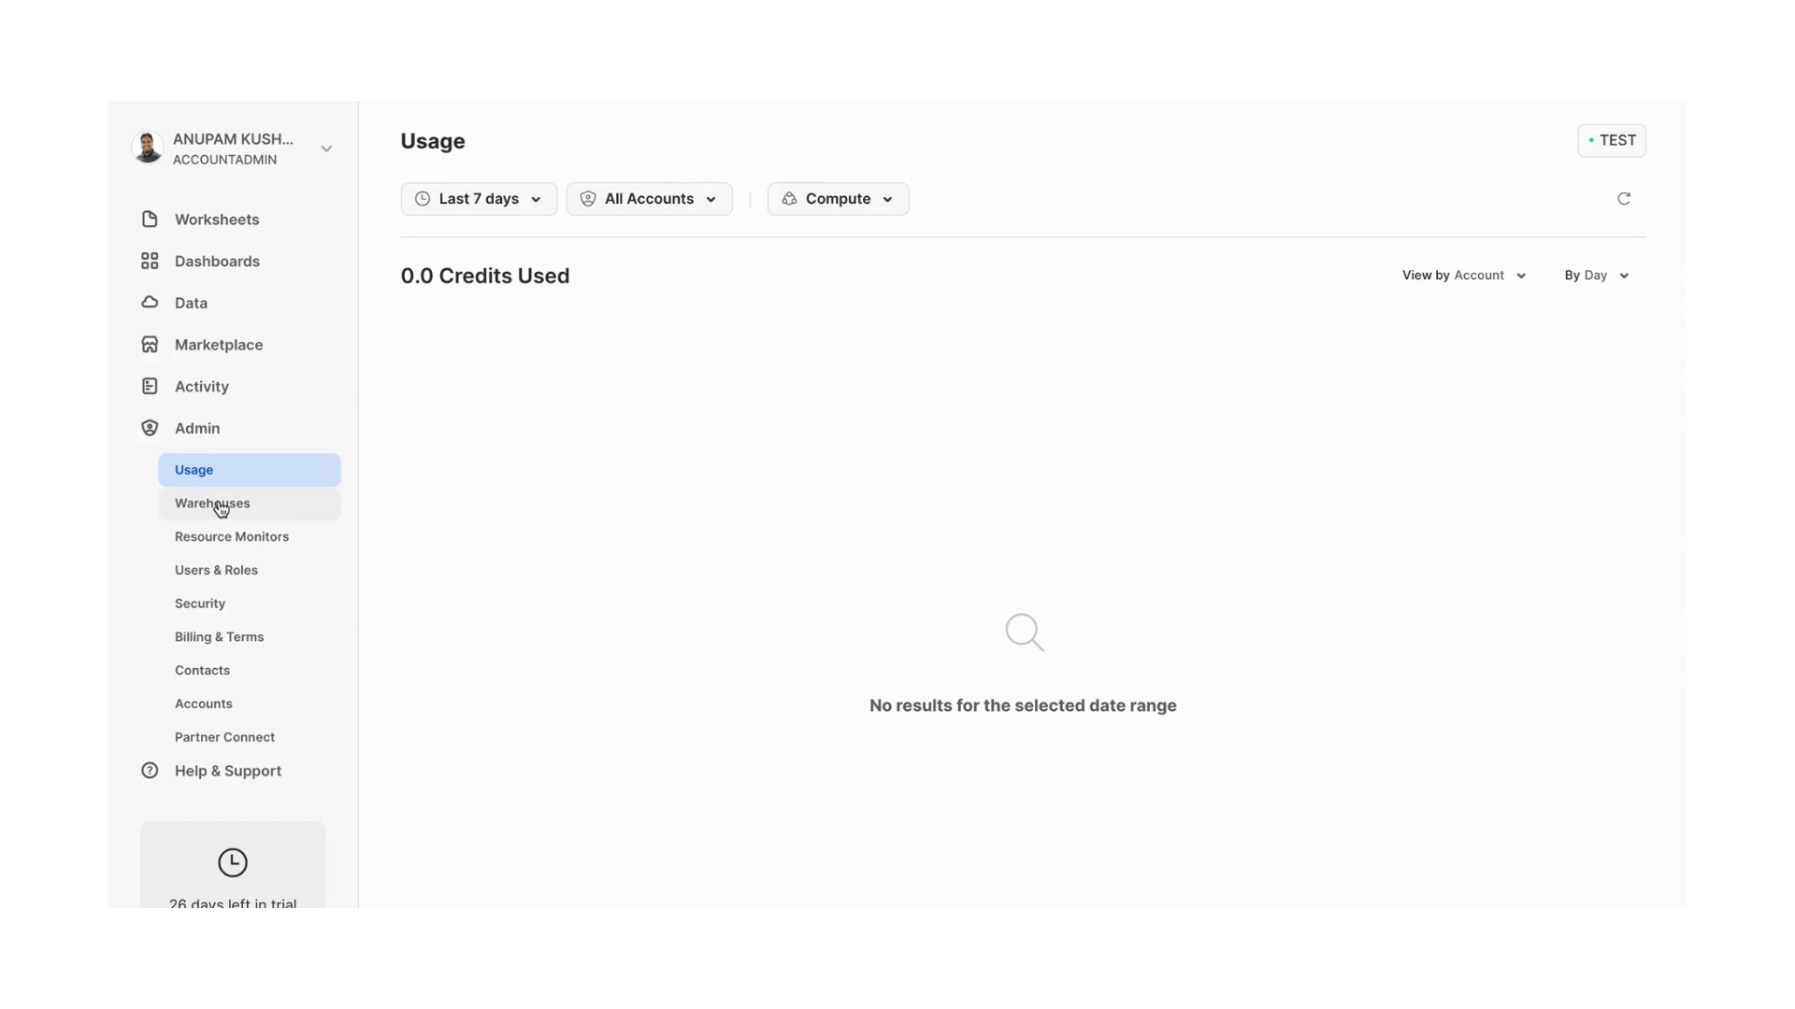
Review the TEST warehouse's edit settings from the Warehouses list
{"action": "left_click", "coordinate": [212, 503]}
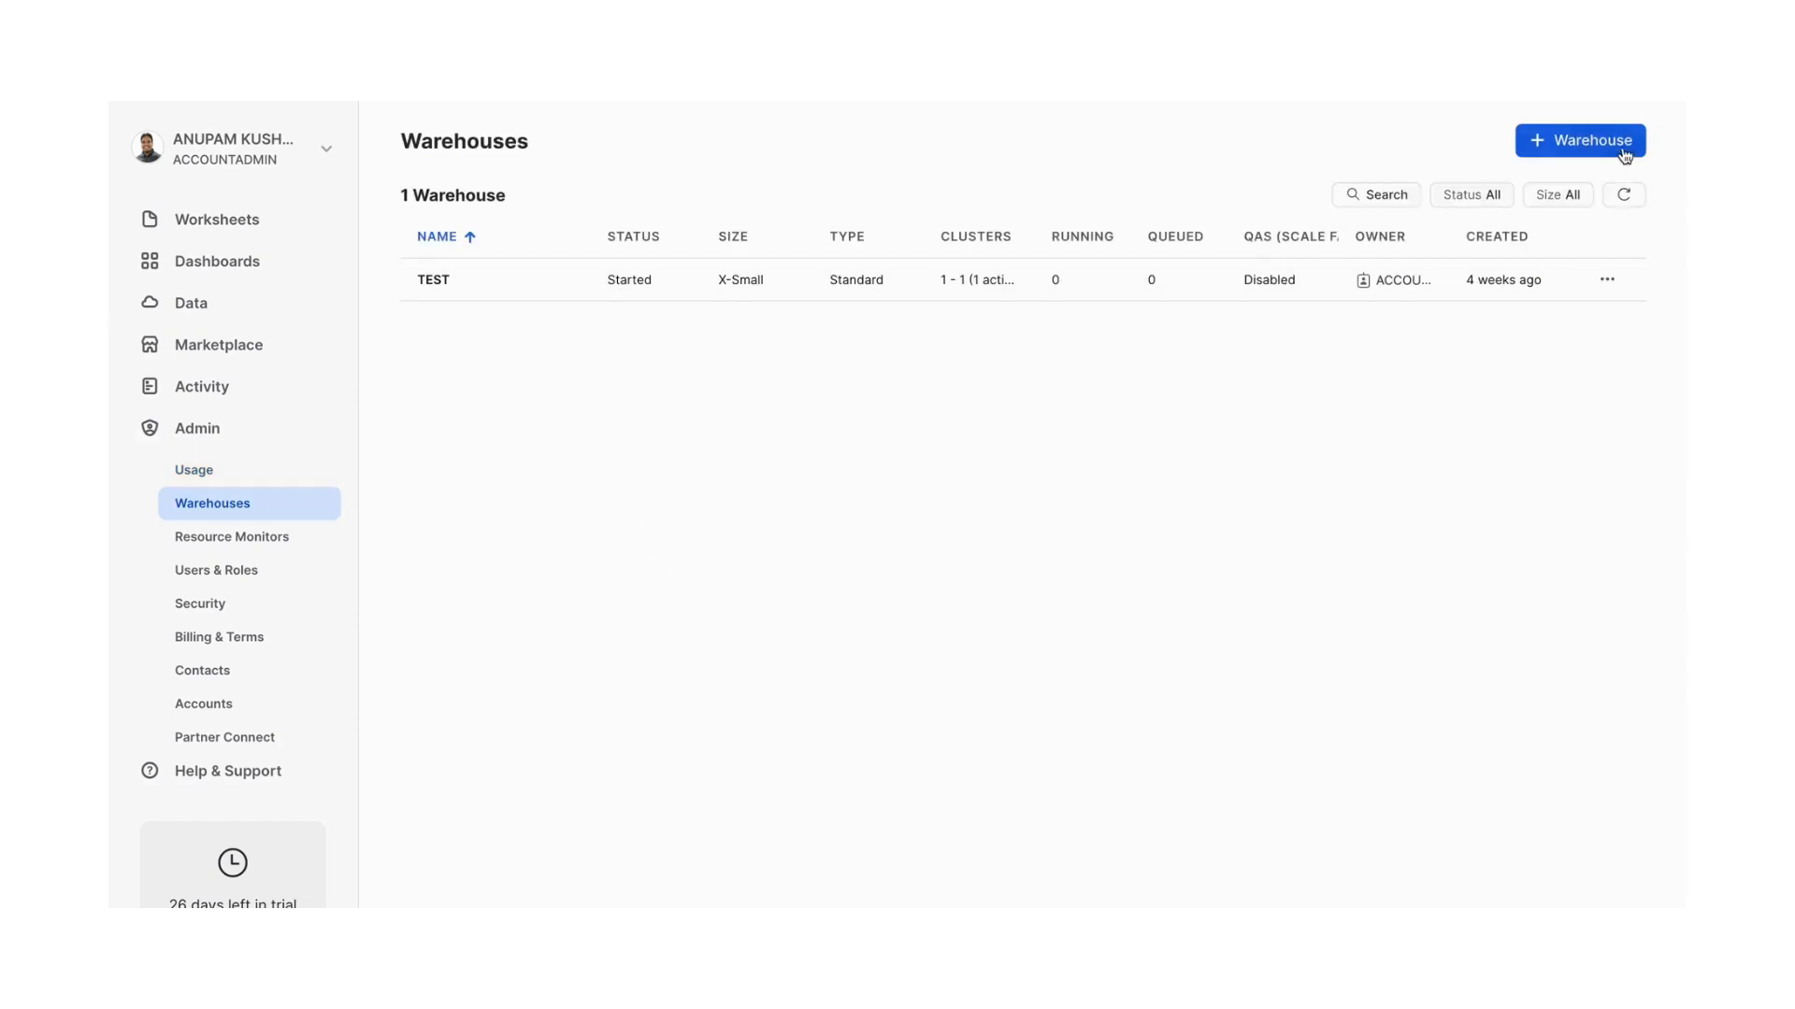
{"action": "mouse_move", "coordinate": [1152, 335]}
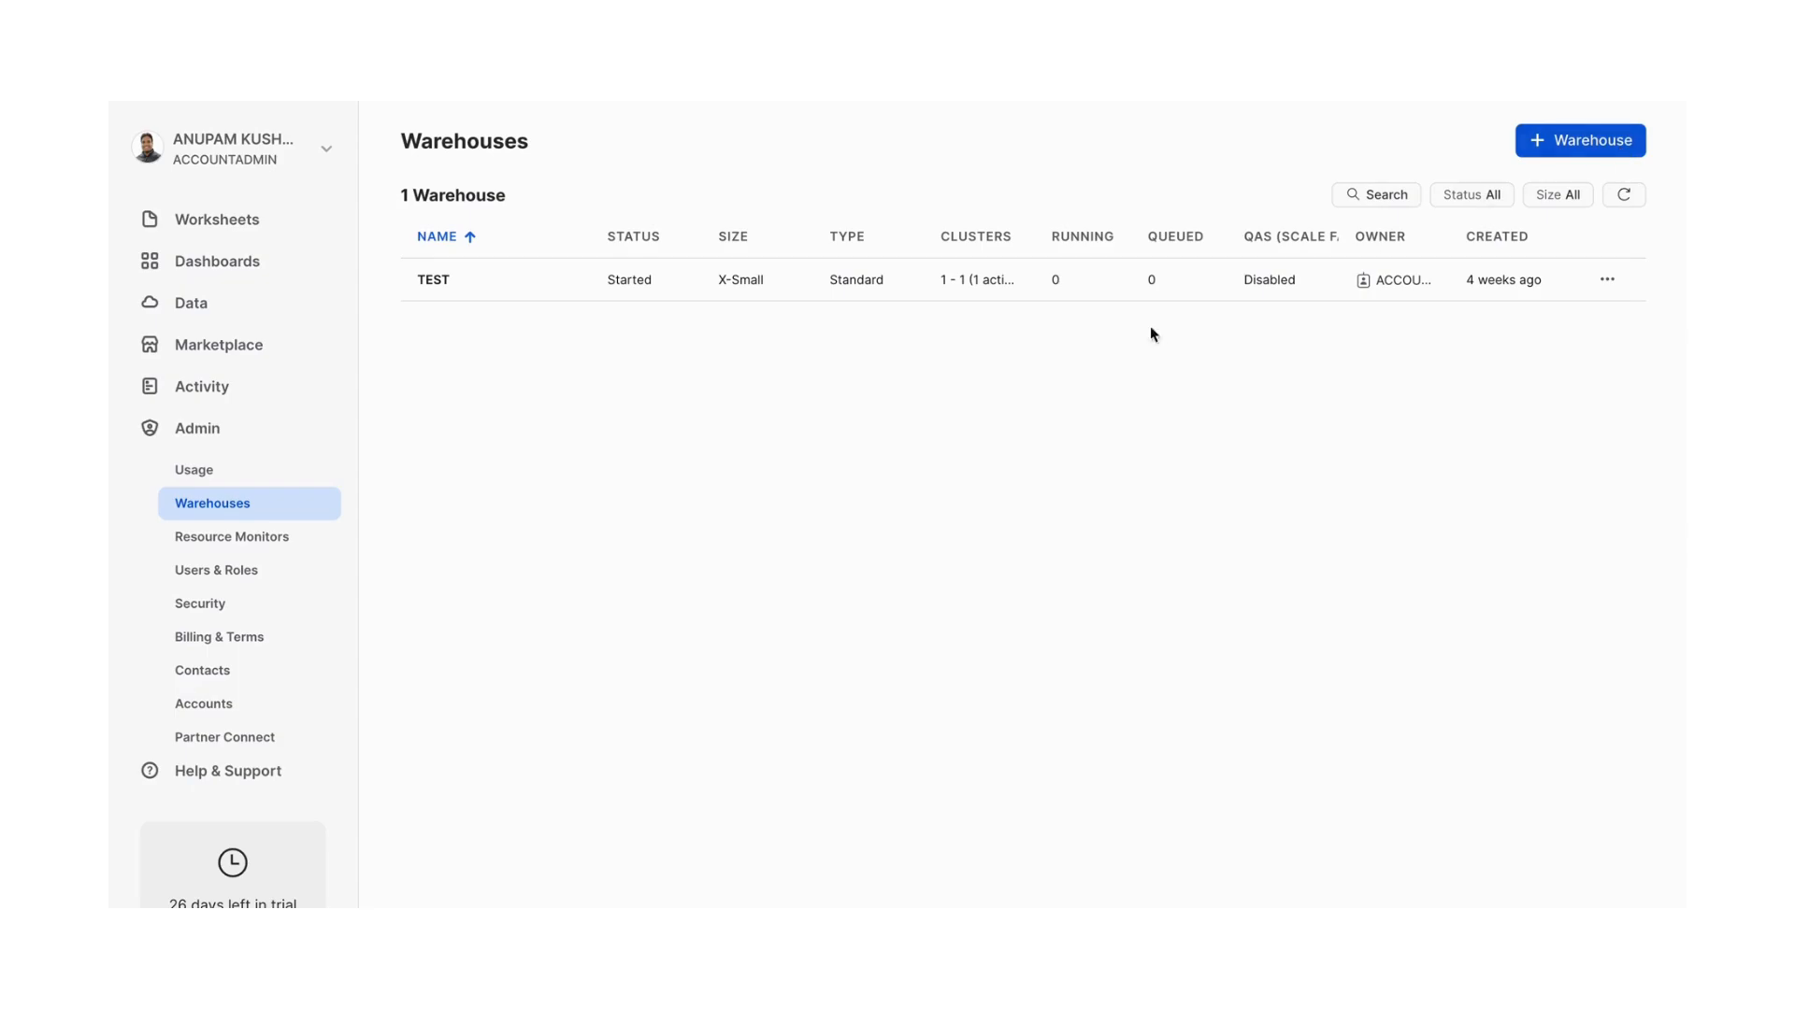
{"action": "mouse_move", "coordinate": [1584, 314]}
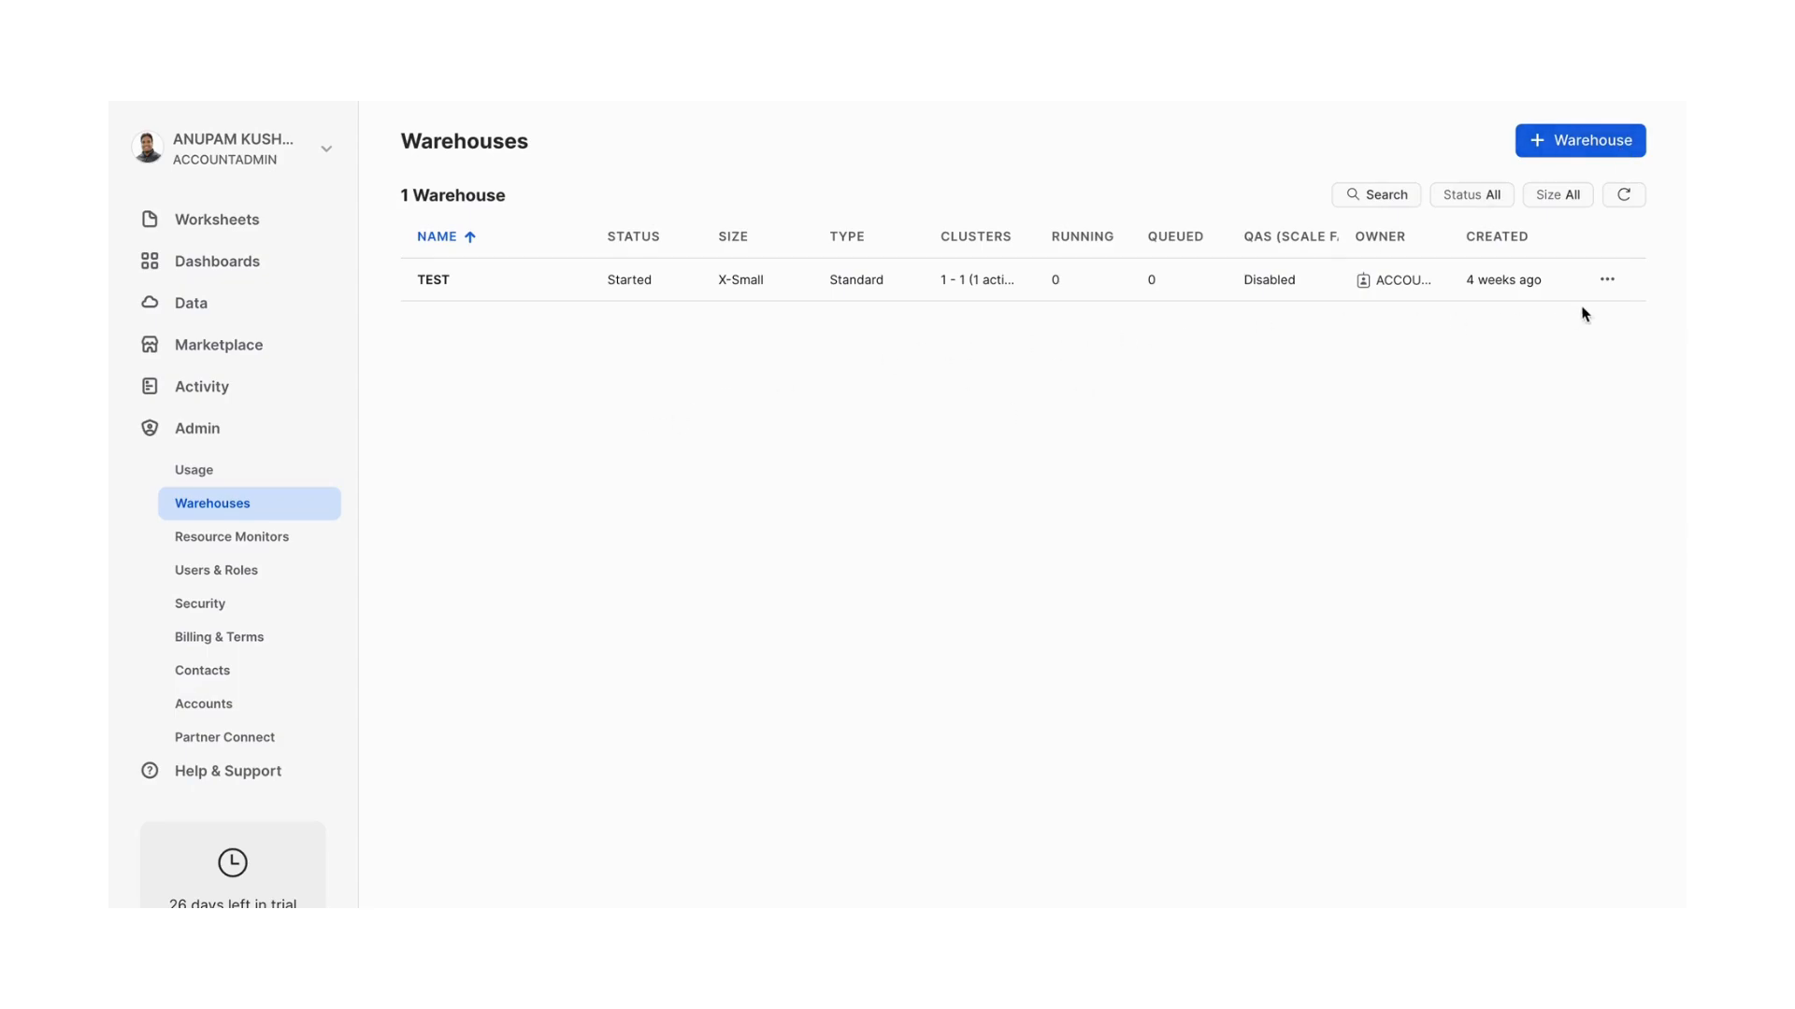
{"action": "left_click", "coordinate": [1606, 278]}
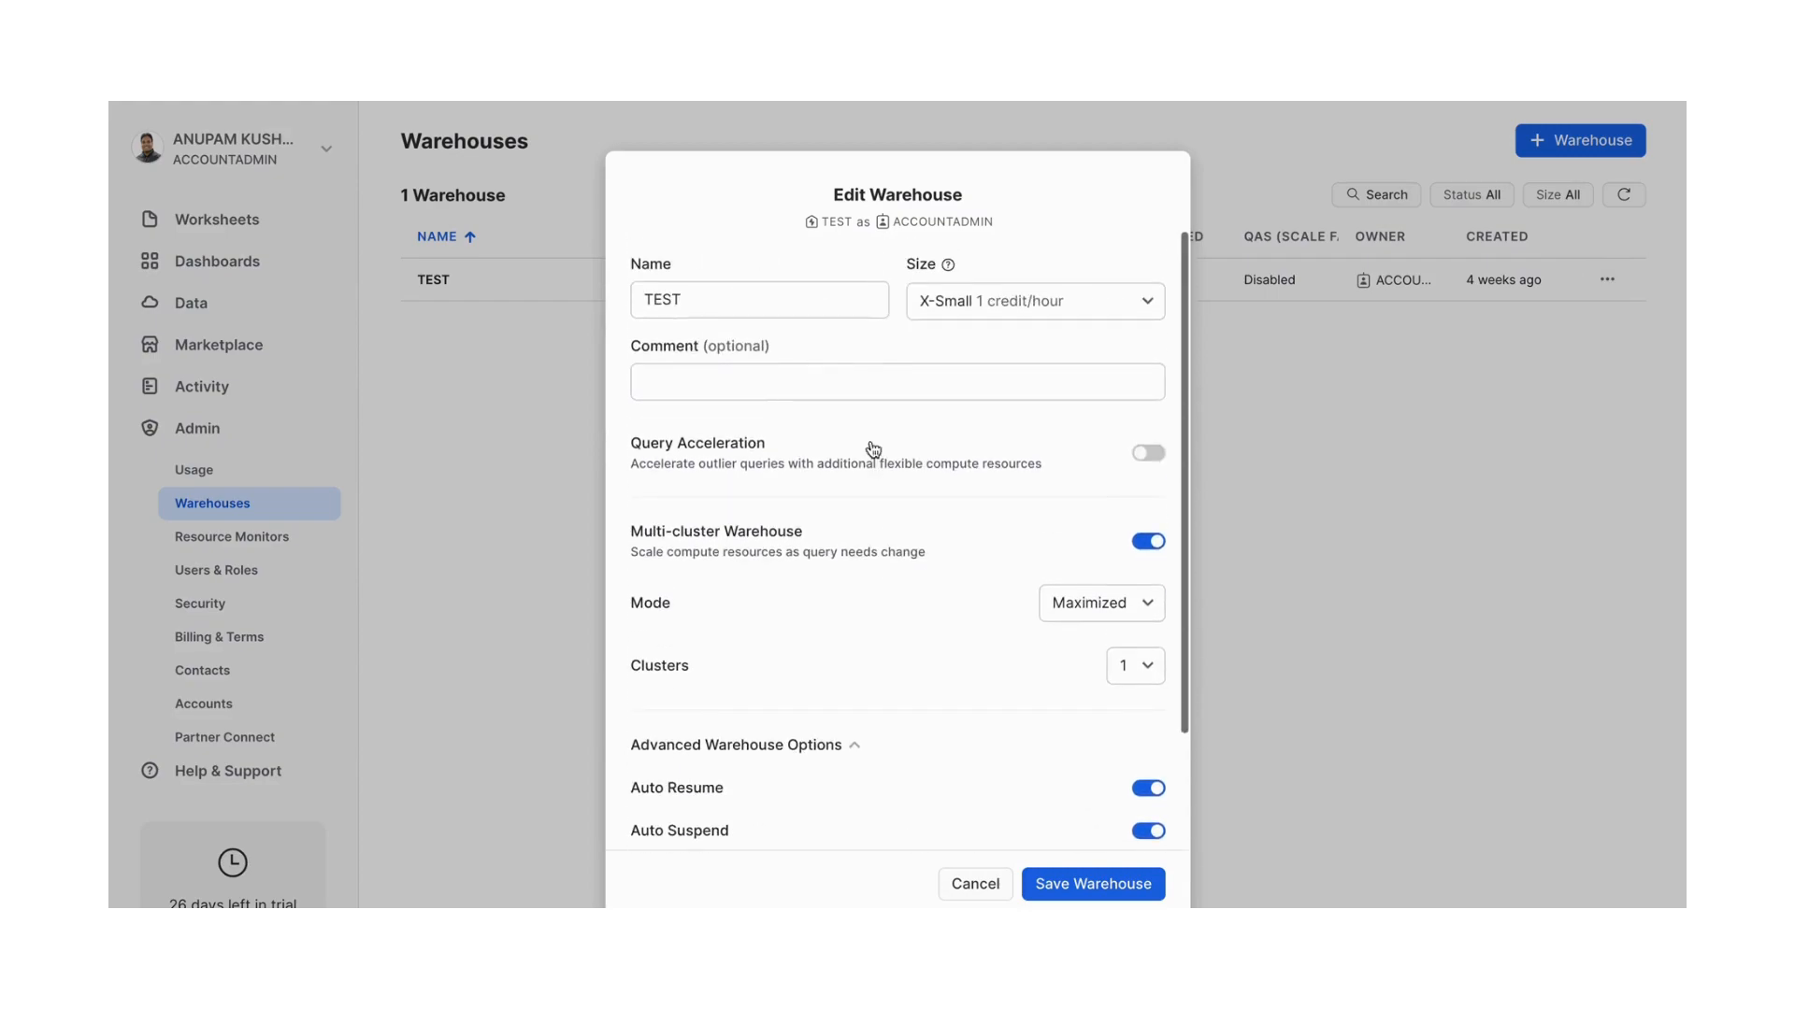
{"action": "scroll", "scroll_direction": "down", "scroll_amount": 3}
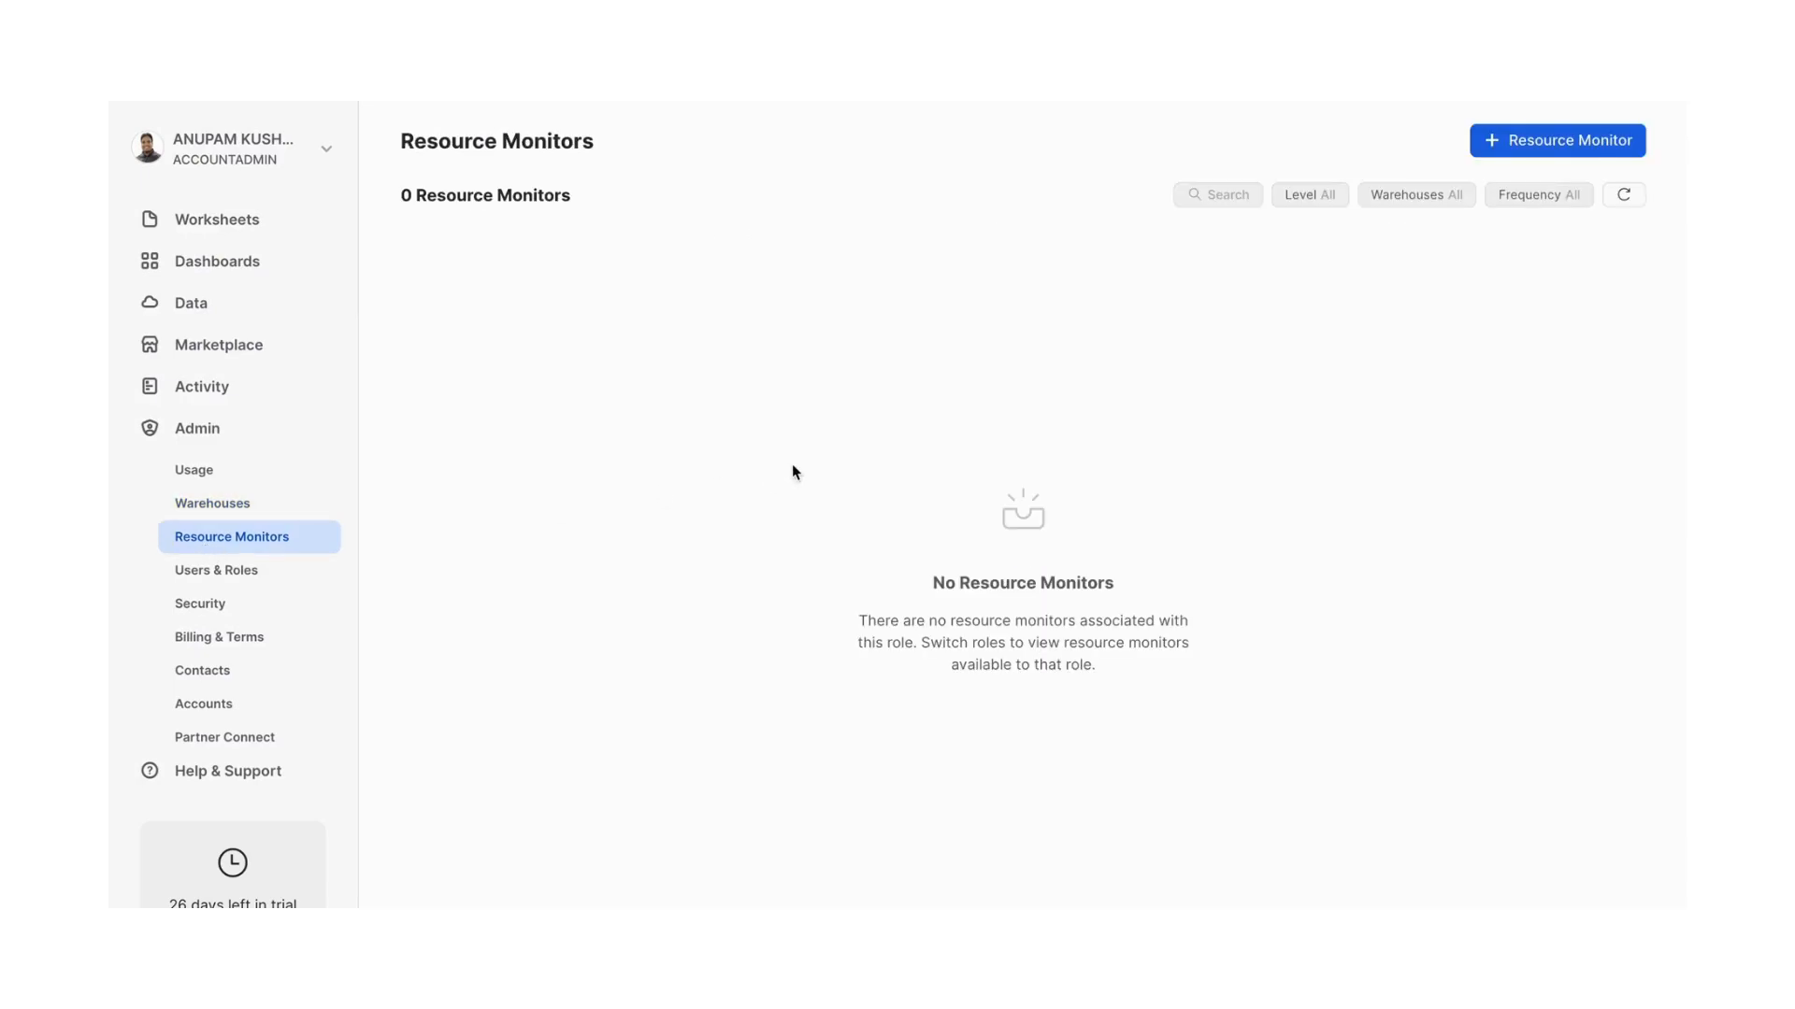
{"action": "mouse_move", "coordinate": [1591, 125]}
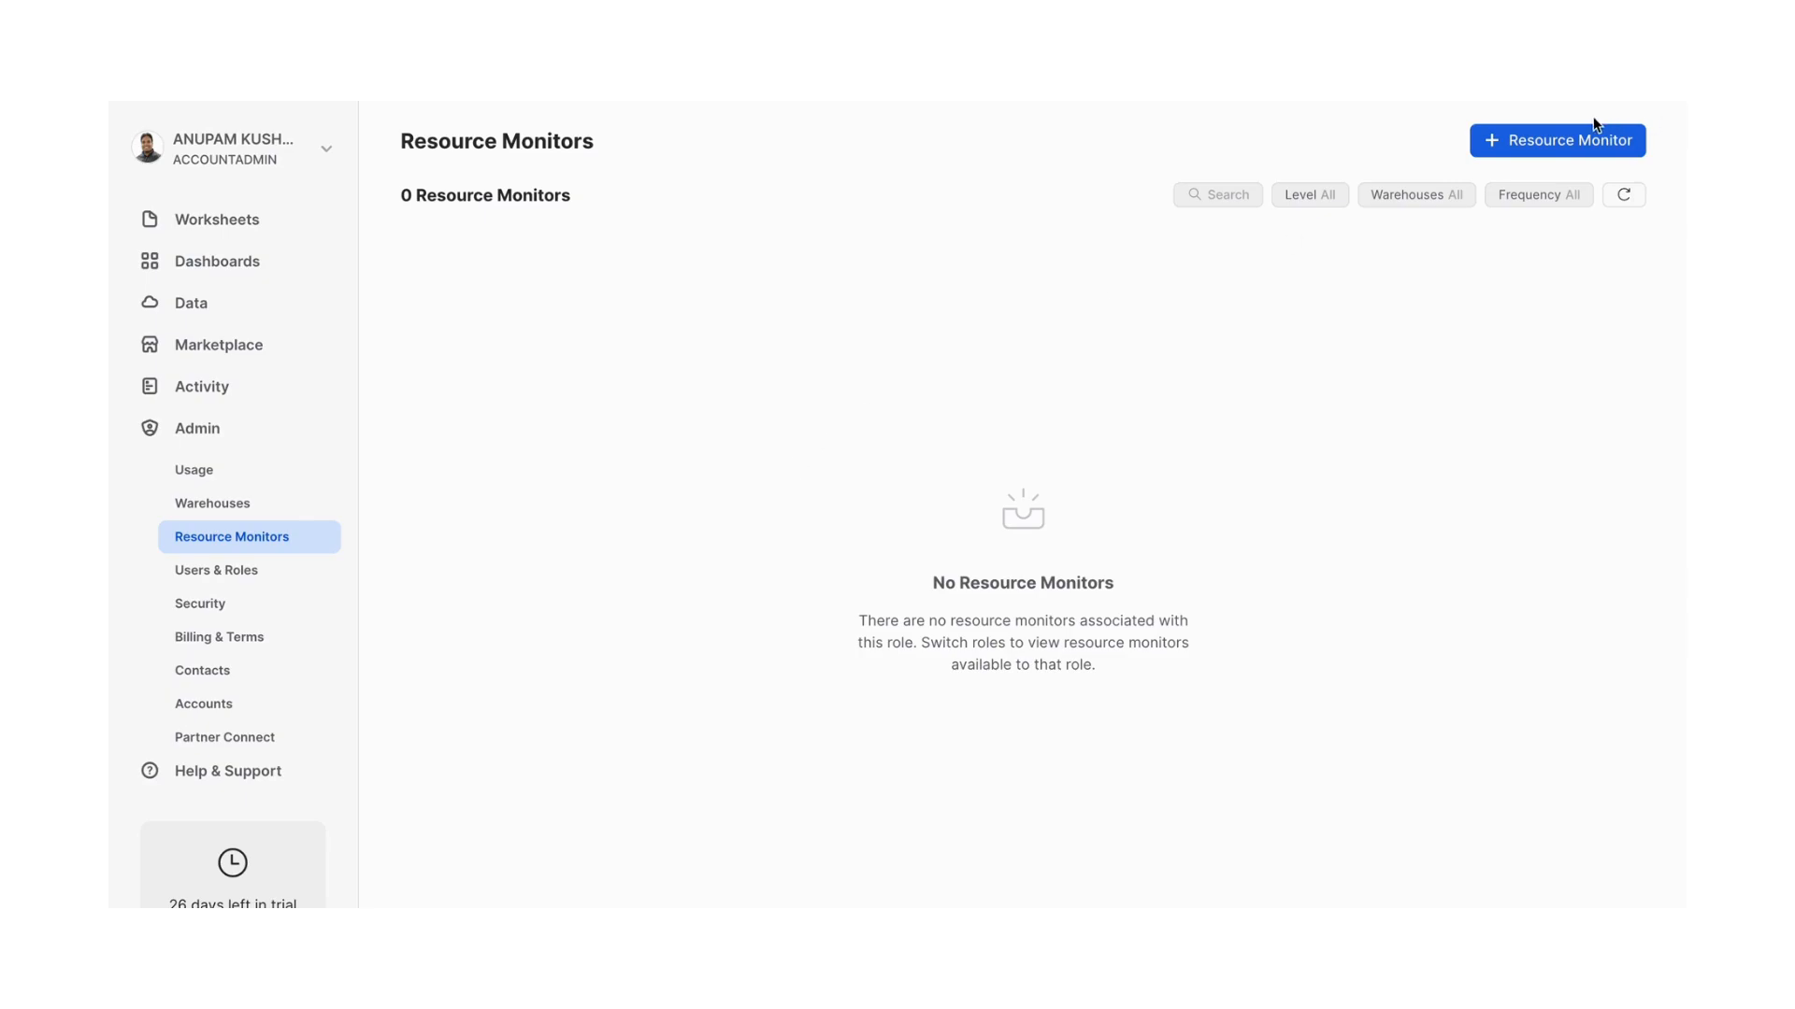
{"action": "left_click", "coordinate": [1557, 141]}
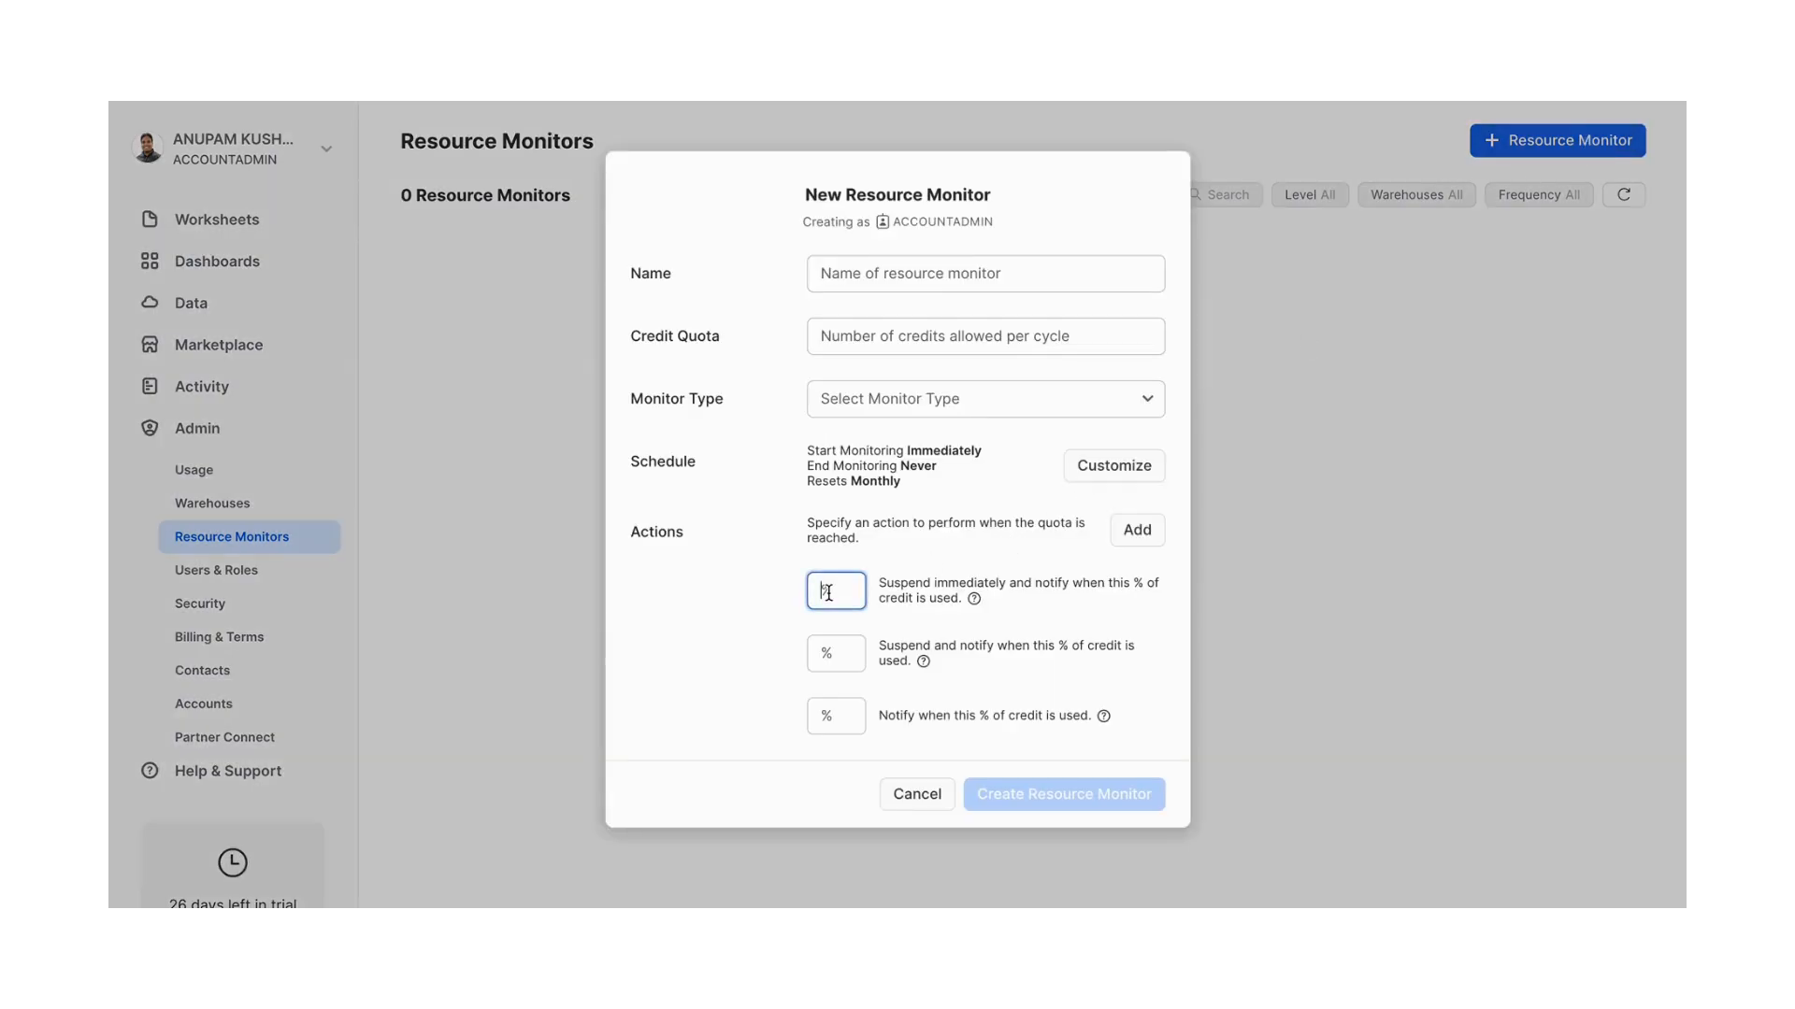
{"action": "type", "text": "80"}
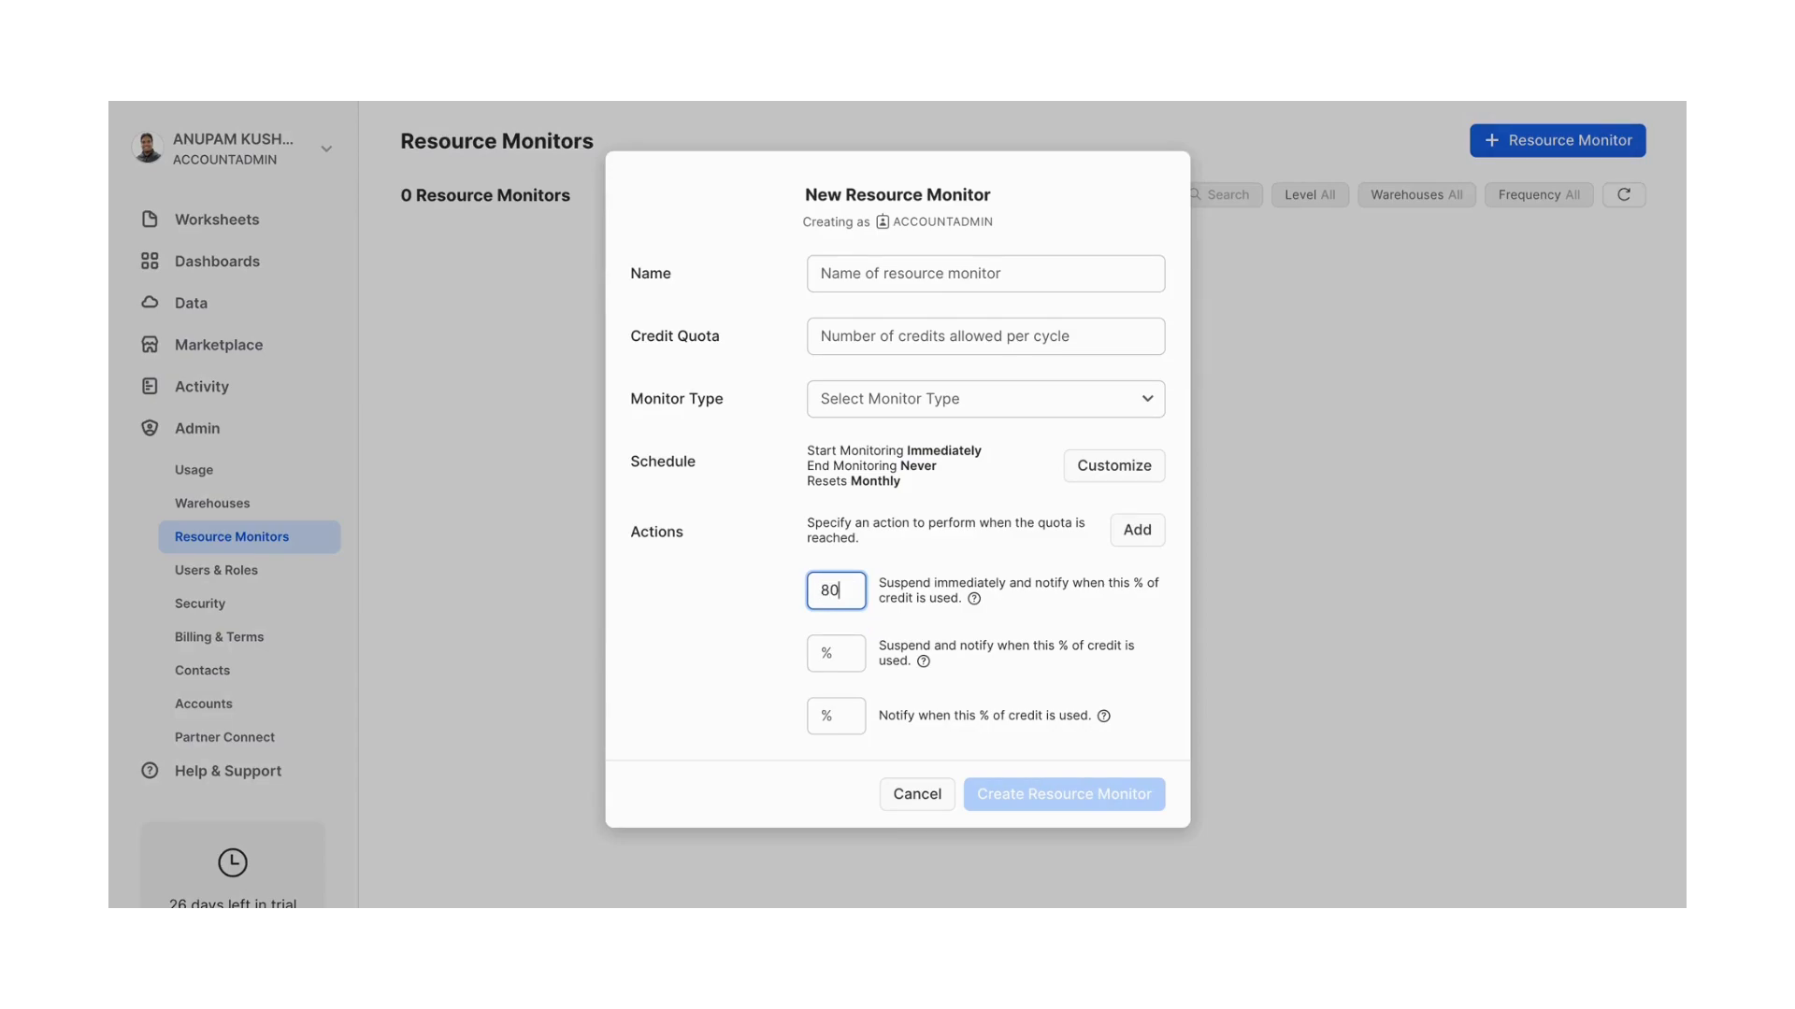
{"action": "mouse_move", "coordinate": [892, 404]}
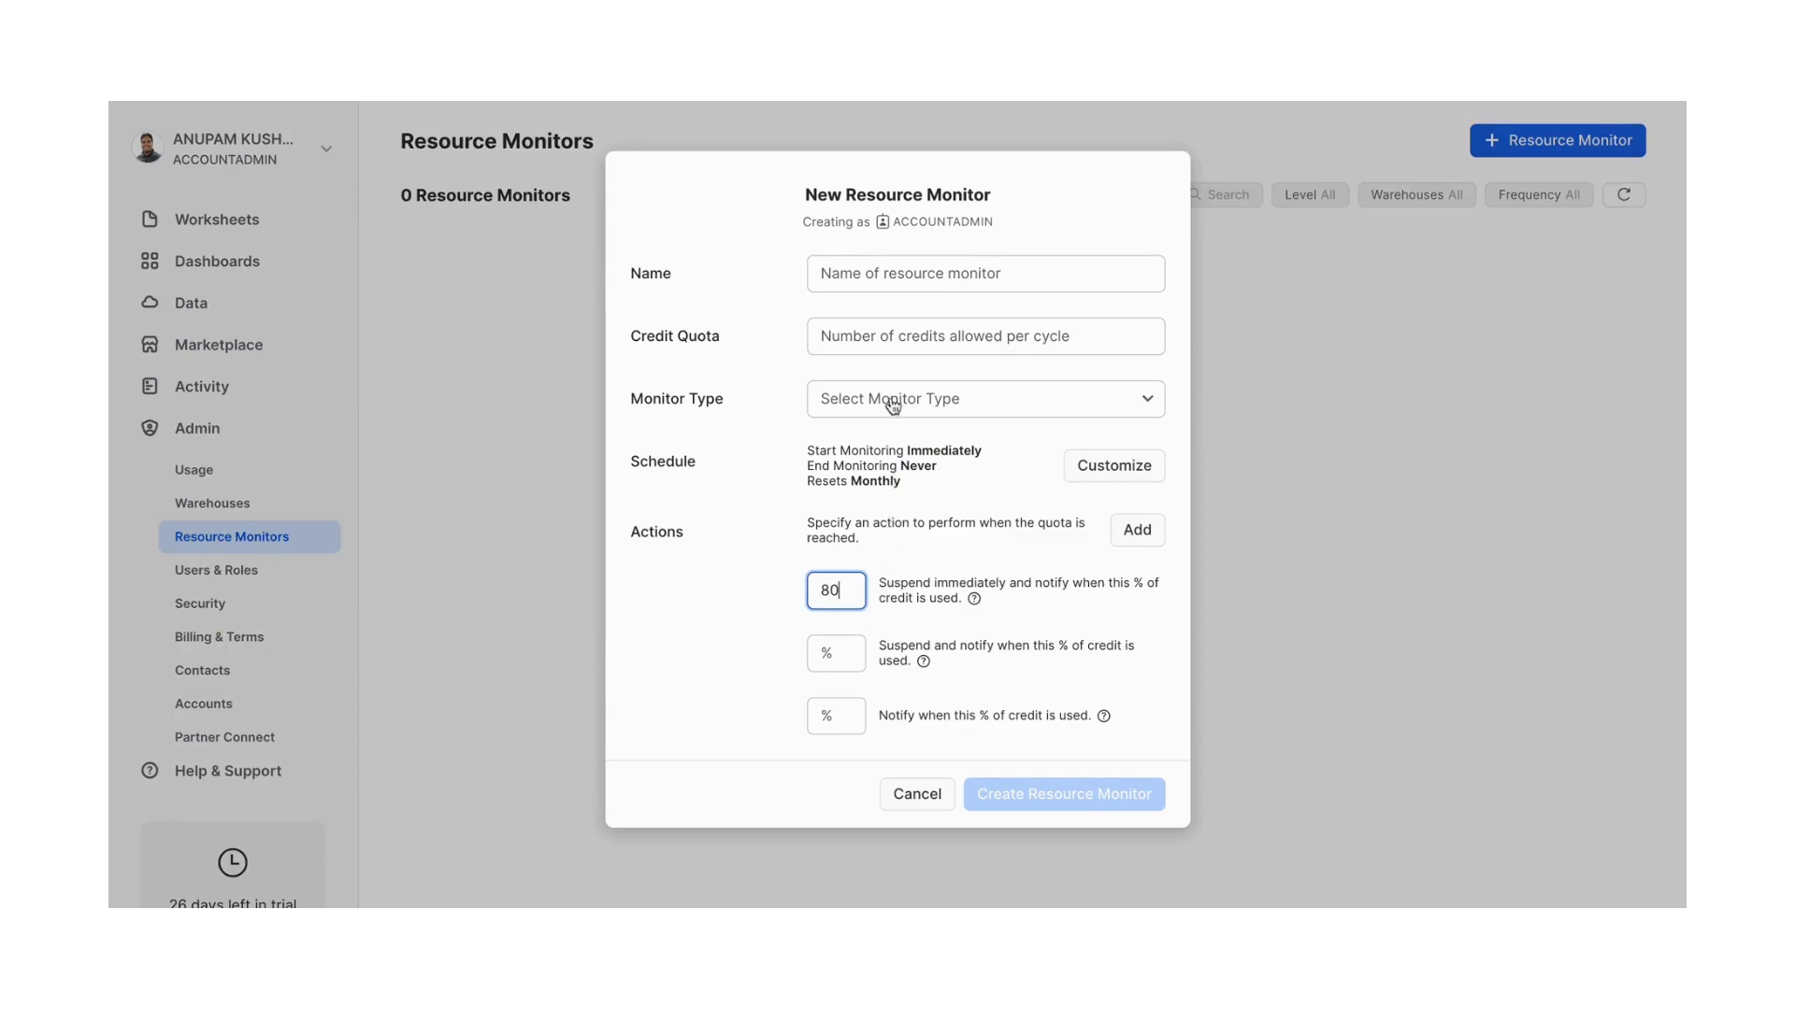
{"action": "left_click", "coordinate": [982, 398]}
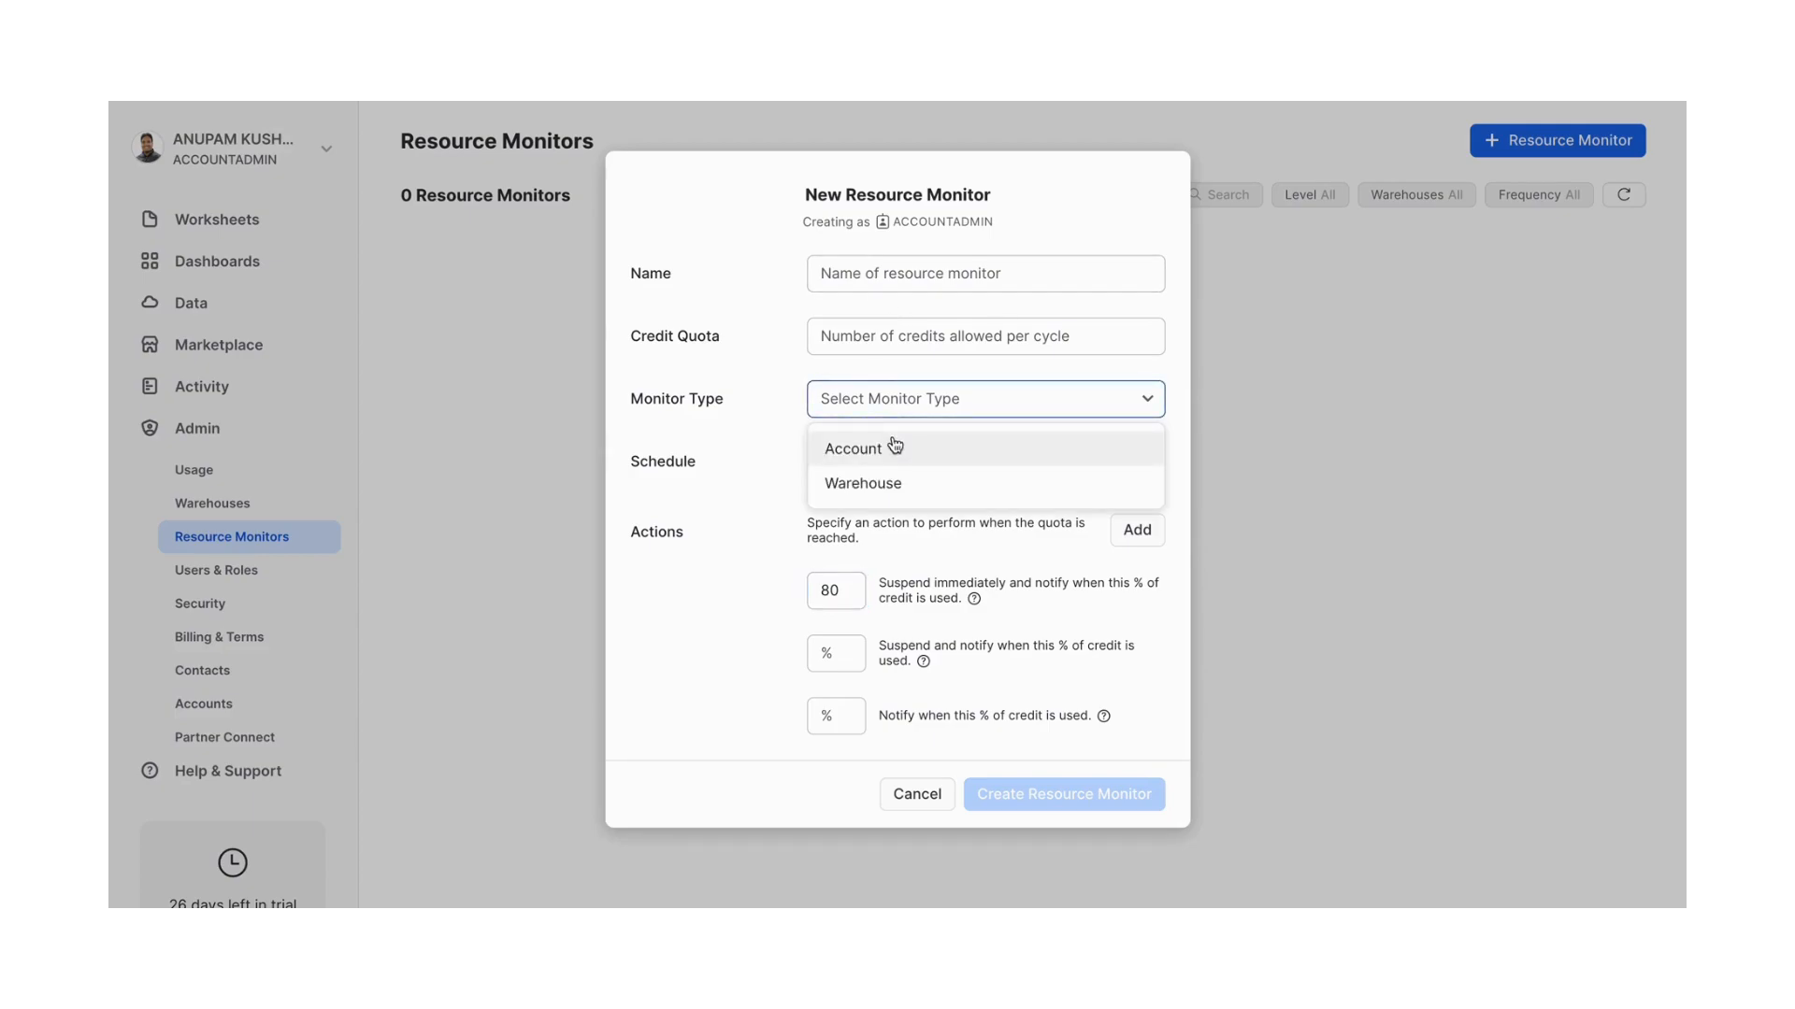
{"action": "left_click", "coordinate": [852, 447]}
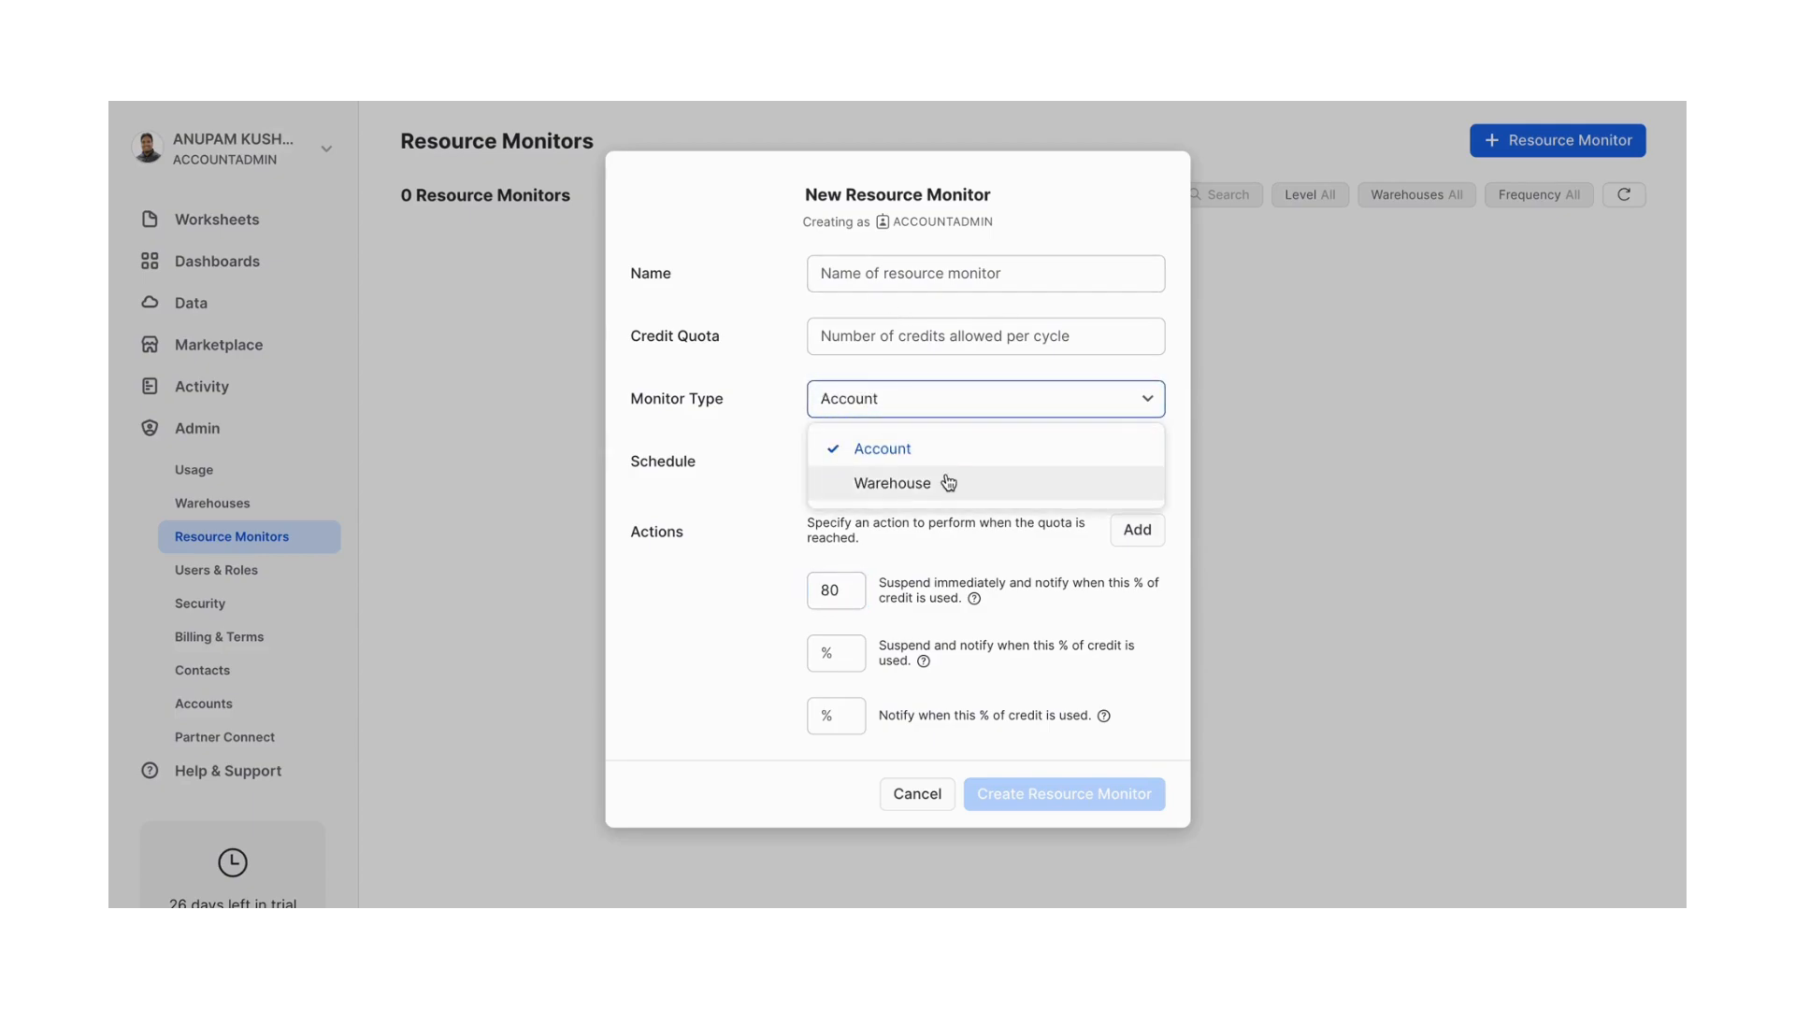
{"action": "left_click", "coordinate": [905, 483]}
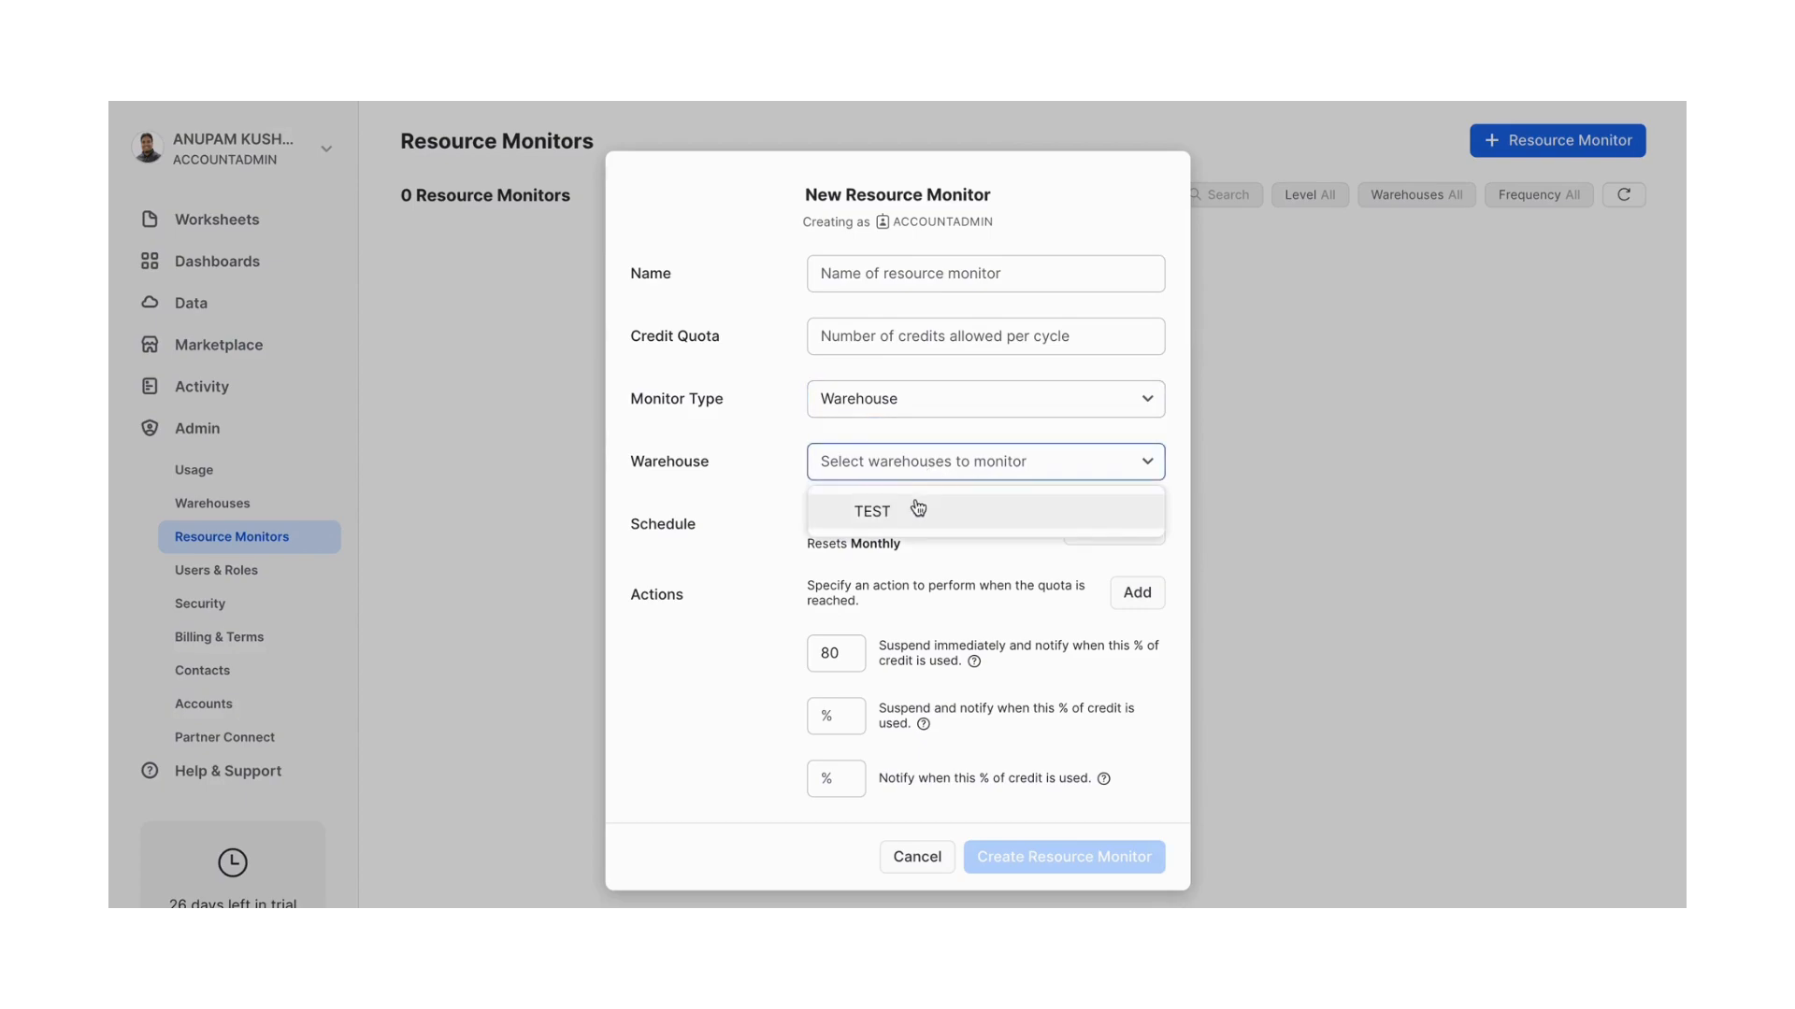
{"action": "left_click", "coordinate": [871, 512]}
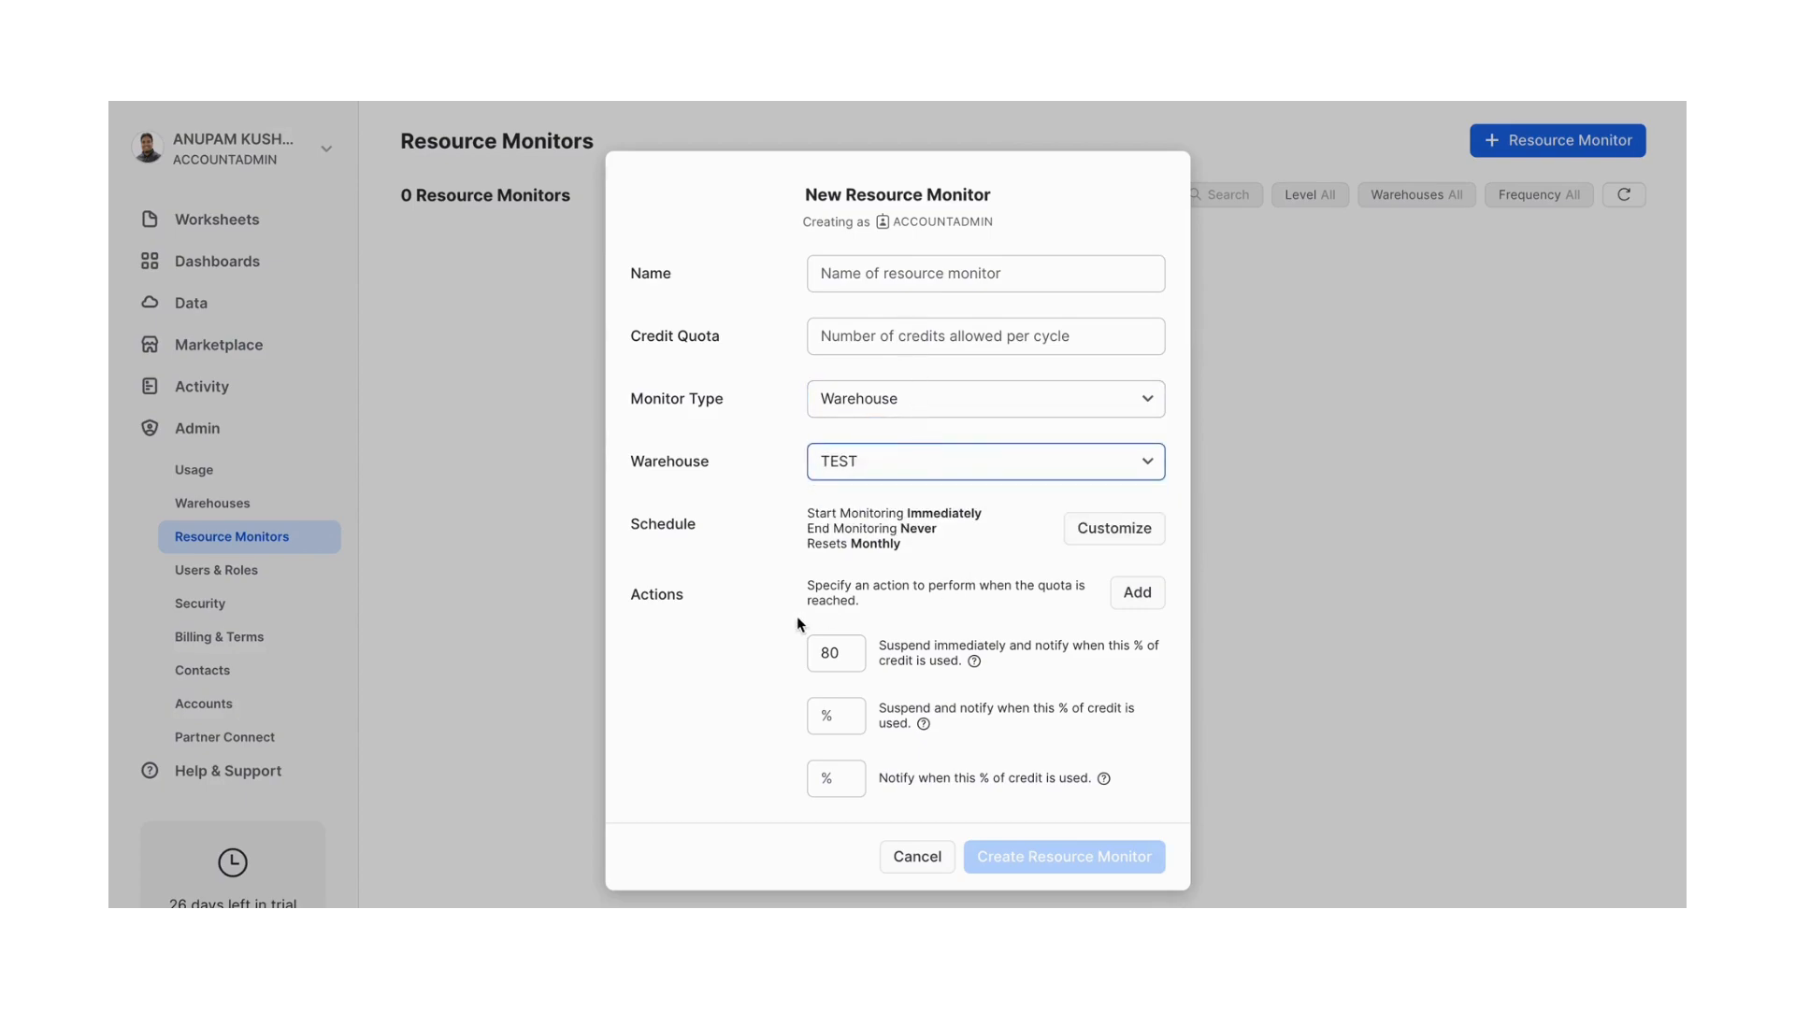
{"action": "left_click", "coordinate": [916, 856]}
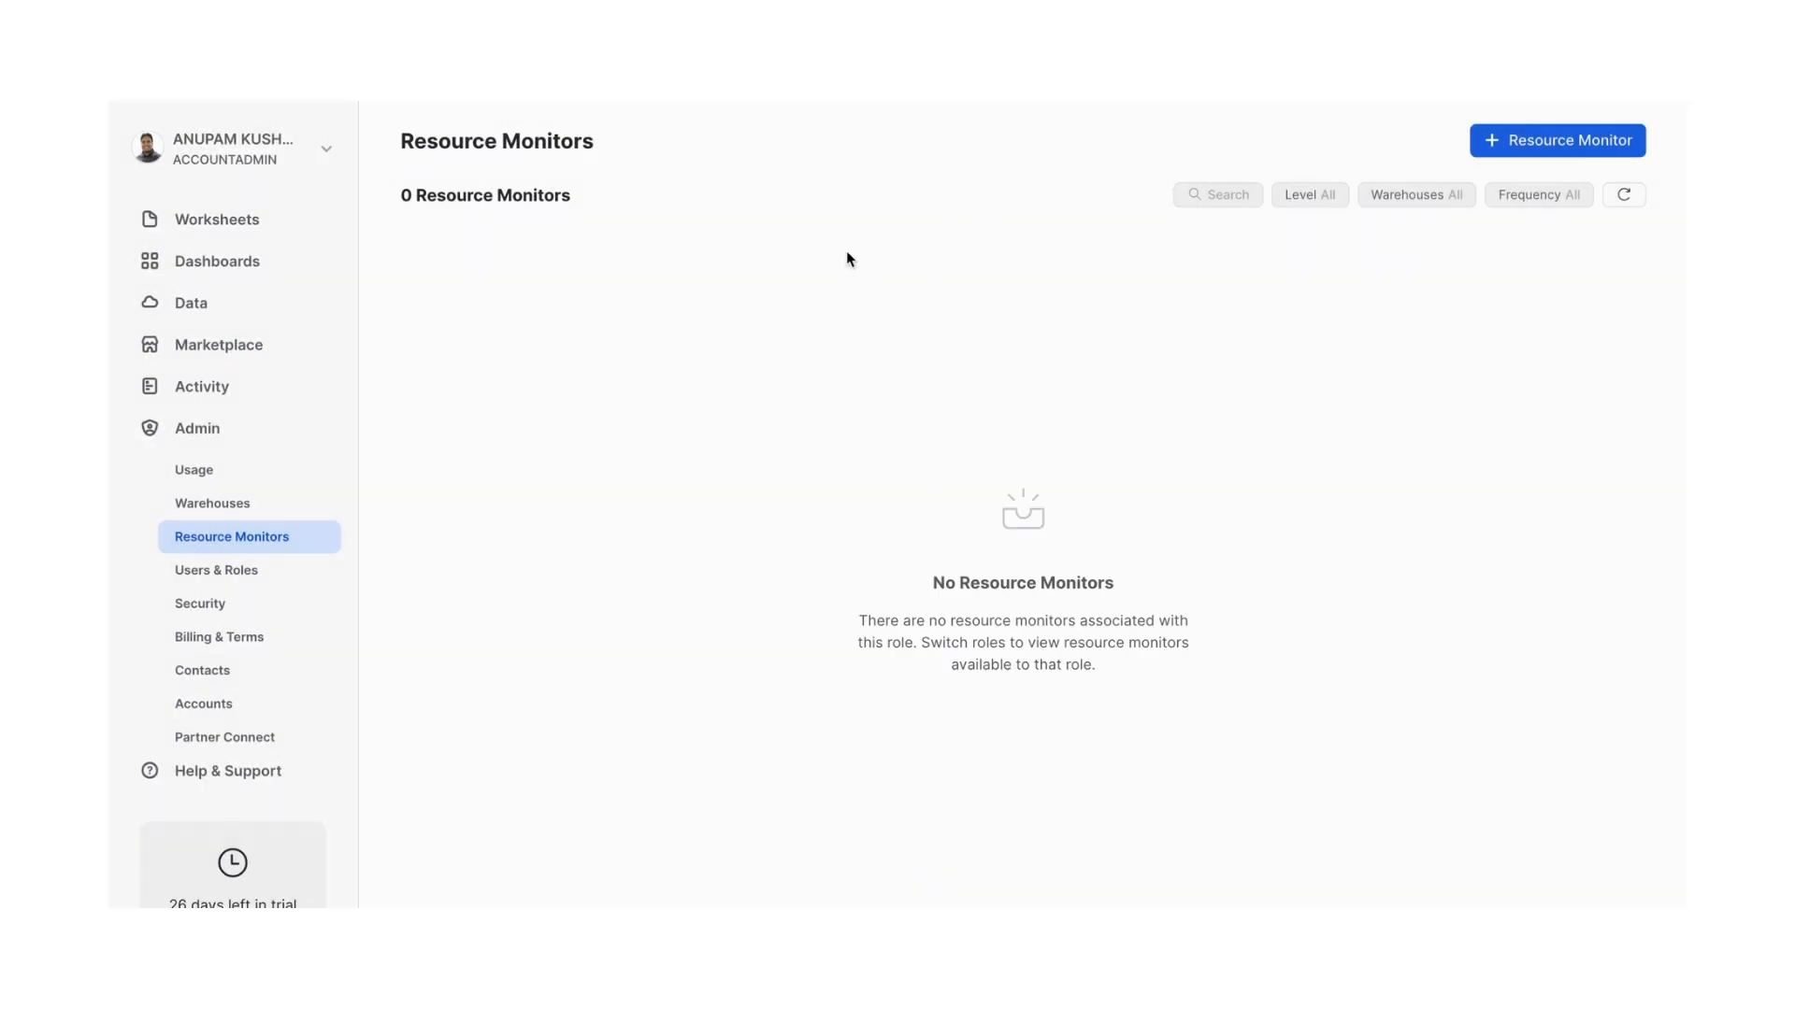
{"action": "mouse_move", "coordinate": [554, 350]}
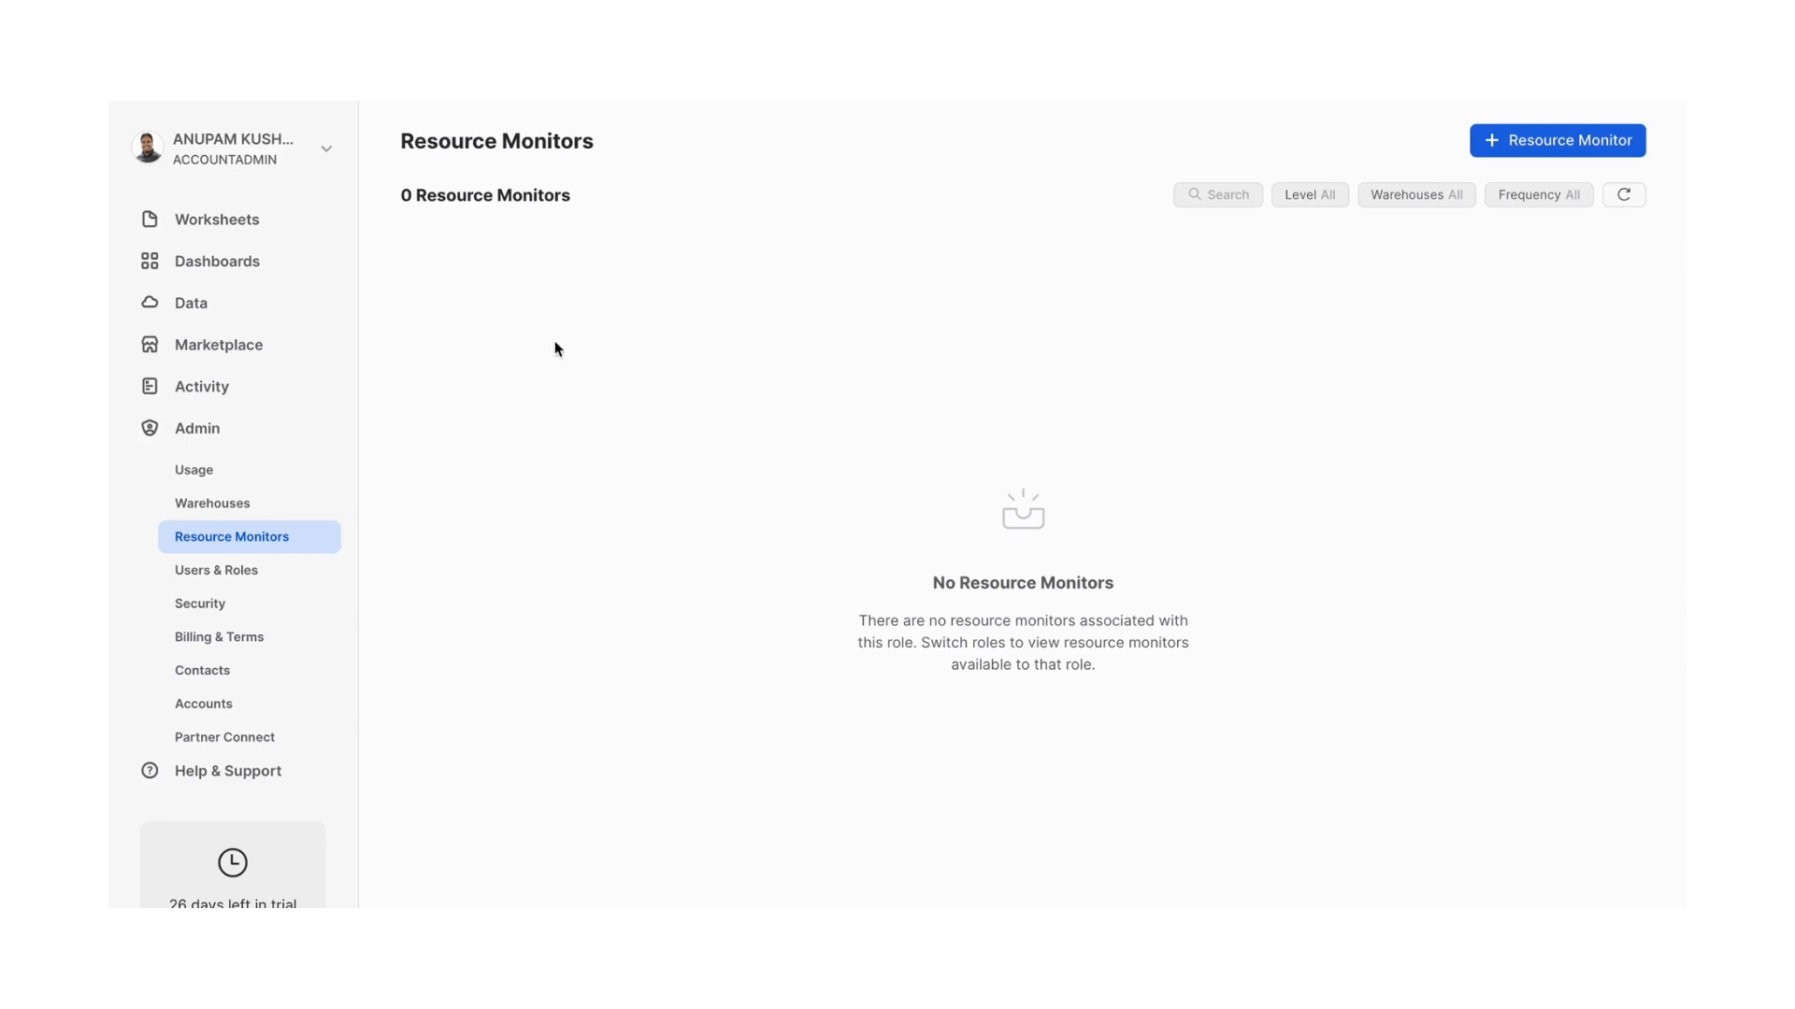
{"action": "mouse_move", "coordinate": [656, 425]}
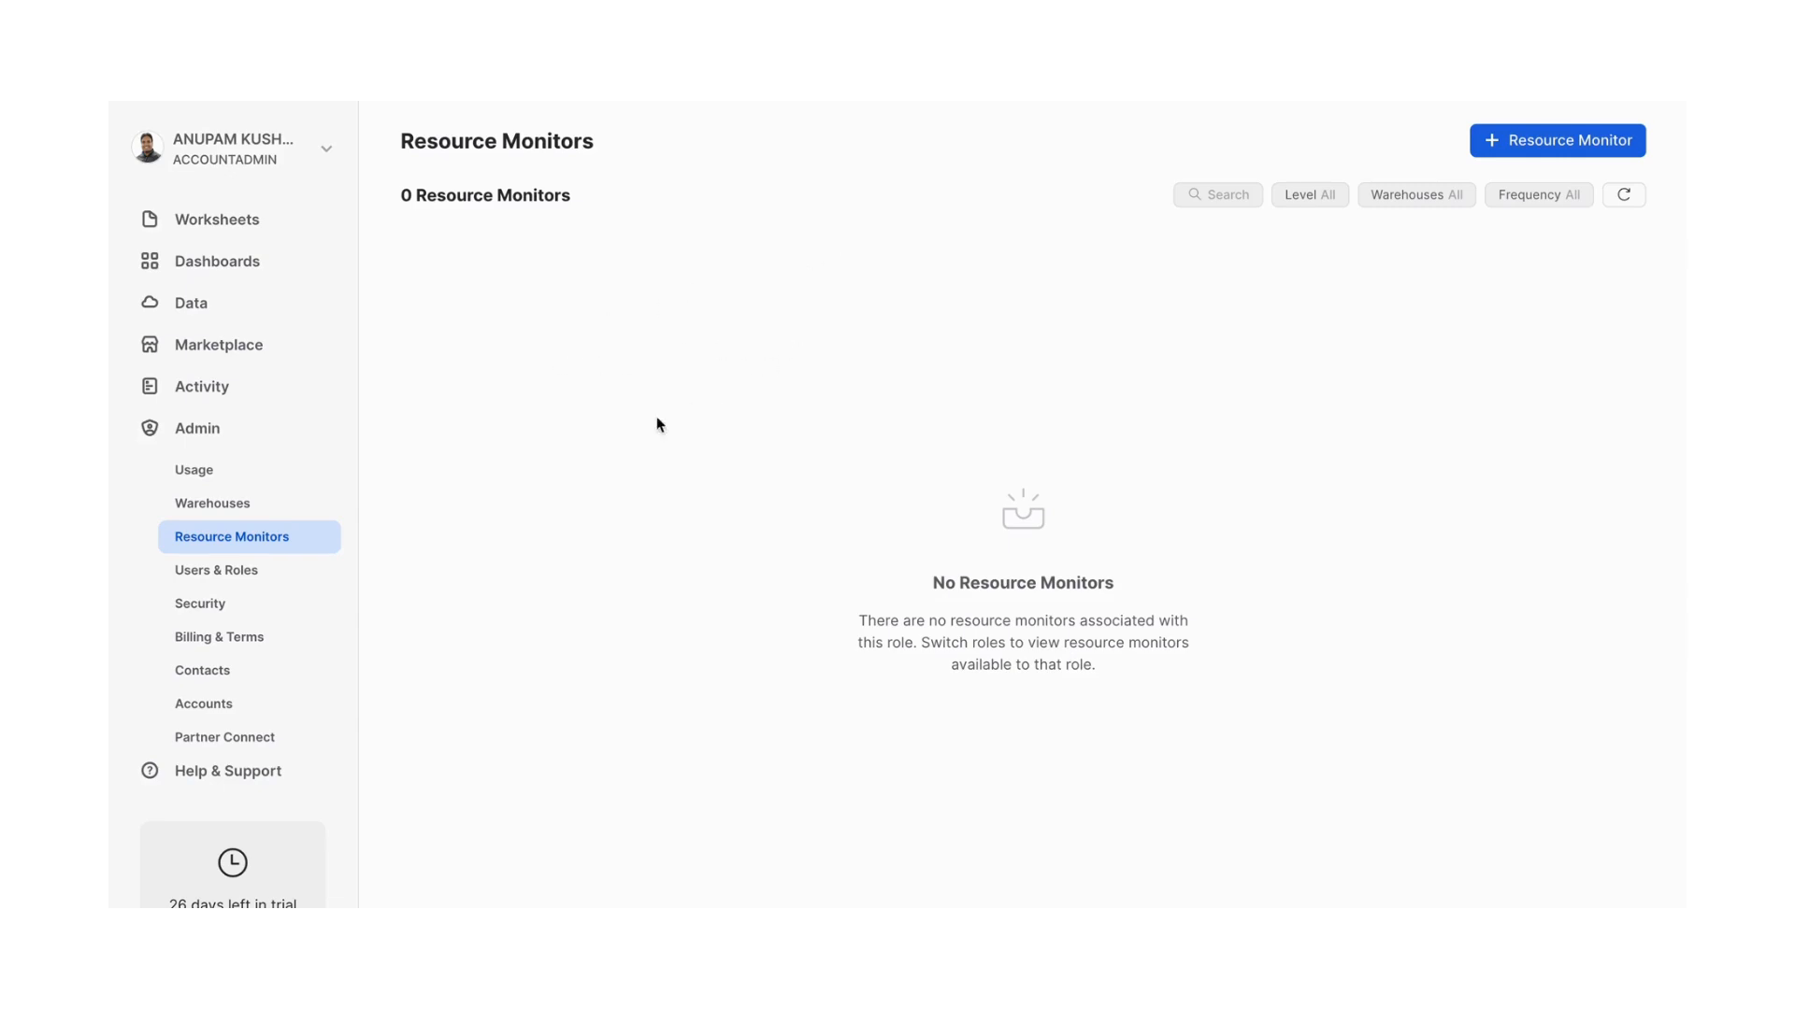
{"action": "mouse_move", "coordinate": [580, 475]}
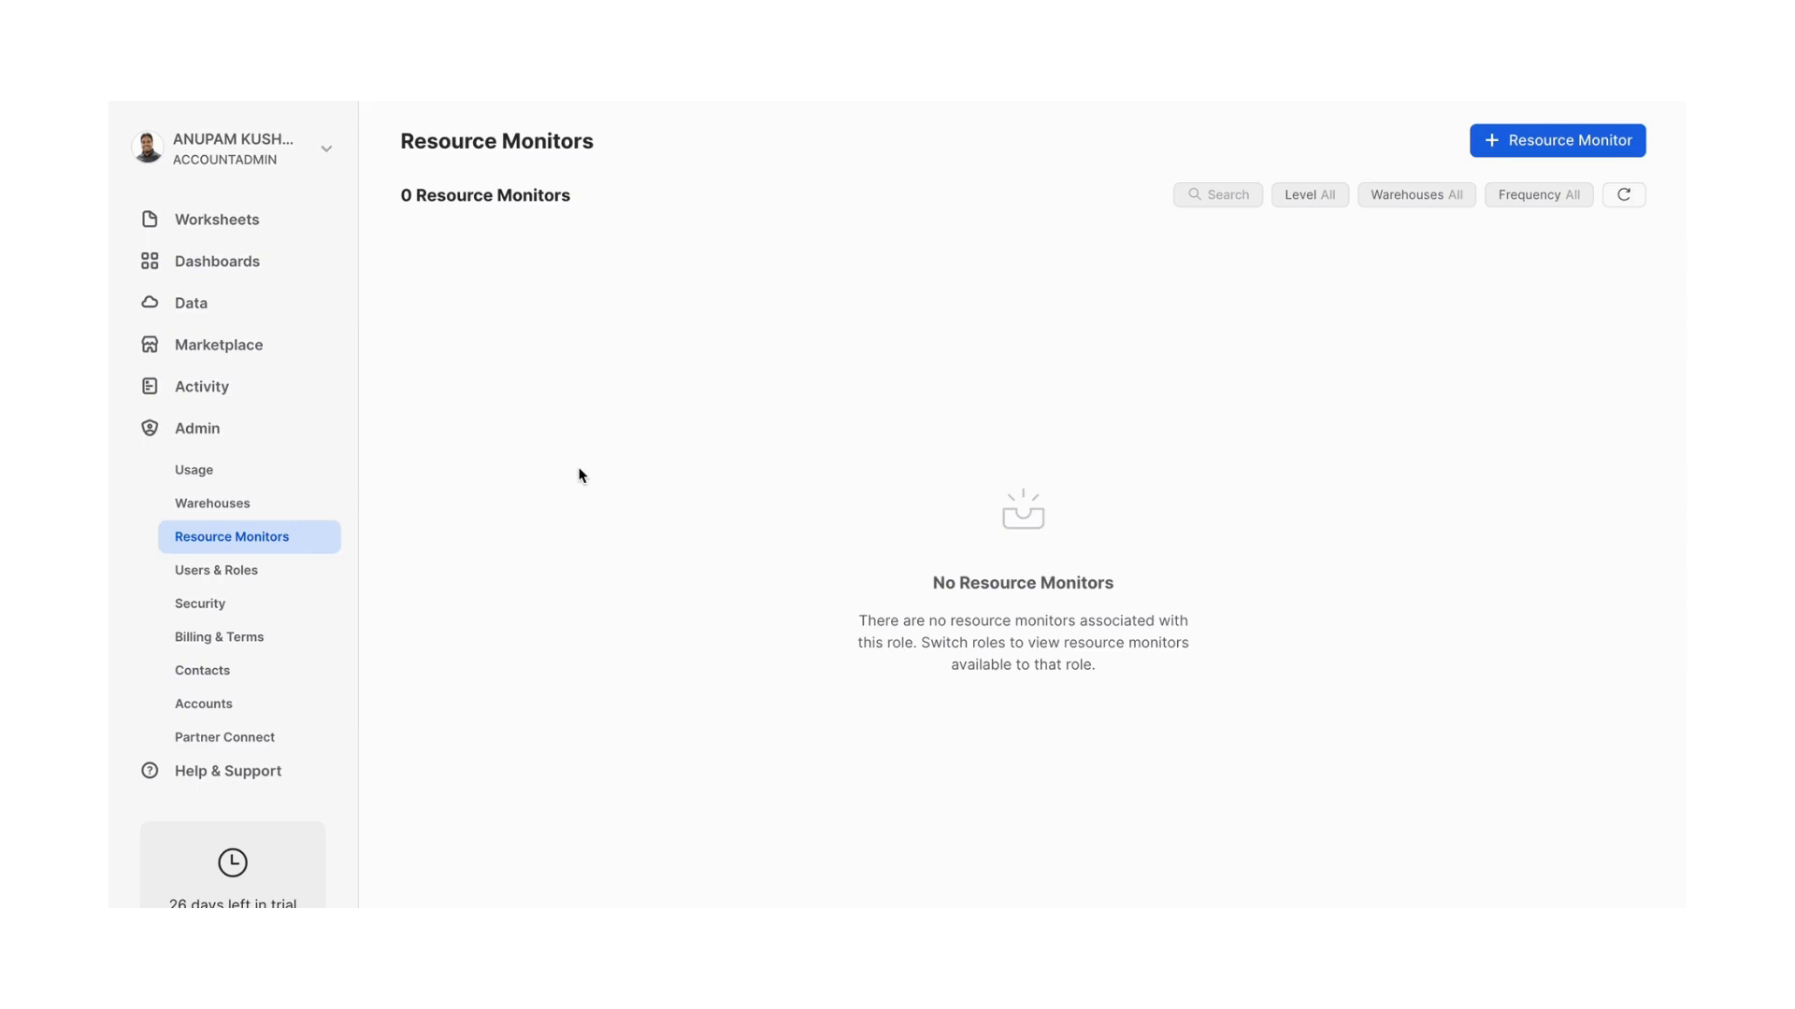
Browse the Users & Roles list, network security policies and Billing & Terms pages
{"action": "left_click", "coordinate": [217, 570]}
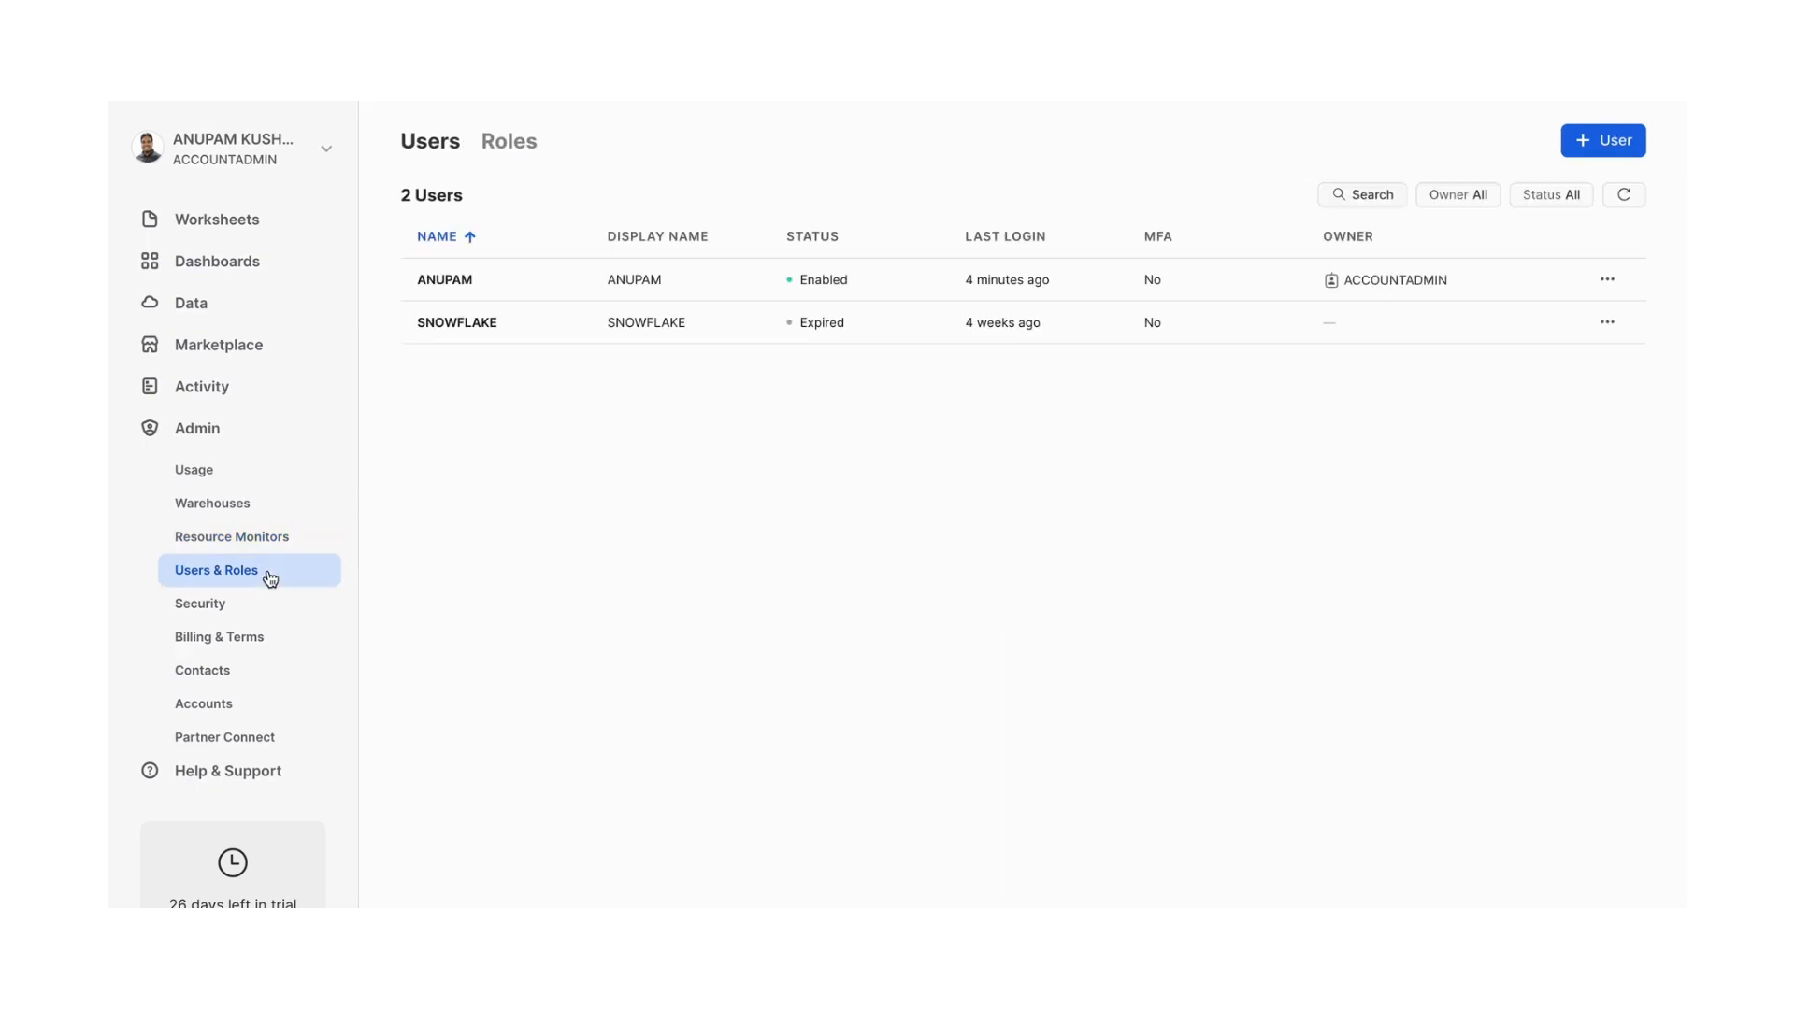
{"action": "mouse_move", "coordinate": [692, 450]}
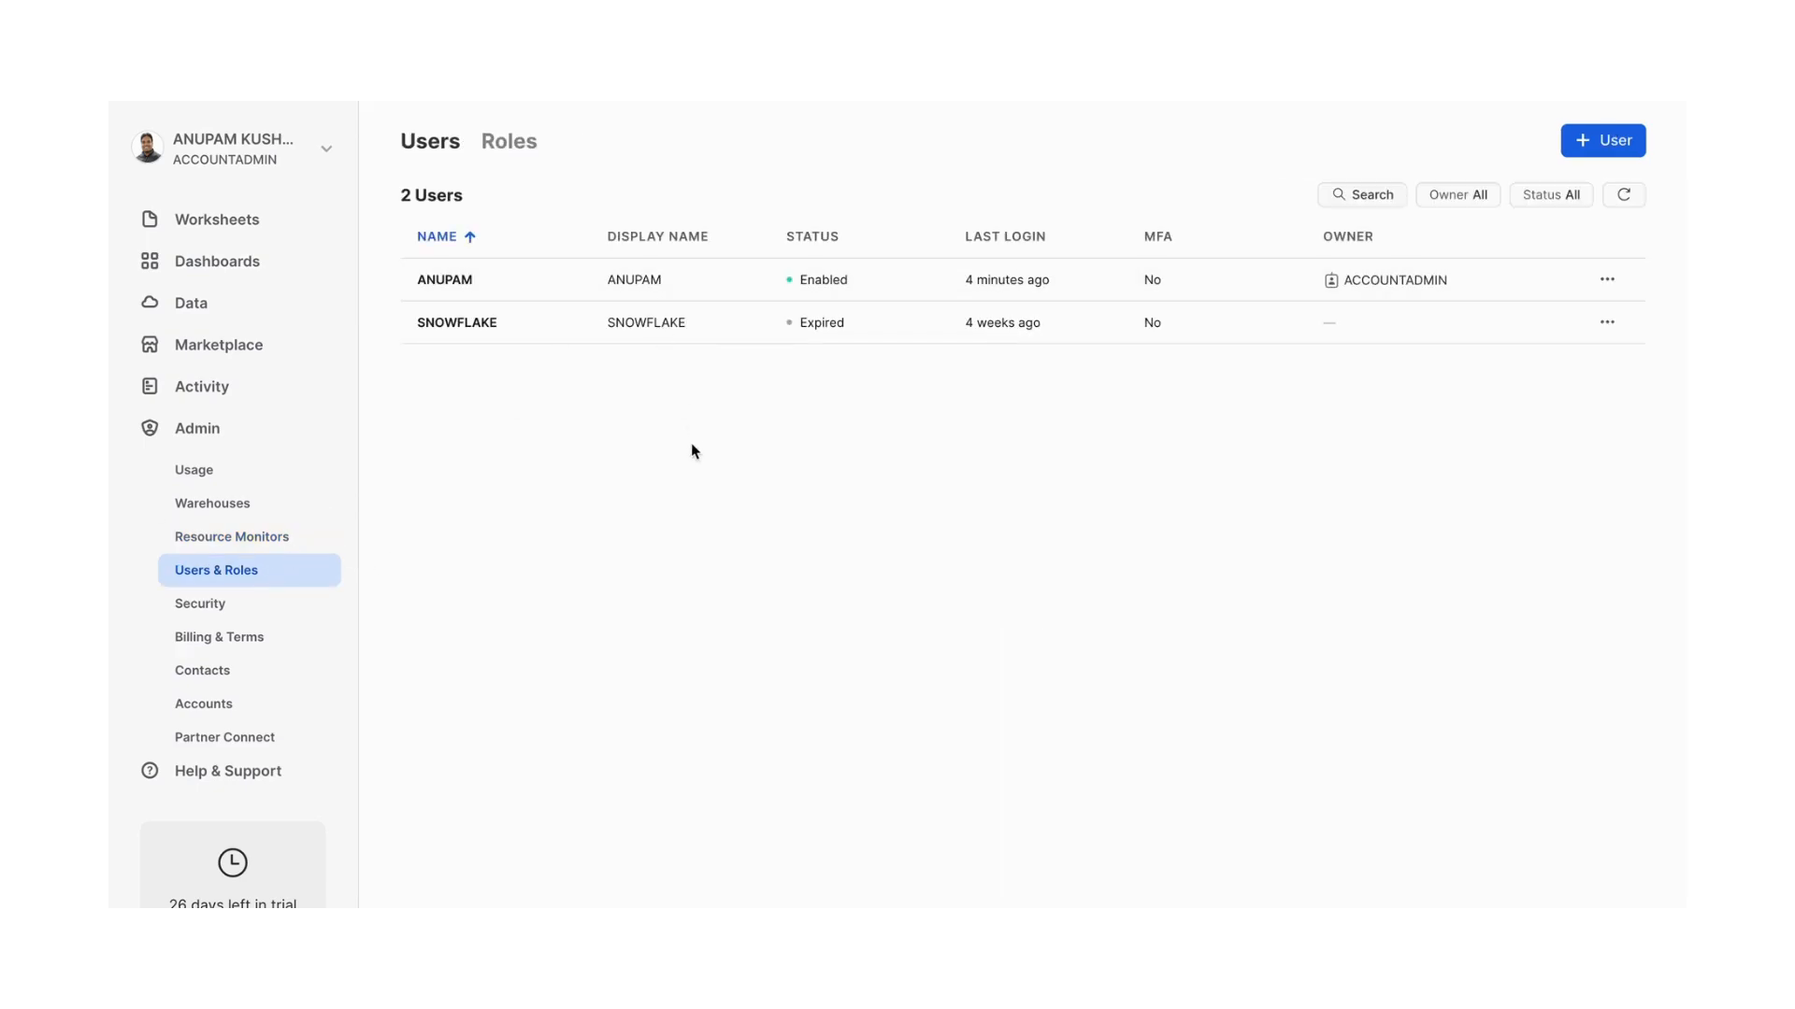
{"action": "mouse_move", "coordinate": [574, 368]}
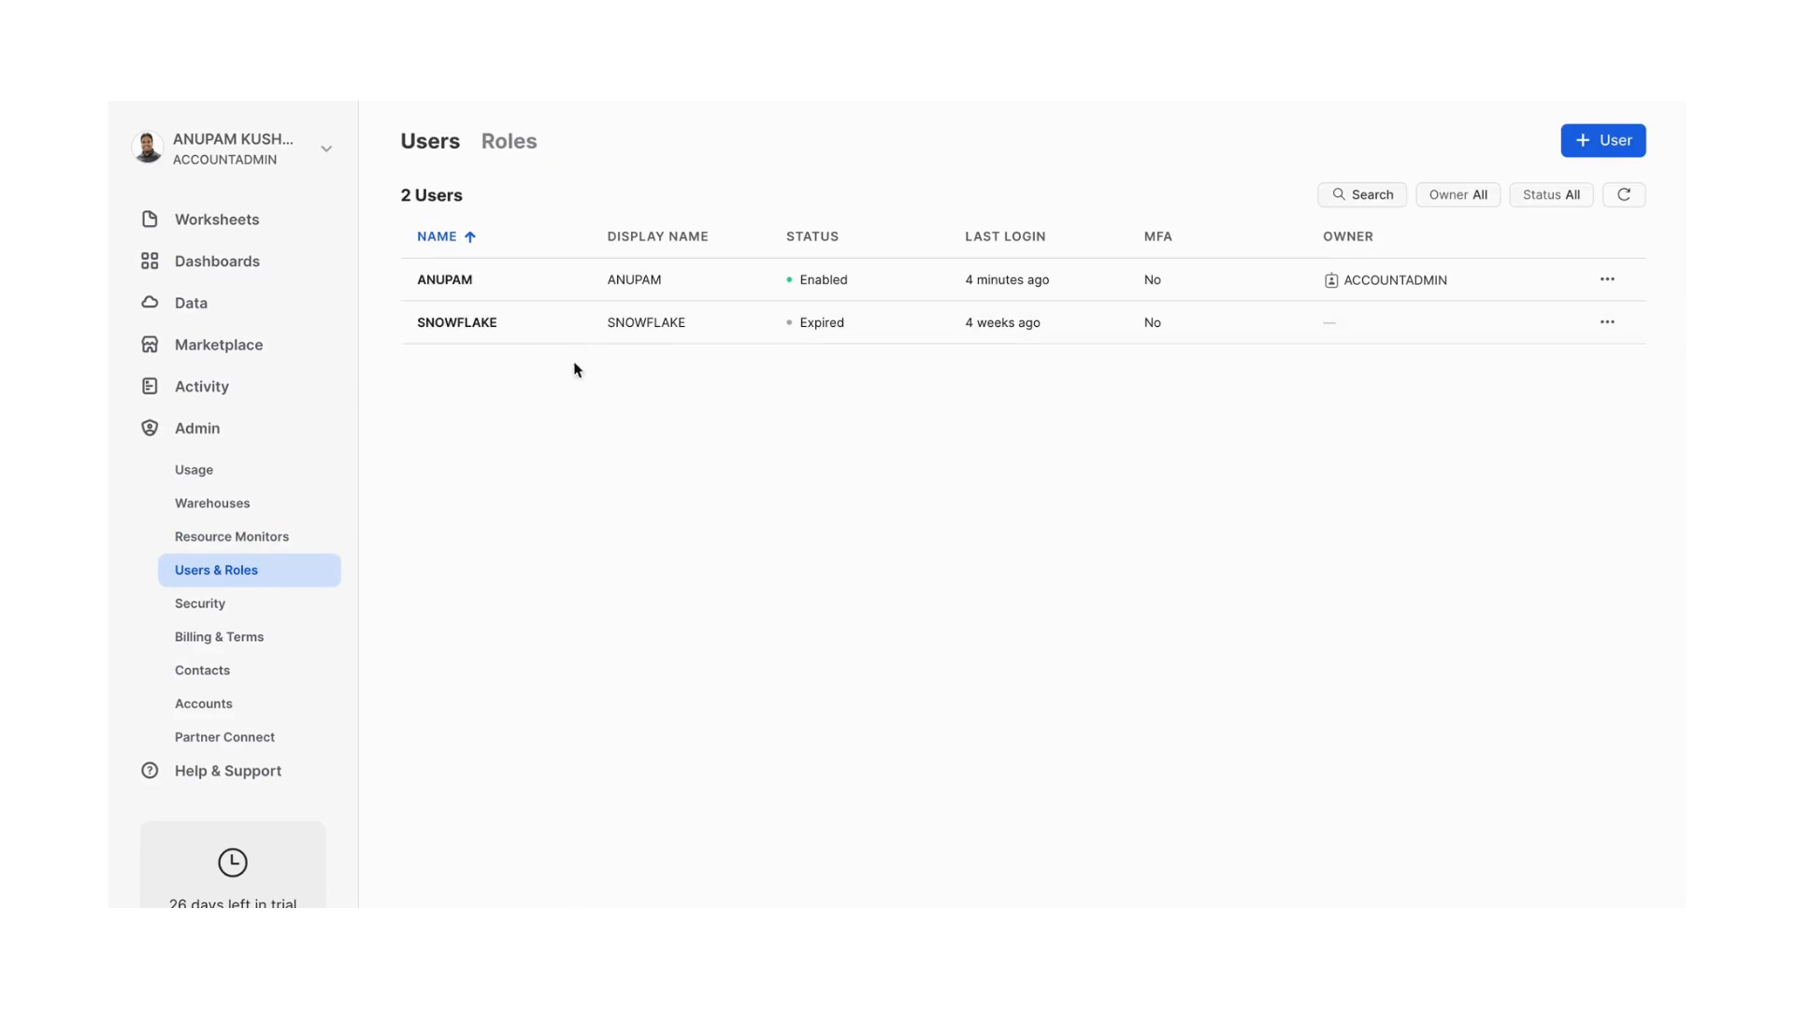
{"action": "mouse_move", "coordinate": [512, 557]}
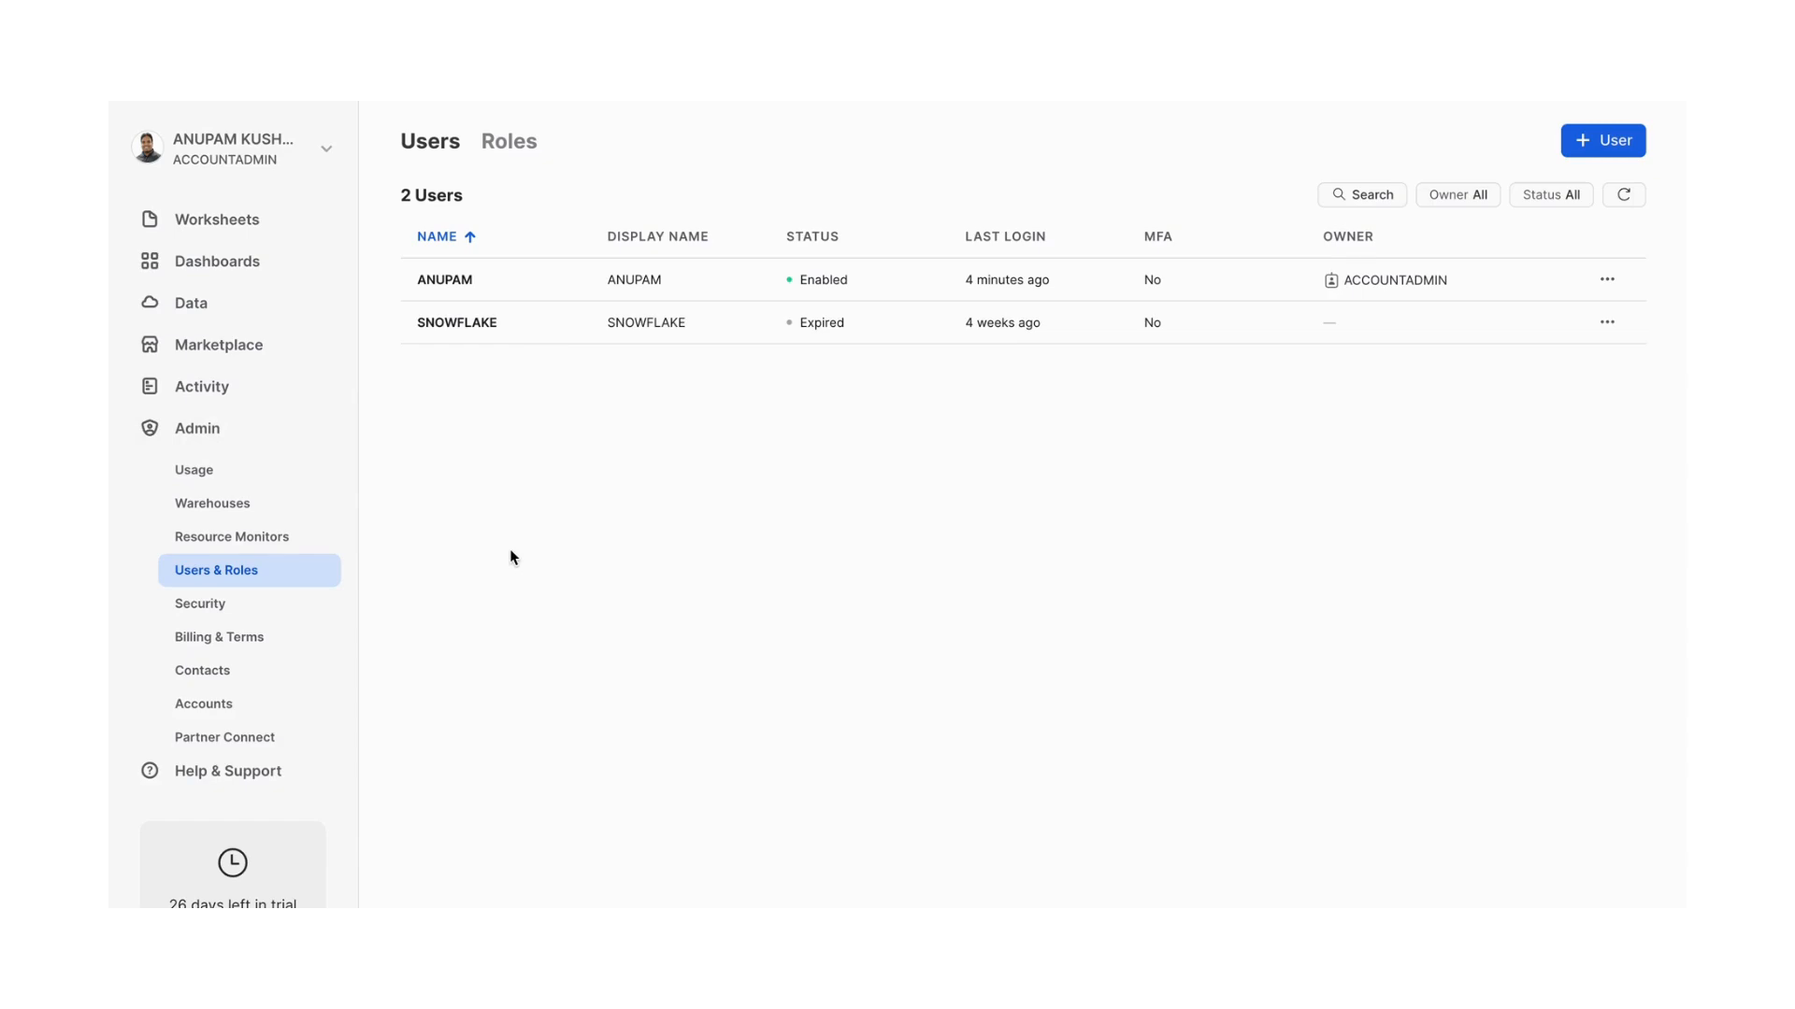
{"action": "left_click", "coordinate": [200, 604]}
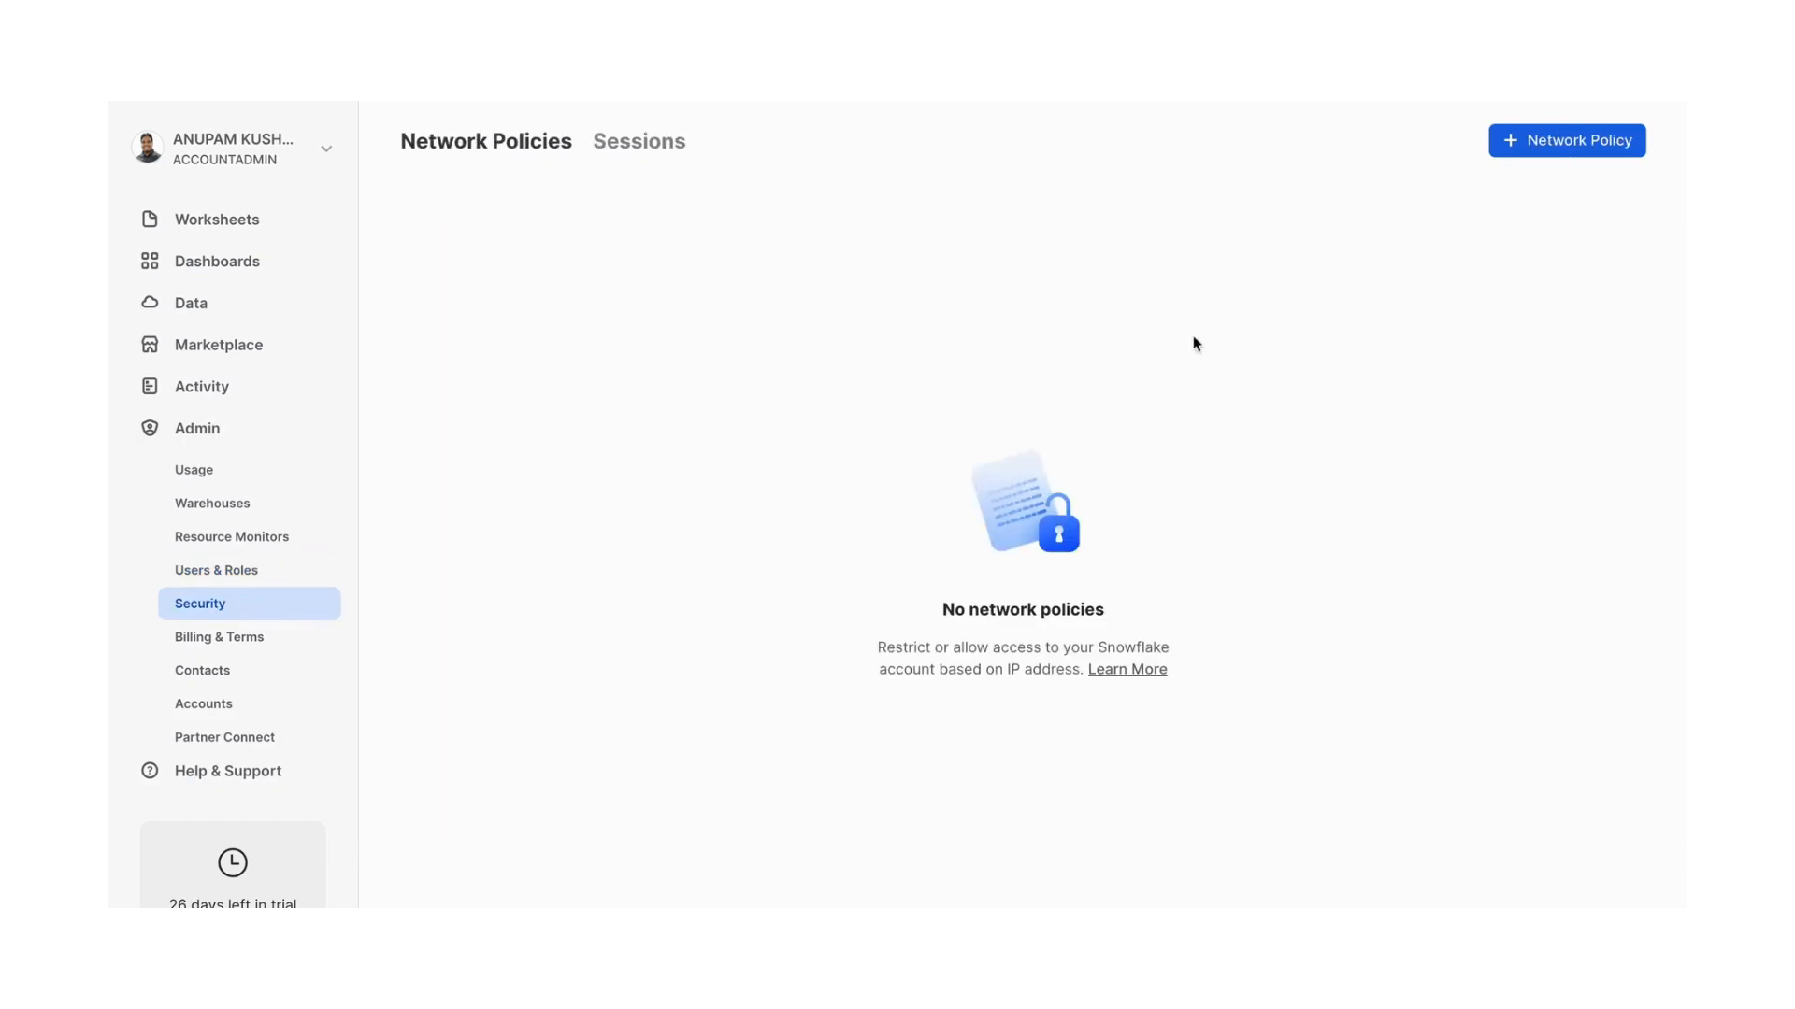
{"action": "mouse_move", "coordinate": [583, 525]}
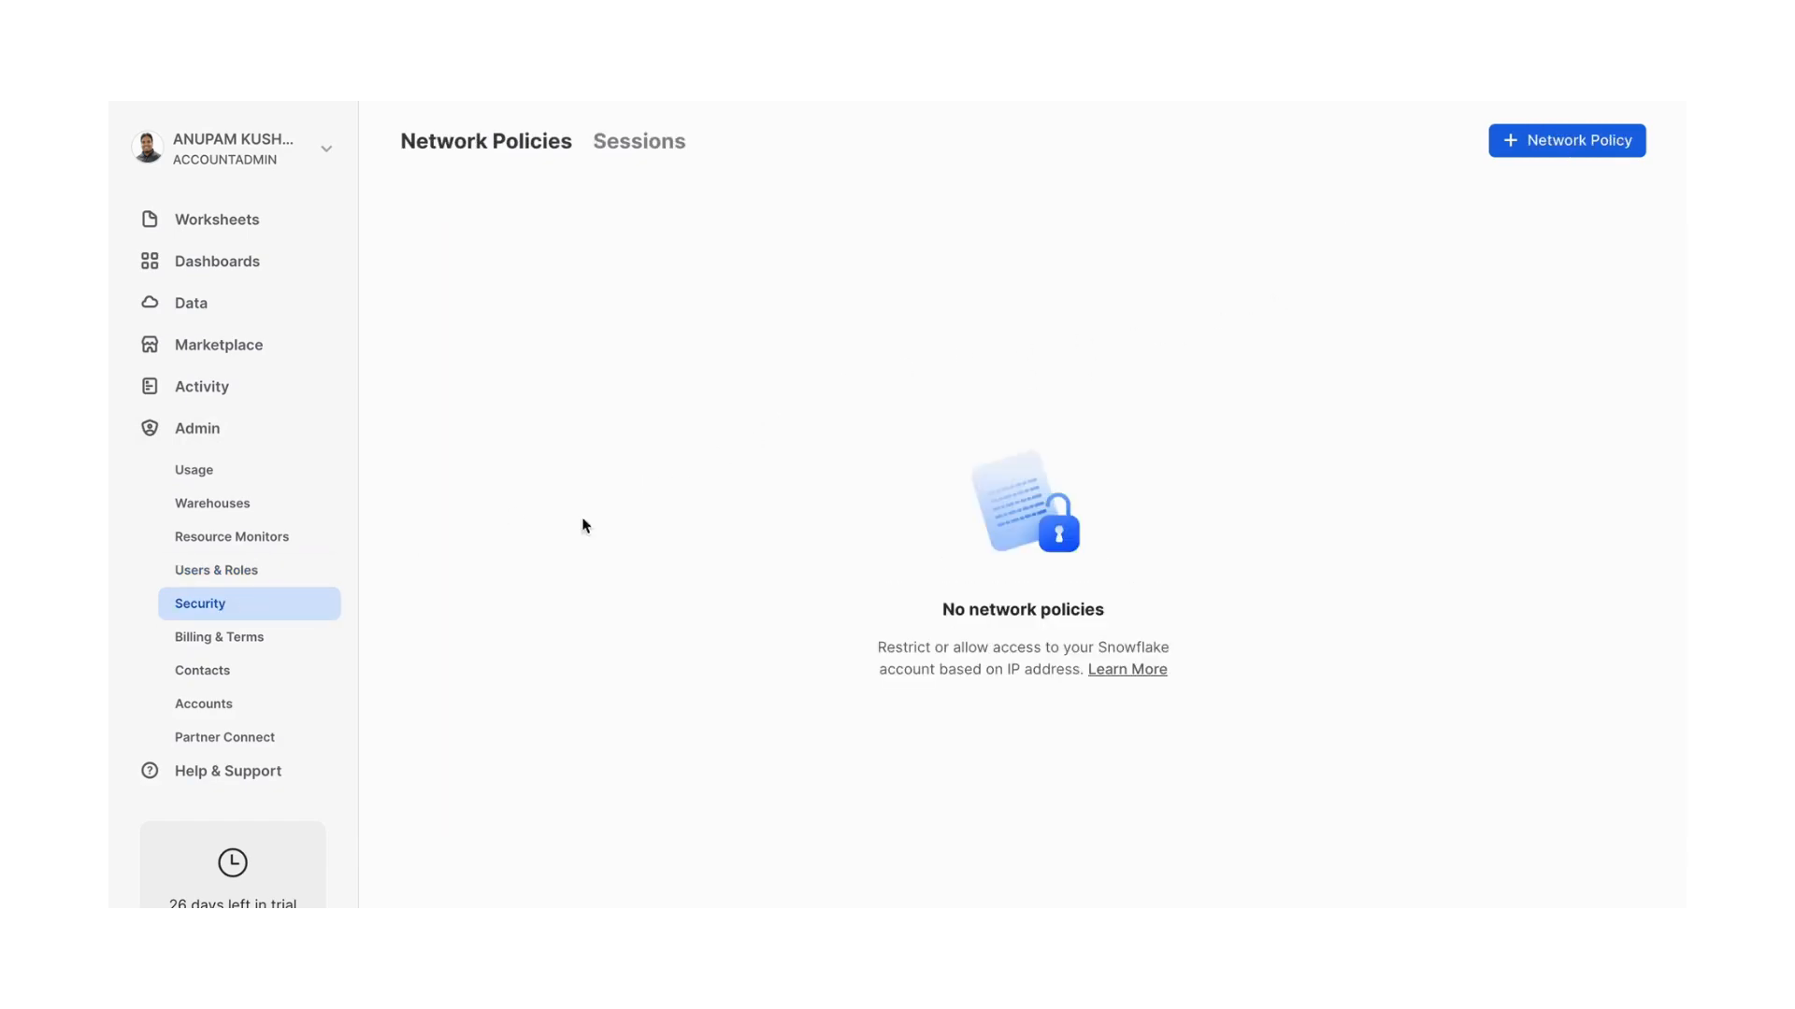
{"action": "left_click", "coordinate": [219, 636]}
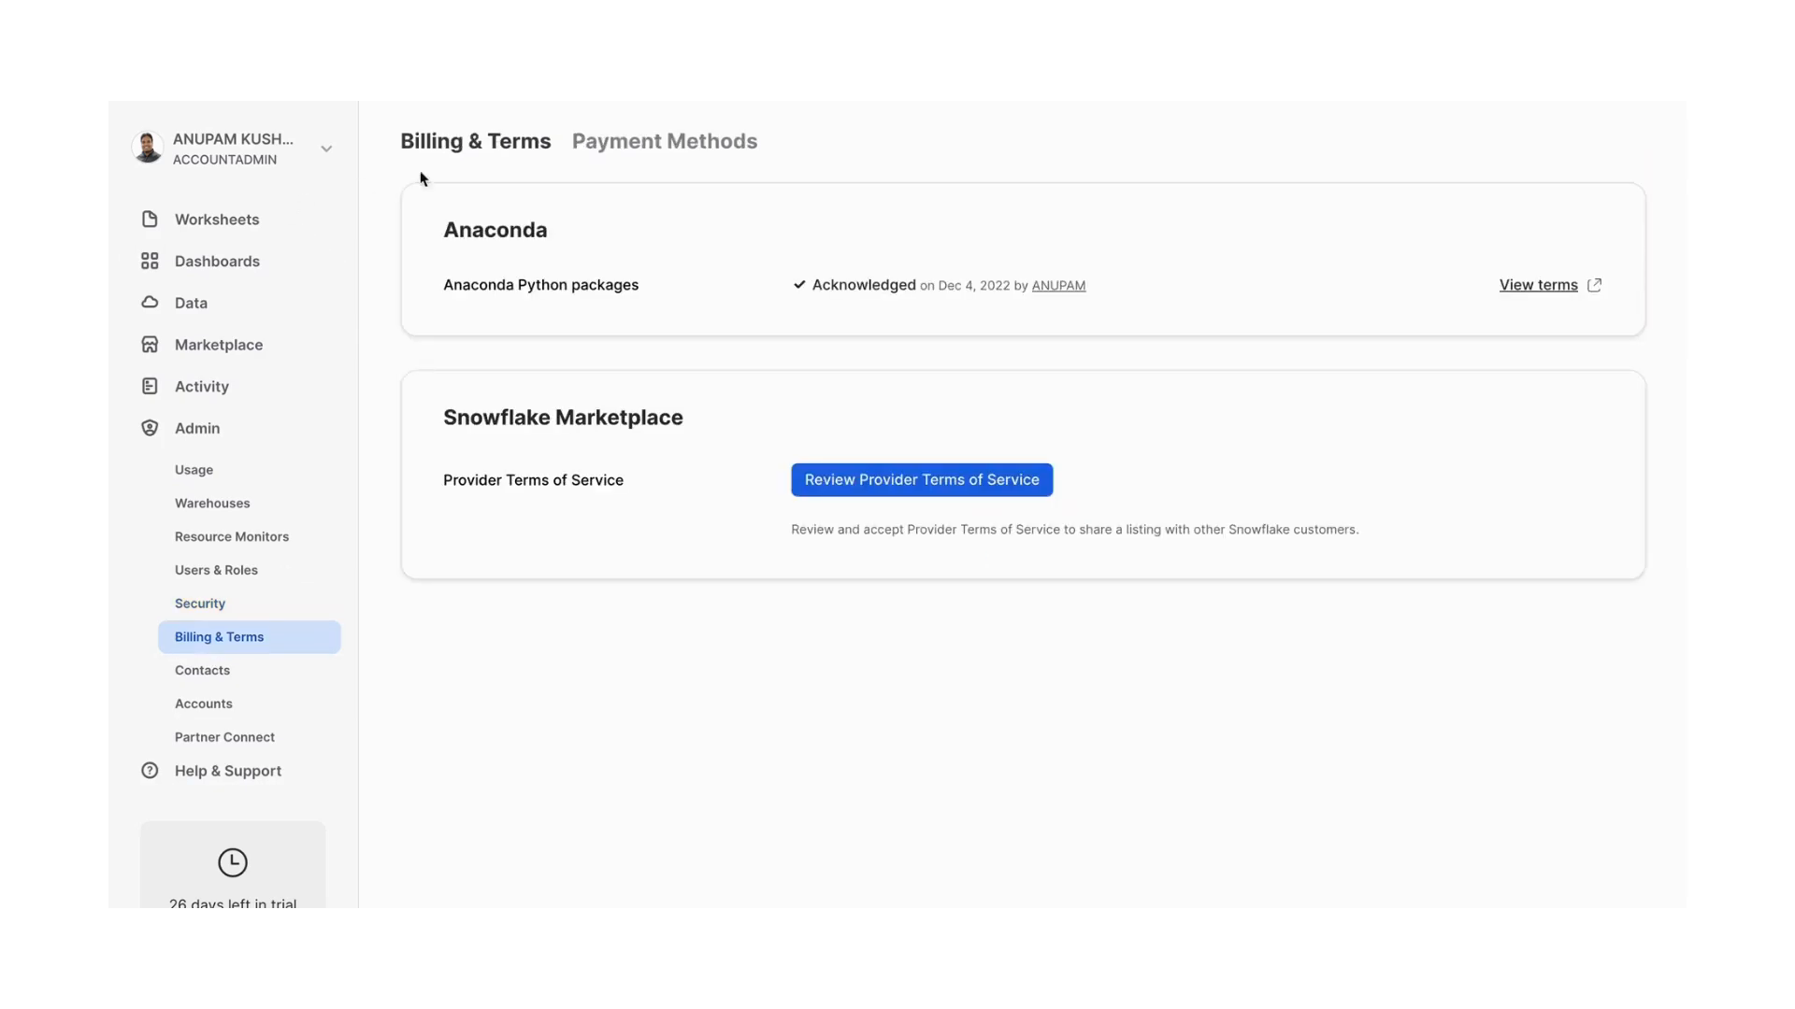
{"action": "mouse_move", "coordinate": [267, 170]}
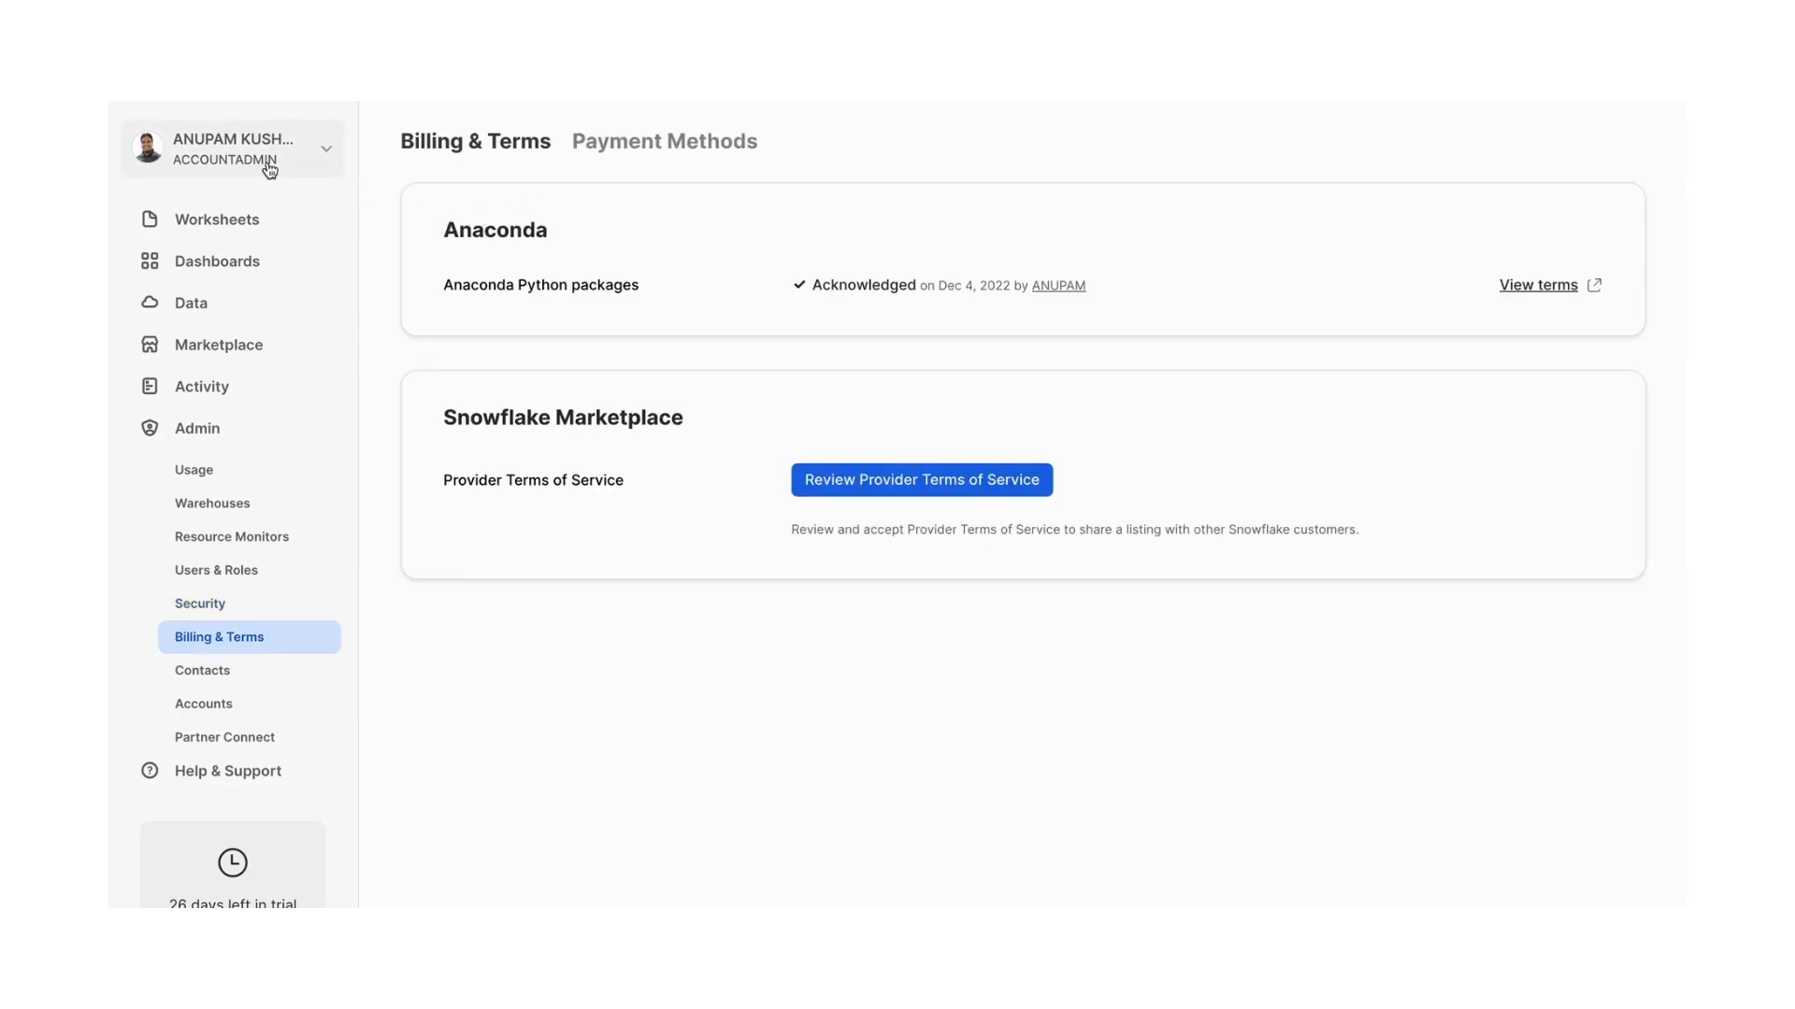
{"action": "mouse_move", "coordinate": [169, 646]}
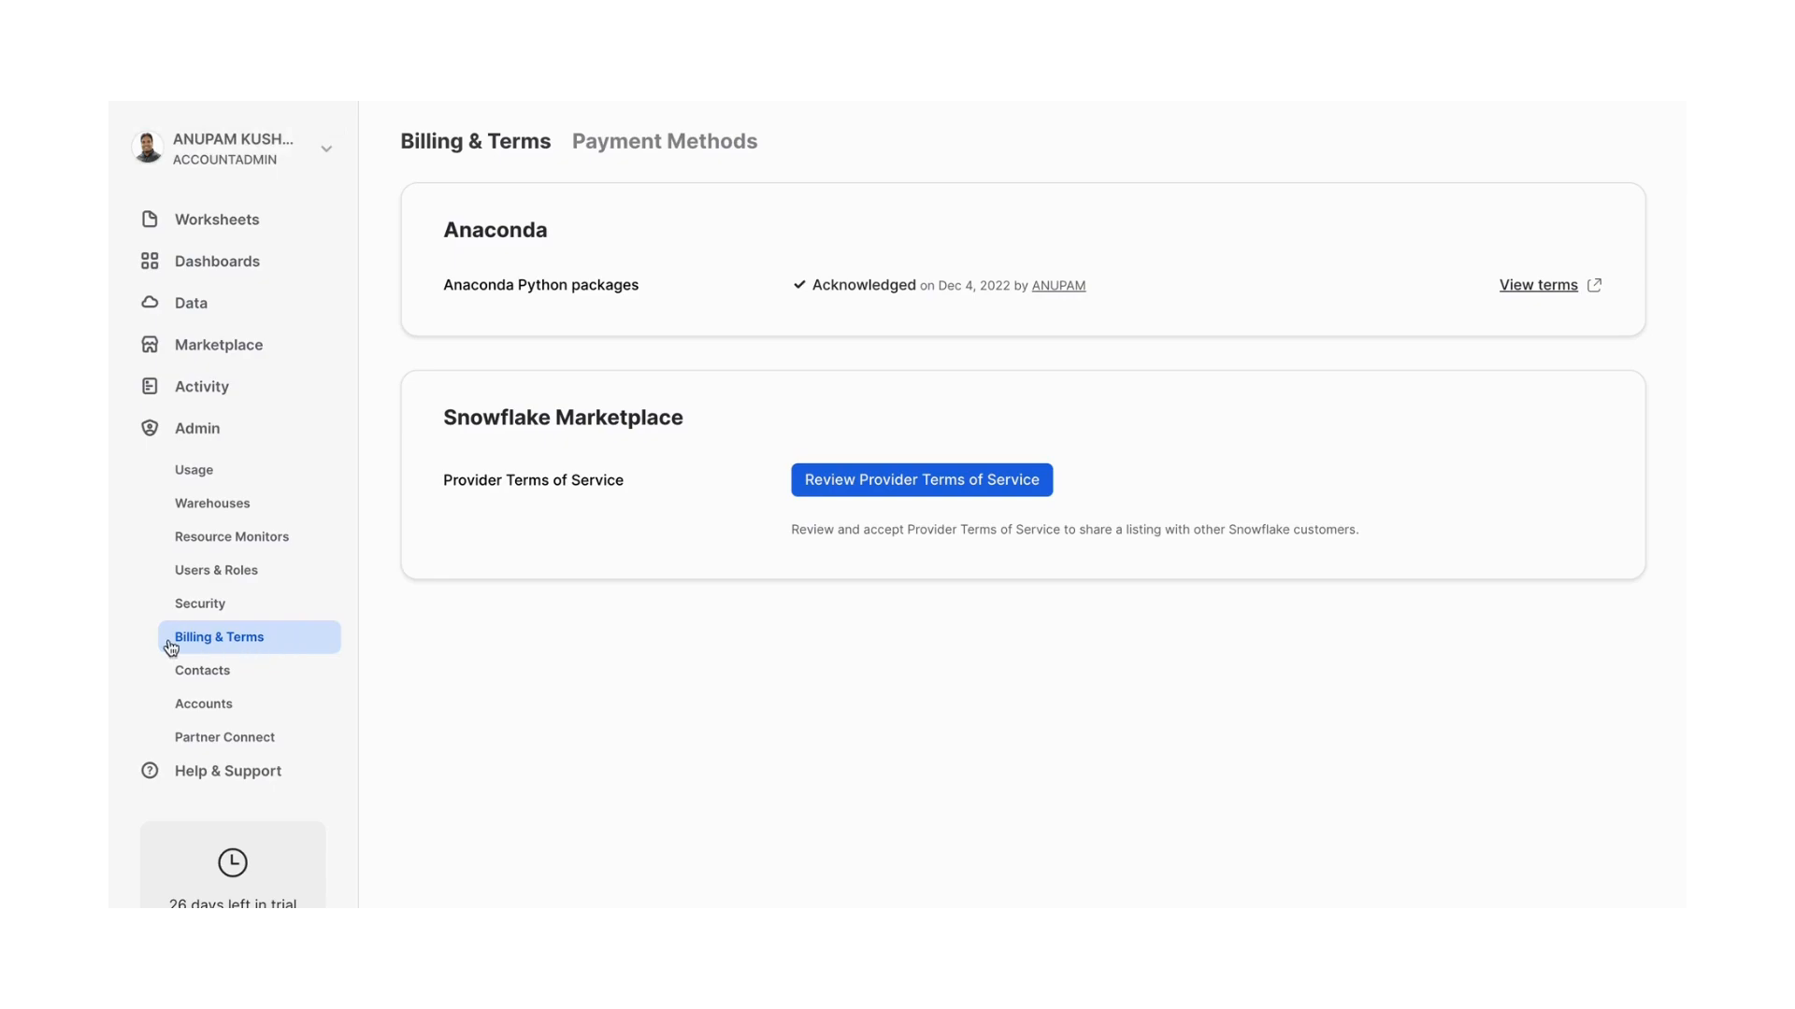
Show the Notification Contacts page with security, privacy and product email contacts
{"action": "left_click", "coordinate": [201, 671]}
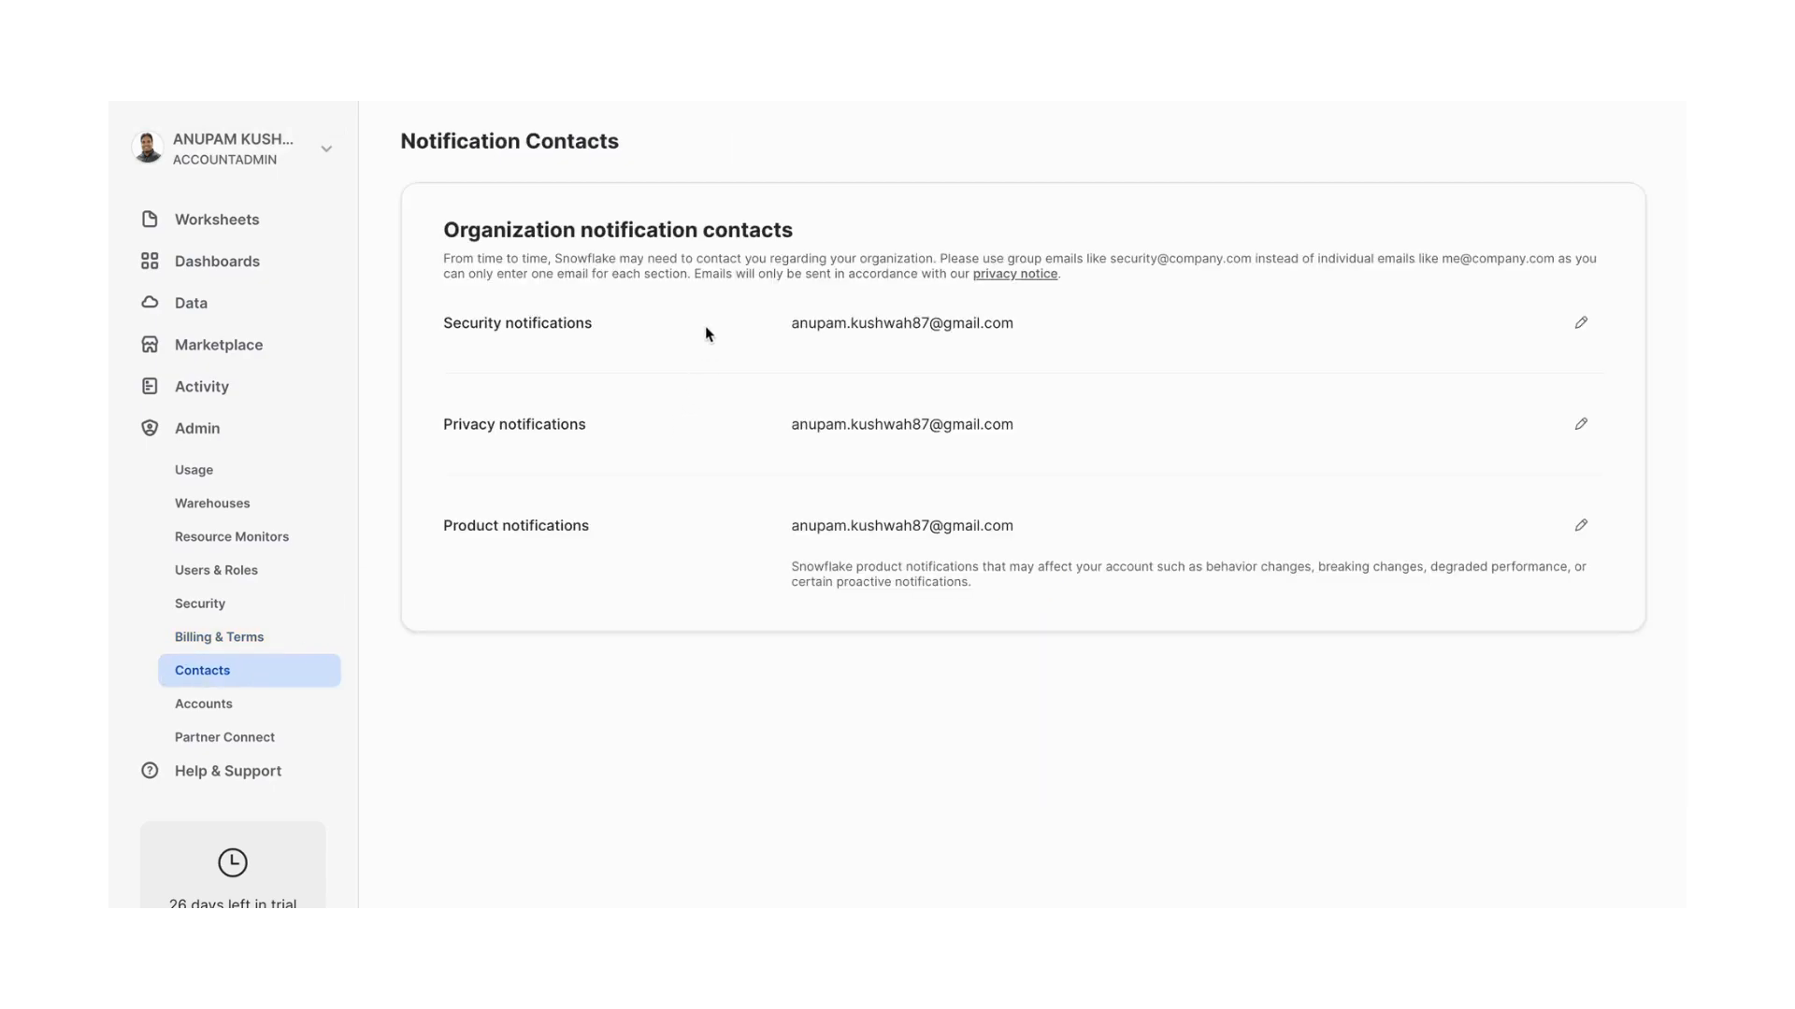
{"action": "mouse_move", "coordinate": [660, 402]}
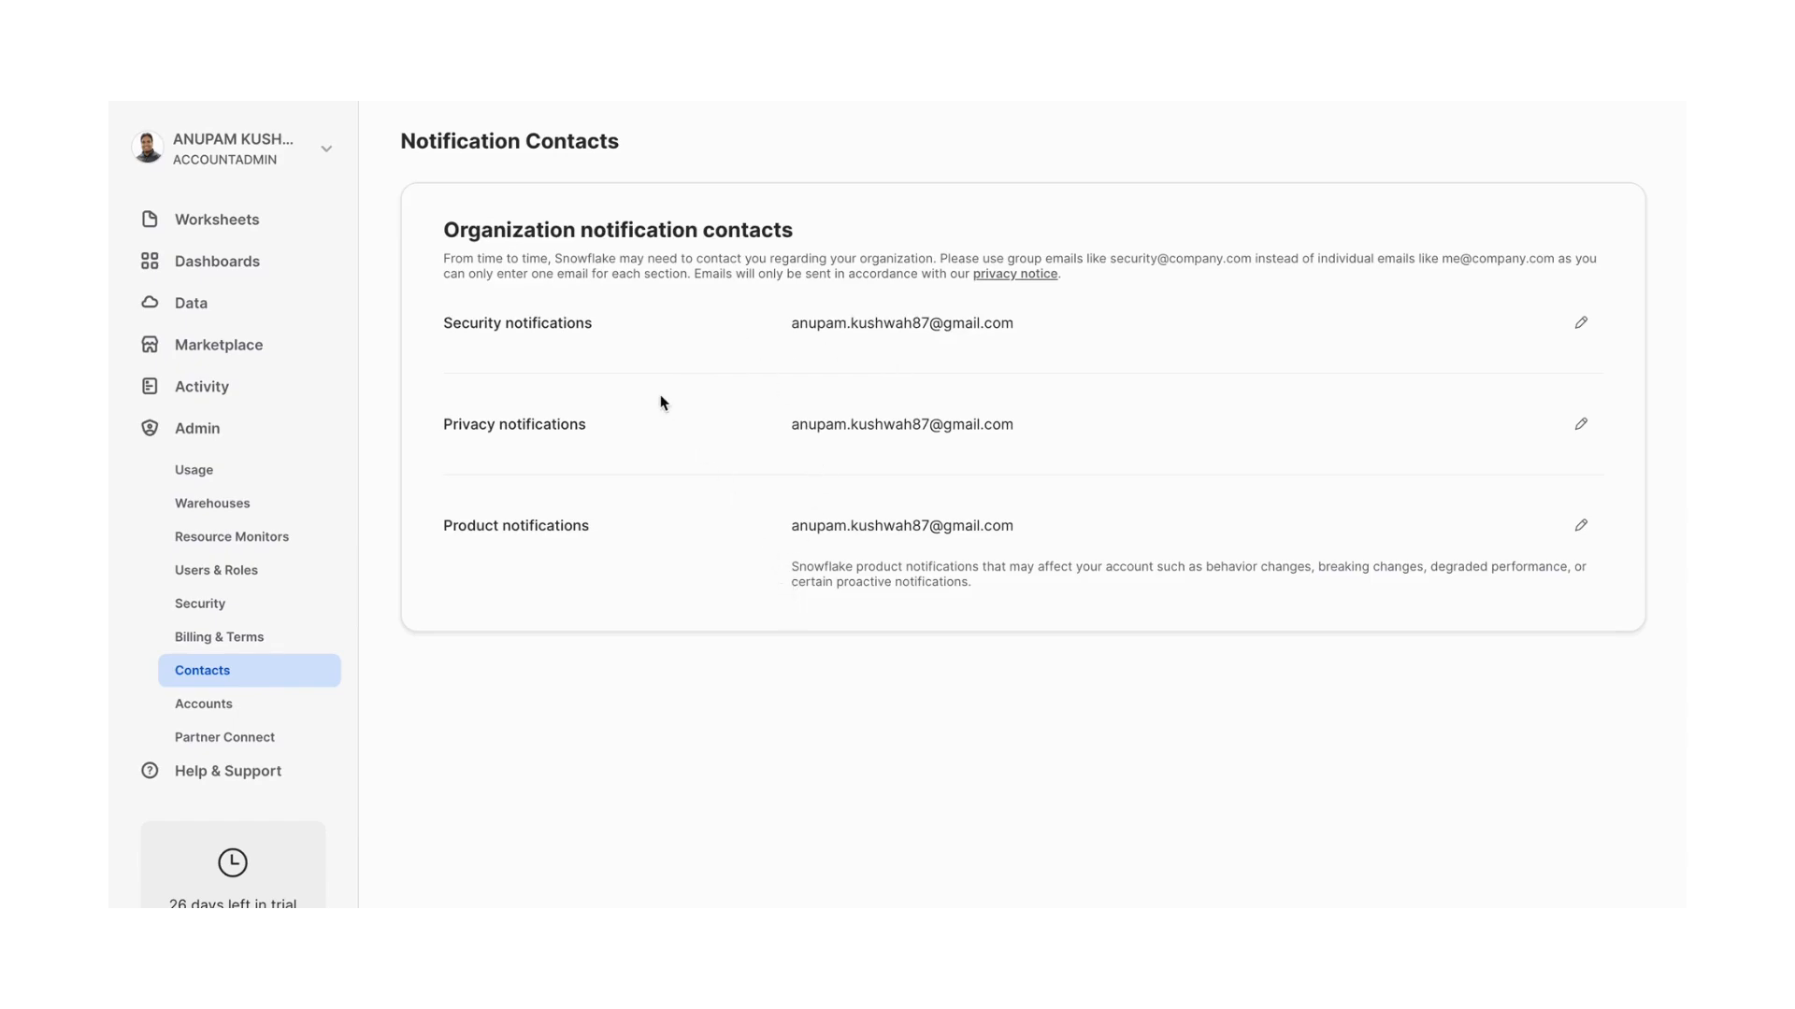
{"action": "mouse_move", "coordinate": [525, 534]}
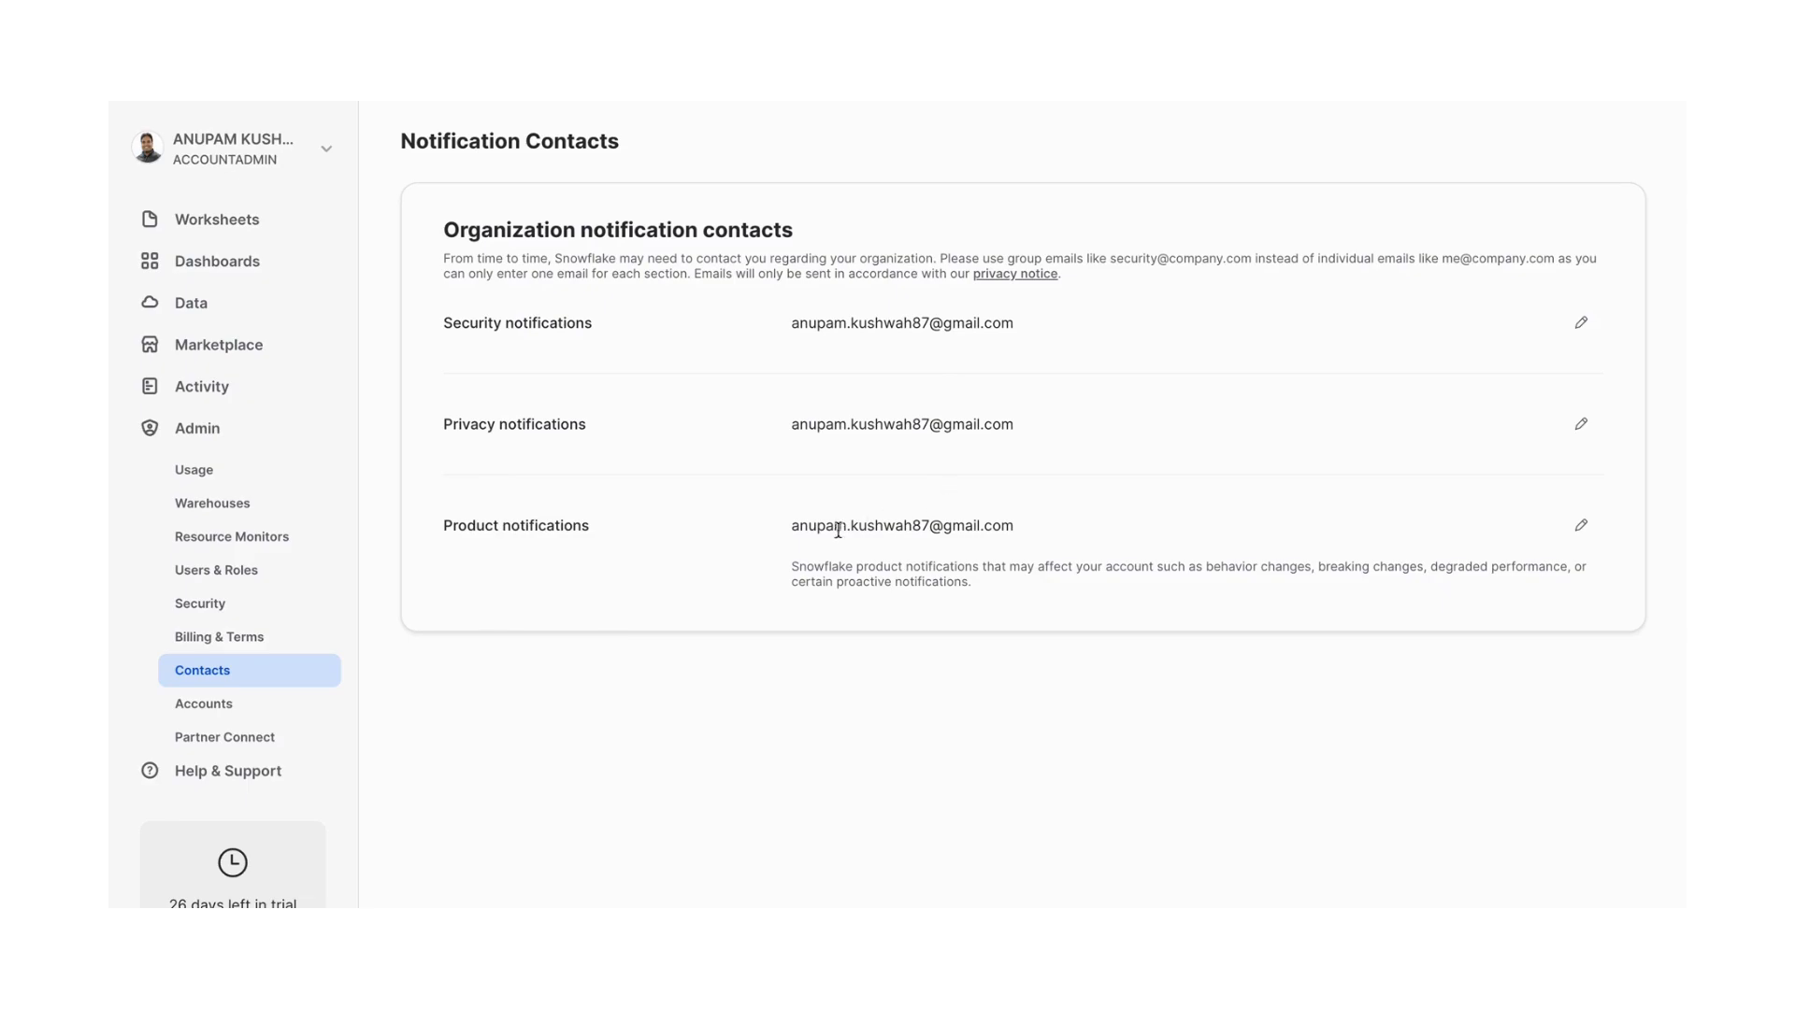
{"action": "mouse_move", "coordinate": [299, 705]}
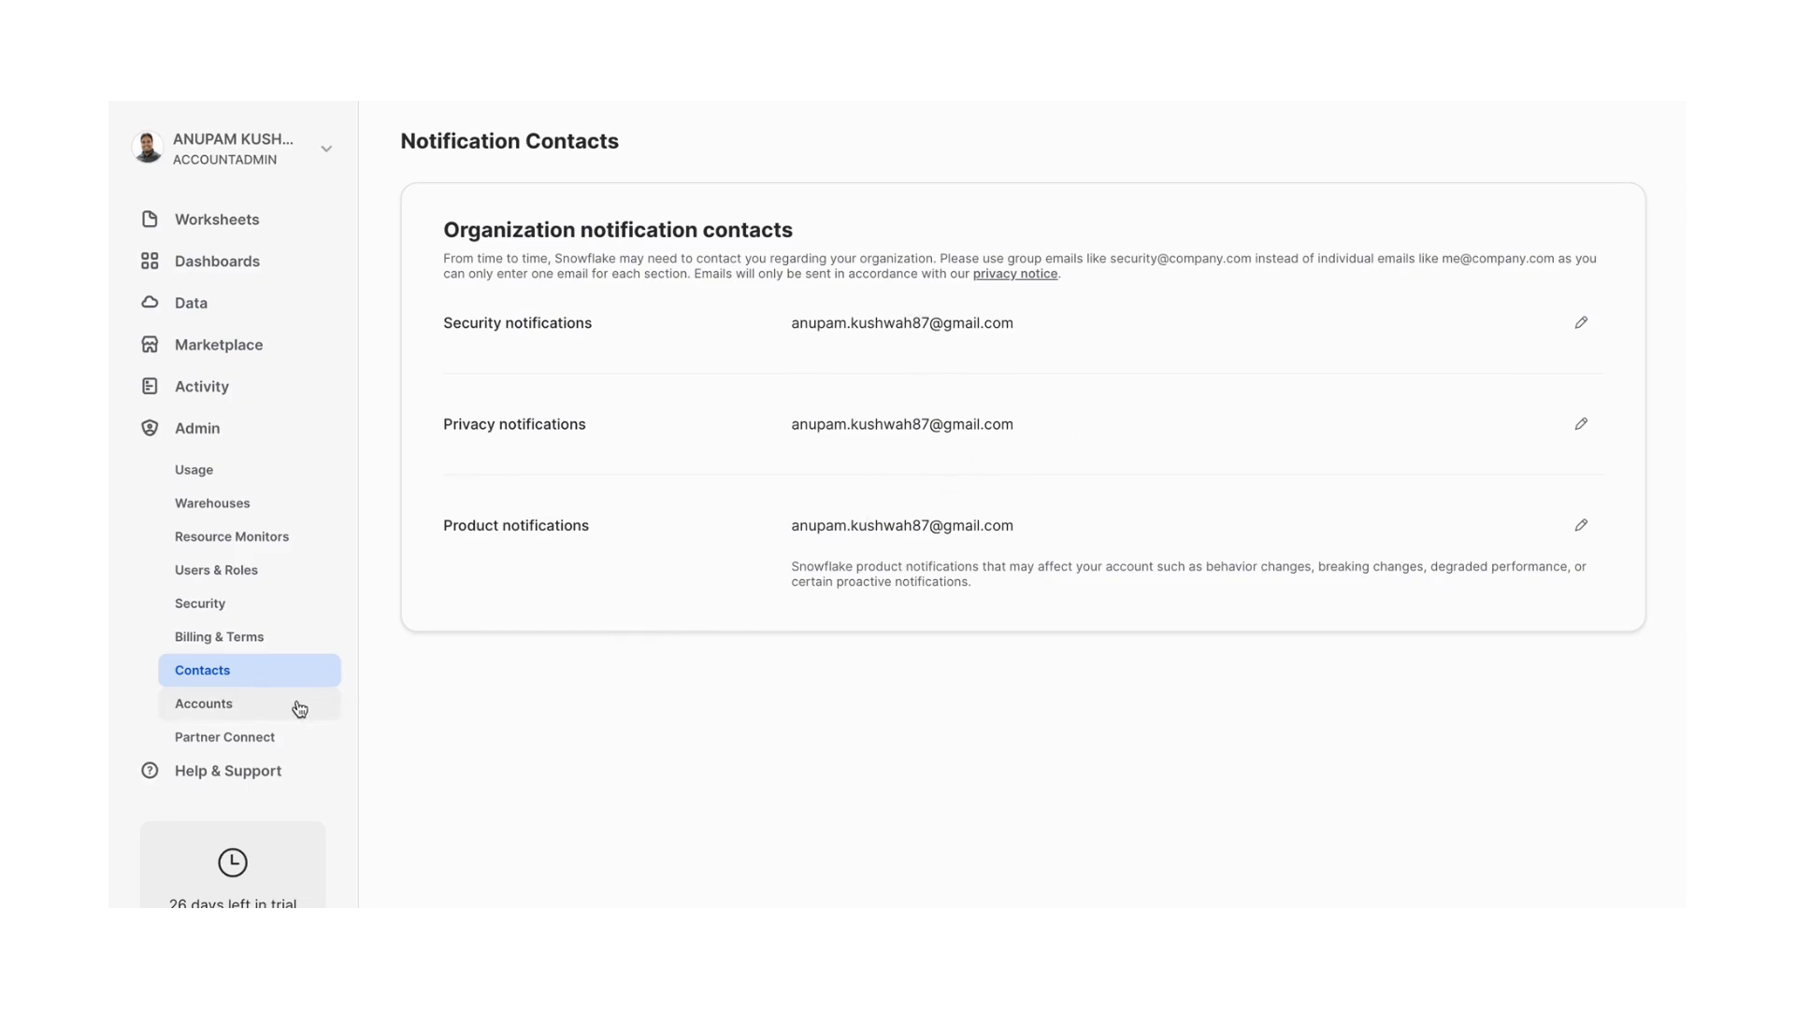
View the Accounts list, start a new account and cancel without creating it
{"action": "left_click", "coordinate": [203, 705]}
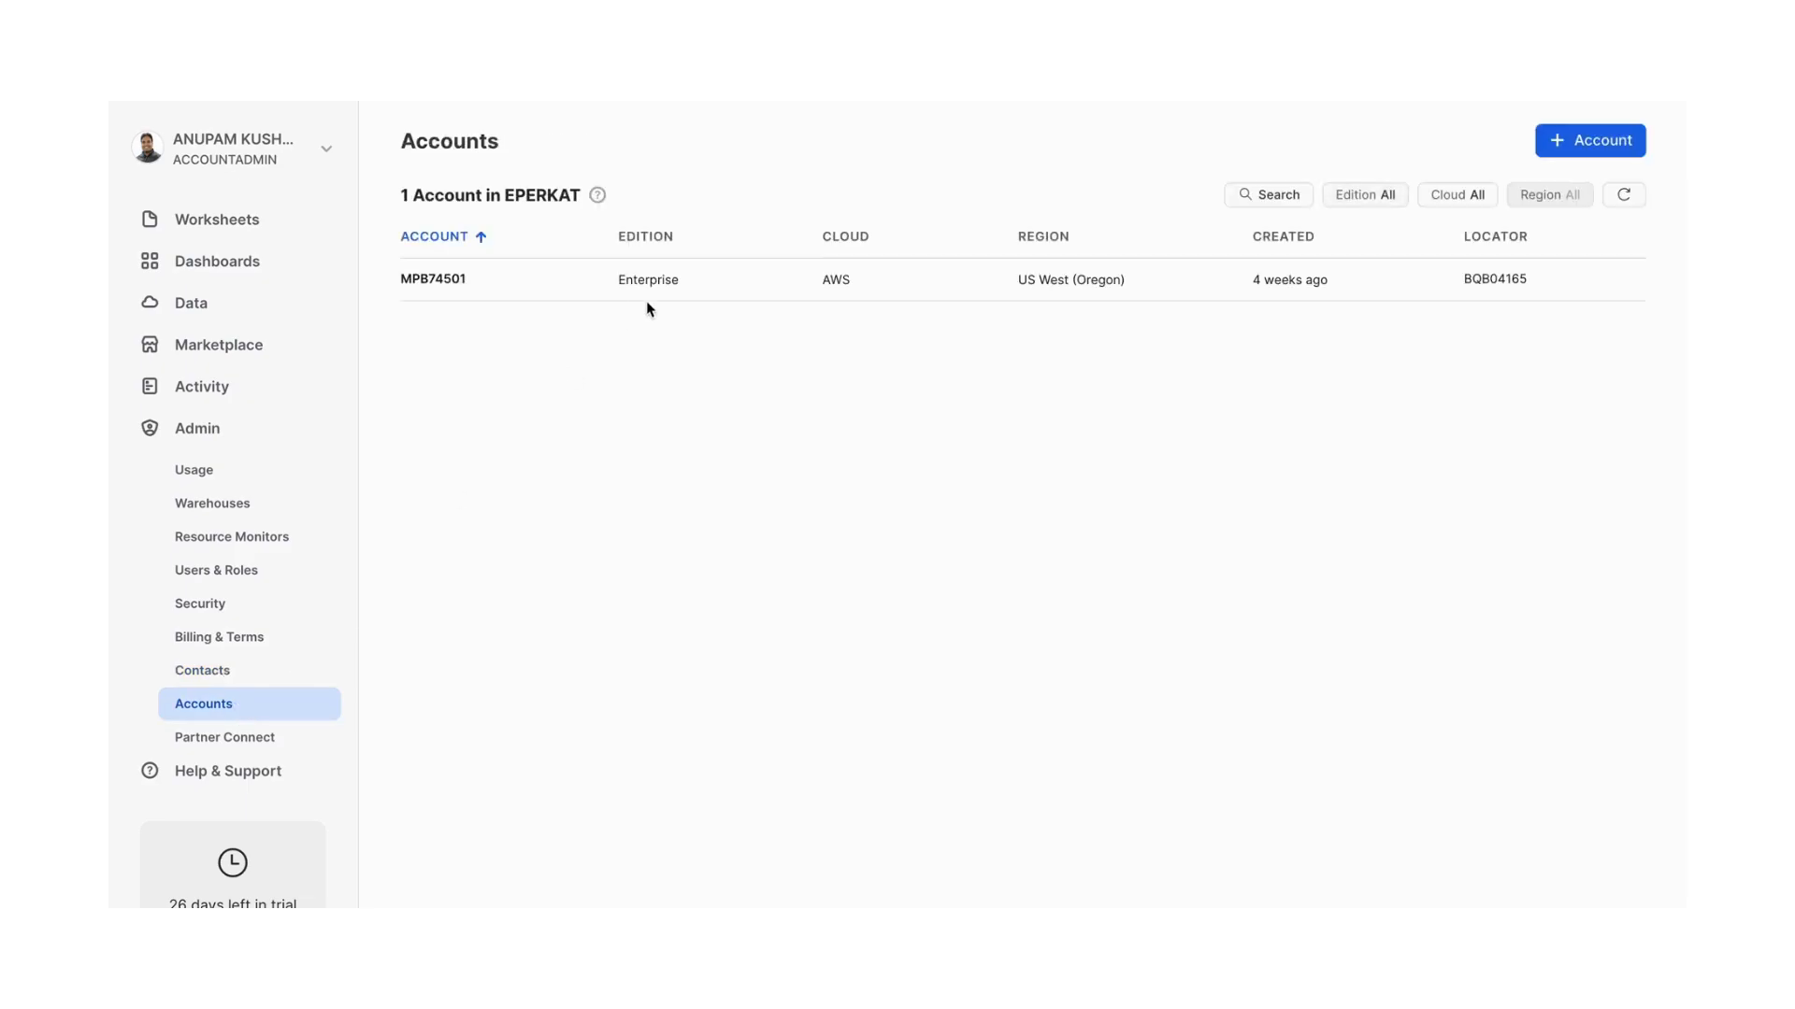
{"action": "mouse_move", "coordinate": [618, 450]}
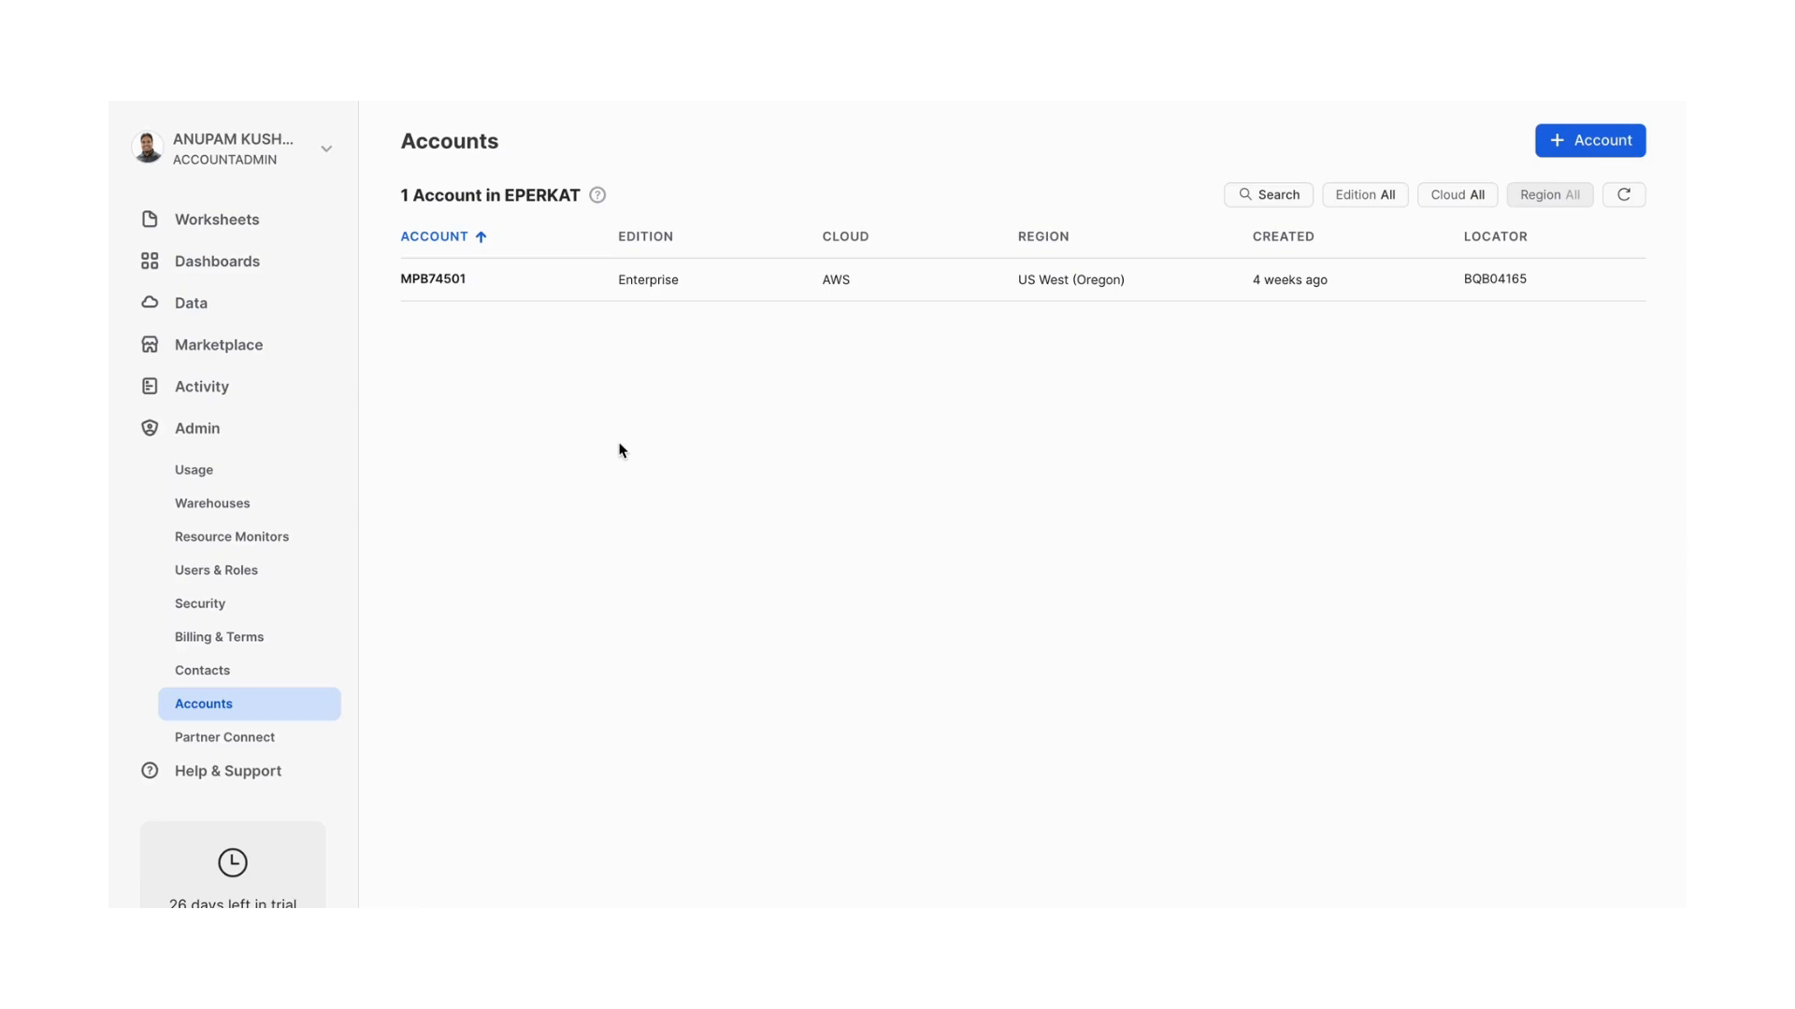
{"action": "left_click", "coordinate": [1589, 140]}
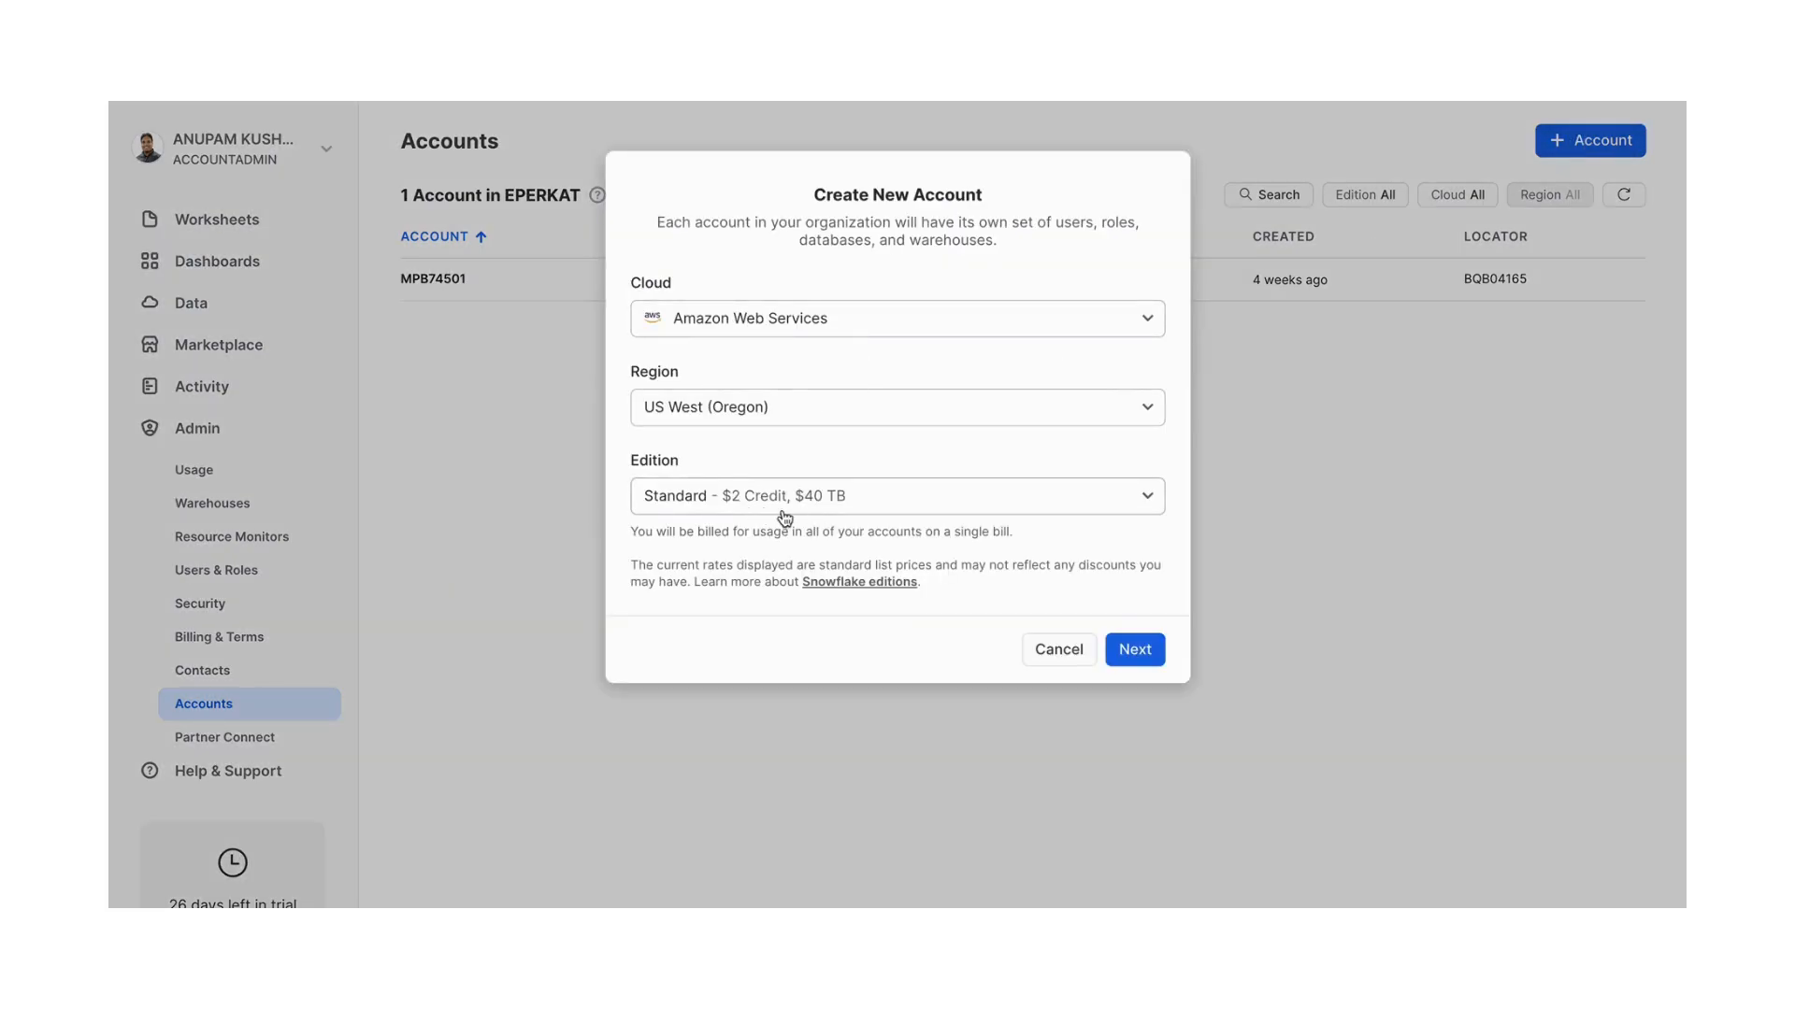
{"action": "mouse_move", "coordinate": [808, 557]}
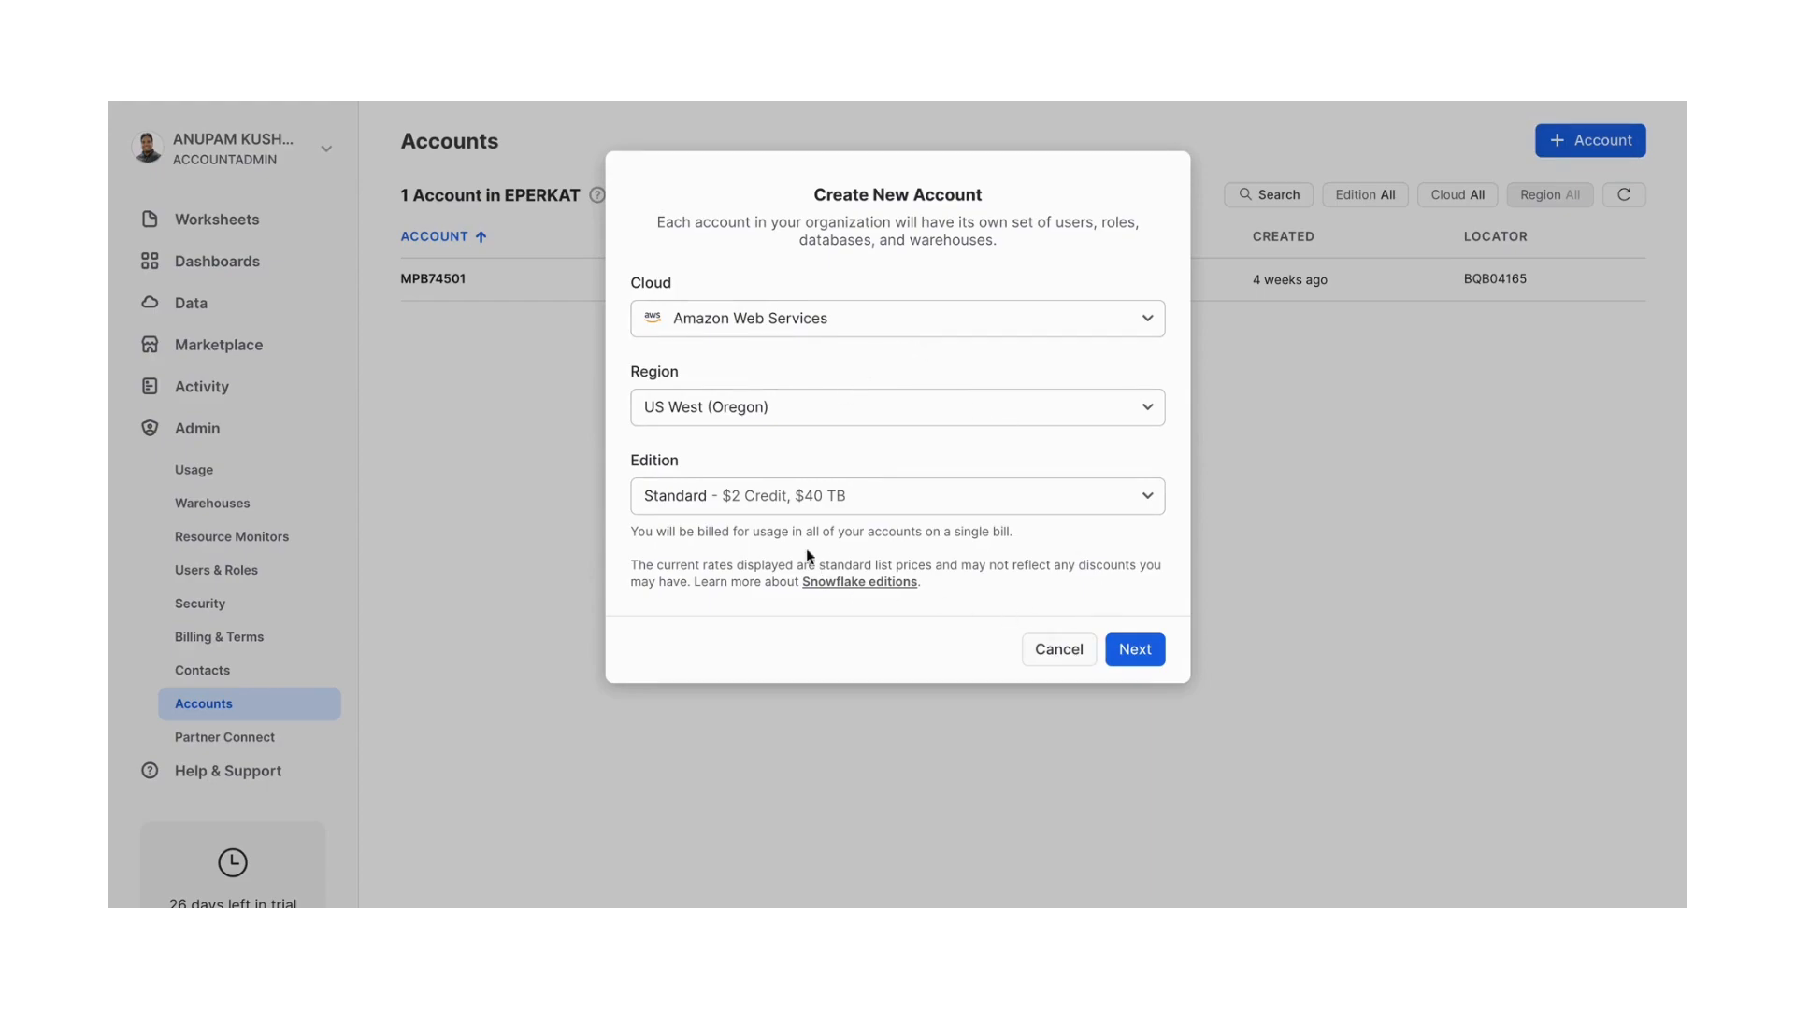
{"action": "left_click", "coordinate": [895, 496]}
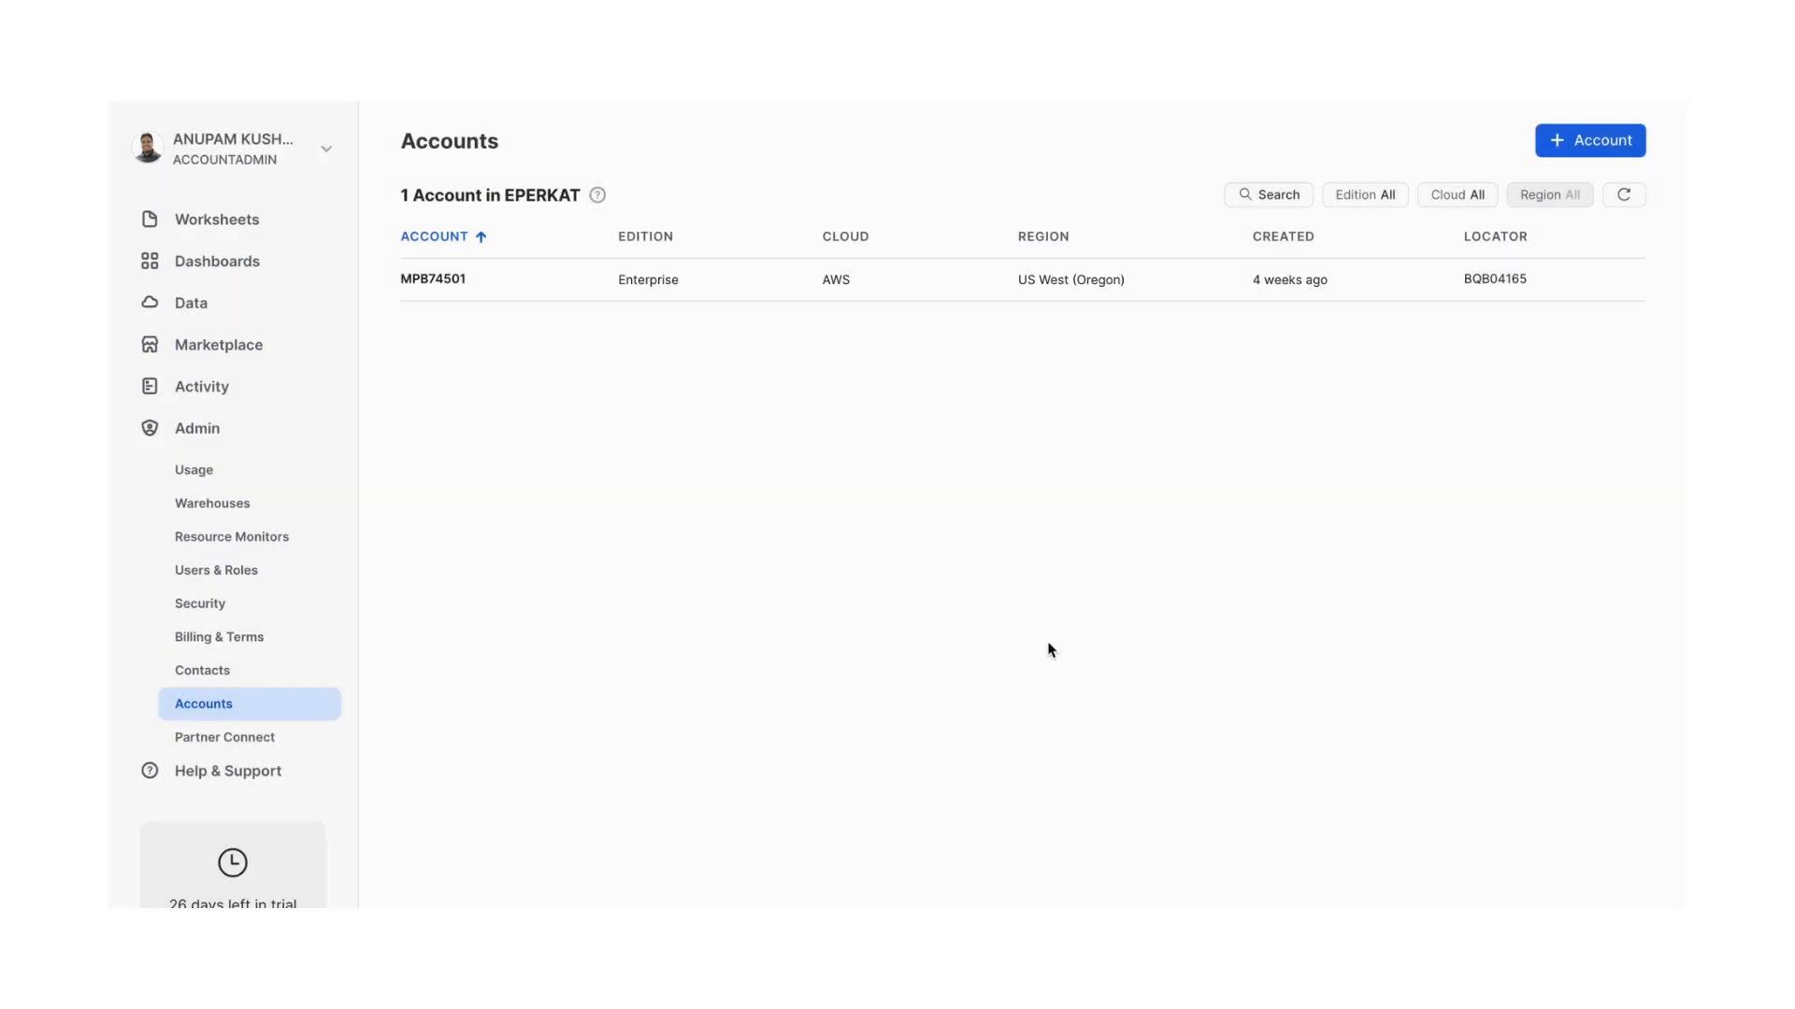
Browse Partner Connect by Business Intelligence, CI/CD, Data Integration and Data Science & ML categories
{"action": "left_click", "coordinate": [224, 737]}
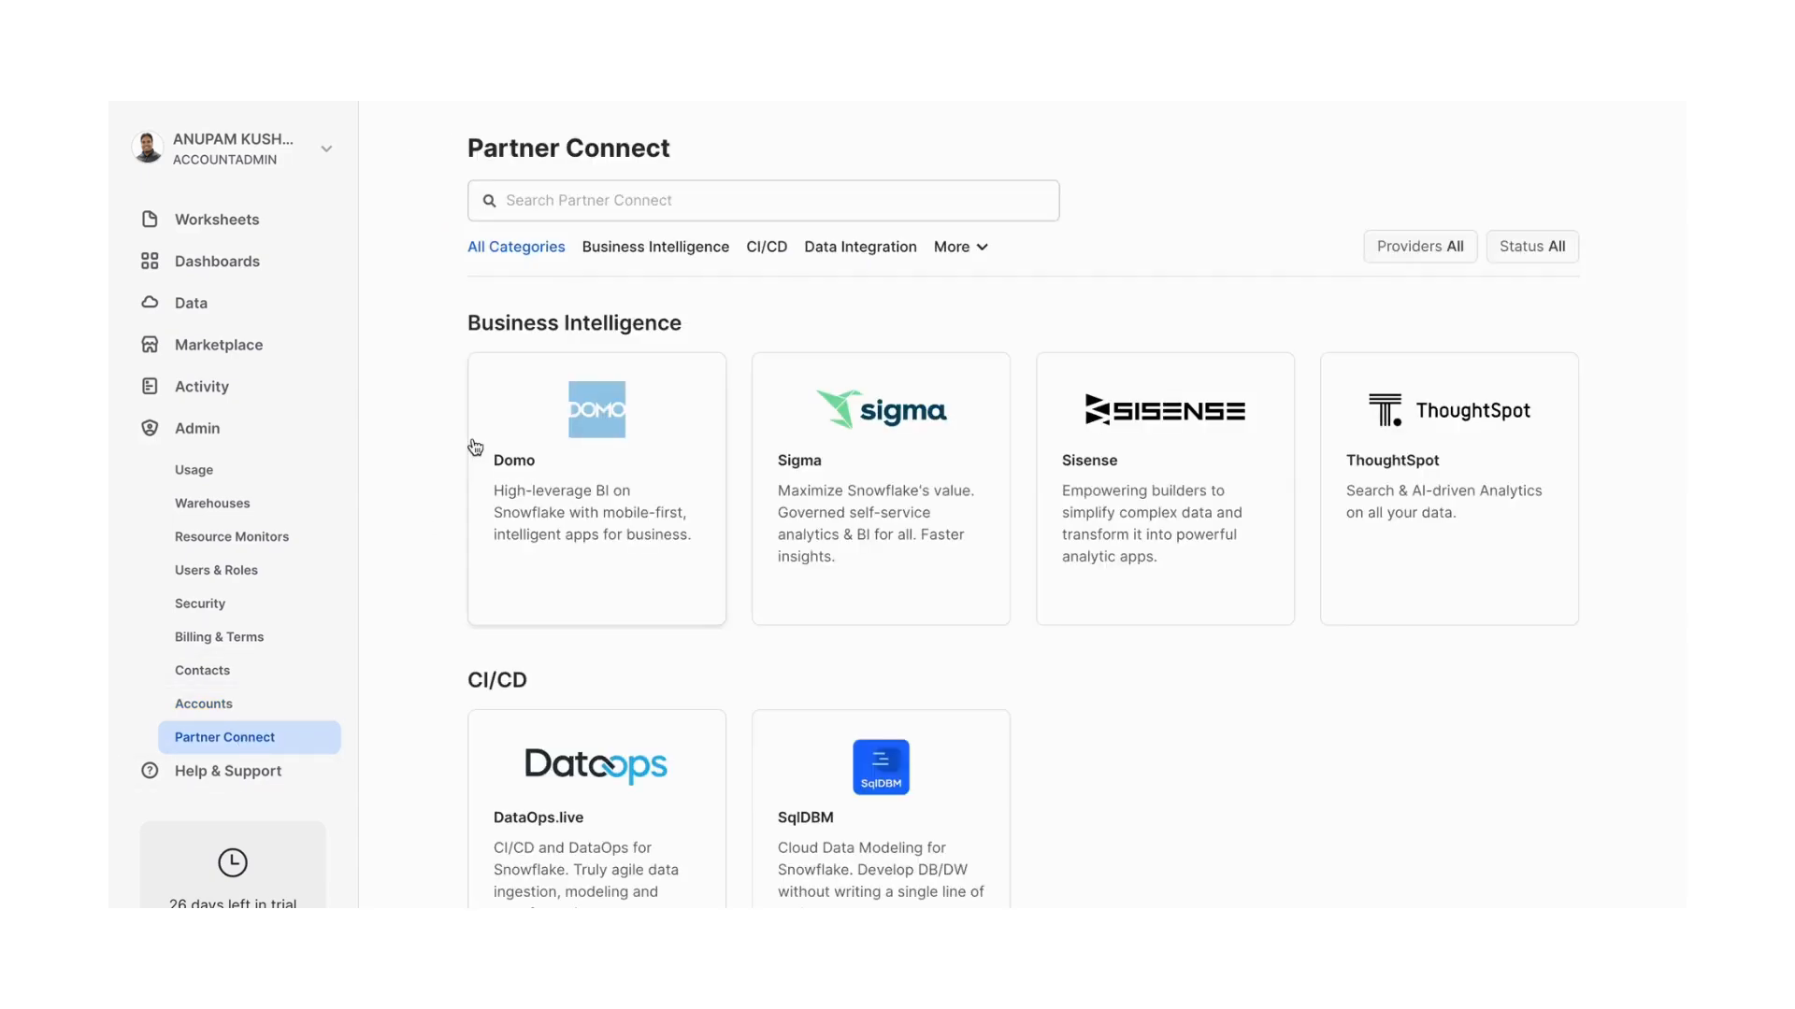
{"action": "mouse_move", "coordinate": [934, 325]}
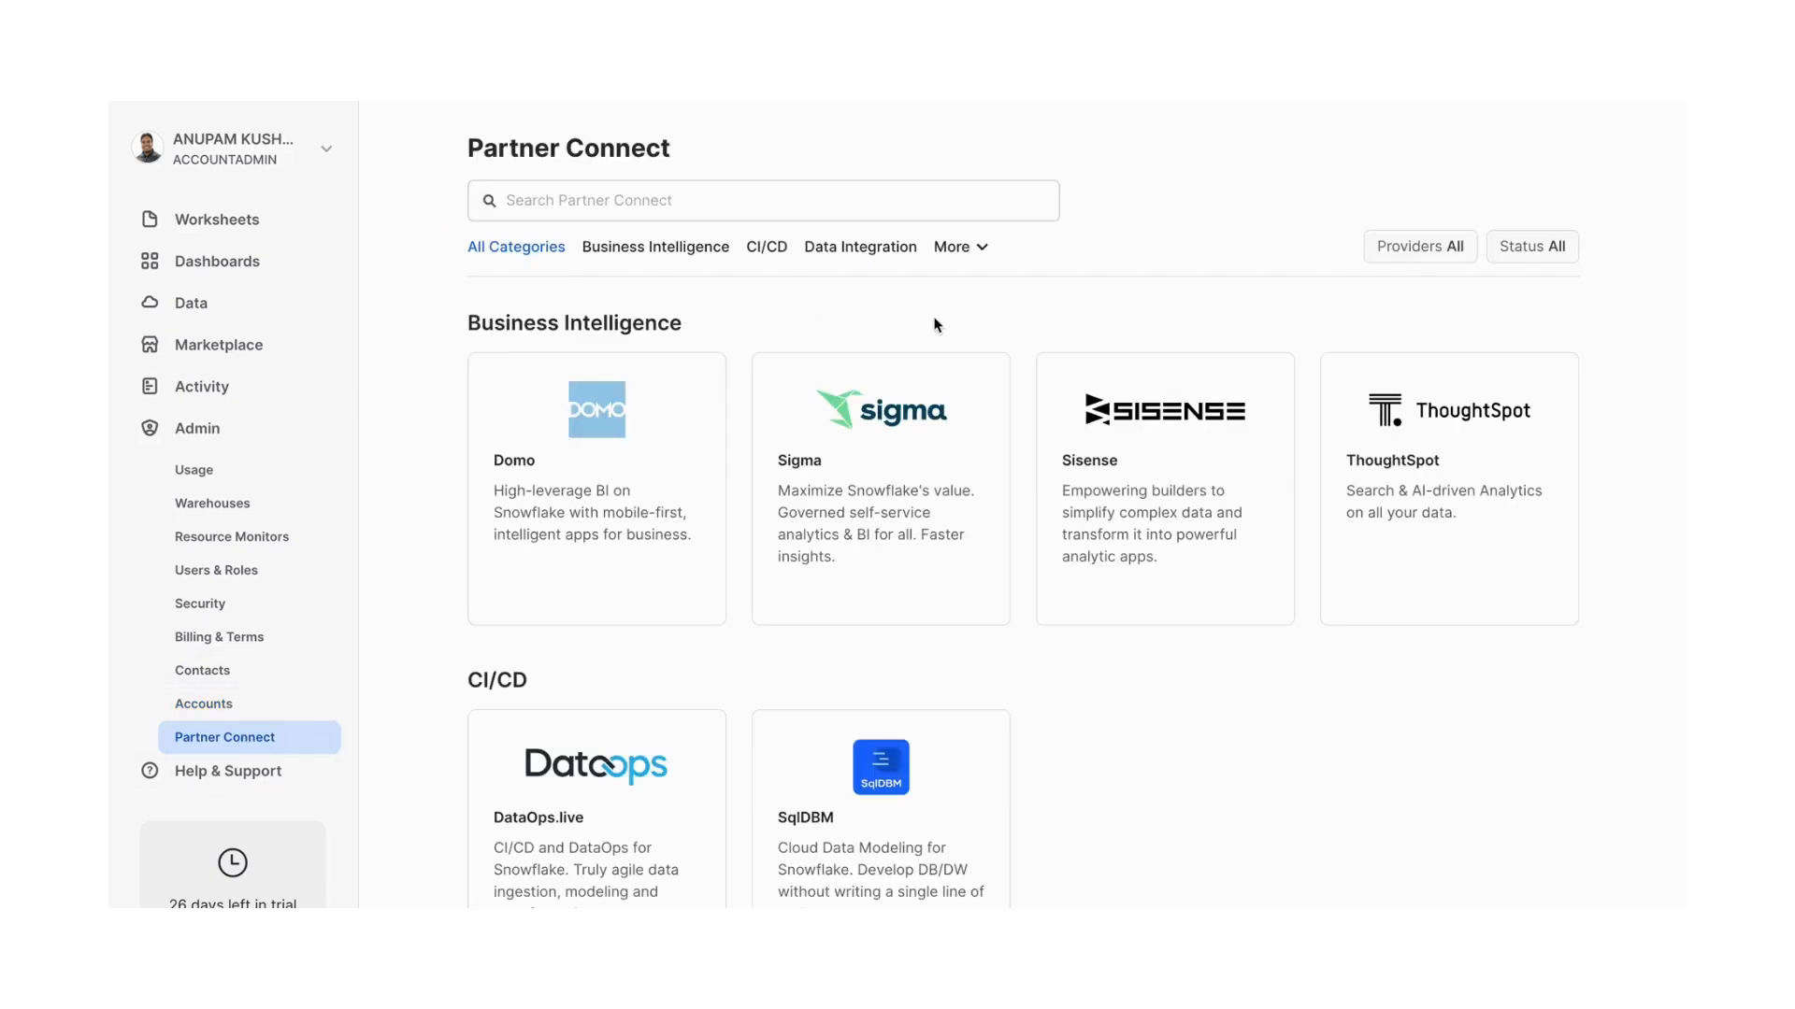
{"action": "mouse_move", "coordinate": [579, 288]}
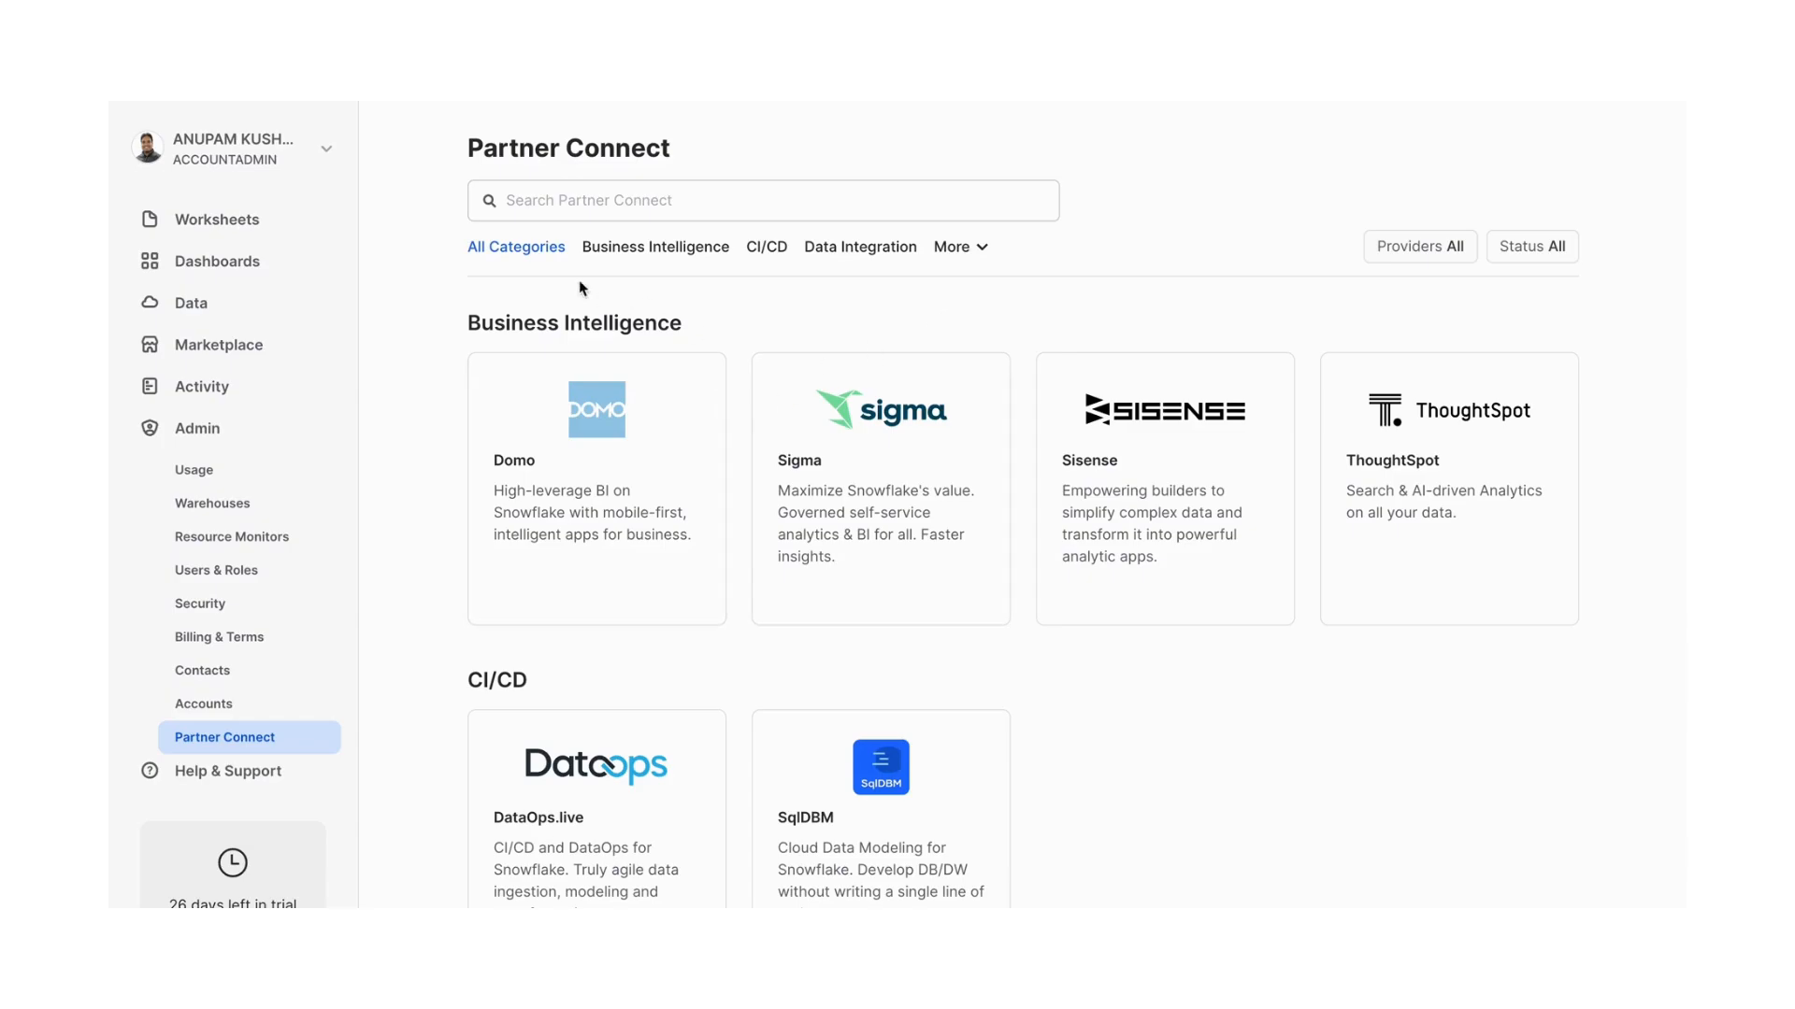
{"action": "mouse_move", "coordinate": [657, 247]}
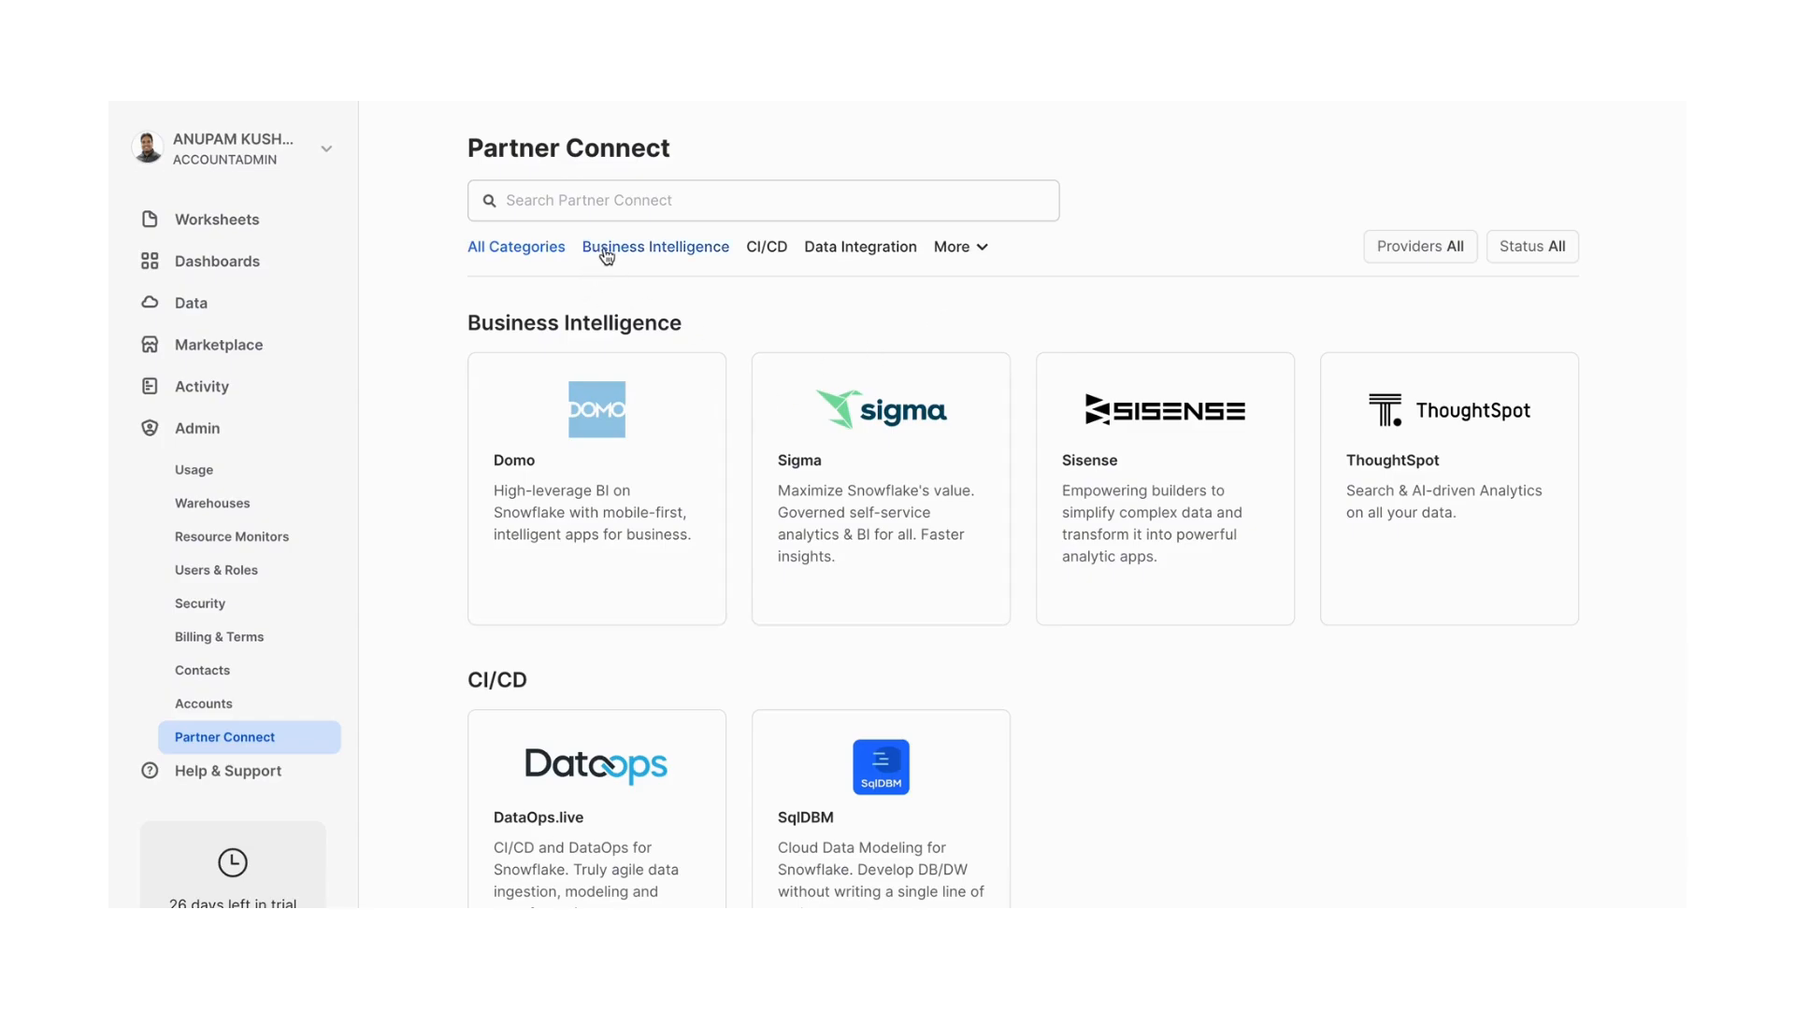
{"action": "left_click", "coordinate": [656, 247]}
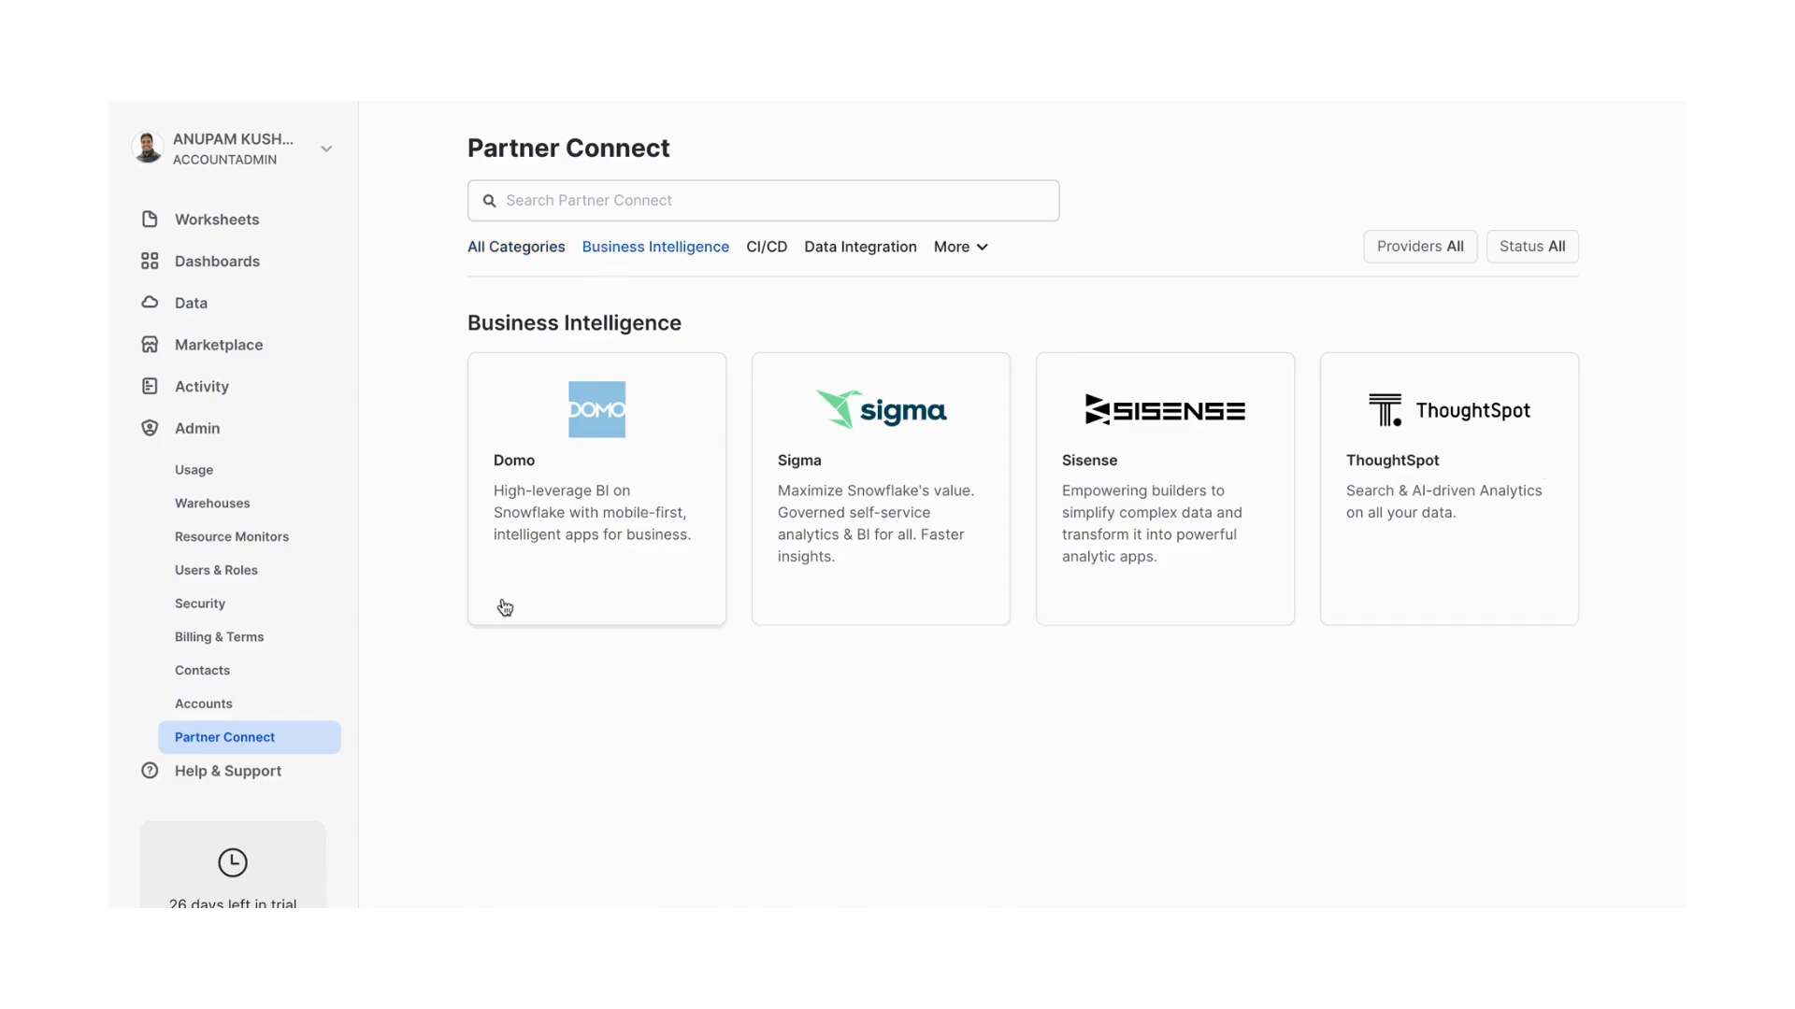
{"action": "mouse_move", "coordinate": [781, 314]}
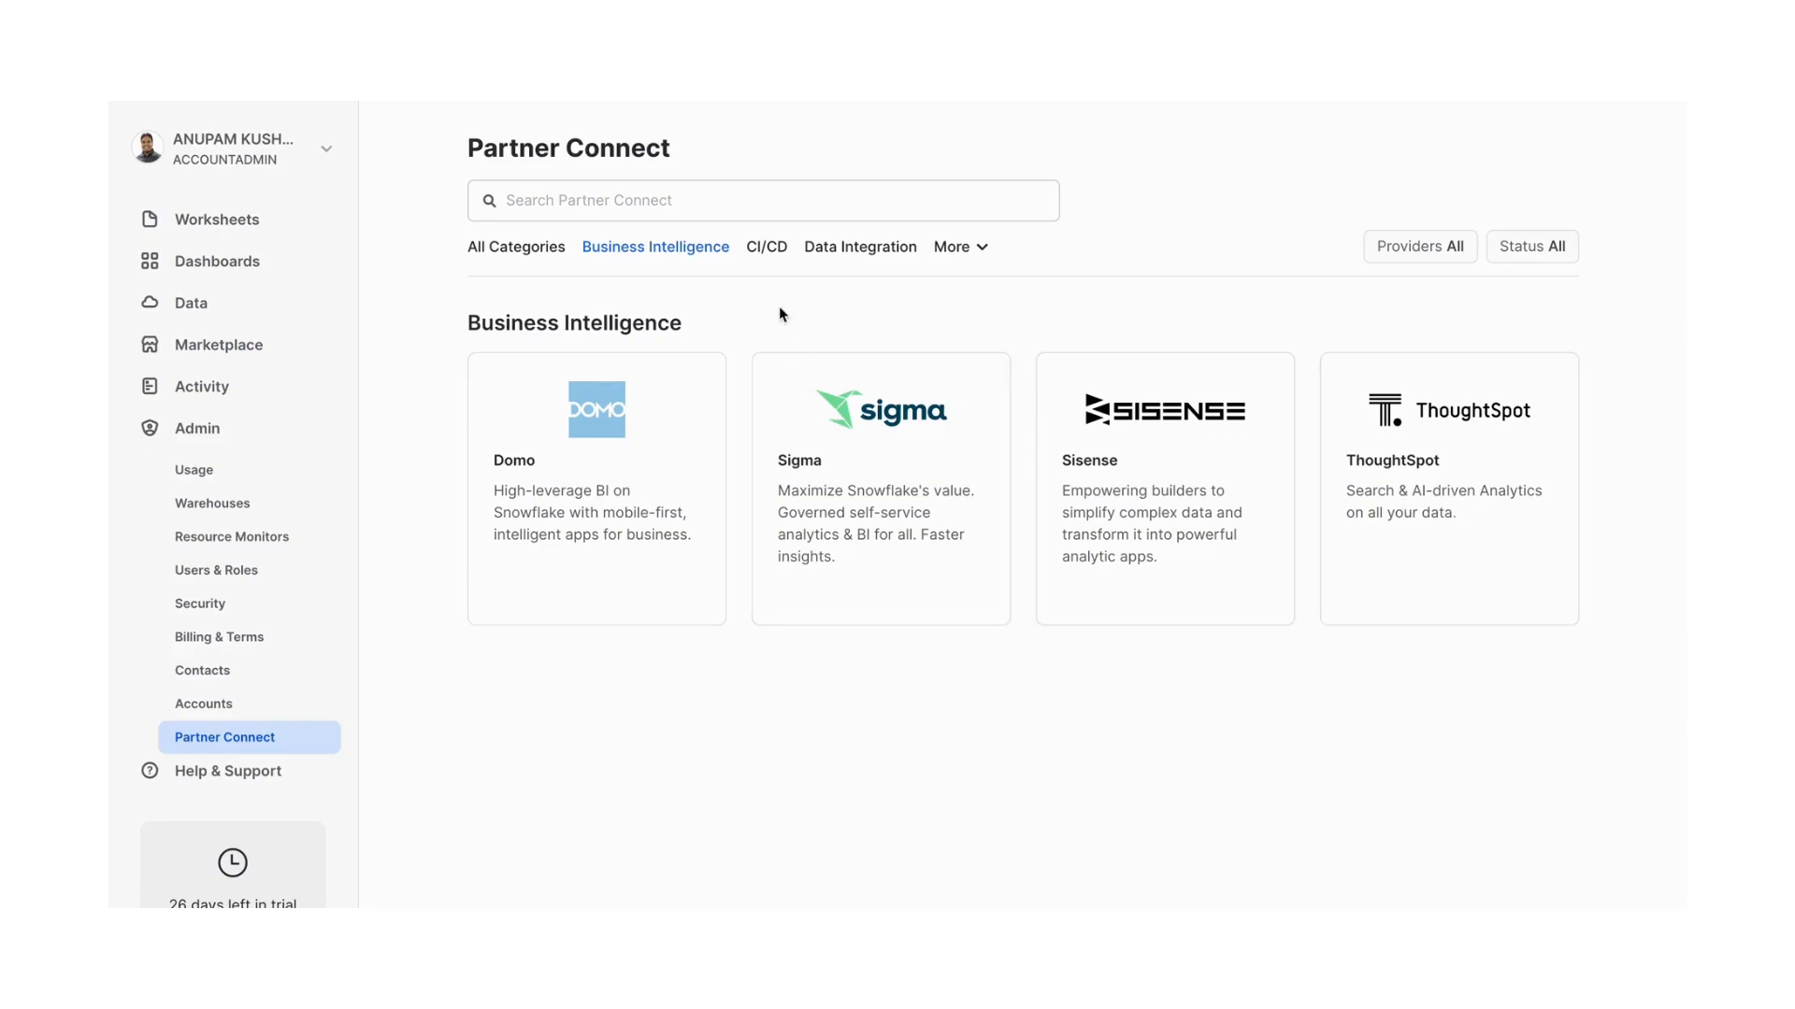
{"action": "left_click", "coordinate": [766, 247]}
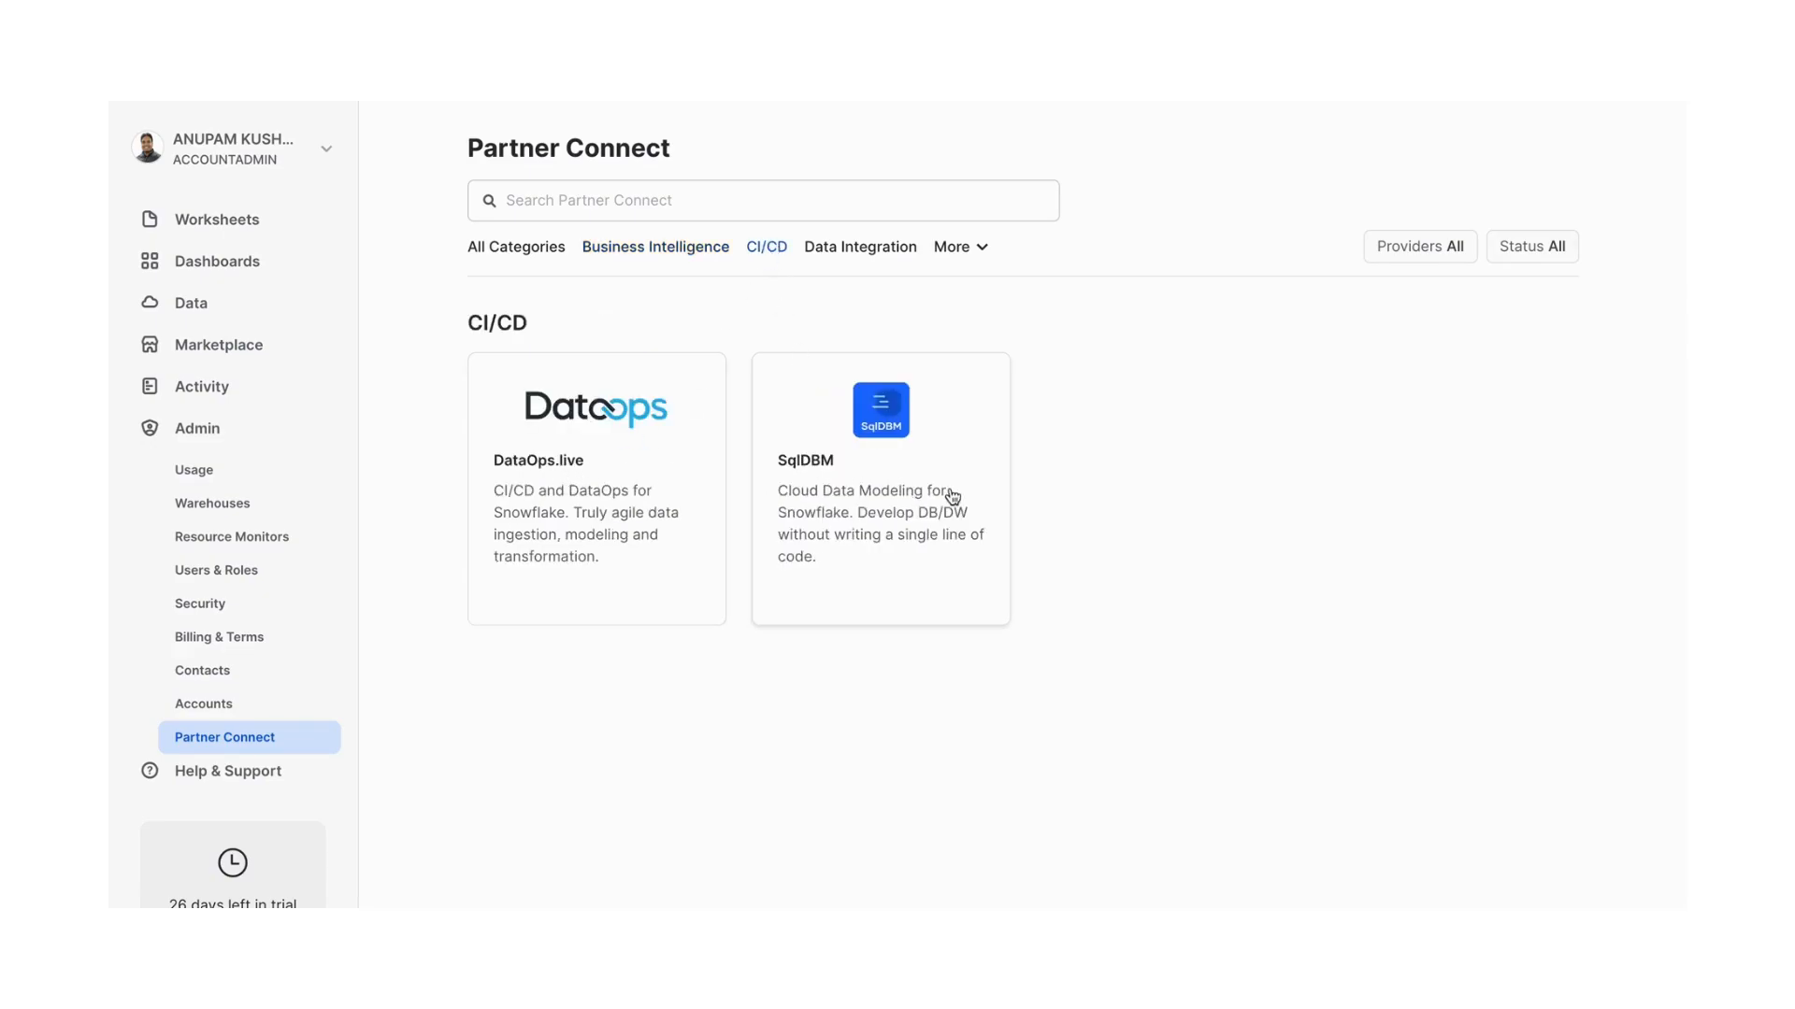
{"action": "left_click", "coordinate": [860, 247]}
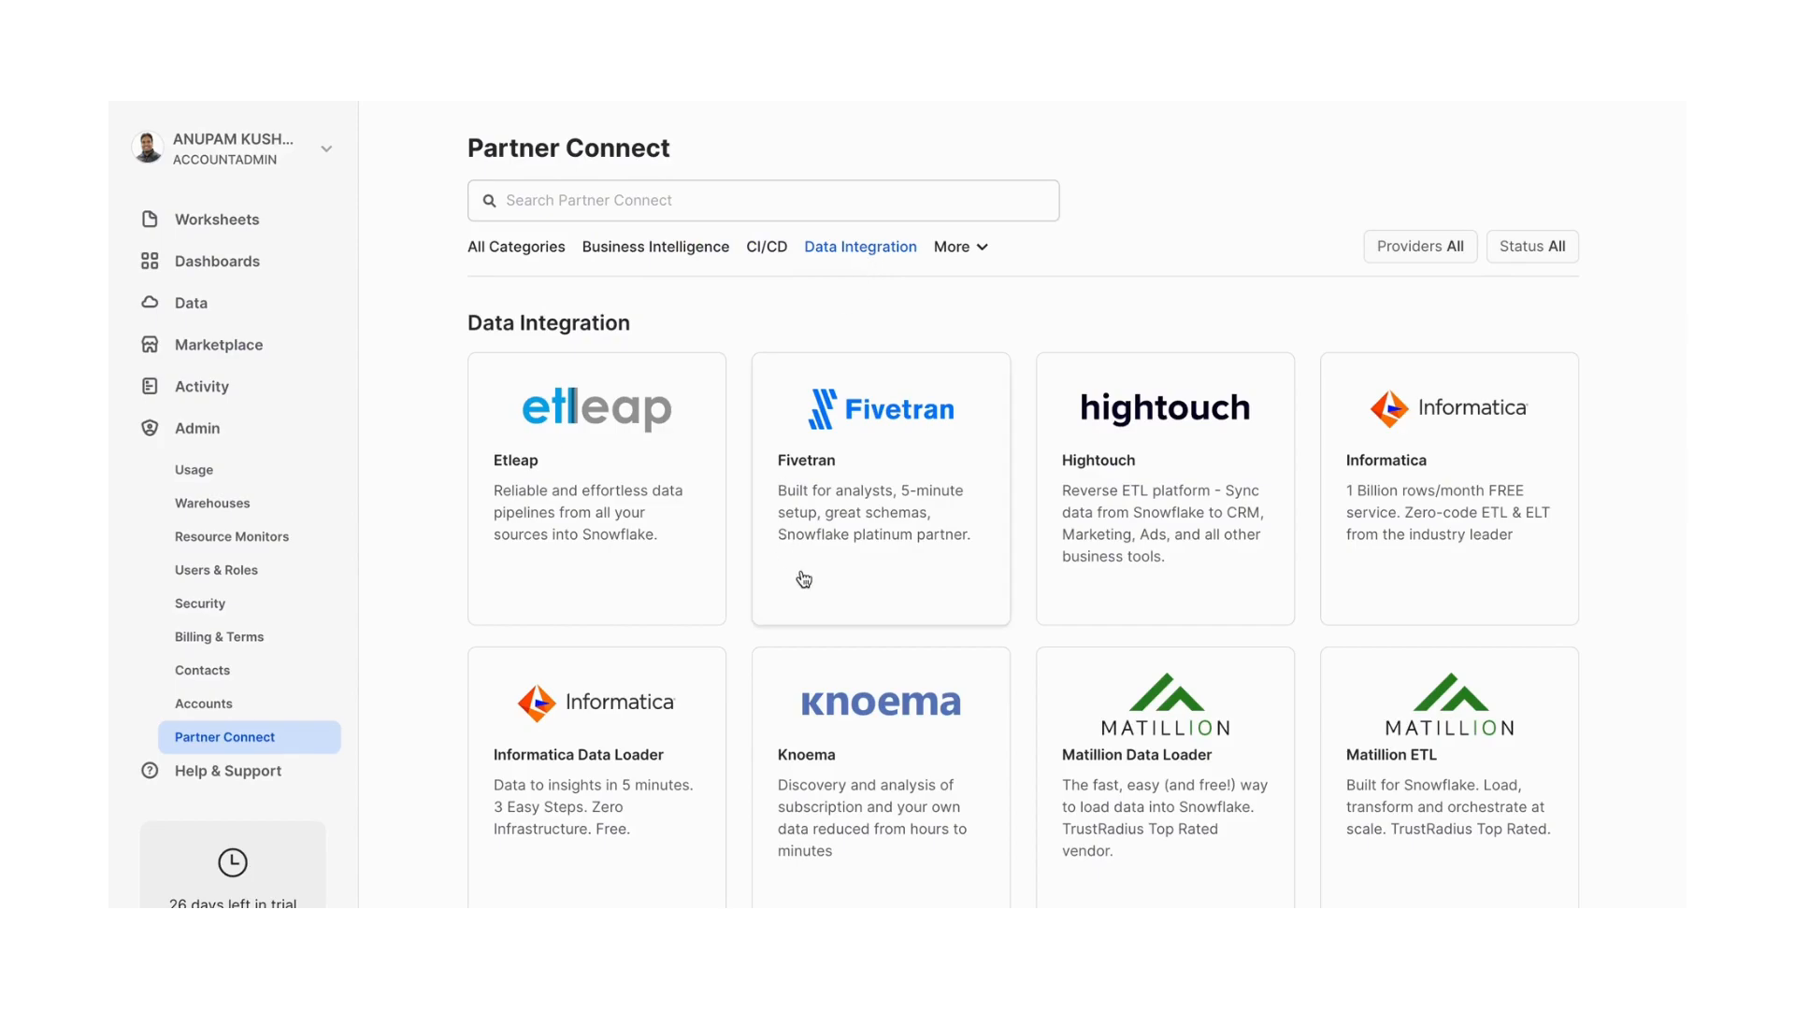
{"action": "mouse_move", "coordinate": [1314, 523]}
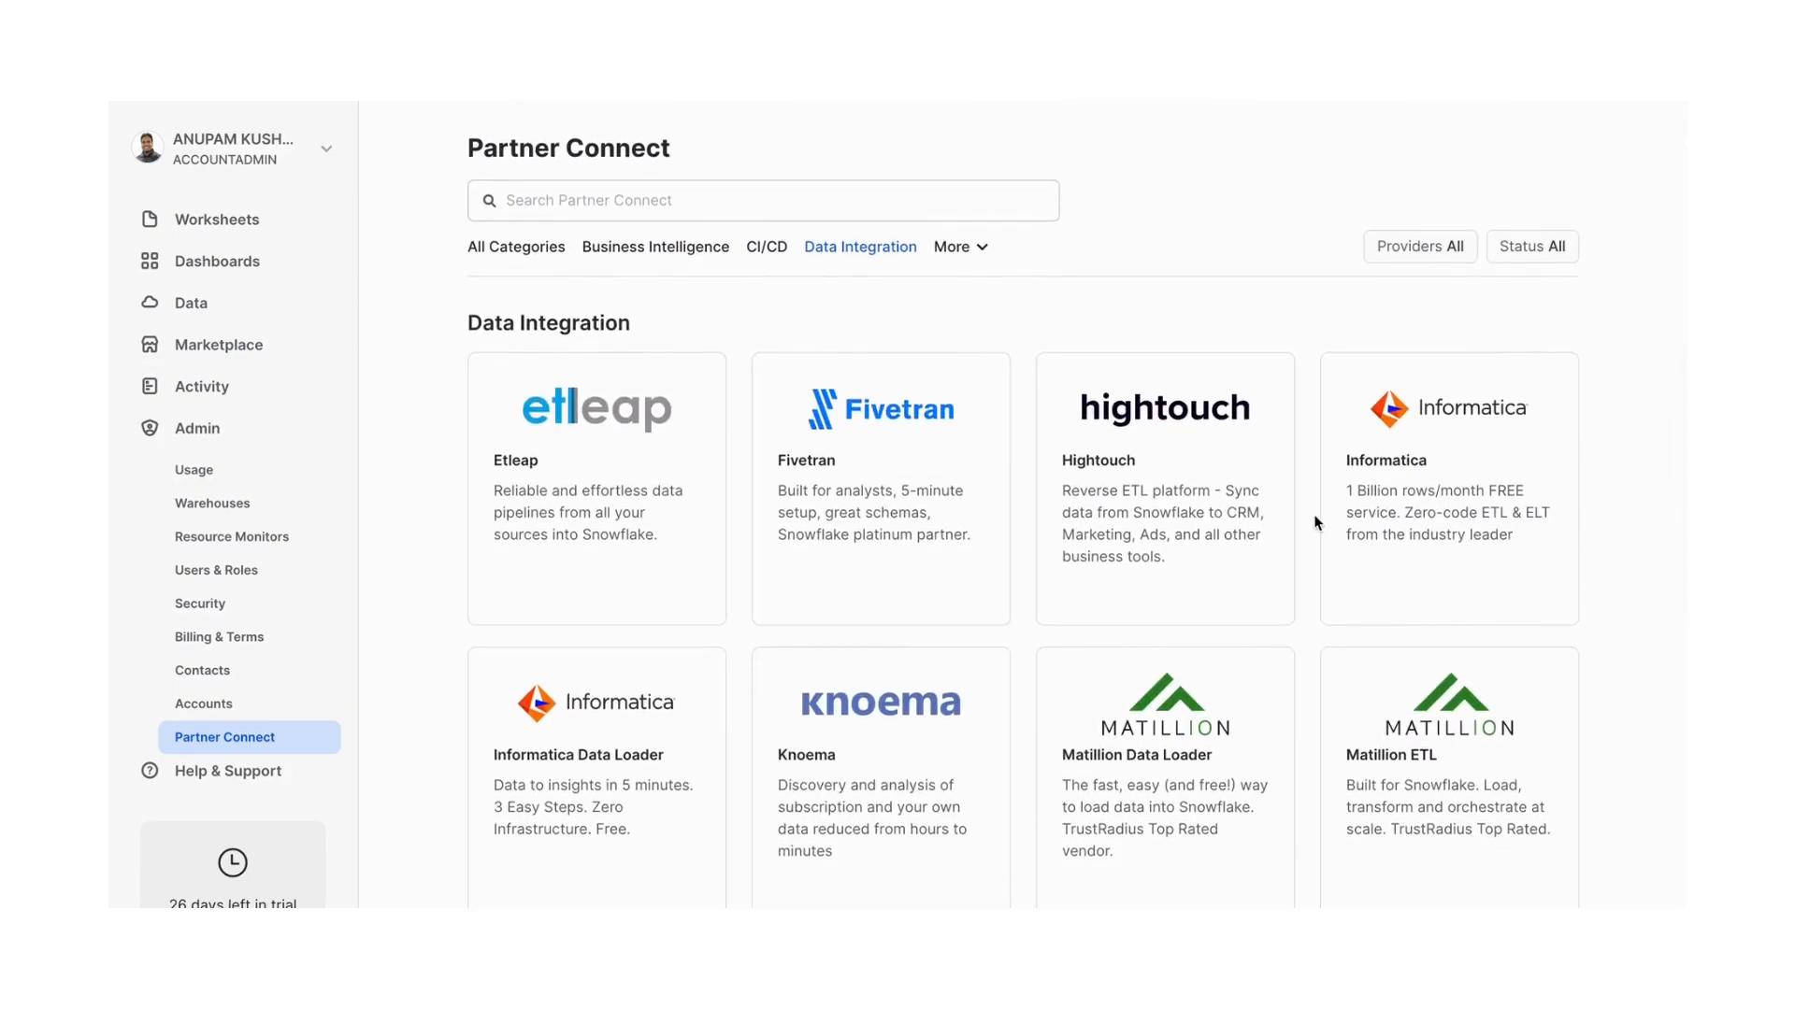
{"action": "left_click", "coordinate": [955, 247]}
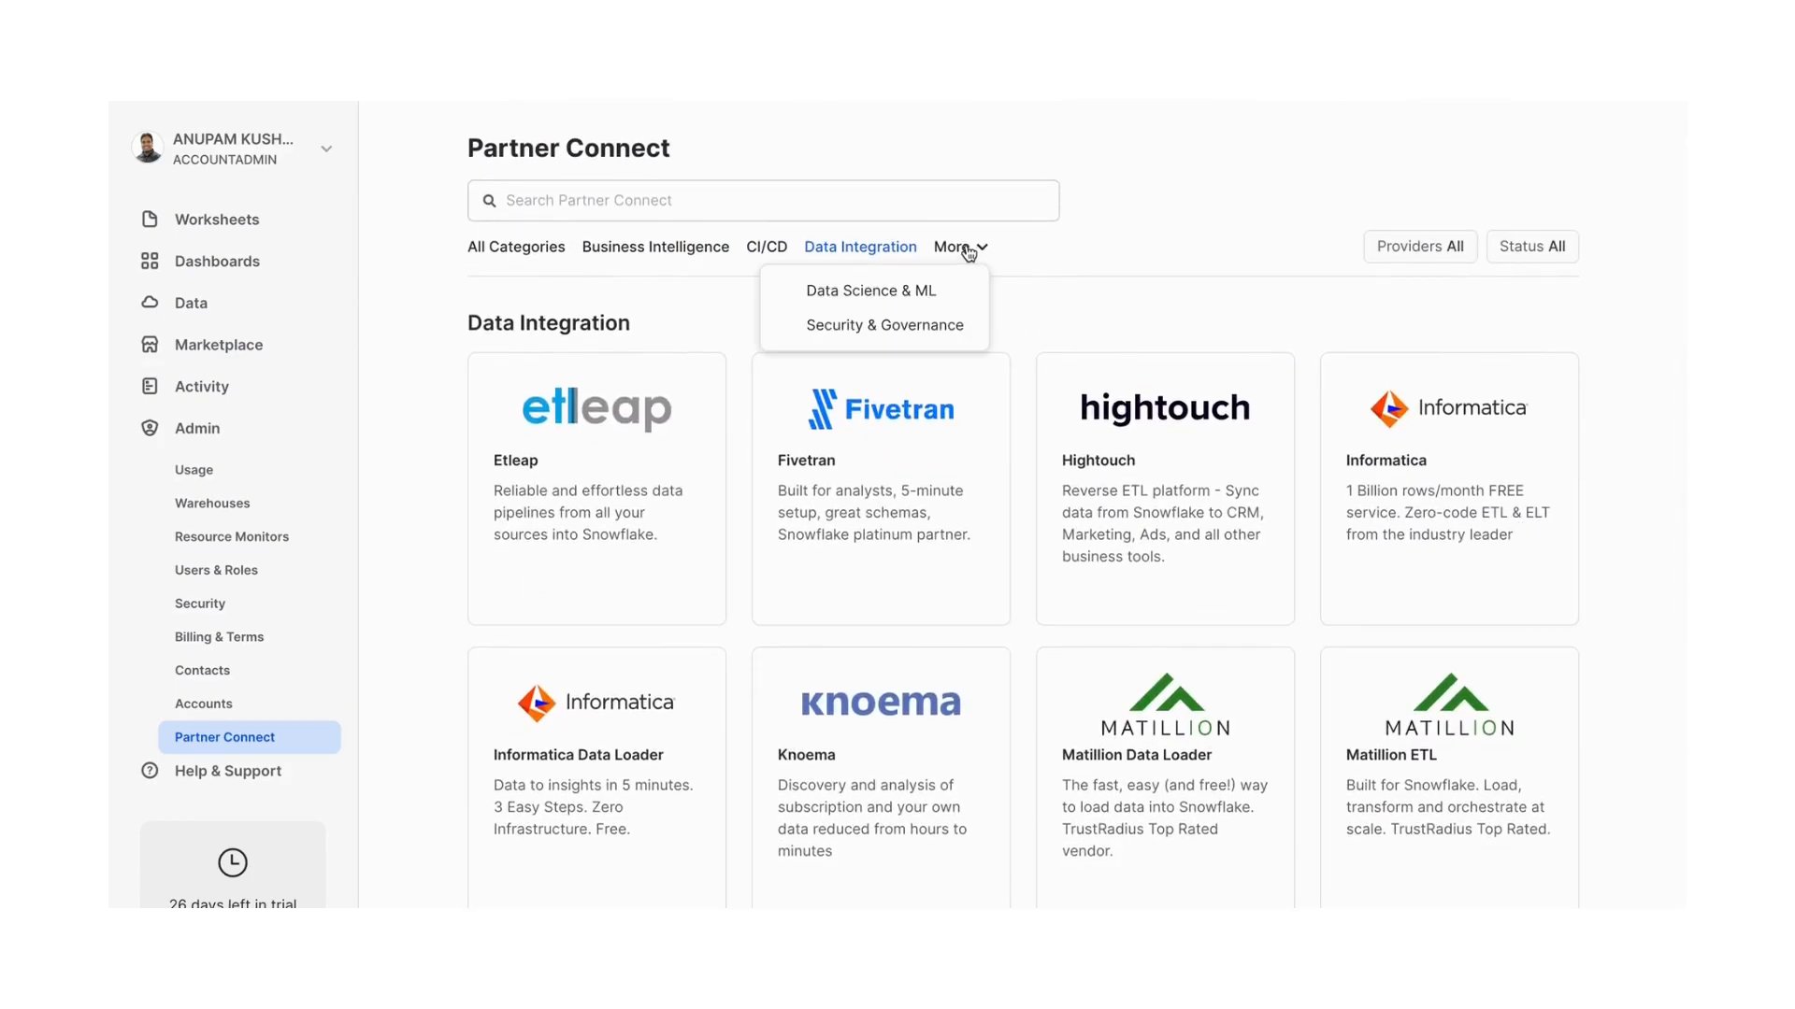
{"action": "mouse_move", "coordinate": [873, 290]}
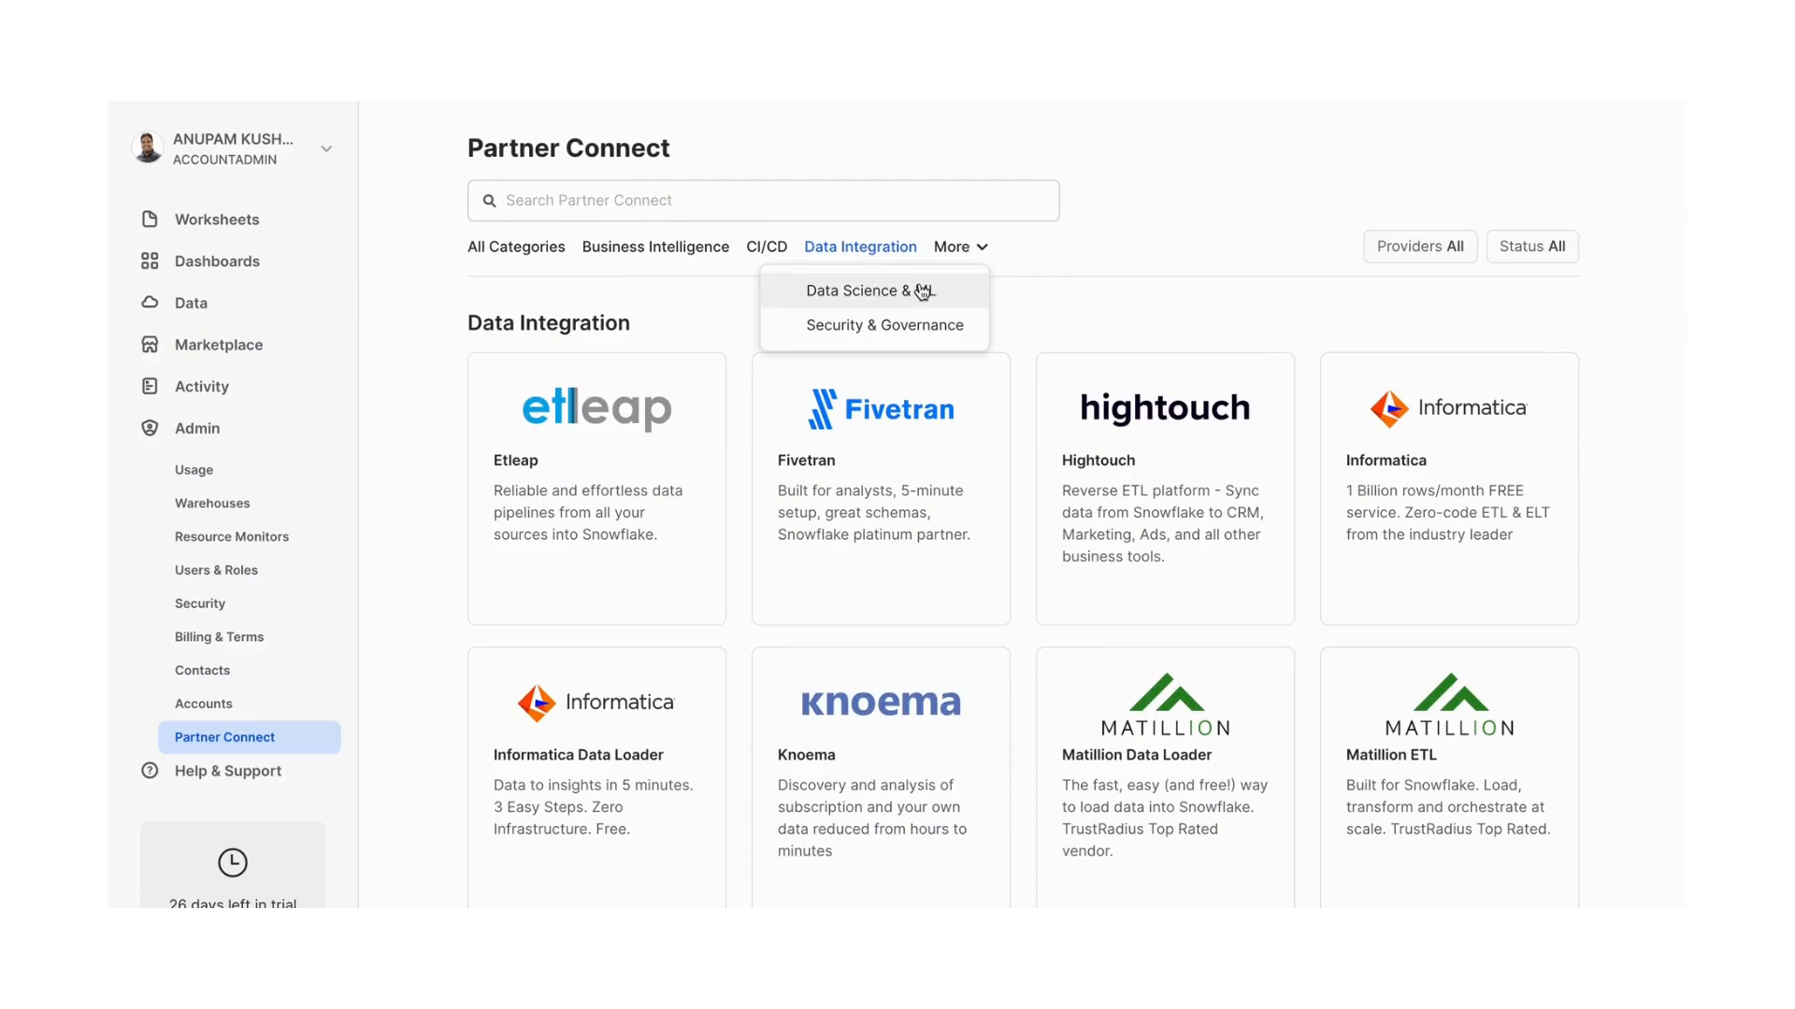
{"action": "left_click", "coordinate": [870, 290]}
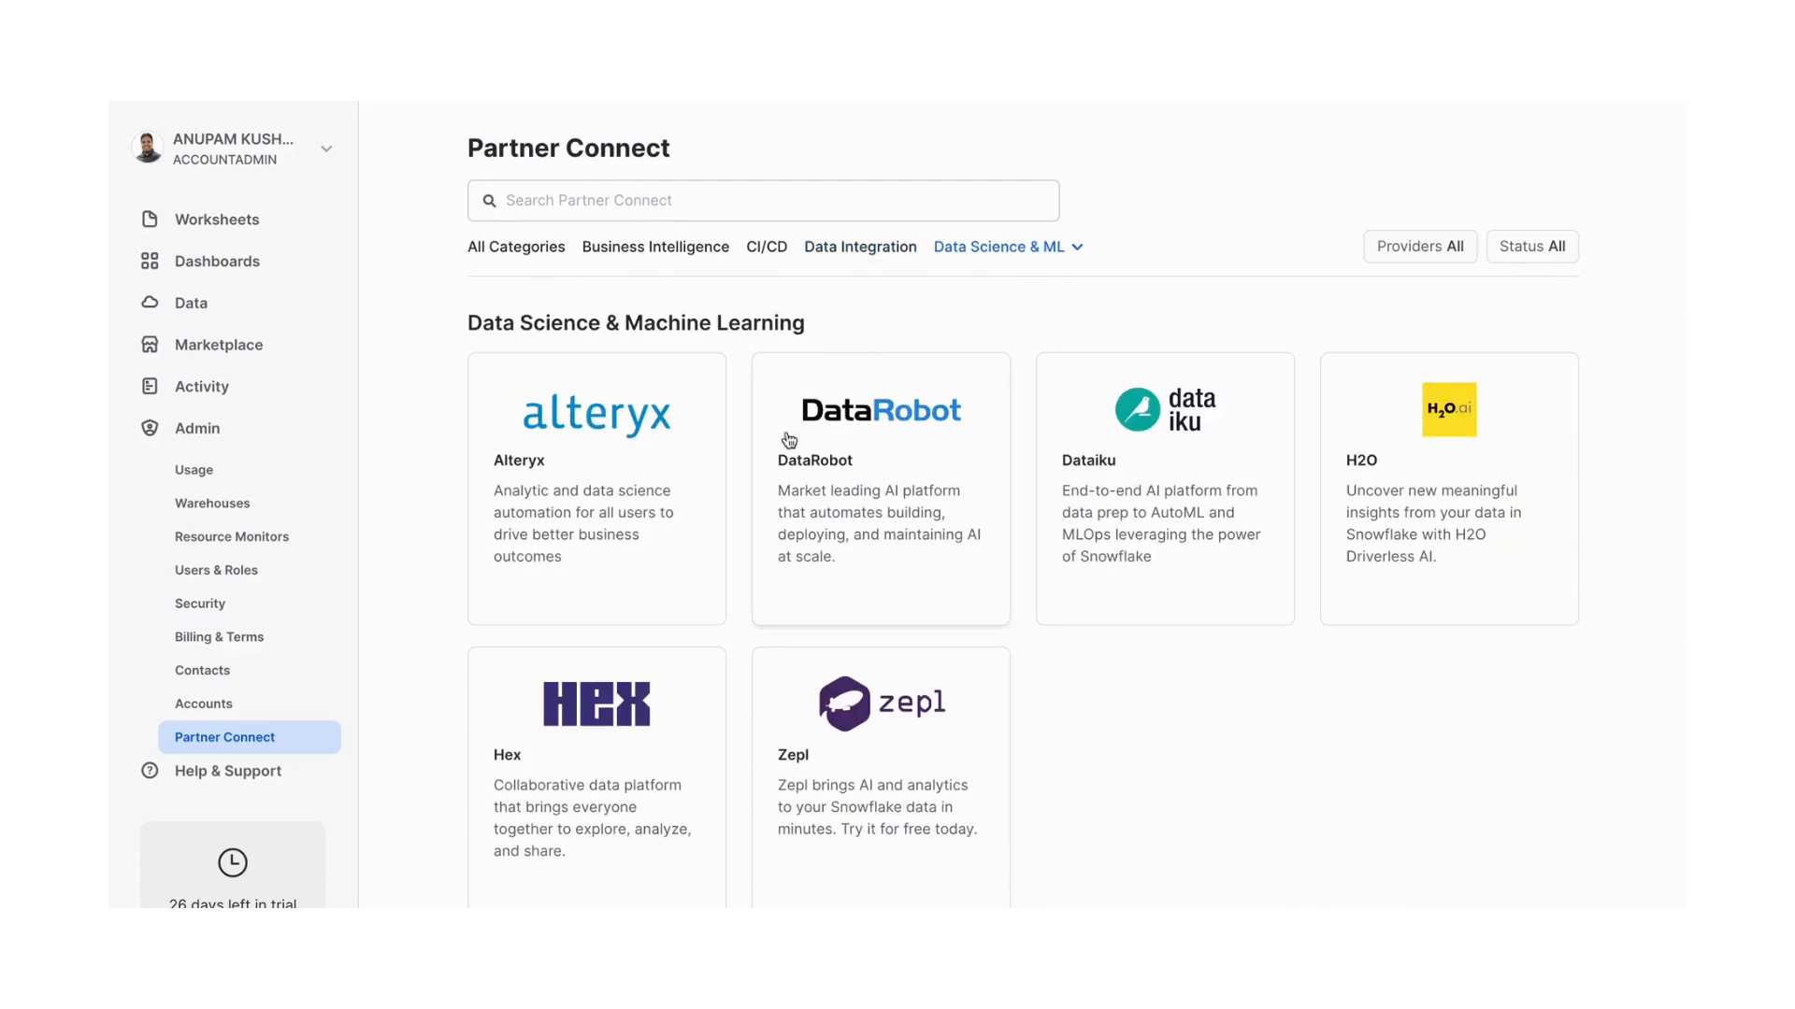
{"action": "mouse_move", "coordinate": [1043, 273]}
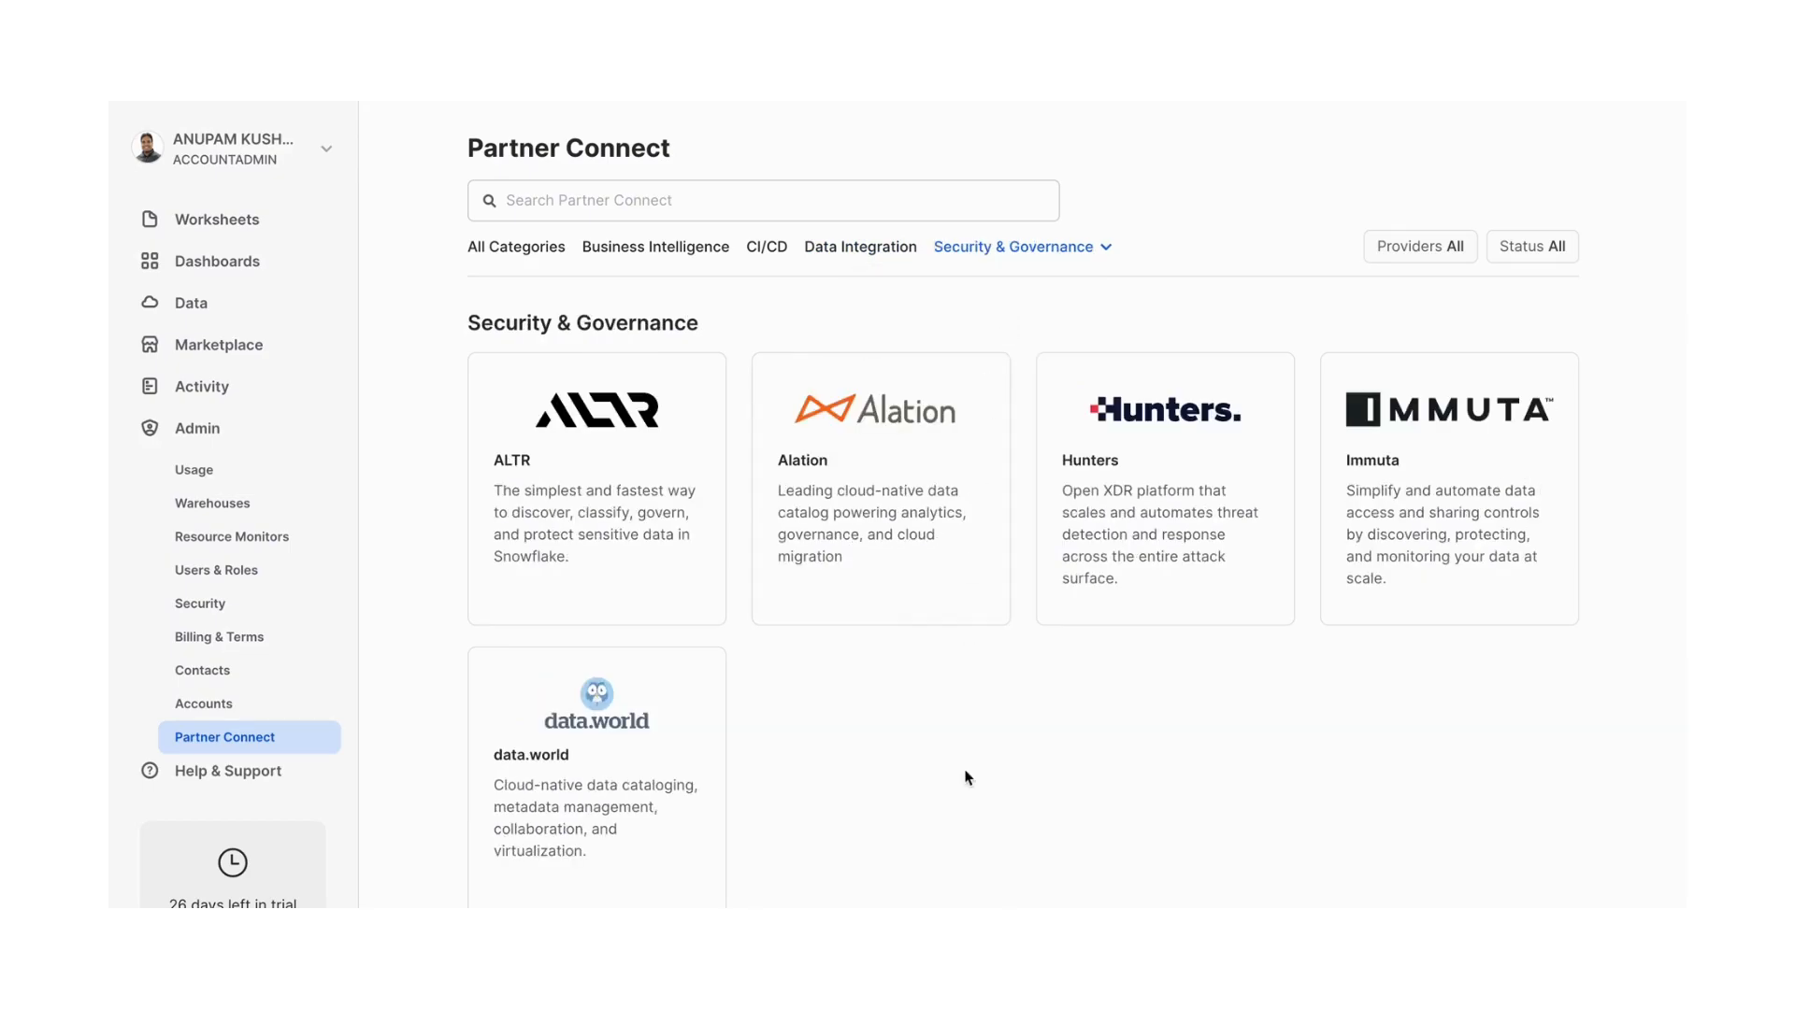
{"action": "mouse_move", "coordinate": [228, 770]}
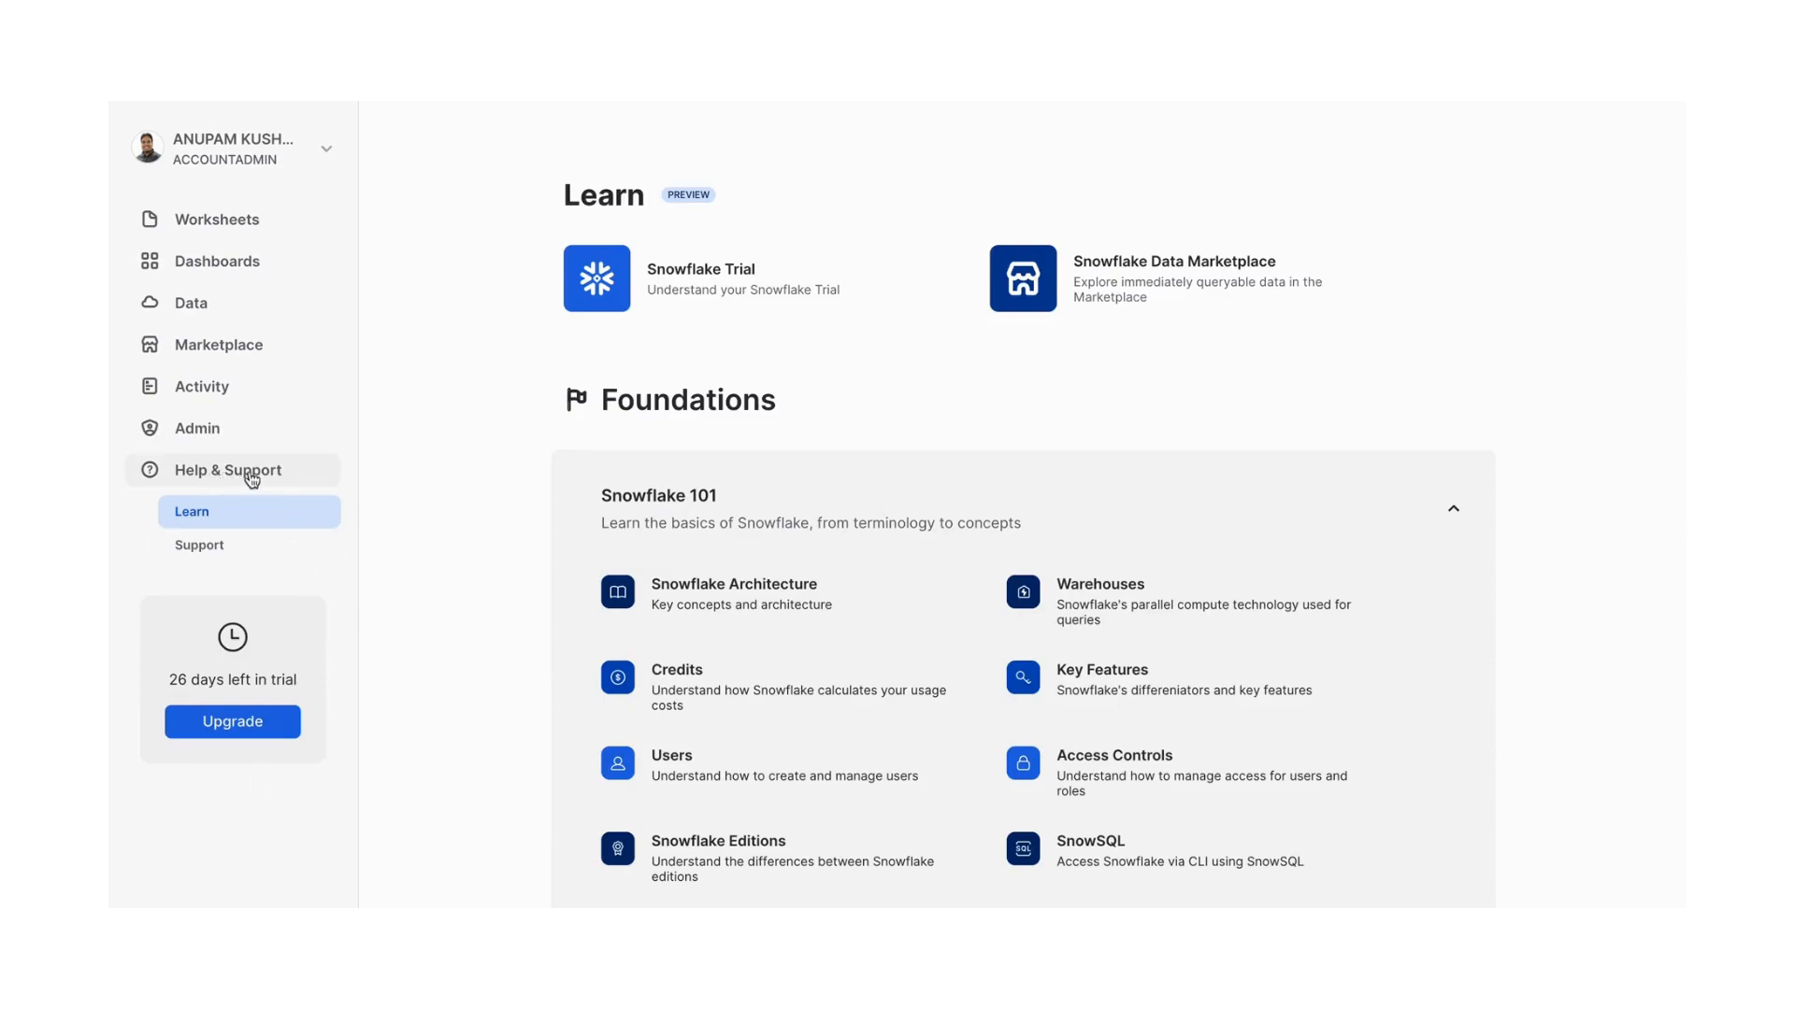
{"action": "mouse_move", "coordinate": [804, 400]}
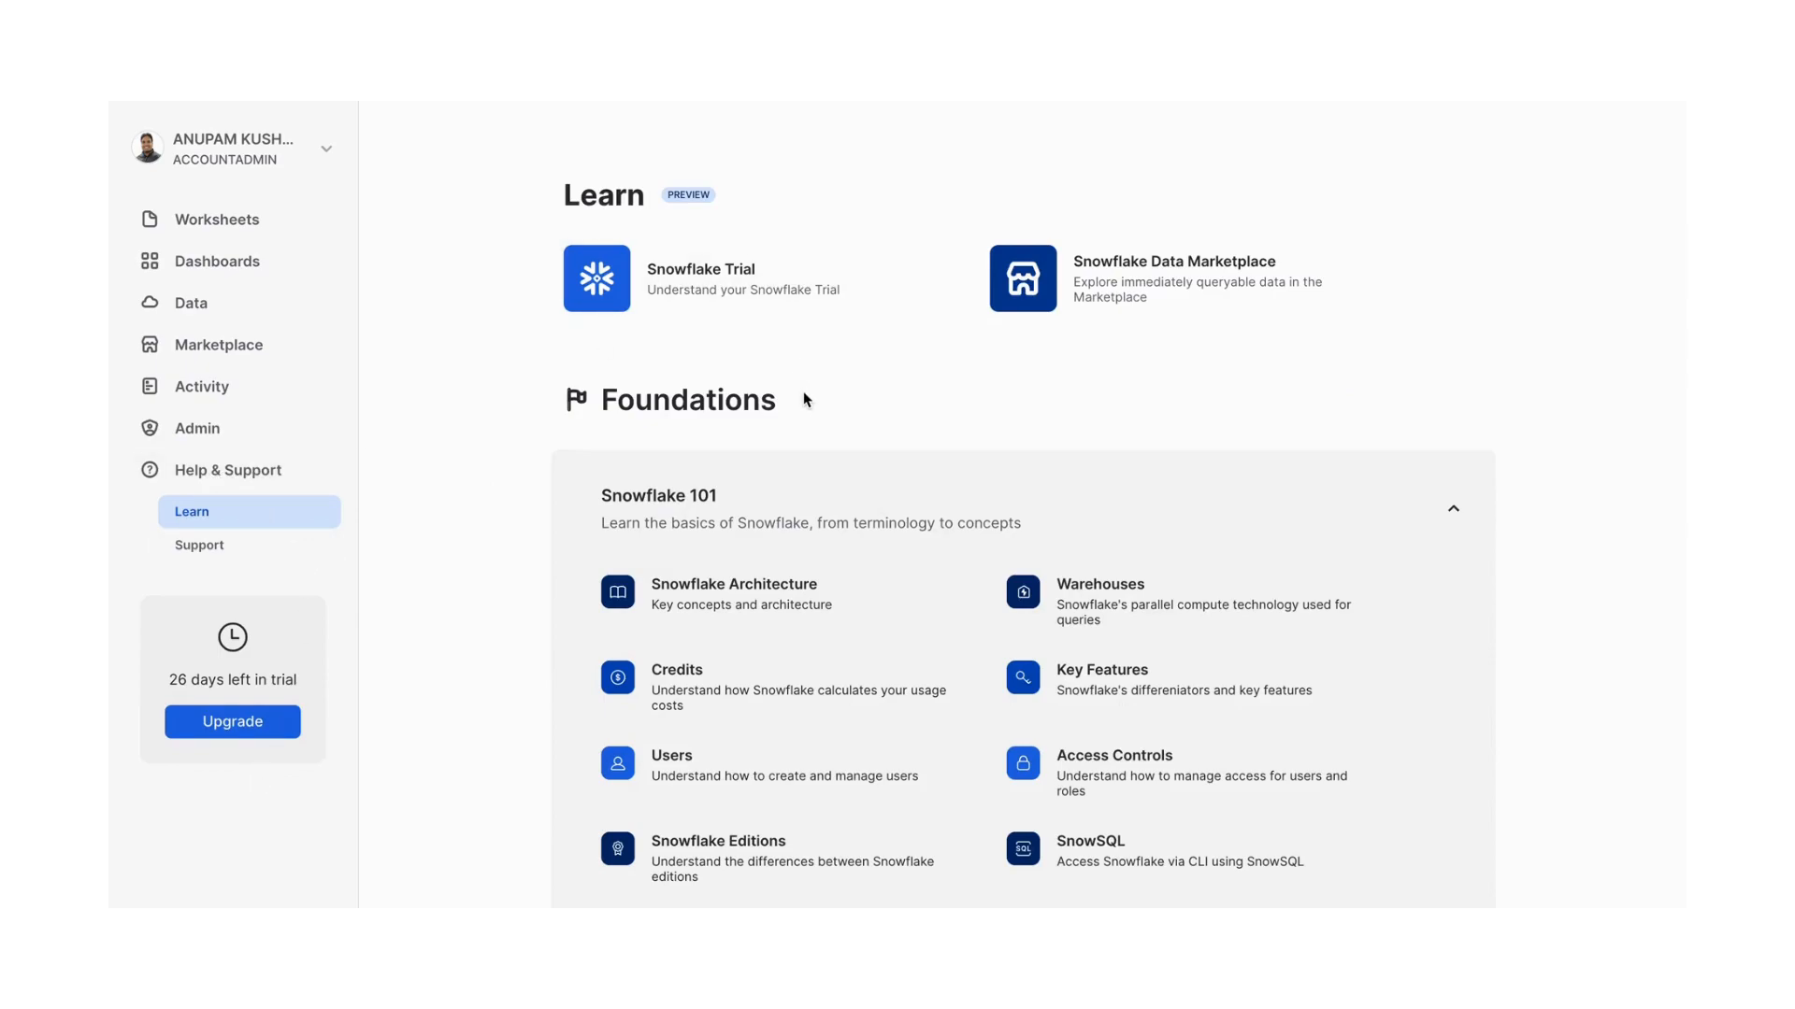
{"action": "mouse_move", "coordinate": [892, 469]}
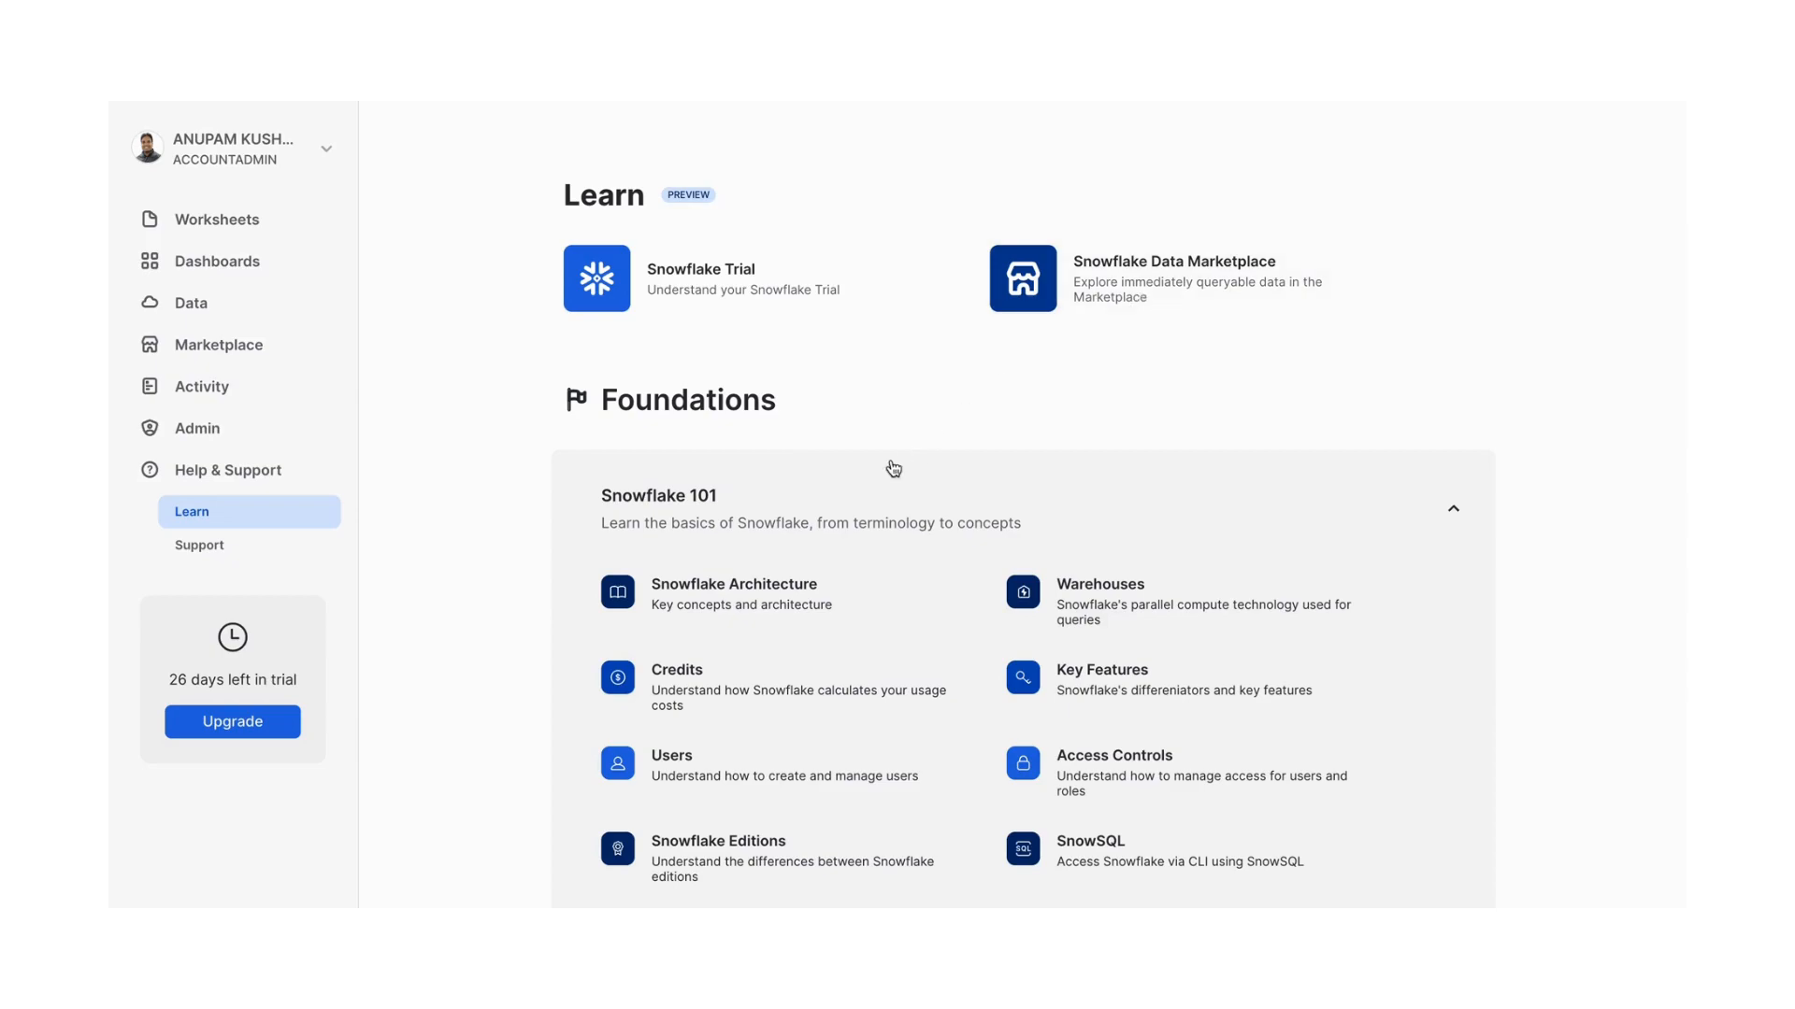
Scroll through the Learn page tutorials and move to the Support area of help
{"action": "scroll", "scroll_direction": "down", "scroll_amount": 3}
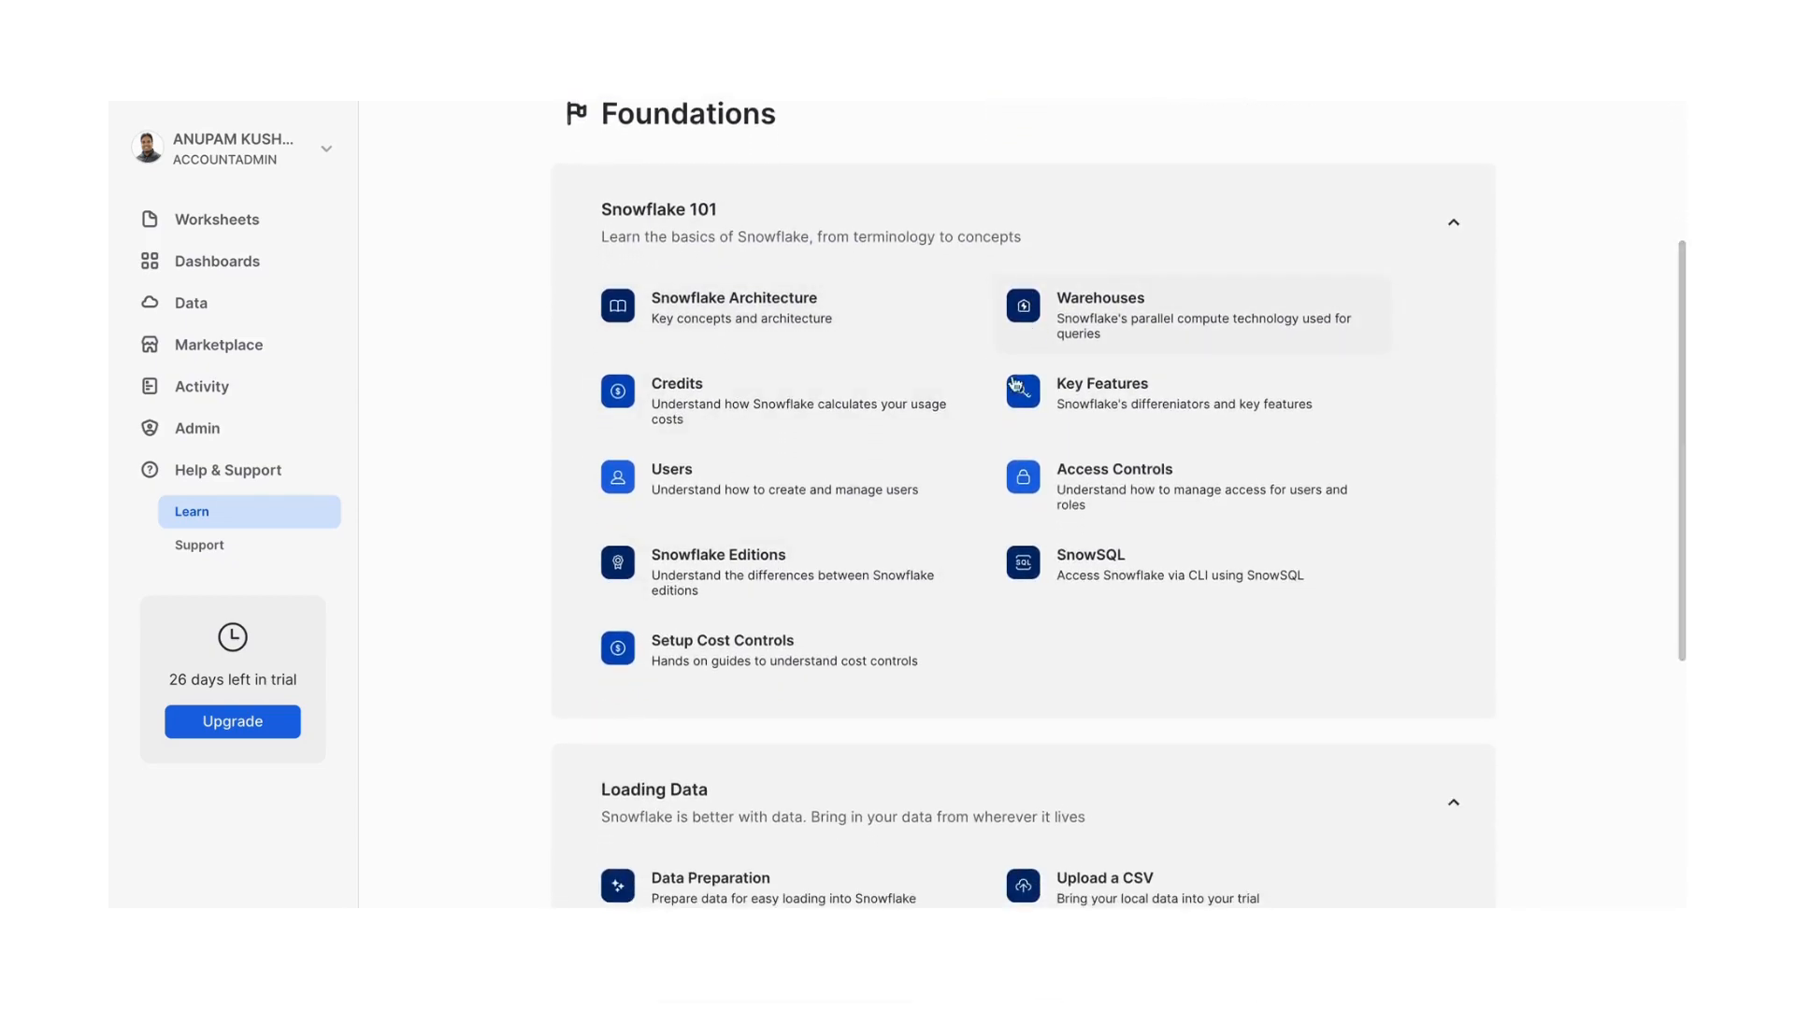
{"action": "mouse_move", "coordinate": [743, 299]}
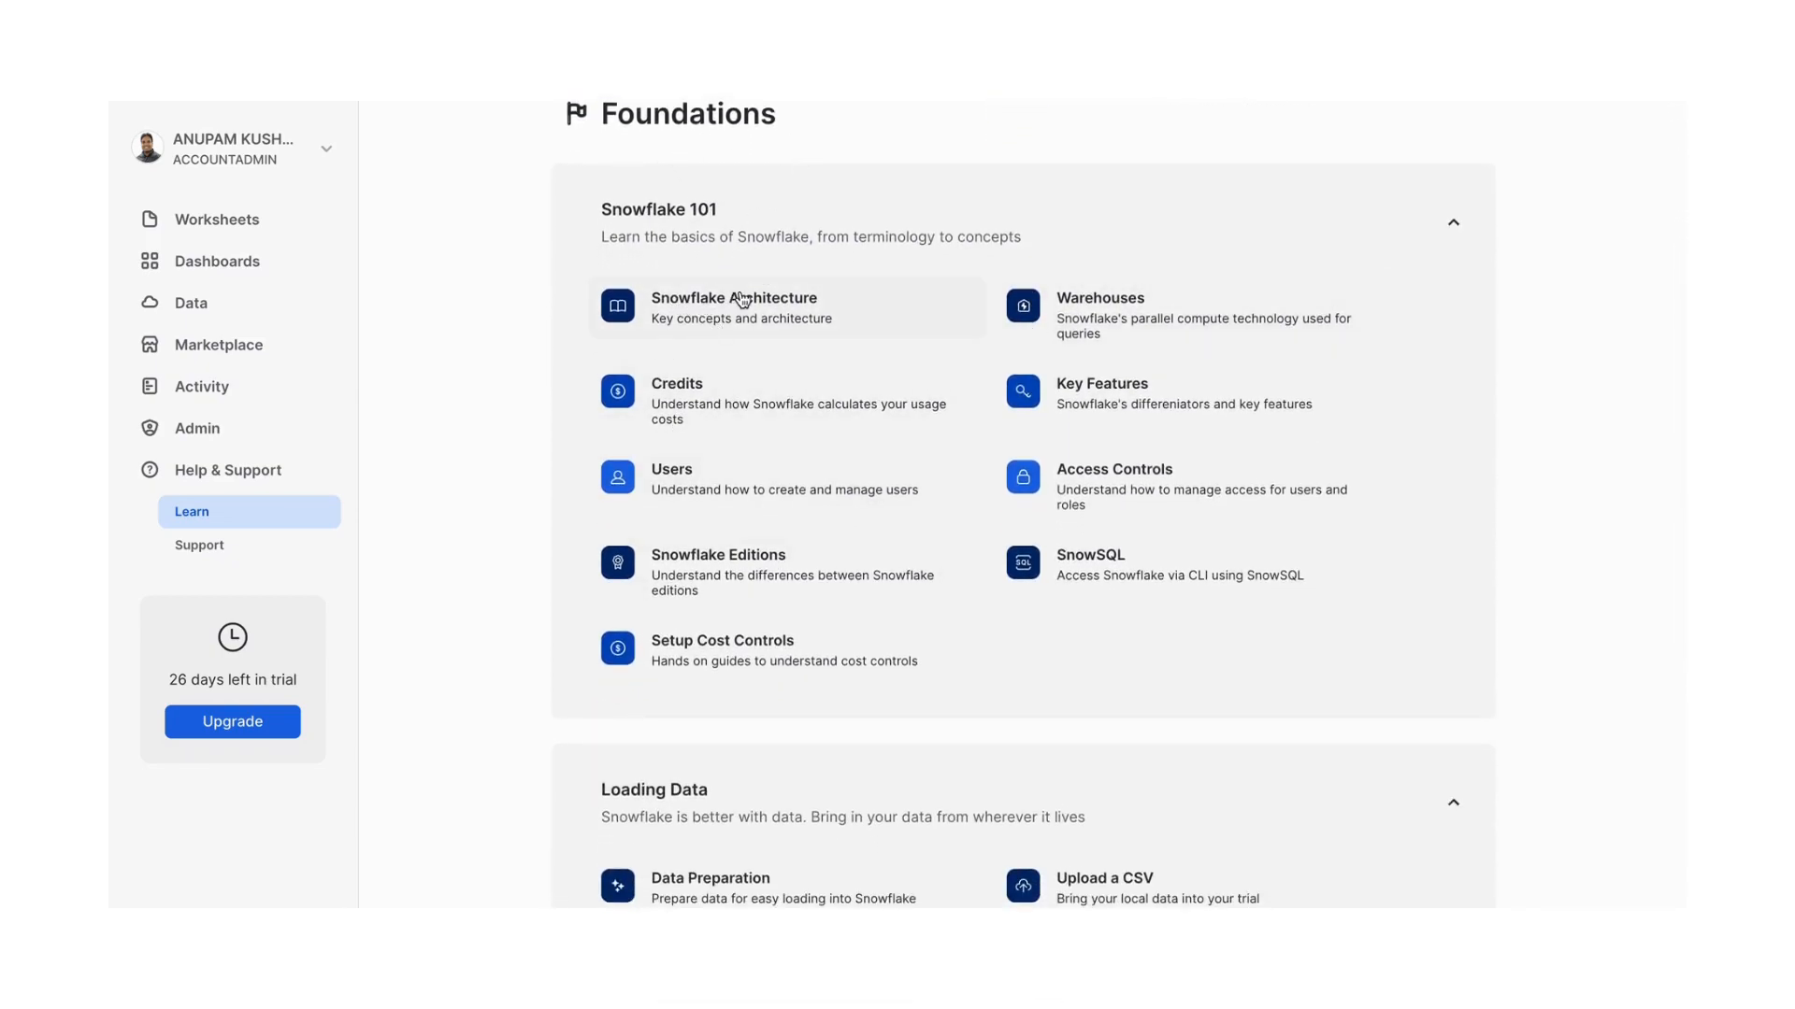
{"action": "scroll", "scroll_direction": "down", "scroll_amount": 3}
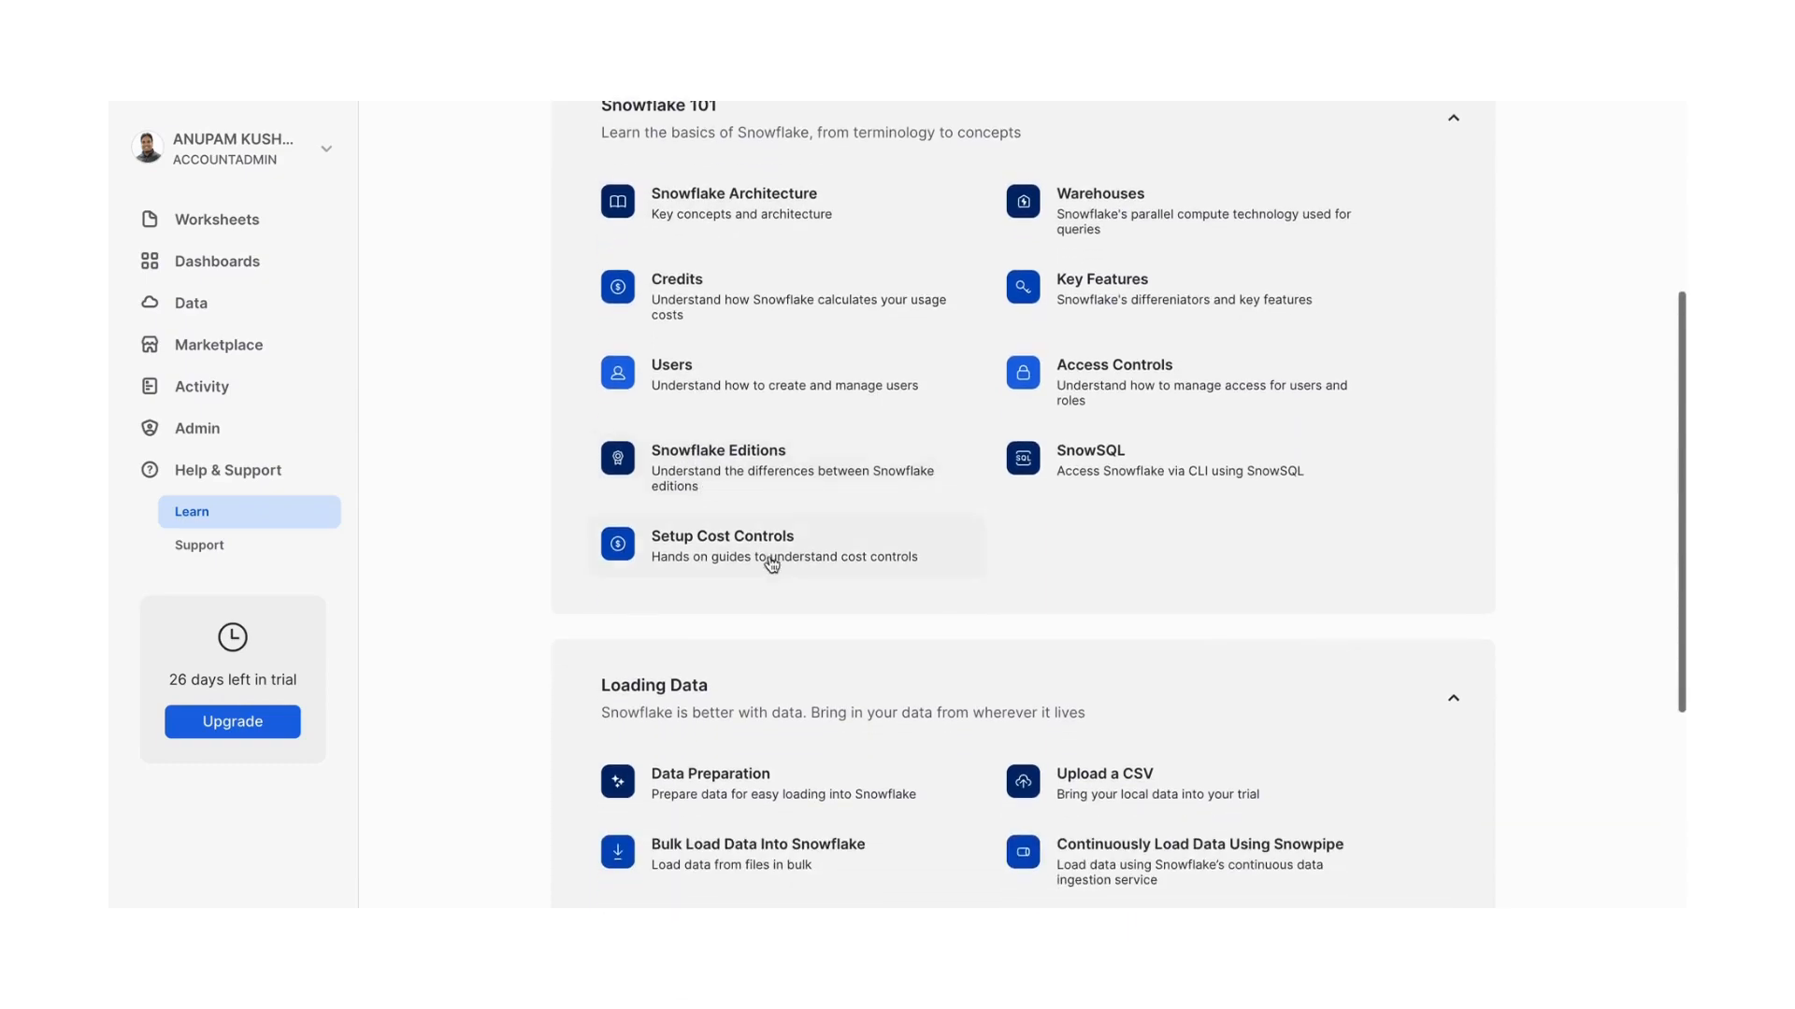
{"action": "mouse_move", "coordinate": [1378, 478]}
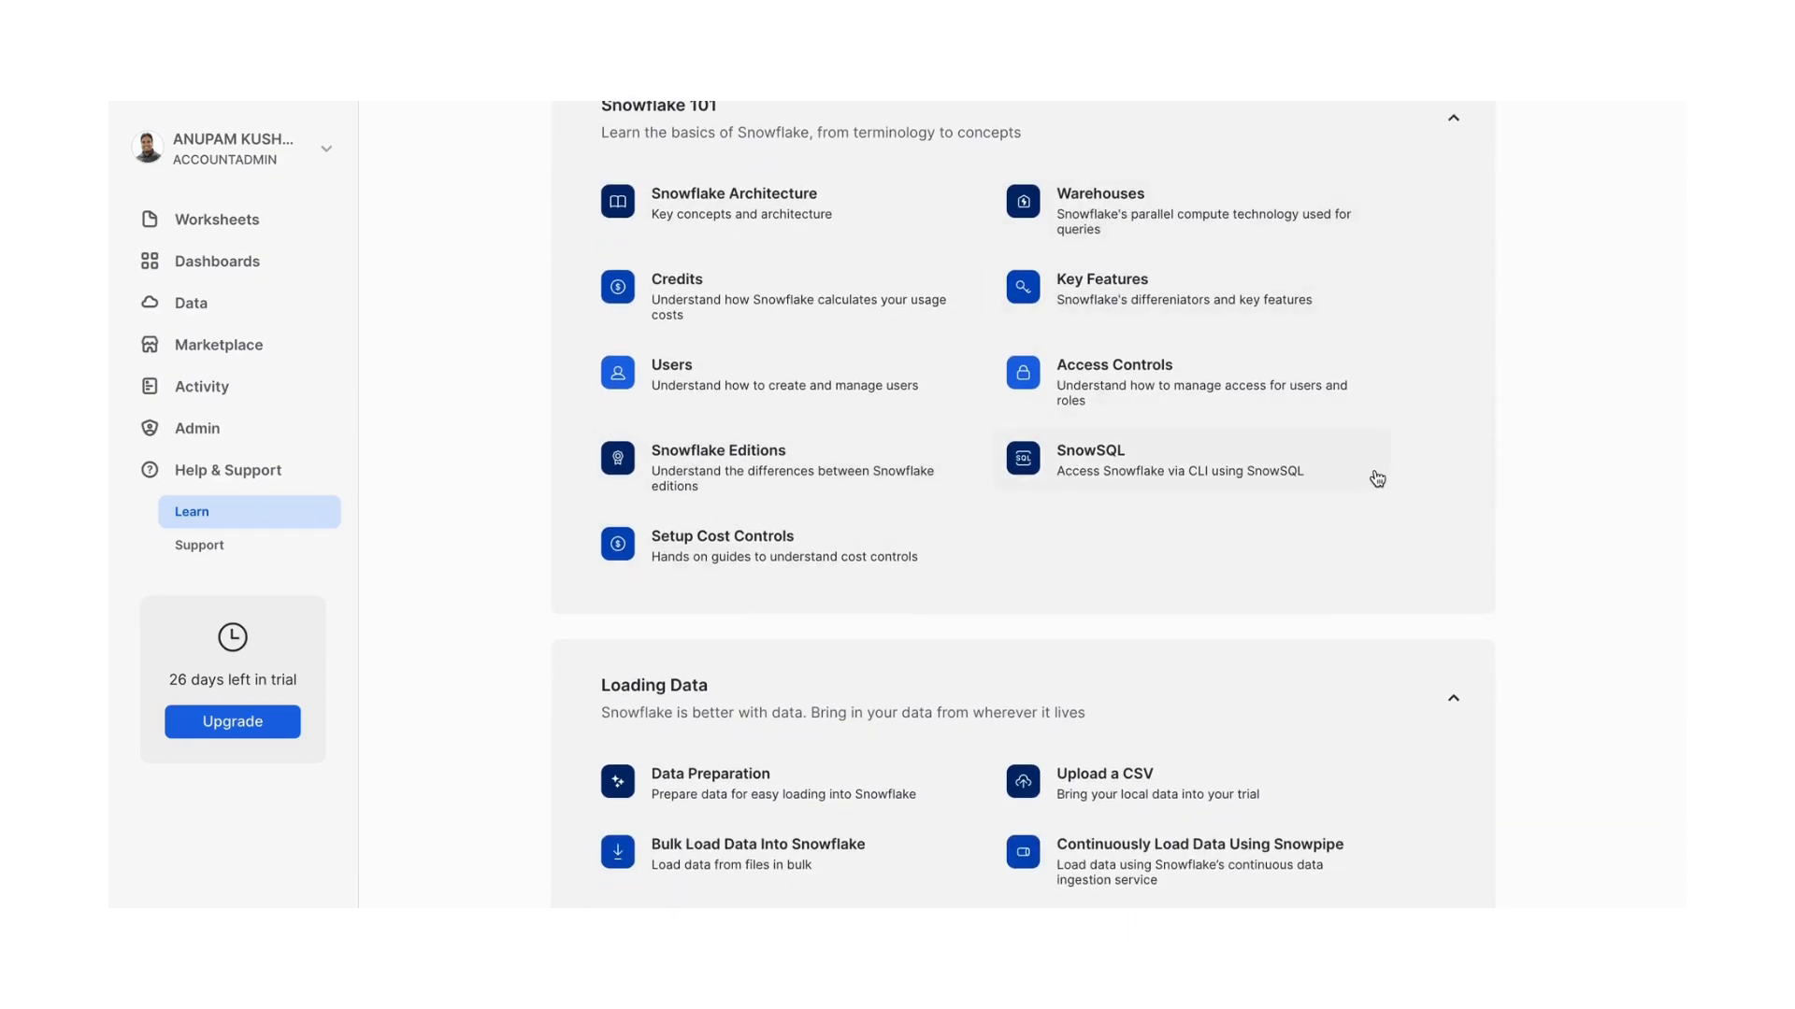
{"action": "mouse_move", "coordinate": [978, 307]}
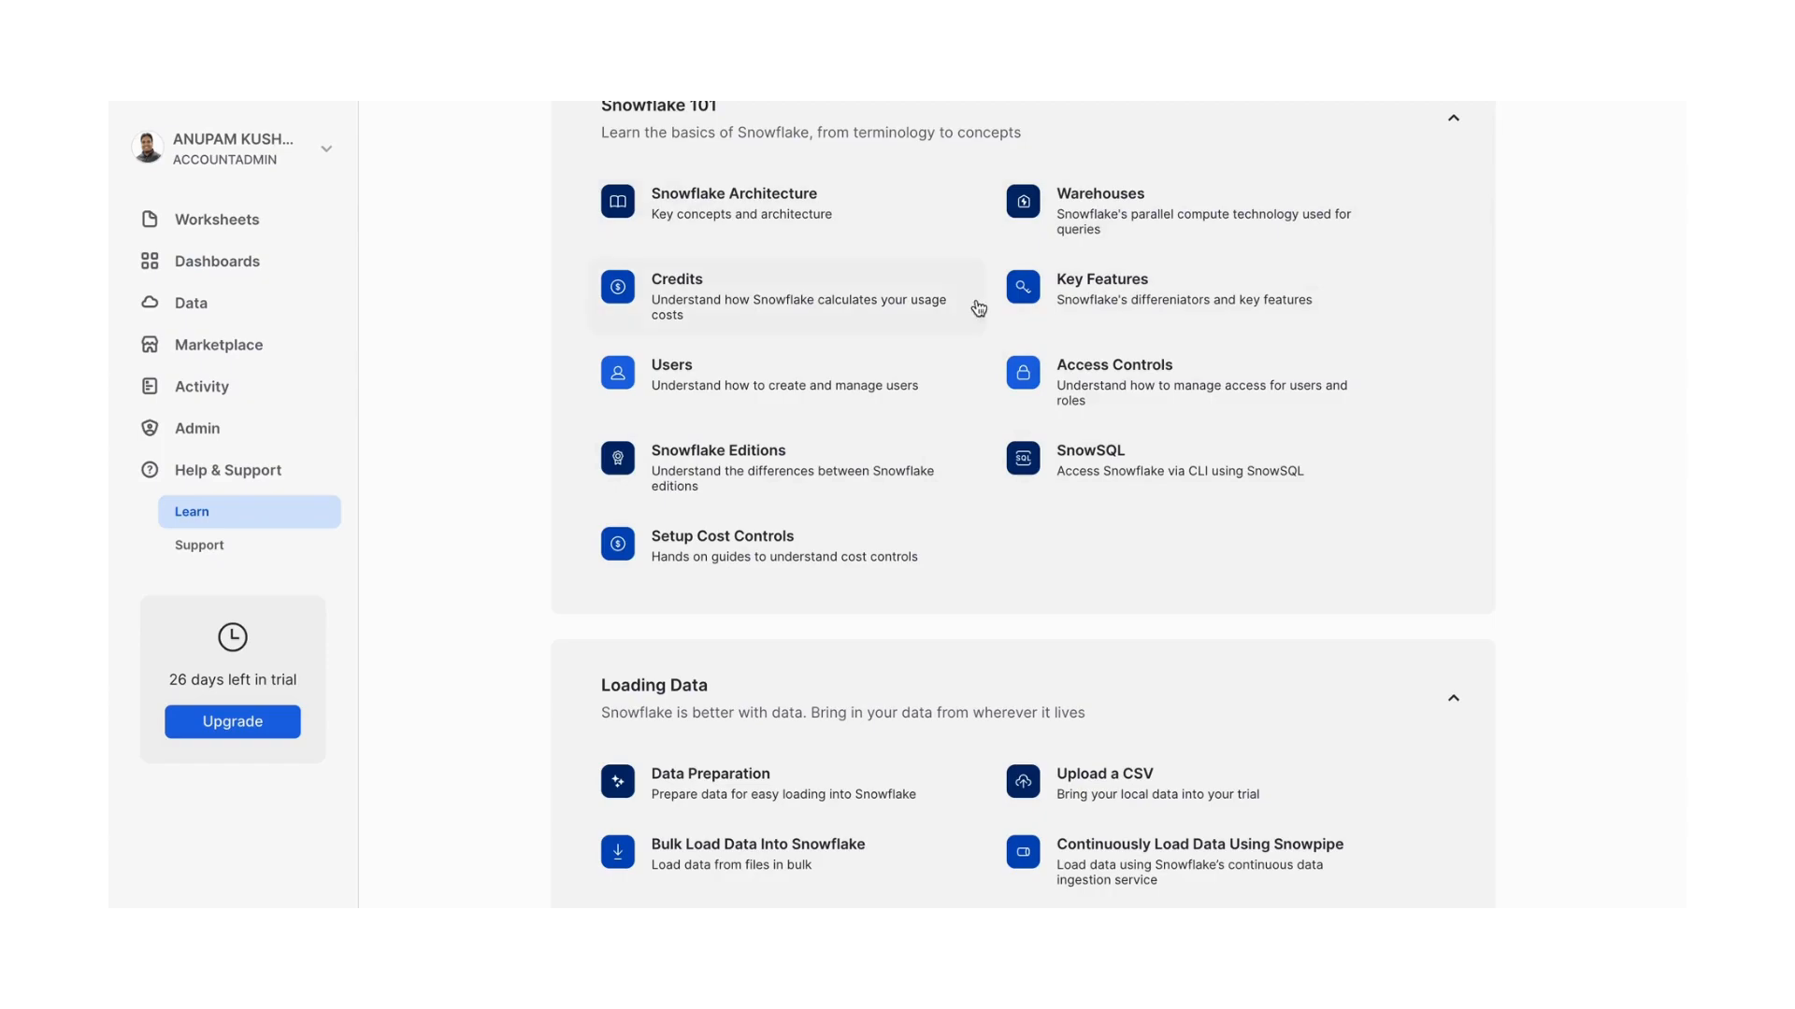
{"action": "scroll", "scroll_direction": "down", "scroll_amount": 3}
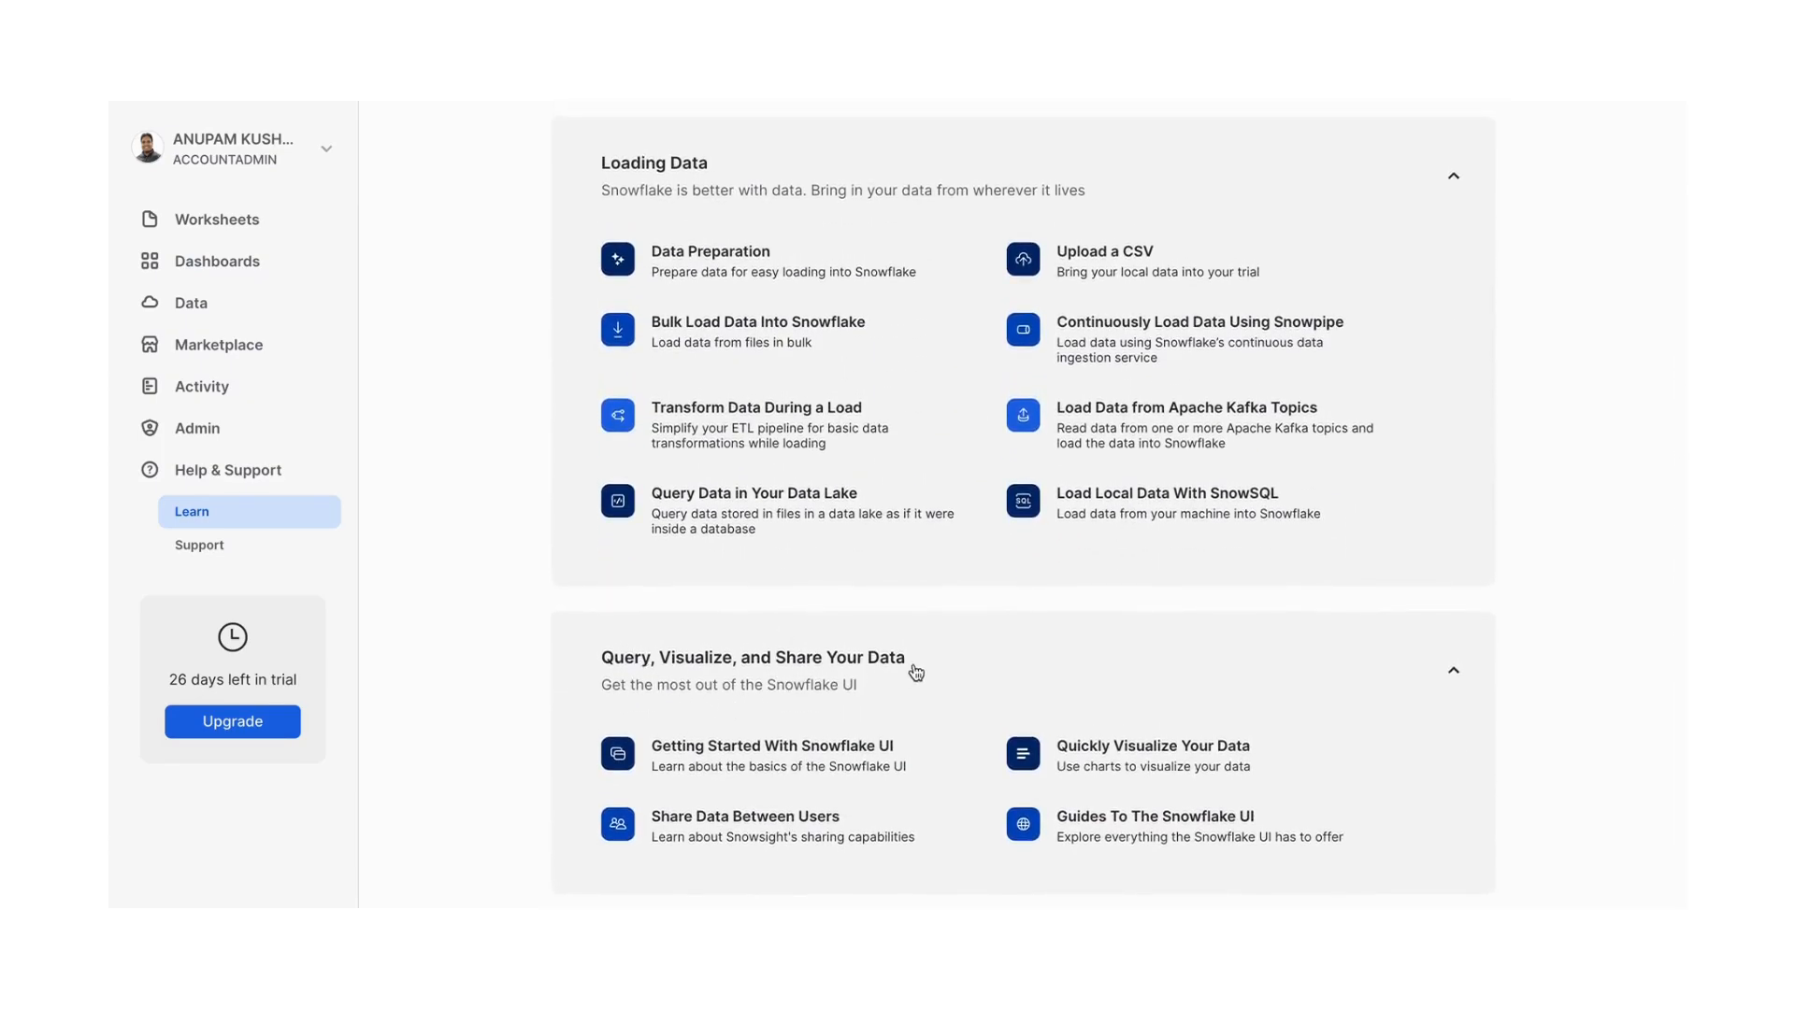
{"action": "mouse_move", "coordinate": [1299, 817]}
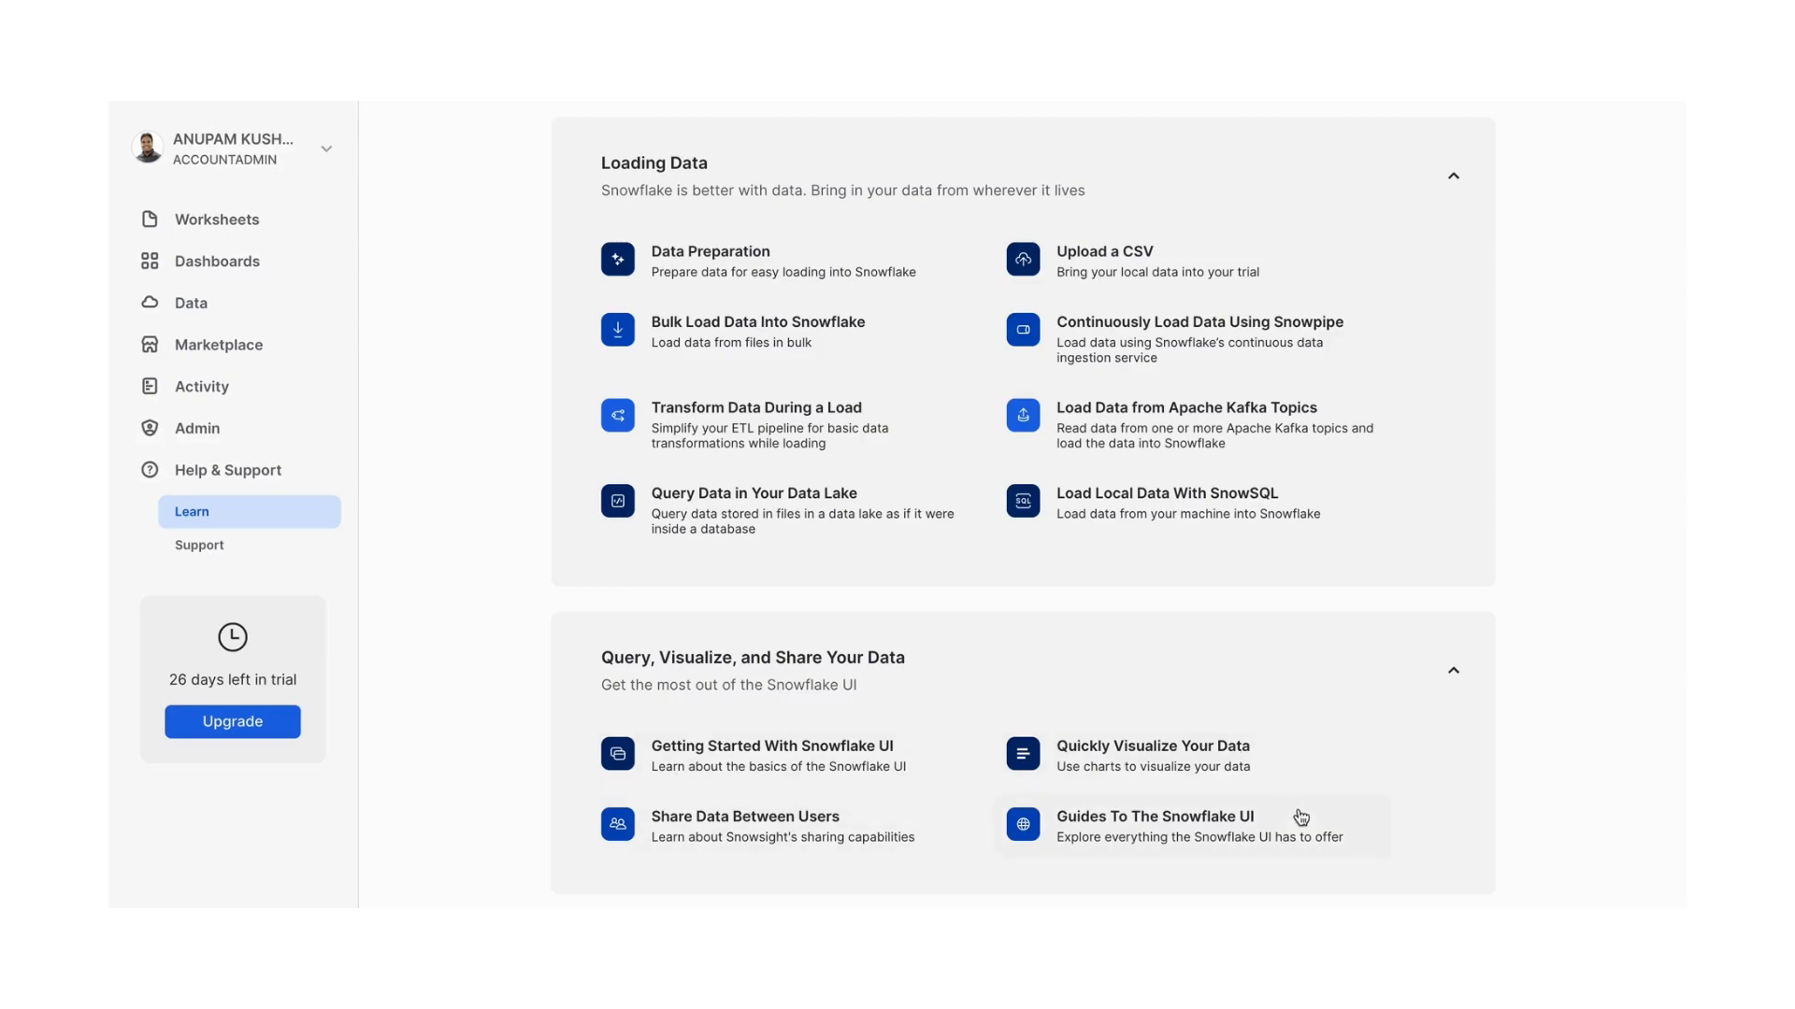
{"action": "mouse_move", "coordinate": [581, 654]}
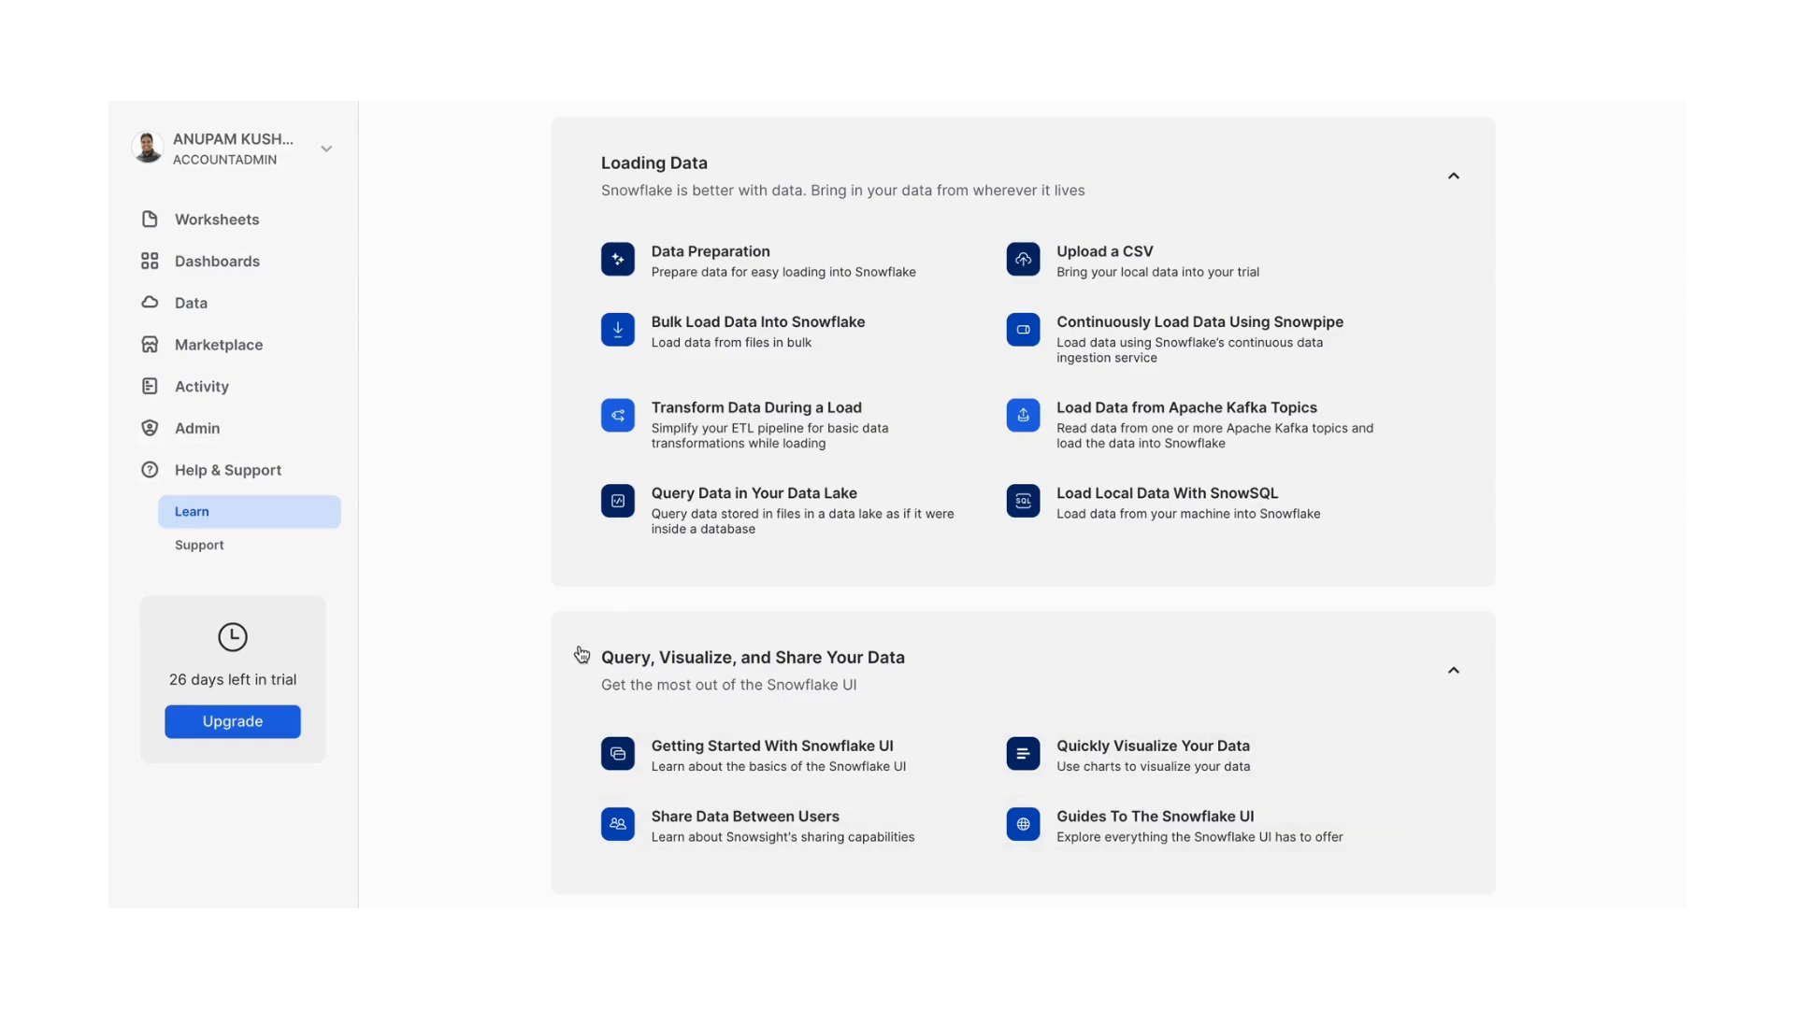
{"action": "left_click", "coordinate": [200, 544]}
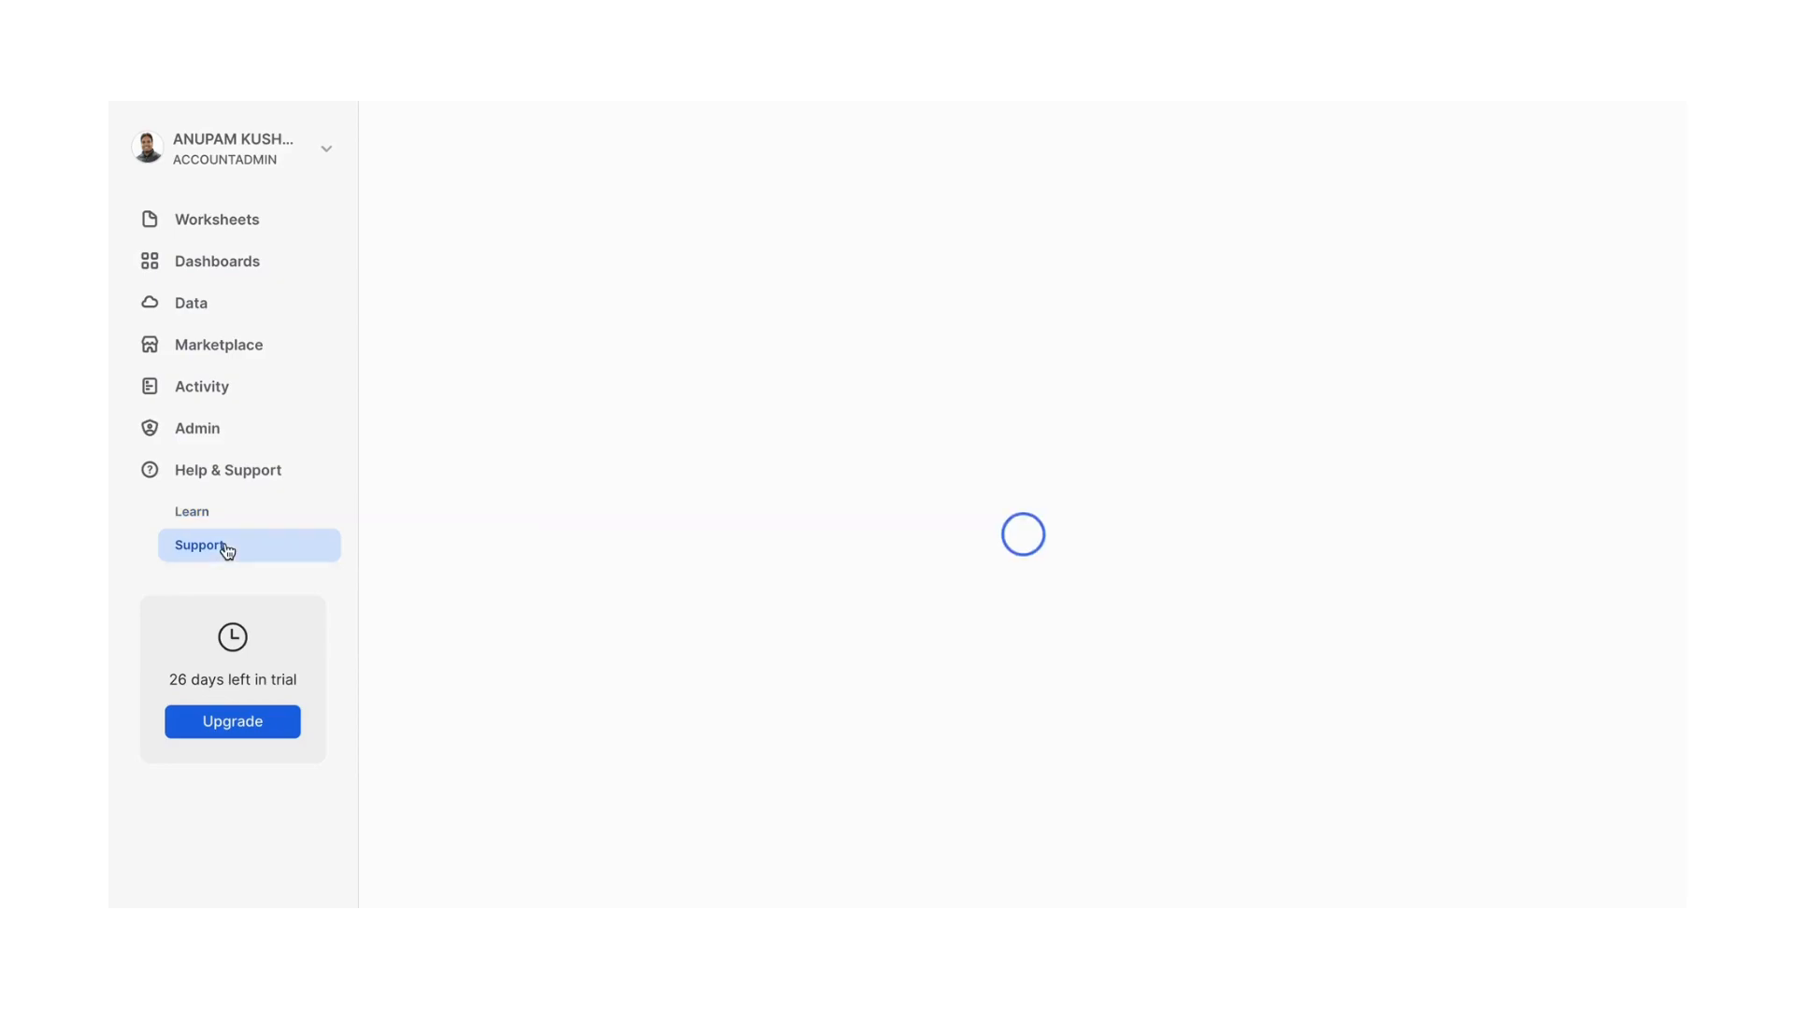
View the empty Support Cases page, then return to the Worksheets list
{"action": "left_click", "coordinate": [200, 544]}
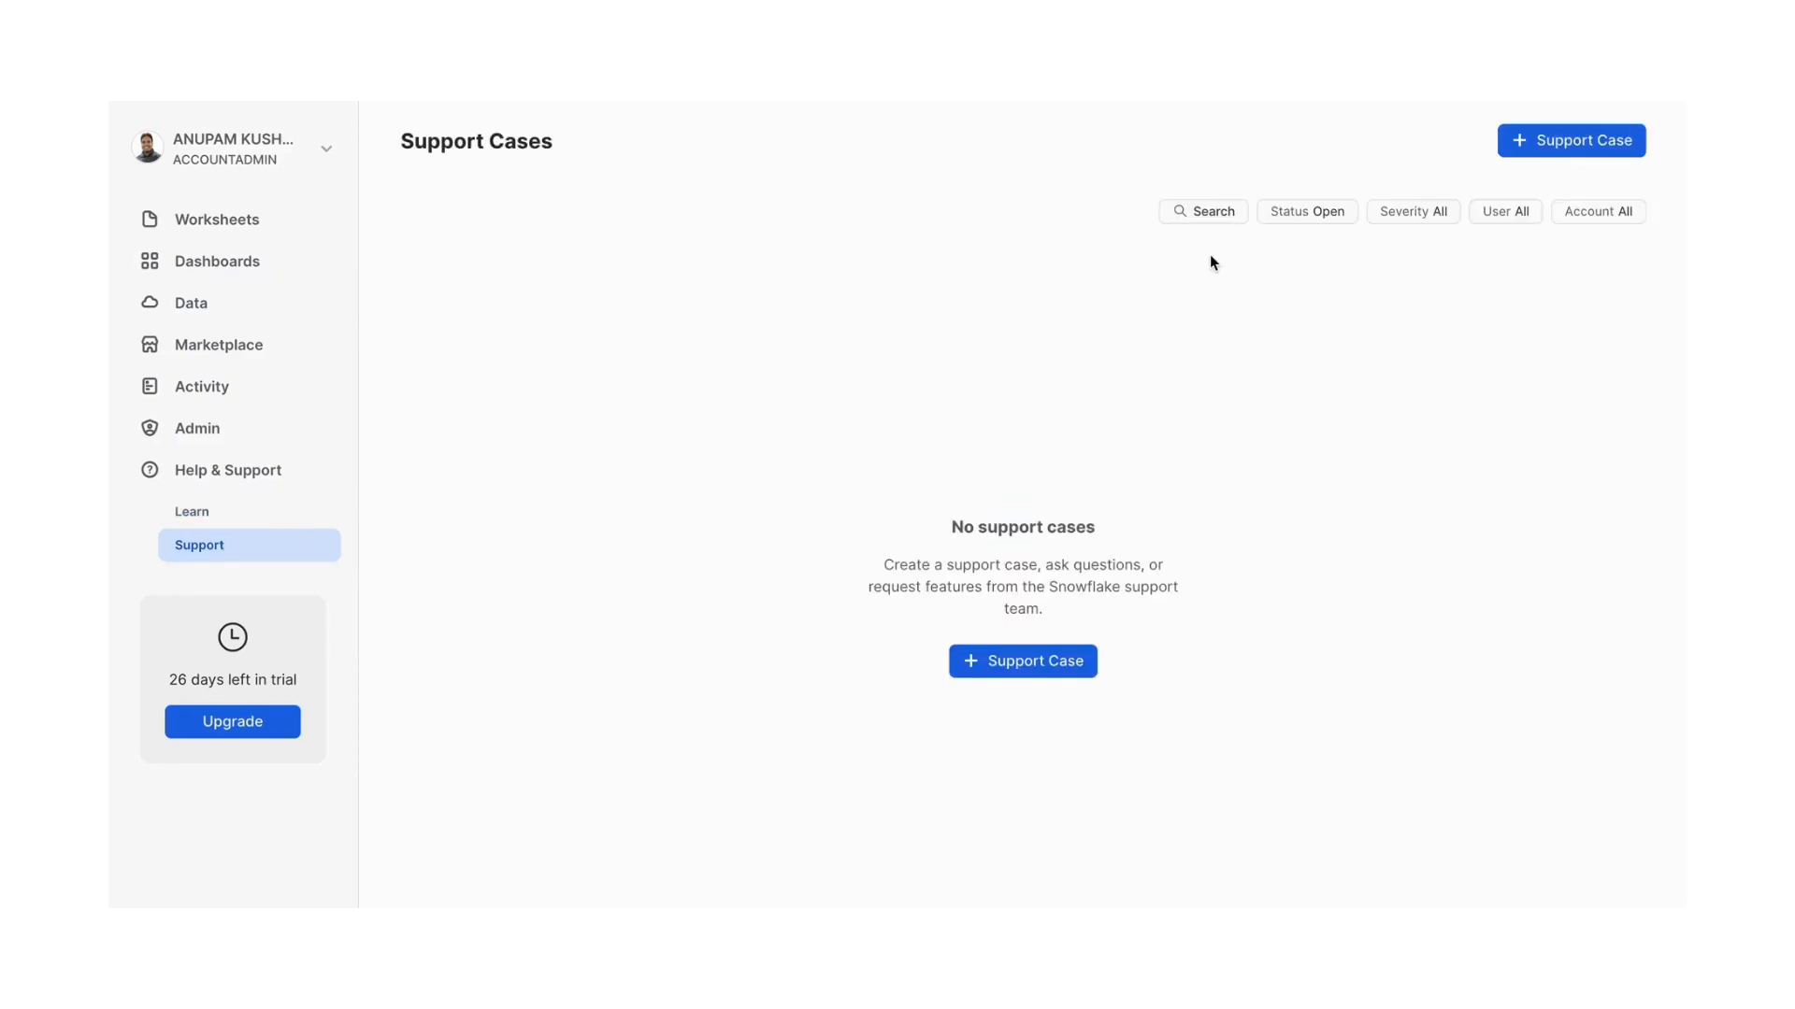
{"action": "mouse_move", "coordinate": [766, 507]}
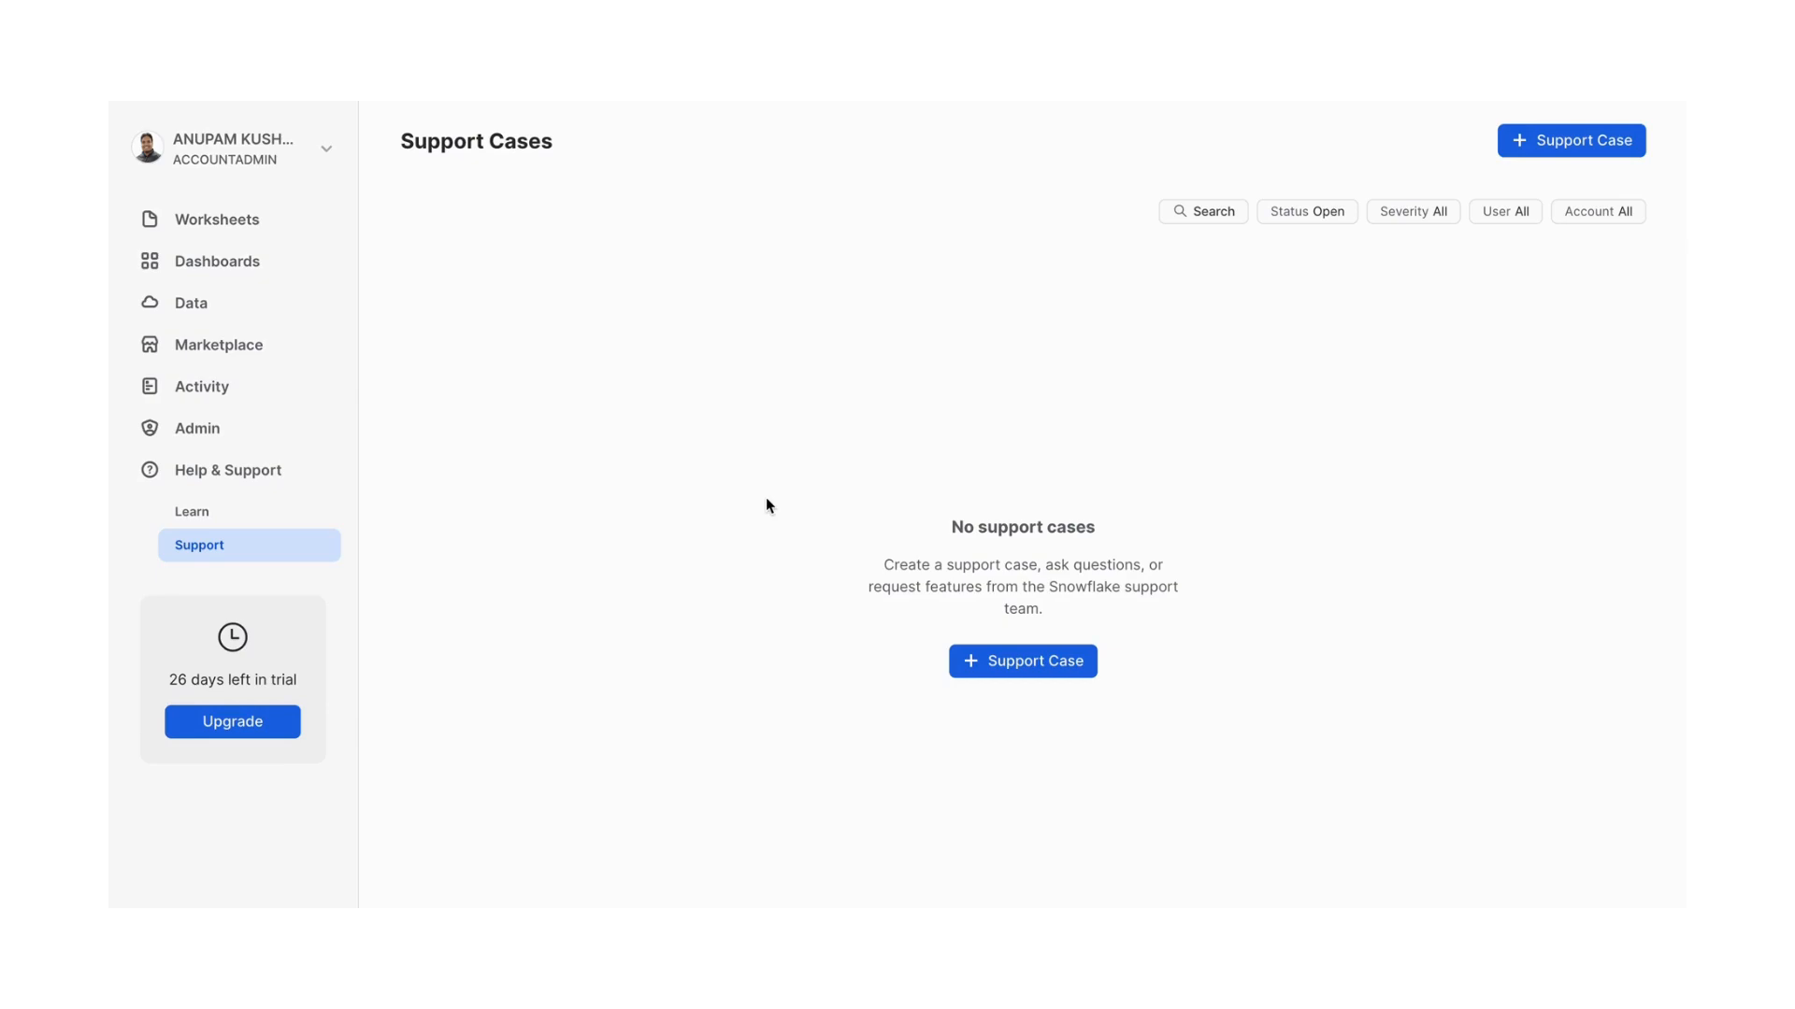
{"action": "mouse_move", "coordinate": [886, 568]}
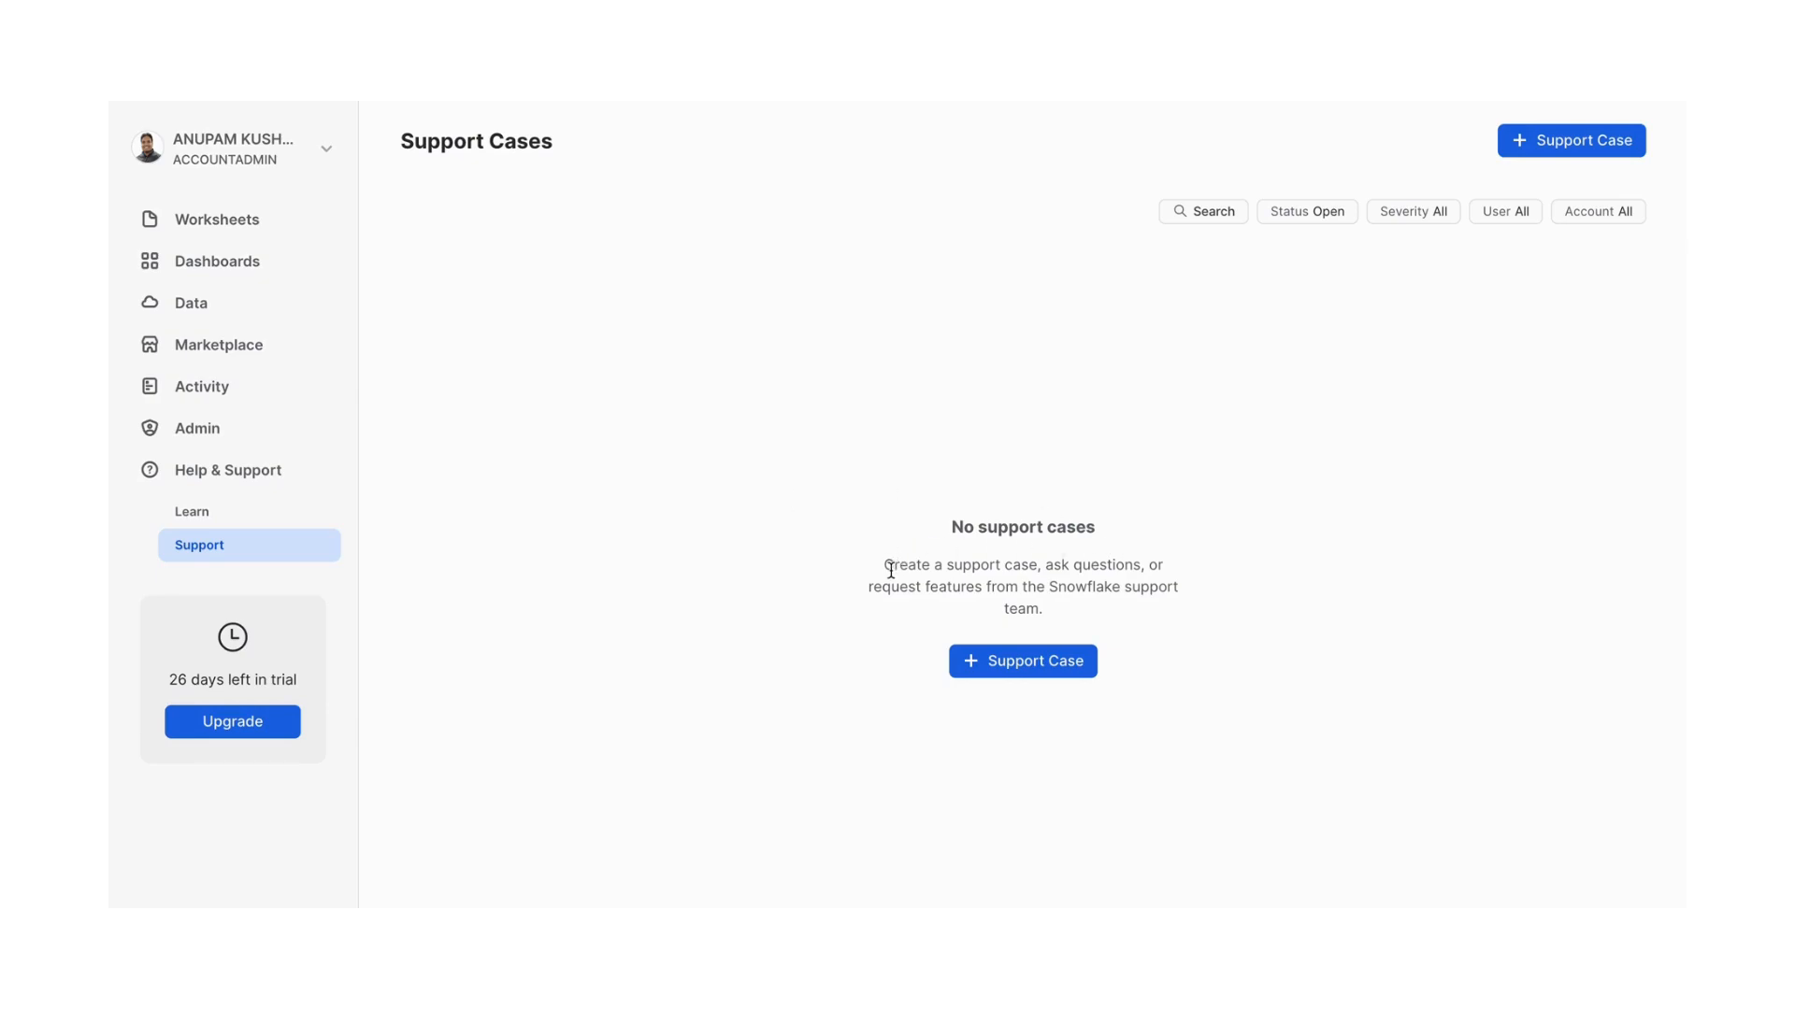
{"action": "mouse_move", "coordinate": [677, 329]}
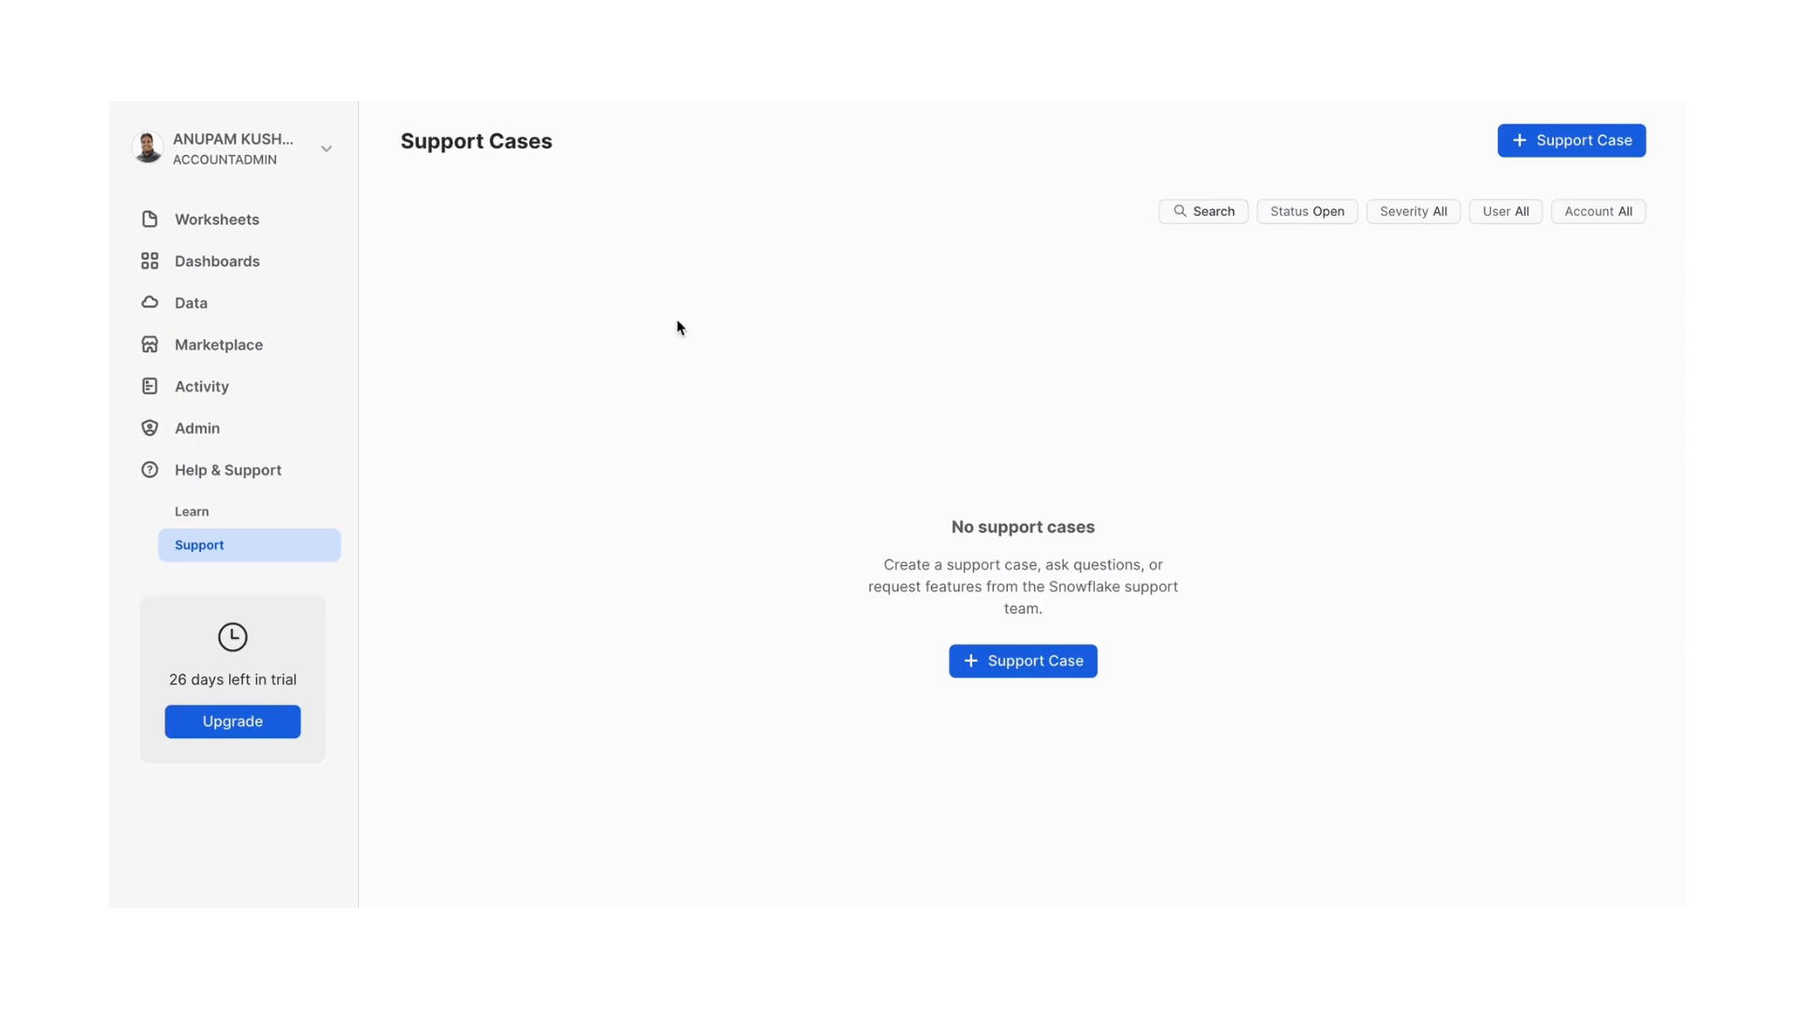
{"action": "mouse_move", "coordinate": [331, 151]}
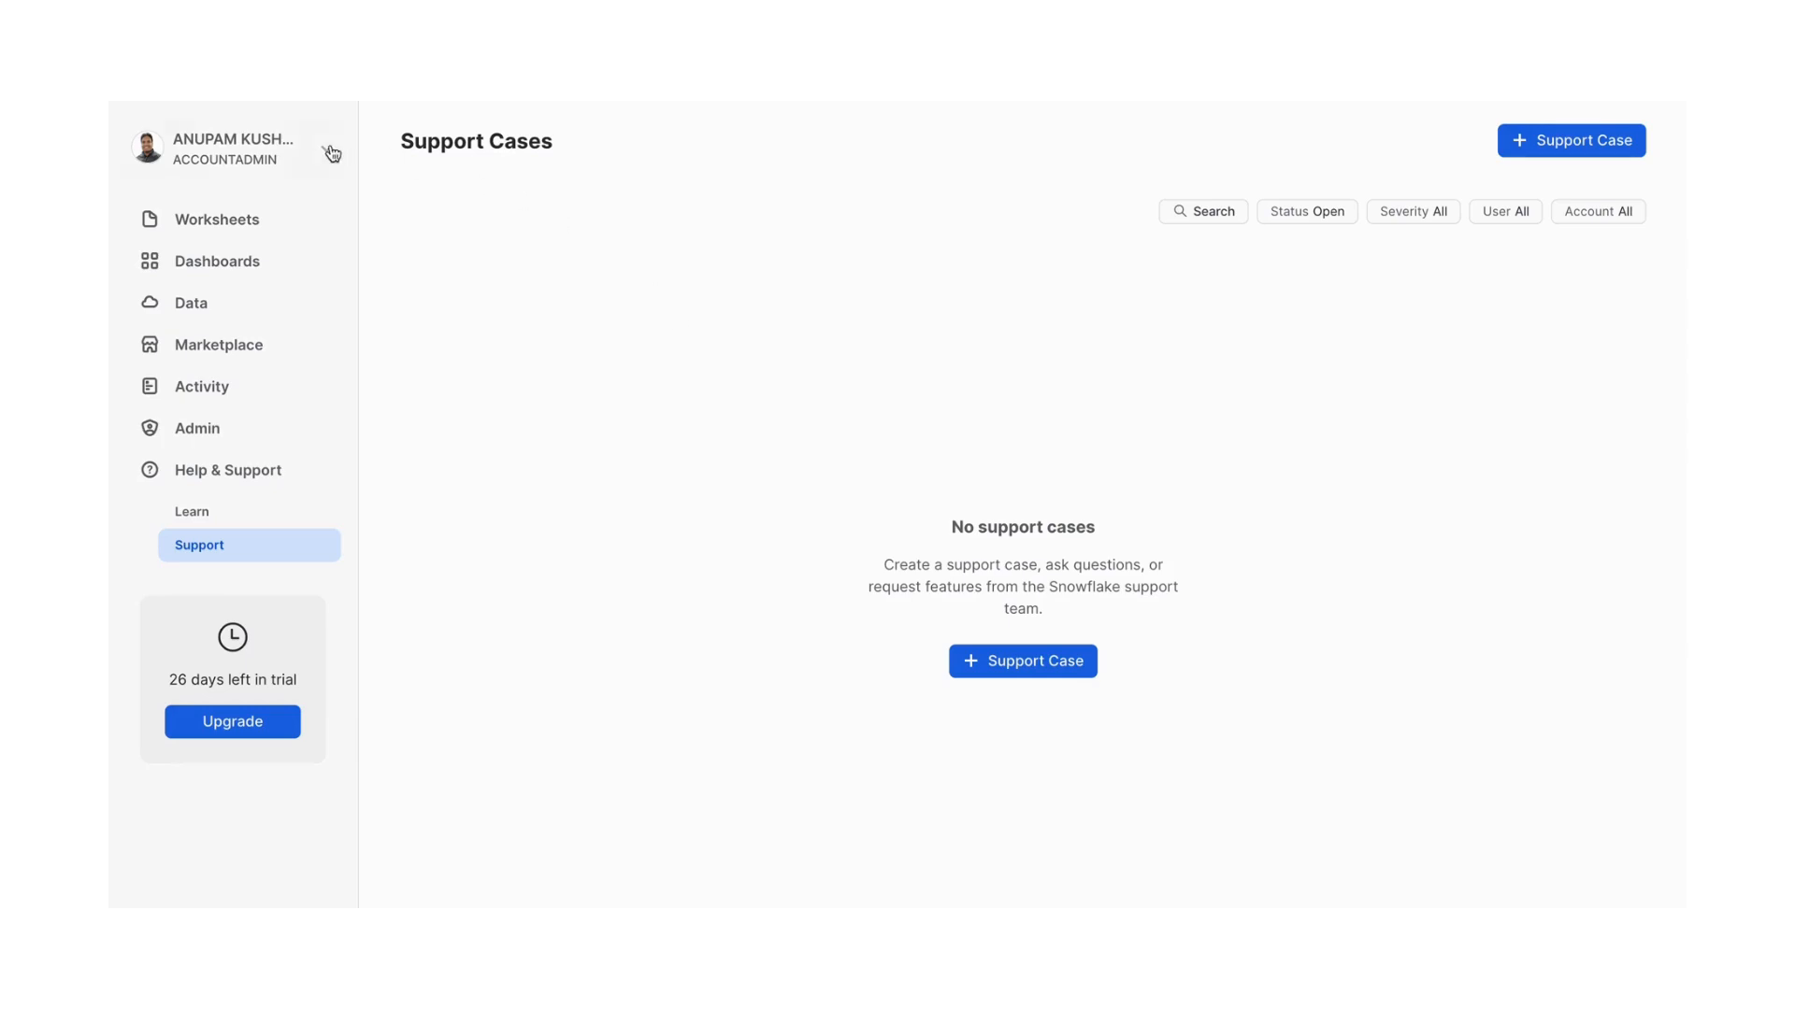
{"action": "left_click", "coordinate": [217, 219]}
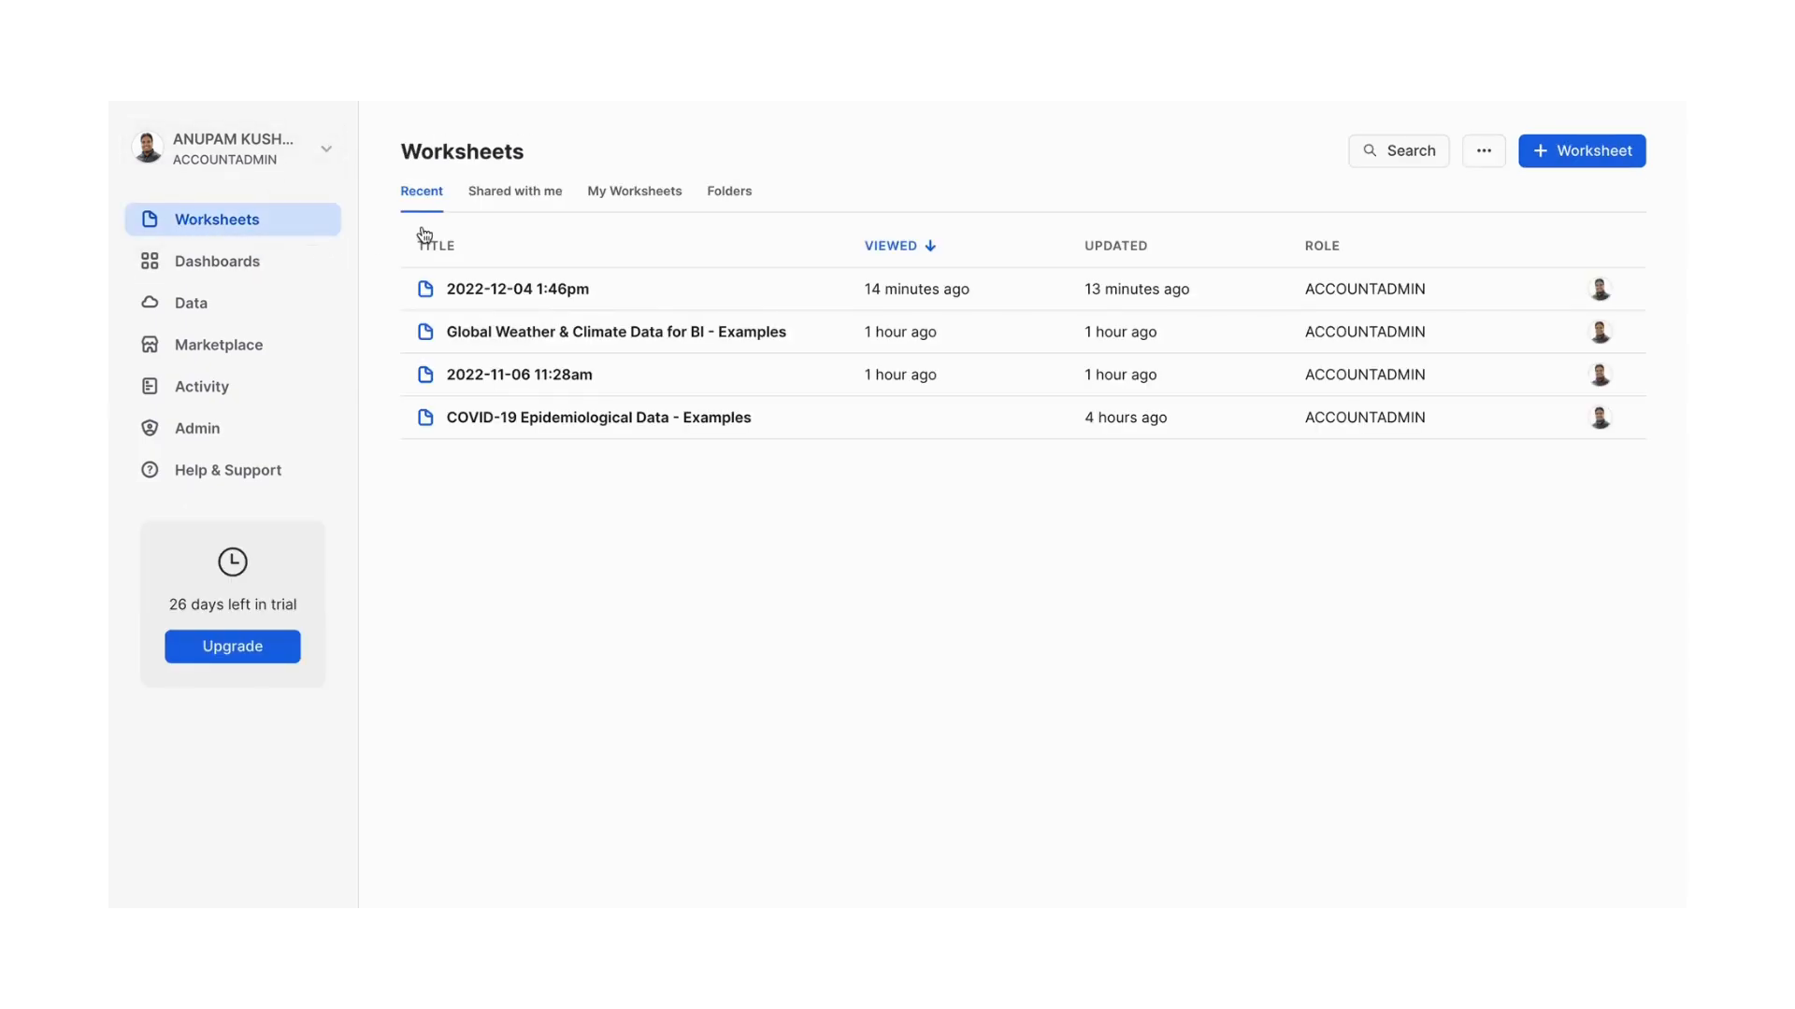
{"action": "left_click", "coordinate": [518, 288]}
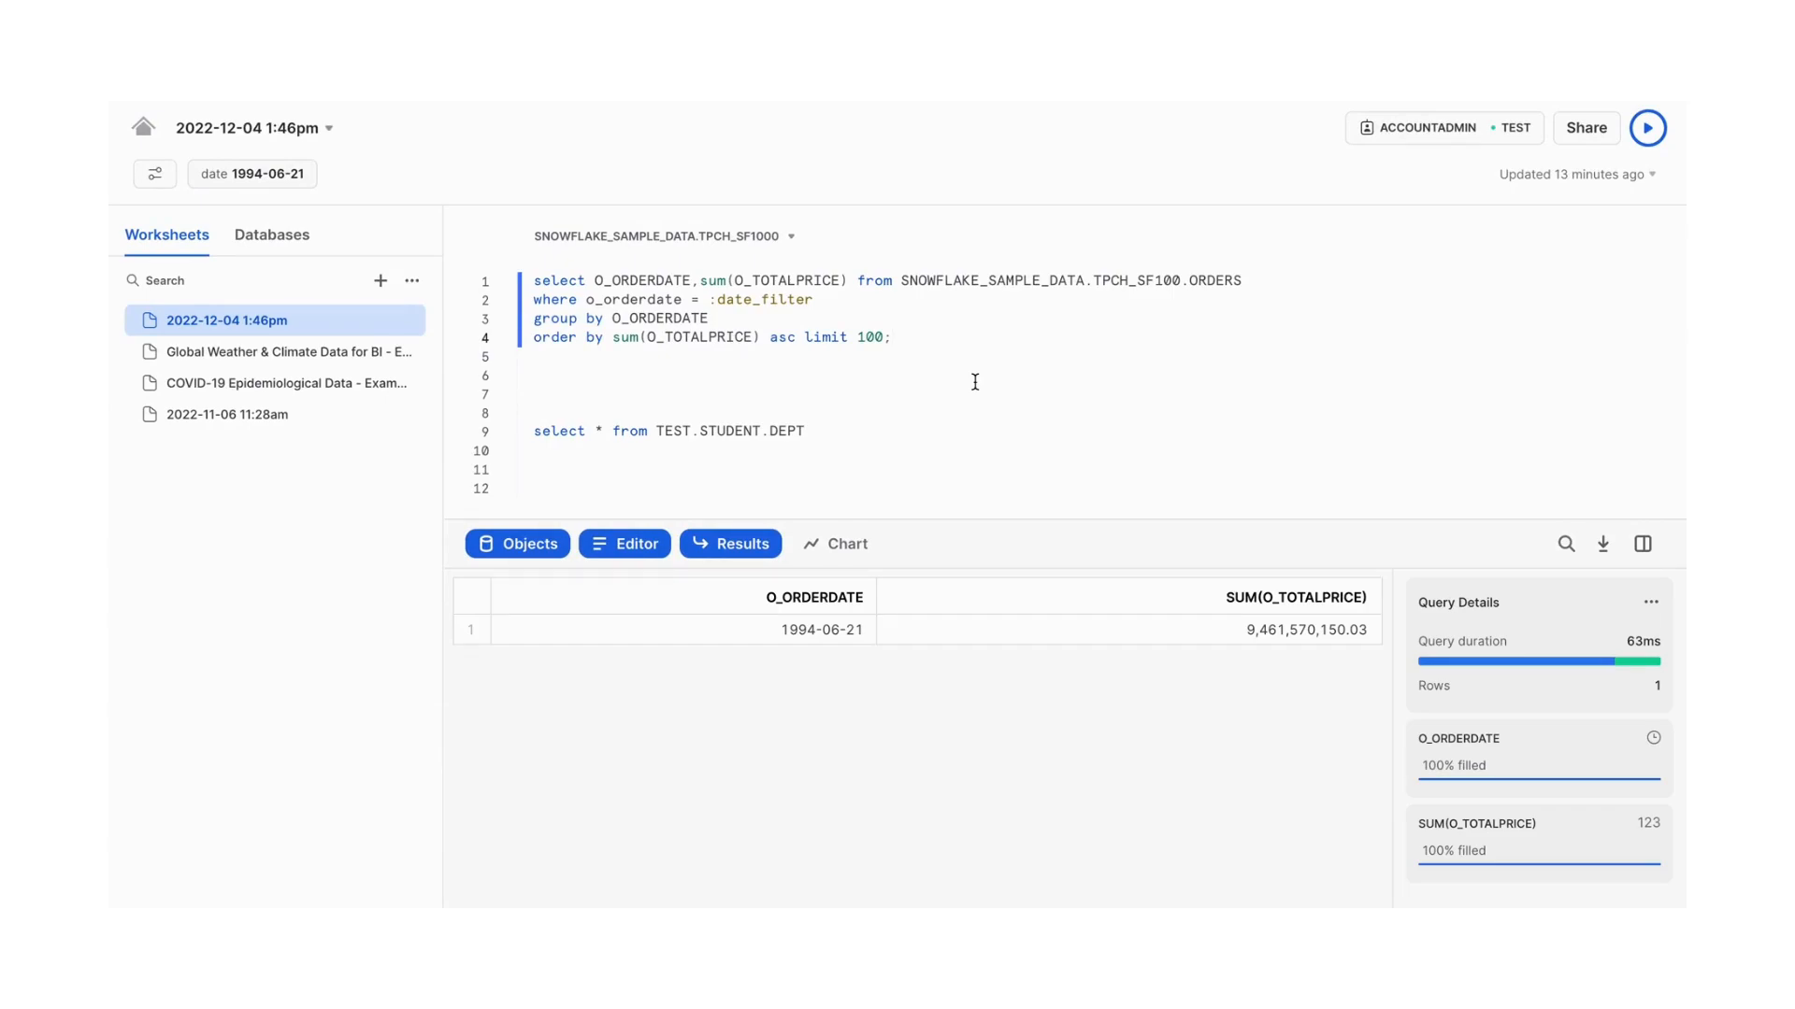
{"action": "left_click", "coordinate": [892, 336]}
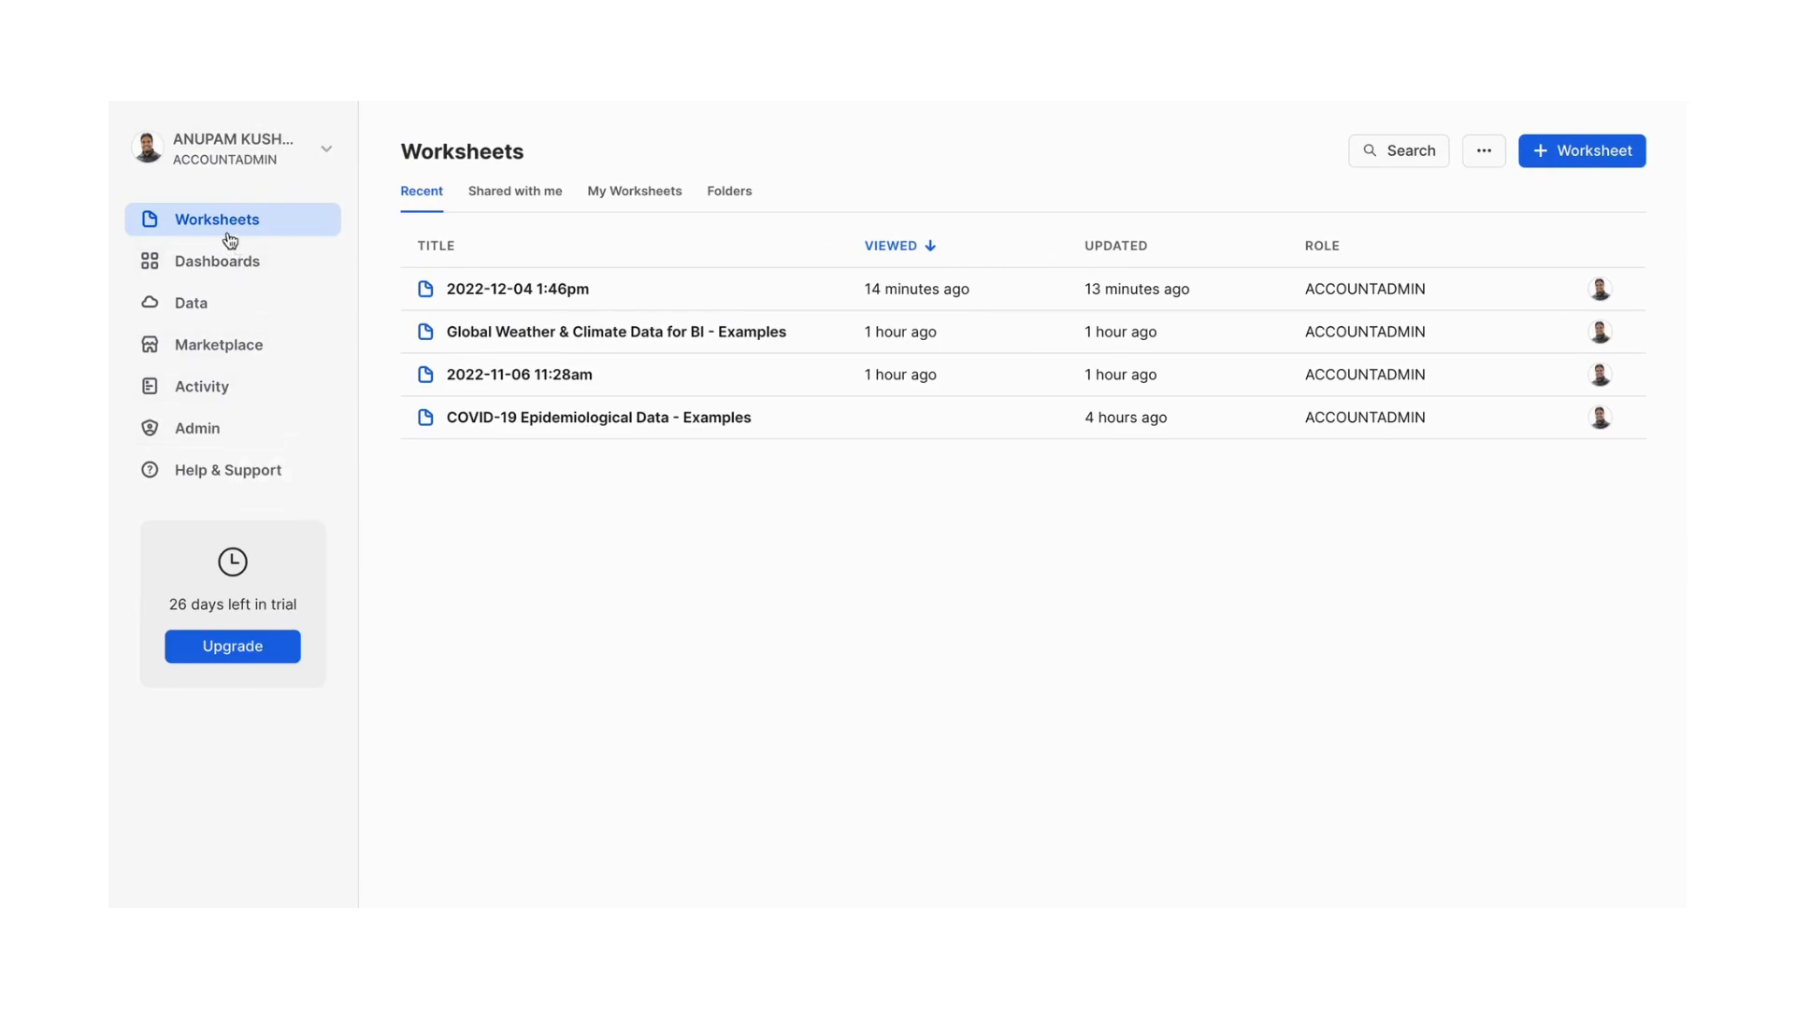
{"action": "mouse_move", "coordinate": [205, 267]}
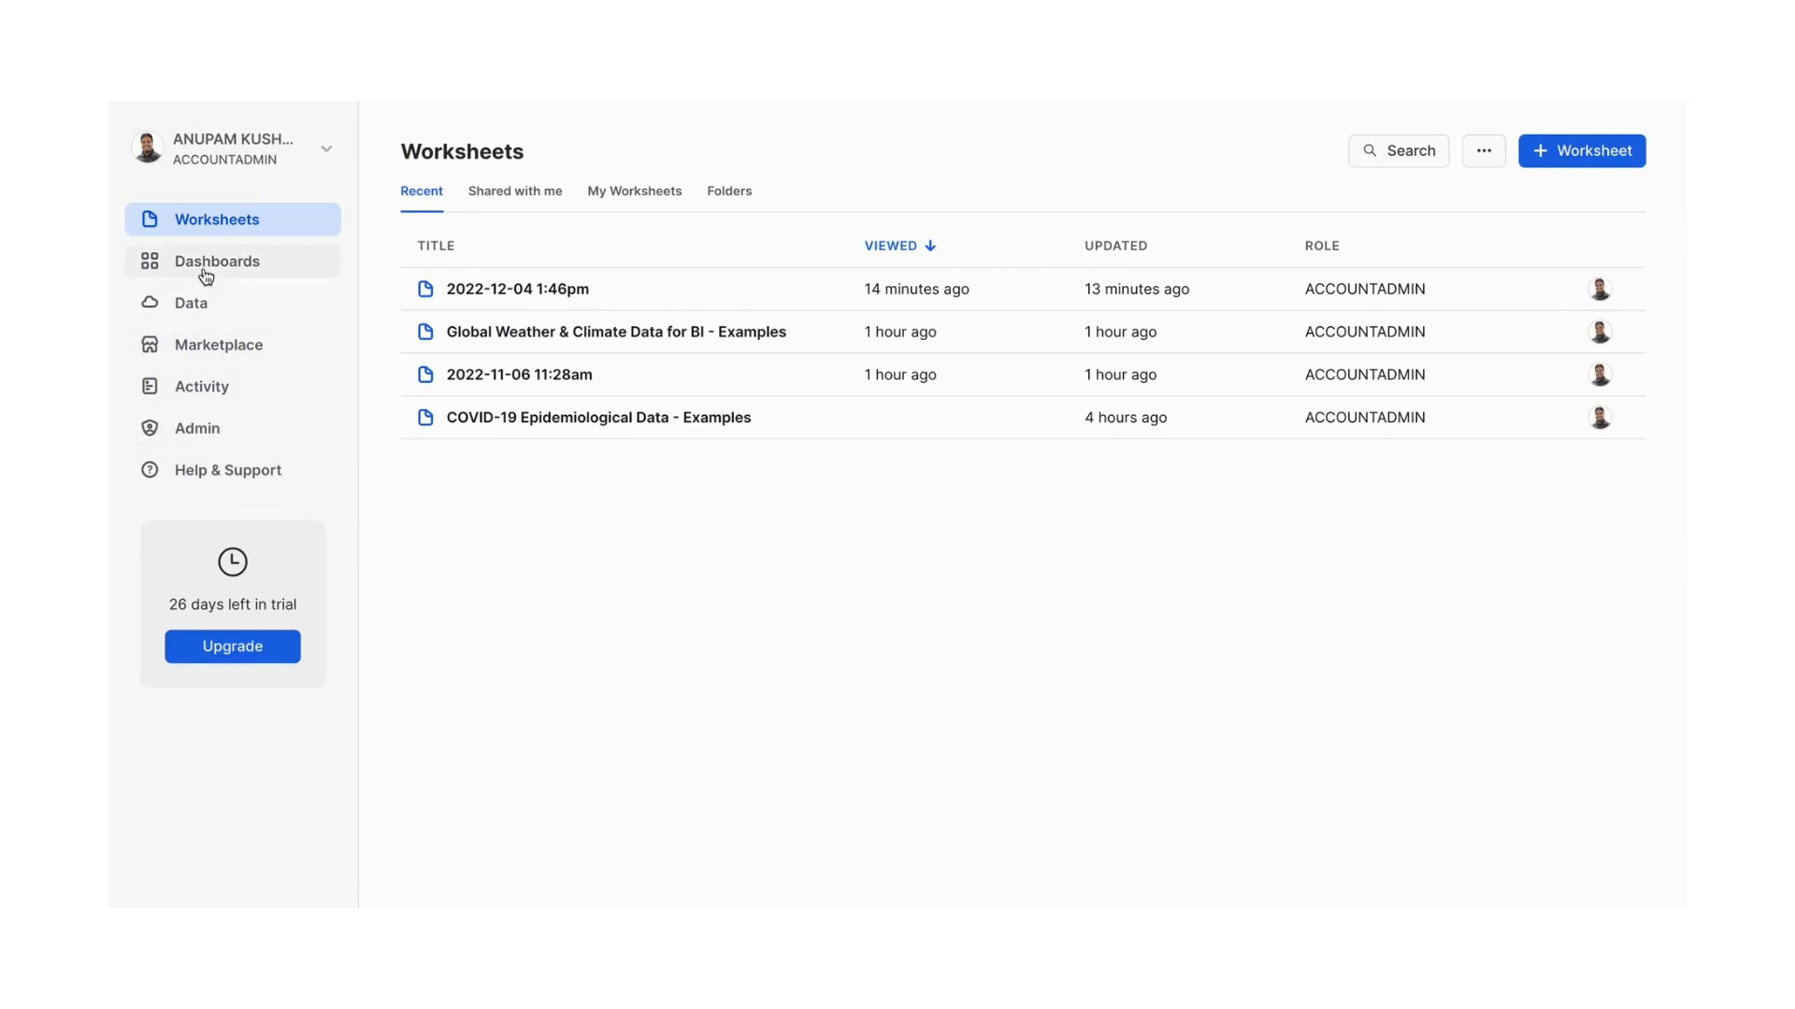
{"action": "mouse_move", "coordinate": [278, 273]}
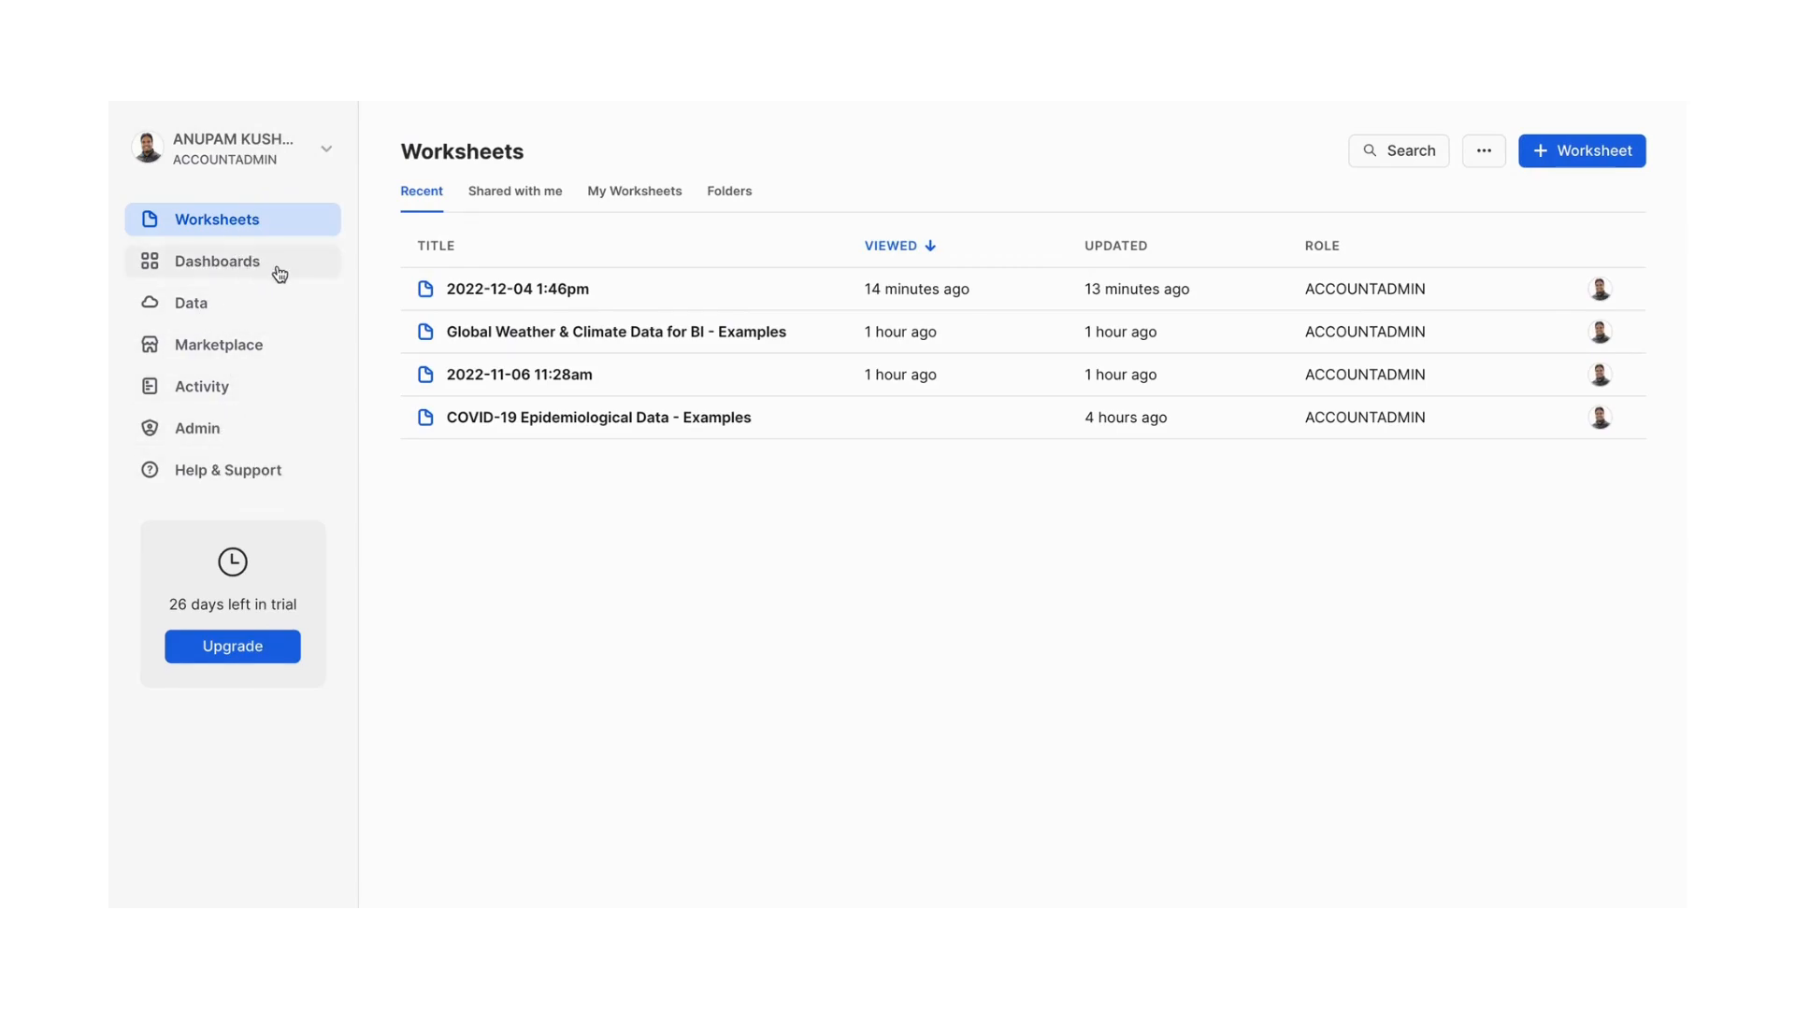
{"action": "mouse_move", "coordinate": [260, 428]}
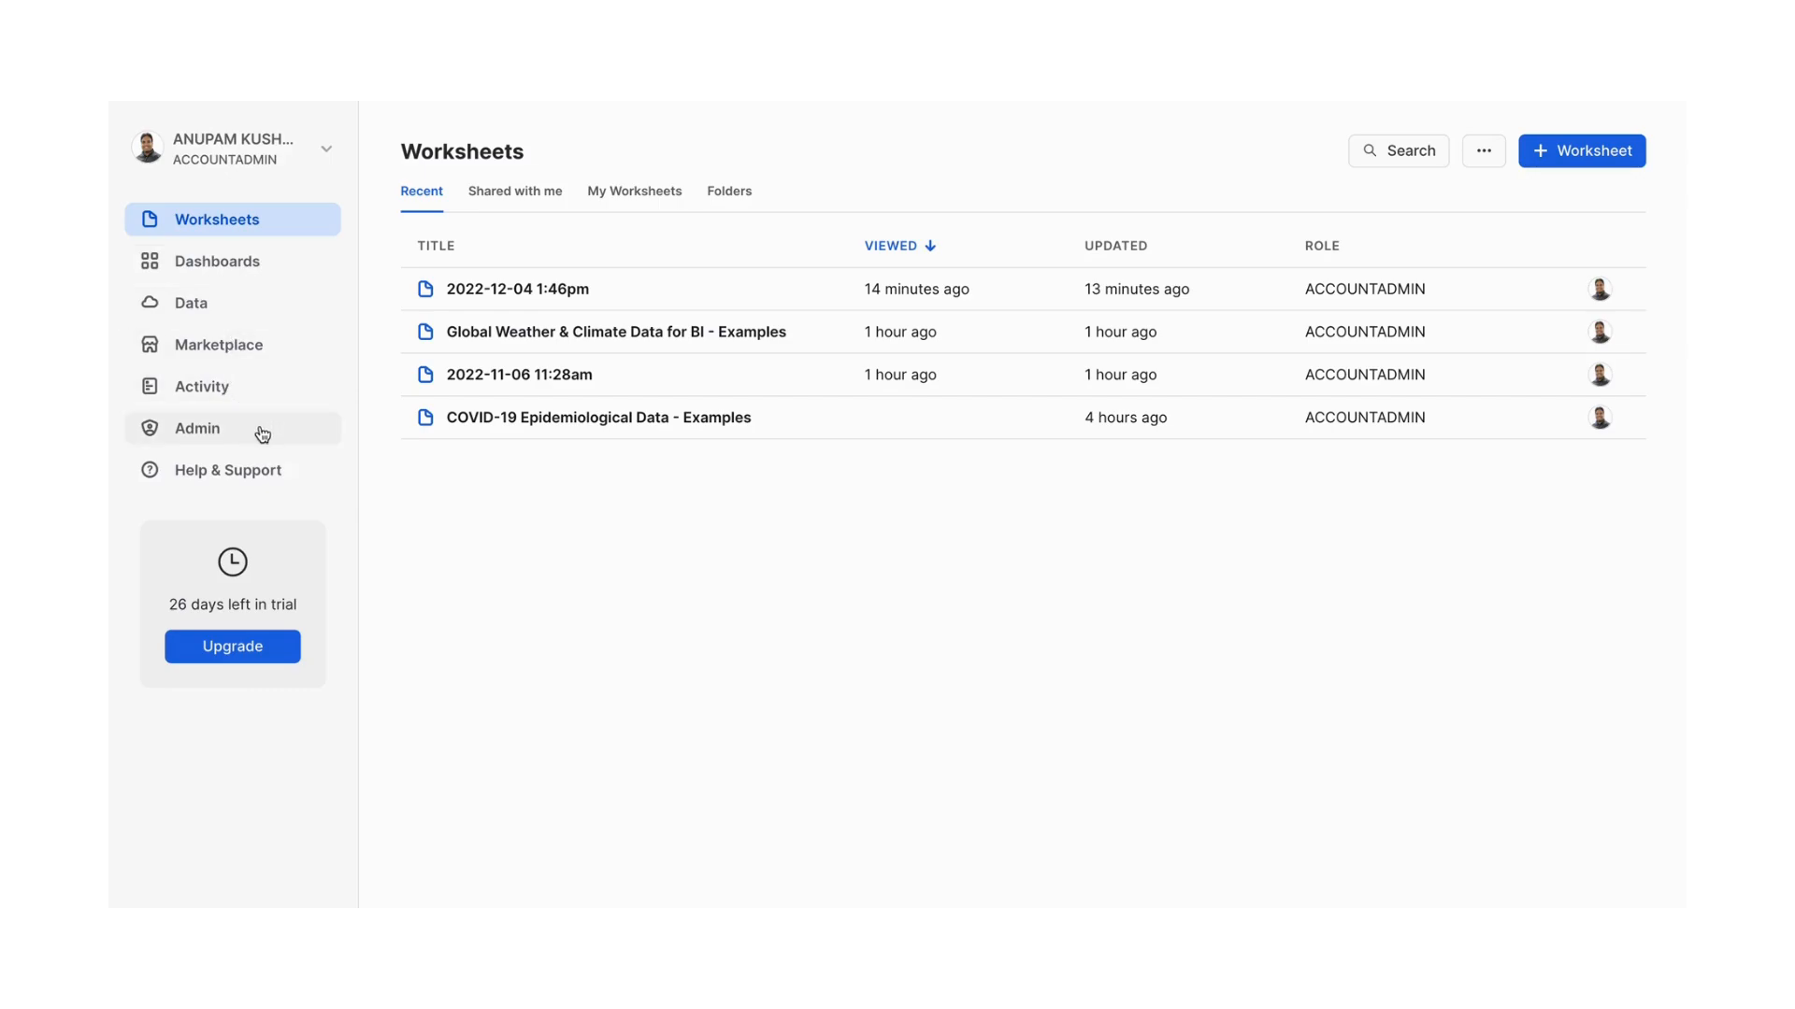
{"action": "mouse_move", "coordinate": [296, 430]}
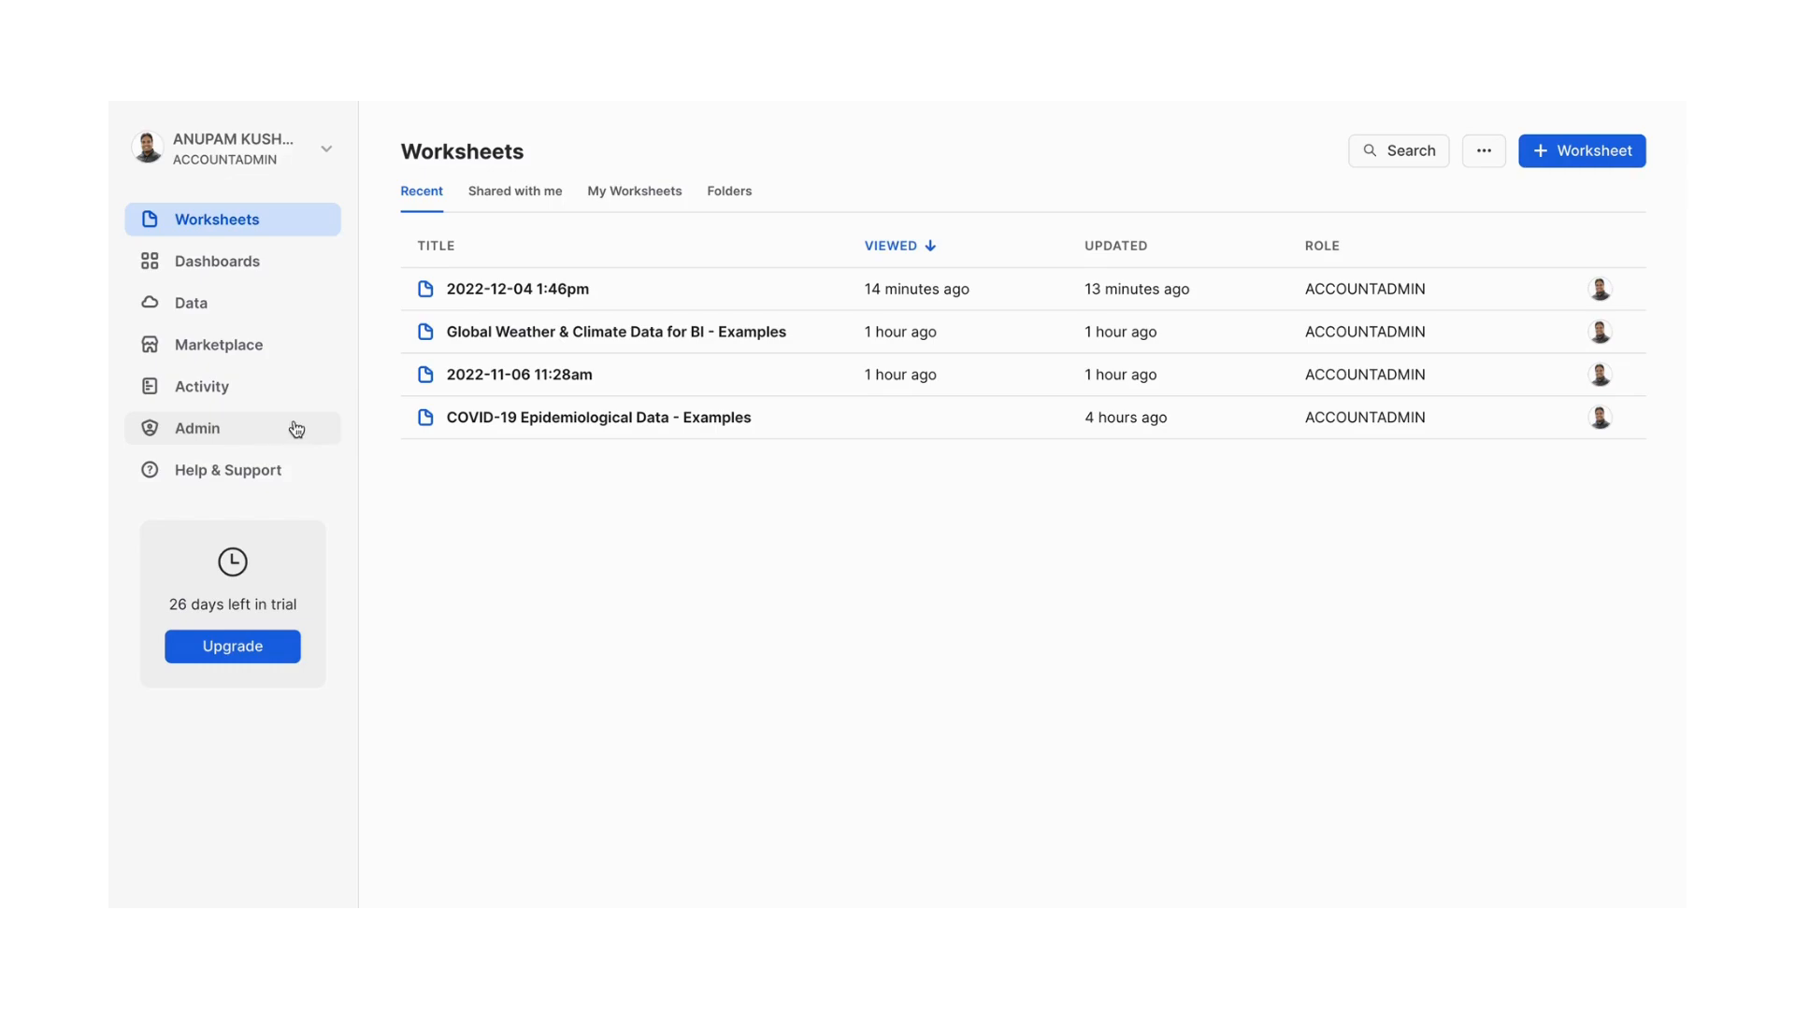
{"action": "mouse_move", "coordinate": [727, 417]}
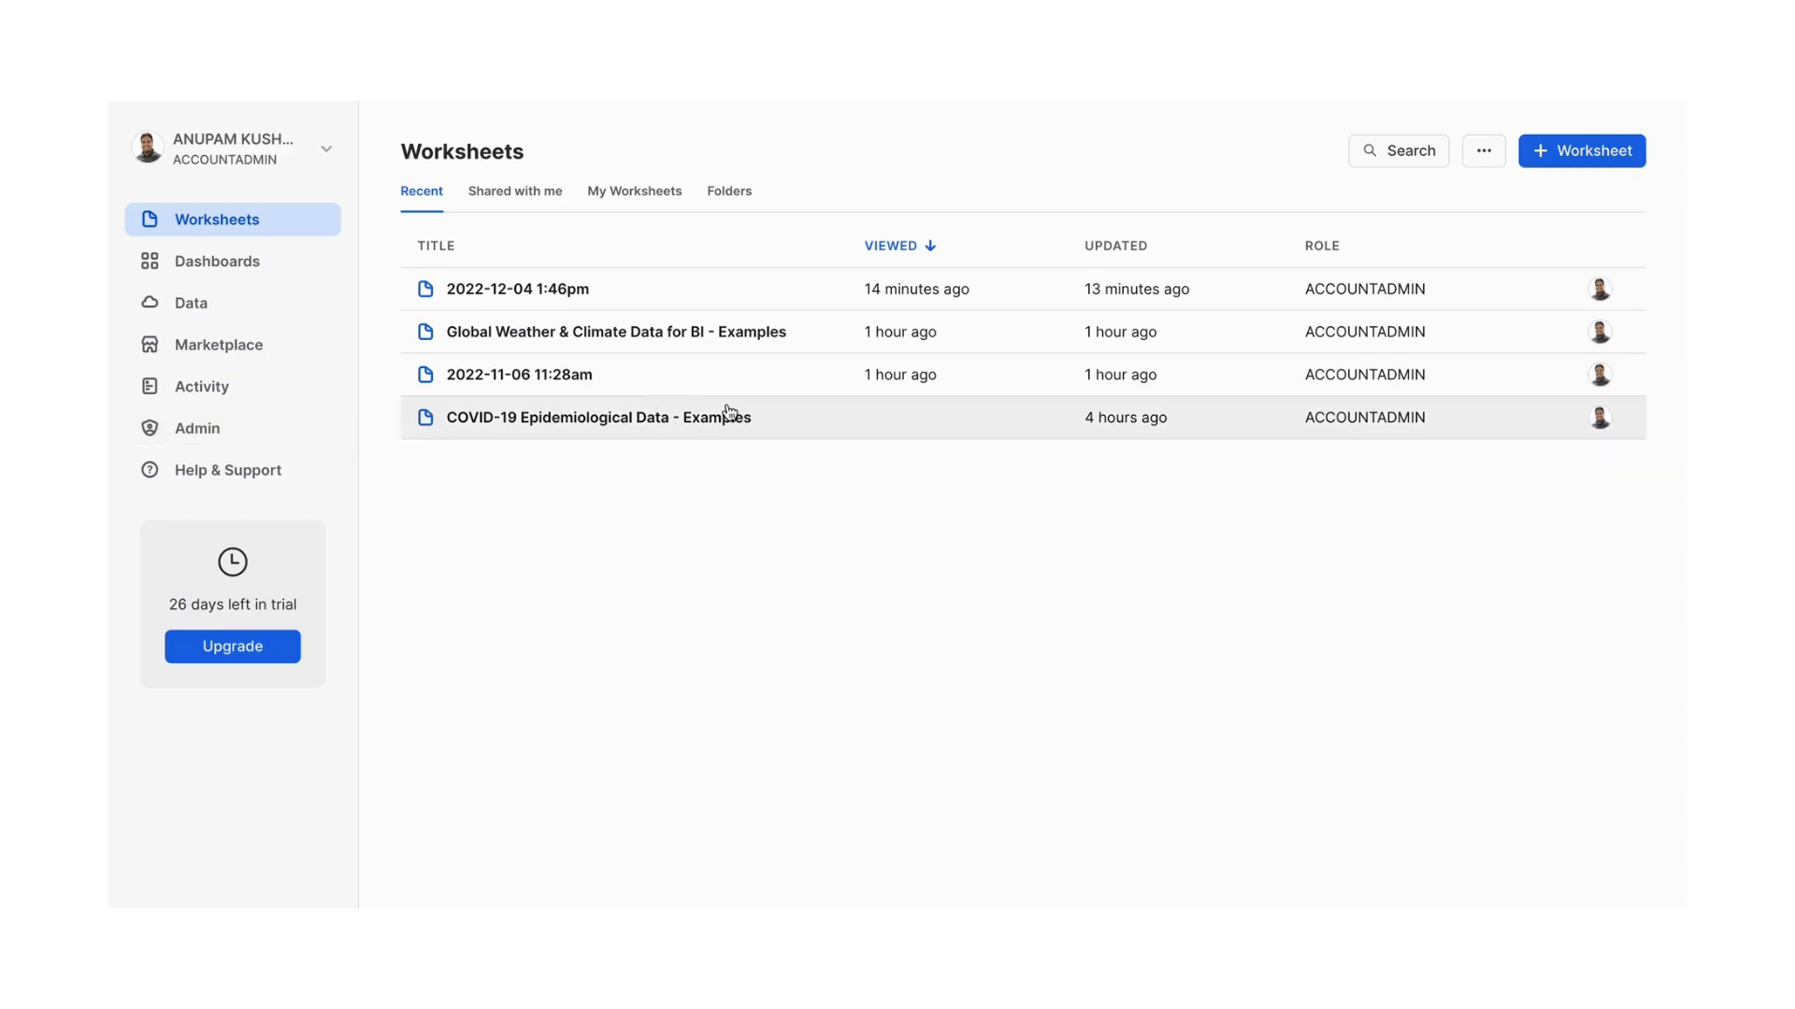